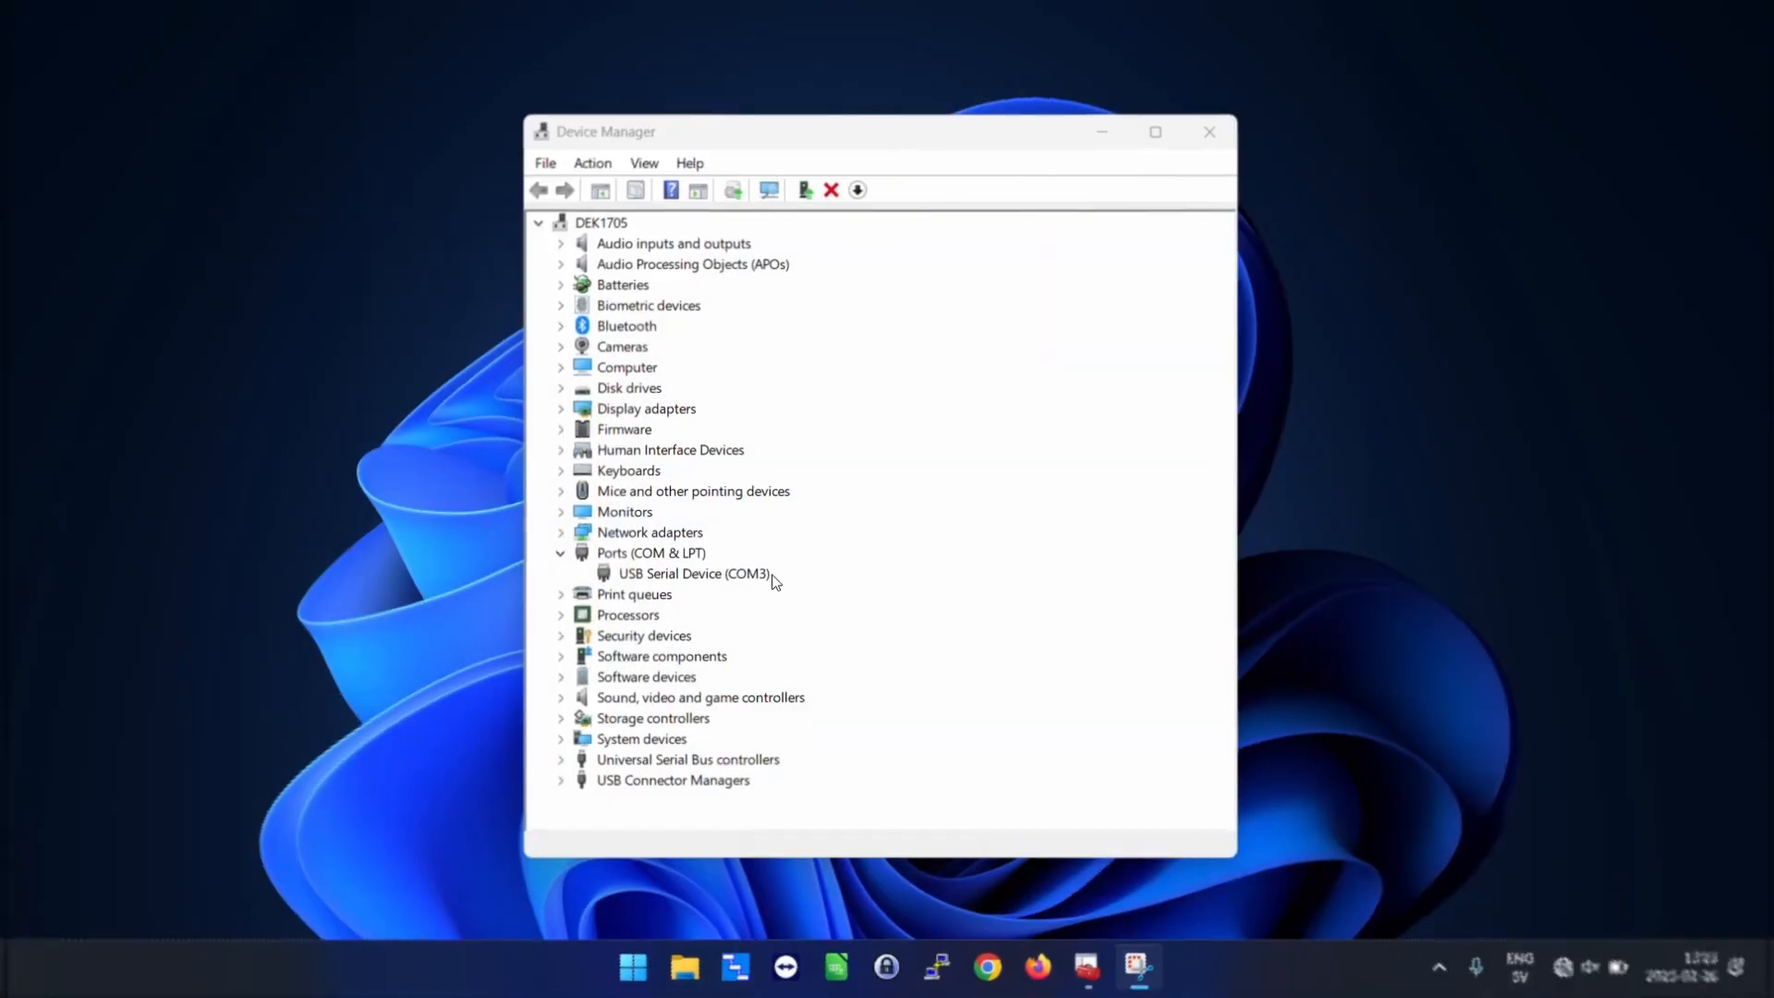
# - Confirm the USB Serial Device is on COM3, then close Device Manager
pyautogui.click(690, 573)
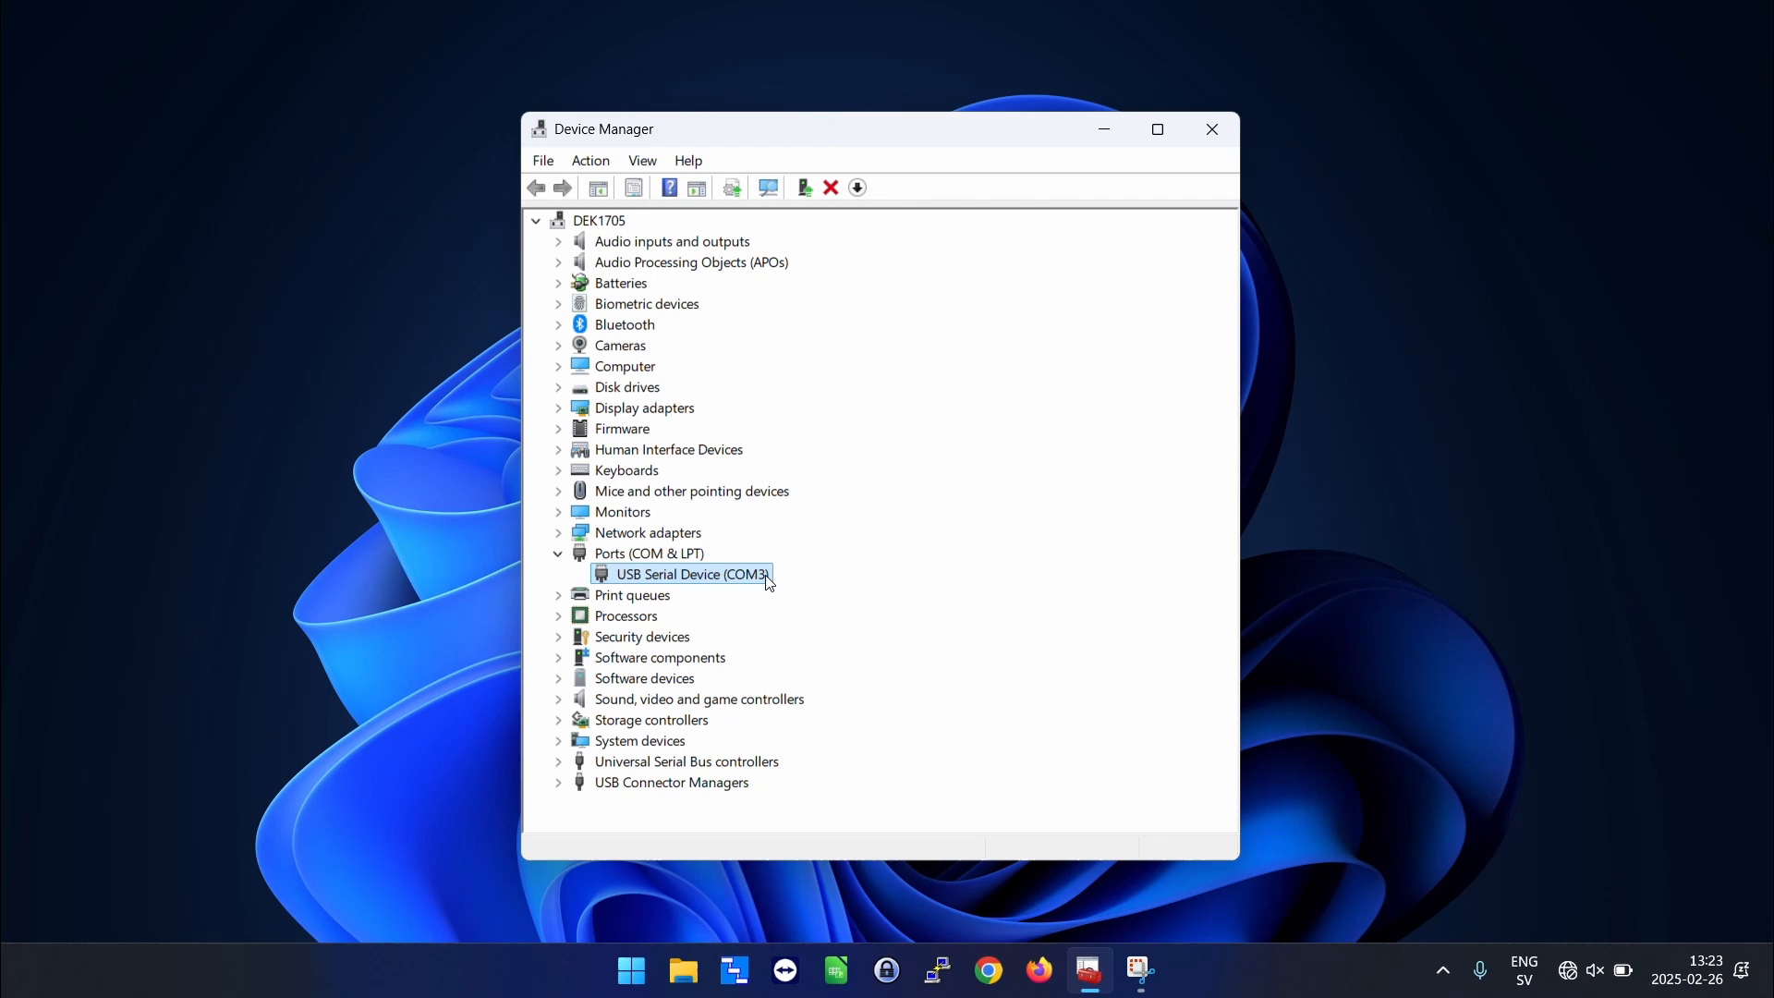
pyautogui.moveTo(1211, 129)
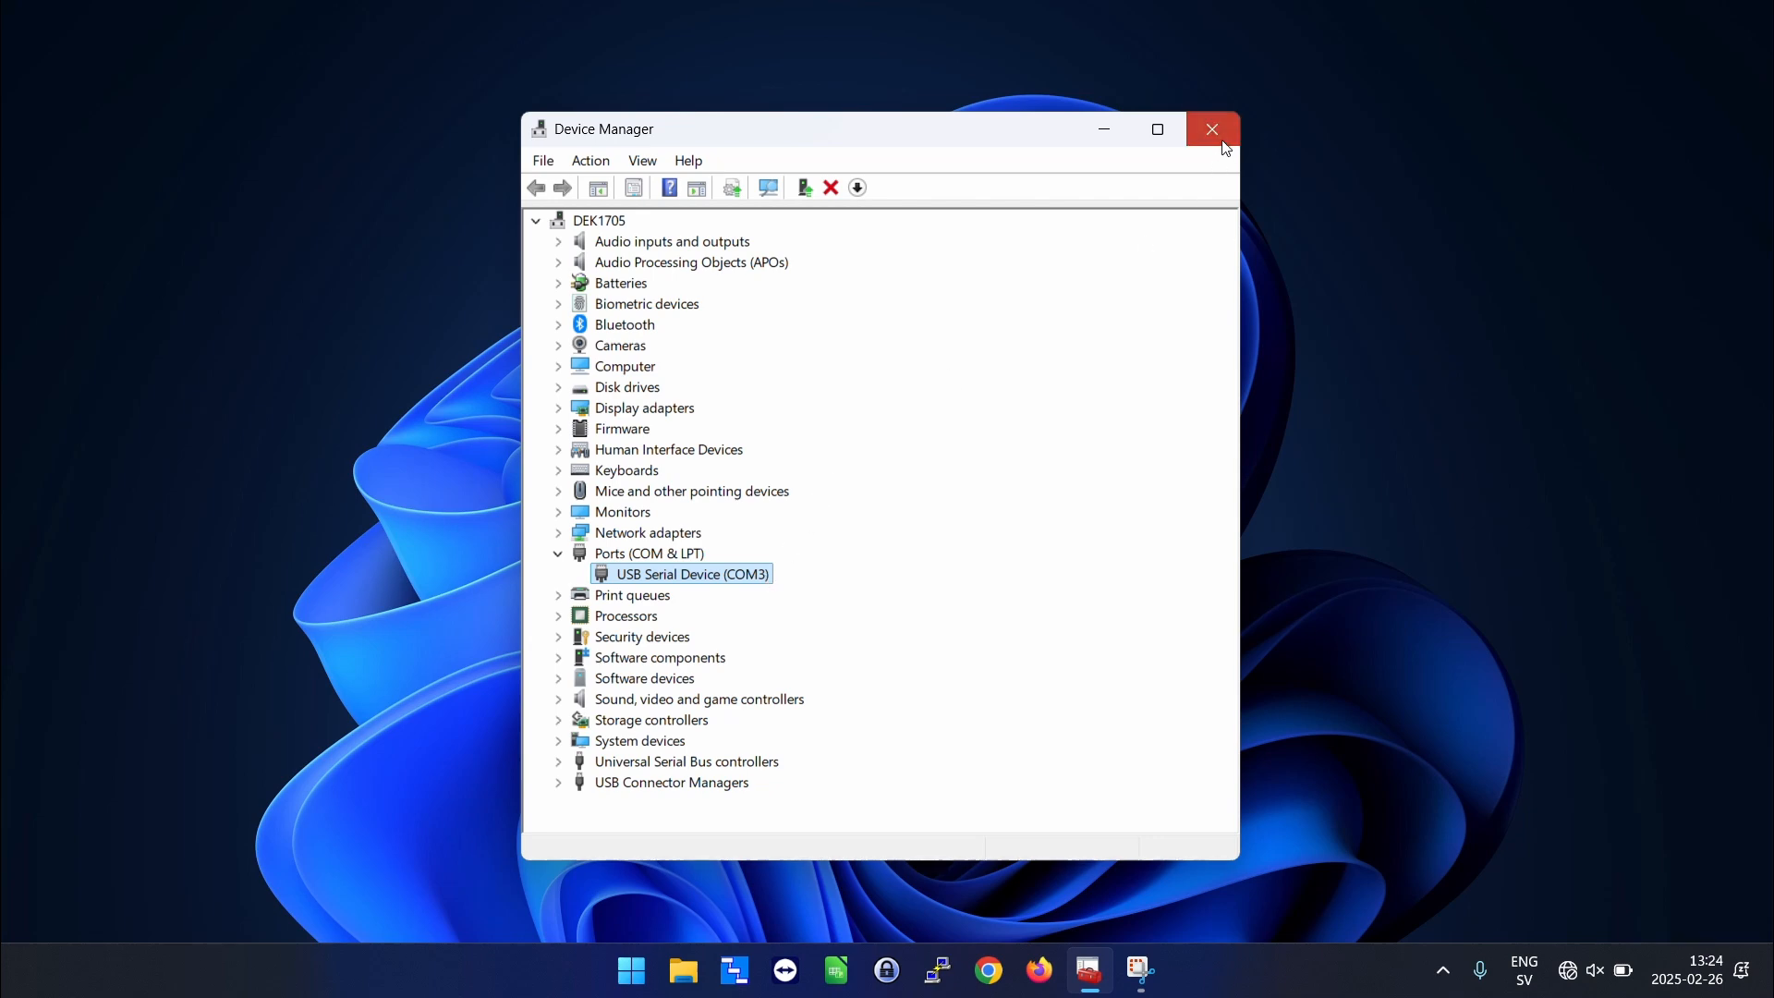
pyautogui.click(1213, 130)
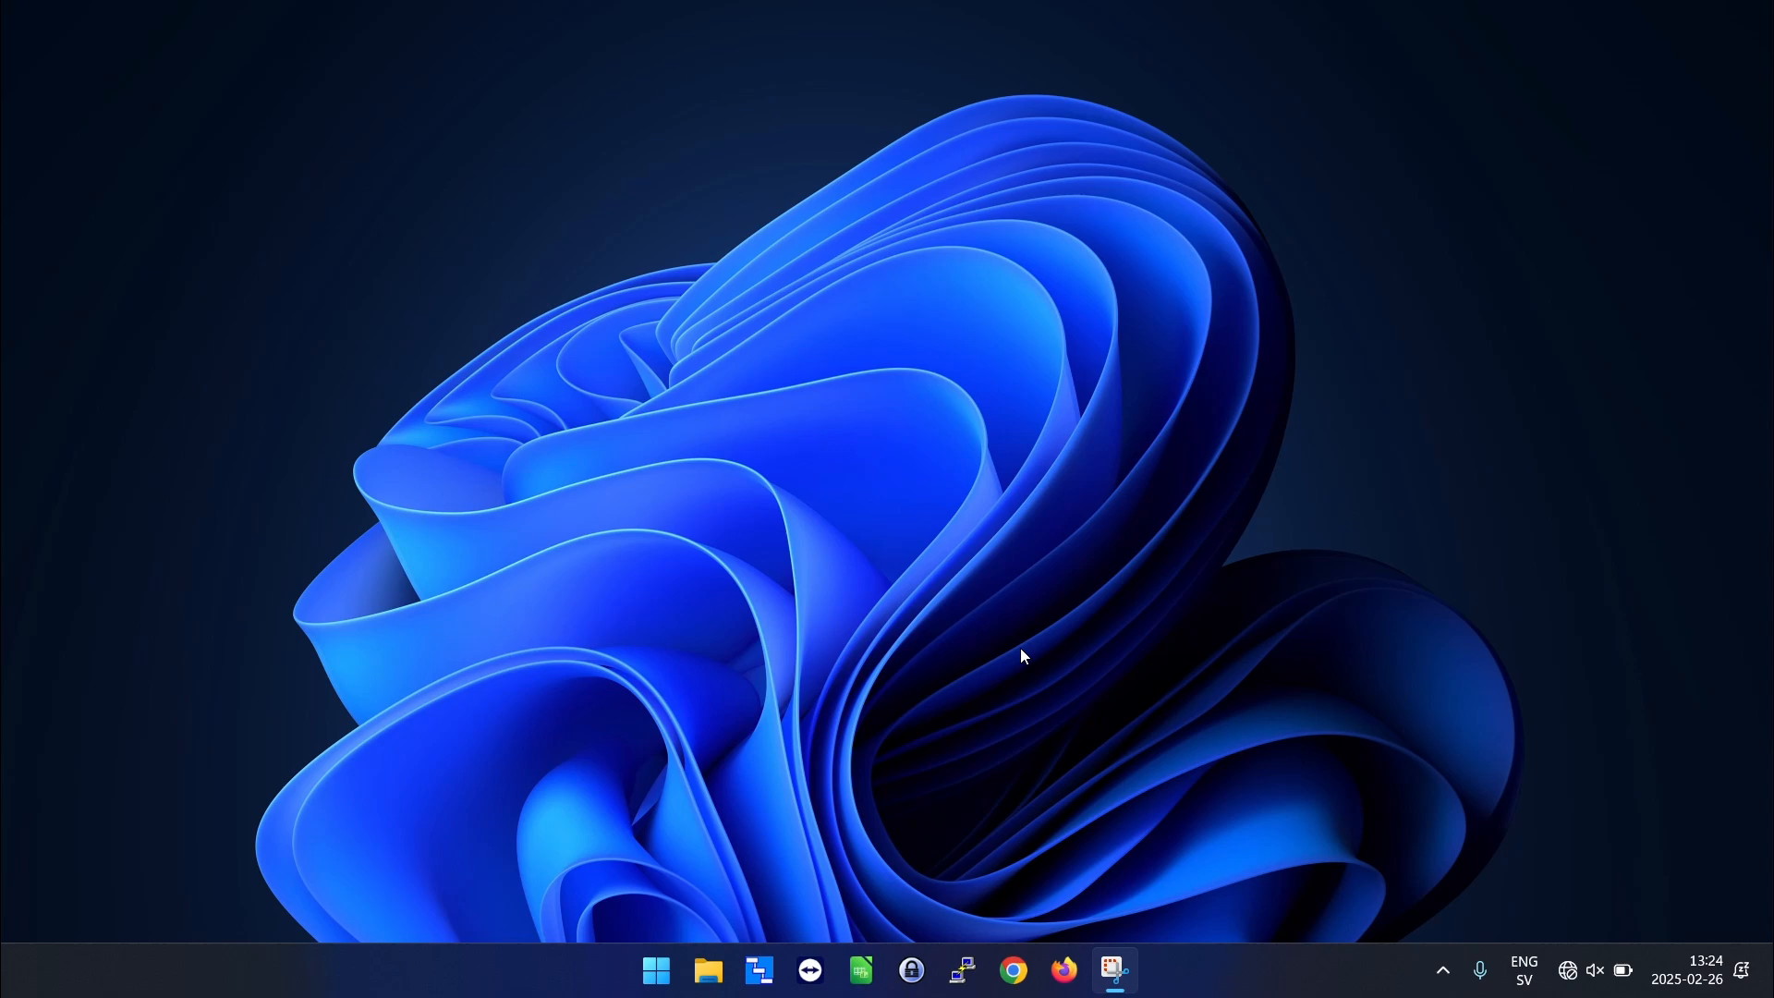
# - Configure PuTTY for a Serial connection on COM3 at speed 115200
pyautogui.click(1112, 969)
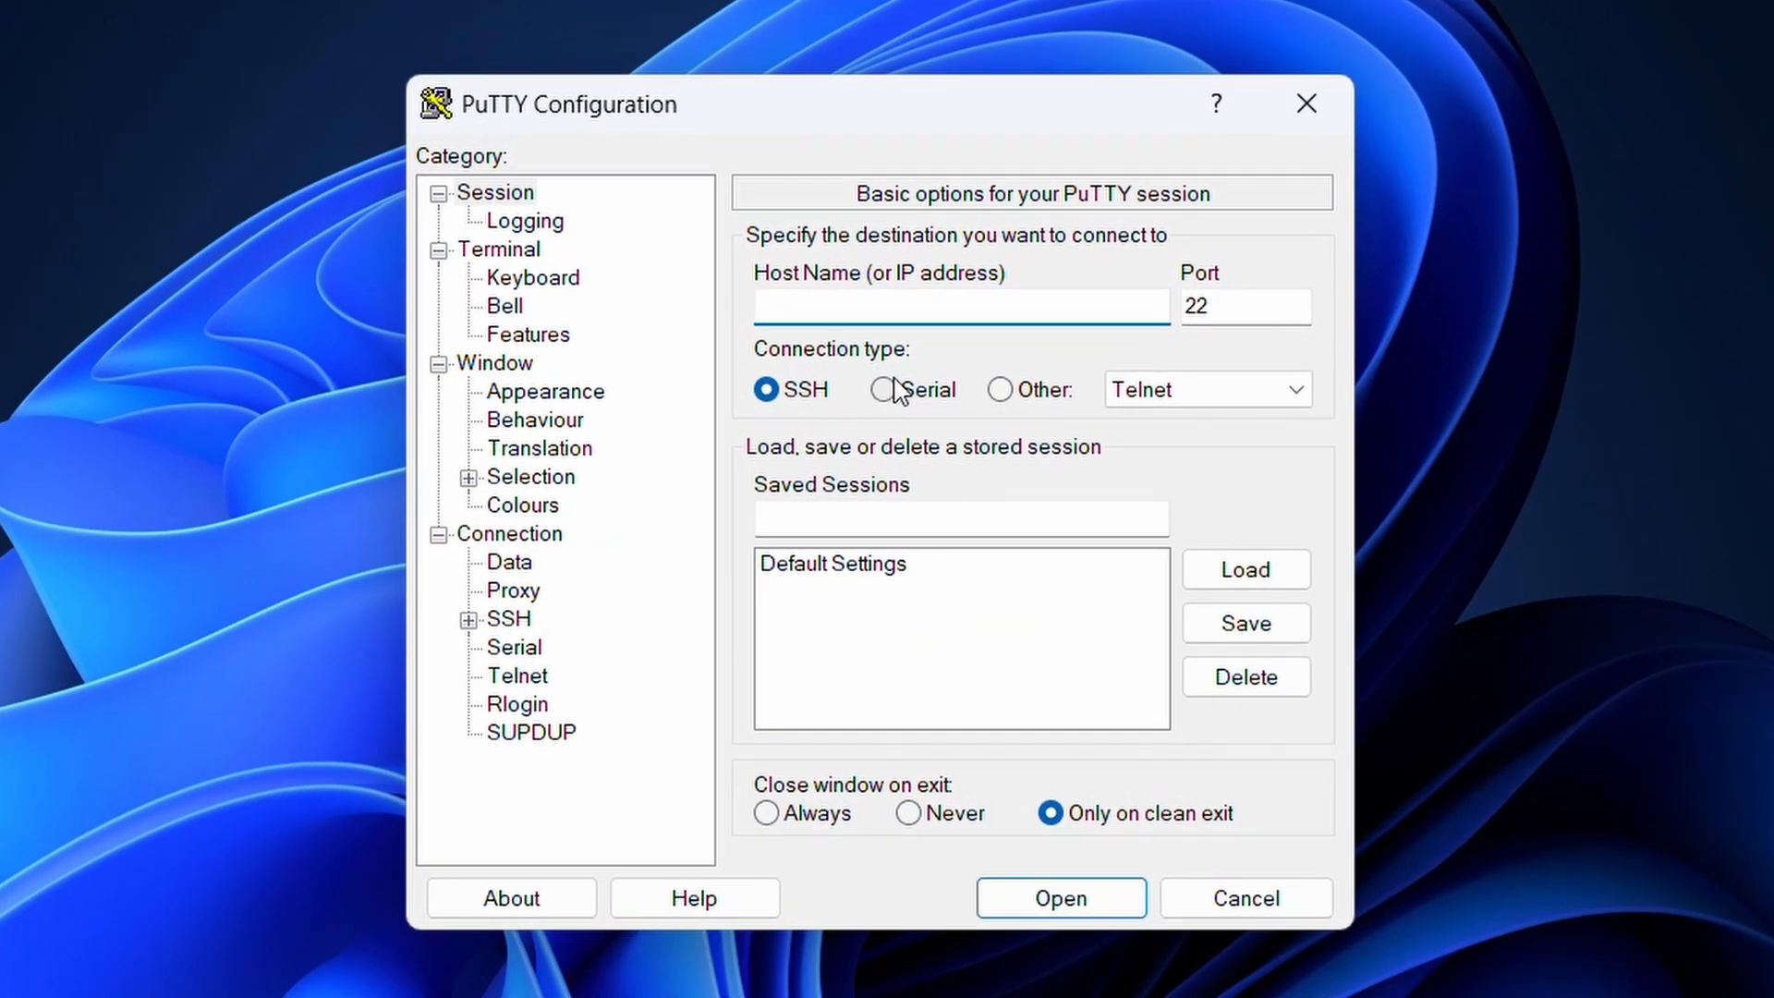
pyautogui.click(885, 389)
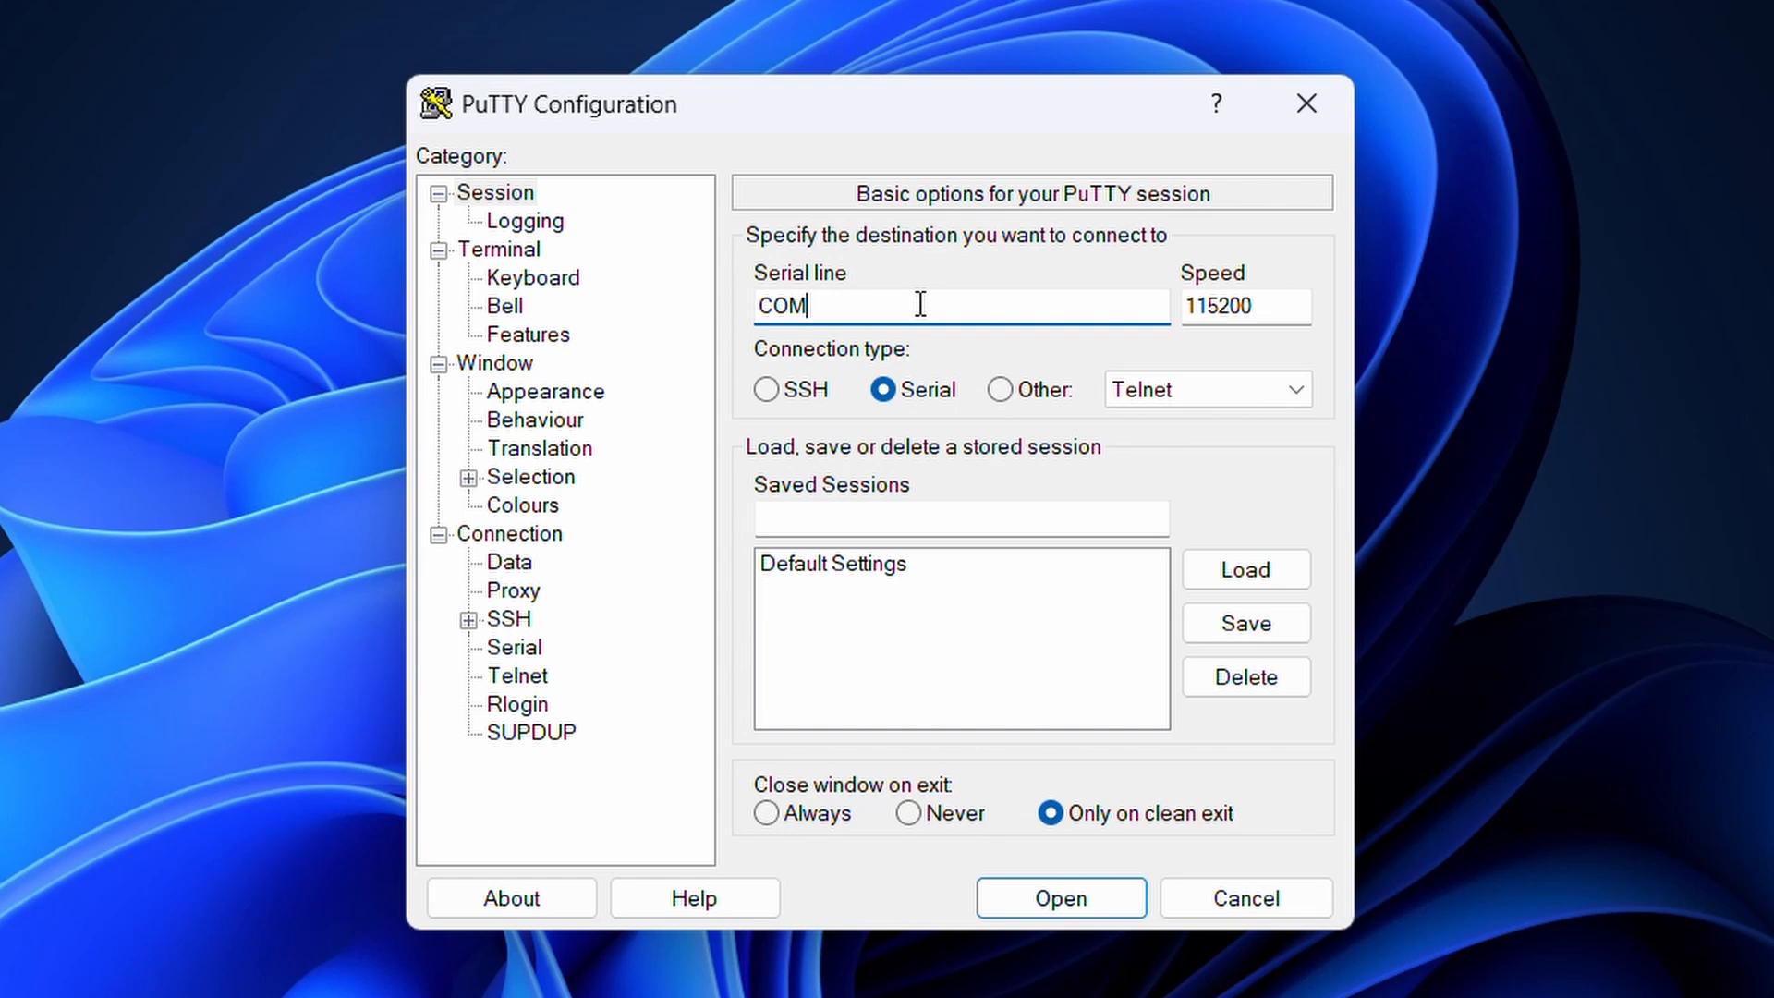
pyautogui.write('3')
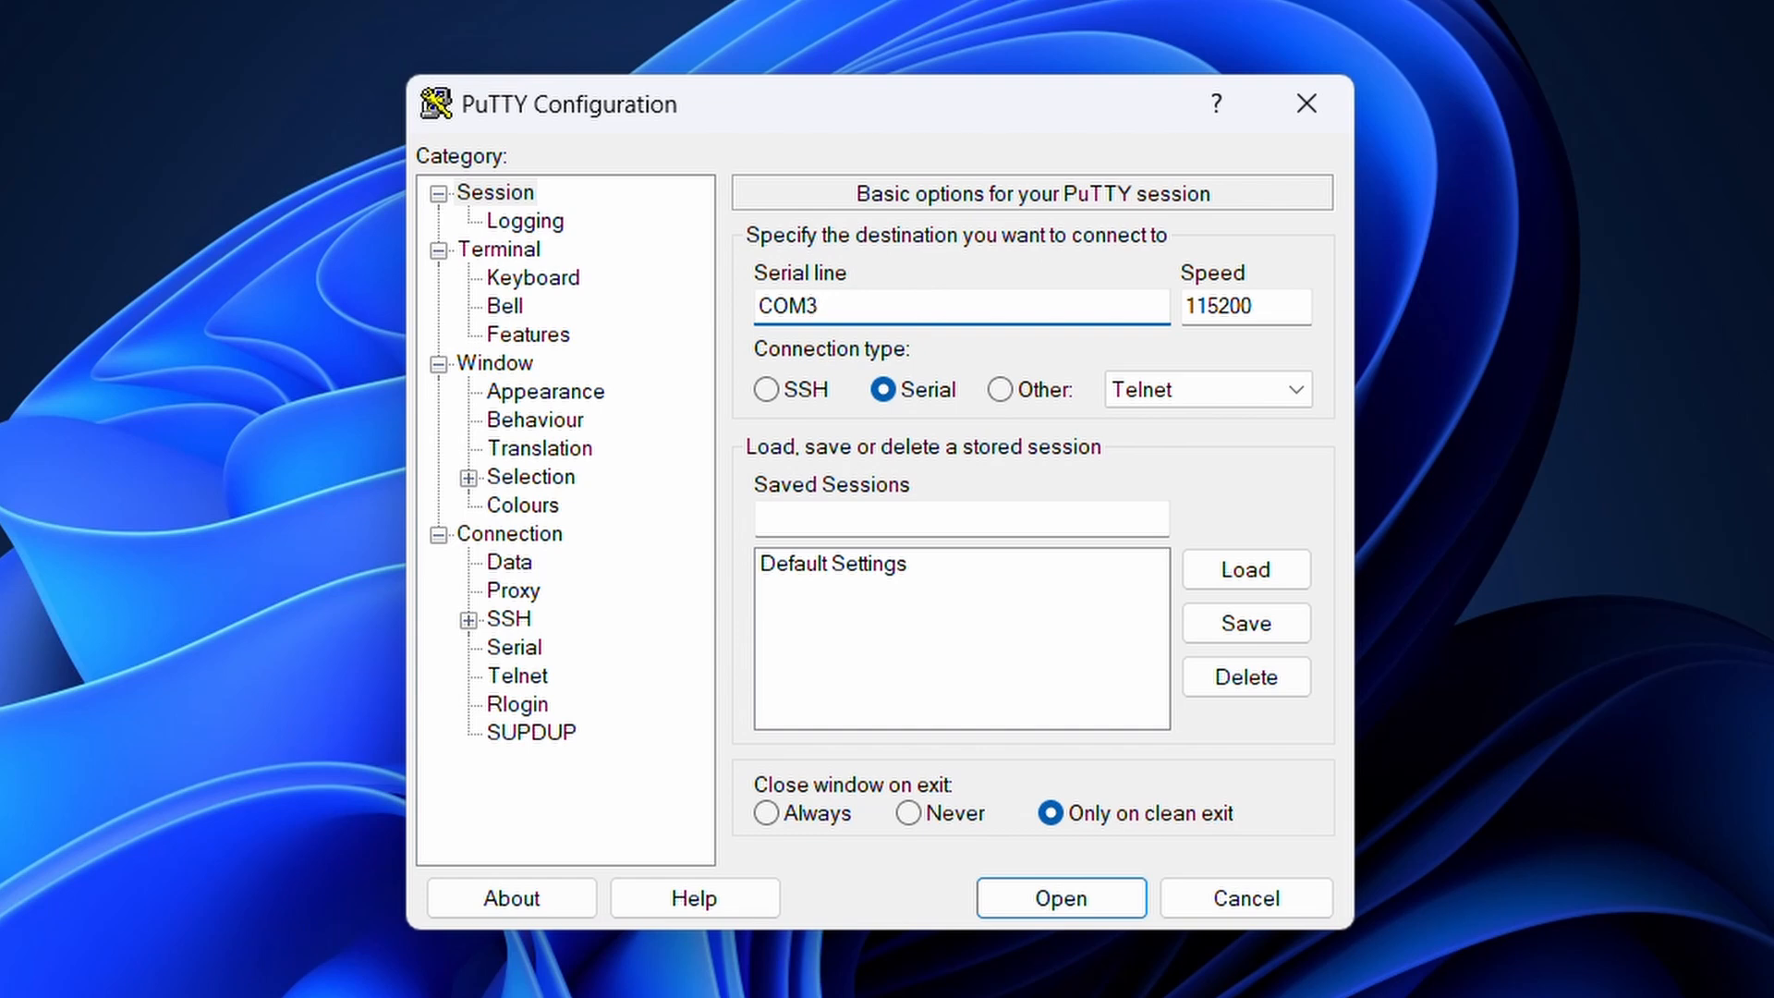
pyautogui.tripleClick(1244, 306)
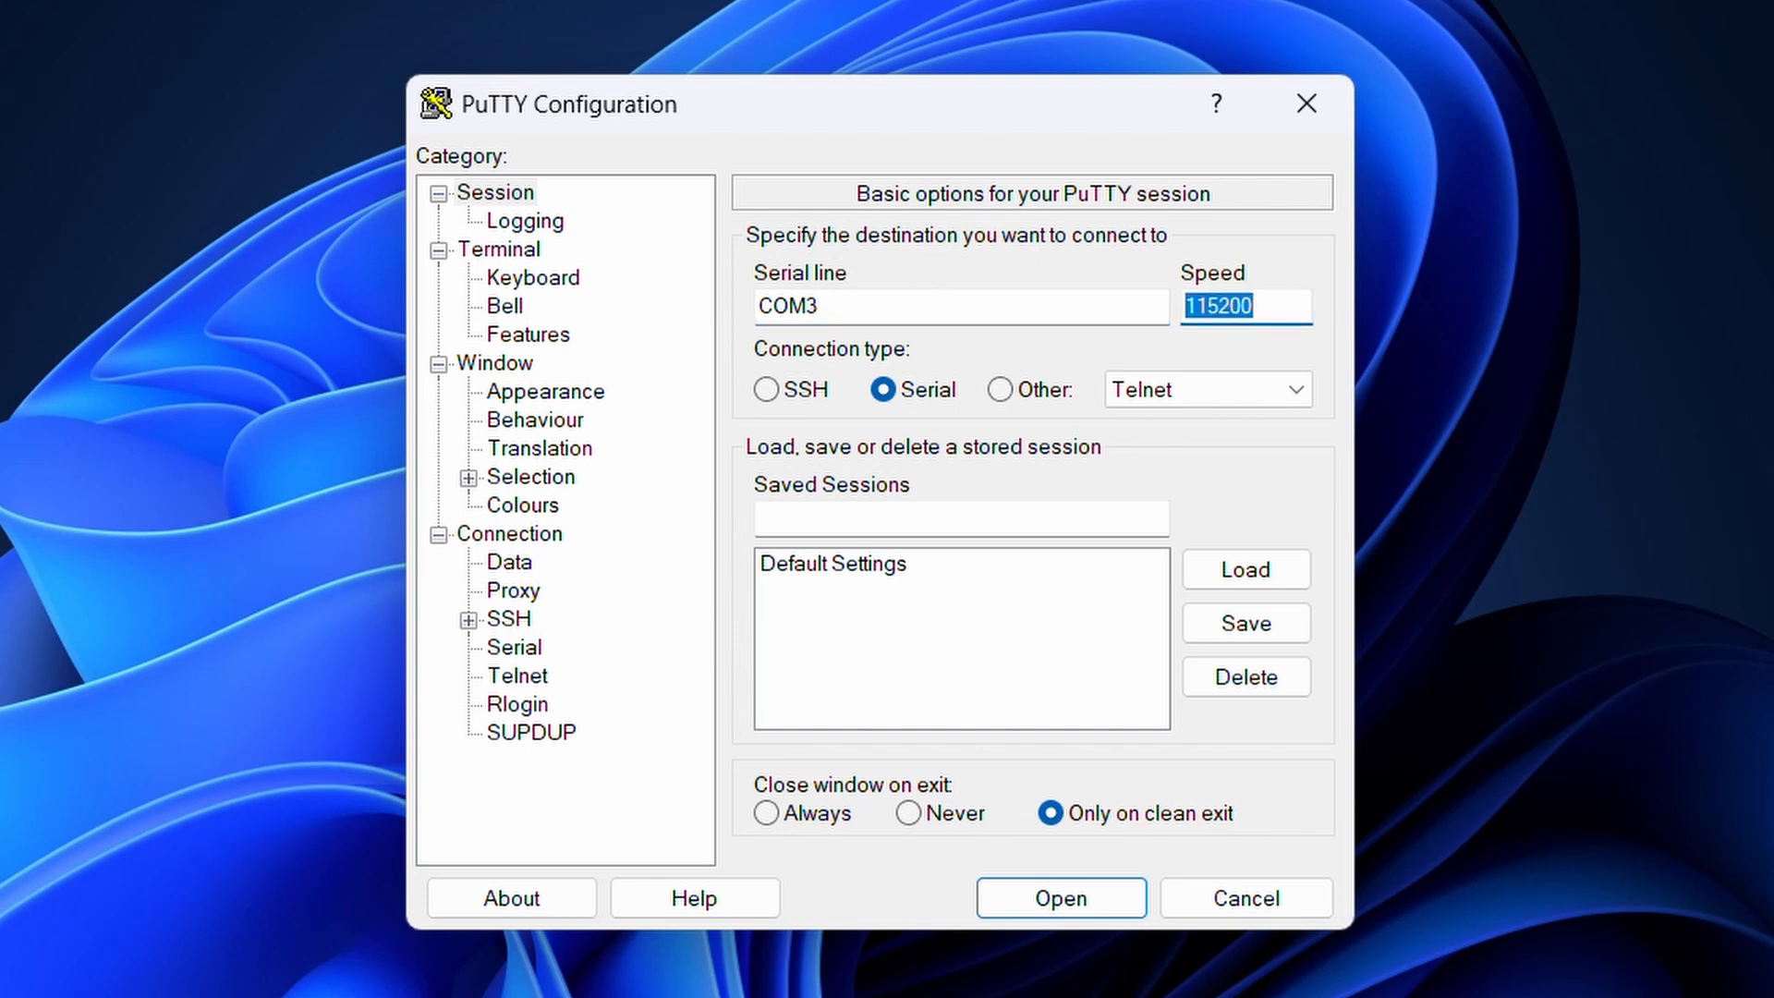
pyautogui.click(959, 518)
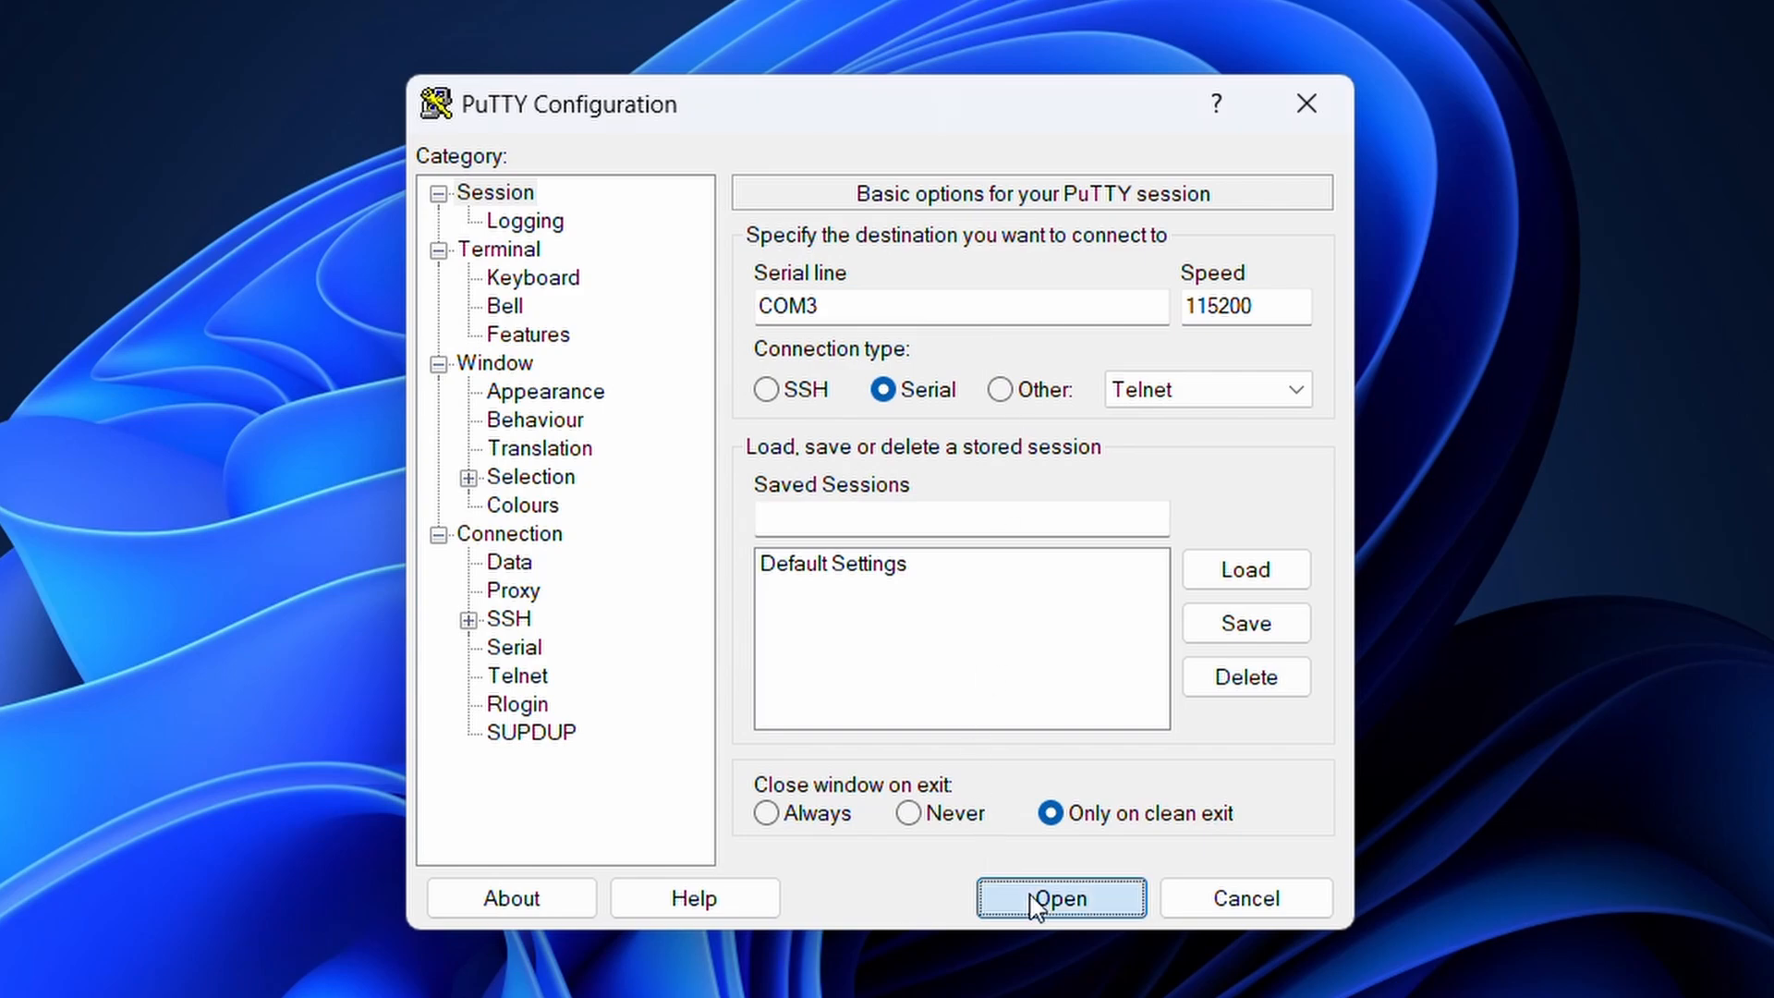
# - Open the COM3 console session and log in to the switch as admin
pyautogui.click(1059, 897)
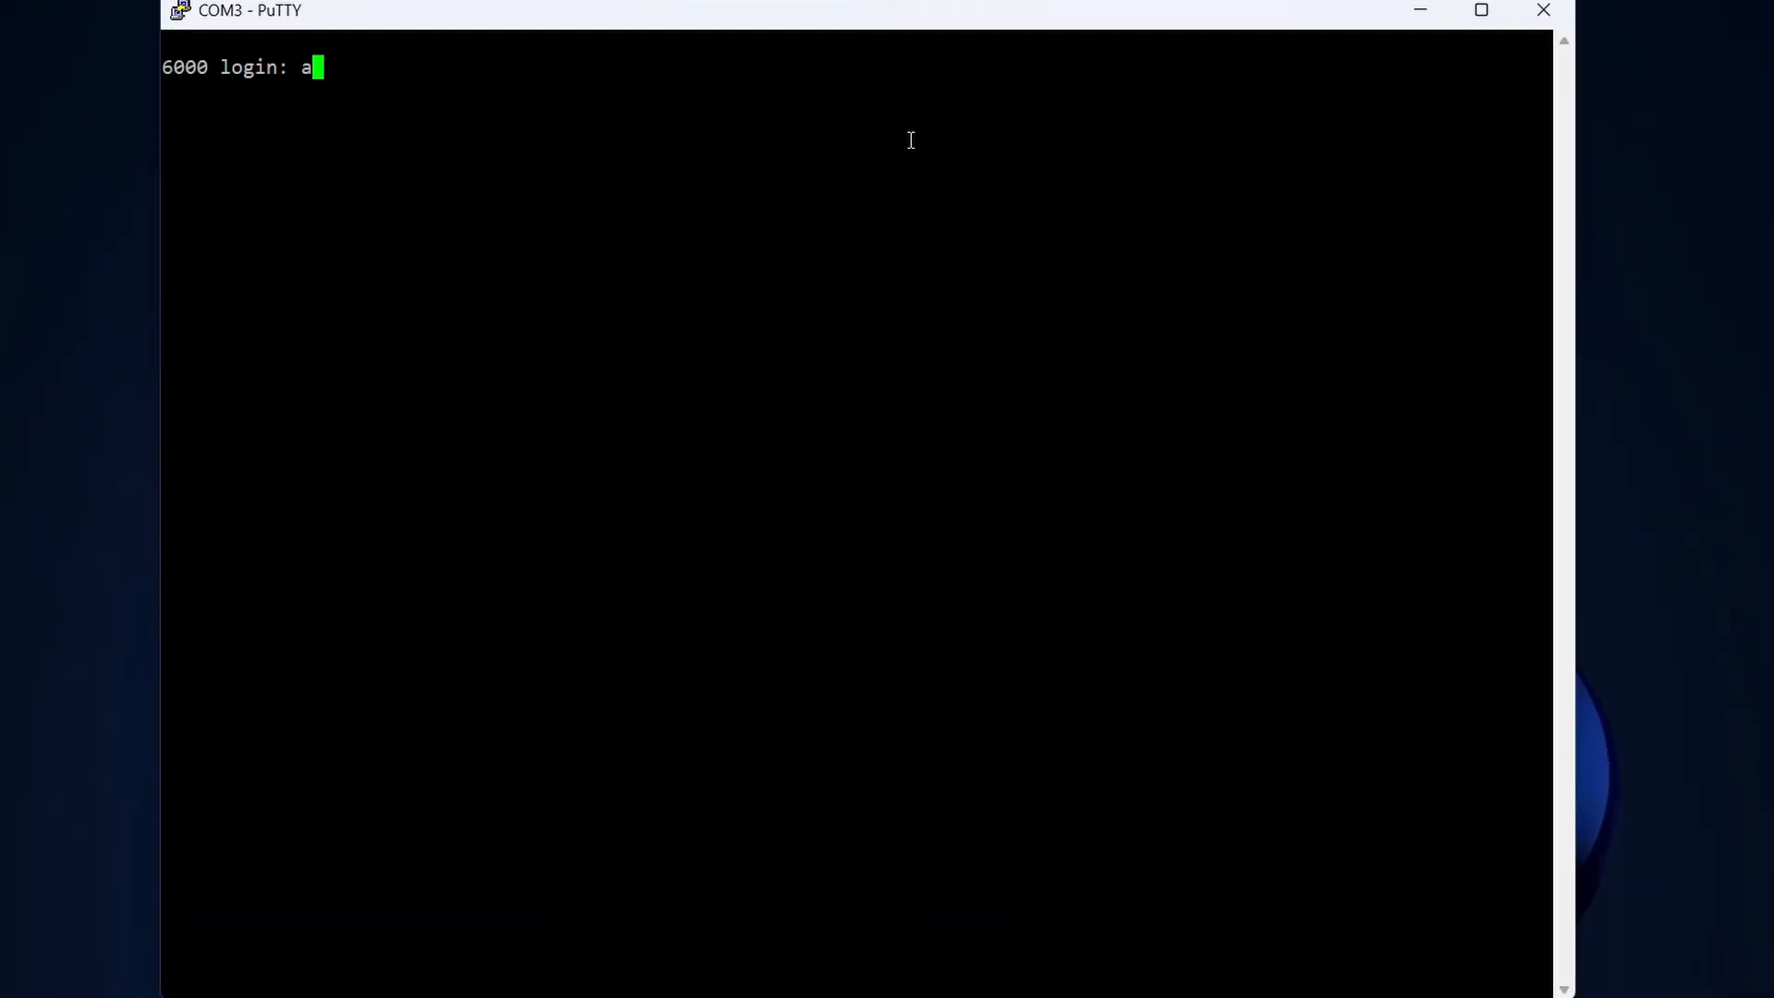
pyautogui.write('dmin')
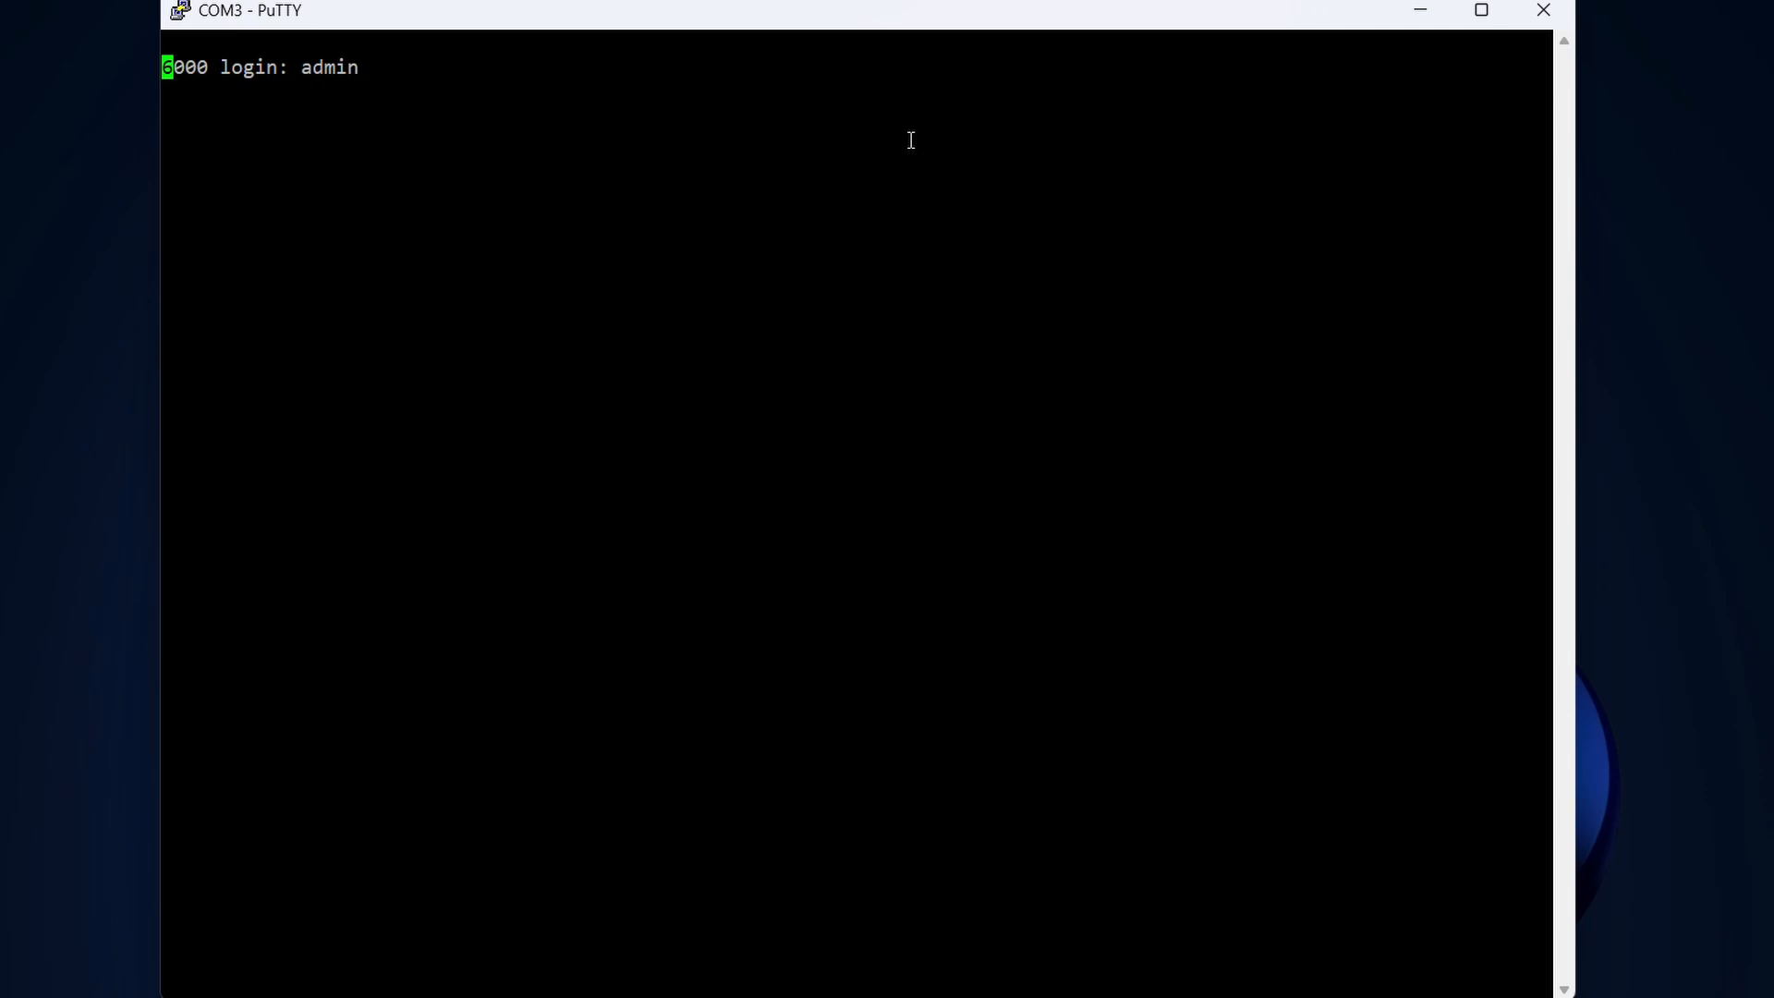
pyautogui.press('Return')
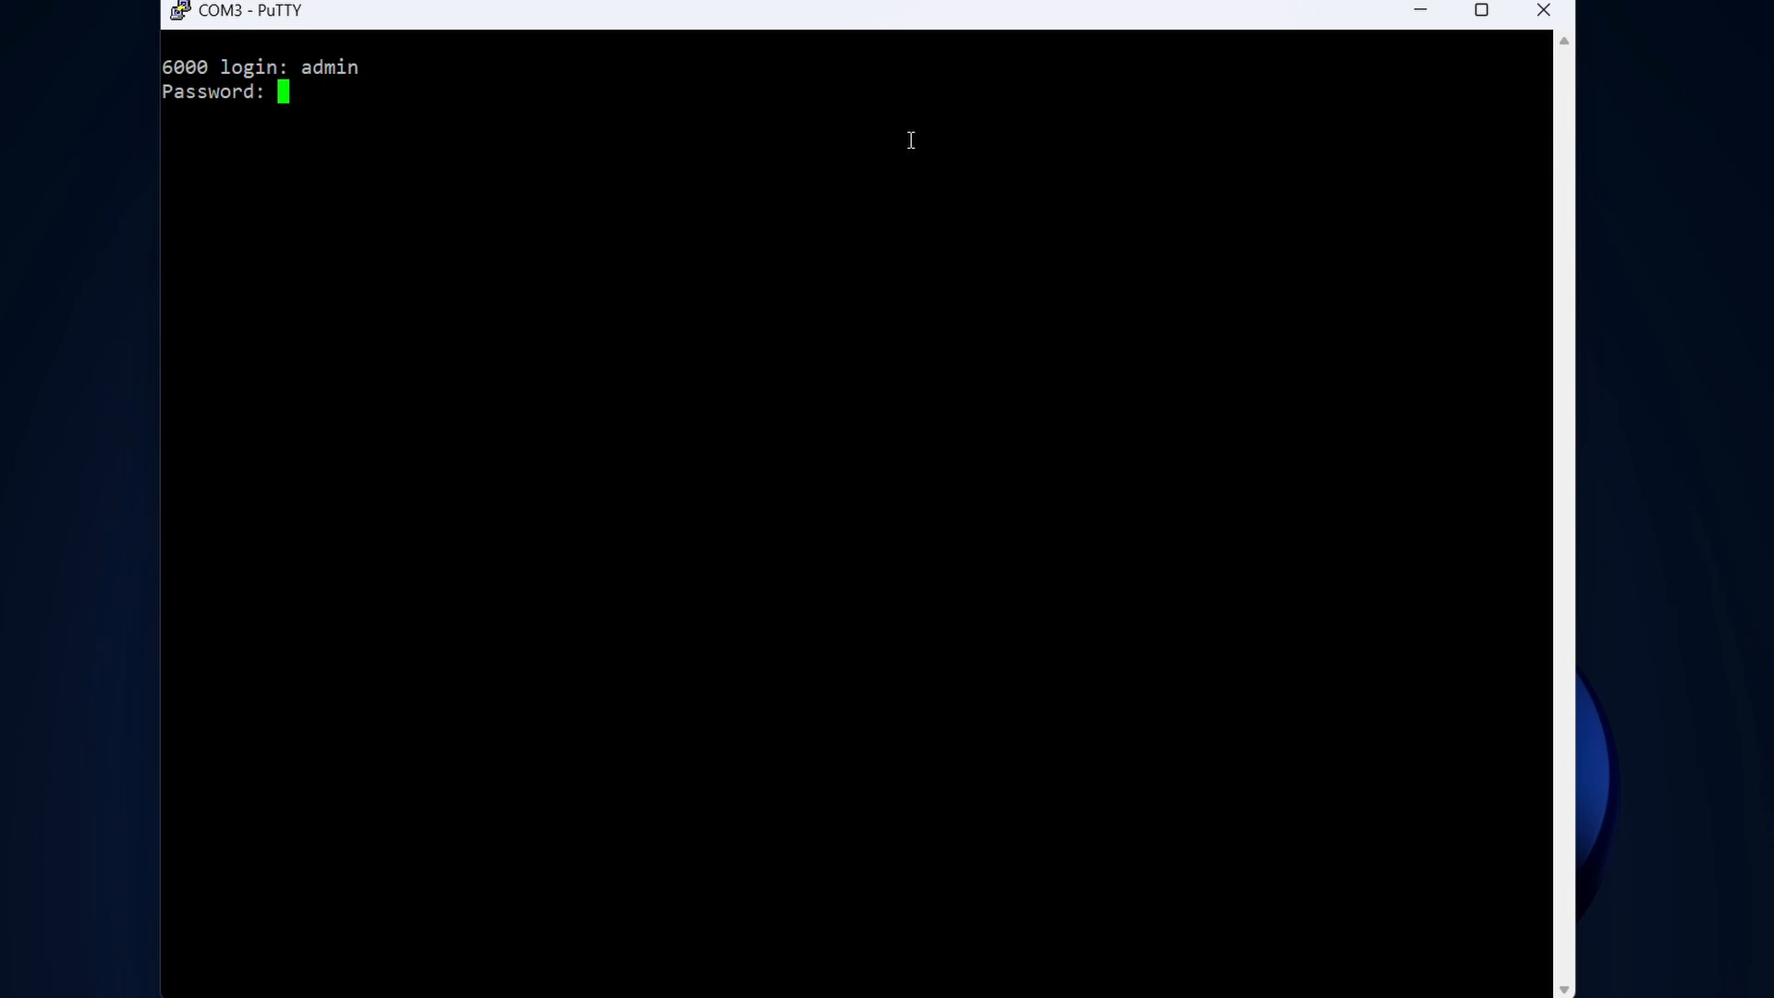
pyautogui.press('Return')
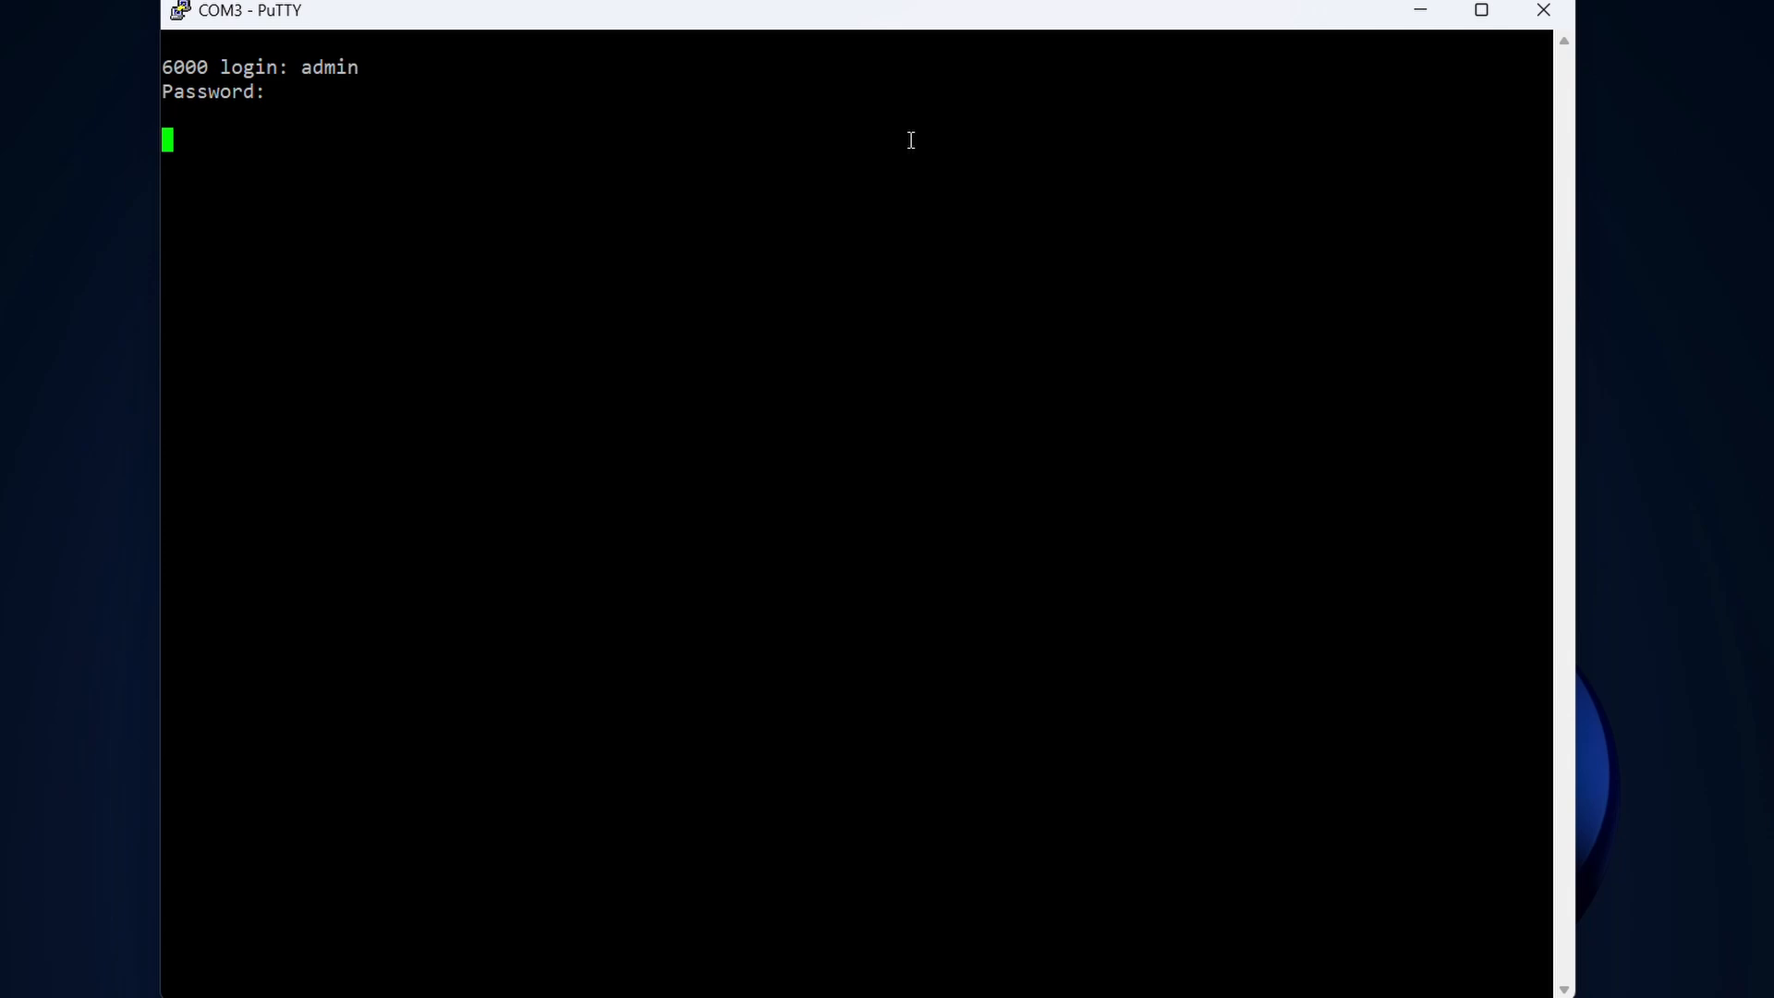
pyautogui.write('L')
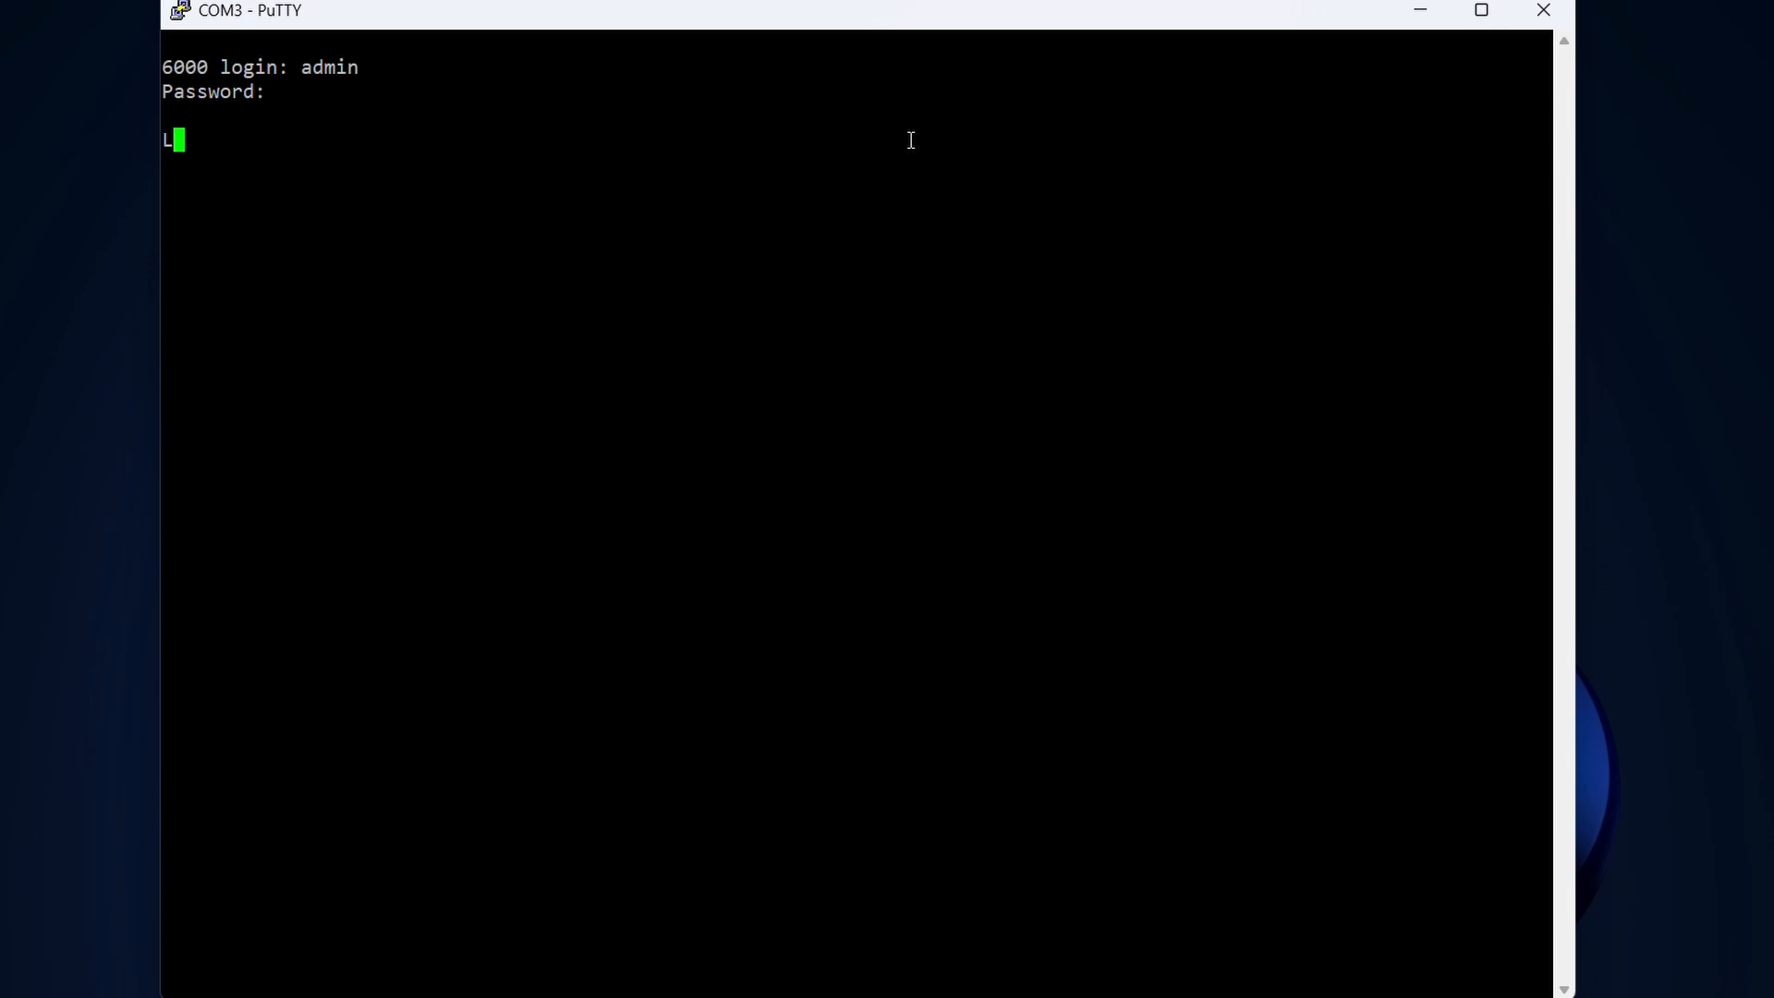
pyautogui.press('Return')
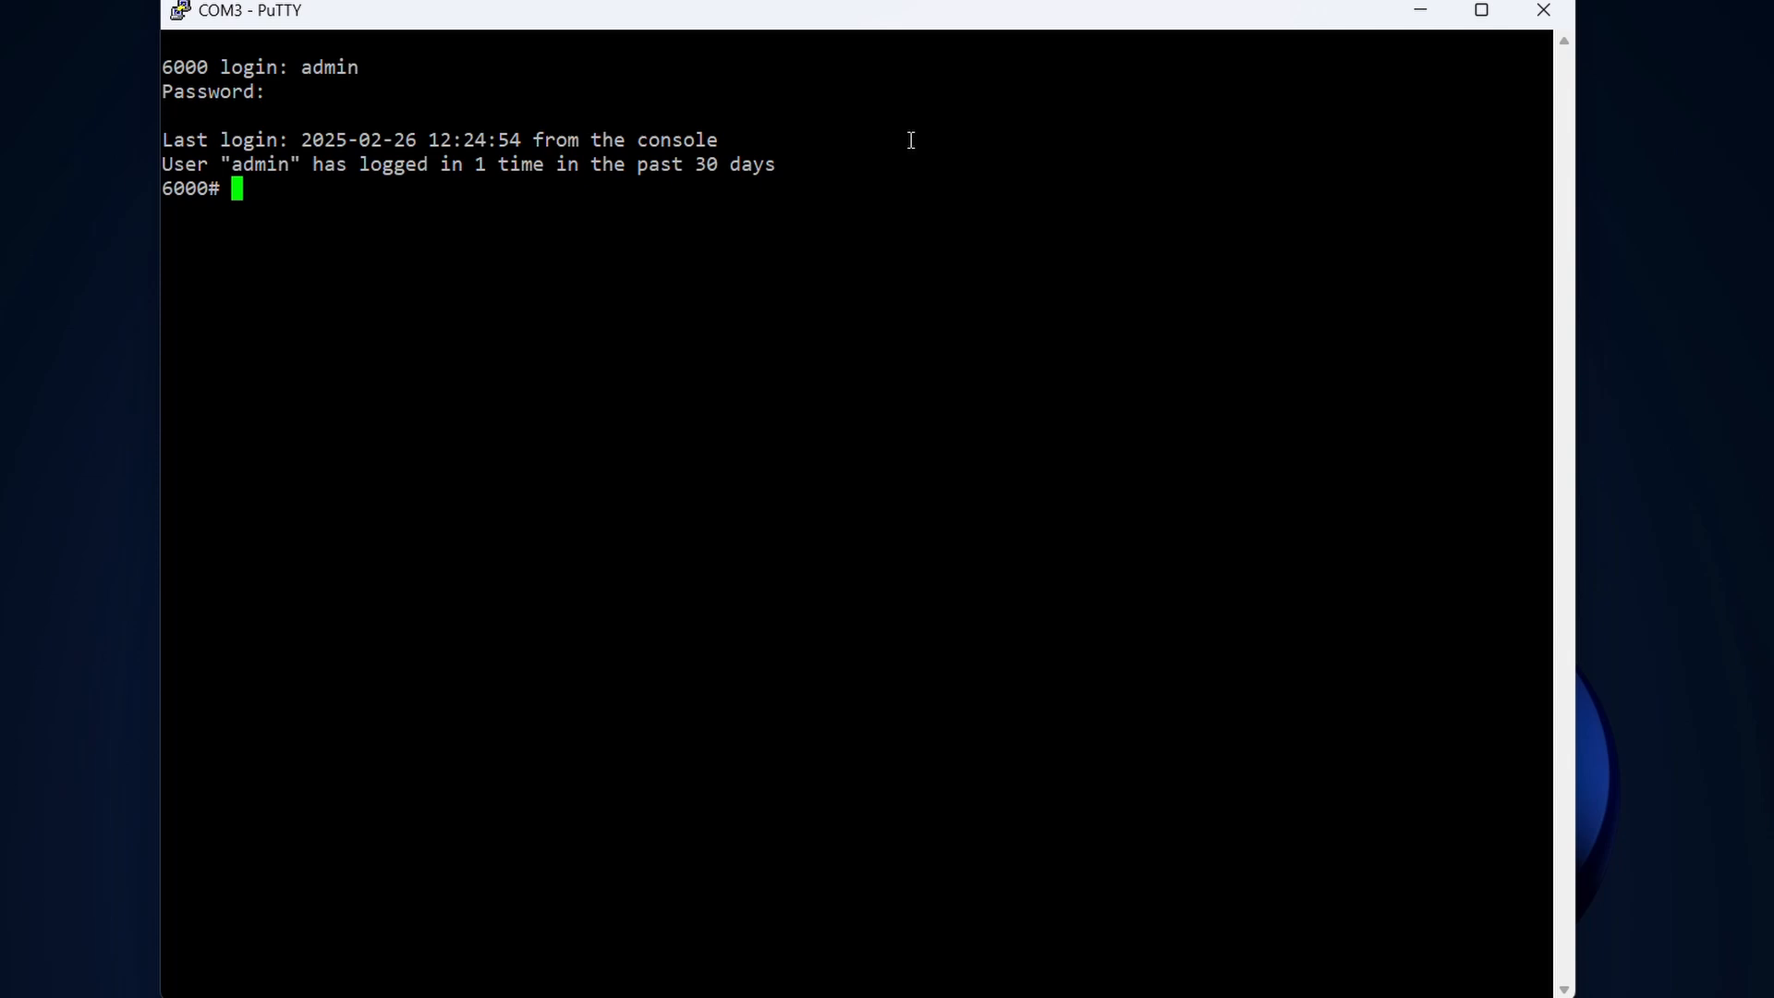
# - Run show running-config and page through to VLAN 1 using DHCP
pyautogui.write('sh')
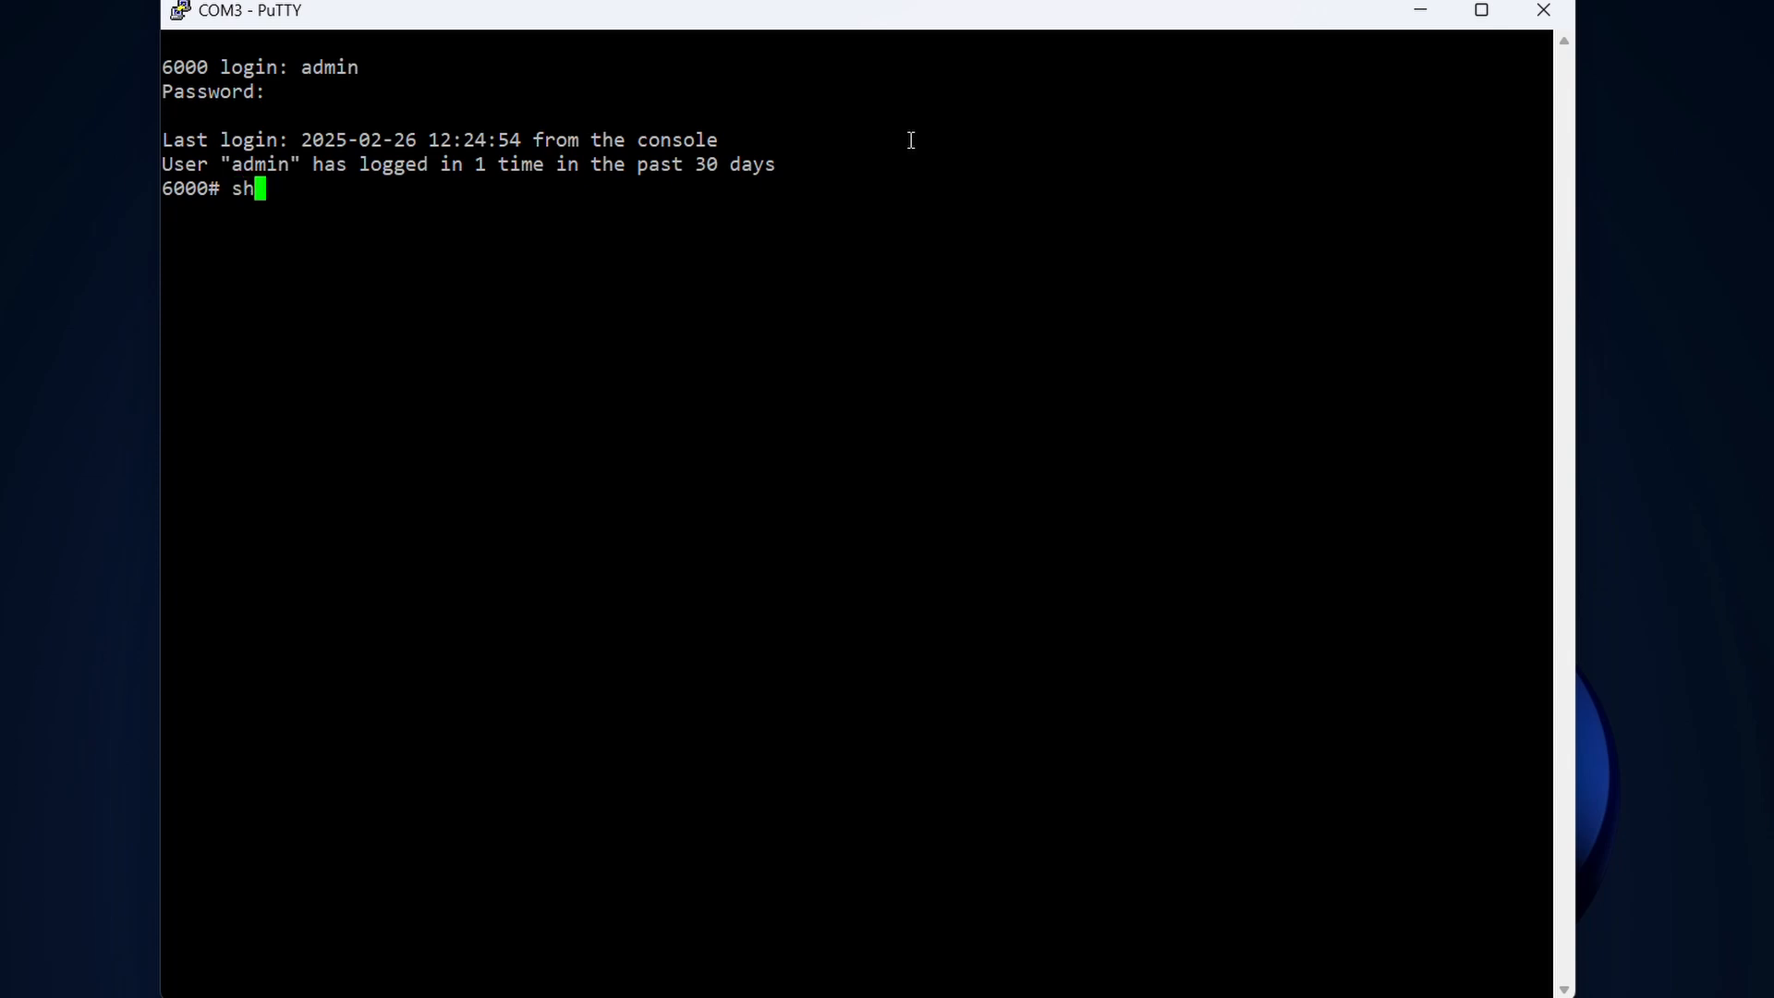
pyautogui.write('ow run')
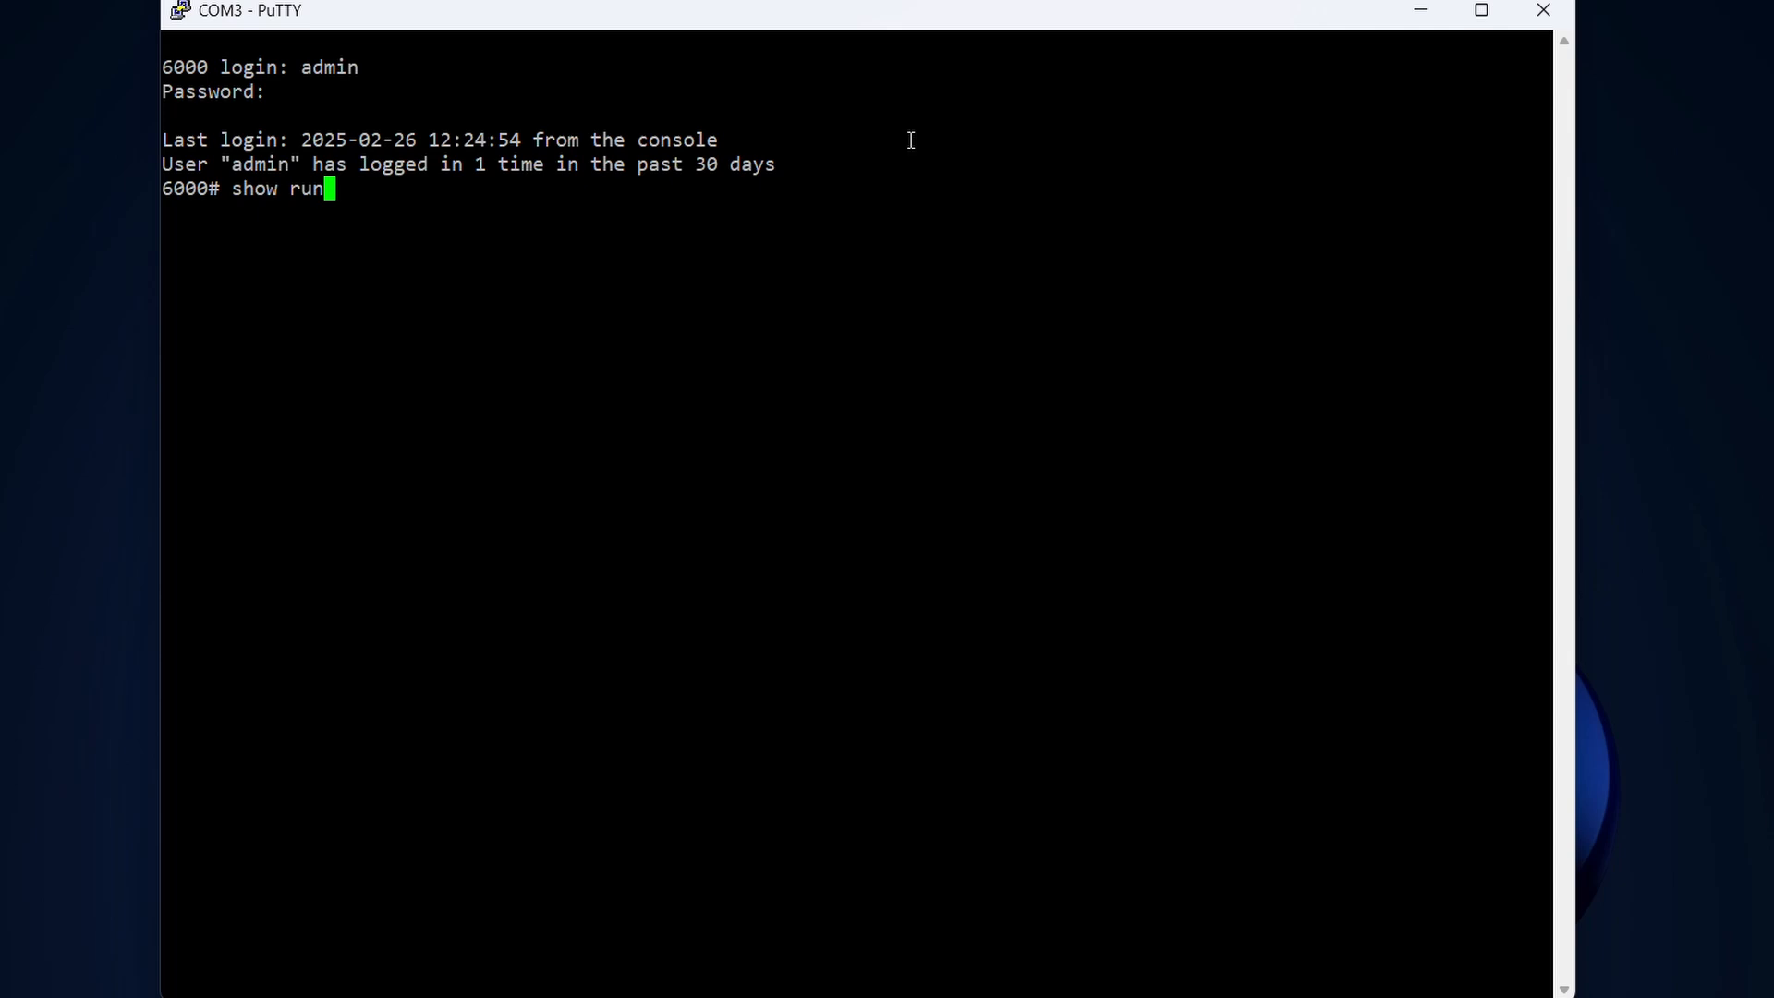
pyautogui.press('Return')
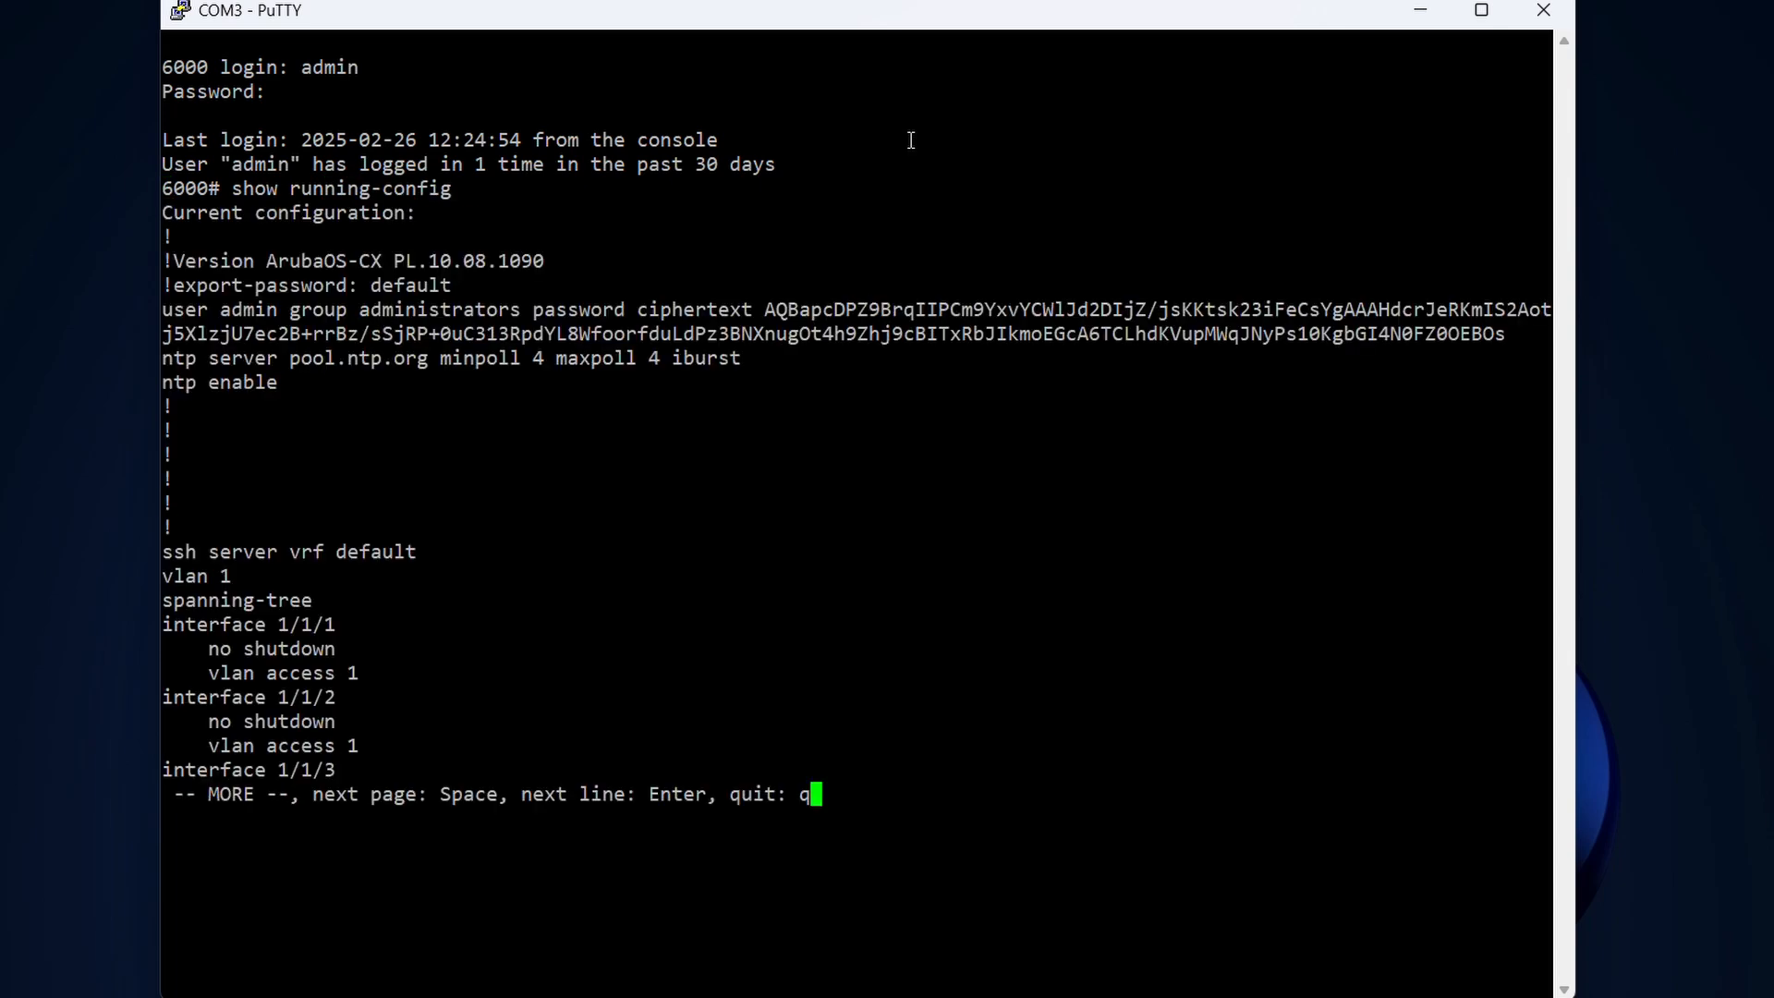
pyautogui.moveTo(764, 267)
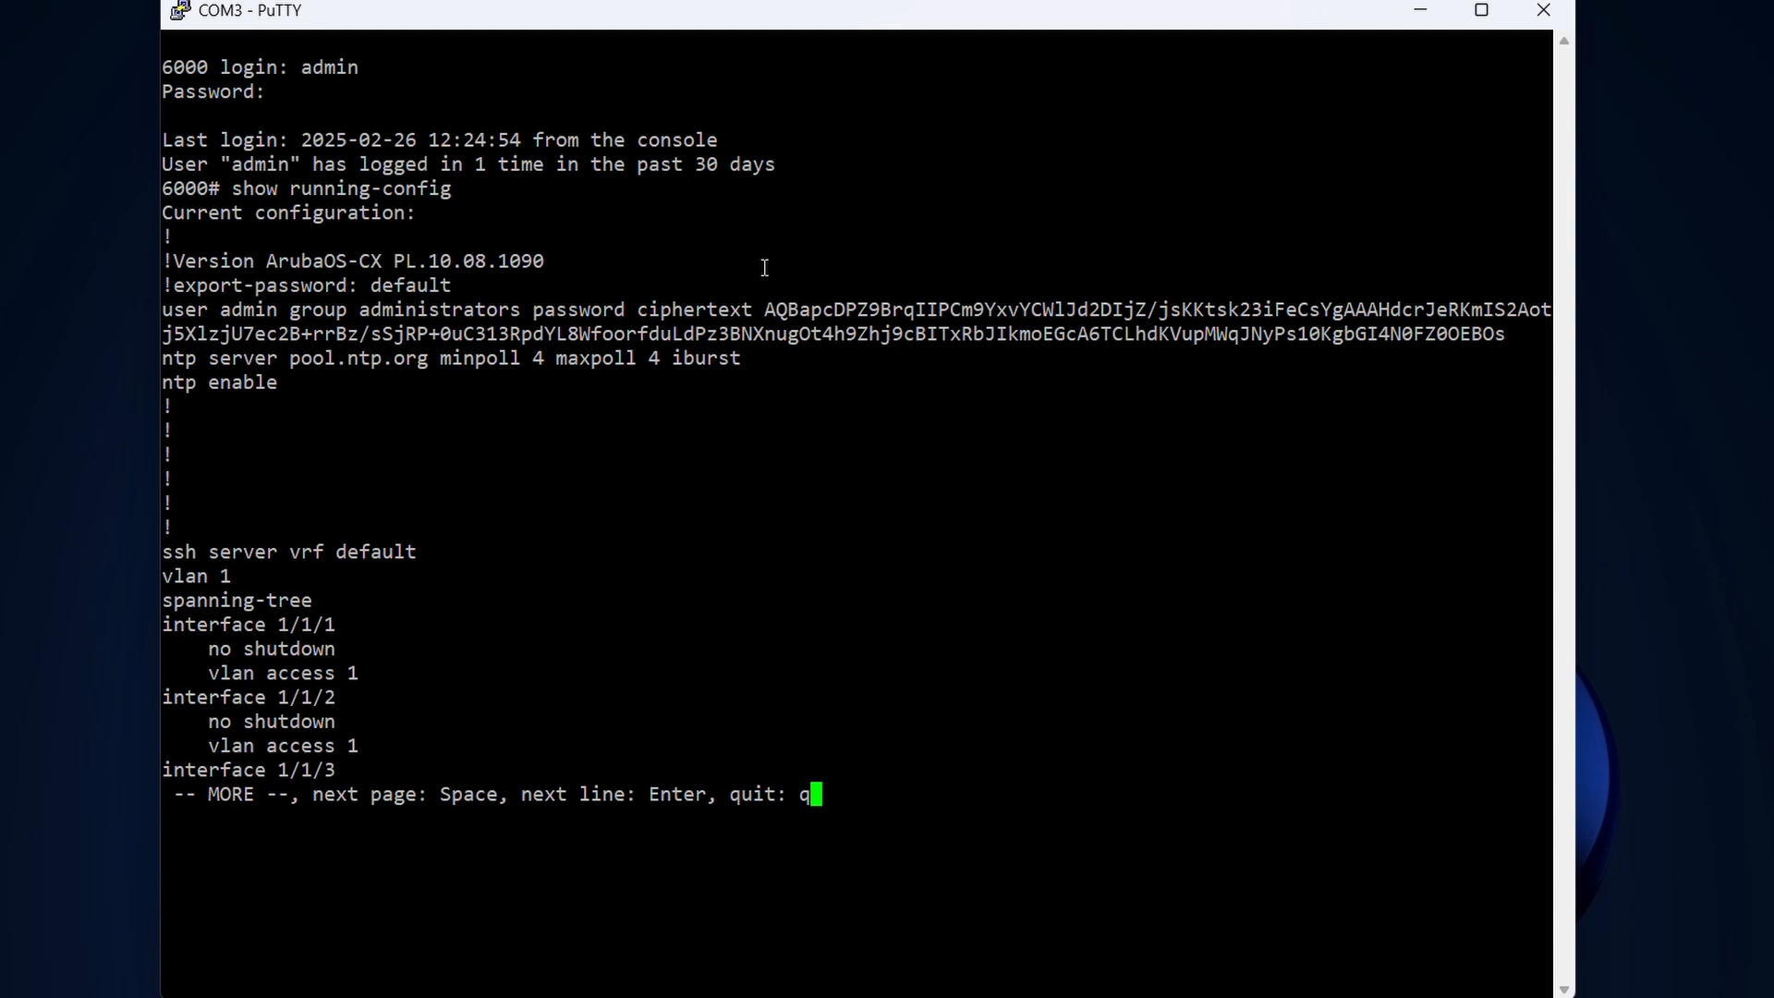
pyautogui.doubleClick(195, 575)
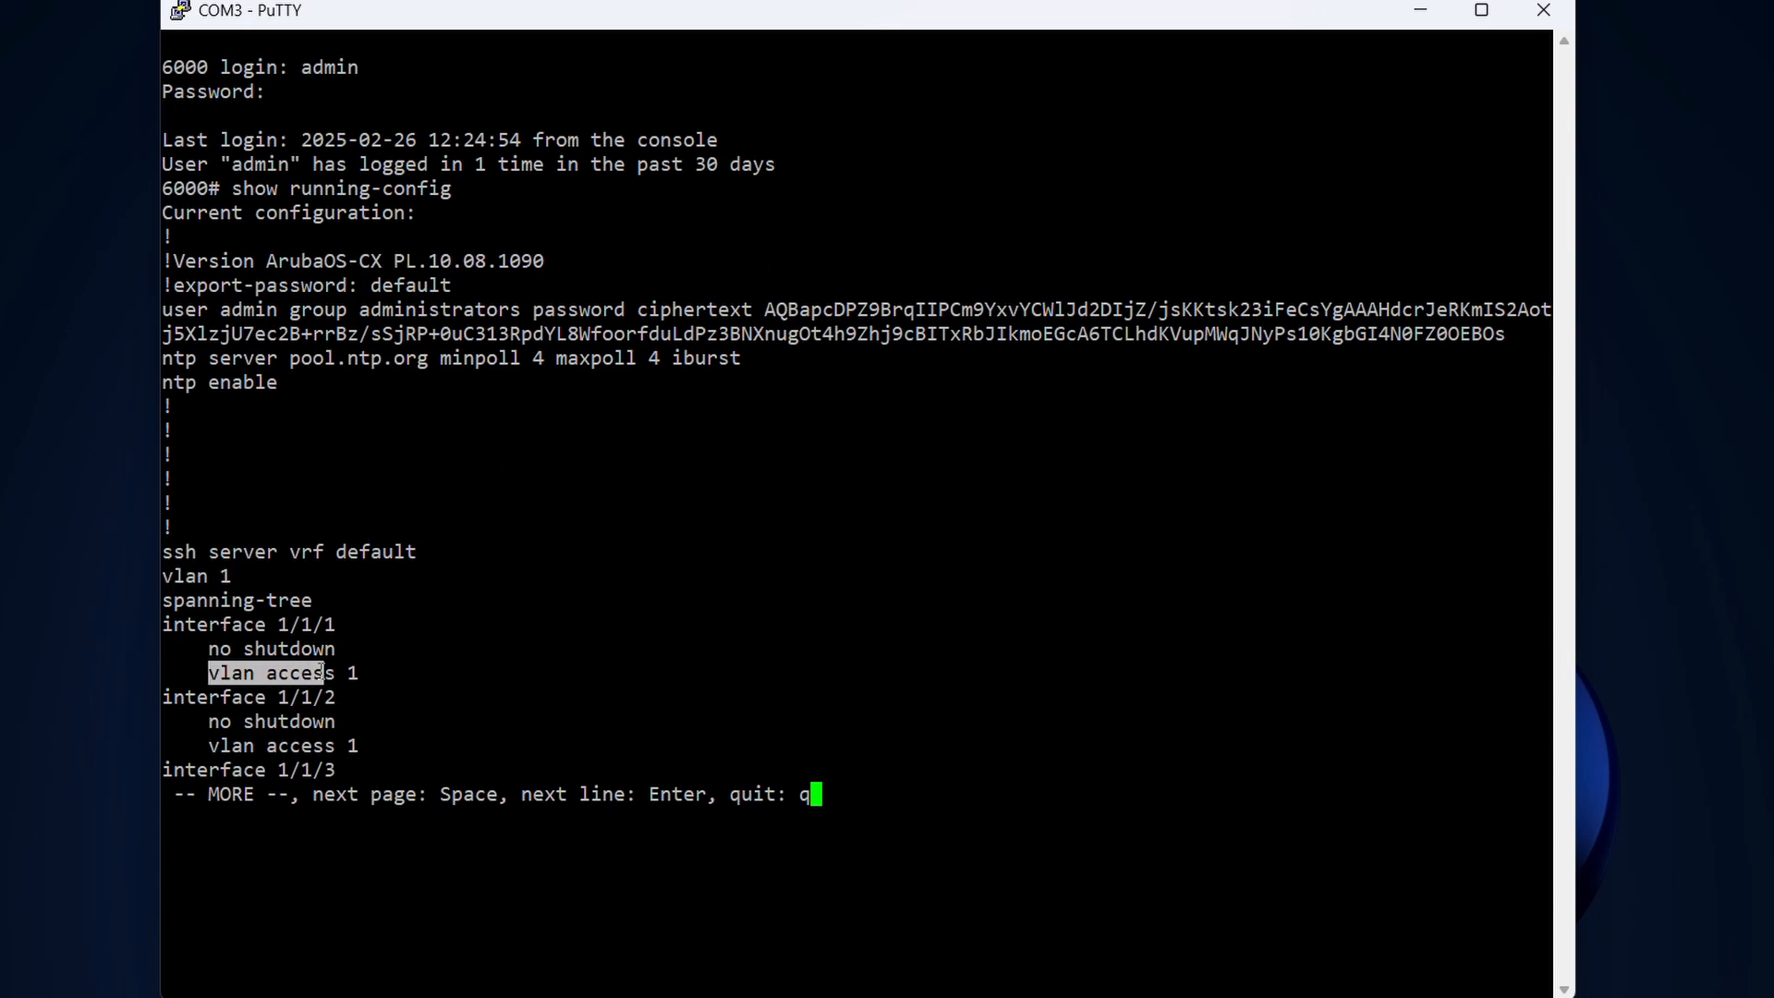
pyautogui.press('space')
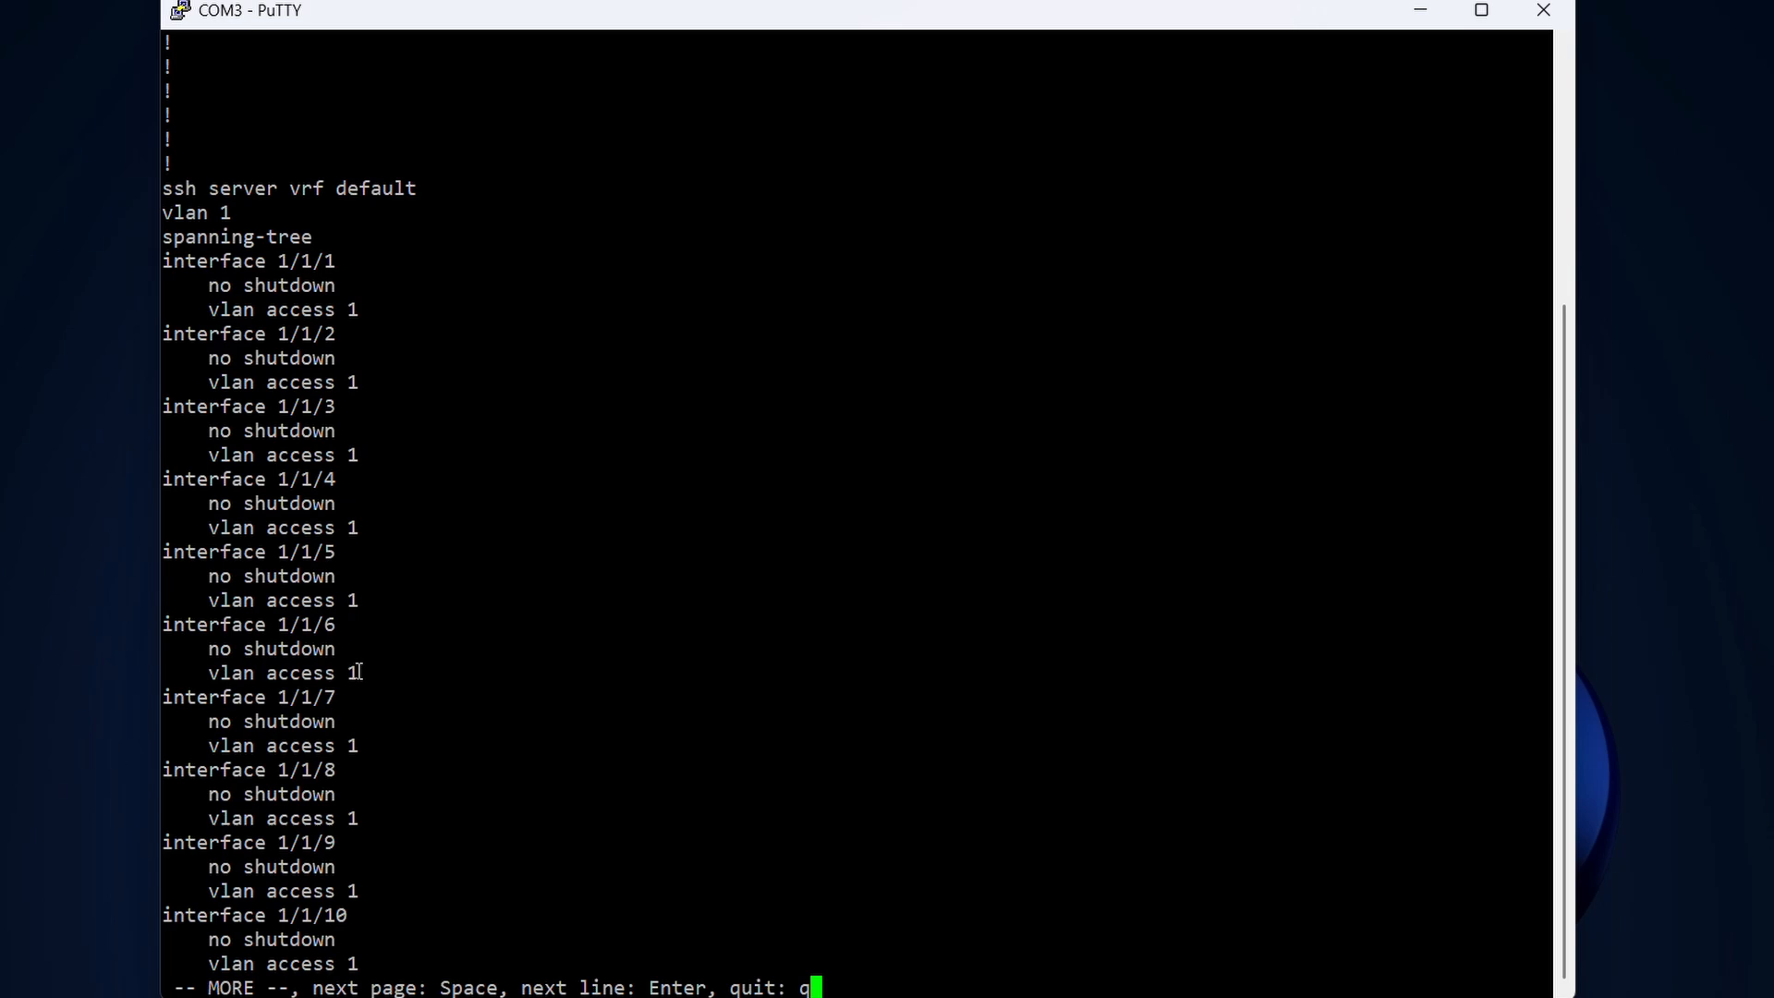
pyautogui.press('space')
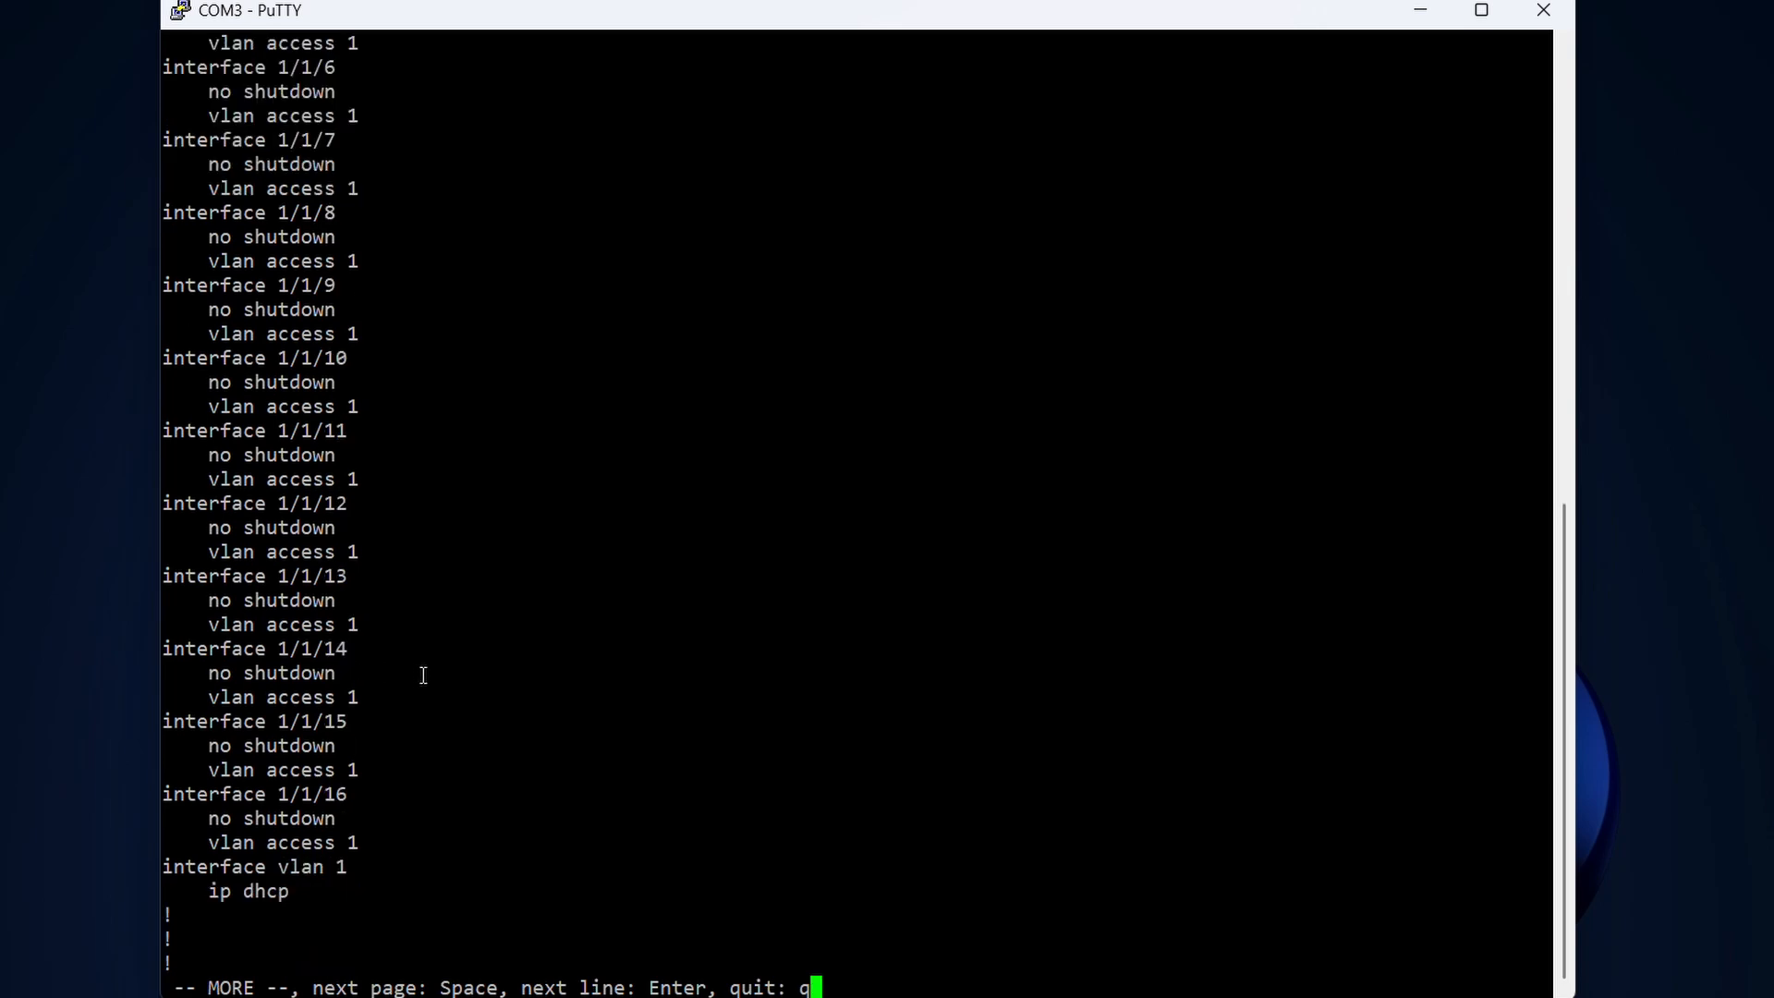
pyautogui.moveTo(203, 875)
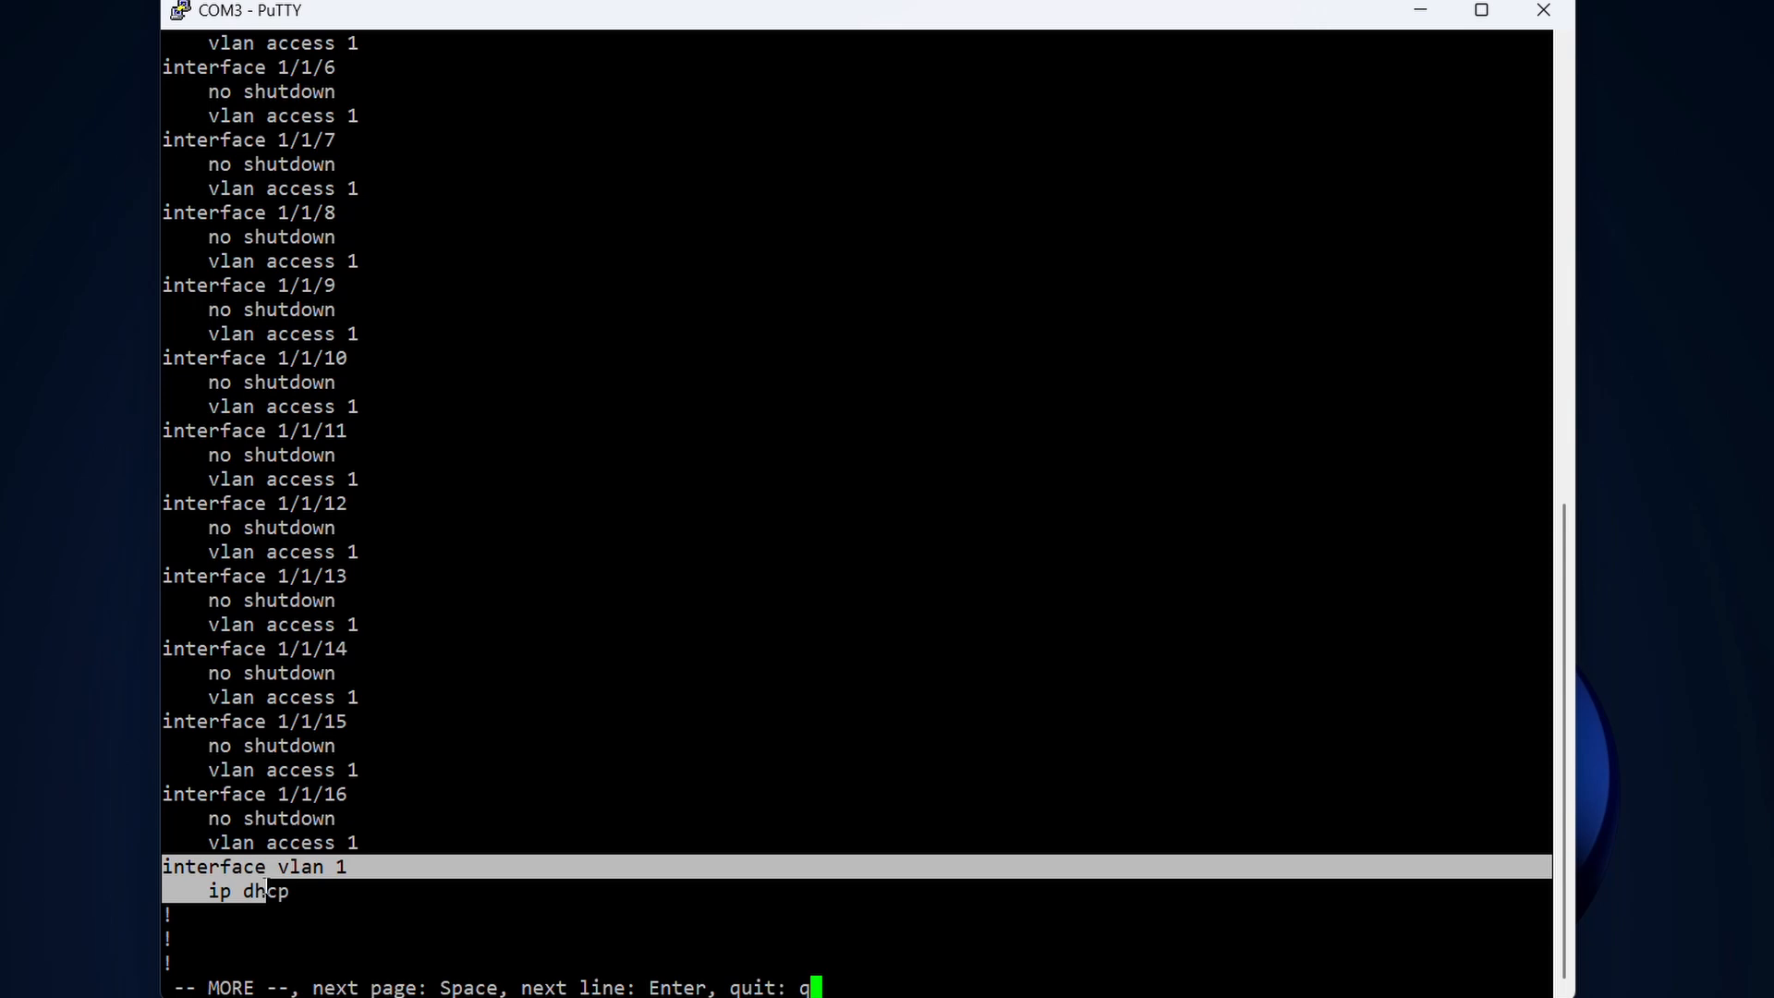
pyautogui.moveTo(387, 890)
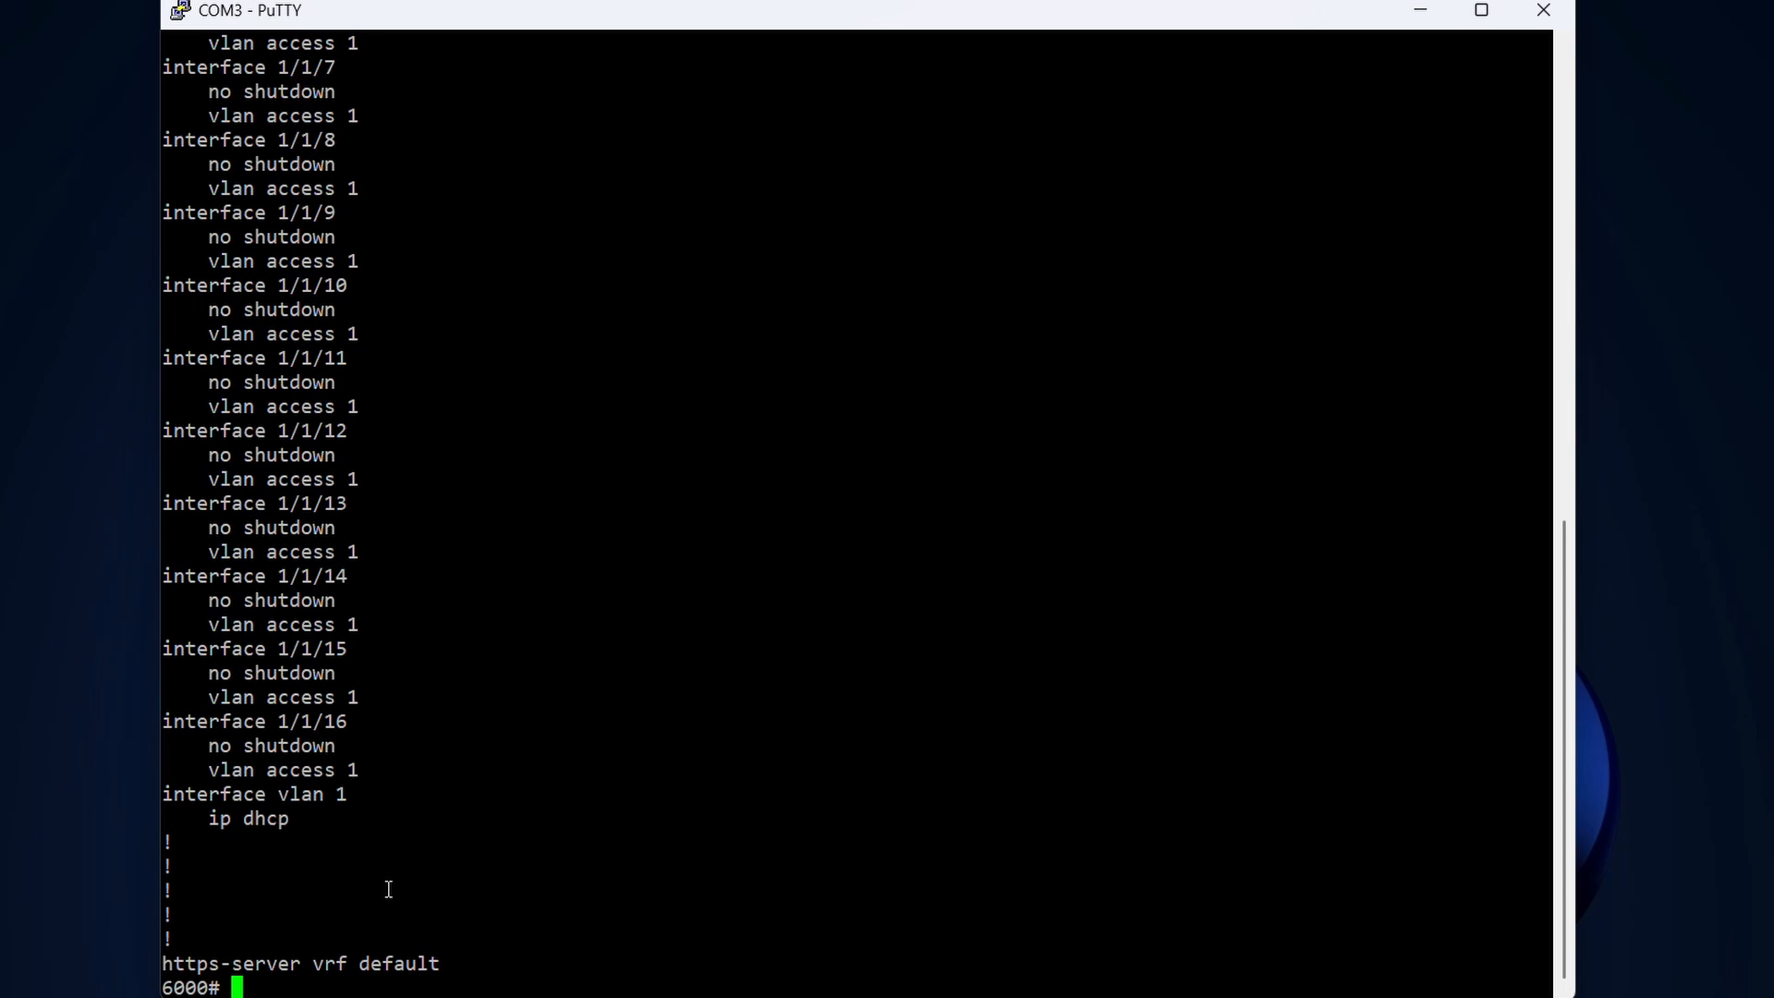
pyautogui.moveTo(489, 880)
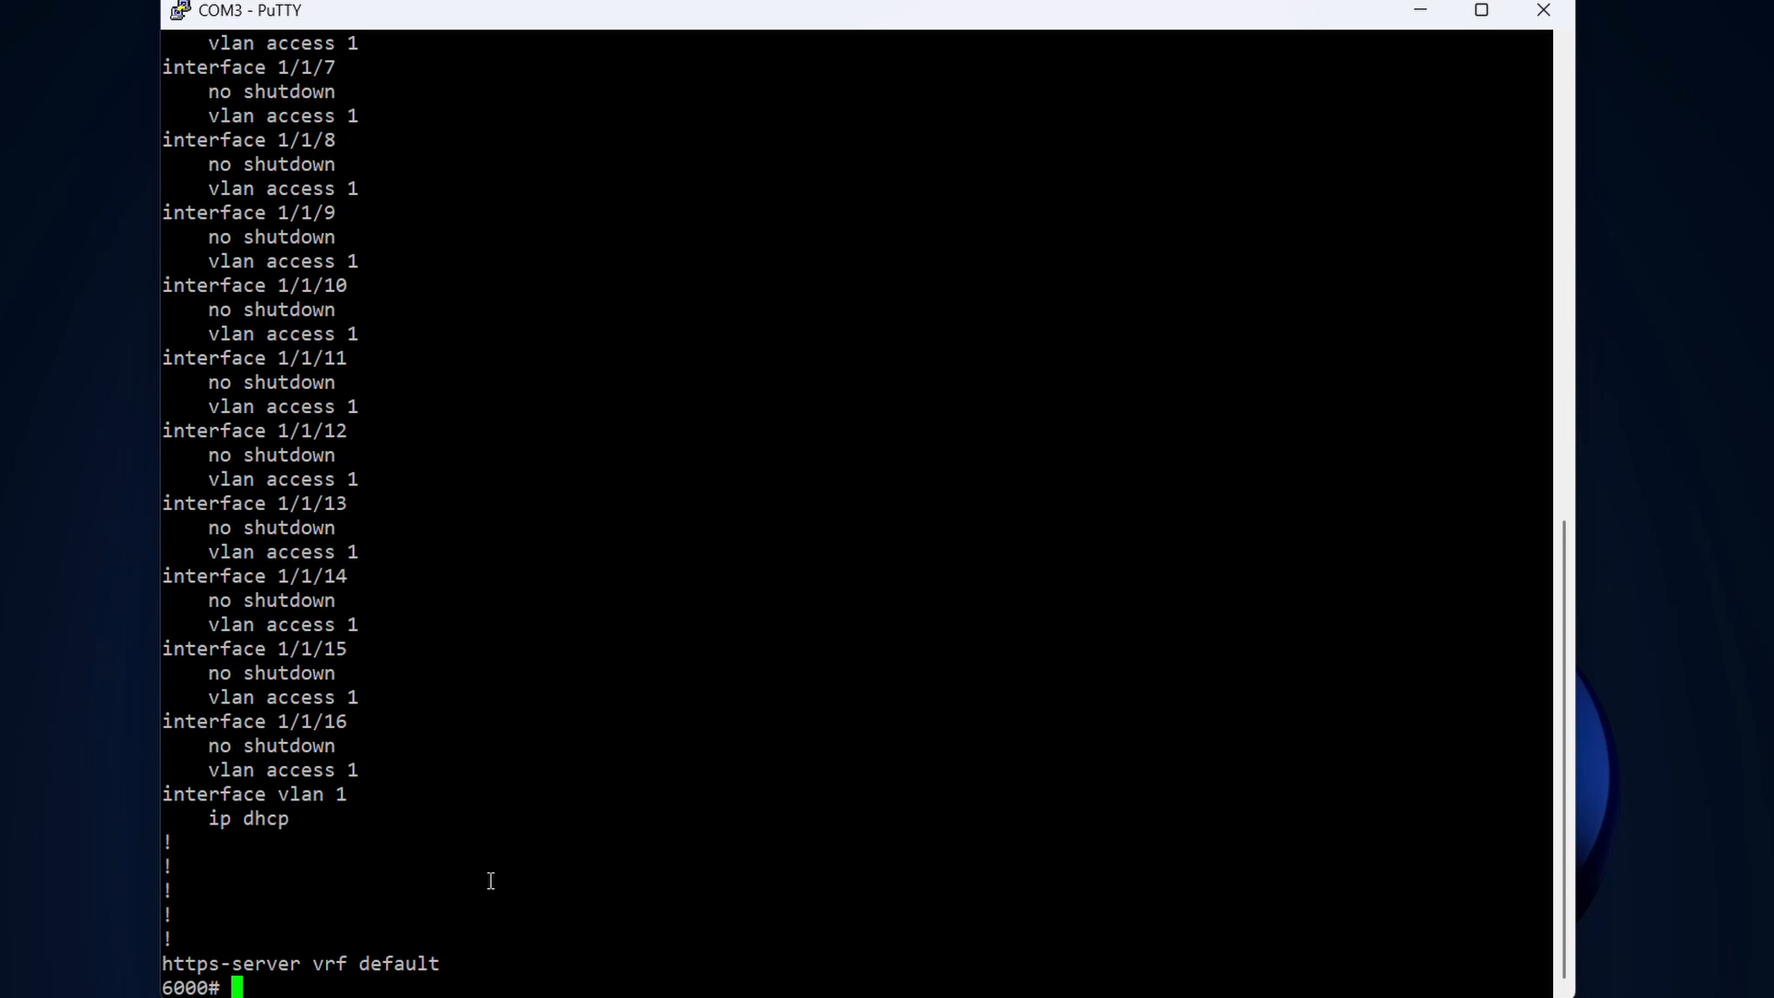
# - Enter global configuration mode and the interface vlan 1 context
pyautogui.write('con')
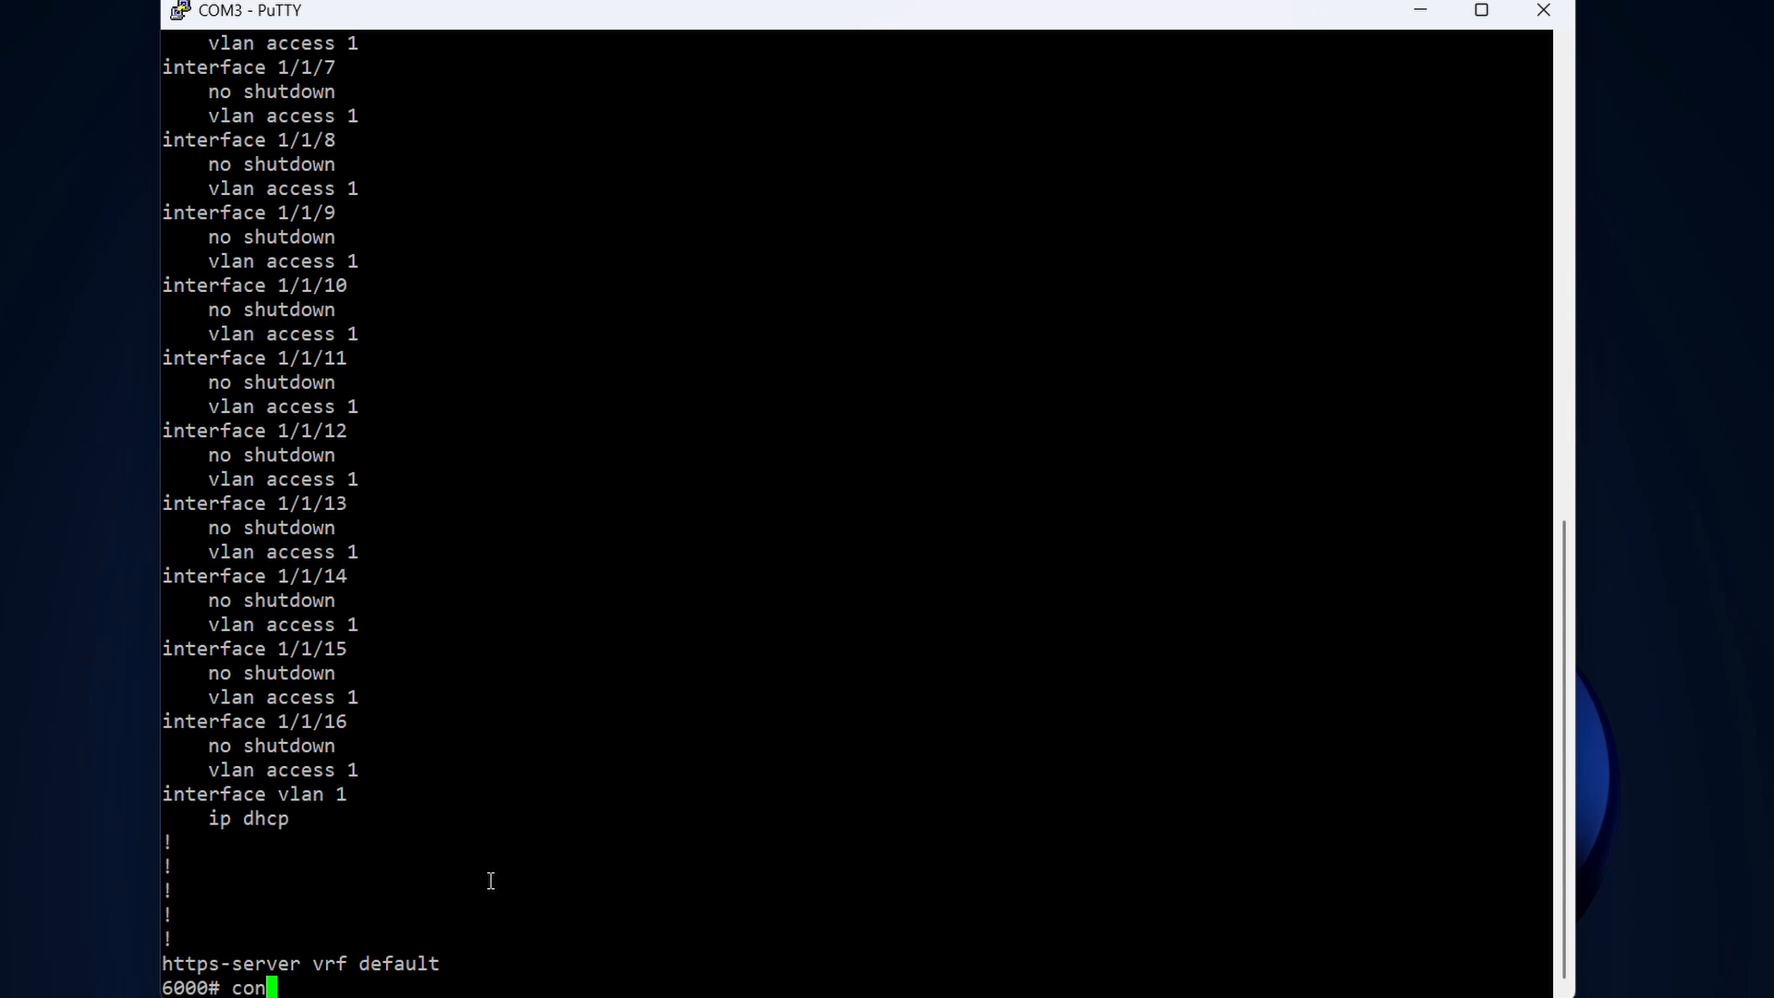
pyautogui.write('fig')
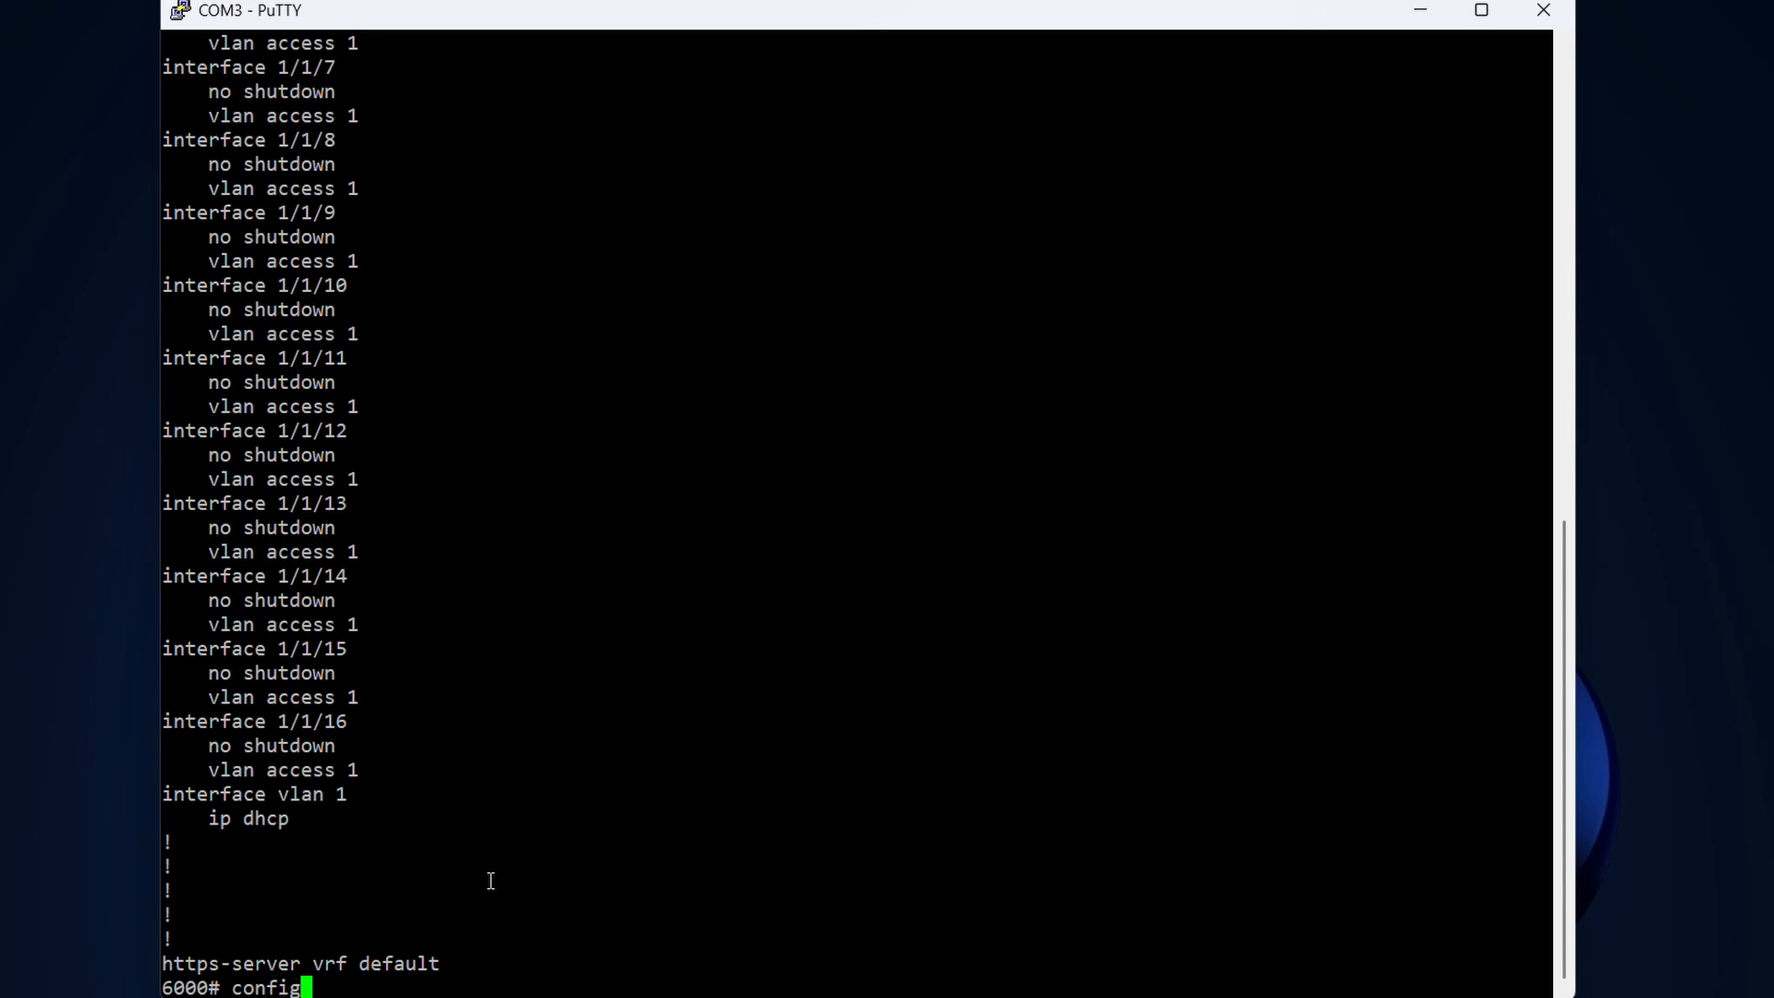
pyautogui.press('Return')
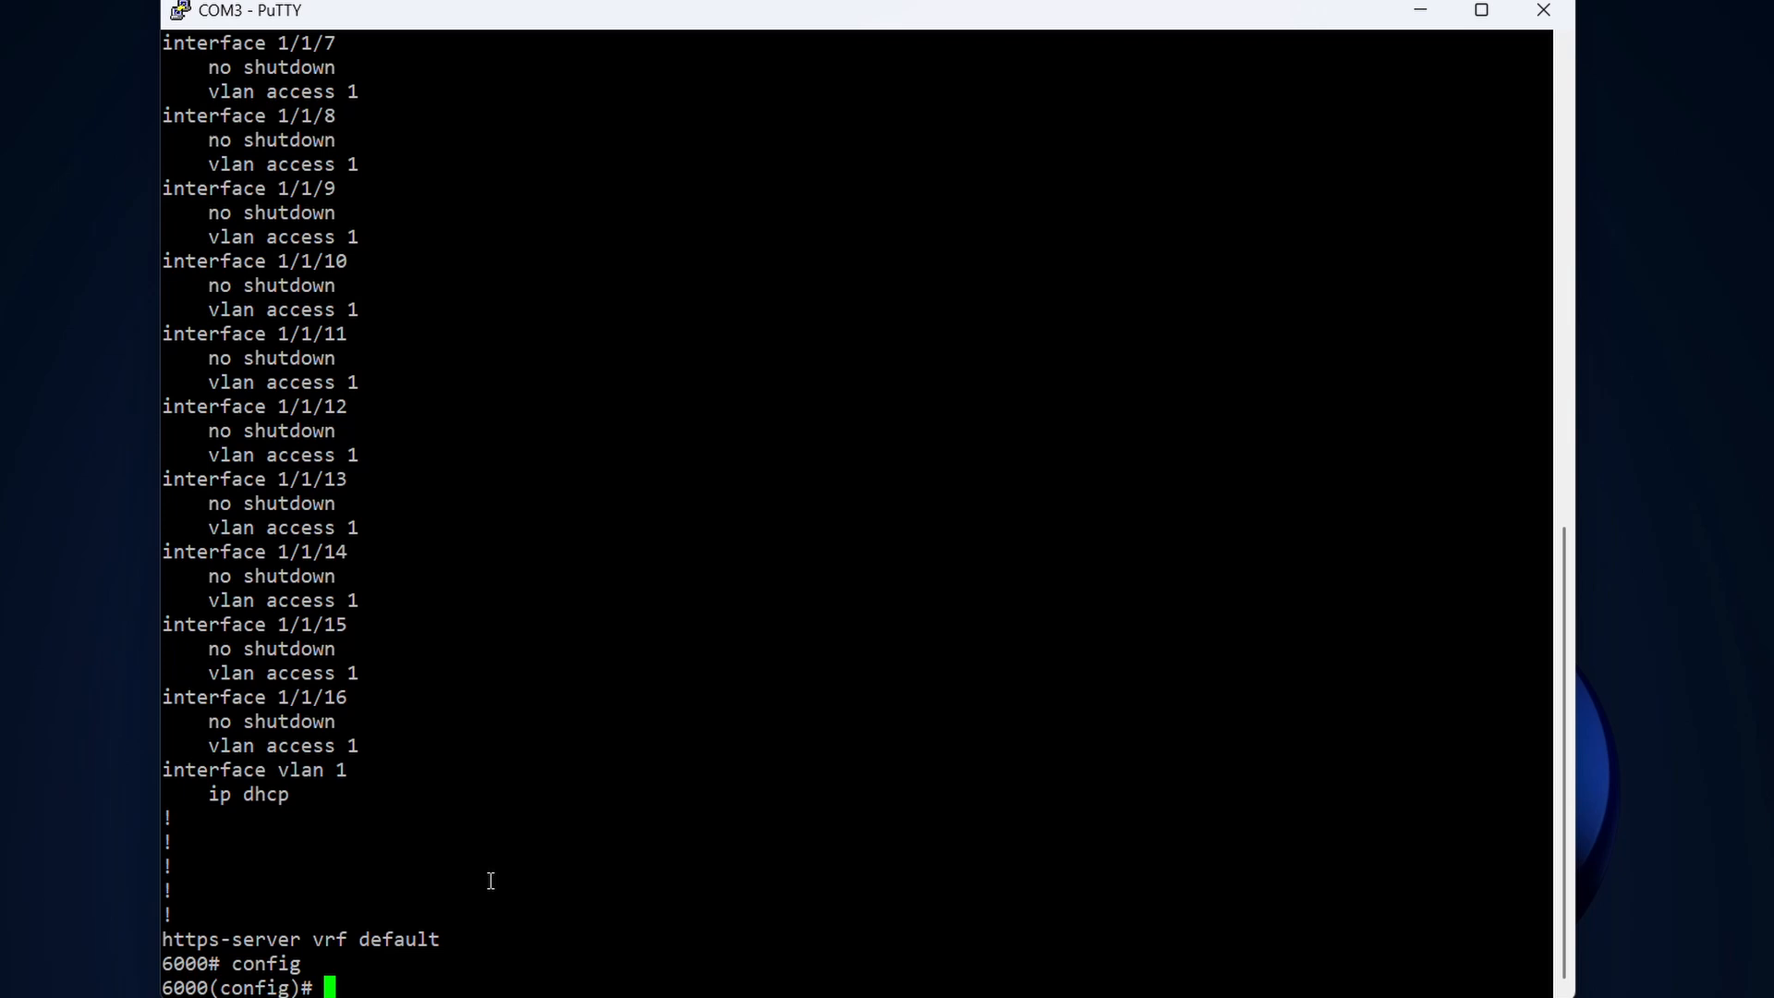
pyautogui.write('inte')
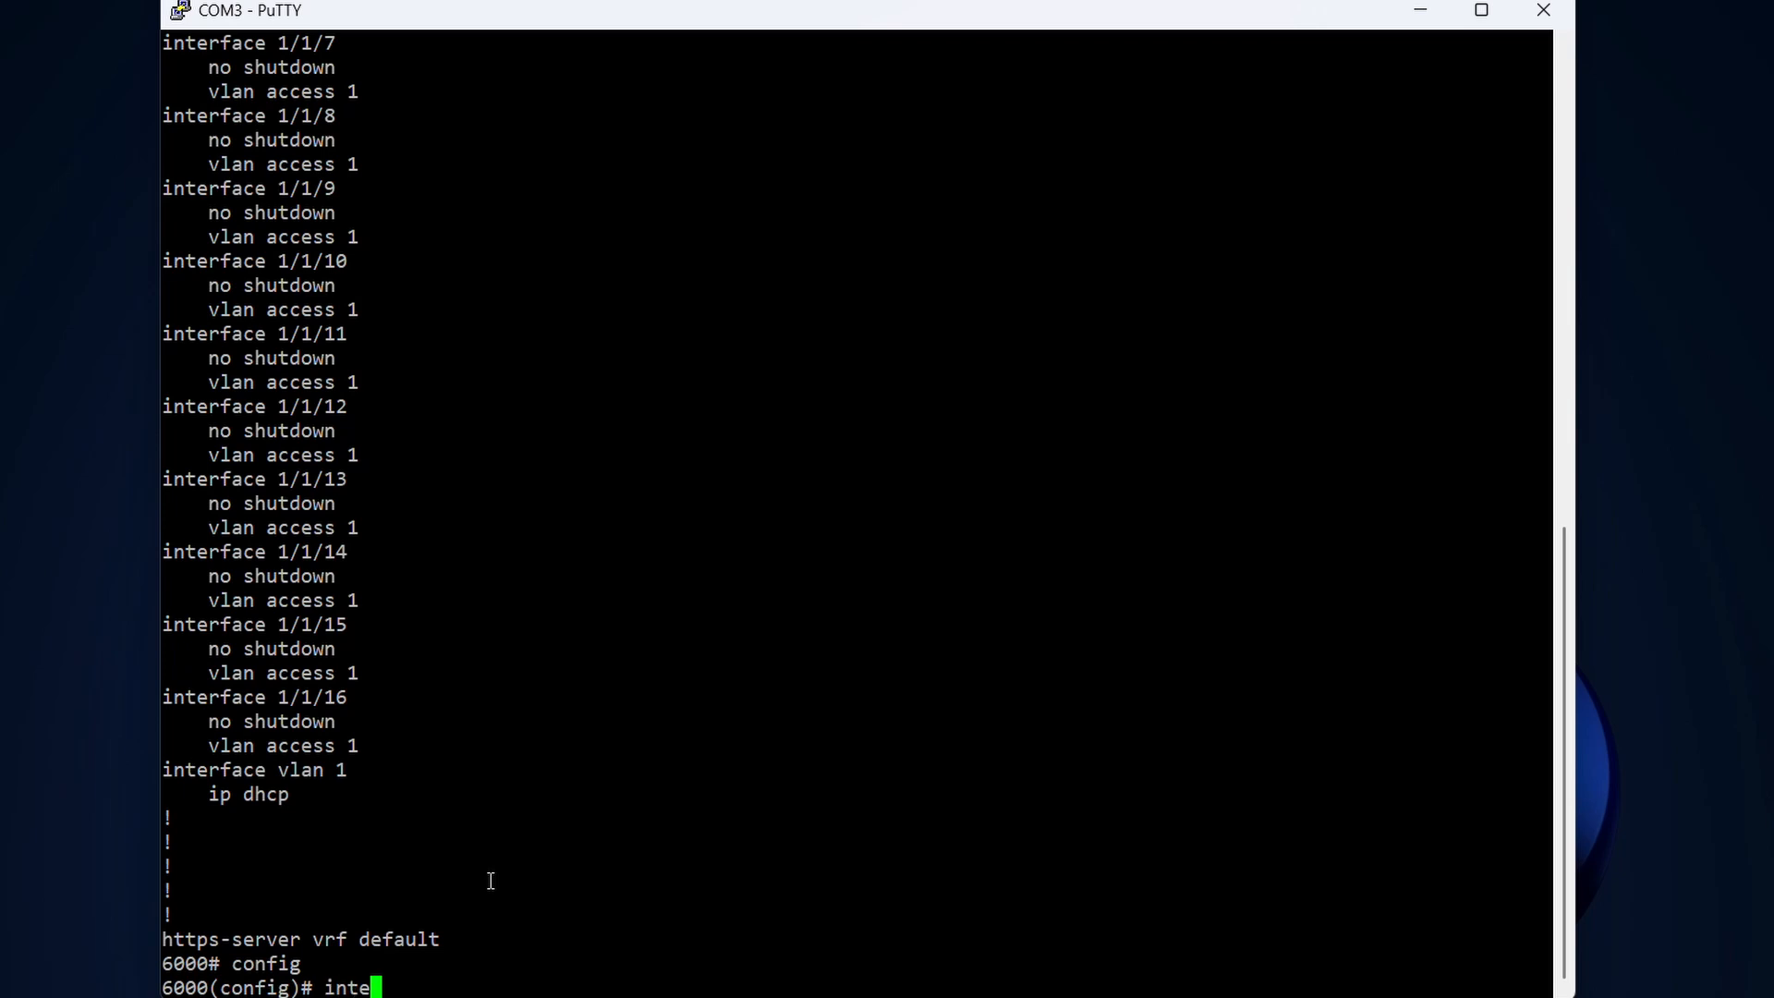
pyautogui.write('rface v')
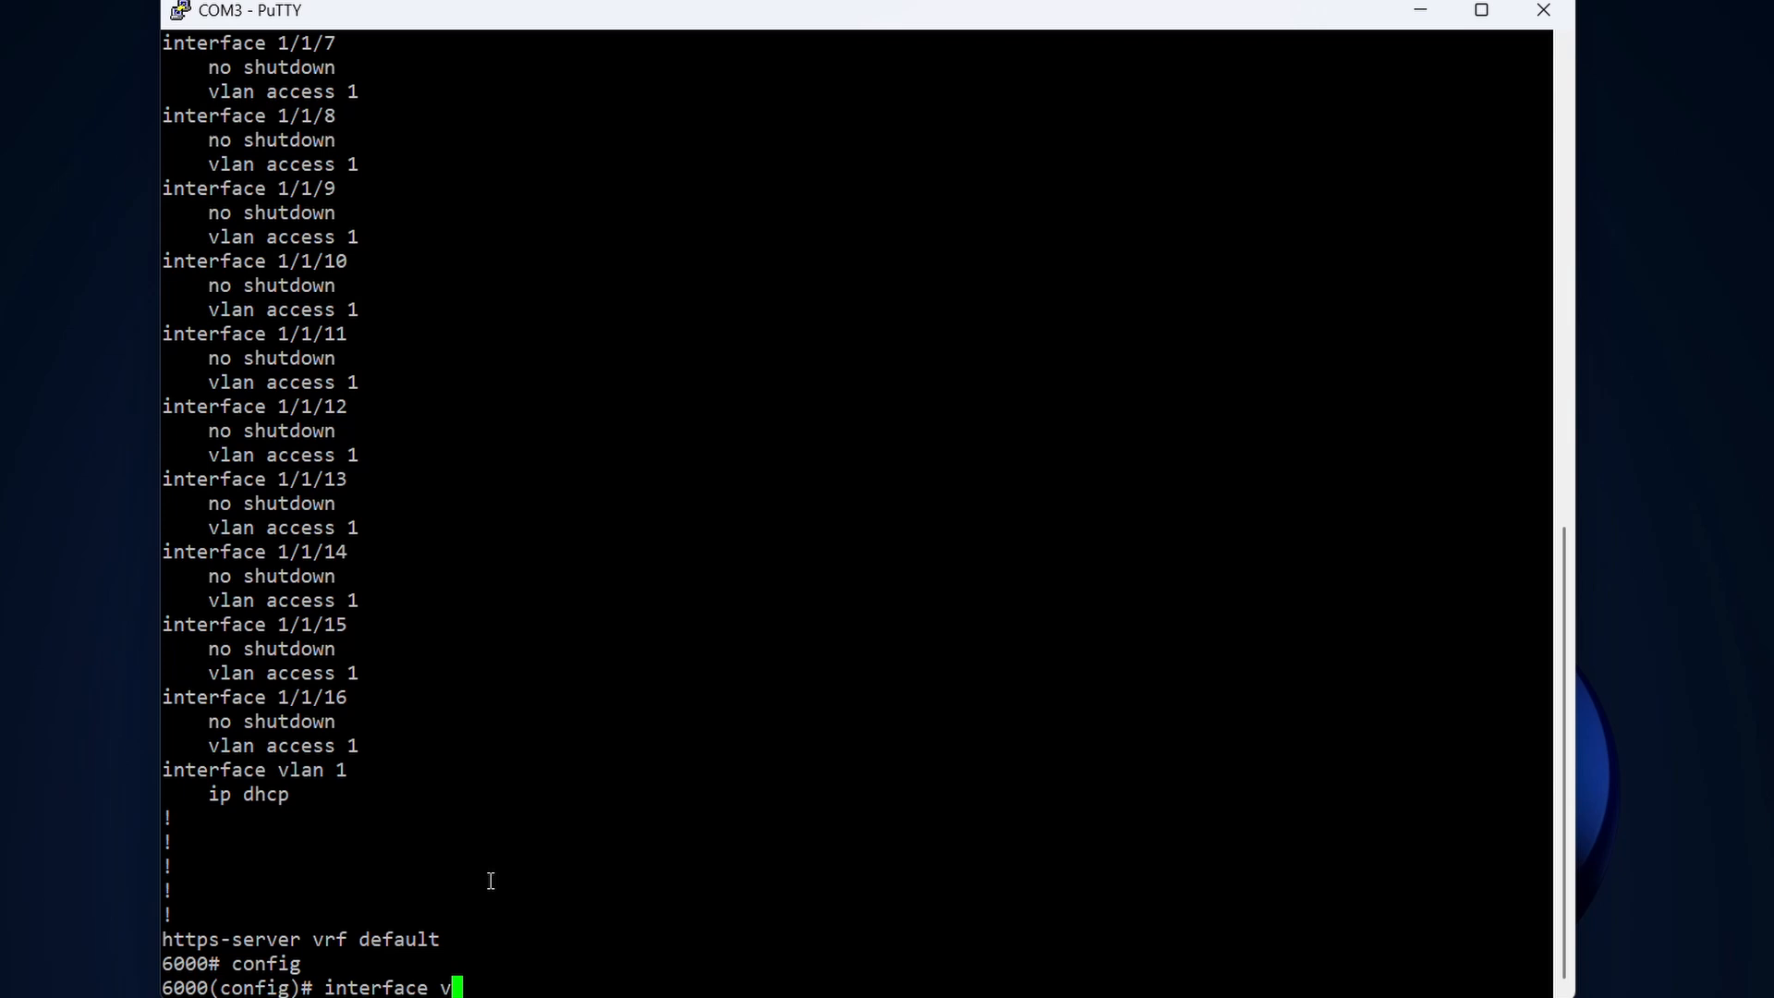
pyautogui.write('lan 1')
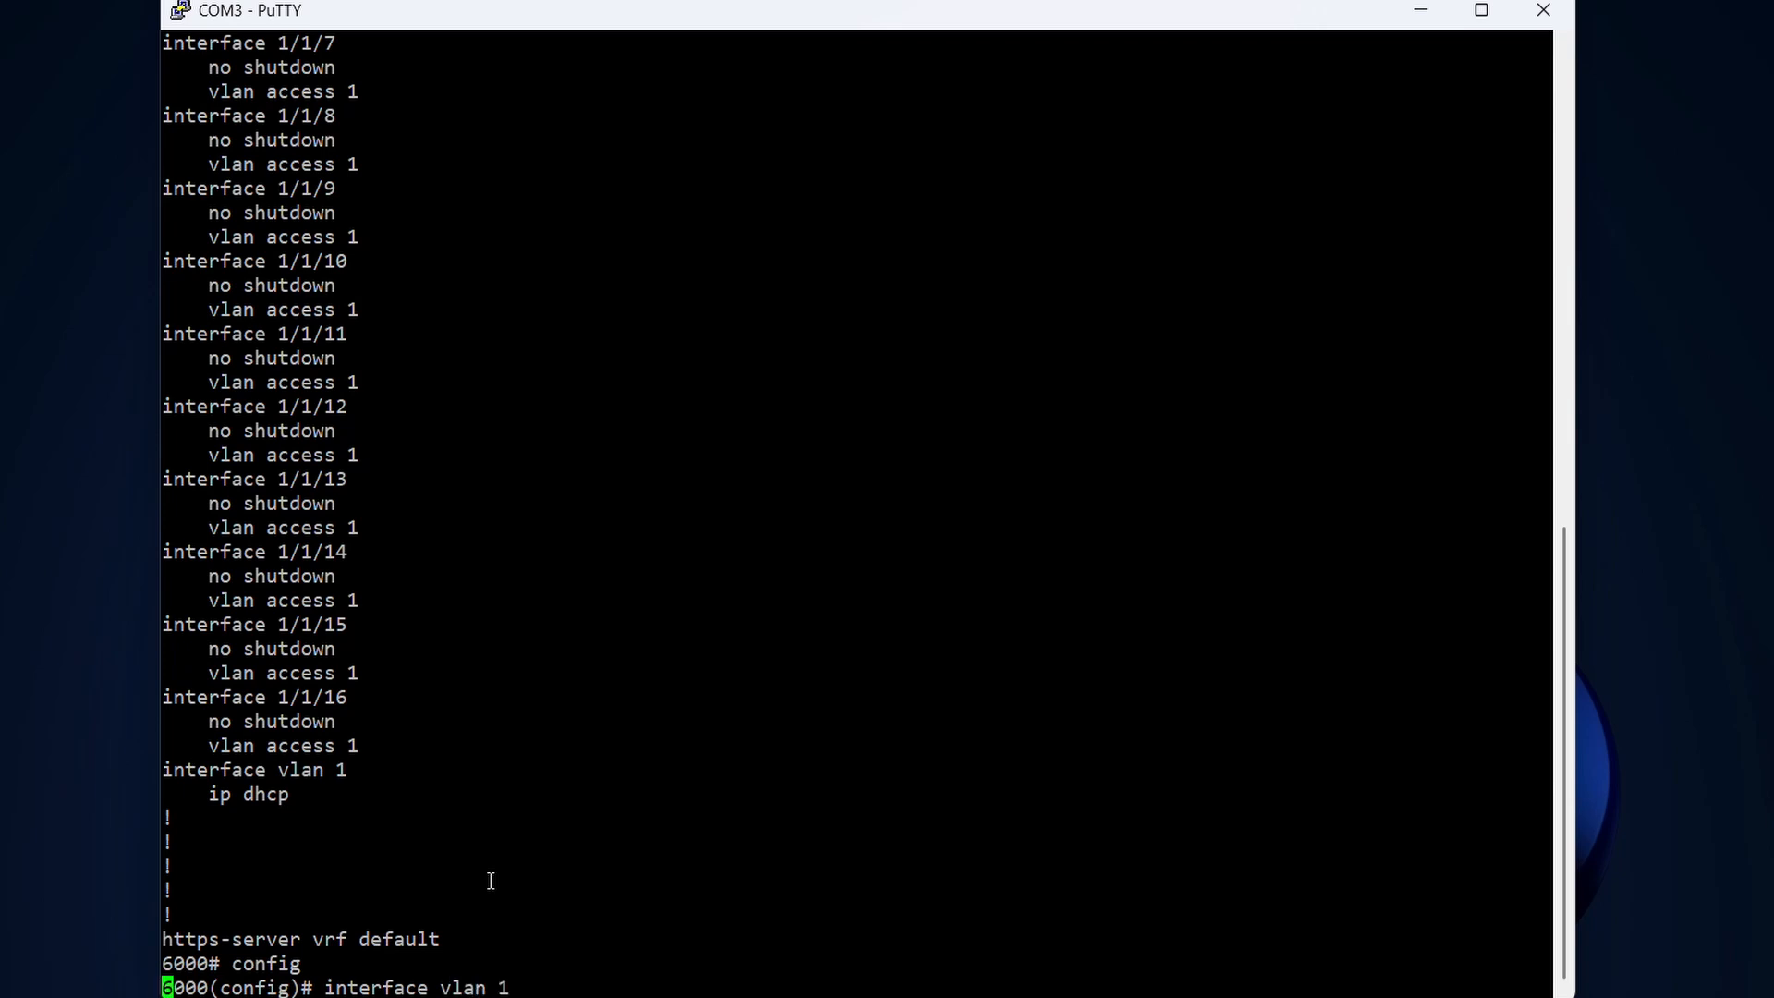
pyautogui.press('Return')
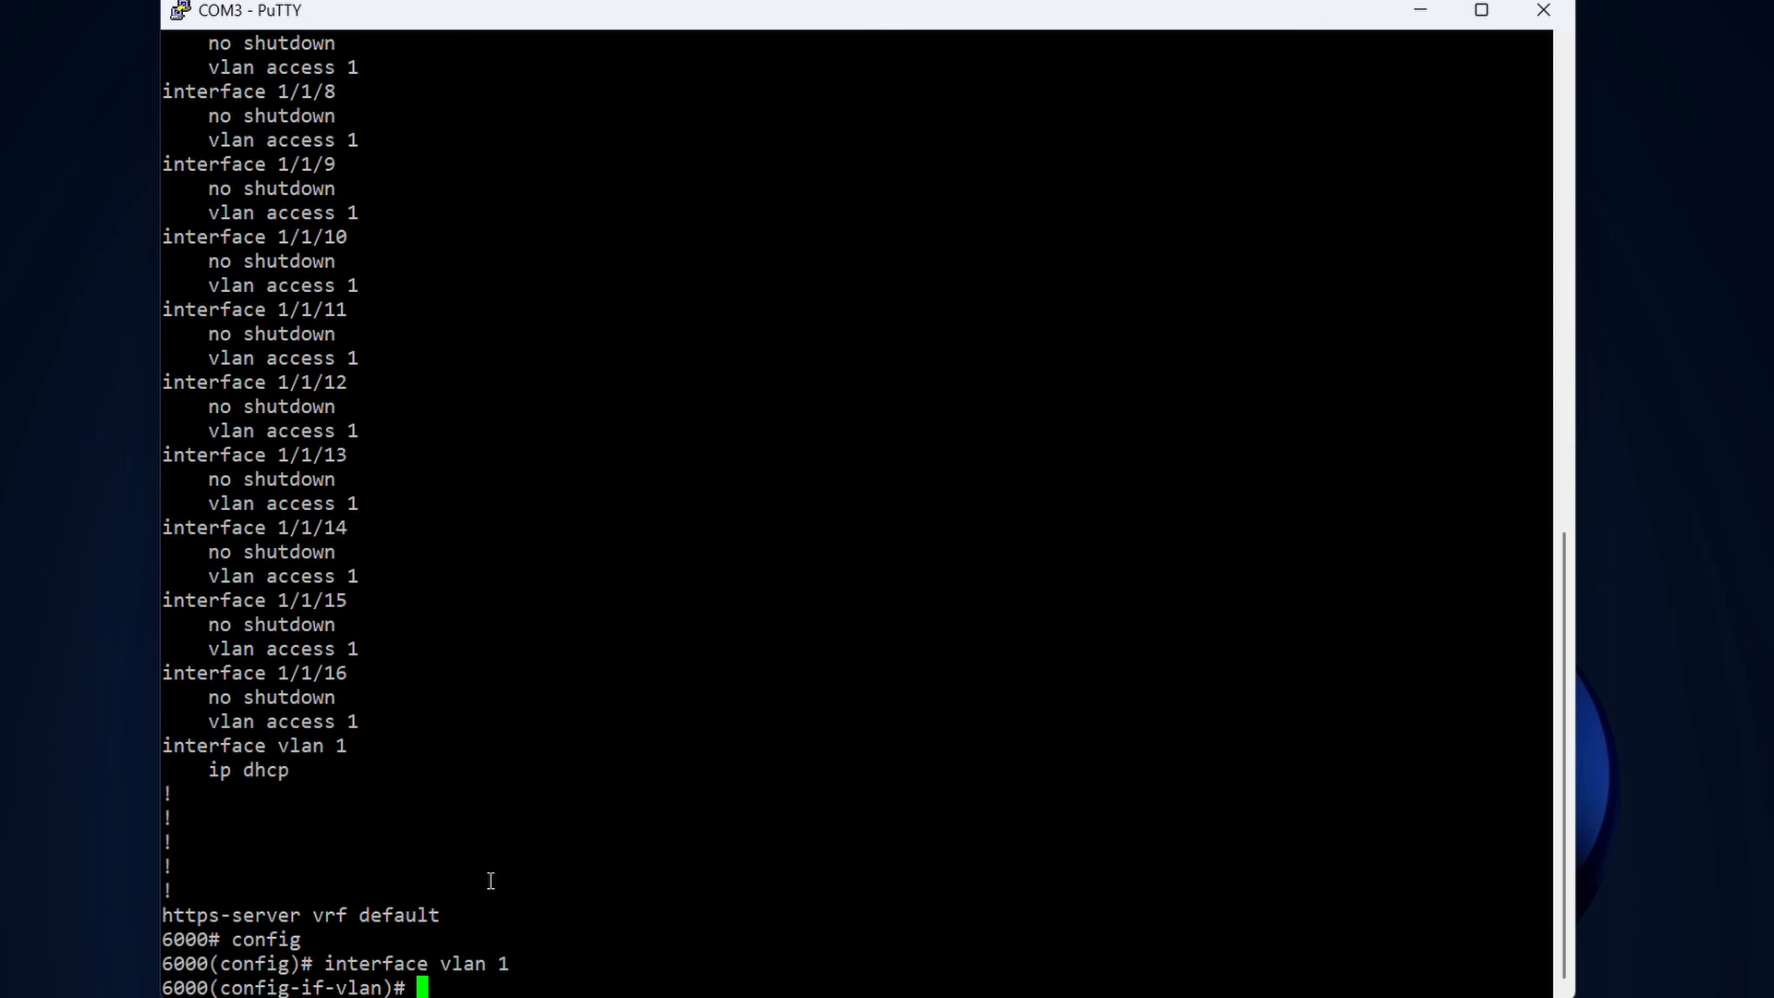
# - Assign VLAN 1 the IP address 192.168.10.2/24
pyautogui.write('ip')
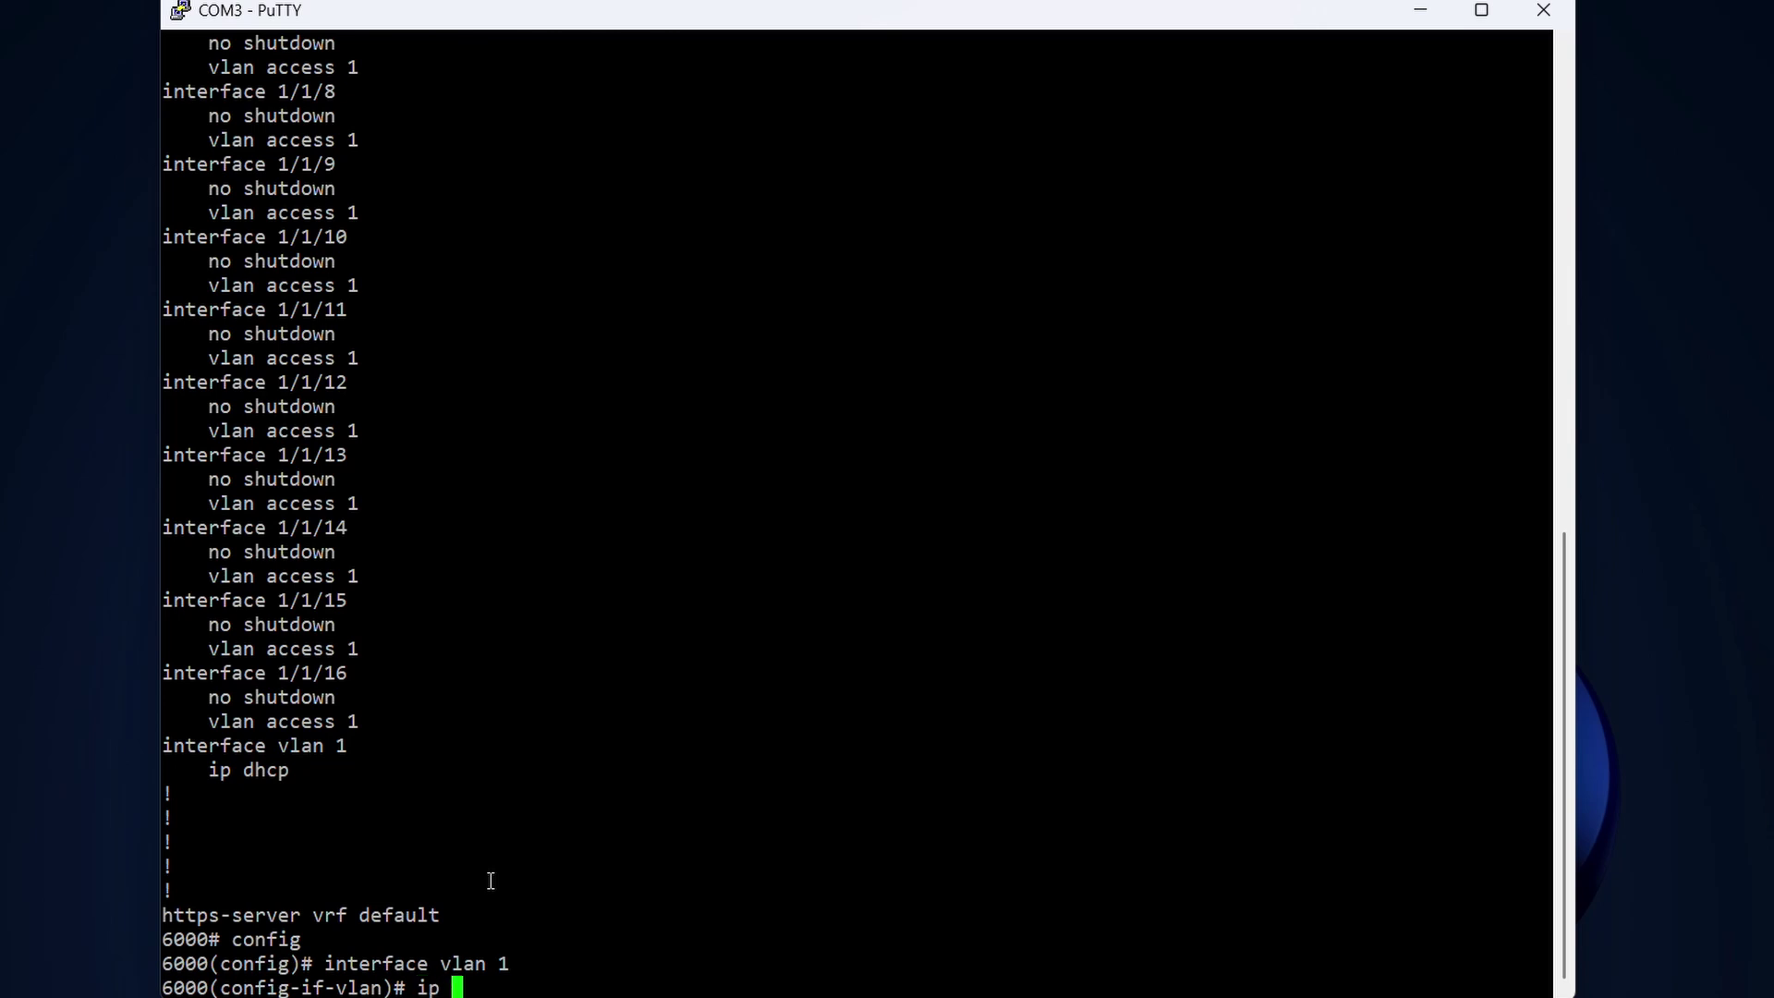
pyautogui.write('address')
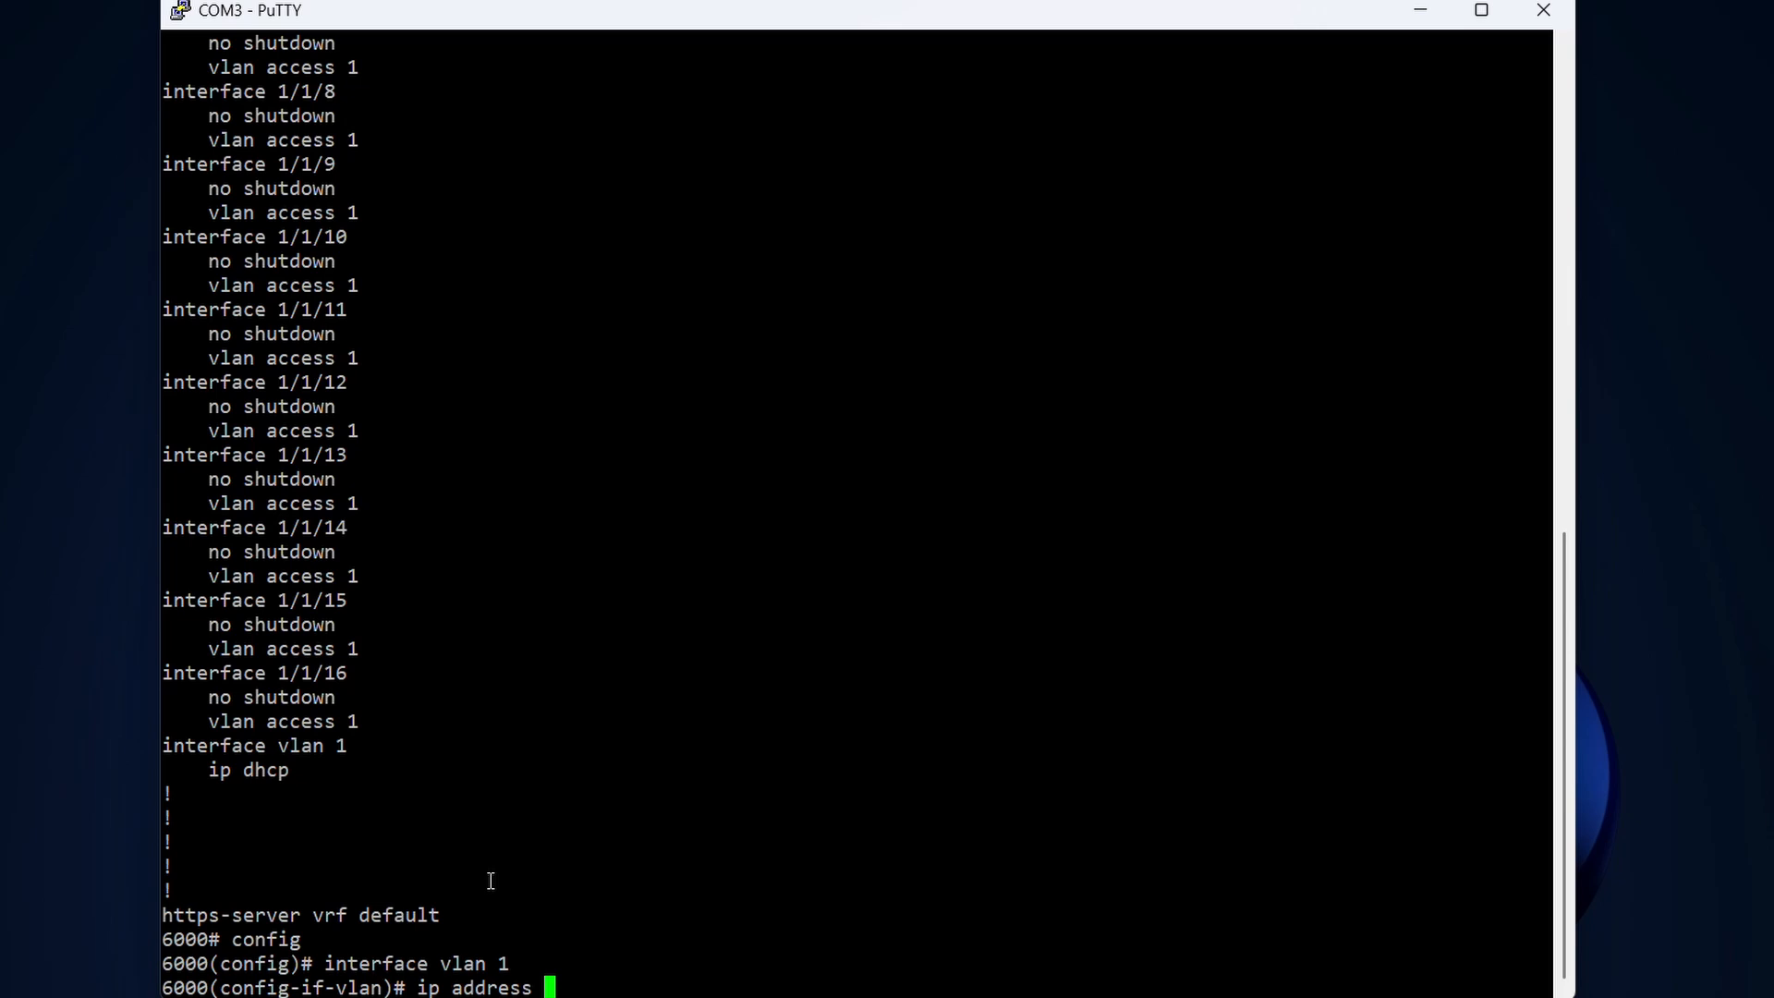
pyautogui.write('192')
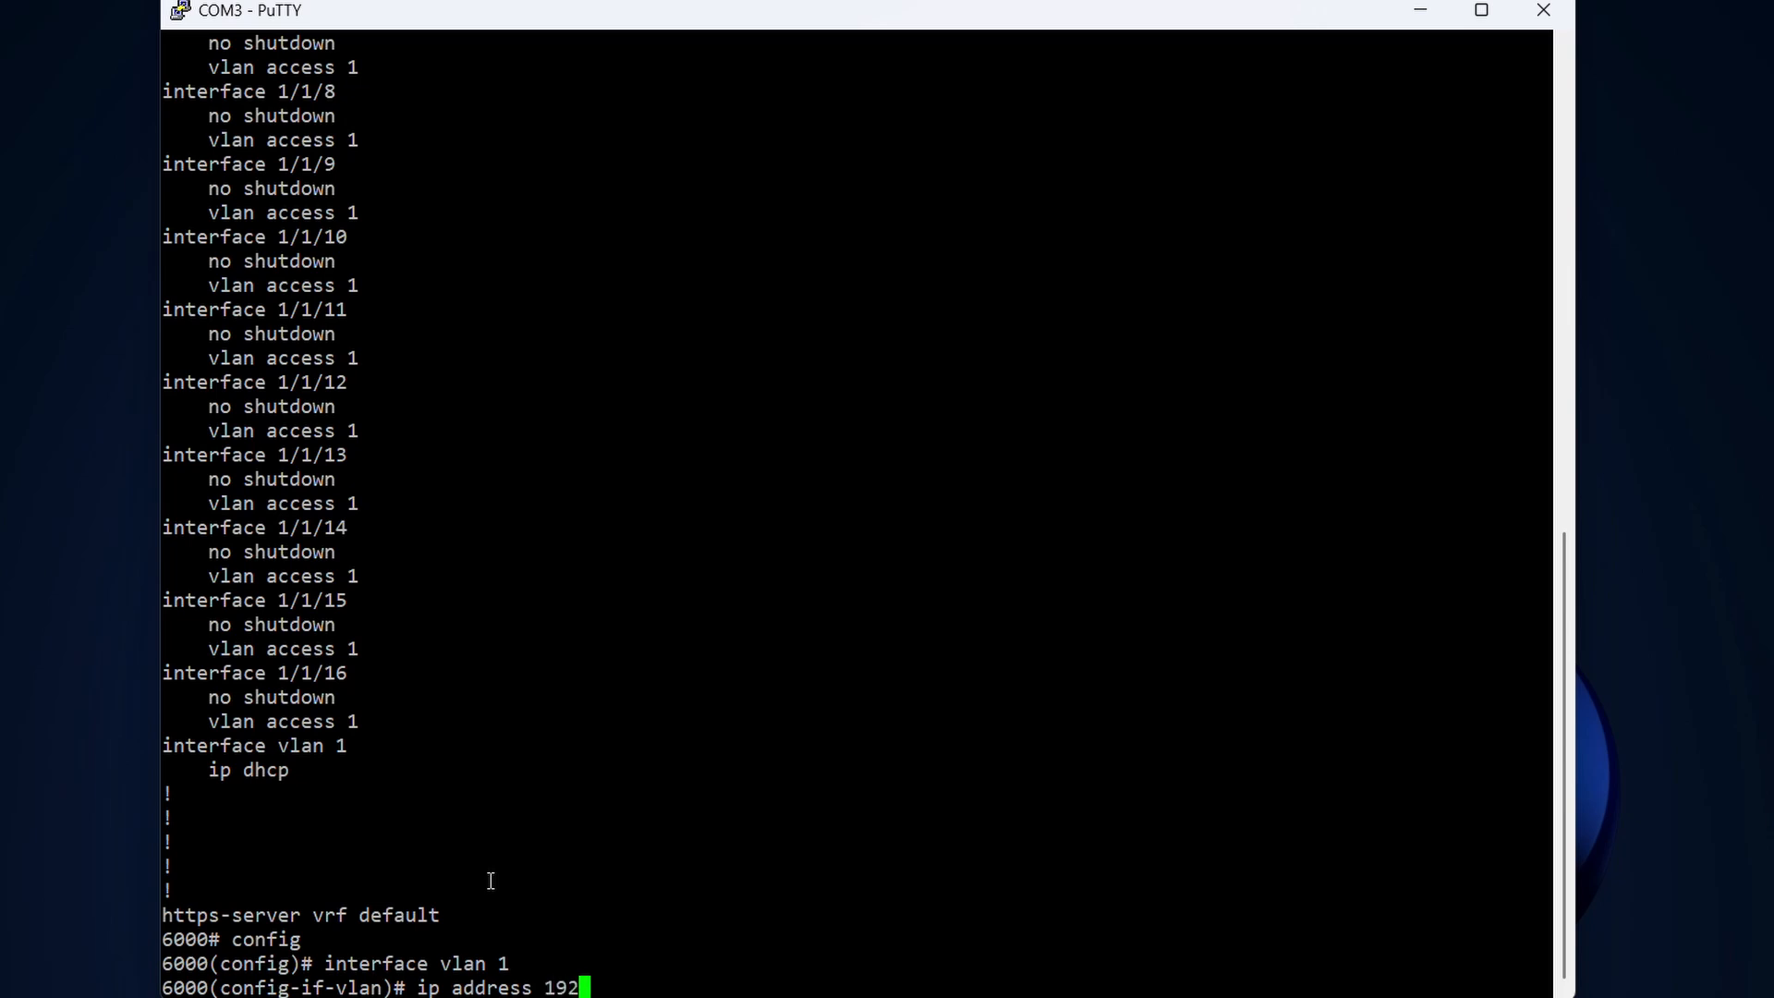
pyautogui.write('.168.1')
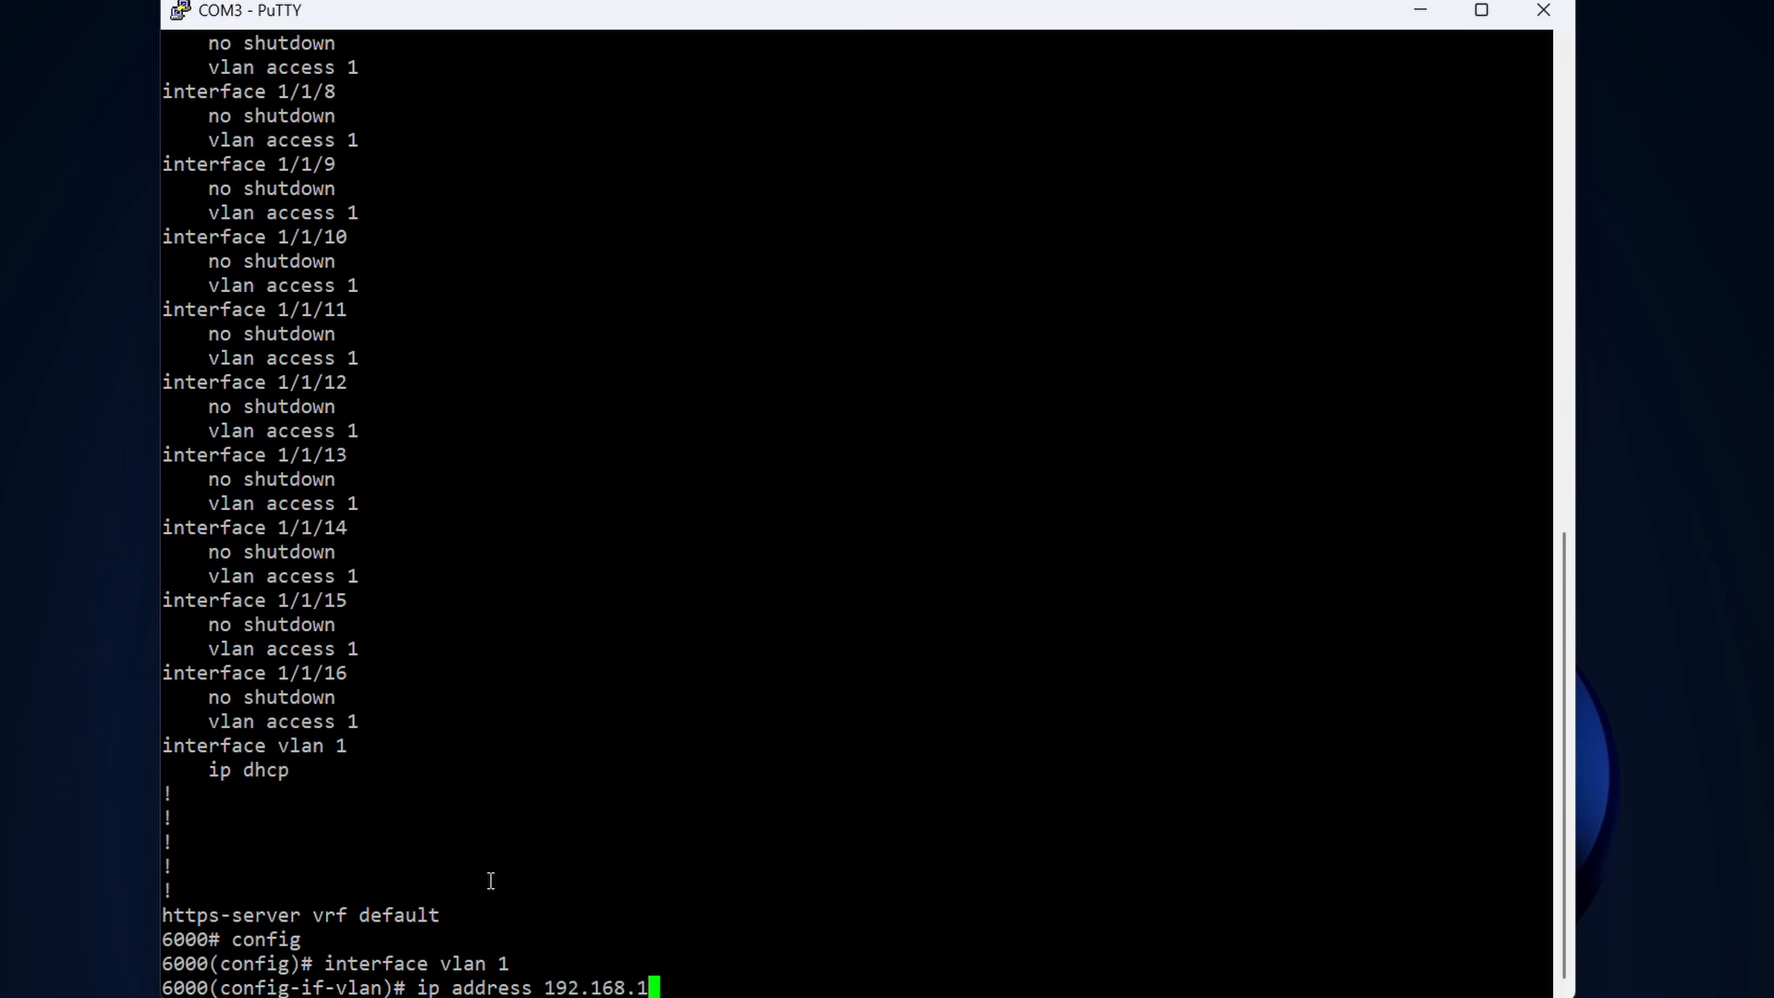
pyautogui.write('0')
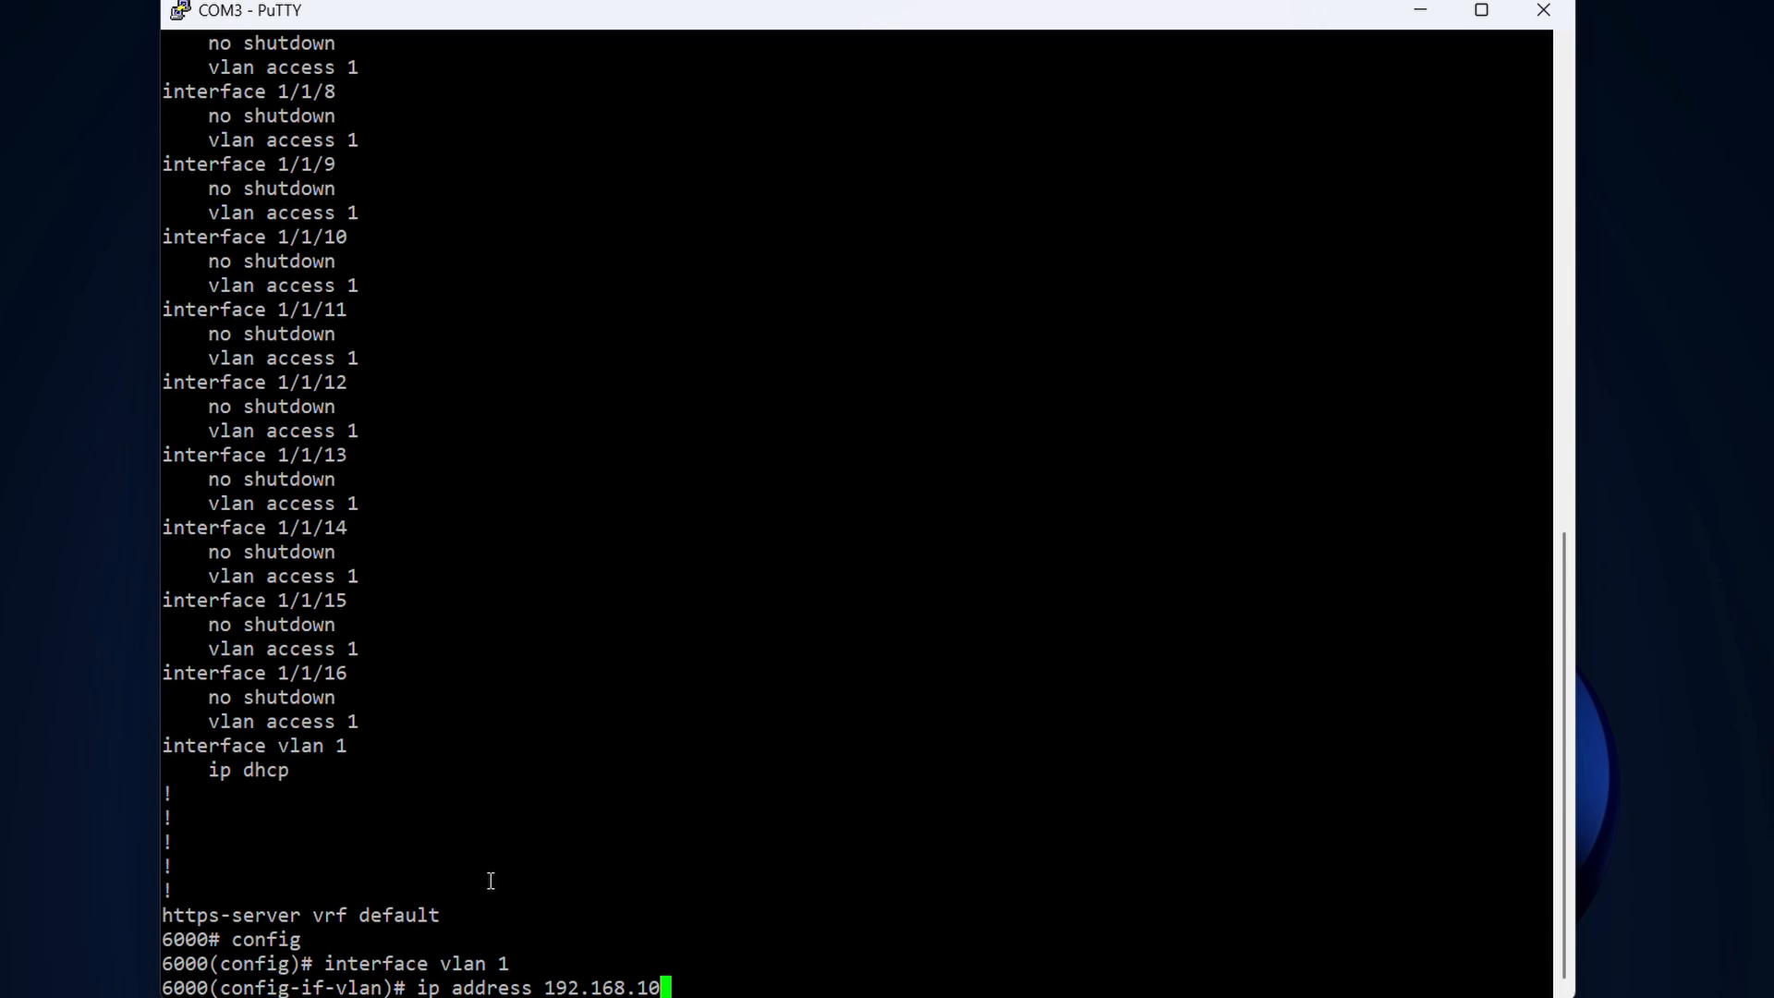
pyautogui.write('.')
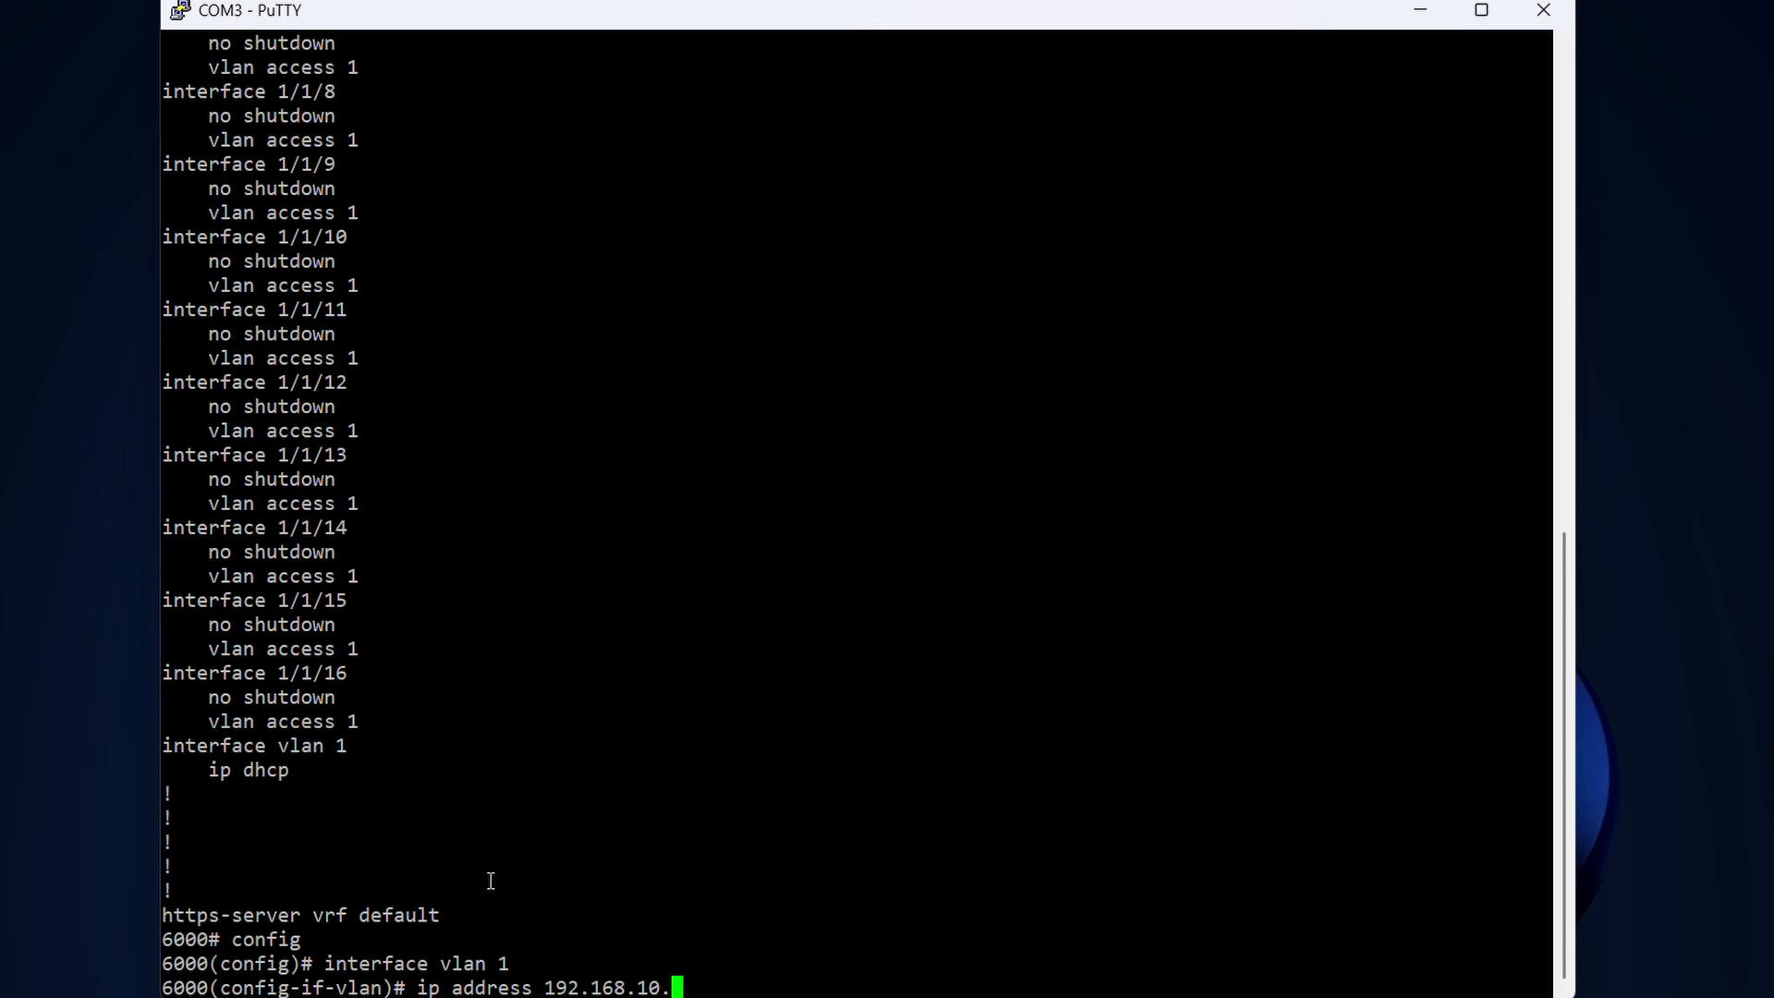
pyautogui.write('2')
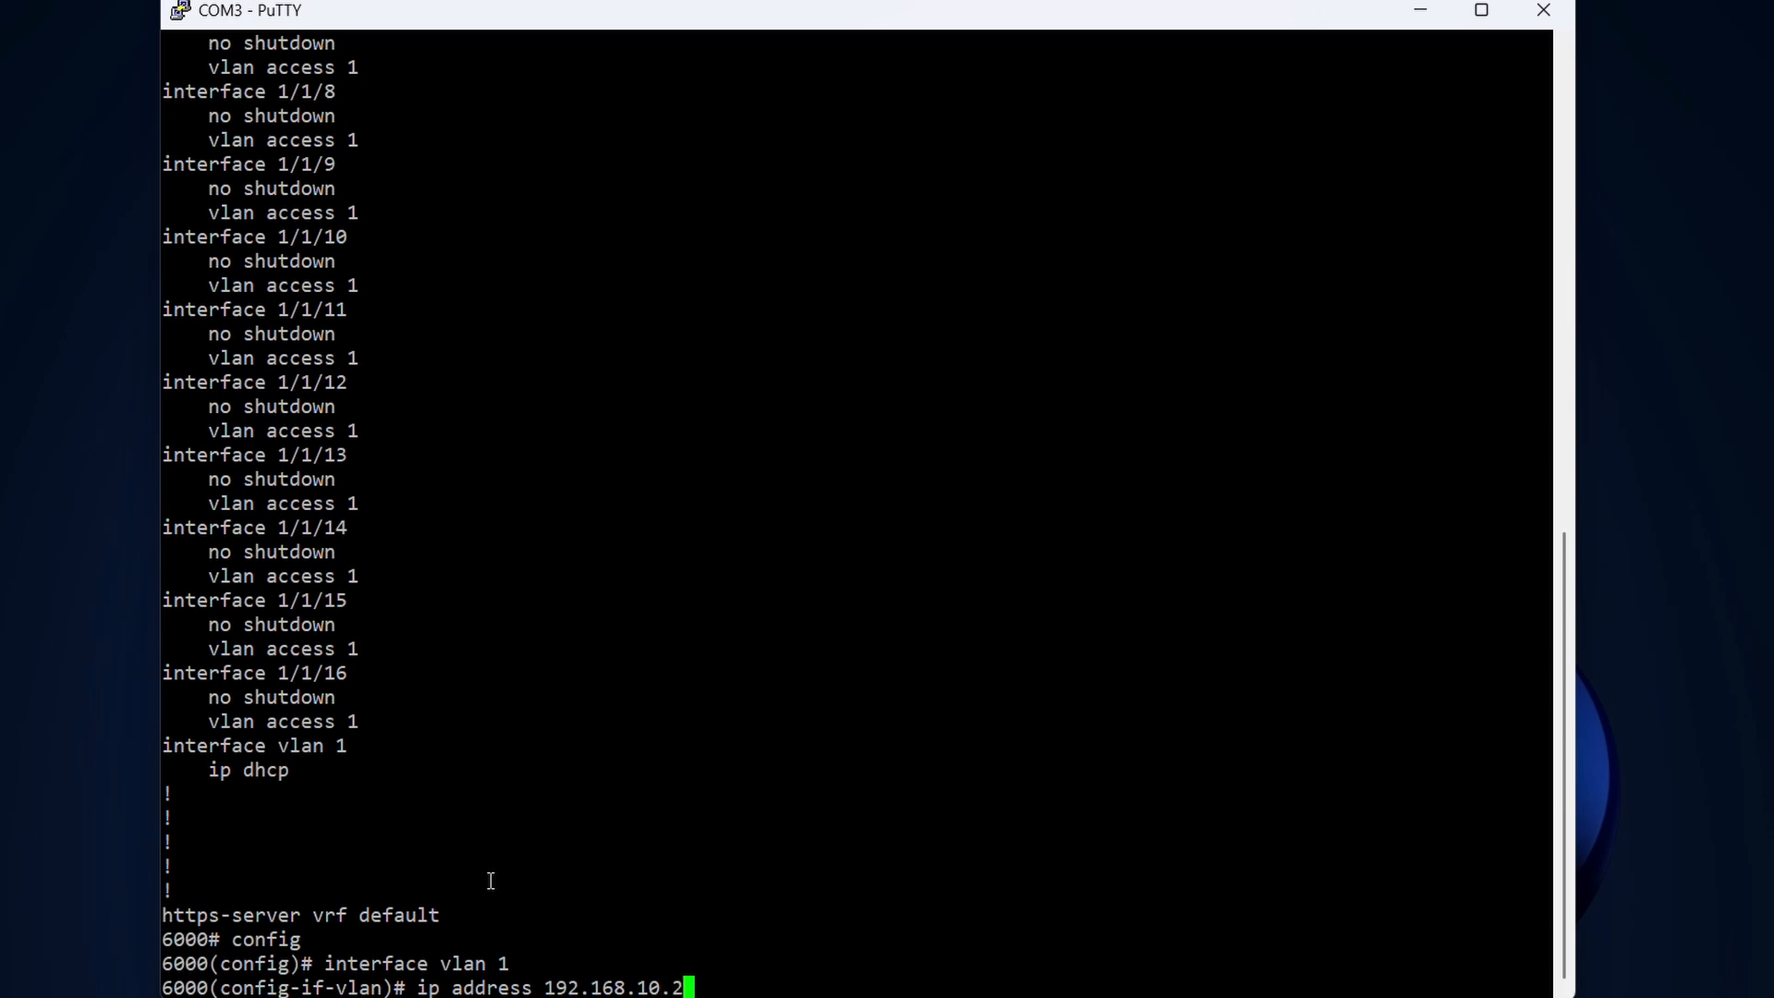
pyautogui.write('/2')
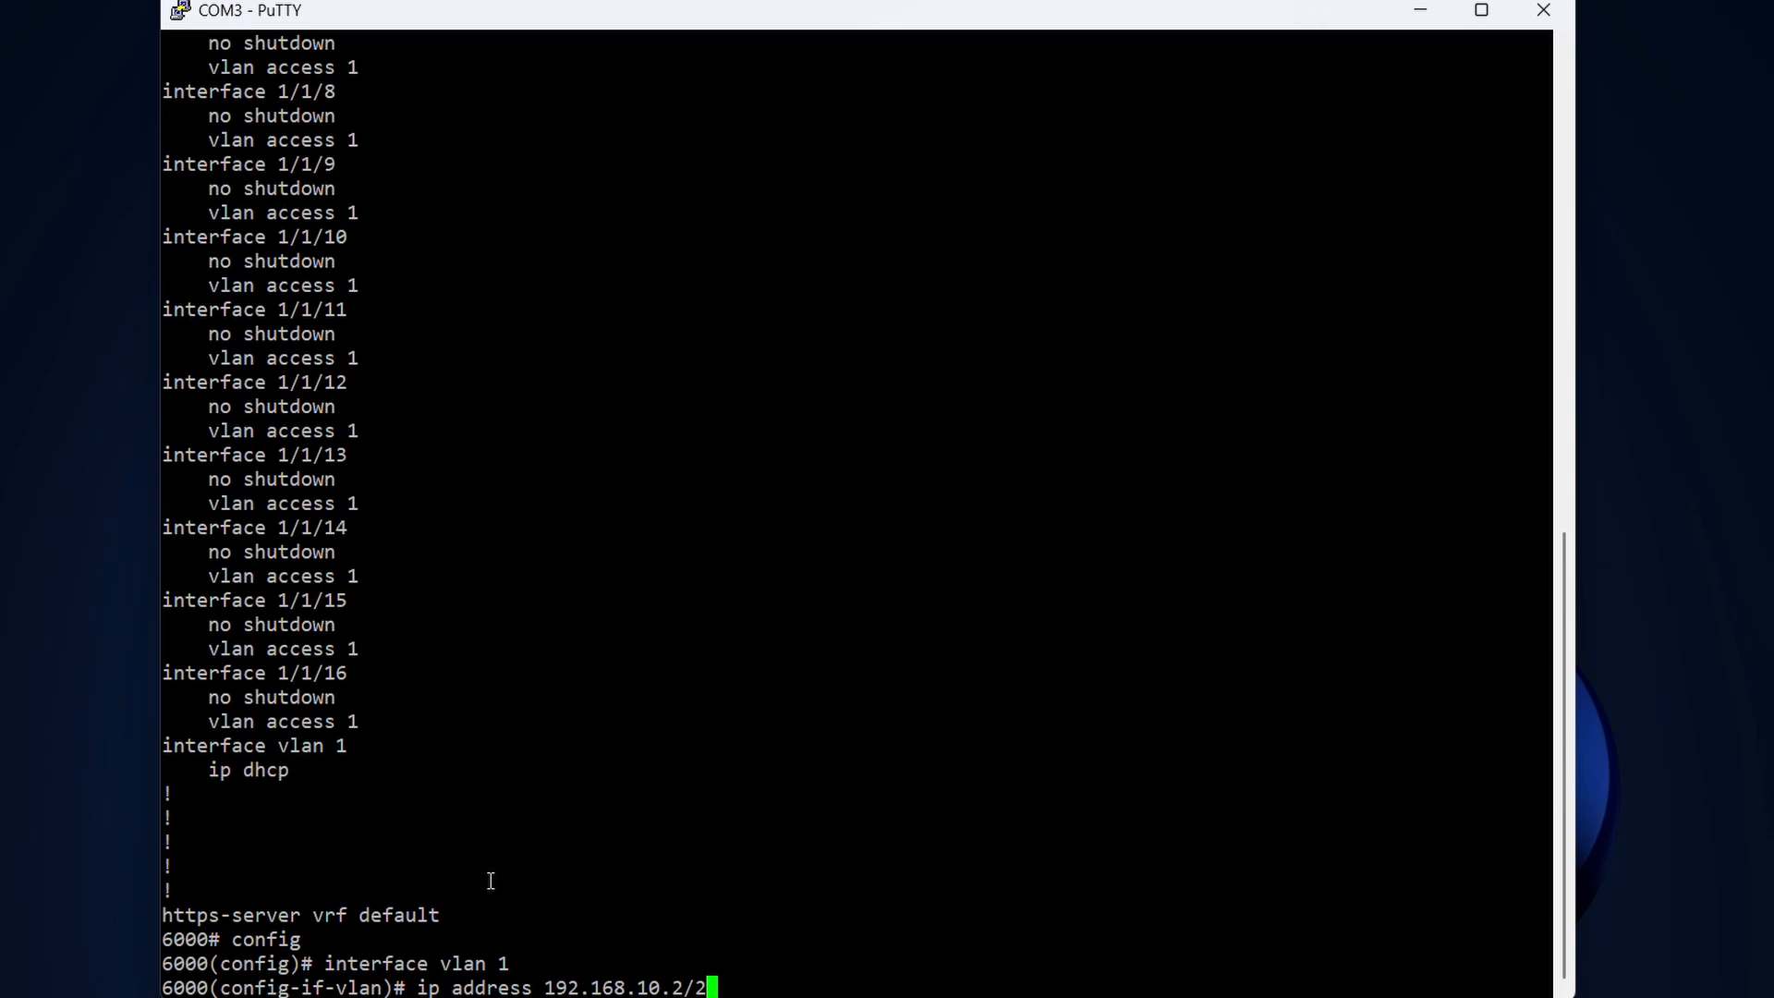
pyautogui.write('4')
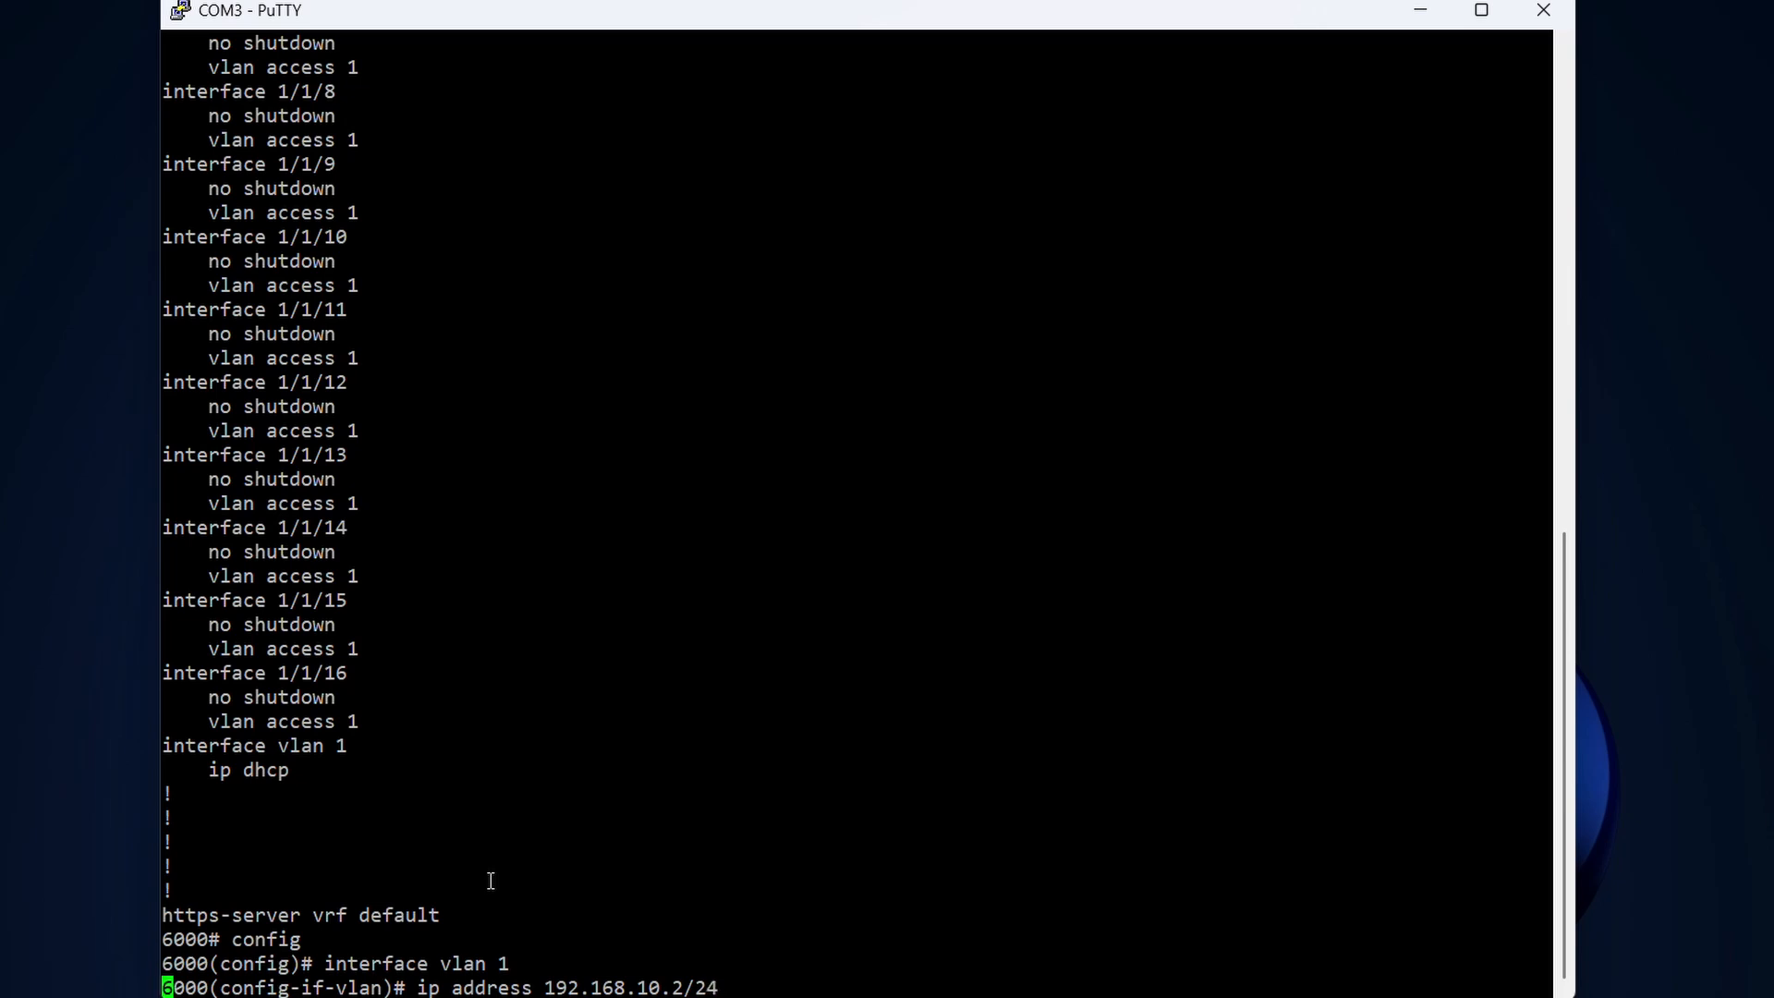
pyautogui.press('Return')
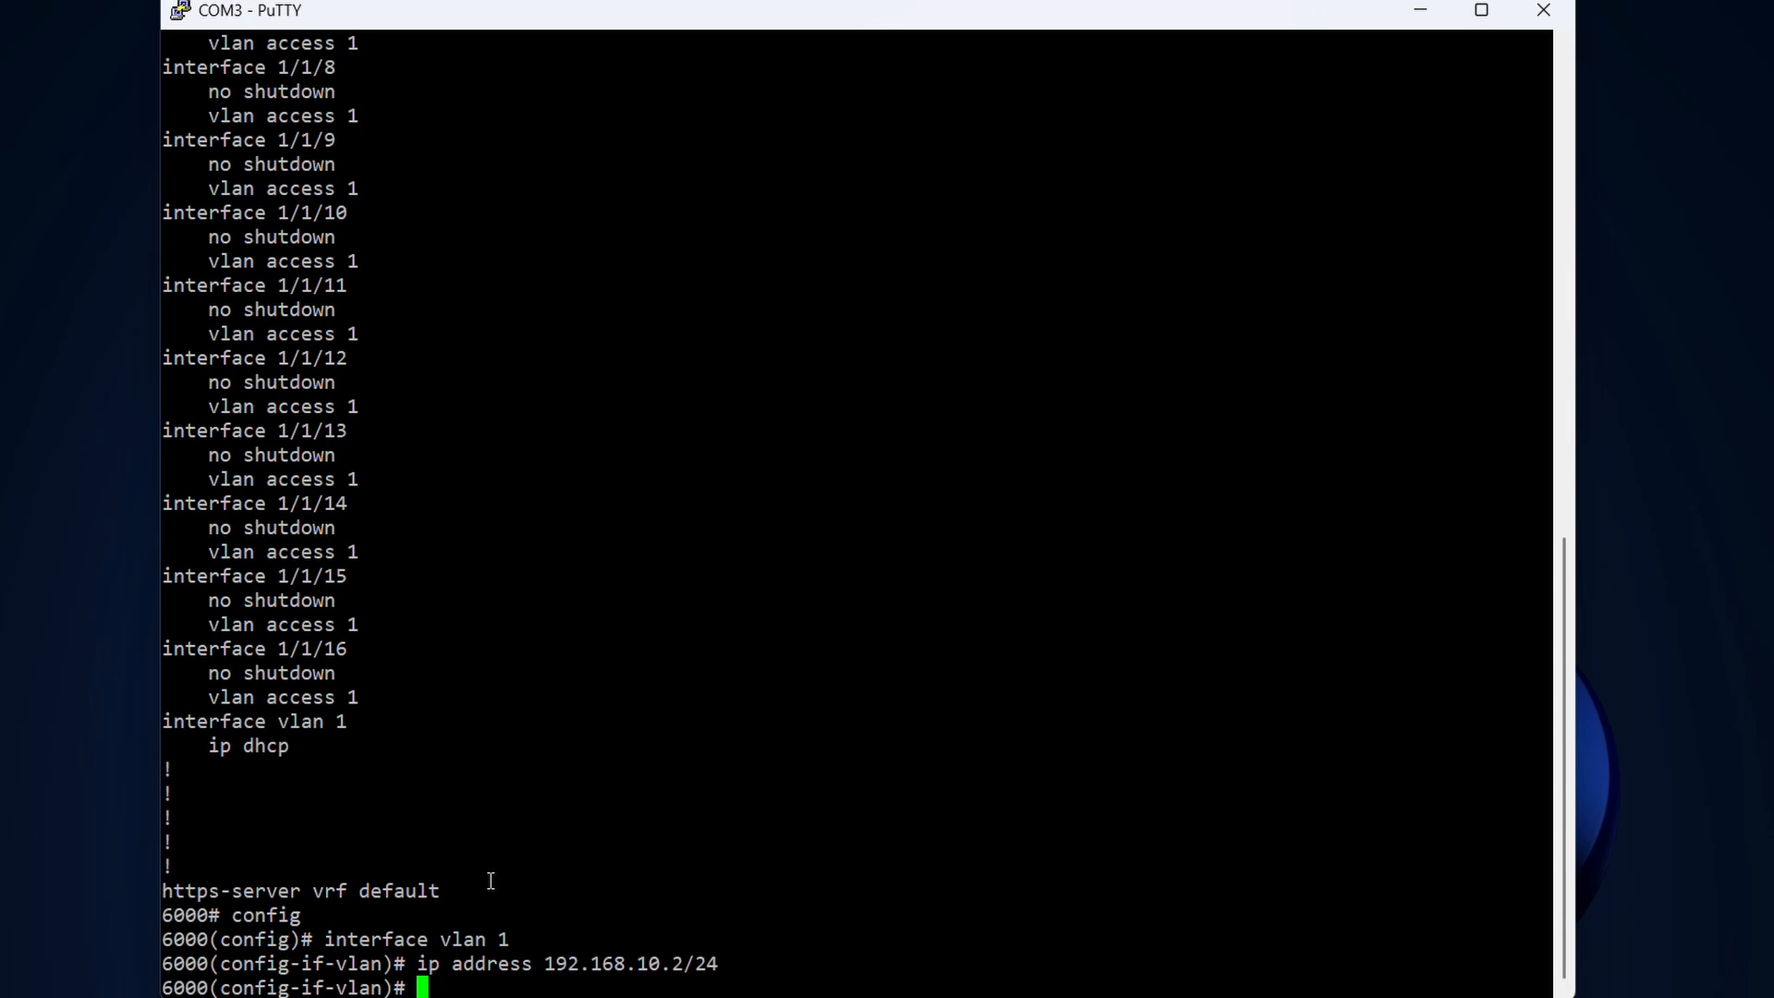
# - Exit the VLAN 1 interface back to global configuration
pyautogui.write('e')
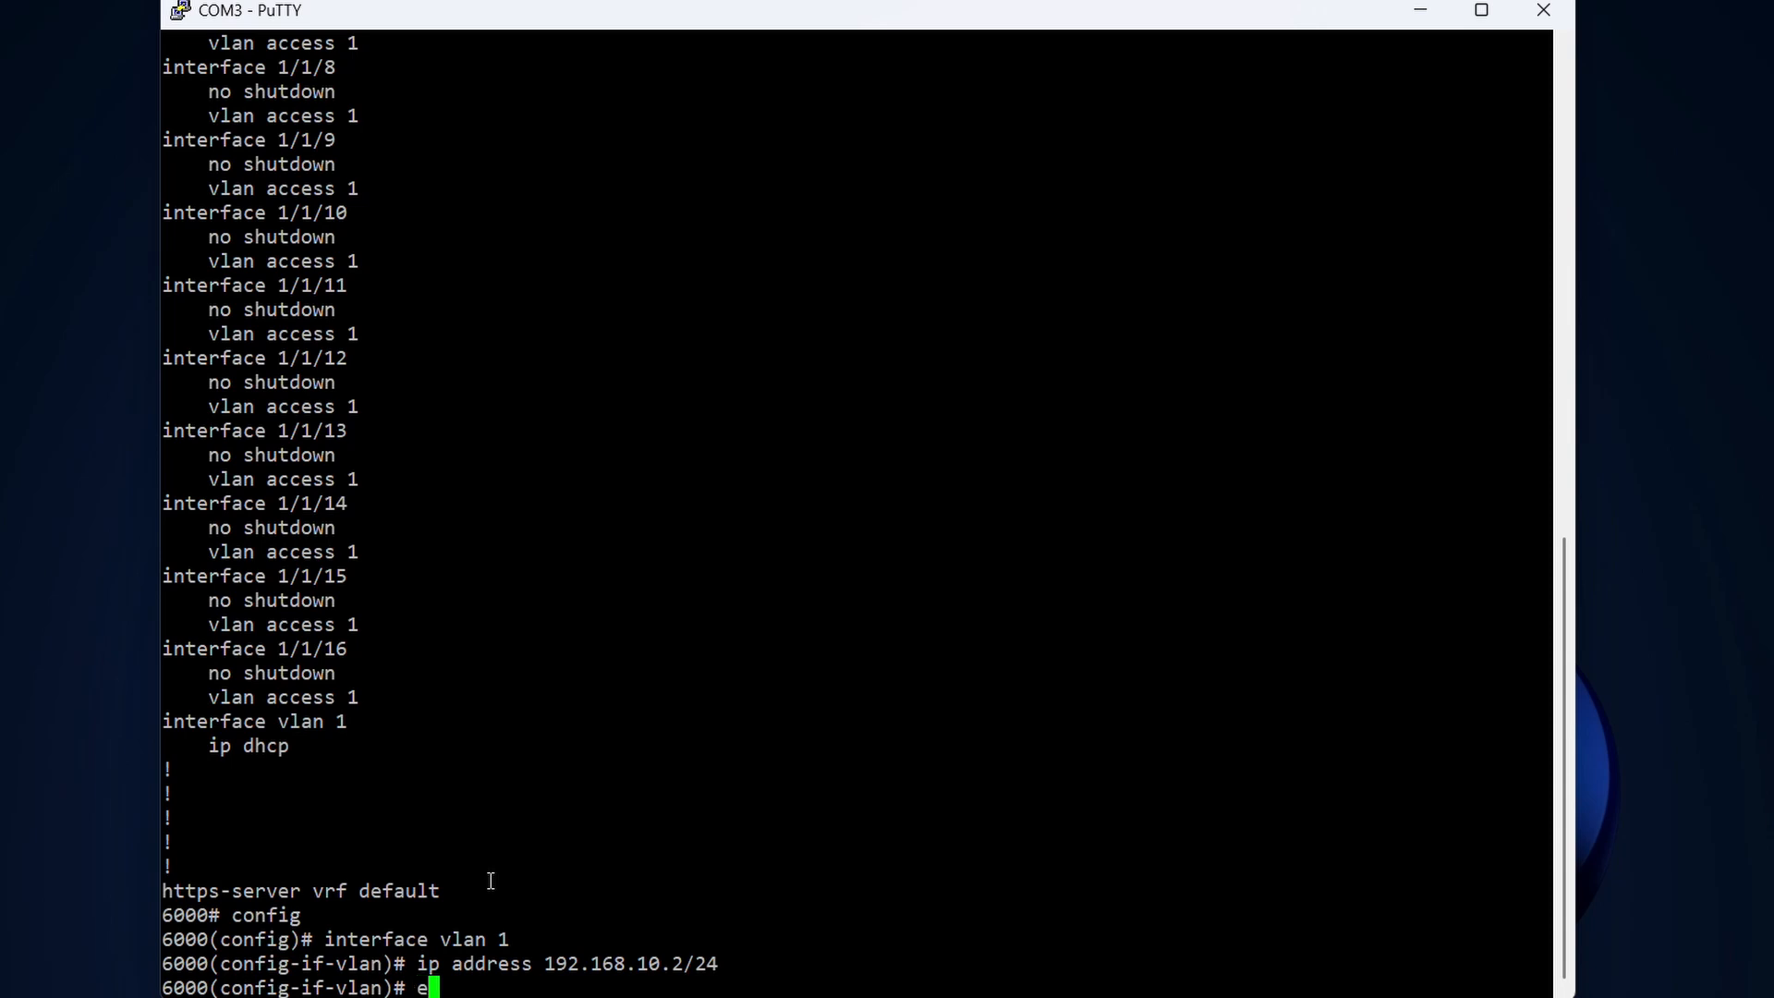
pyautogui.write('xit')
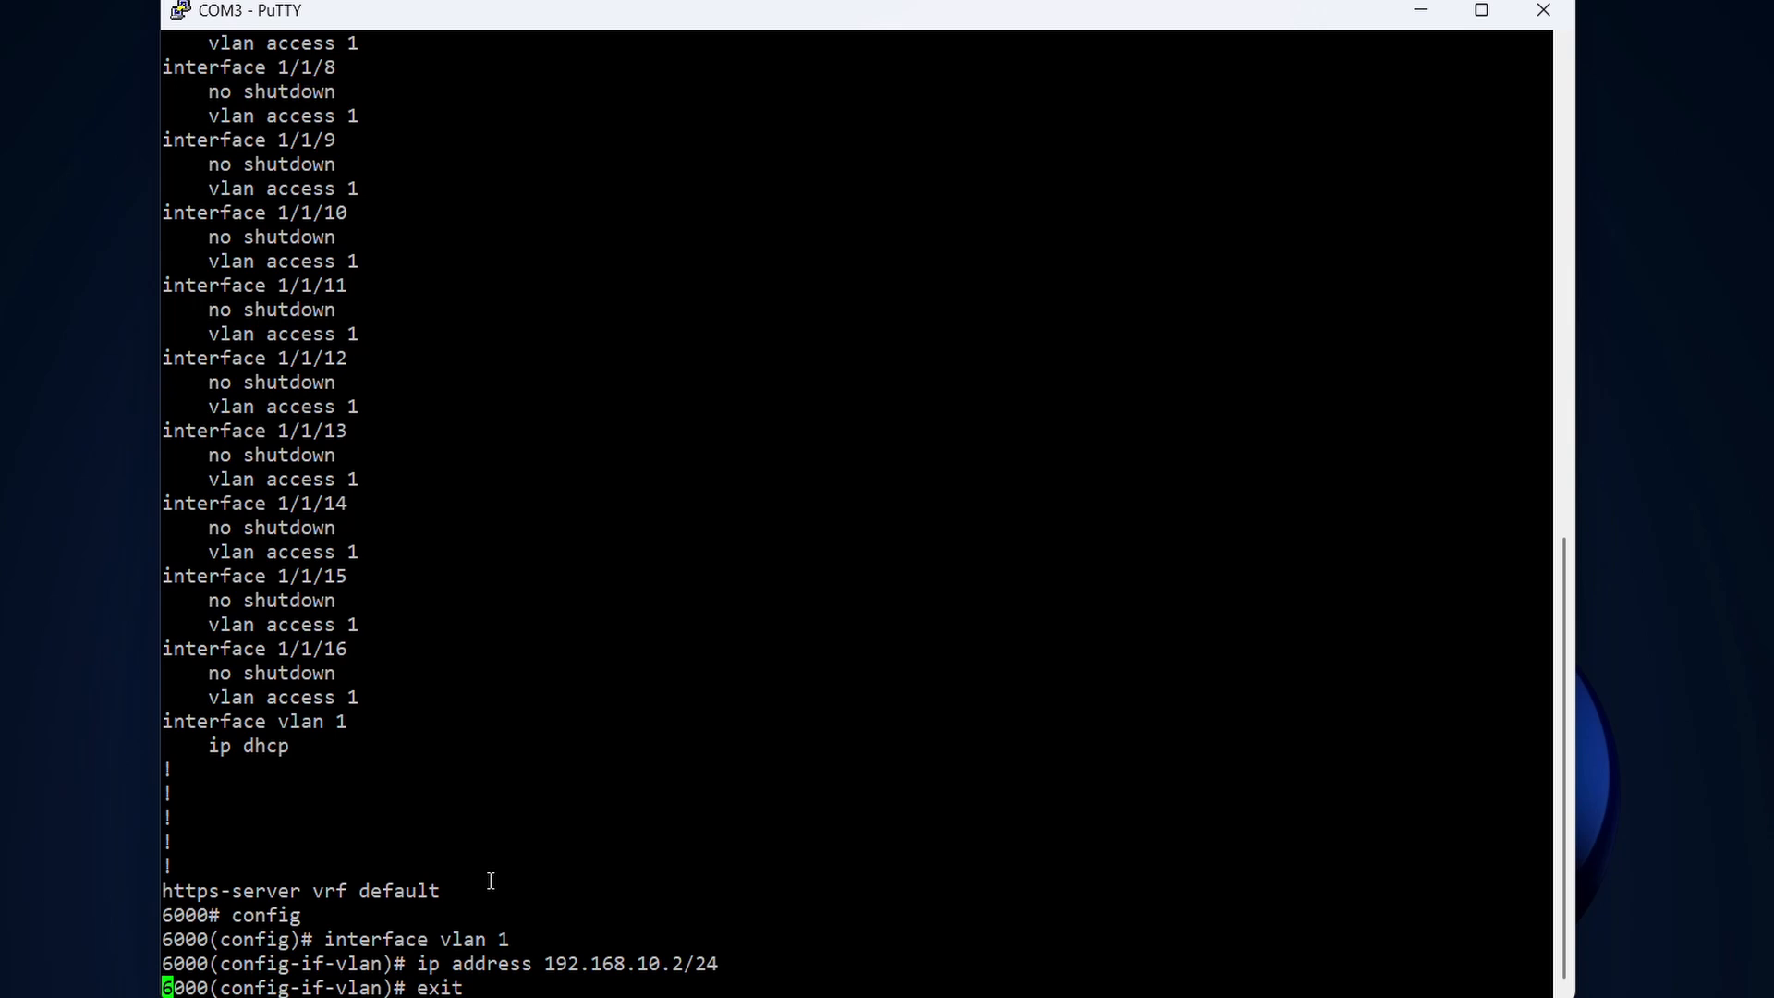
pyautogui.press('Return')
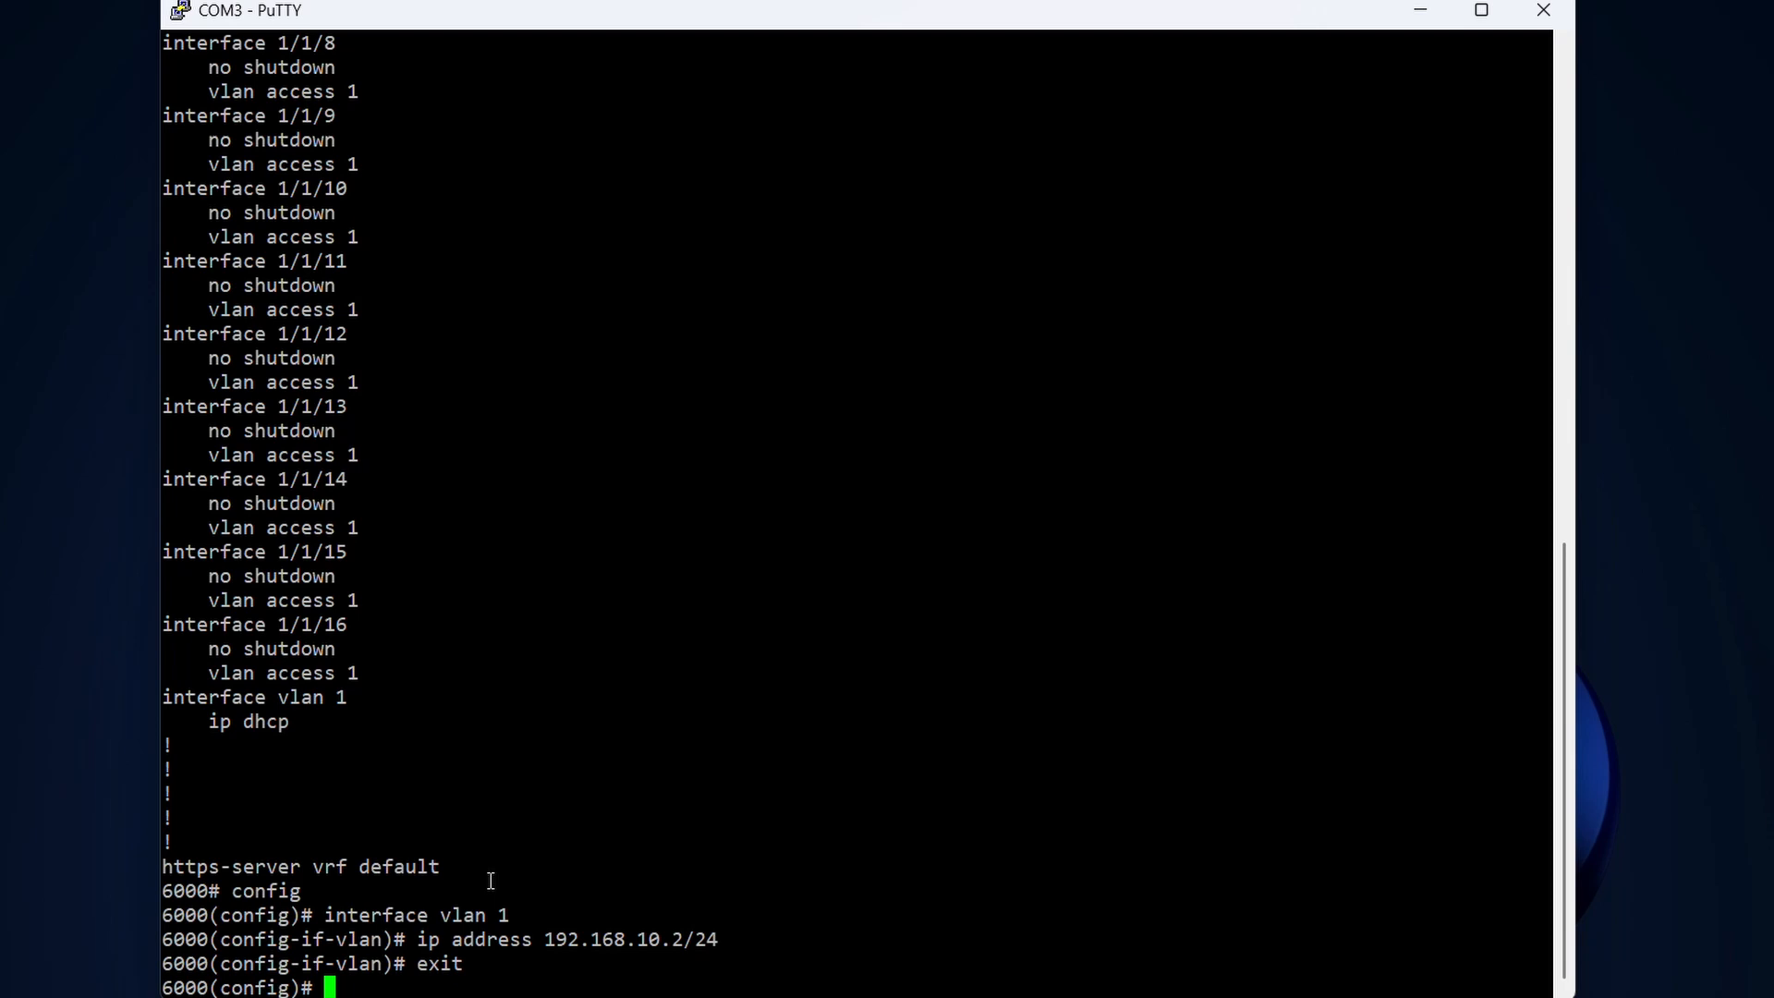
pyautogui.write('inte')
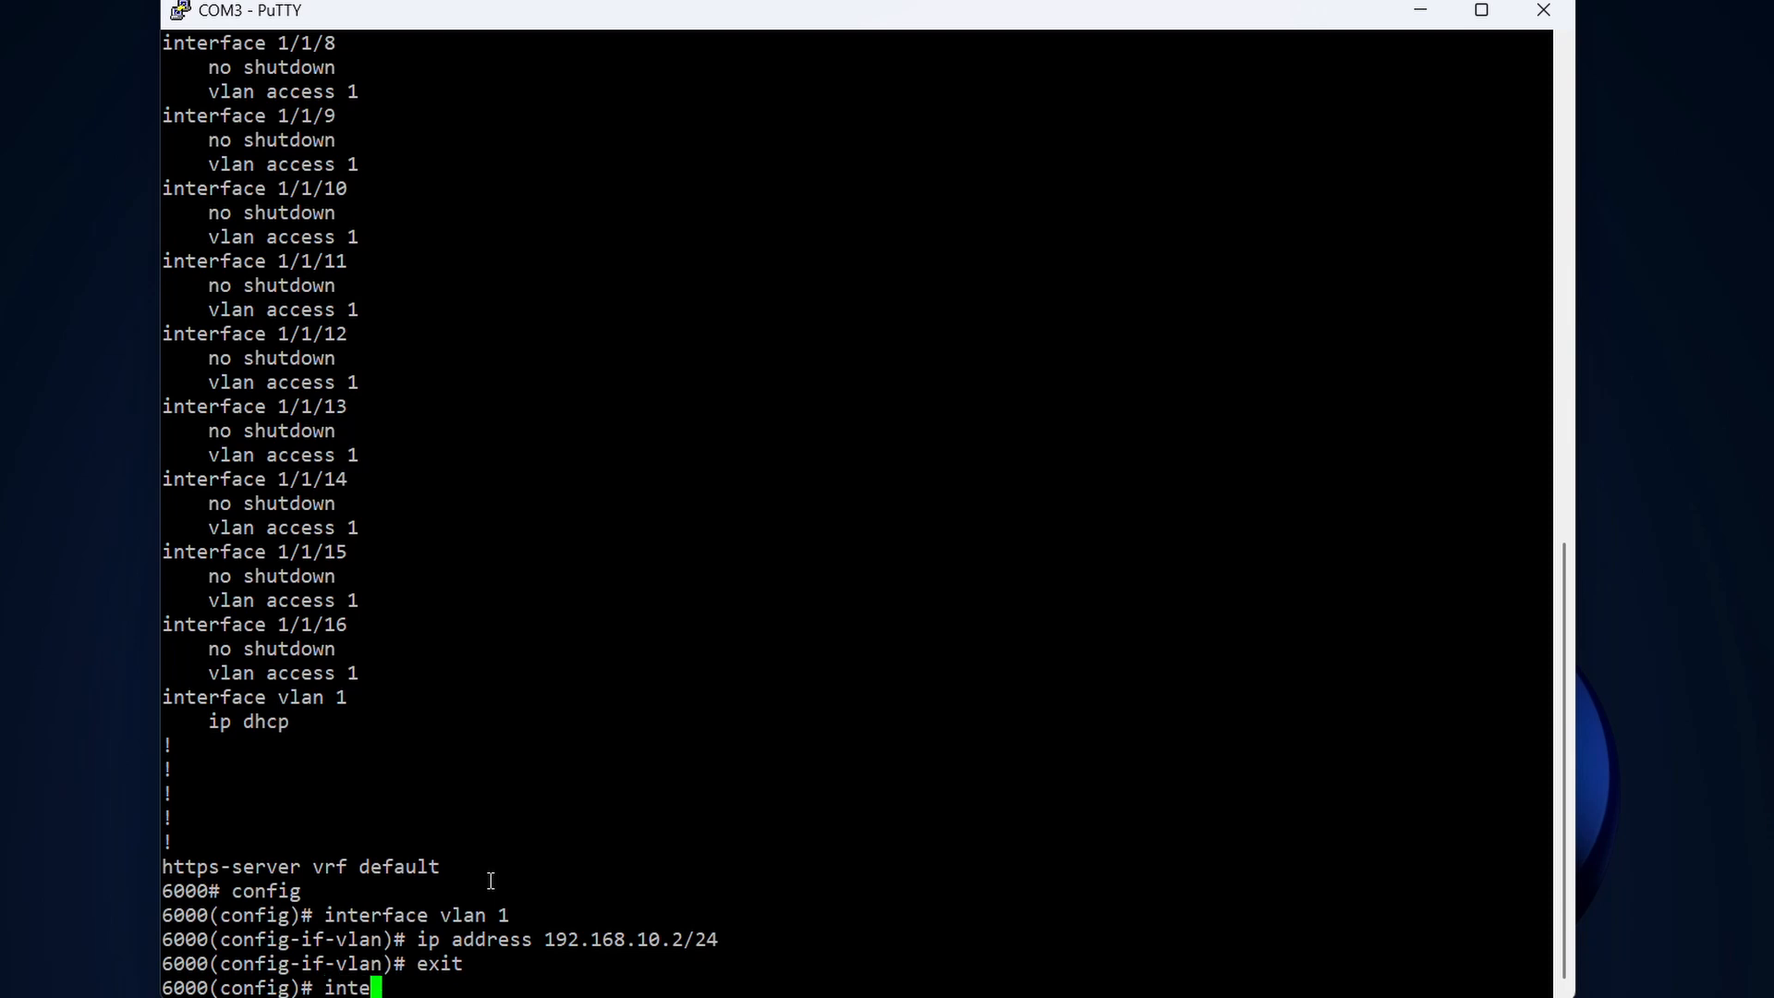
# - Enter interface lag 1 and enable it with no shutdown
pyautogui.write('rface')
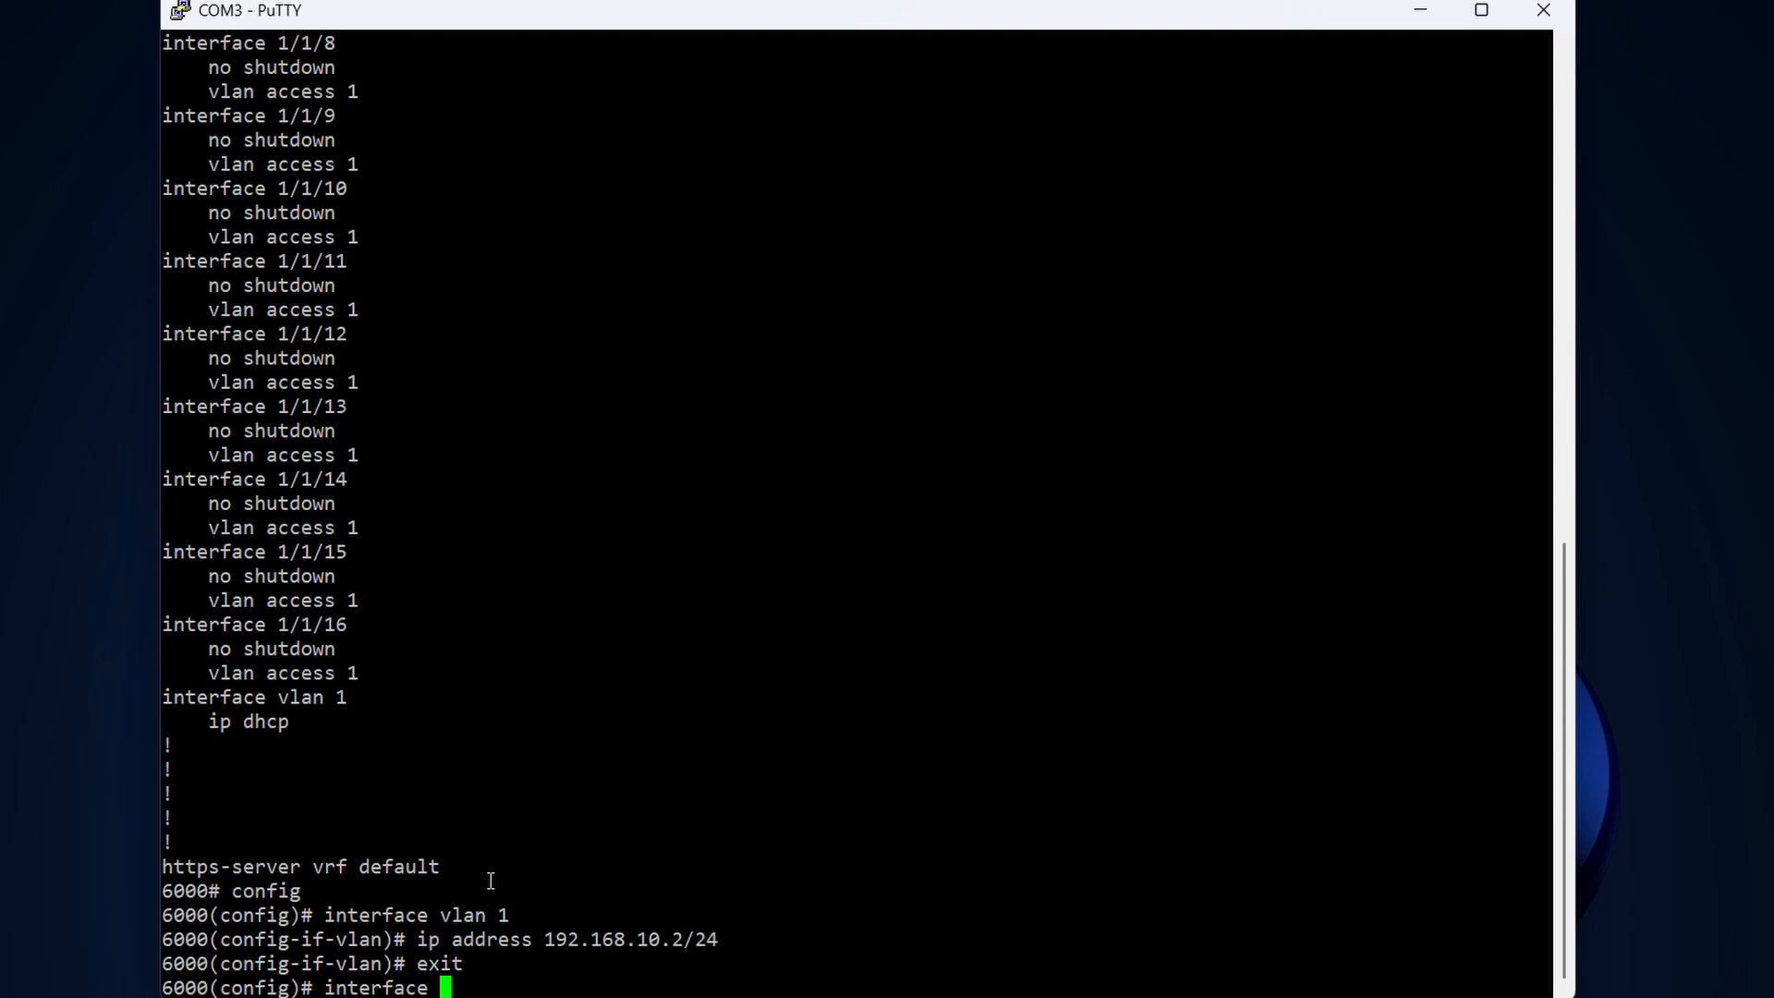
pyautogui.write('lag 1')
pyautogui.write('n')
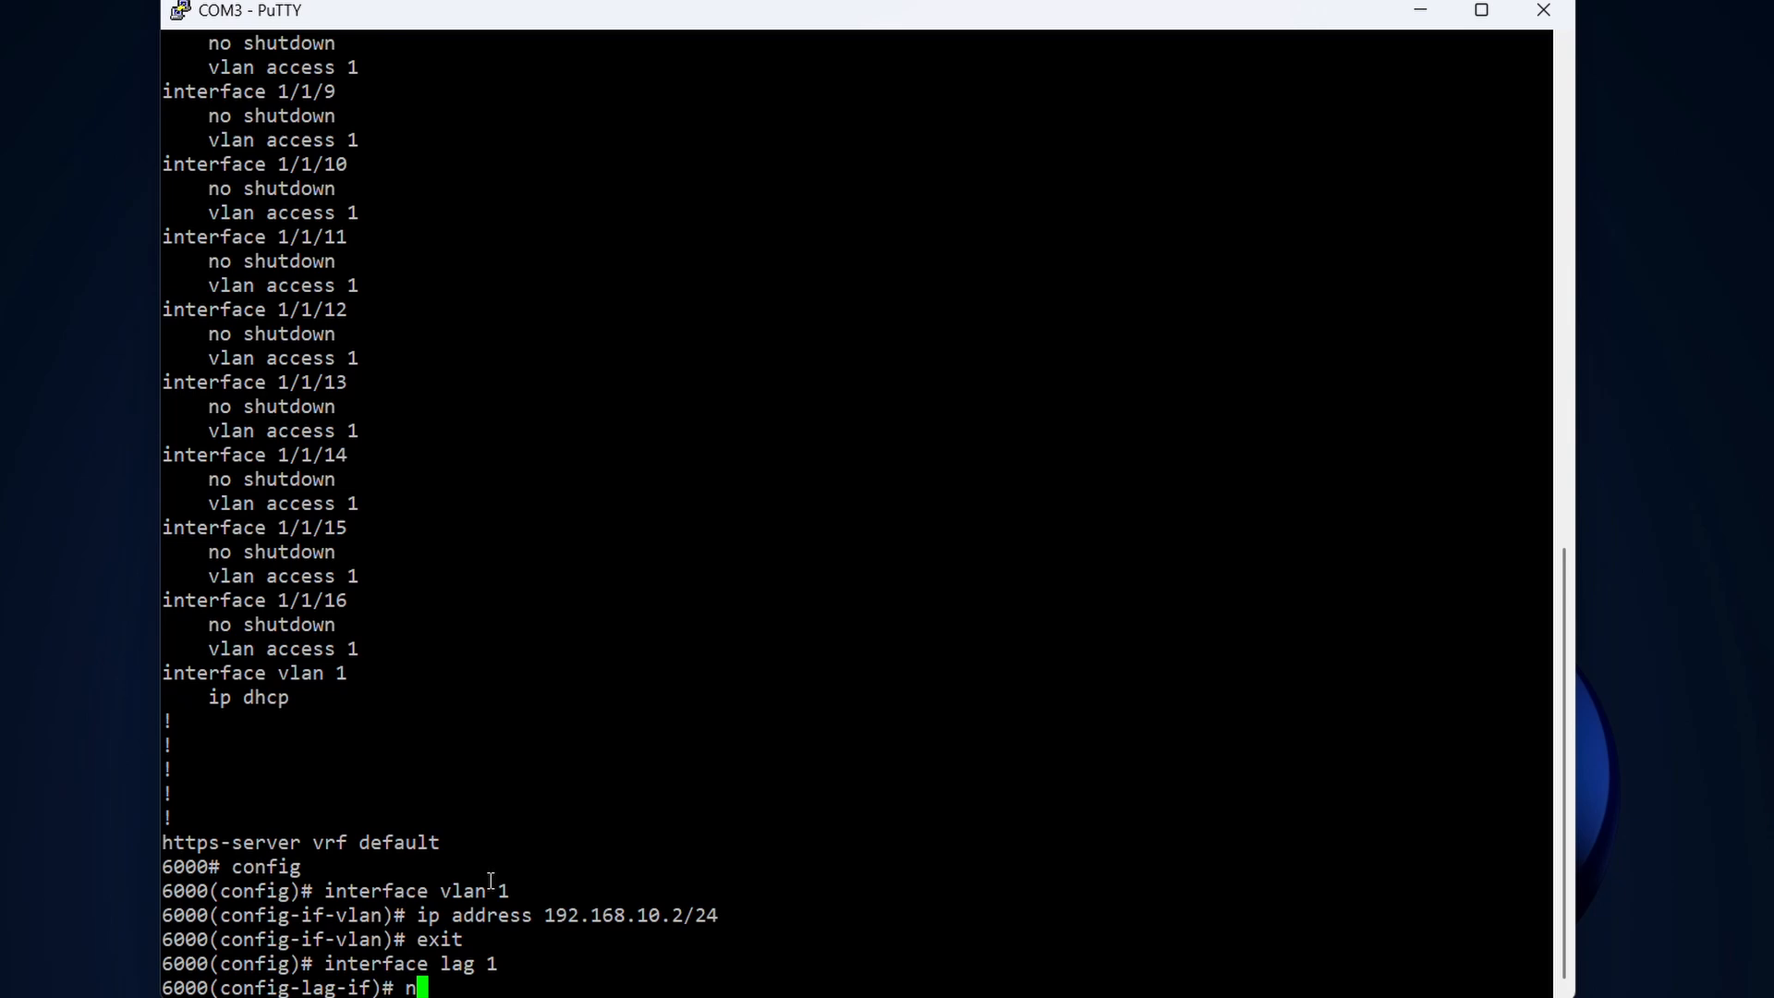
pyautogui.write('o shu')
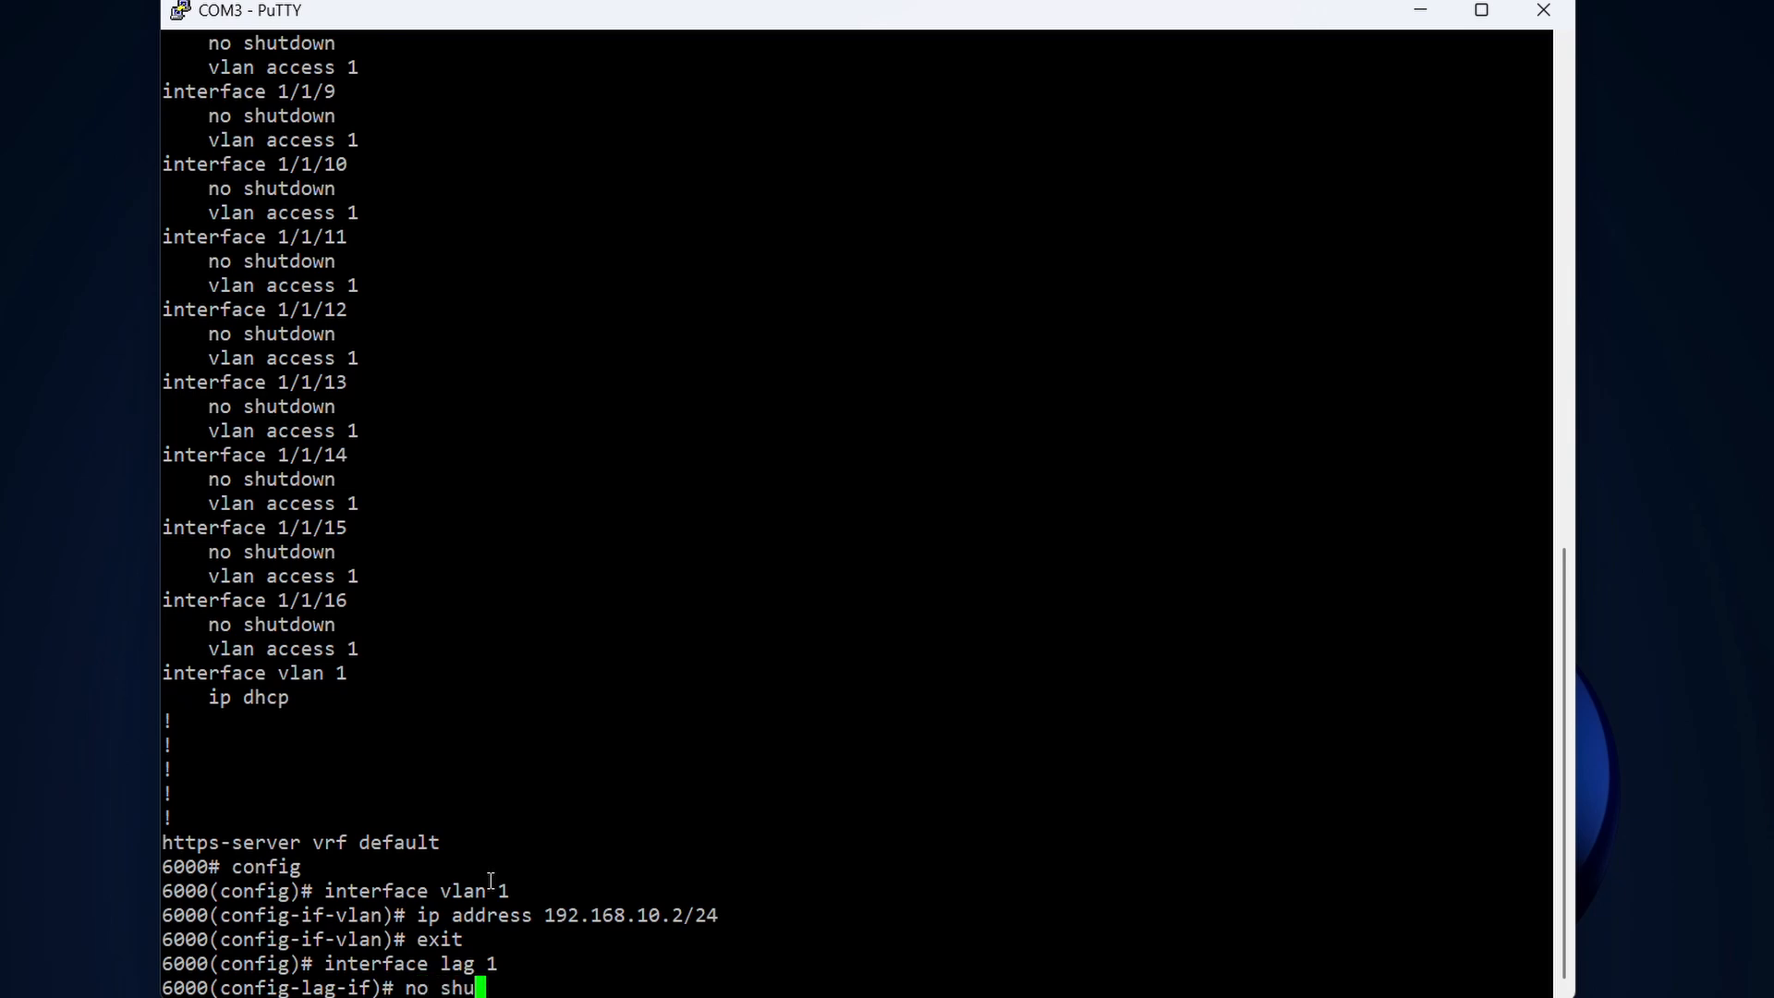
pyautogui.write('do')
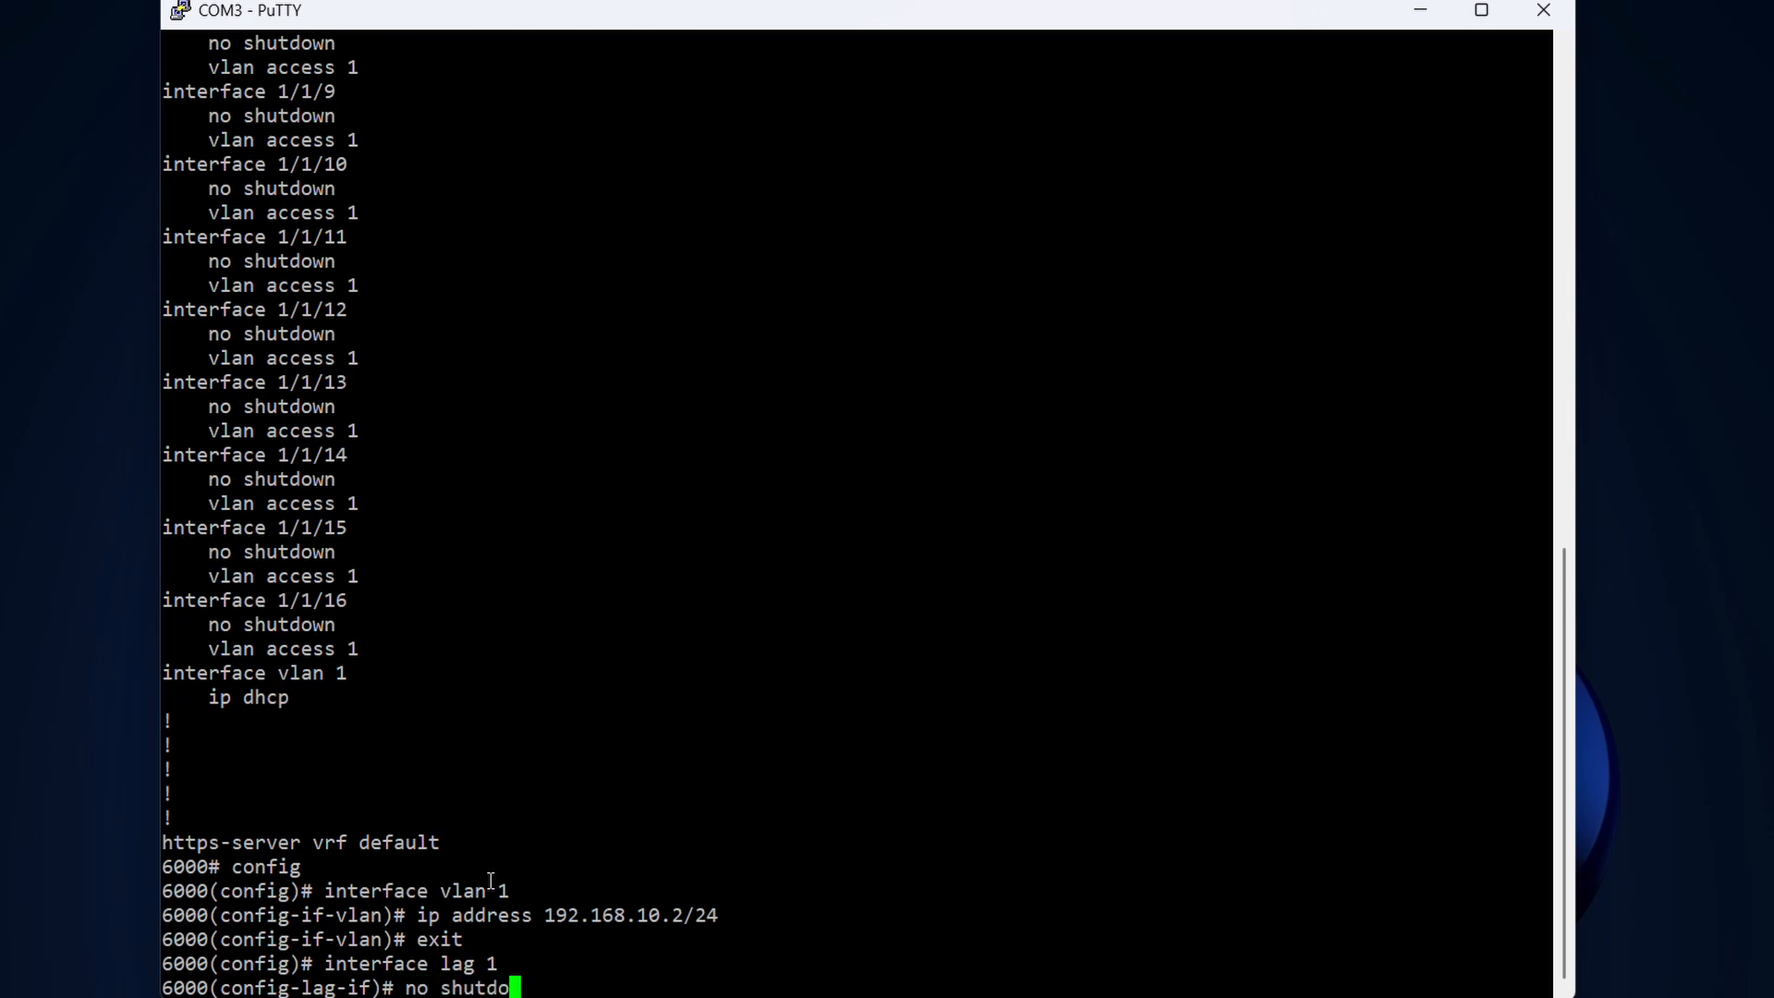
pyautogui.press('Return')
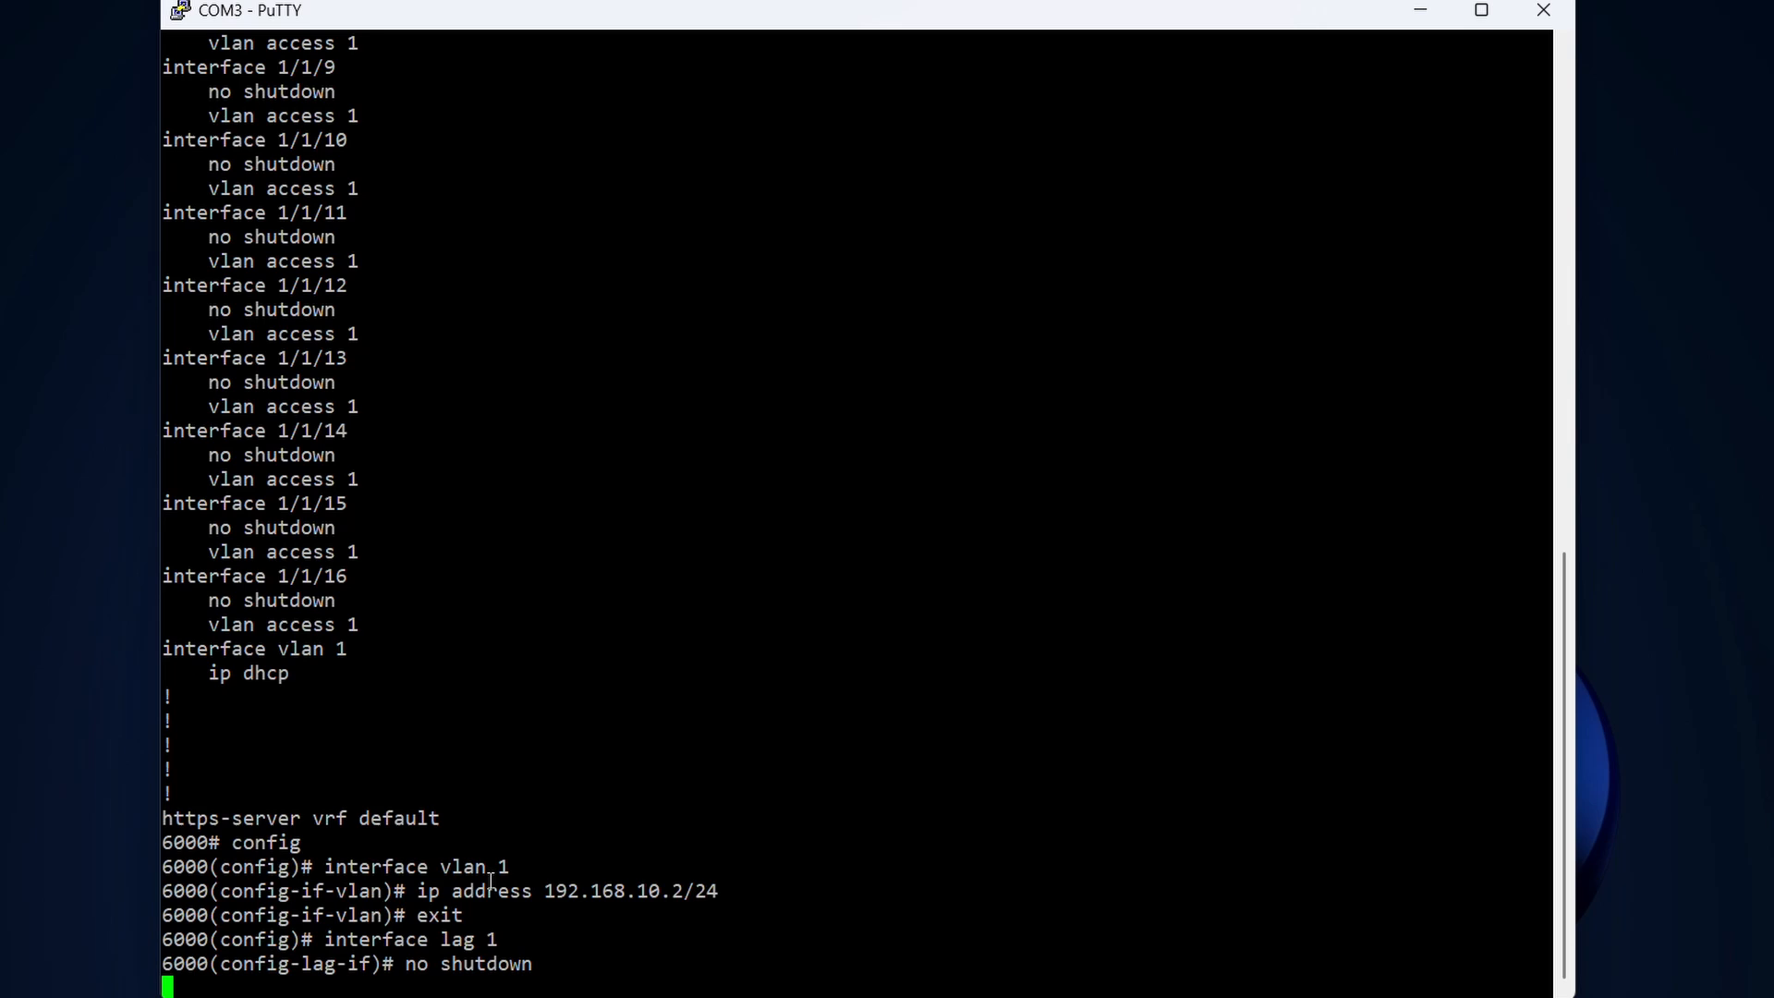
pyautogui.press('Return')
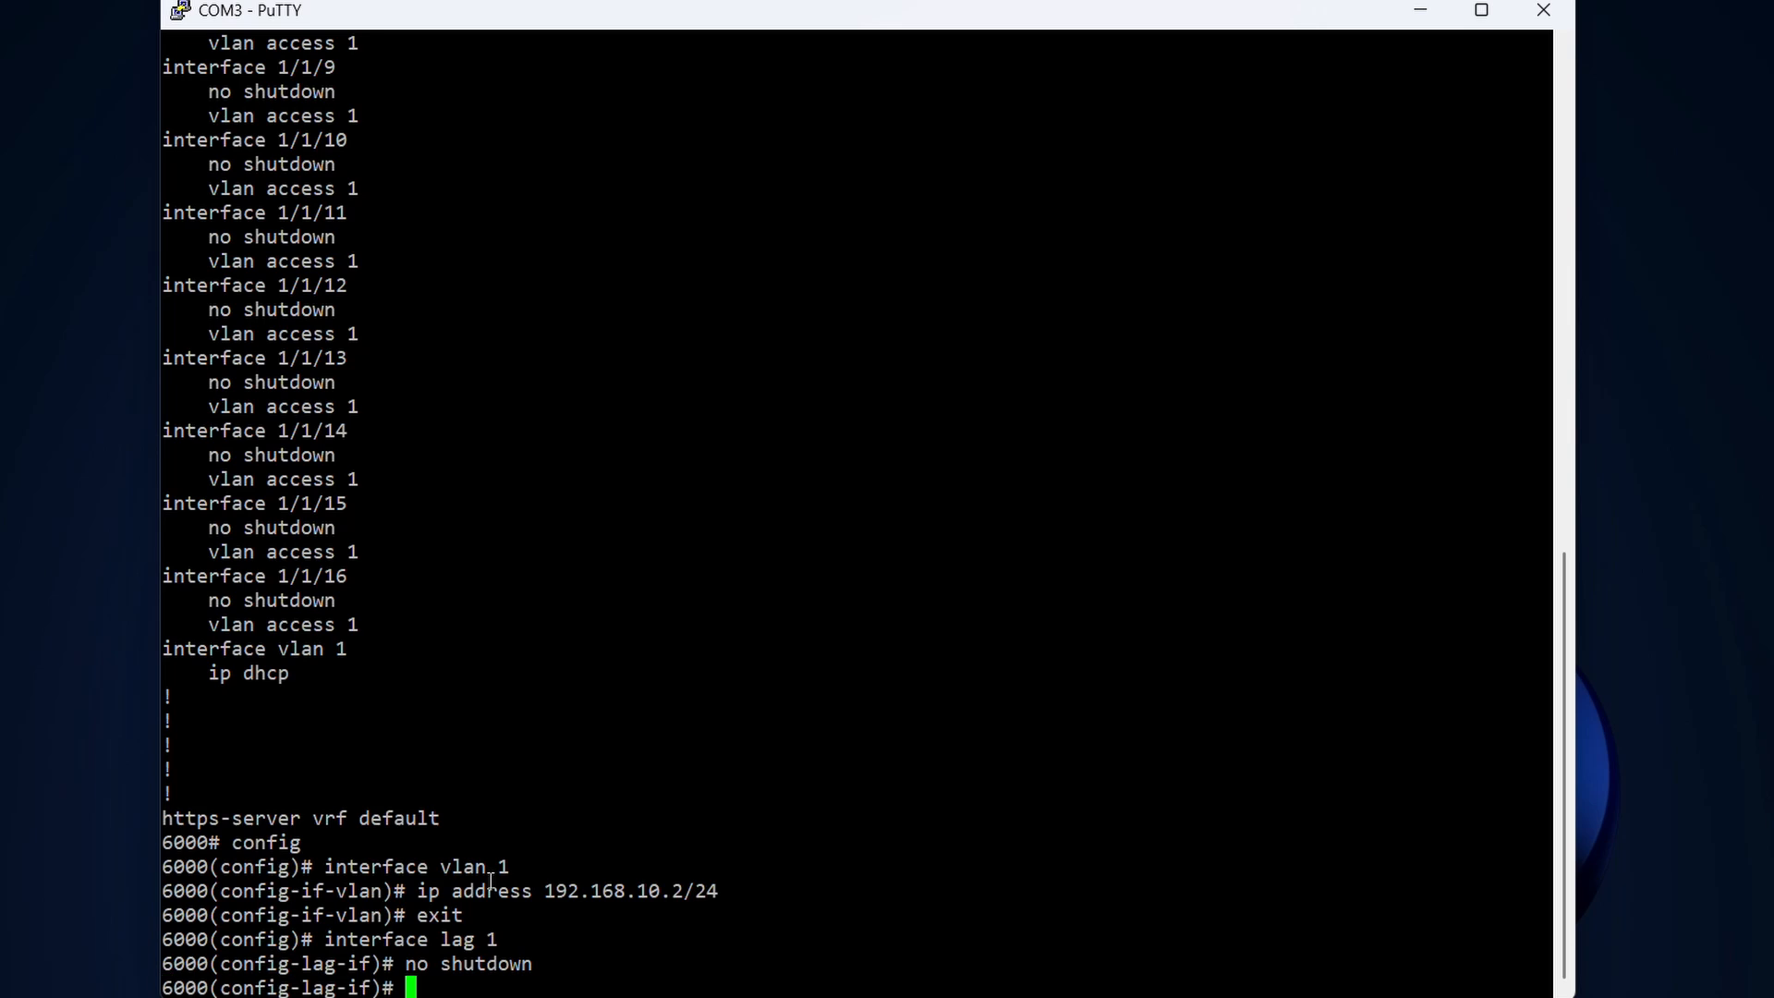
# - Set VLAN 1 as the native trunk VLAN on lag 1
pyautogui.write('vl')
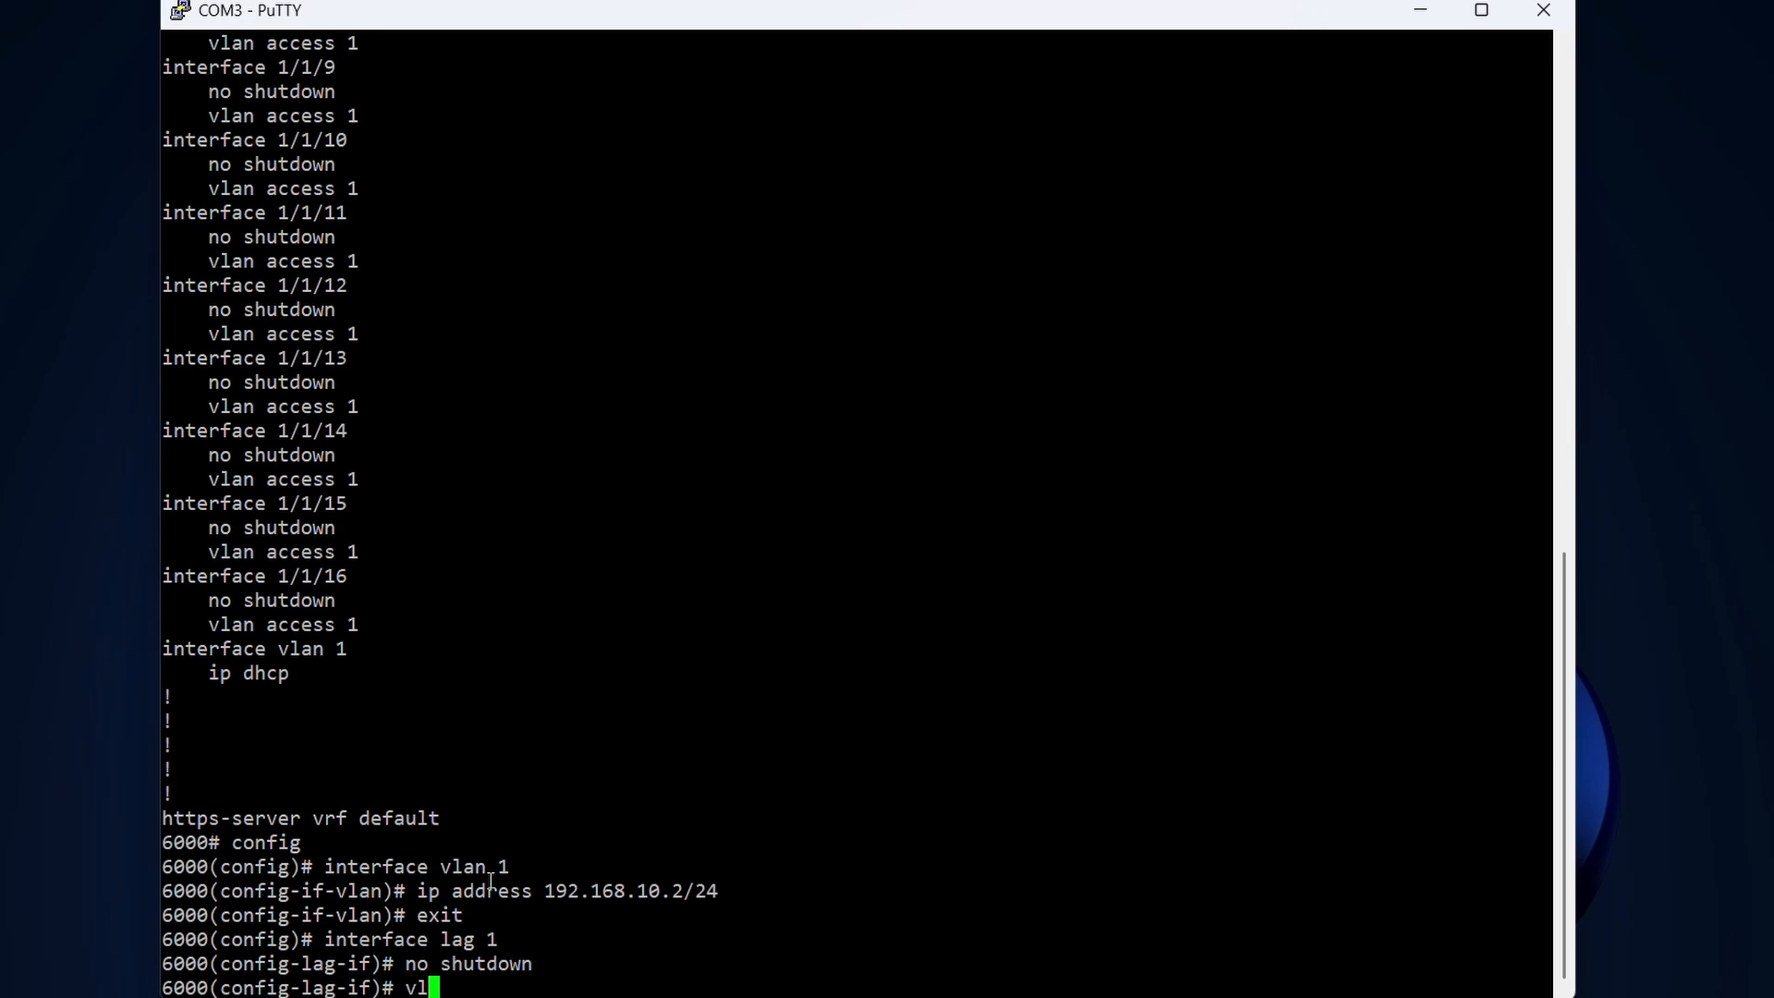
pyautogui.write('an t')
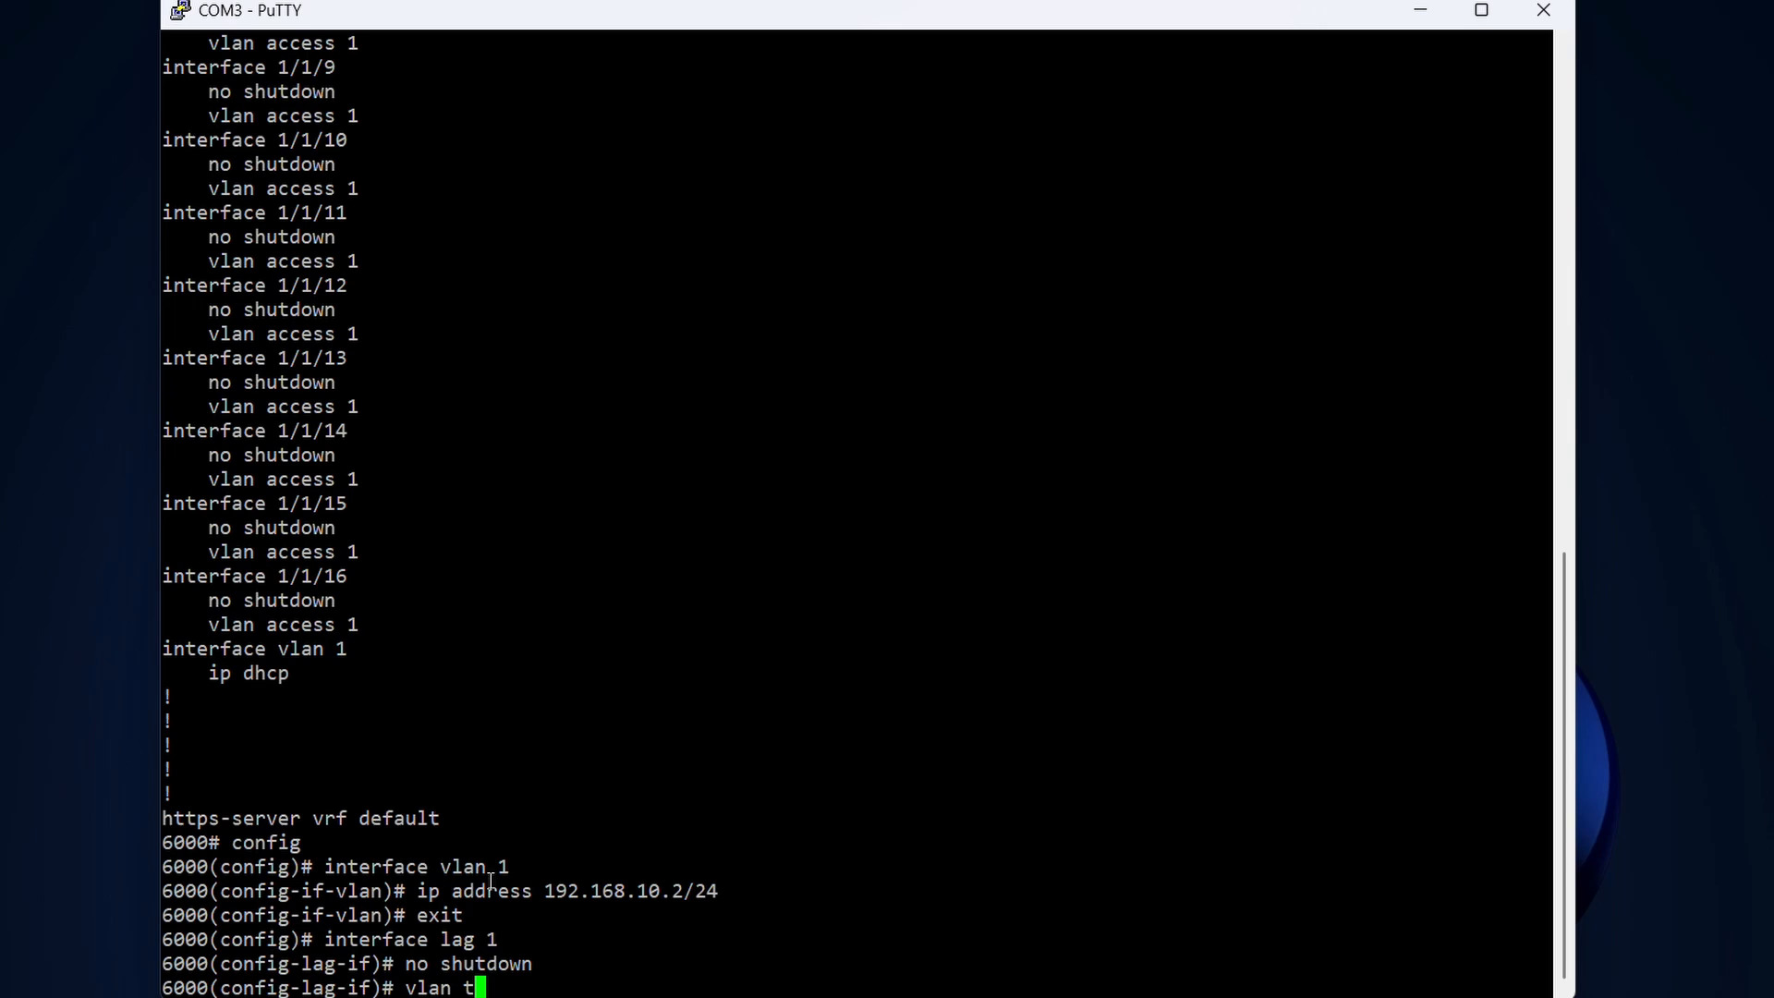
pyautogui.write('runk')
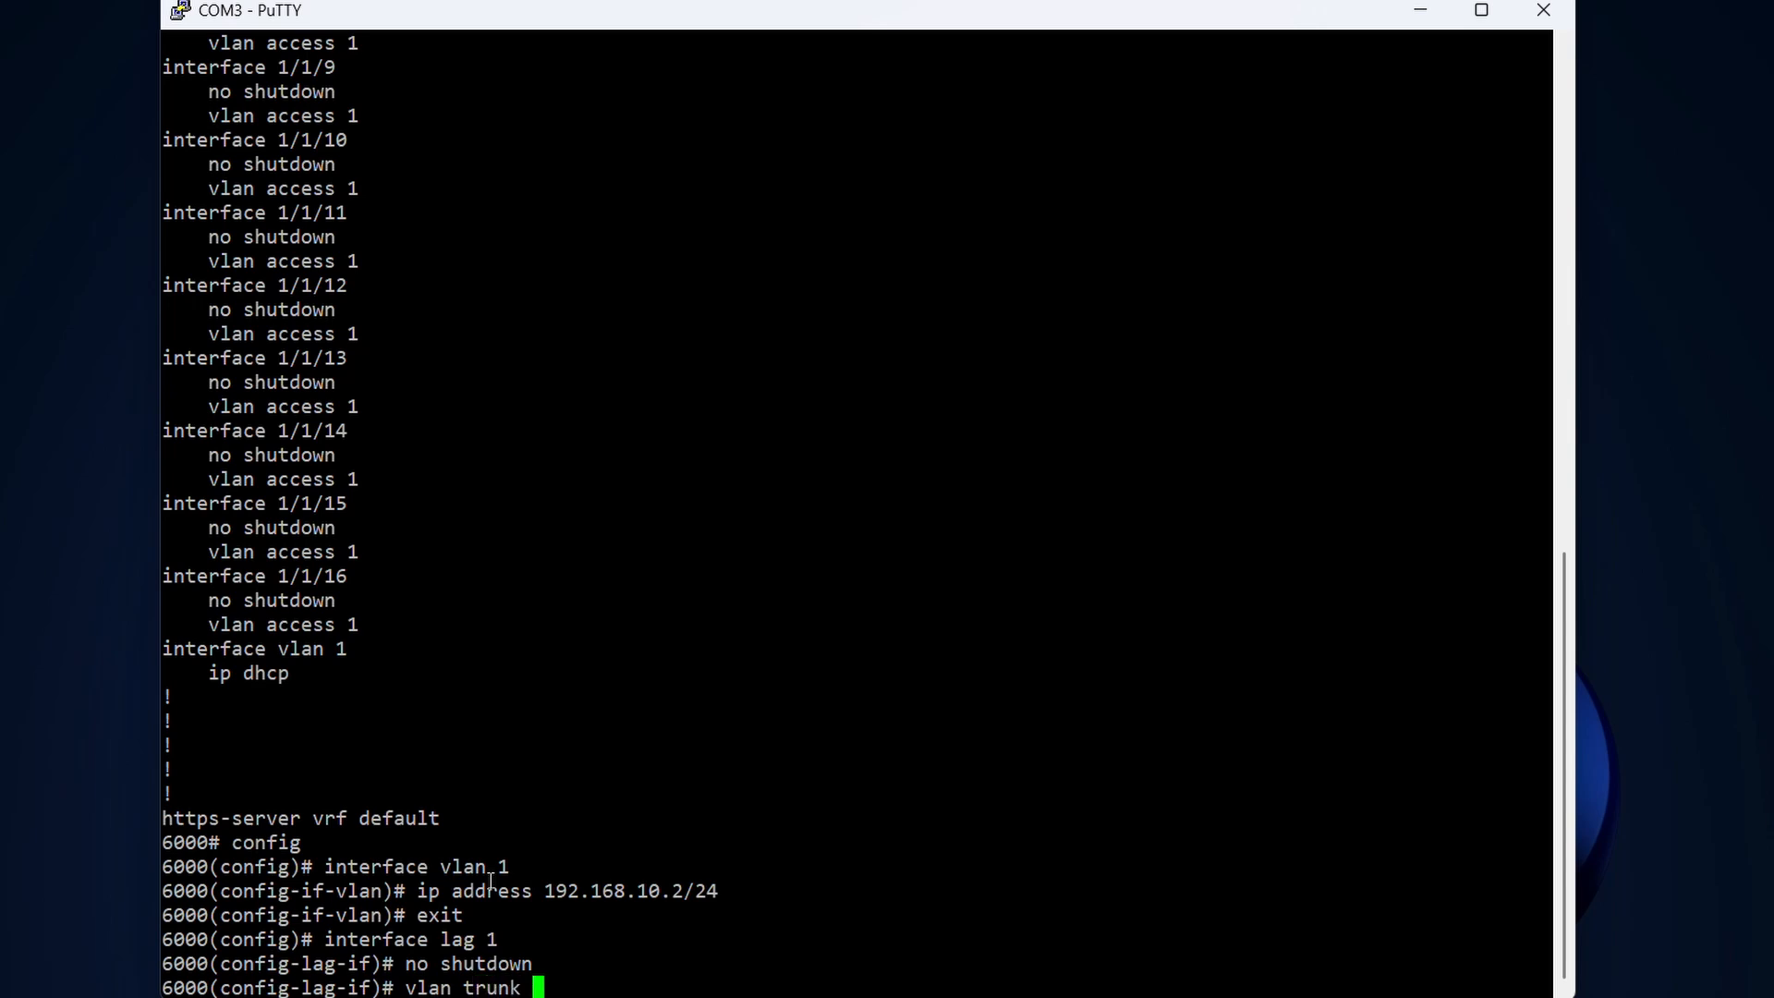
pyautogui.write('native')
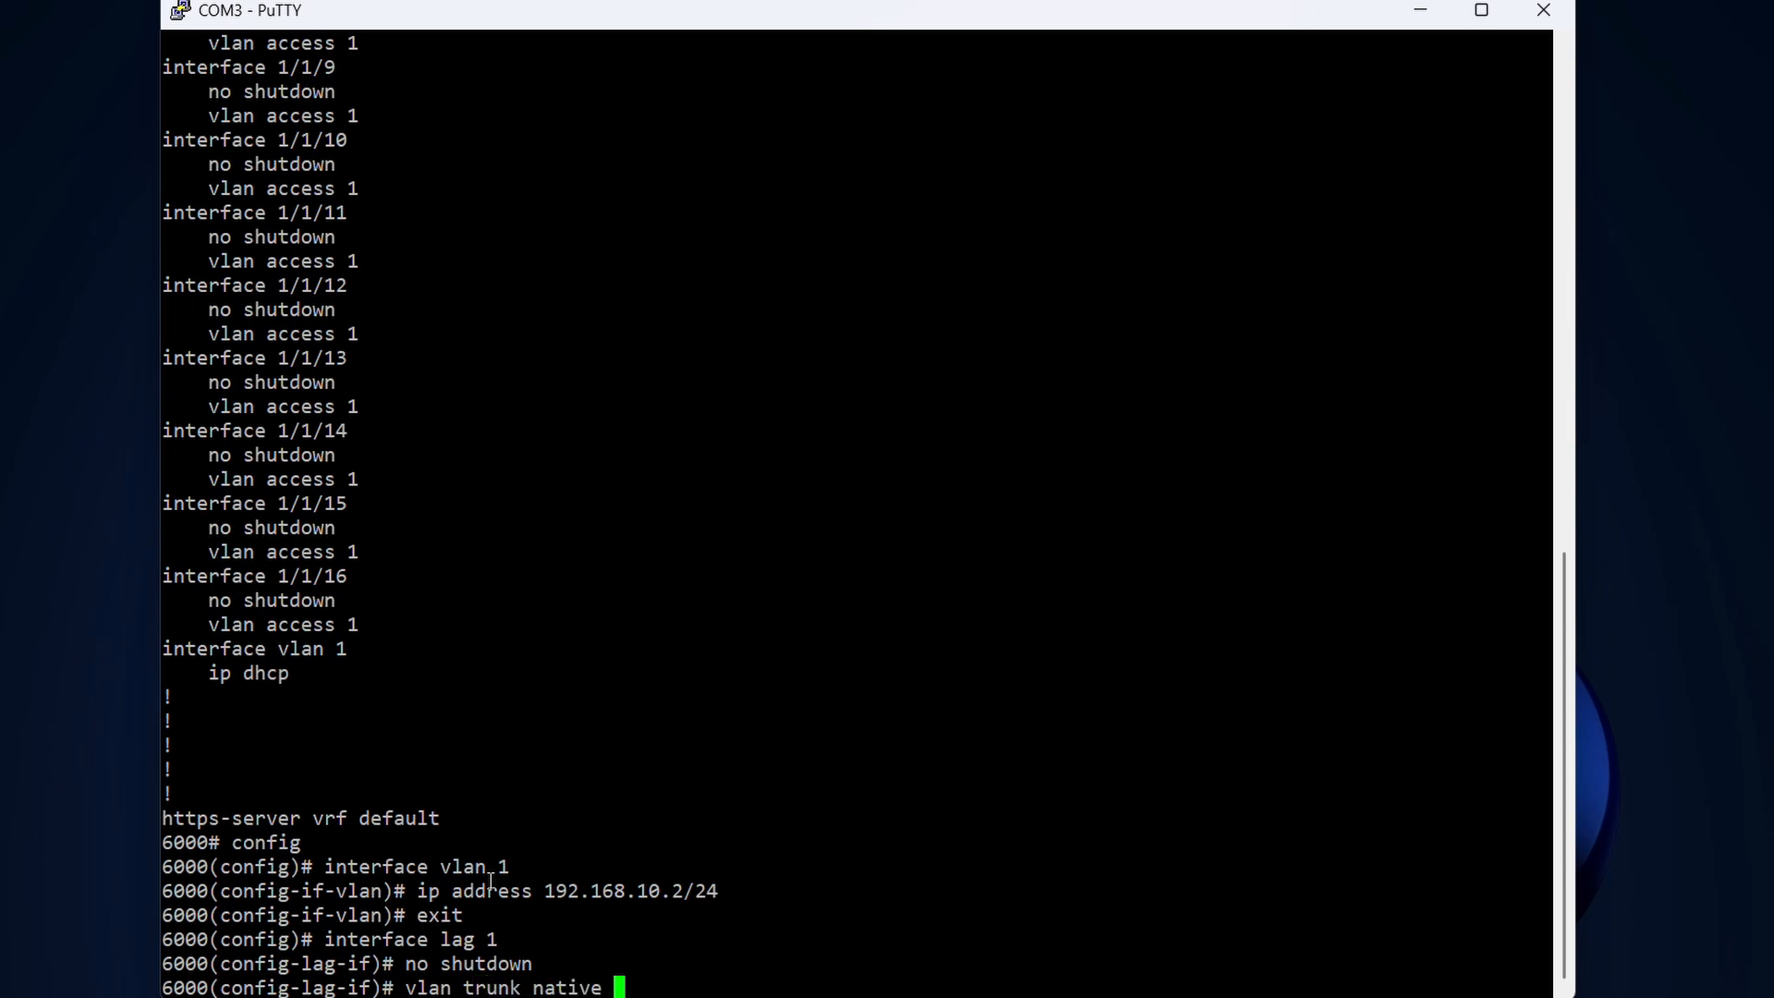
pyautogui.write('1')
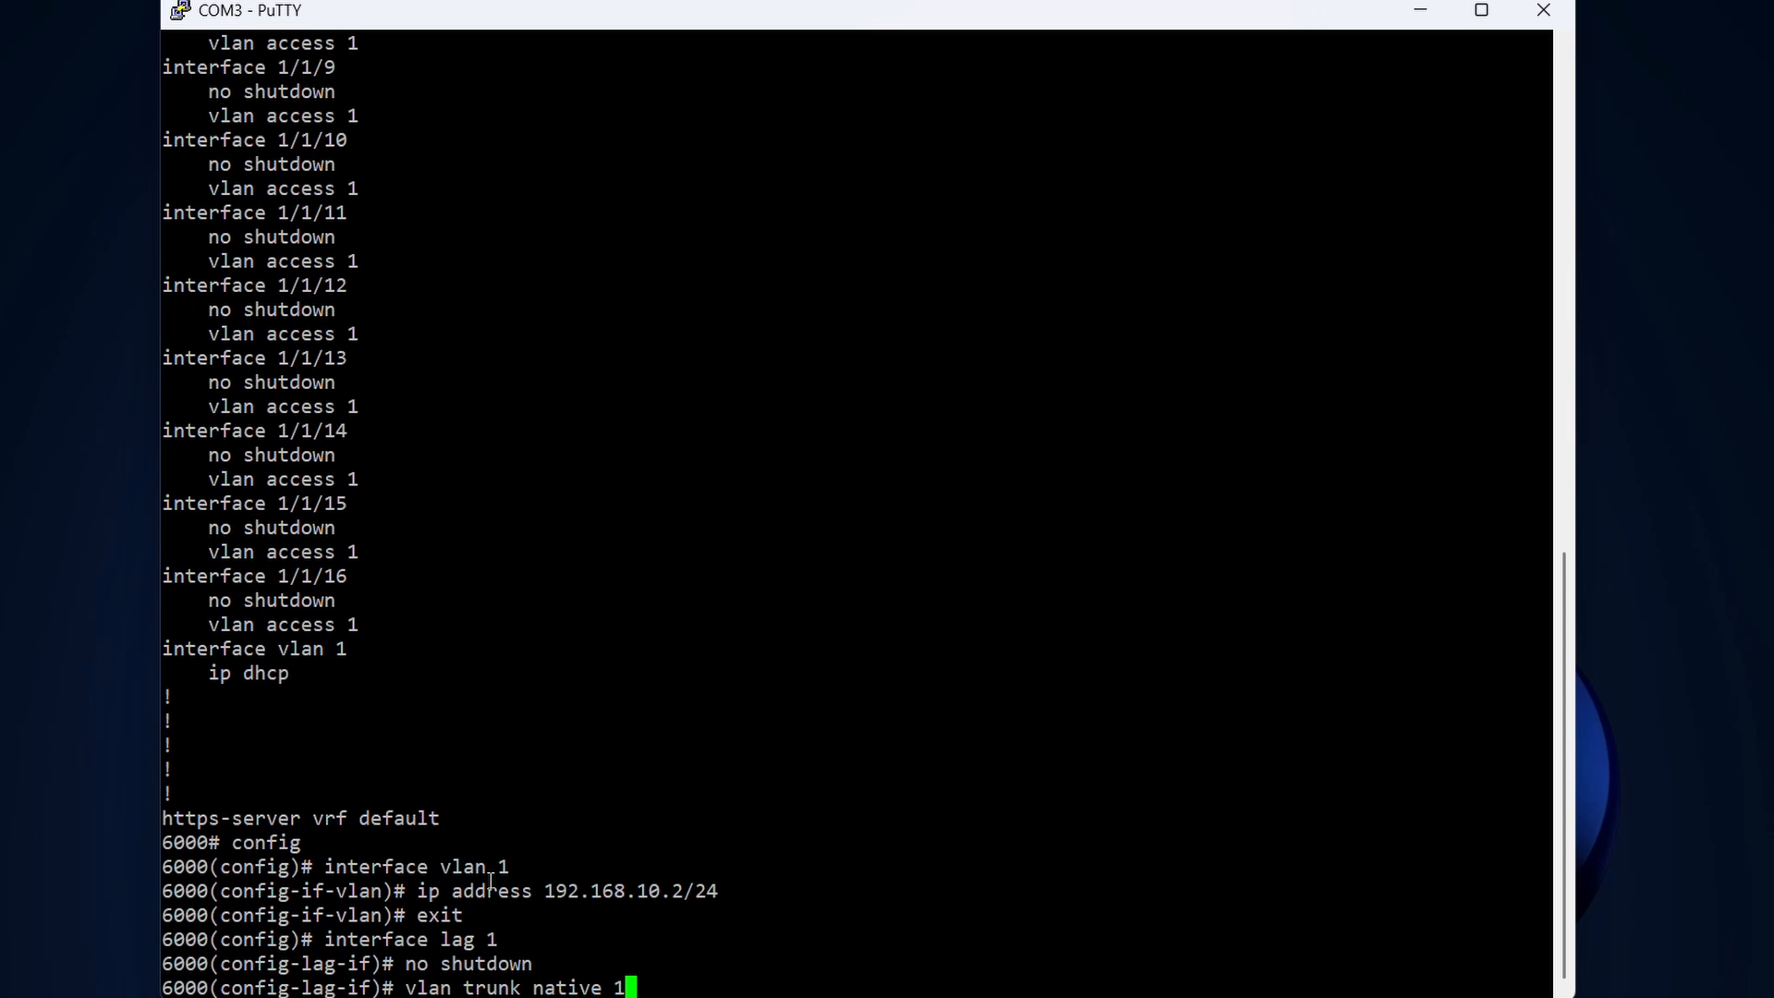
pyautogui.press('Return')
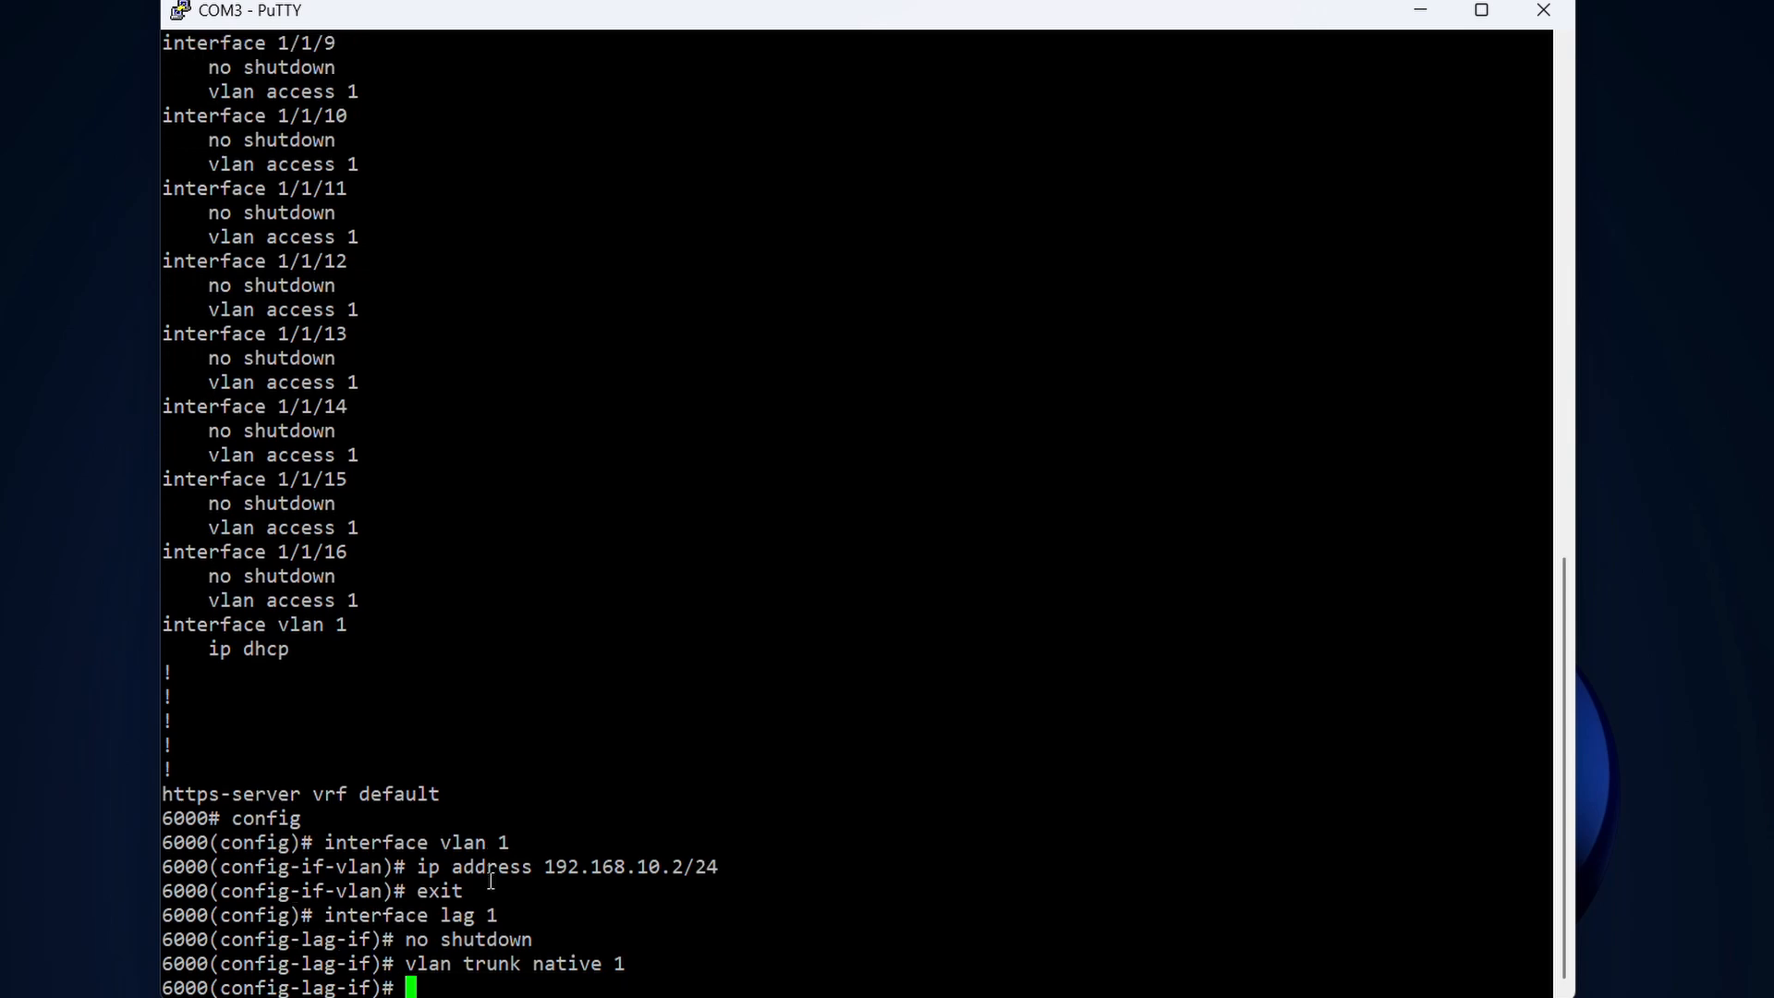
# - Set lag 1 to LACP active mode and exit the LAG context
pyautogui.write('la')
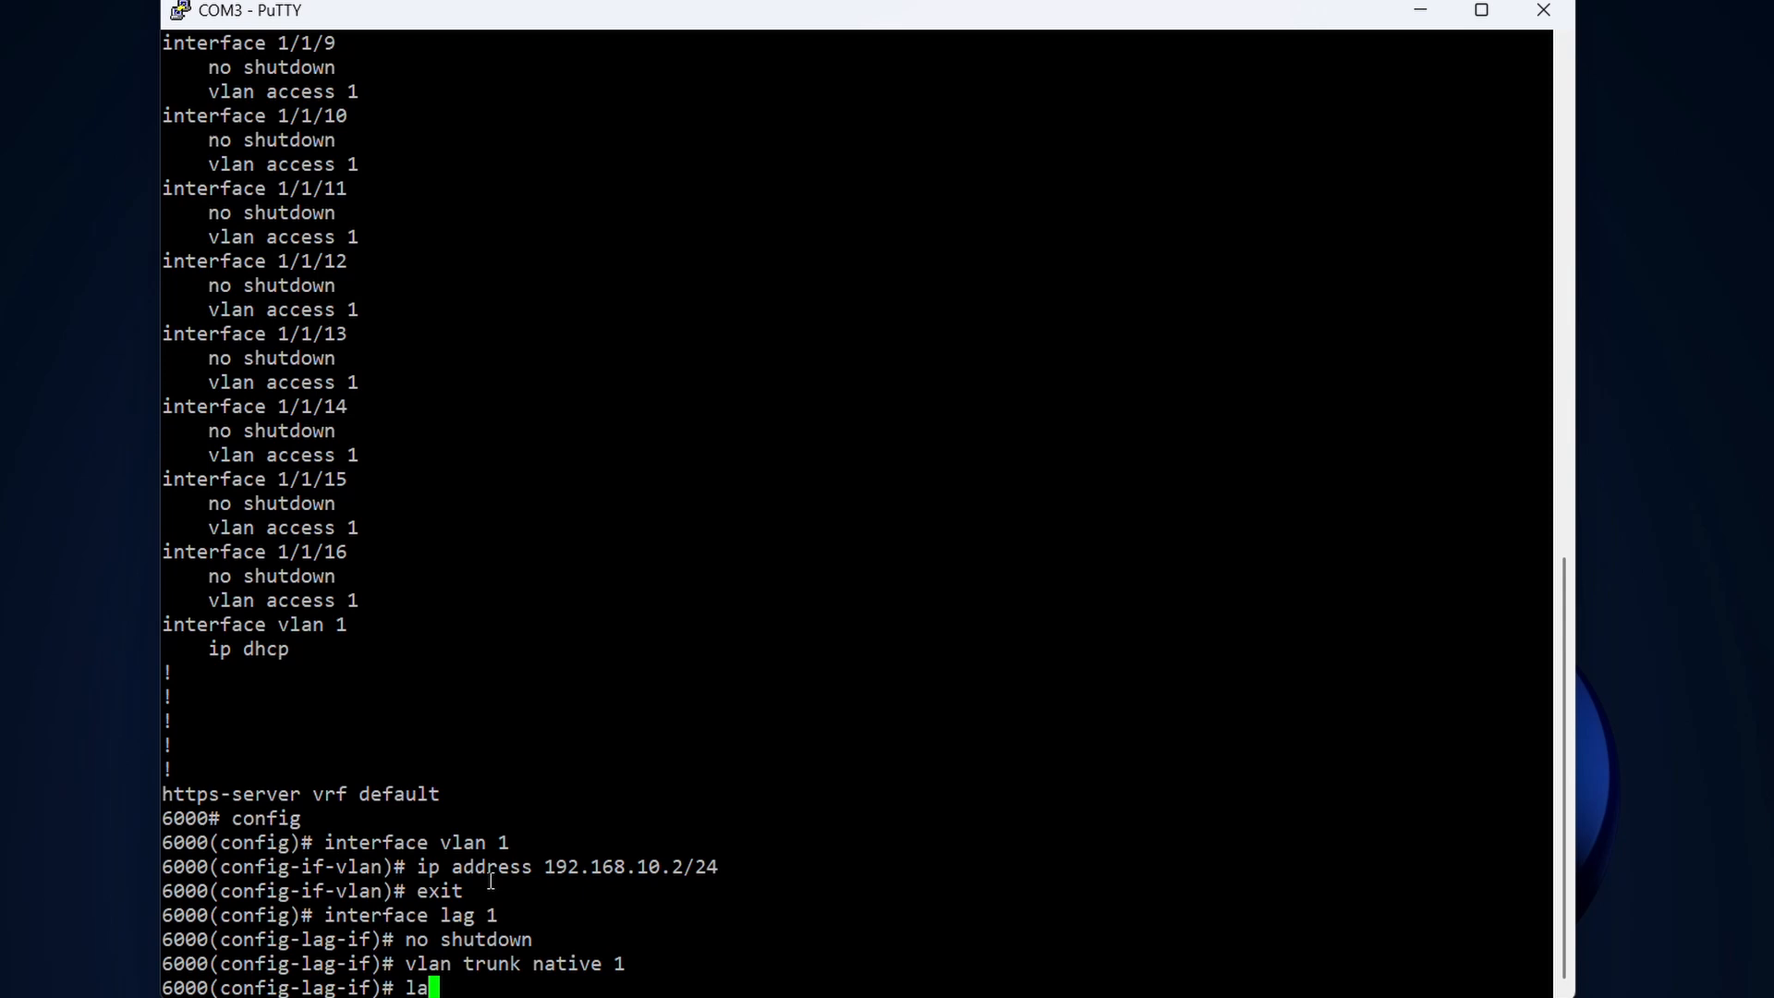
pyautogui.write('cp m')
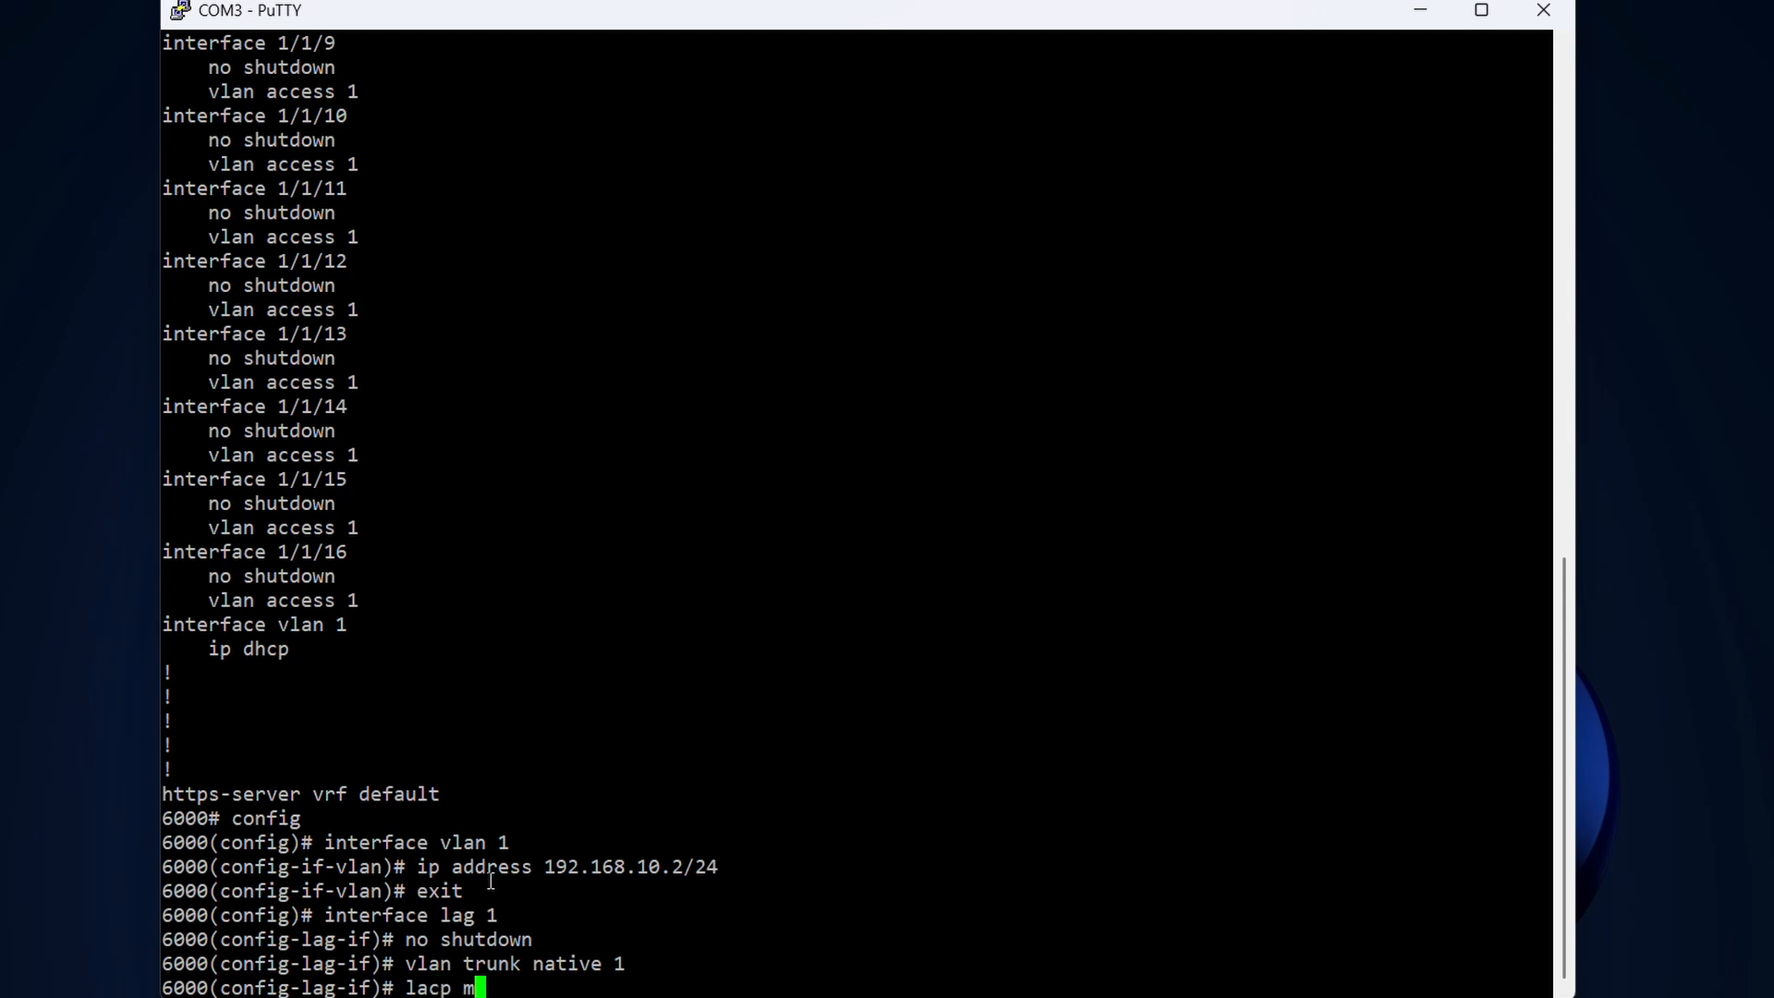
pyautogui.write('ode')
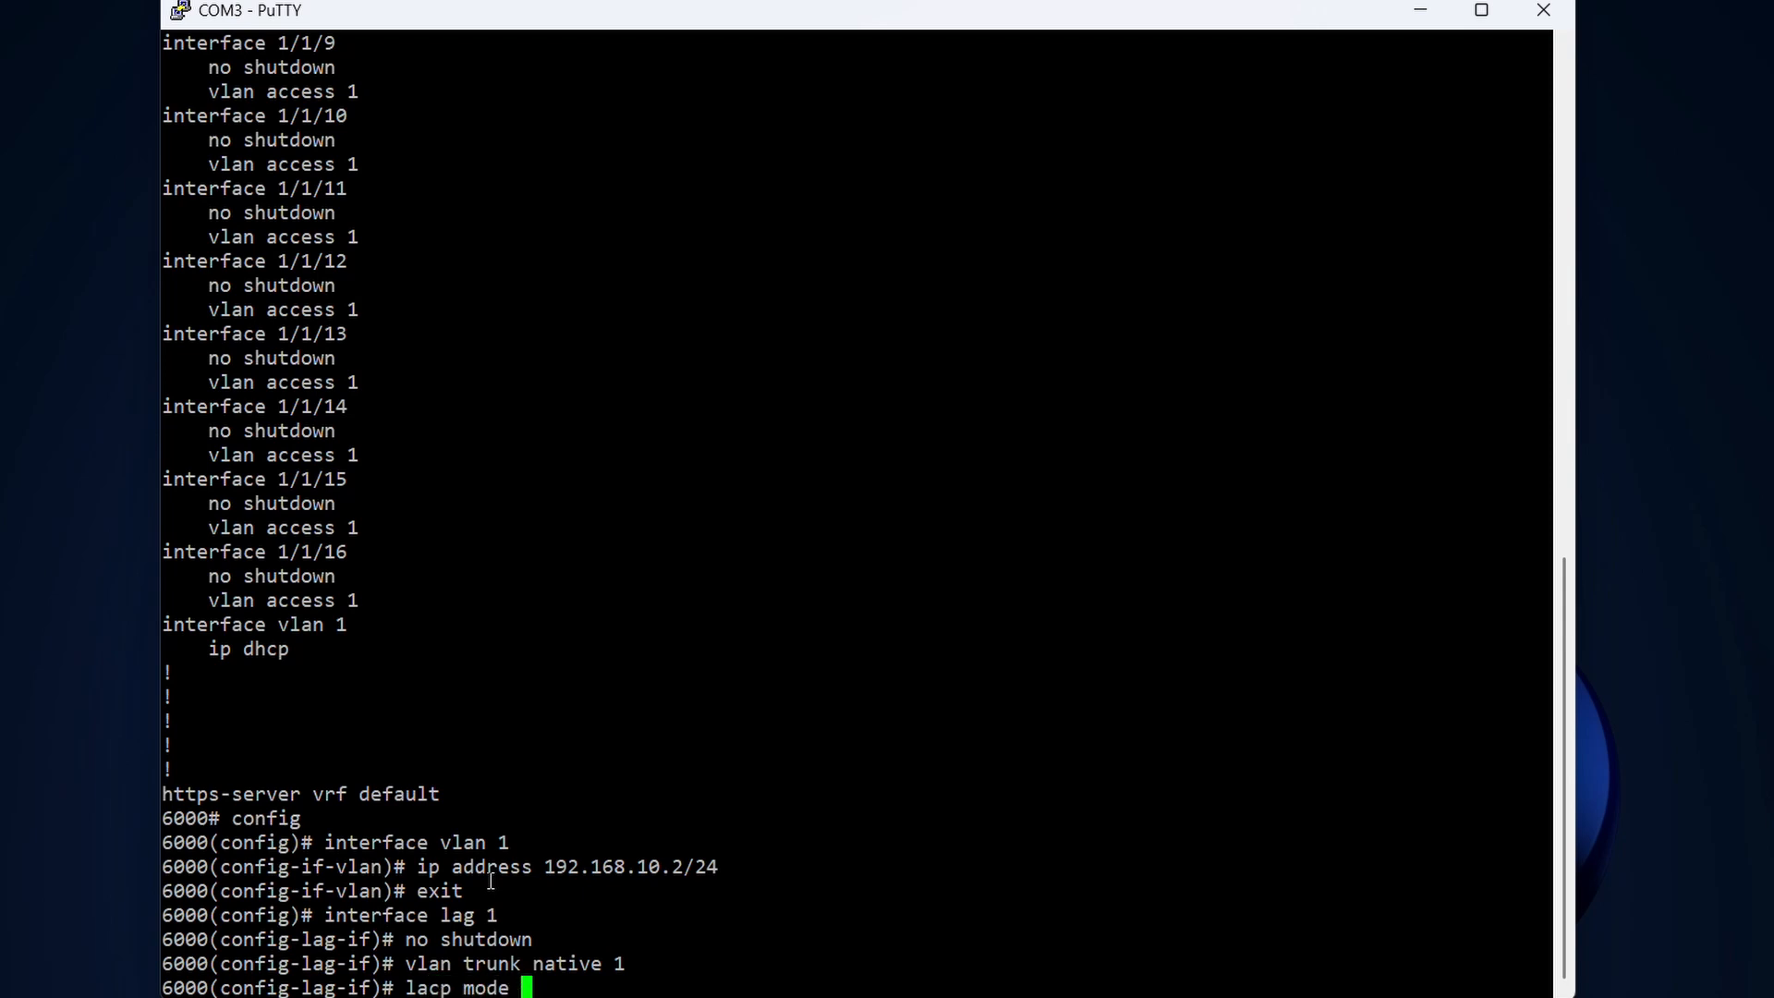
pyautogui.write('active')
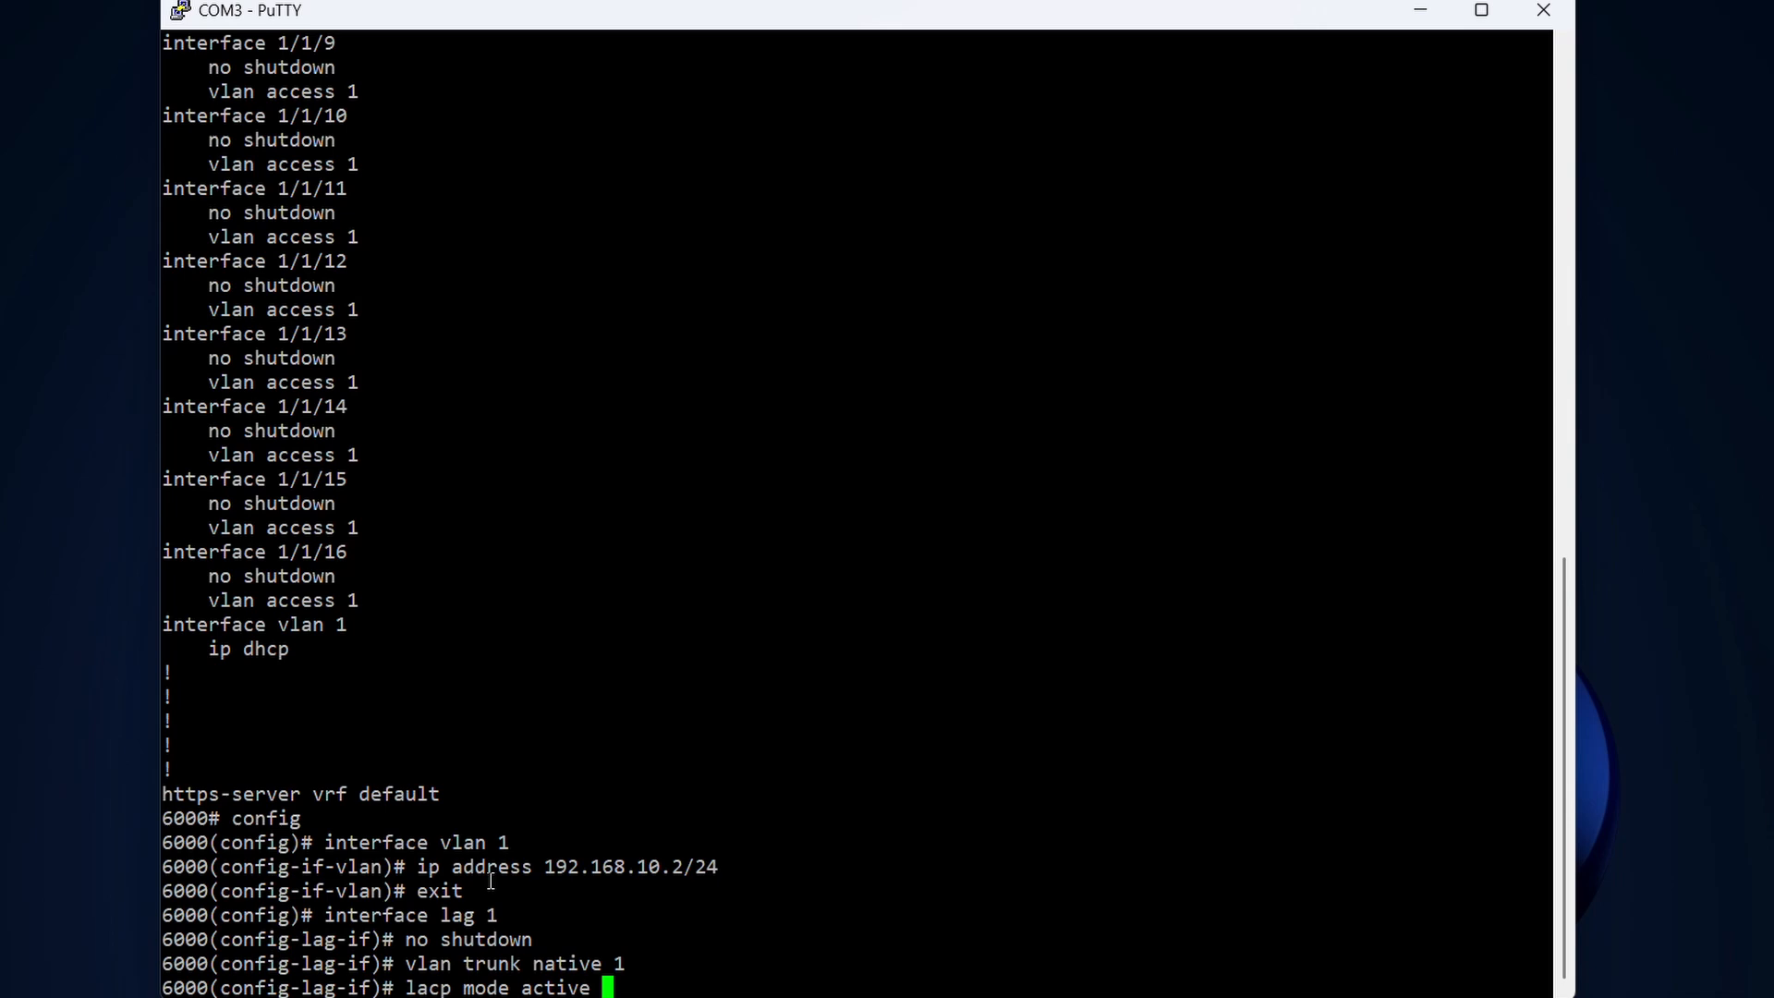
pyautogui.press('Return')
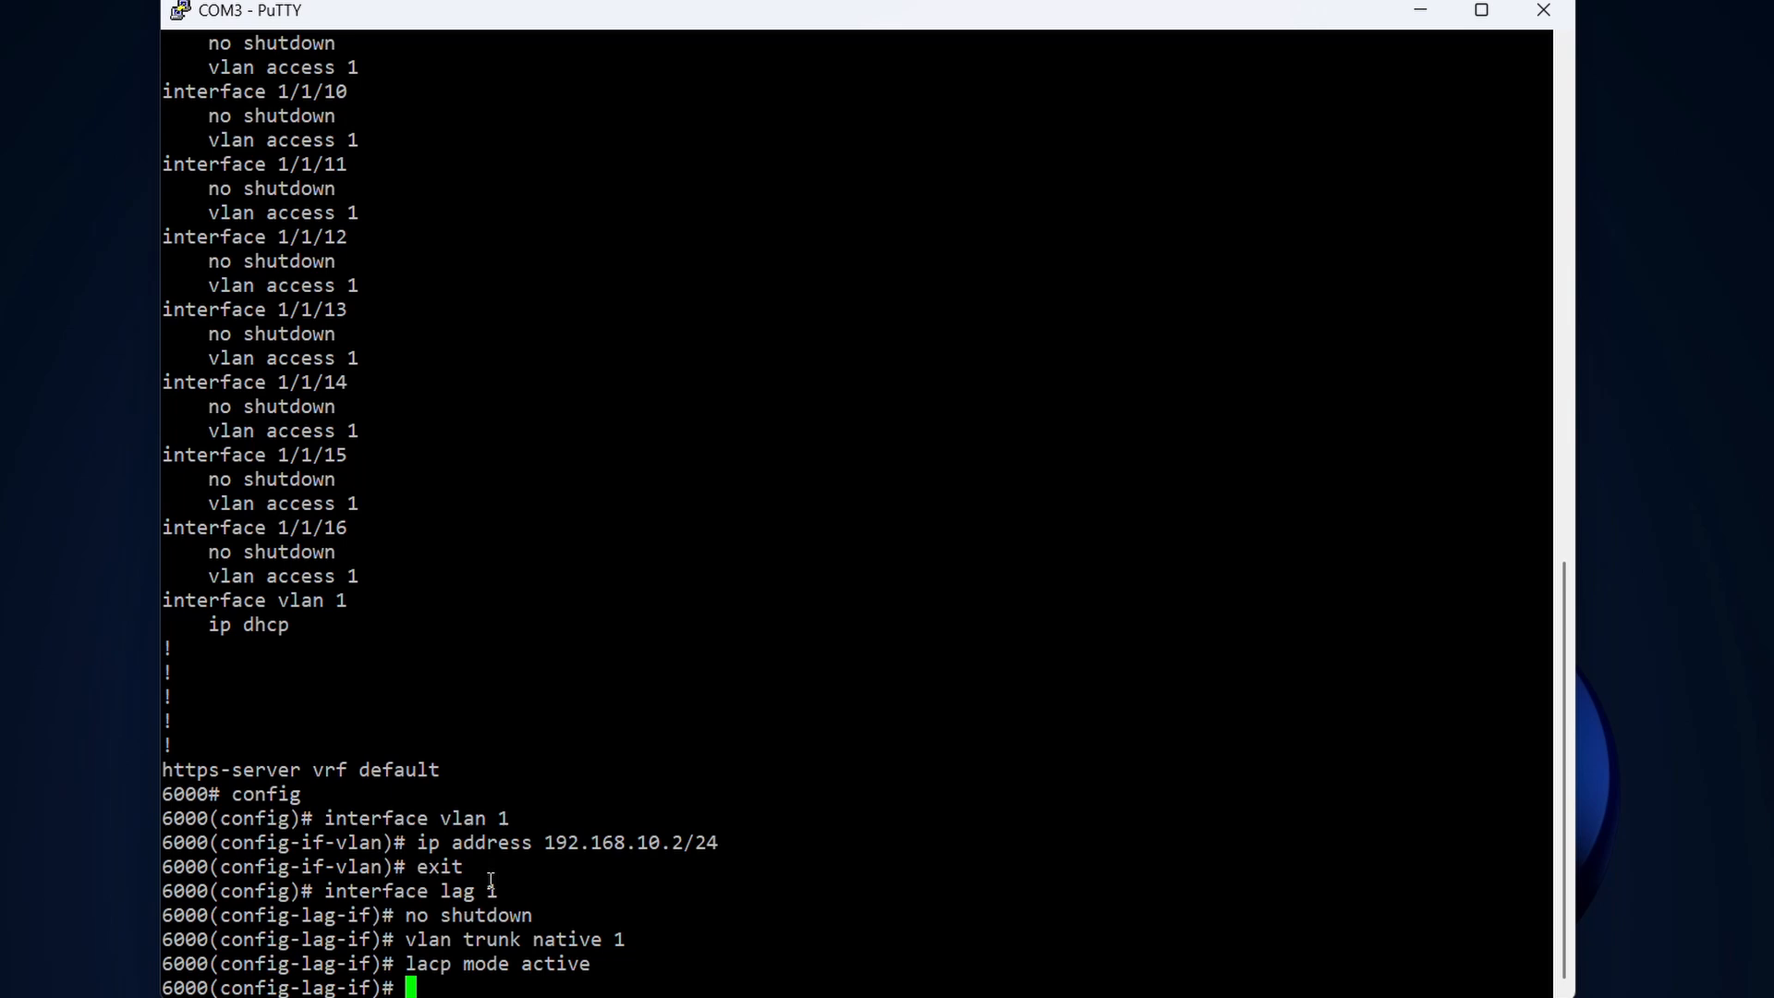
pyautogui.write('exit')
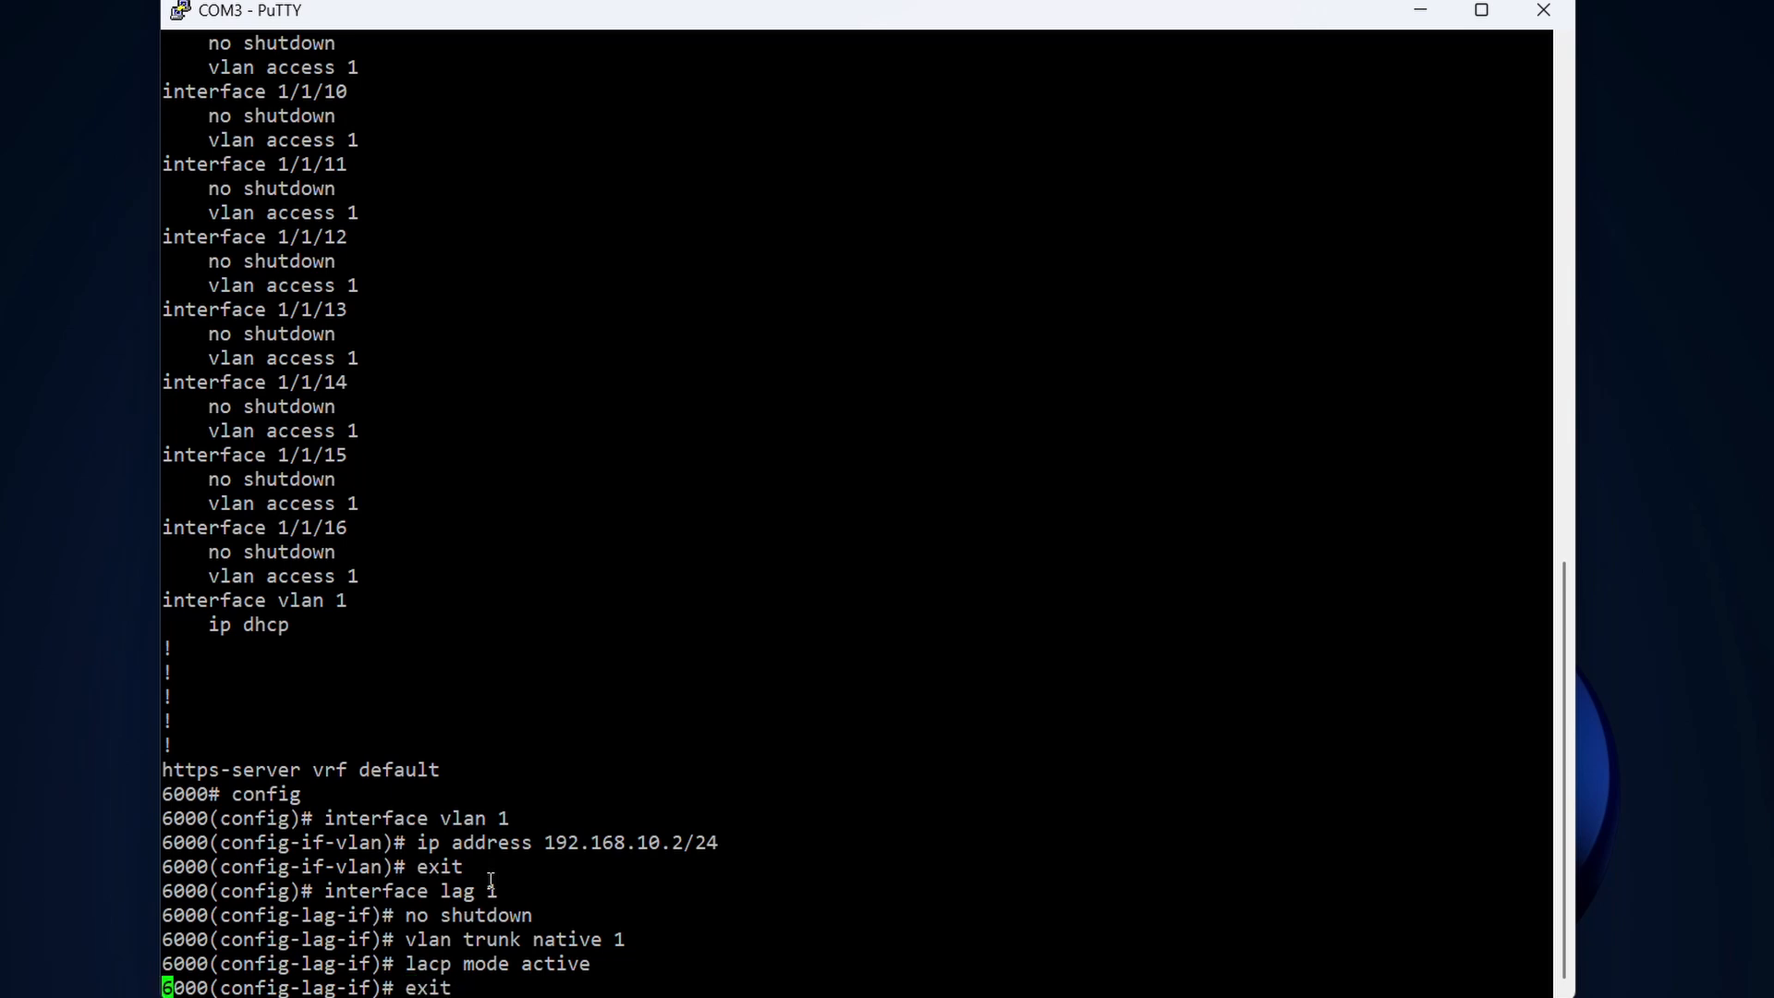
pyautogui.press('Return')
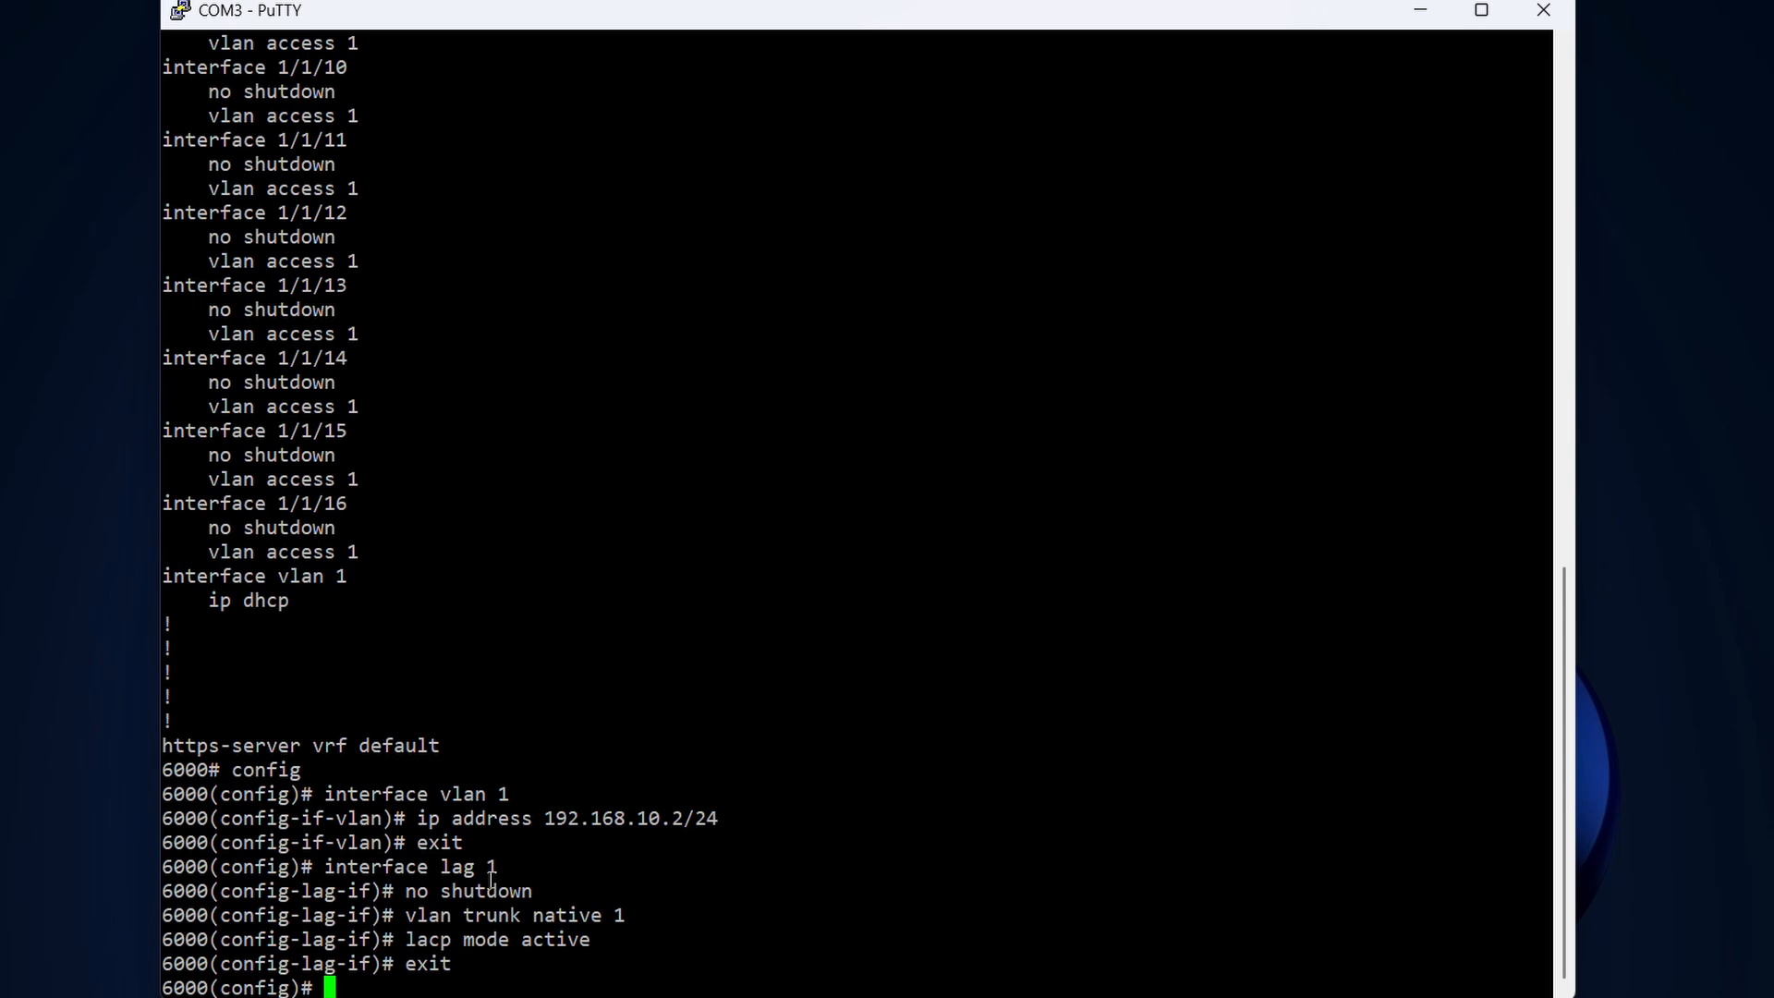
# - Enter the interface range 1/1/13-1/1/14
pyautogui.write('interface')
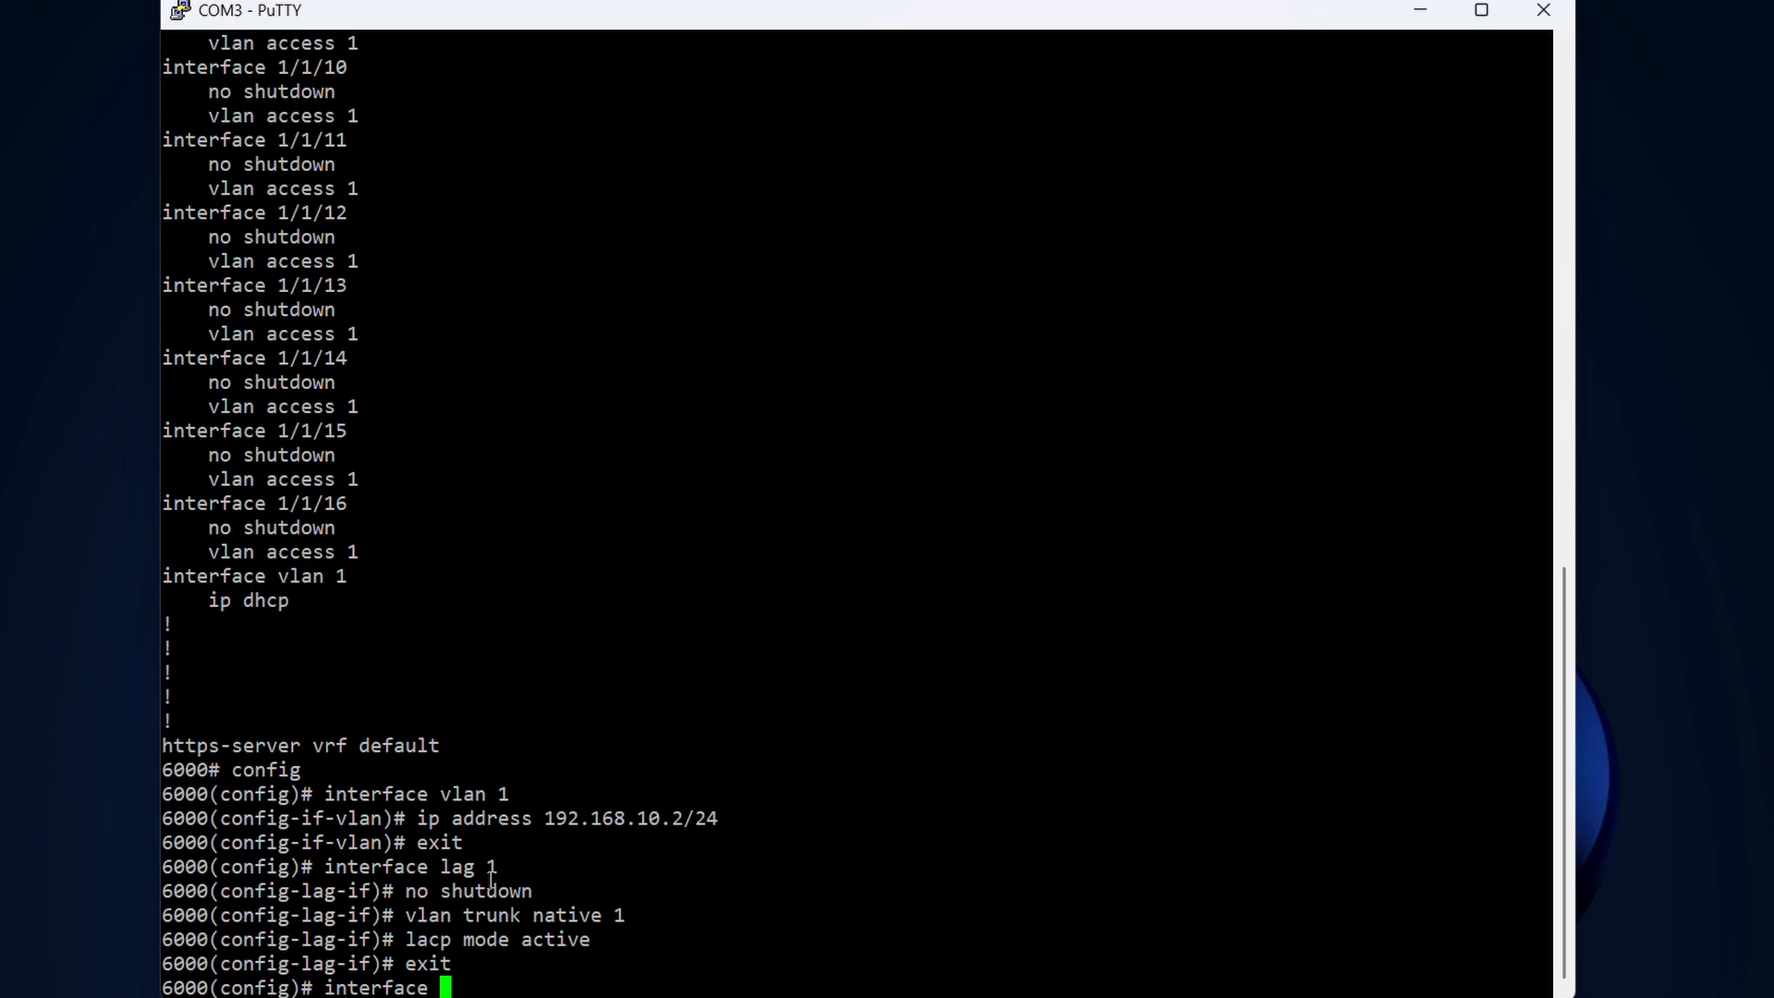
pyautogui.write('1/1')
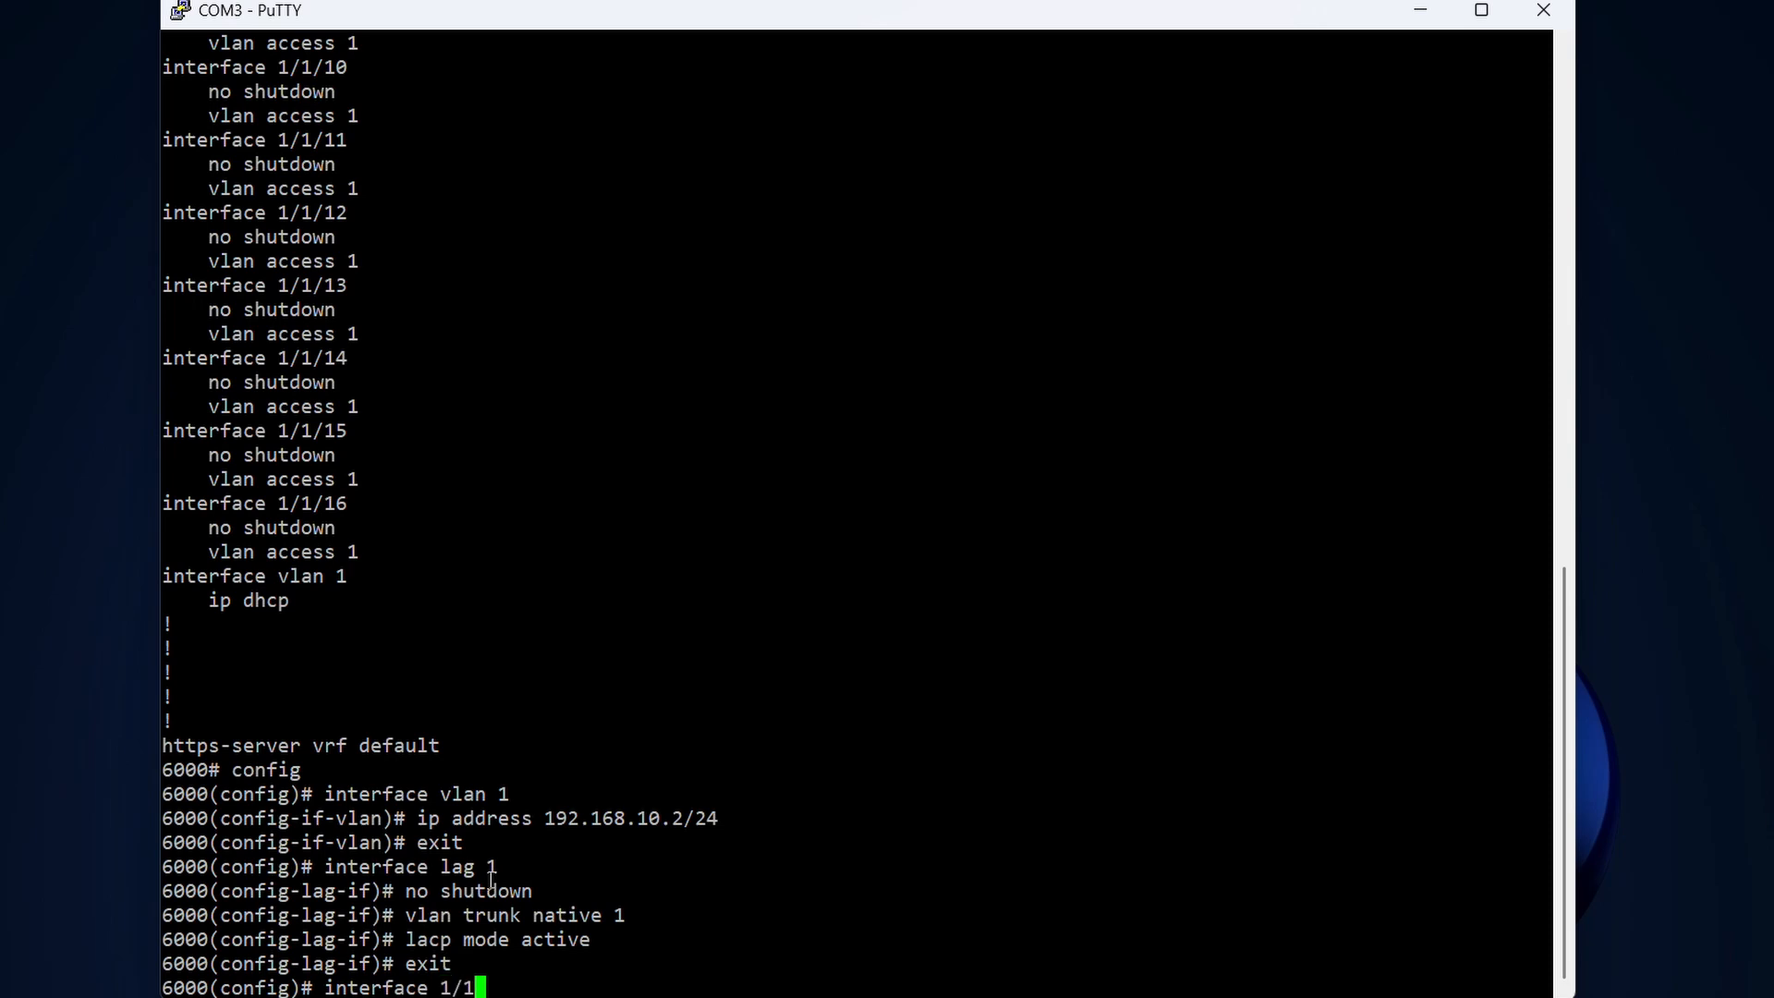
pyautogui.write('1')
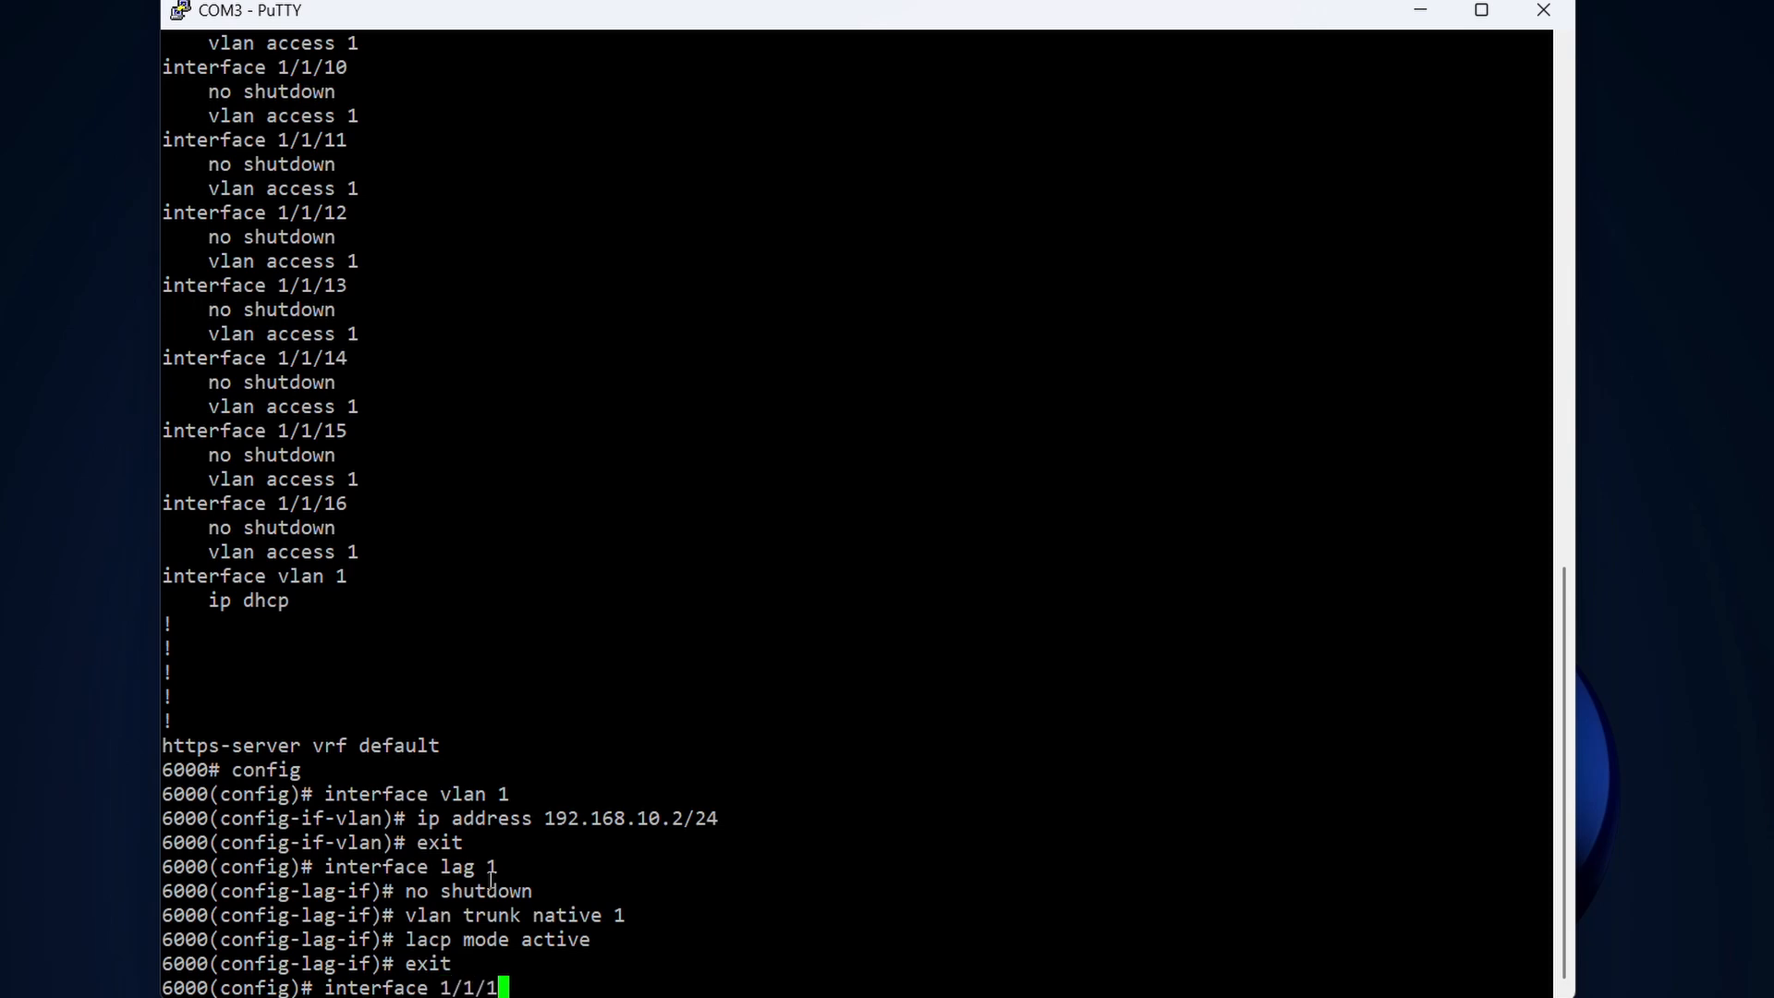
pyautogui.write('3-')
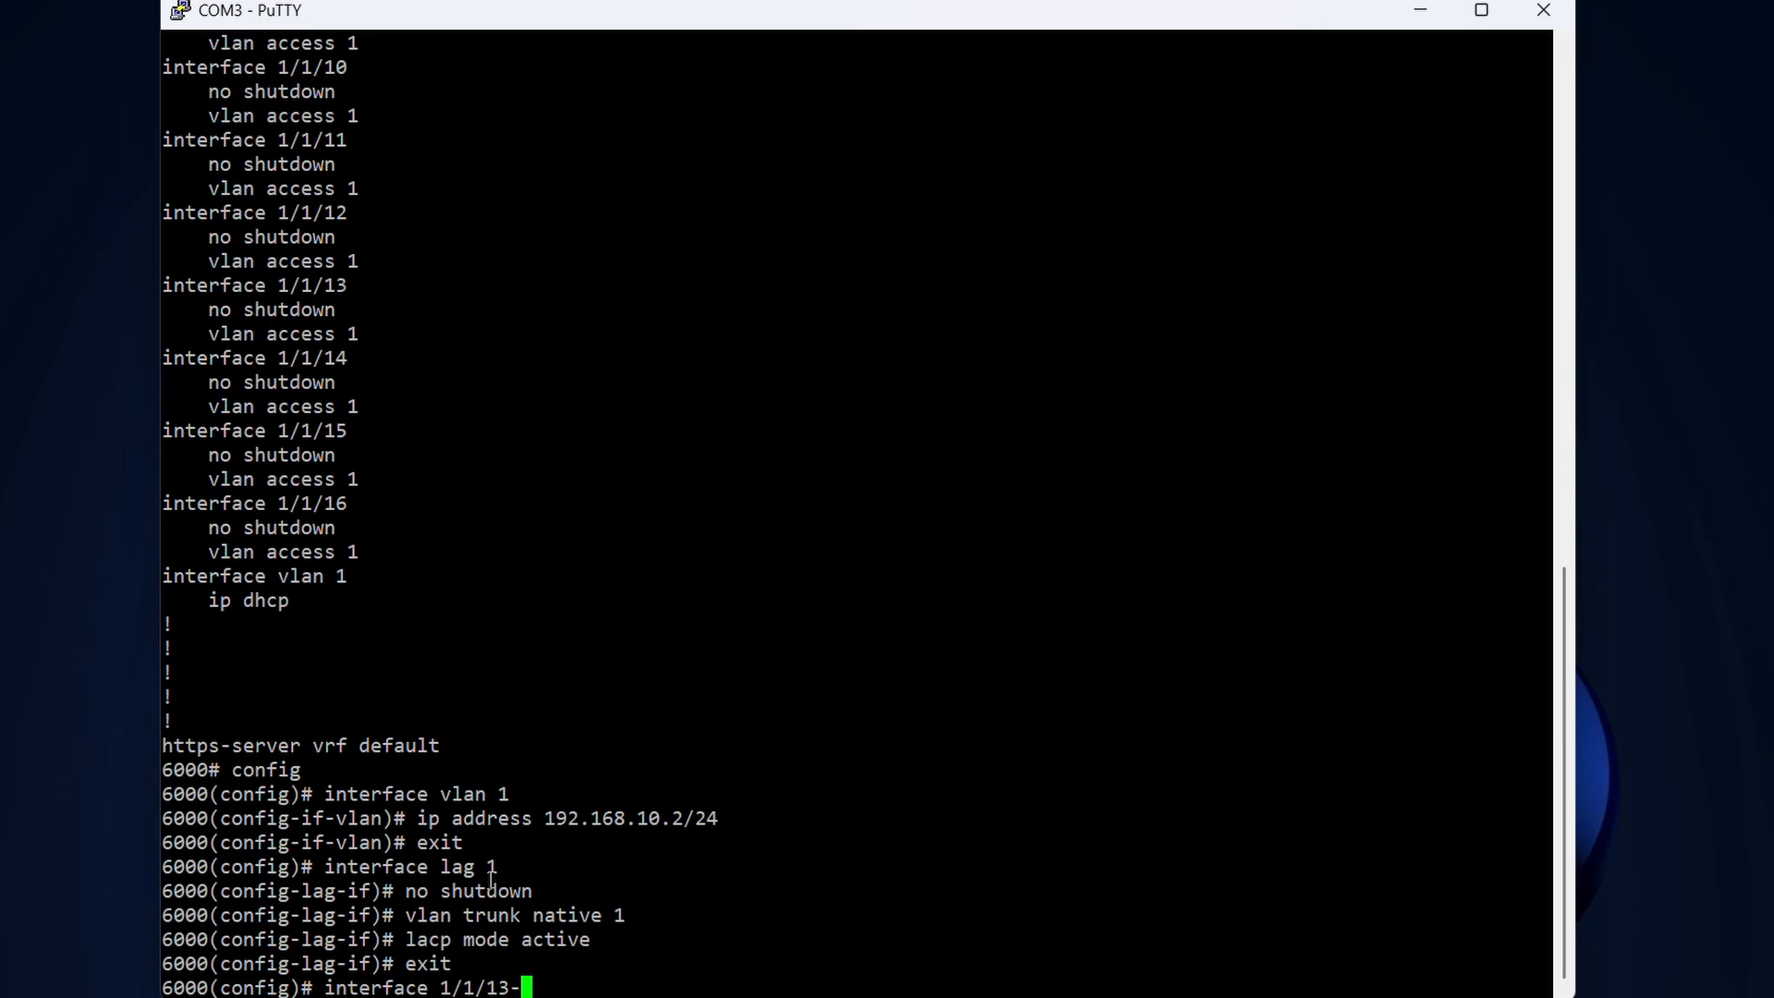
pyautogui.write('1')
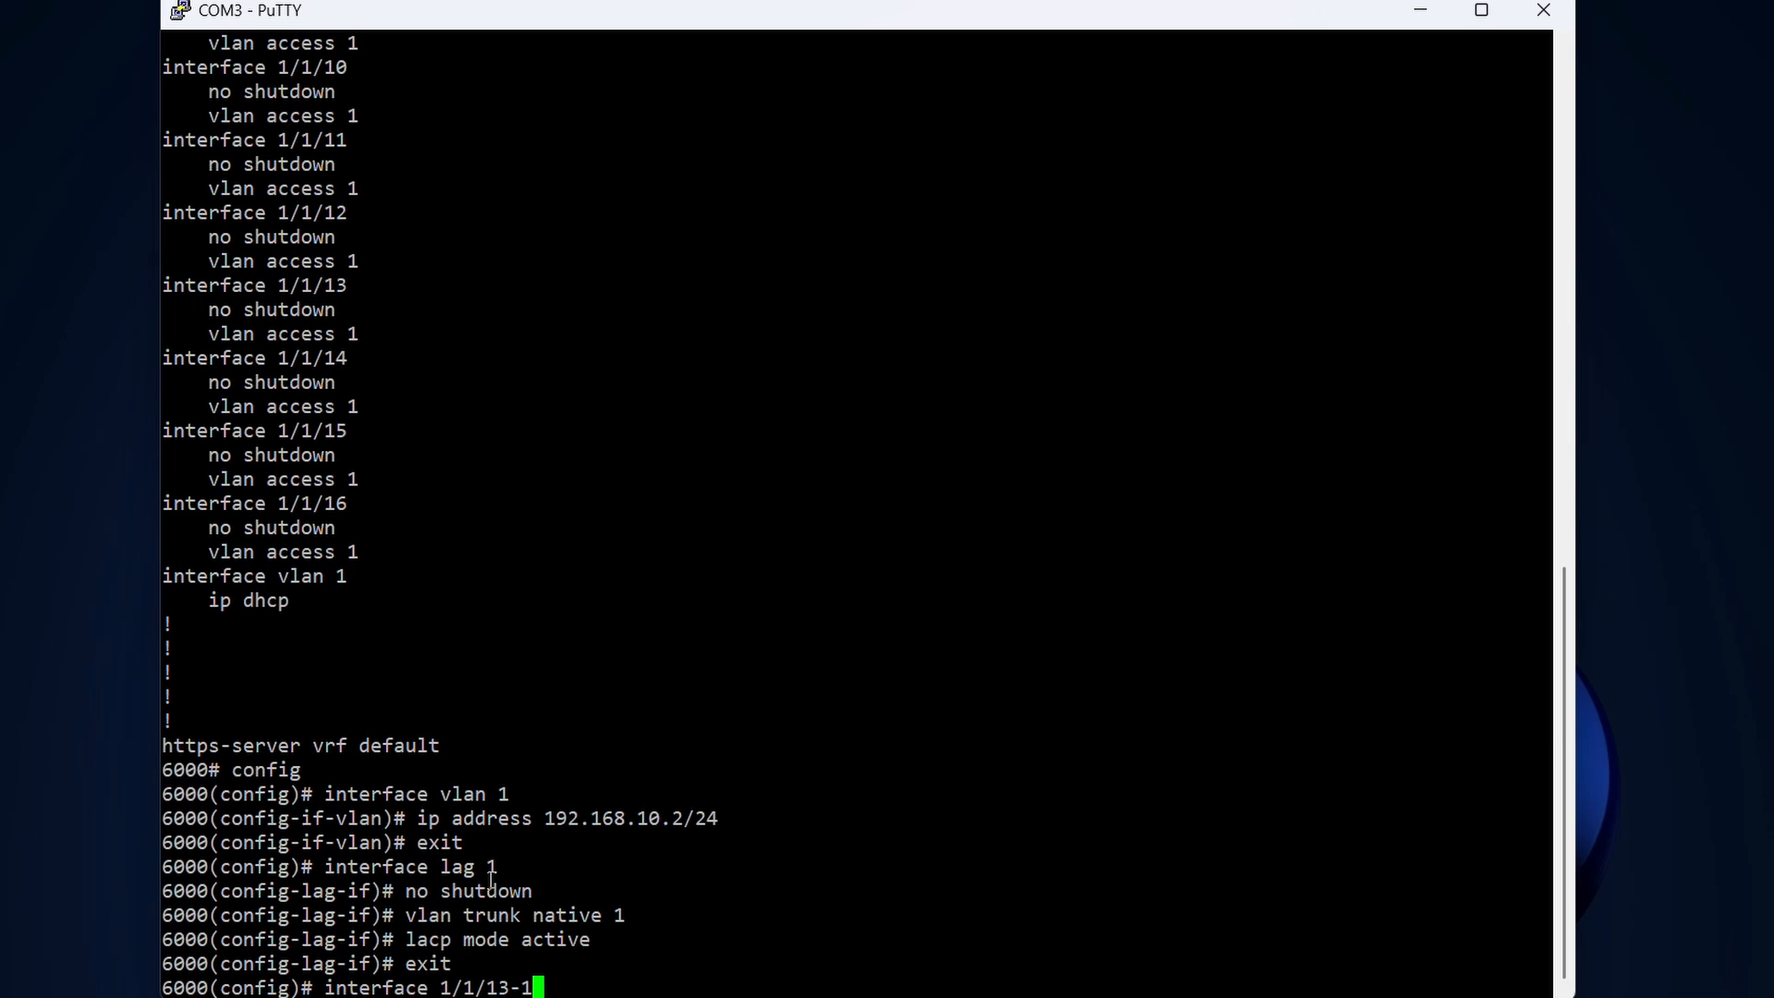
pyautogui.write('1')
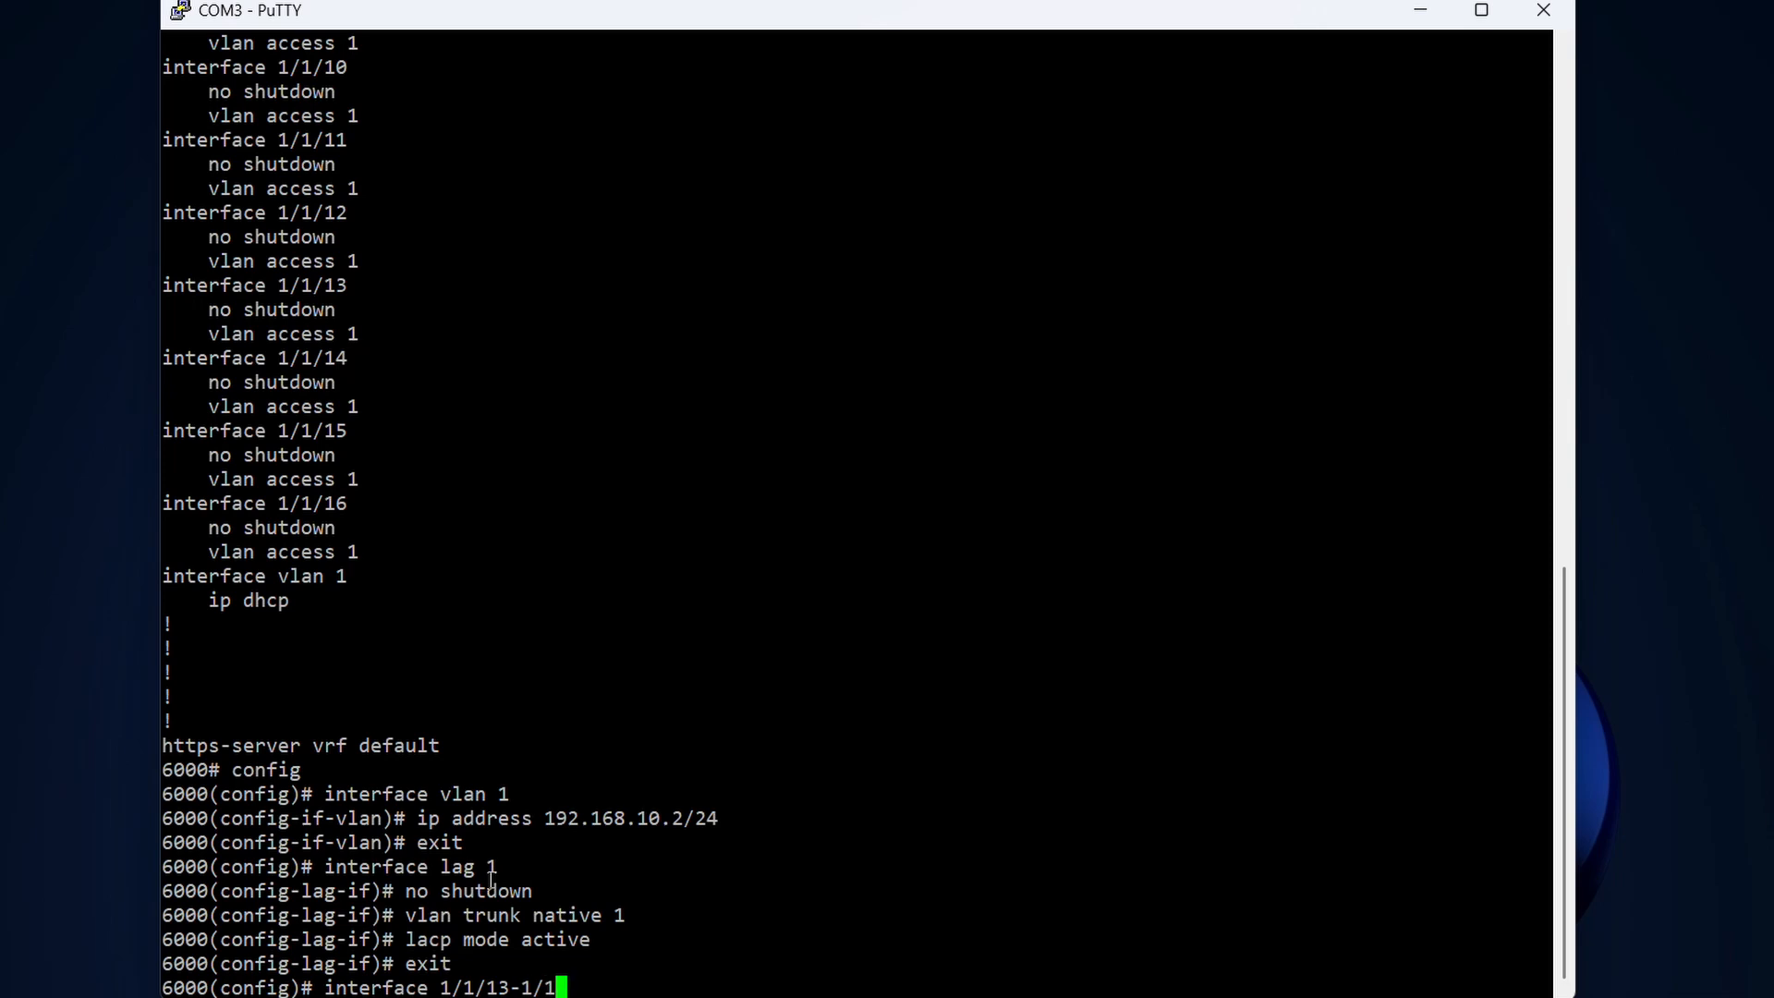
pyautogui.write('/14')
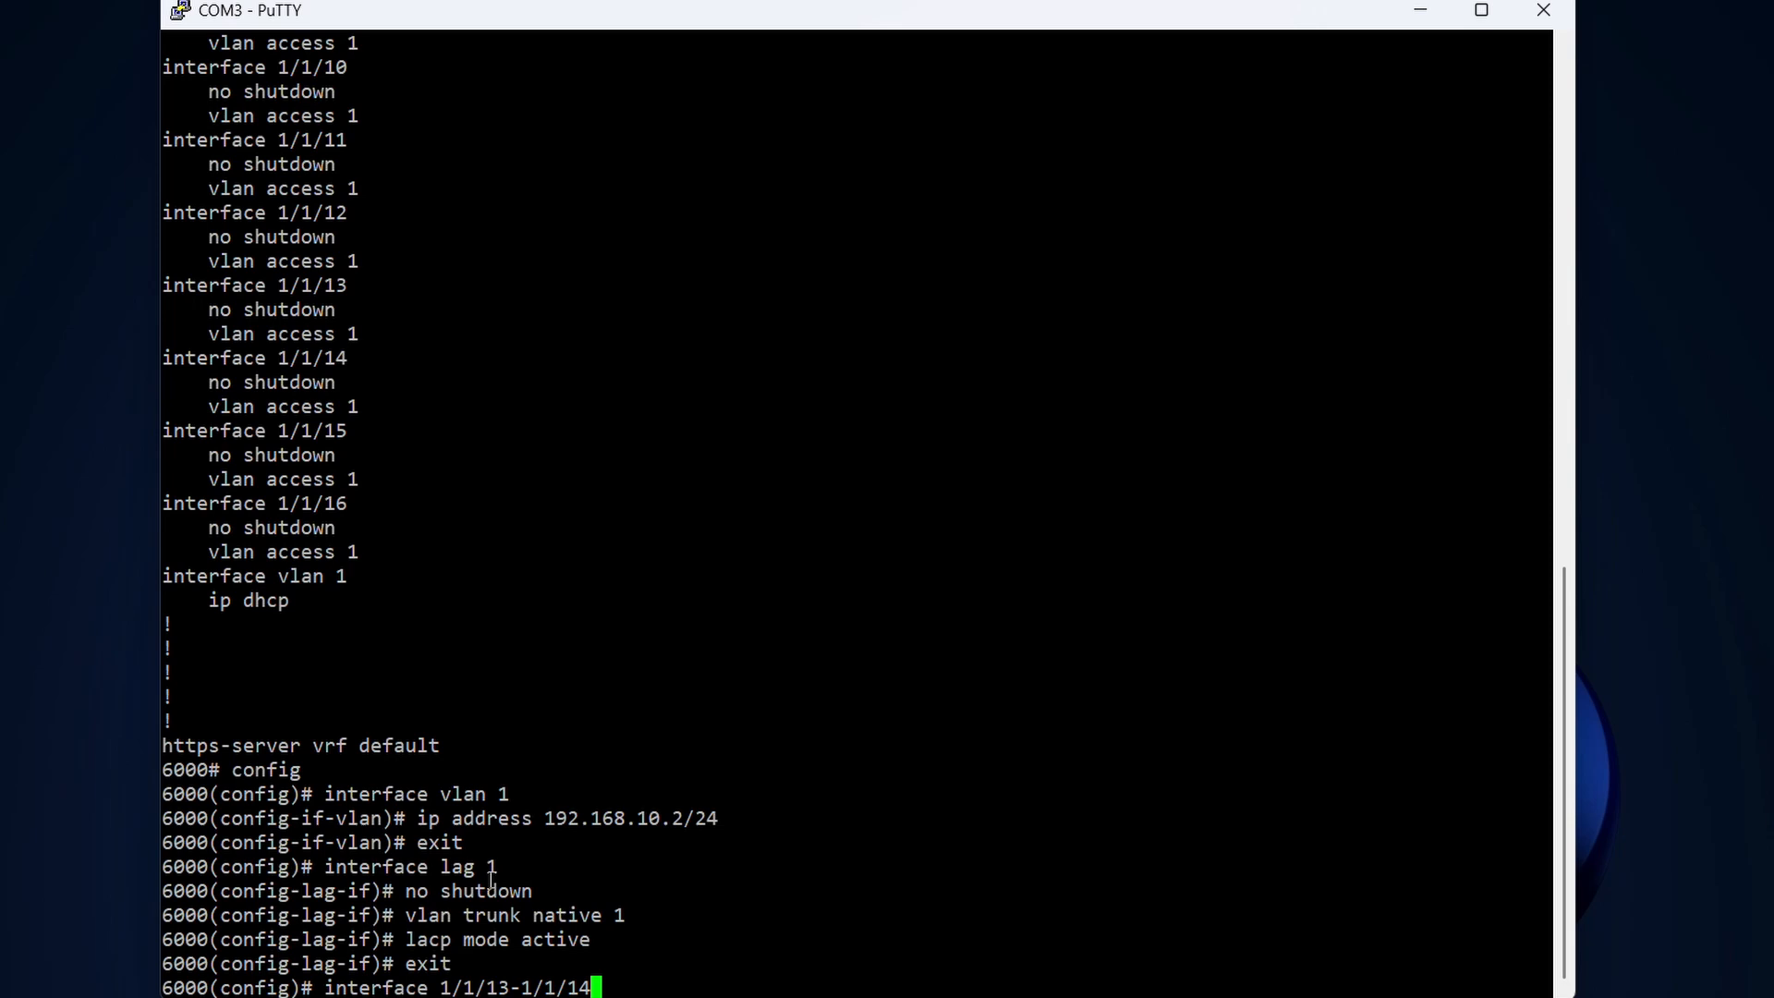
pyautogui.press('Return')
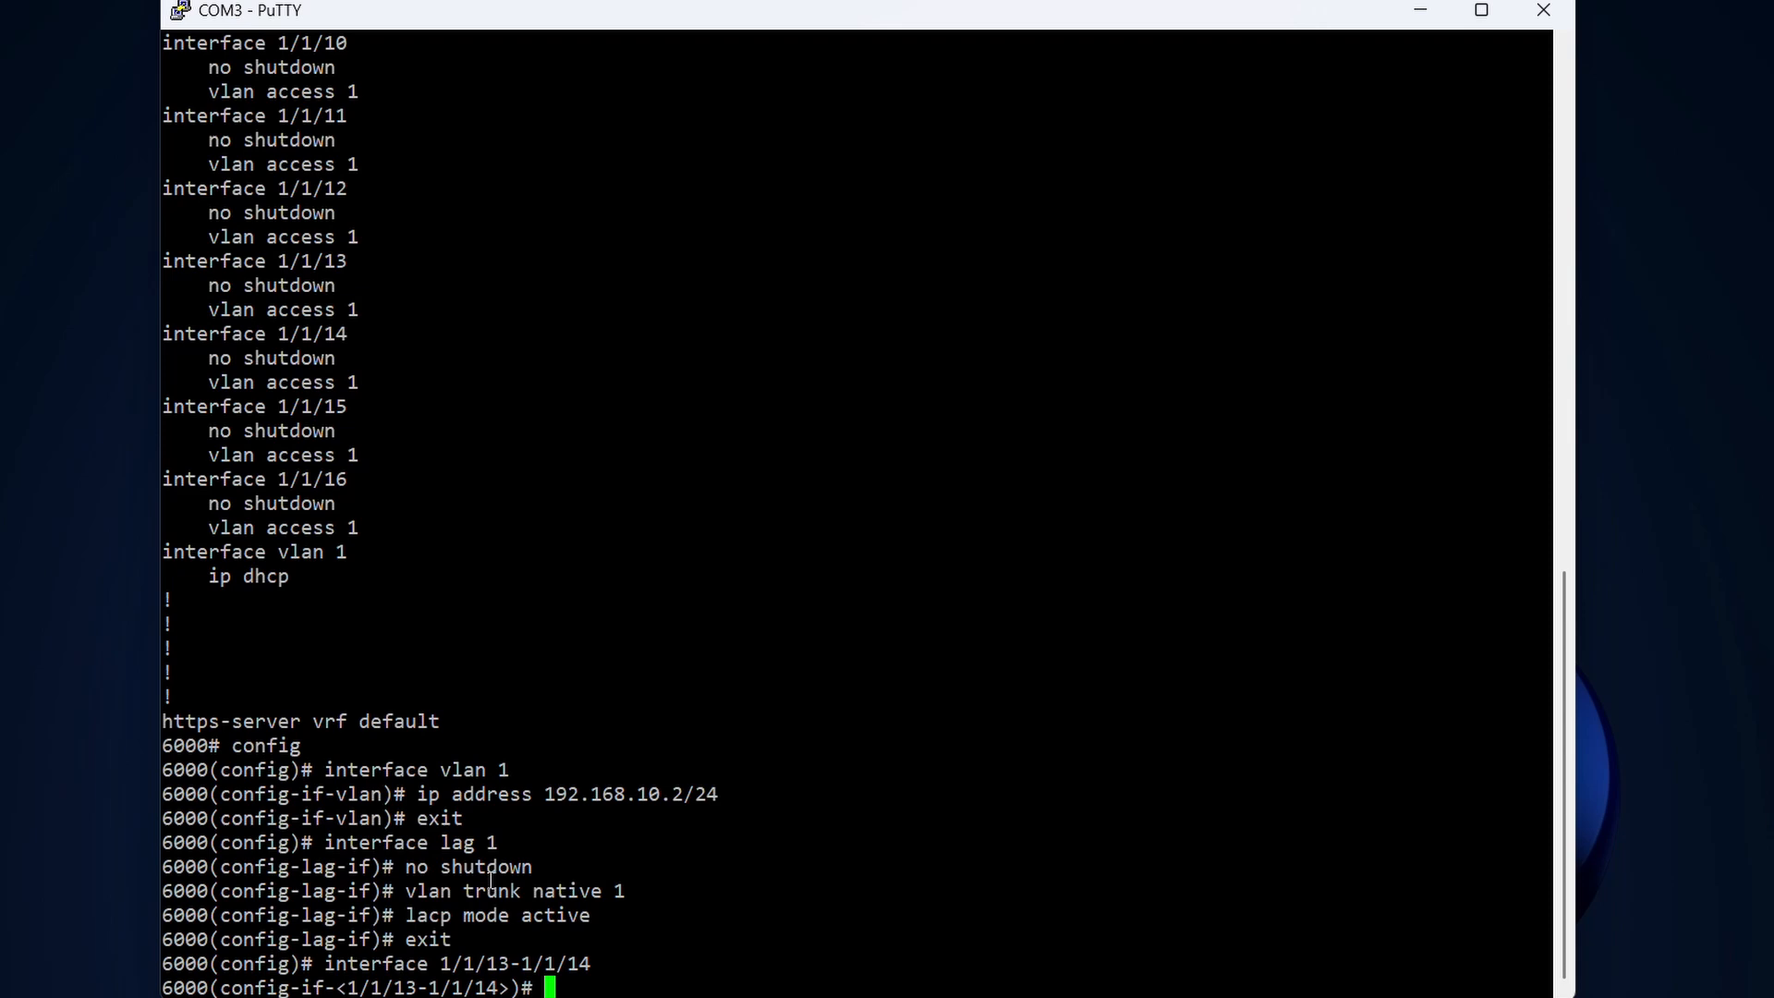
# - Add both ports to lag 1, enable them, and exit
pyautogui.write('lag 1')
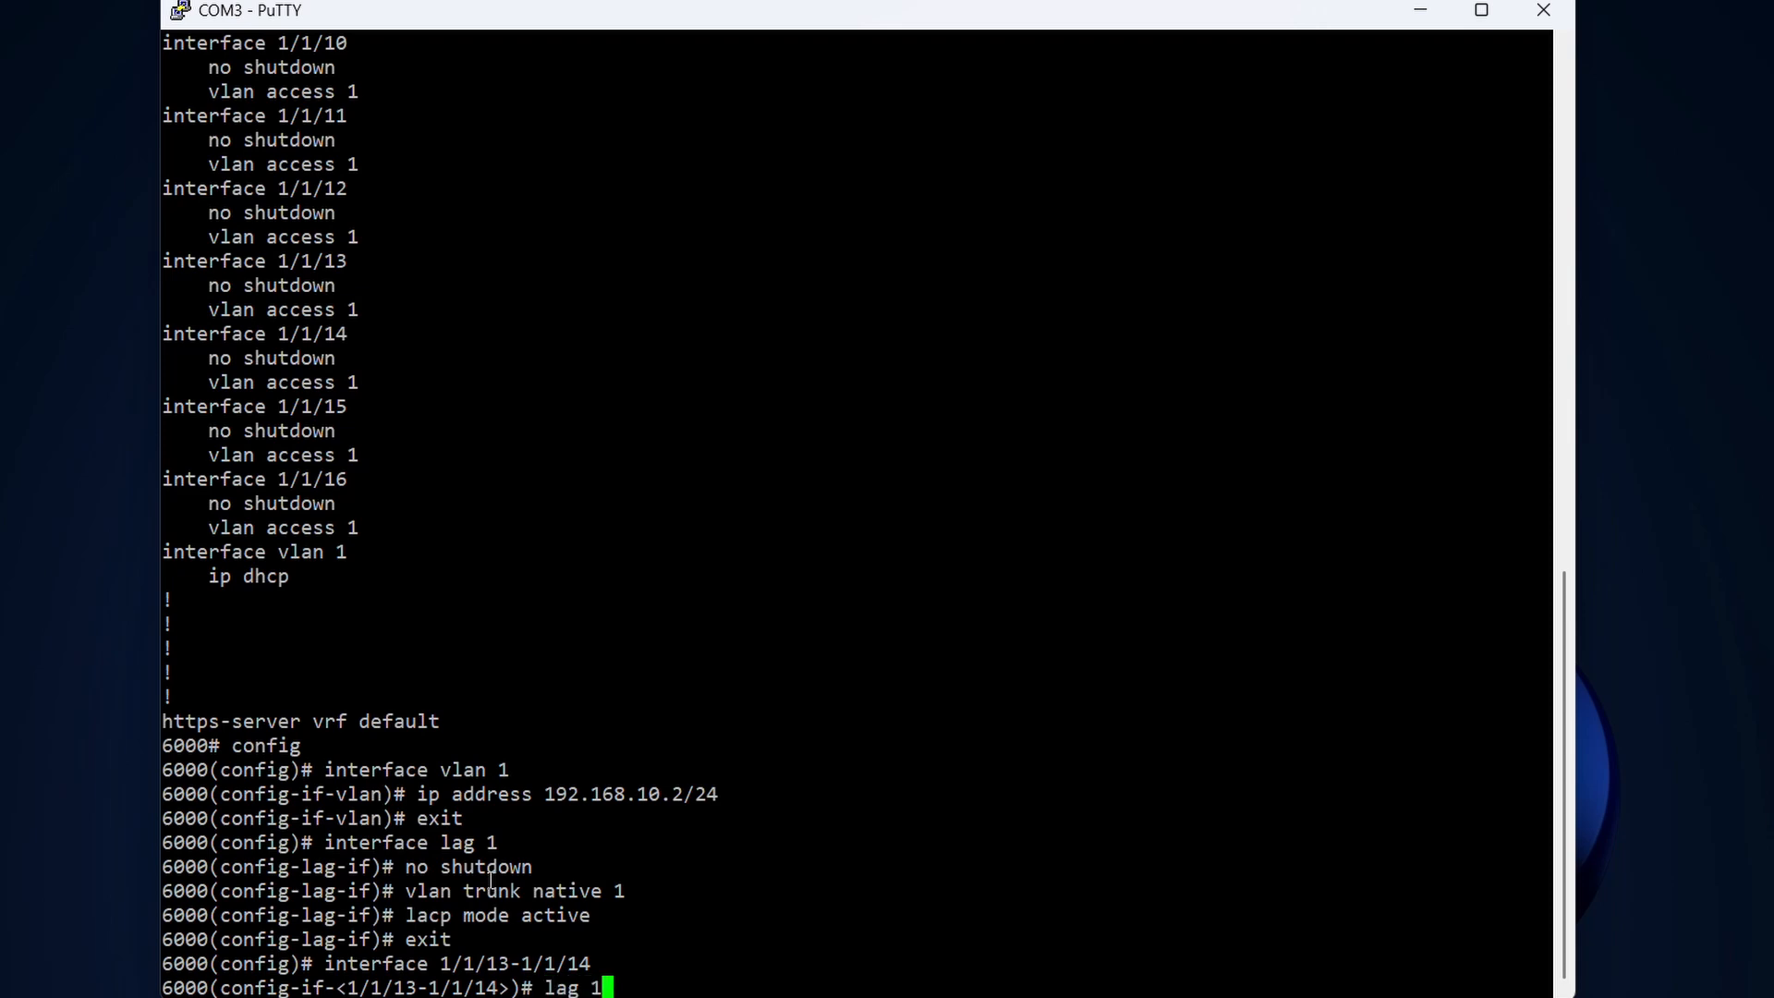
pyautogui.press('Return')
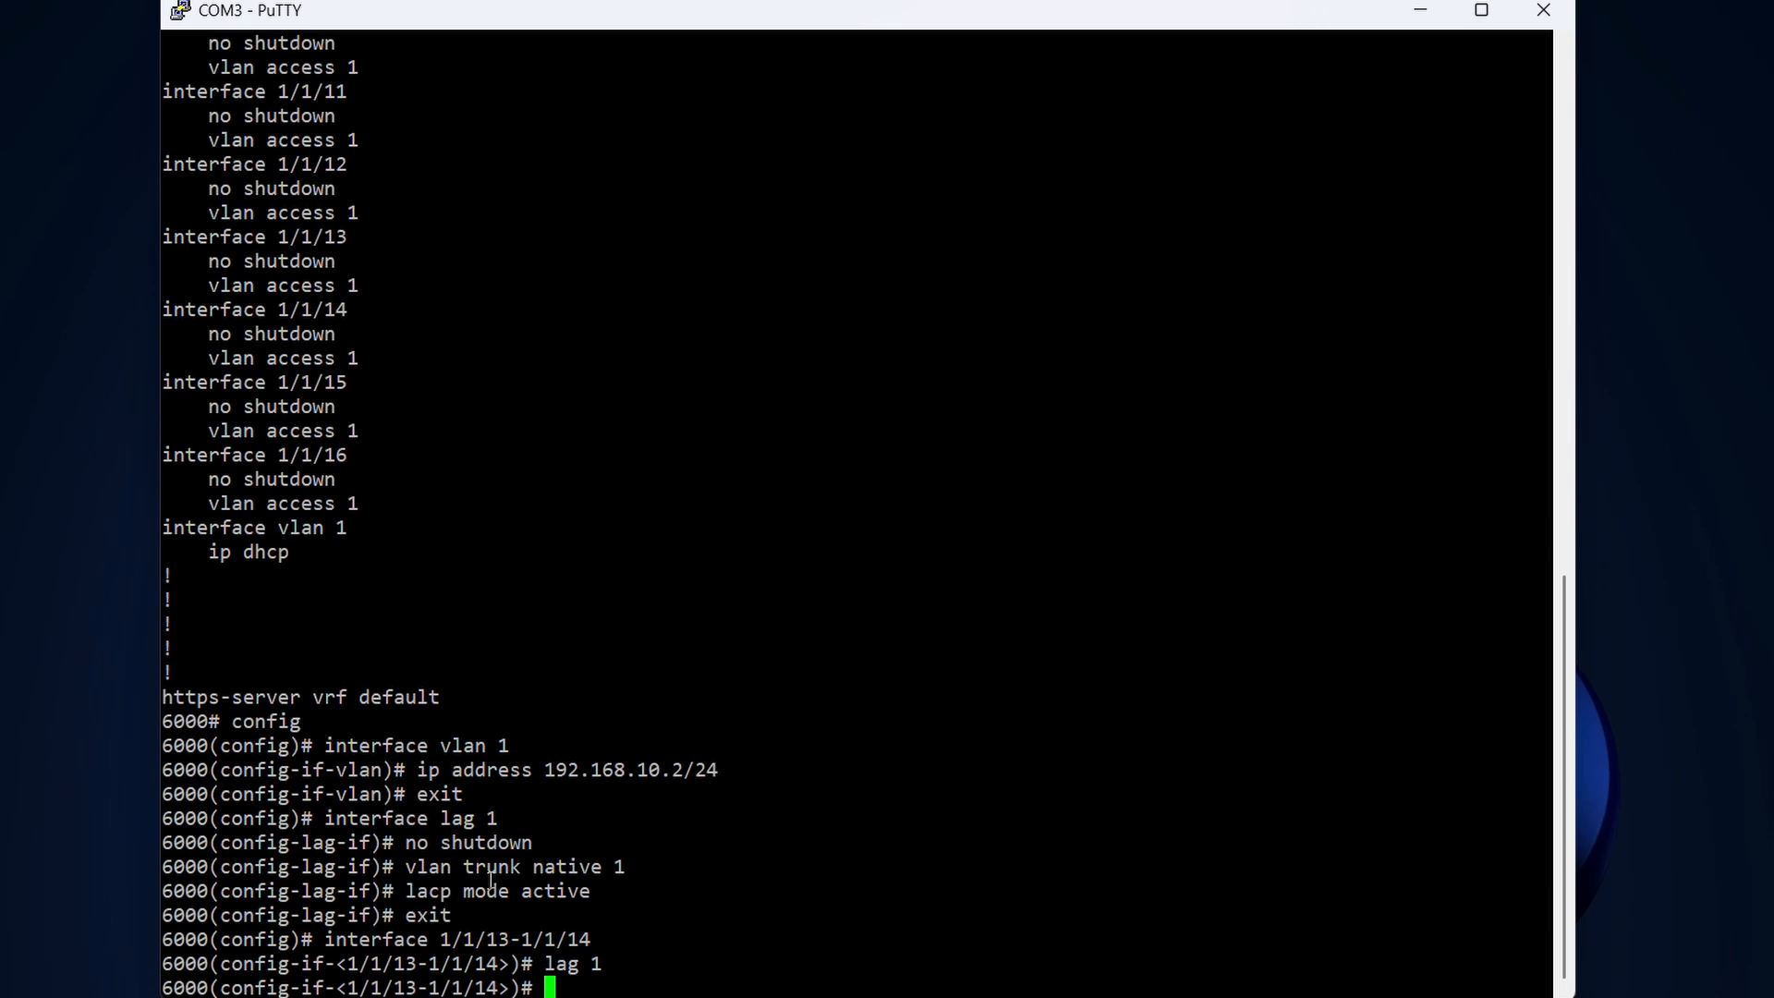
pyautogui.write('no shutdown')
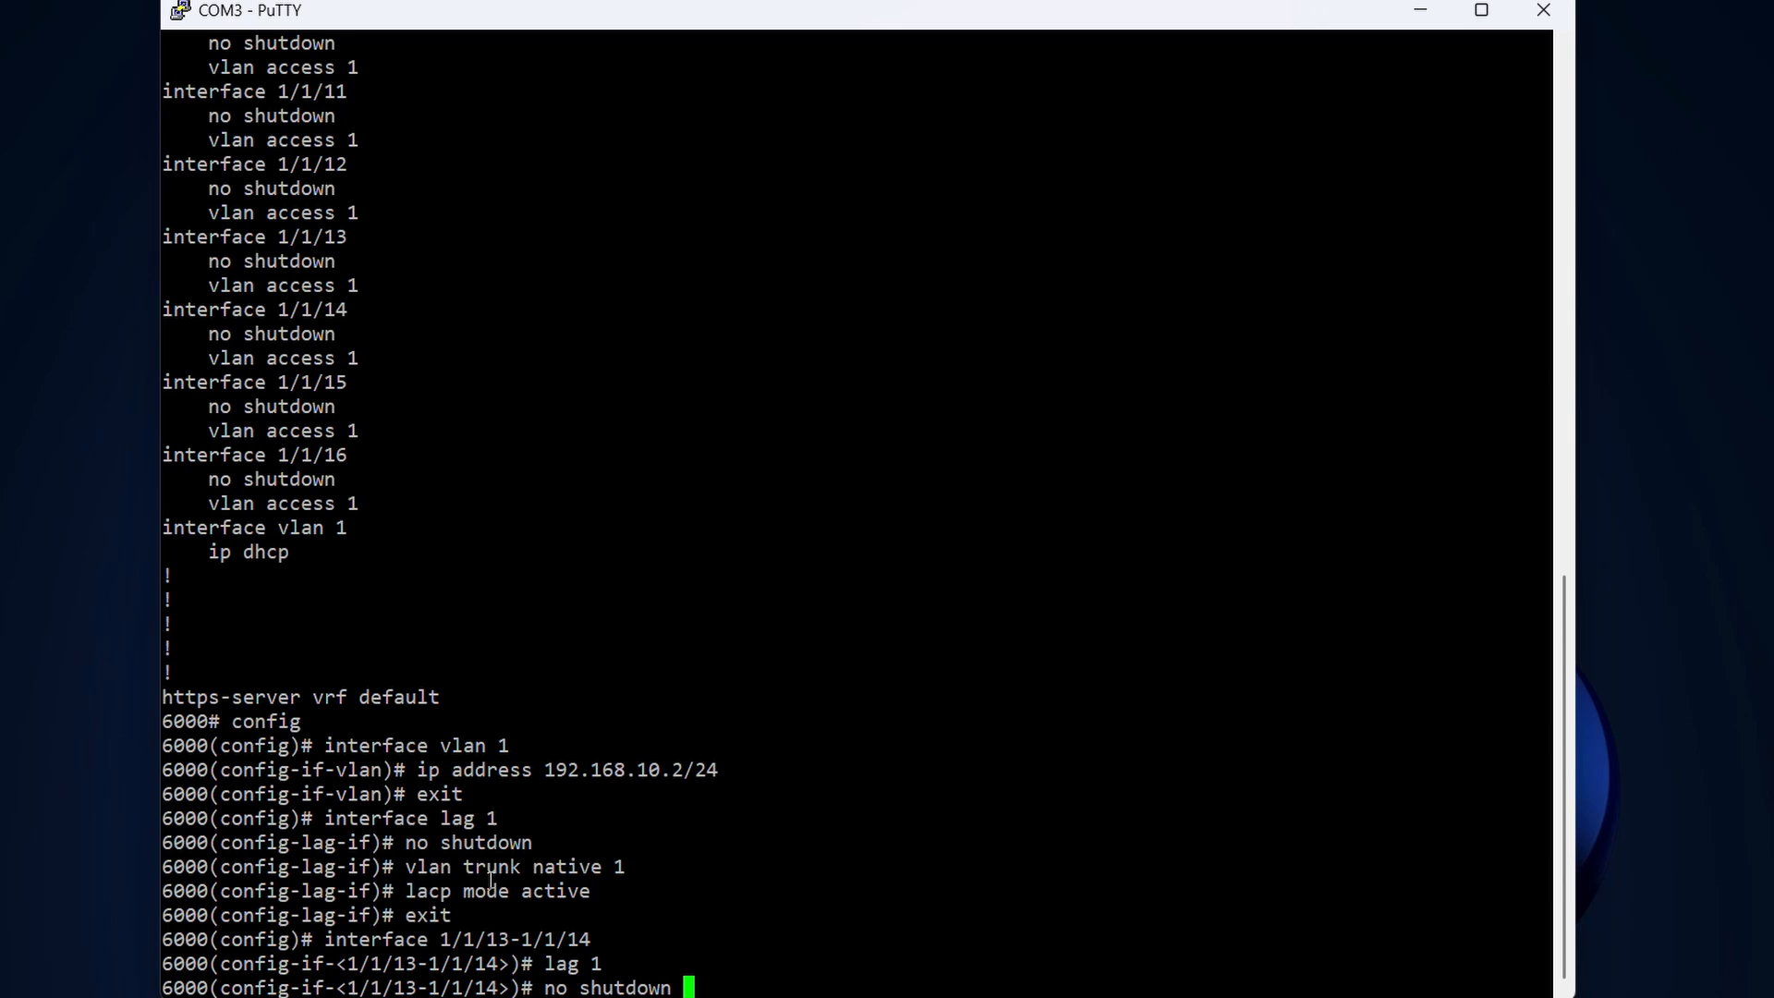
pyautogui.press('Return')
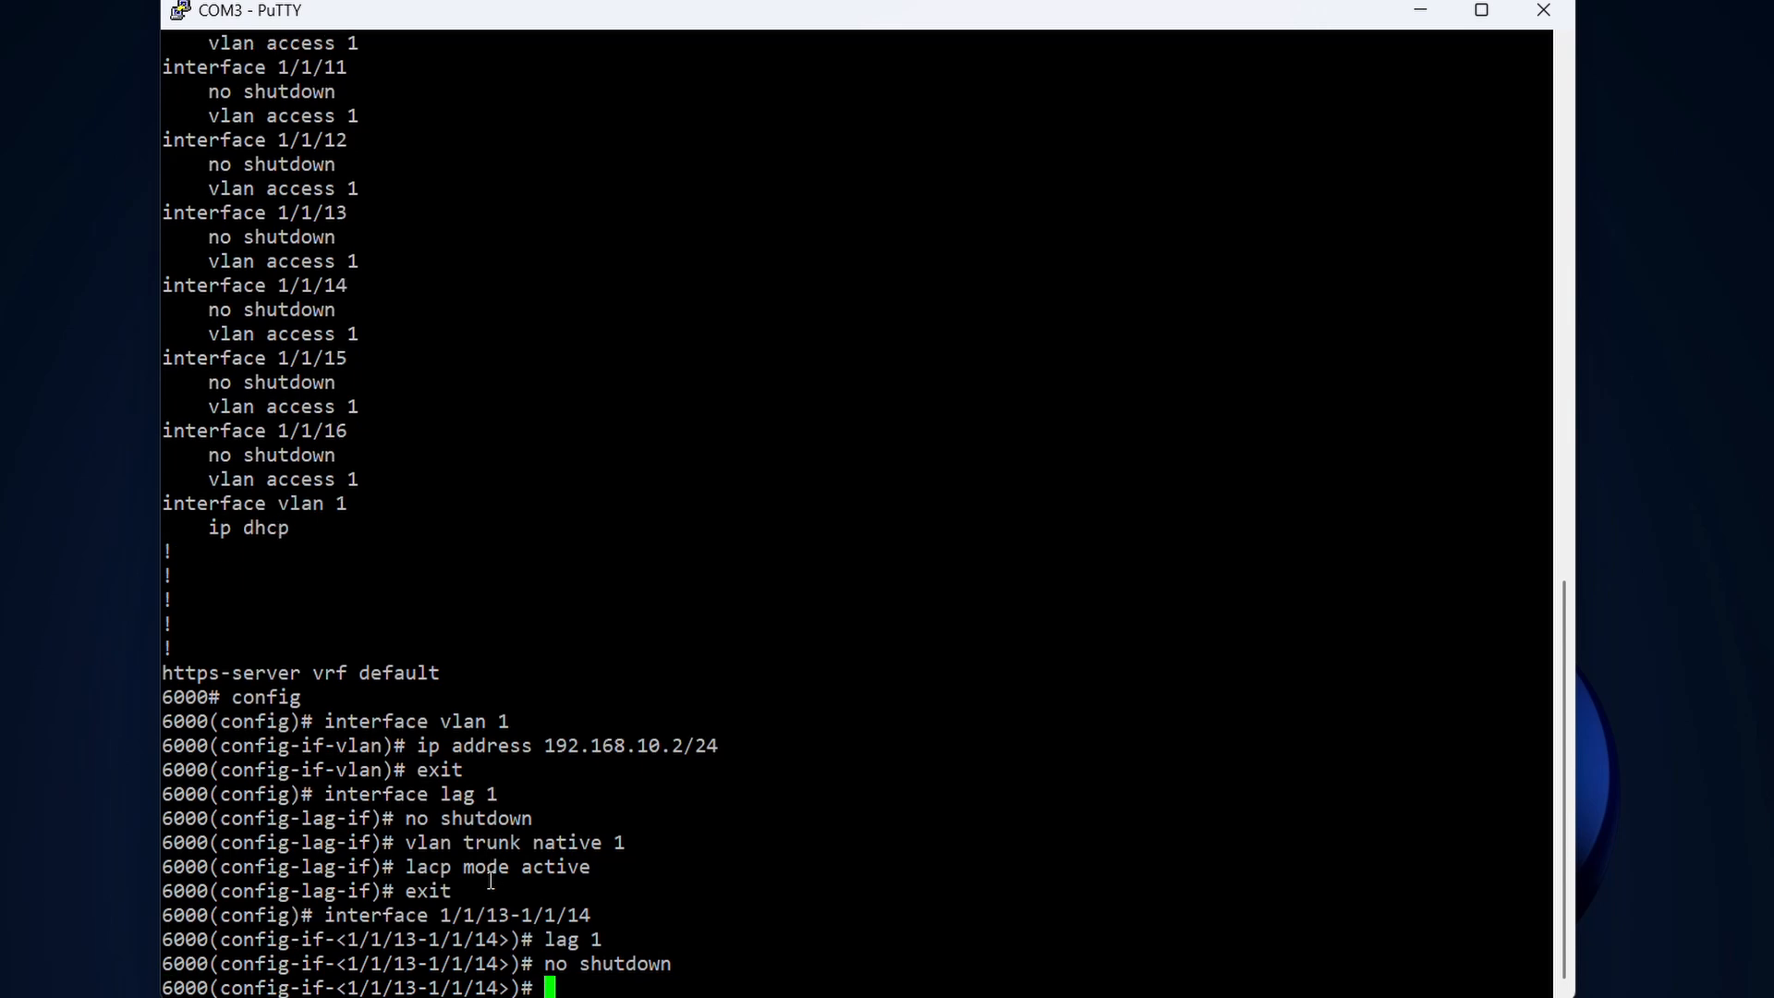
pyautogui.write('exit')
pyautogui.write('wr')
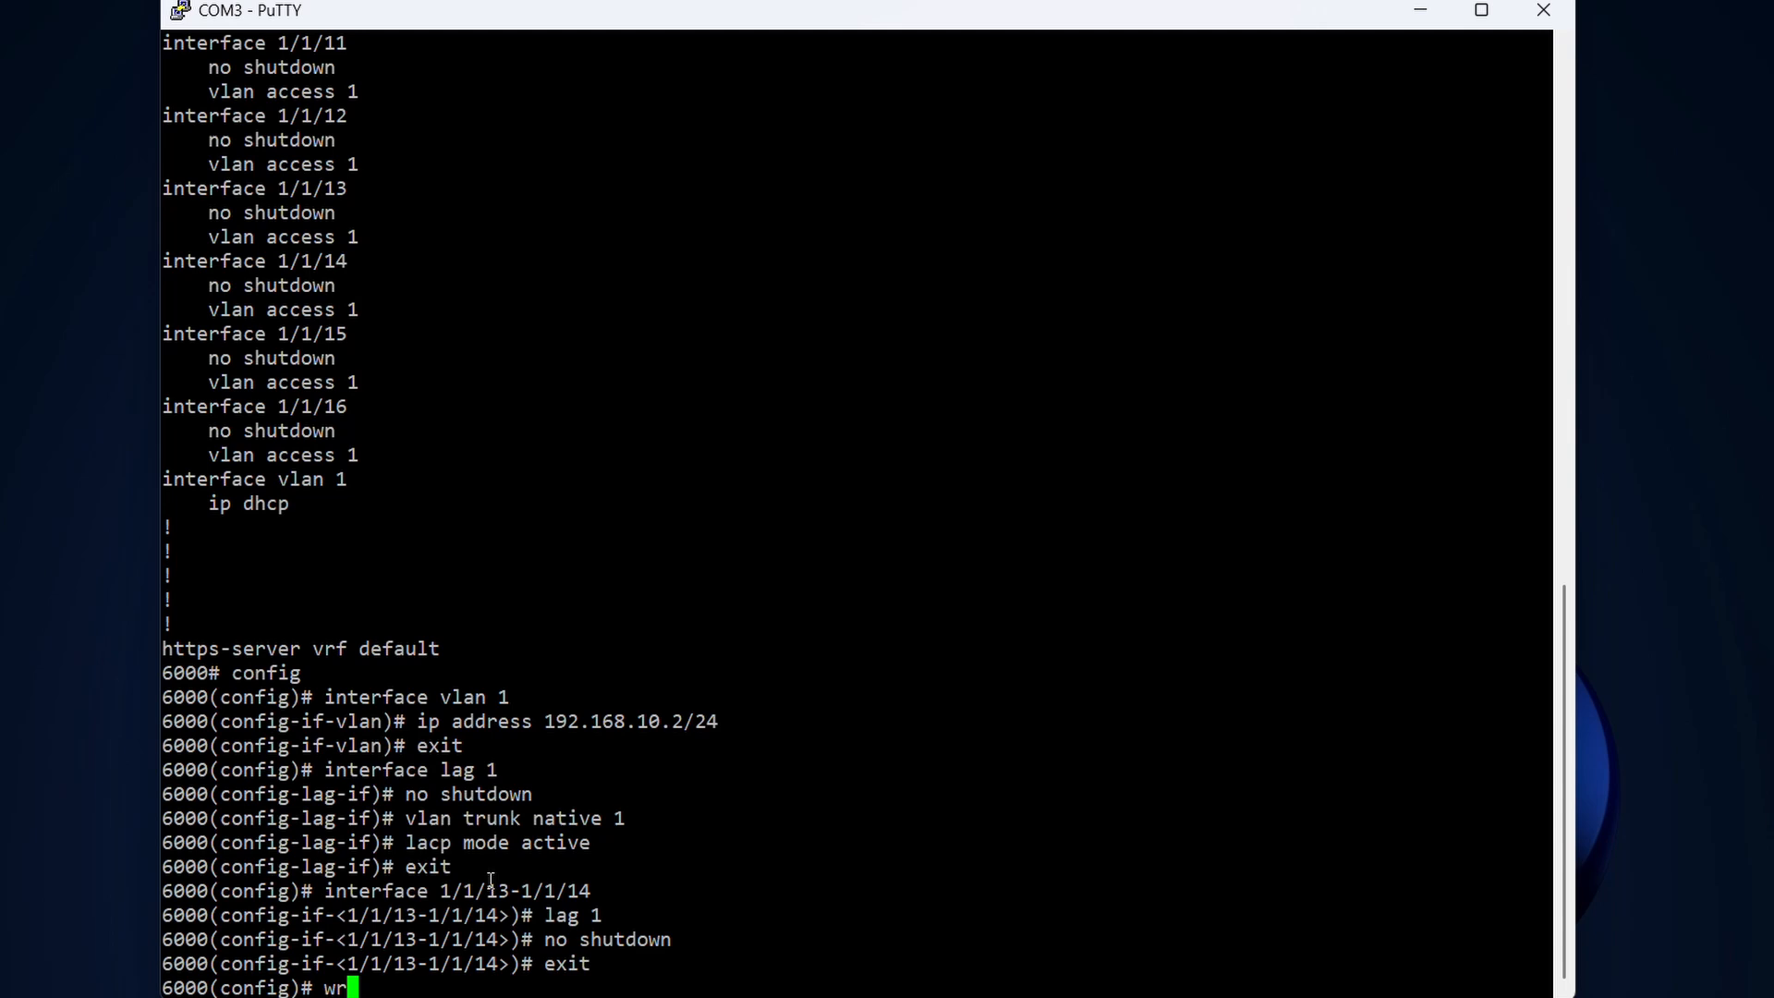
# - Write the running configuration to startup memory with wr mem
pyautogui.write('mem')
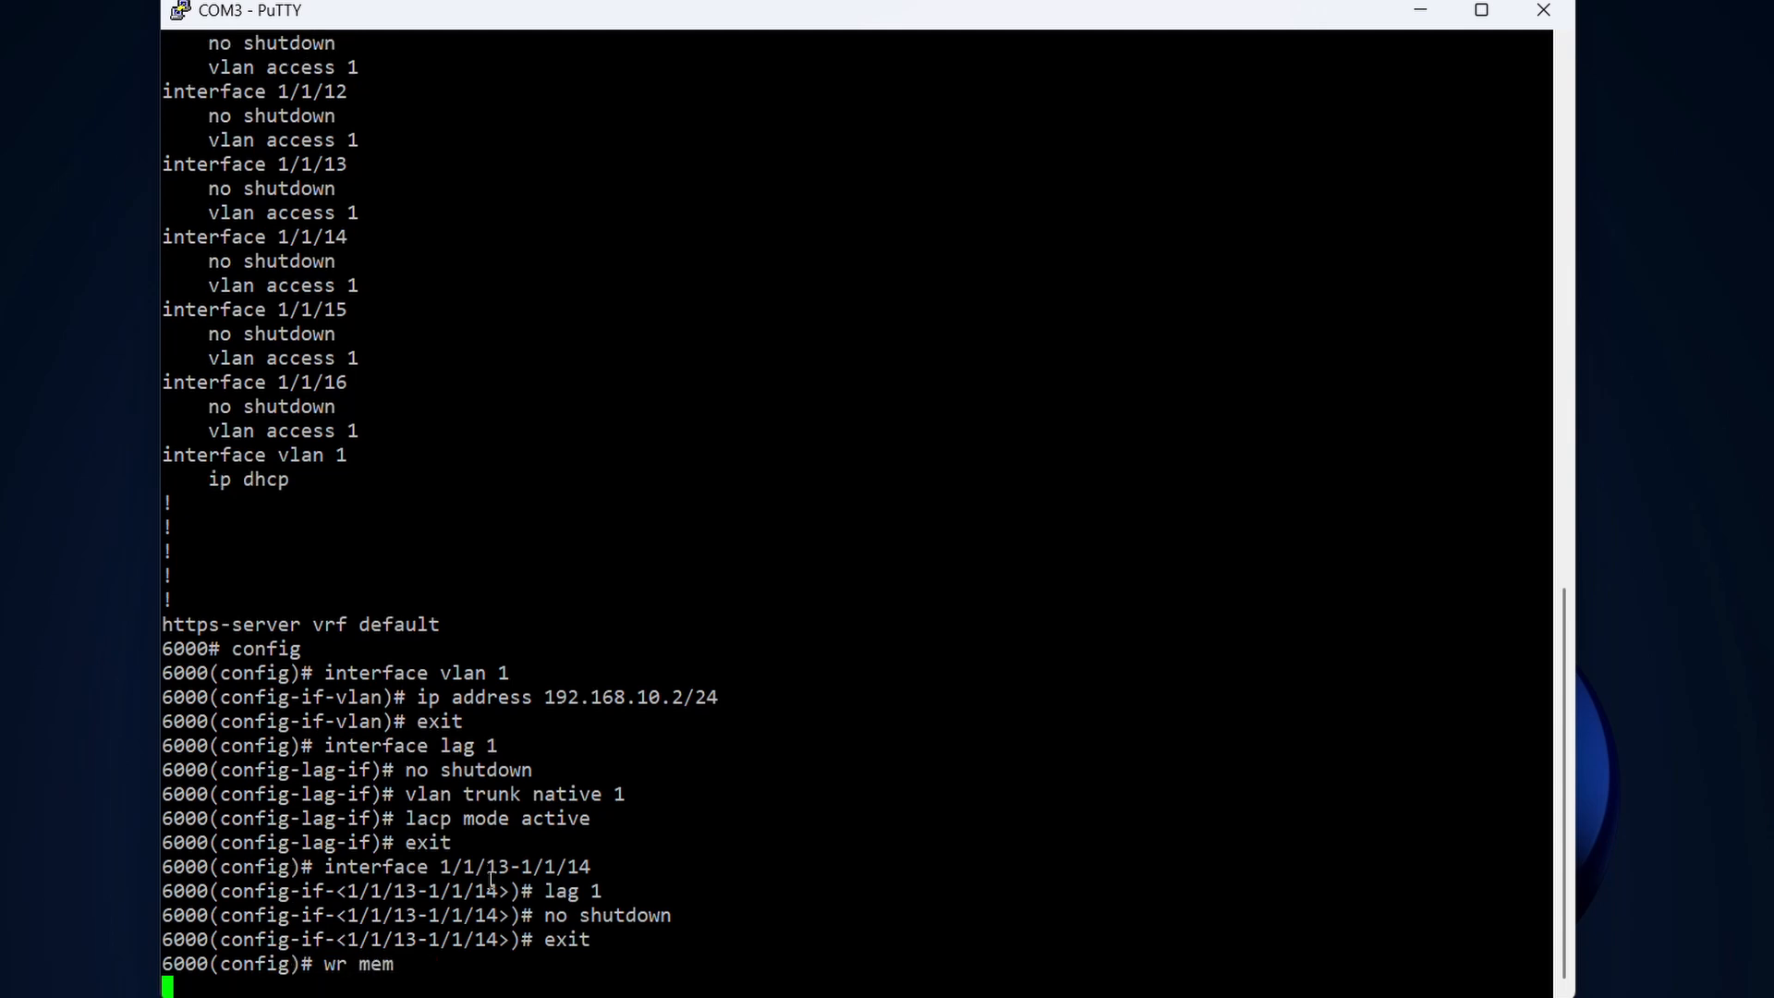
pyautogui.press('Return')
pyautogui.write('sh')
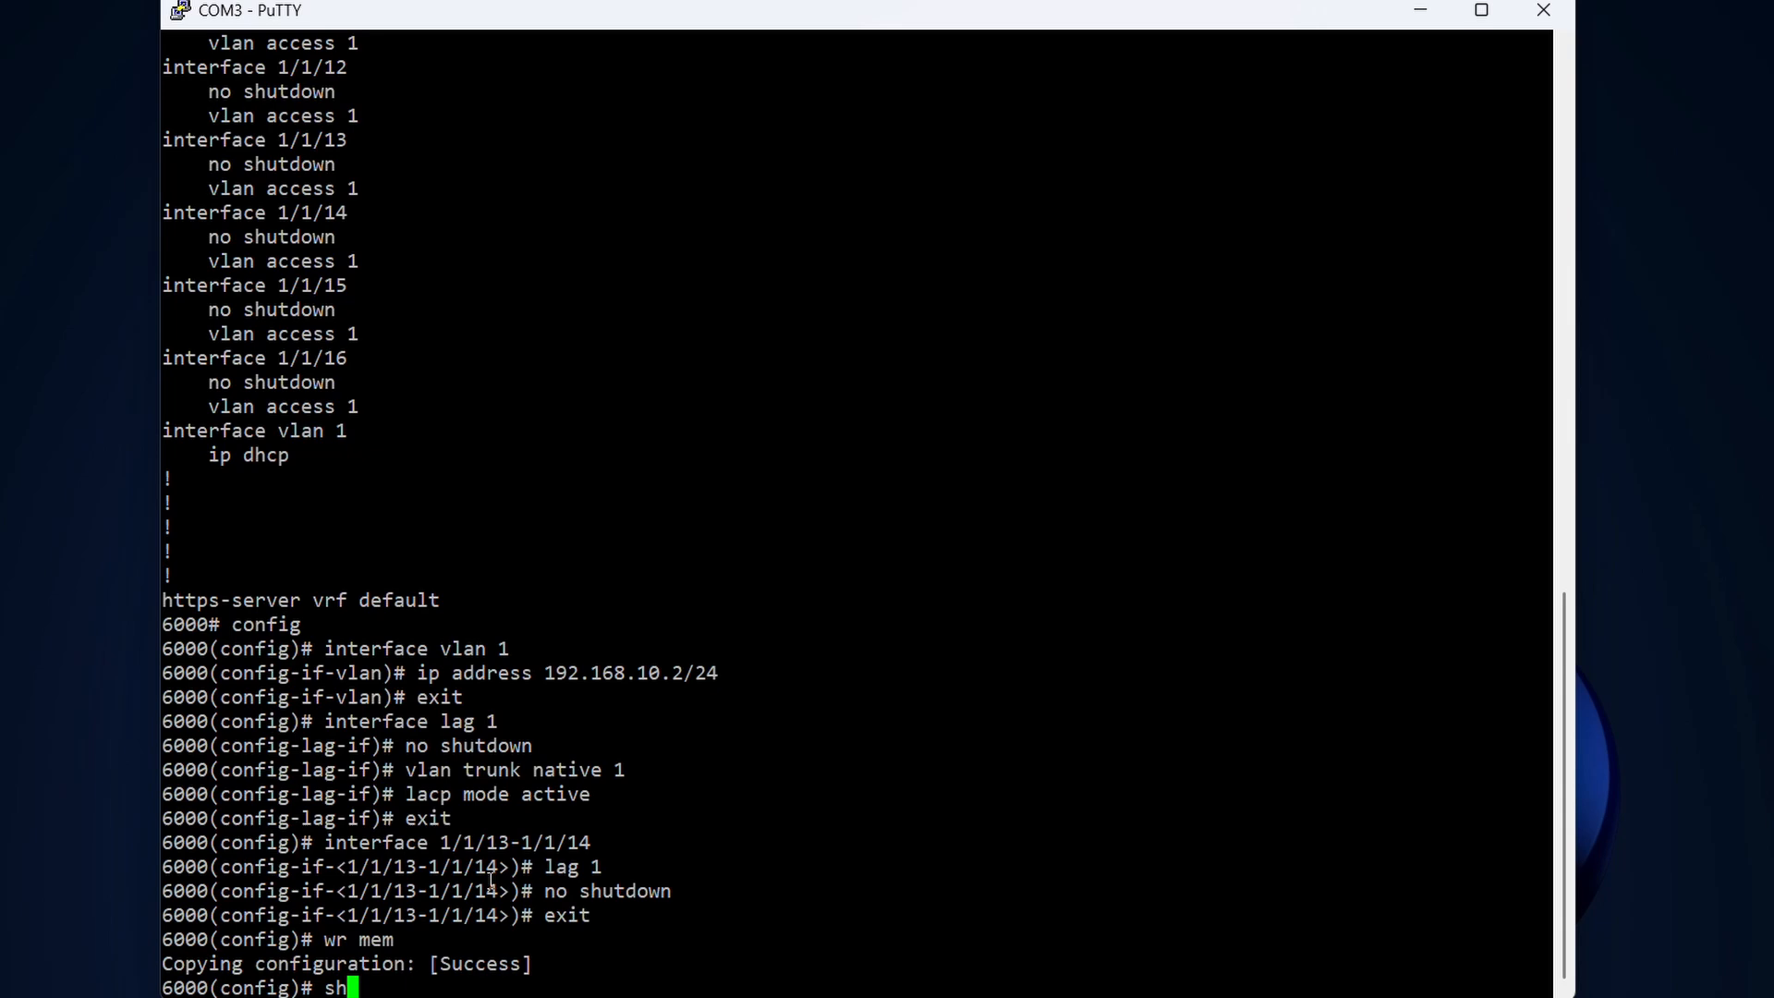
# - Show running-config and page through to the lag 1 member ports 1/1/13–1/1/14
pyautogui.write('run')
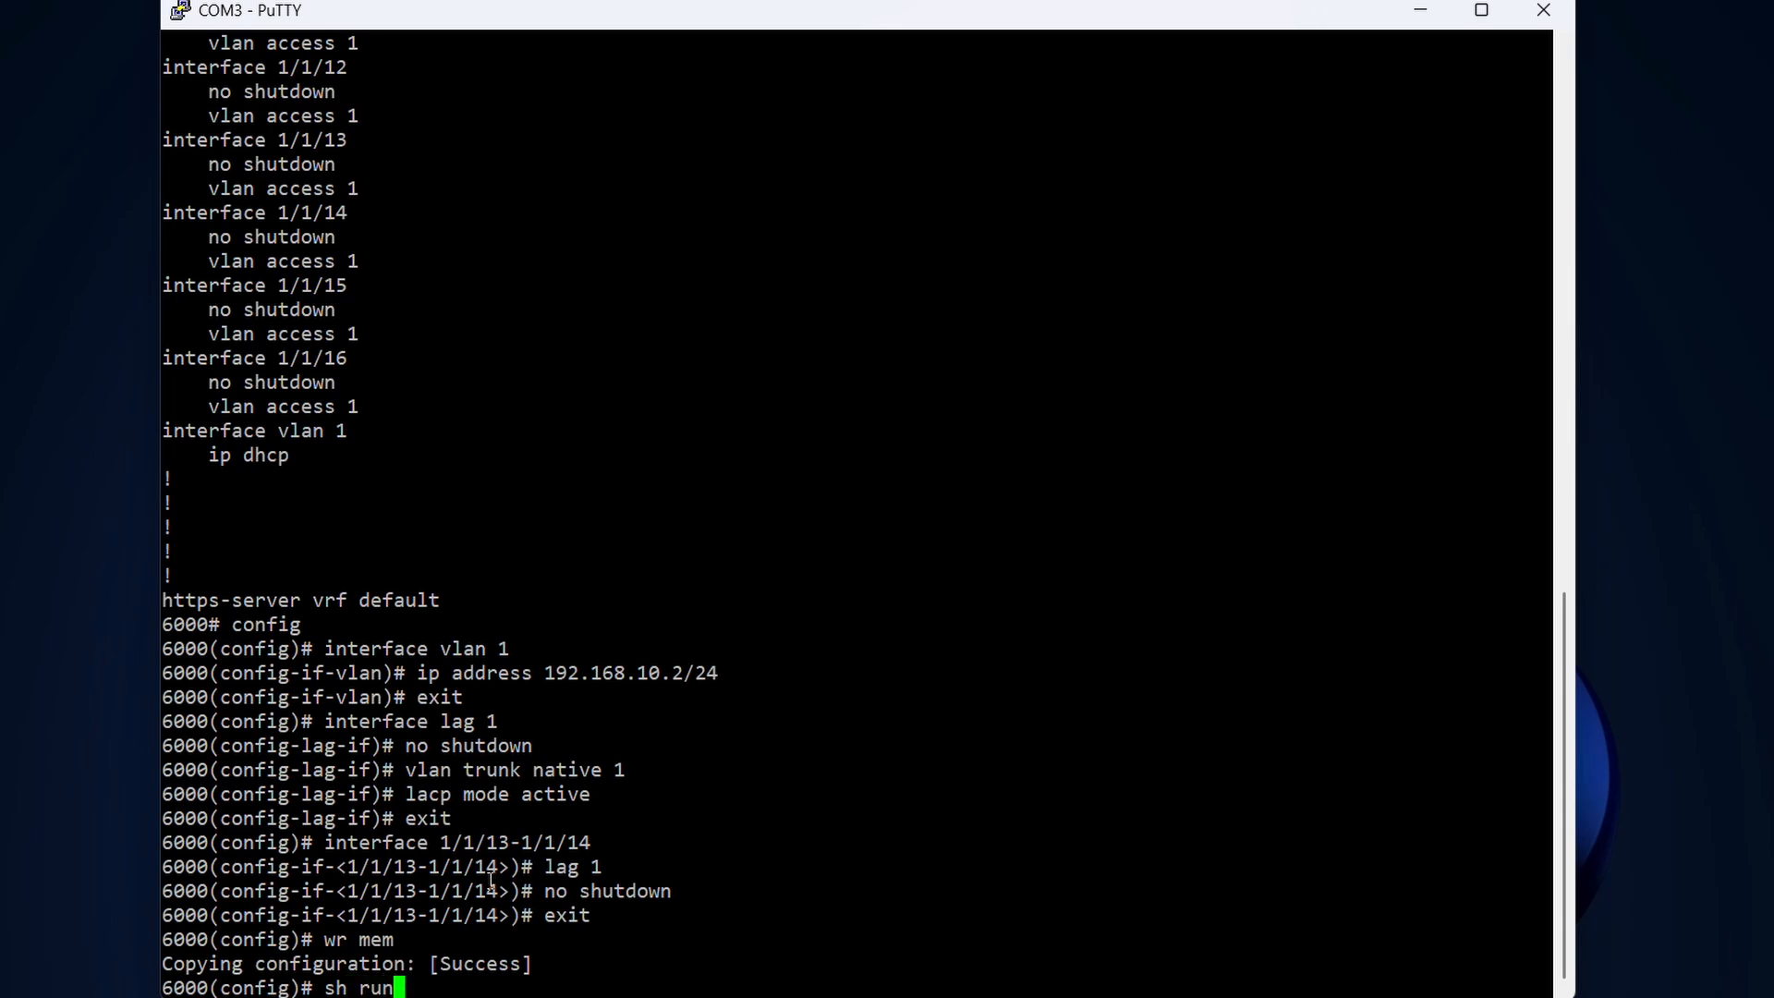
pyautogui.press('Return')
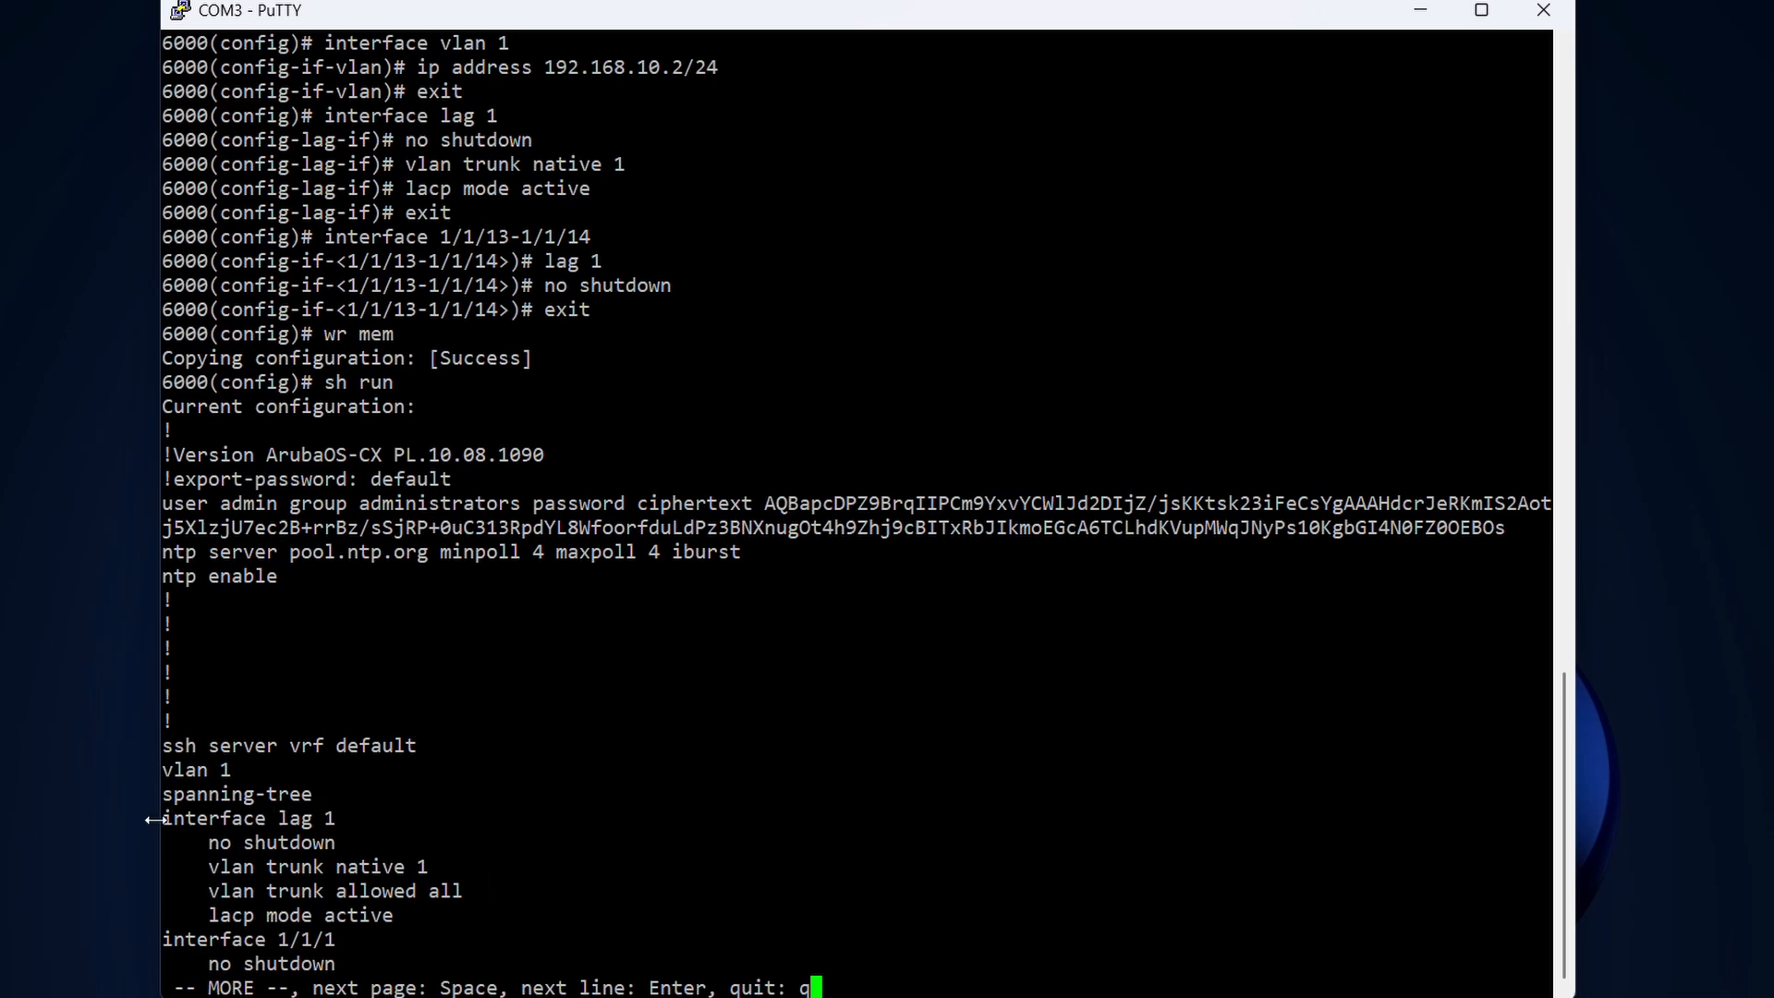
pyautogui.moveTo(339, 825)
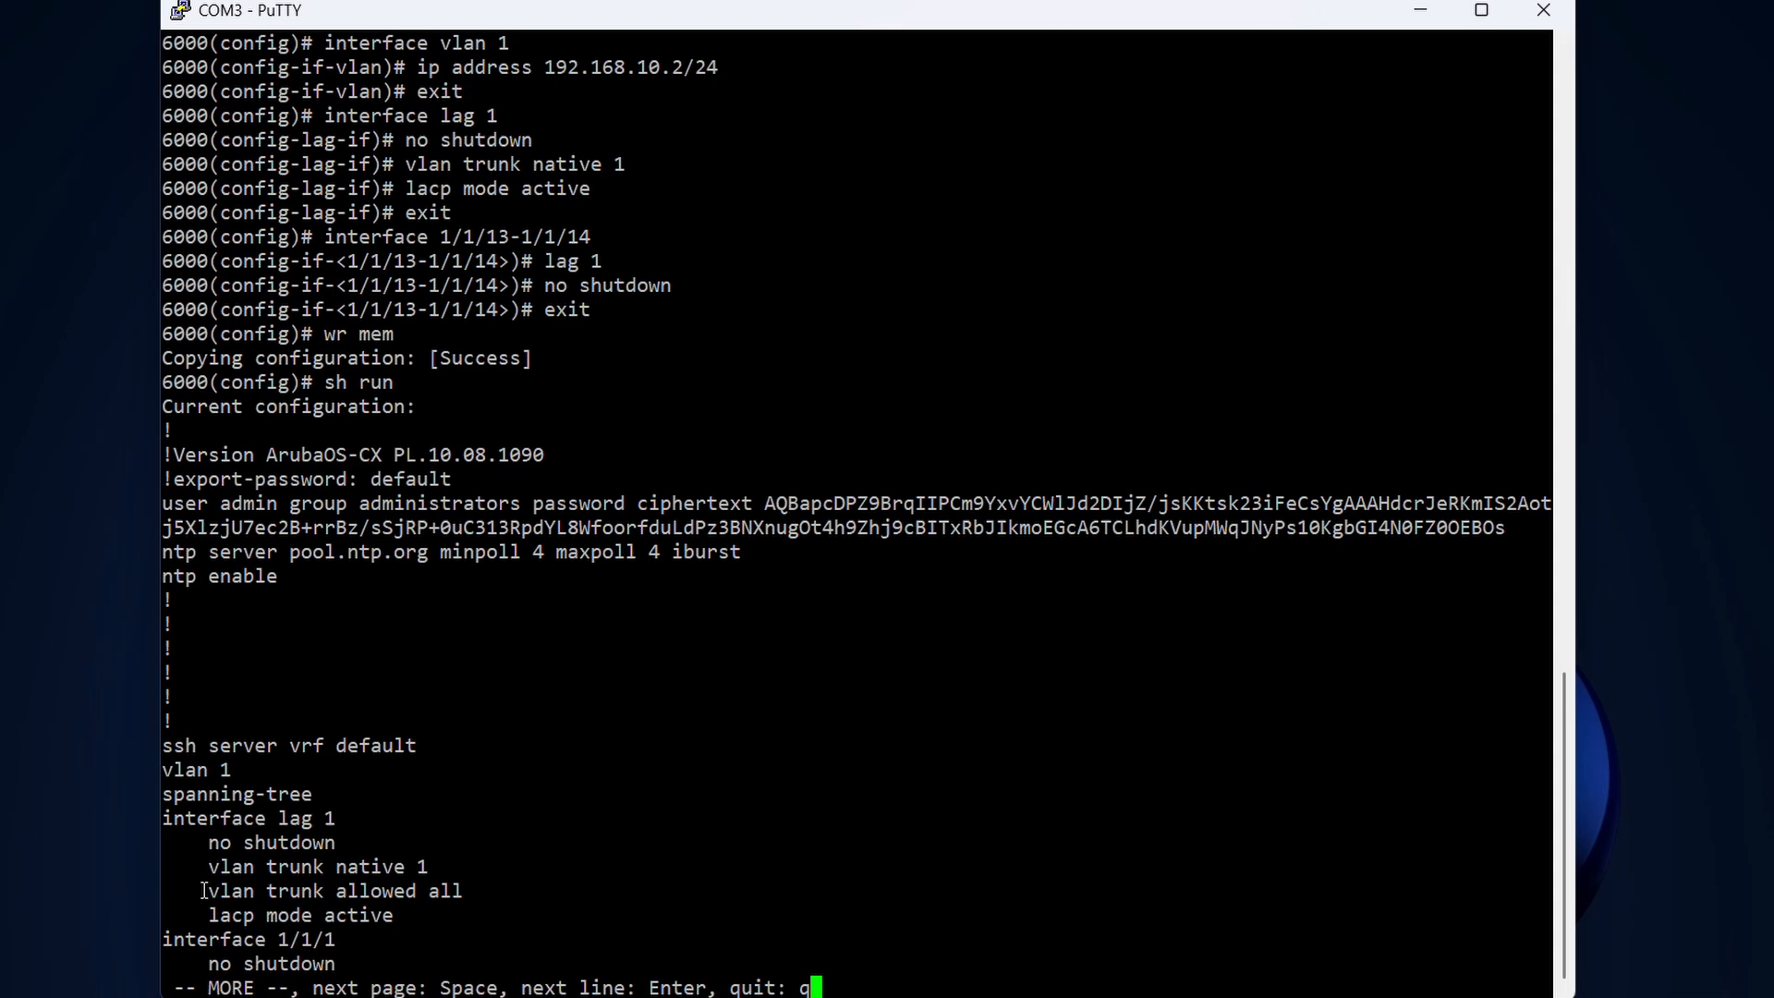
pyautogui.doubleClick(294, 891)
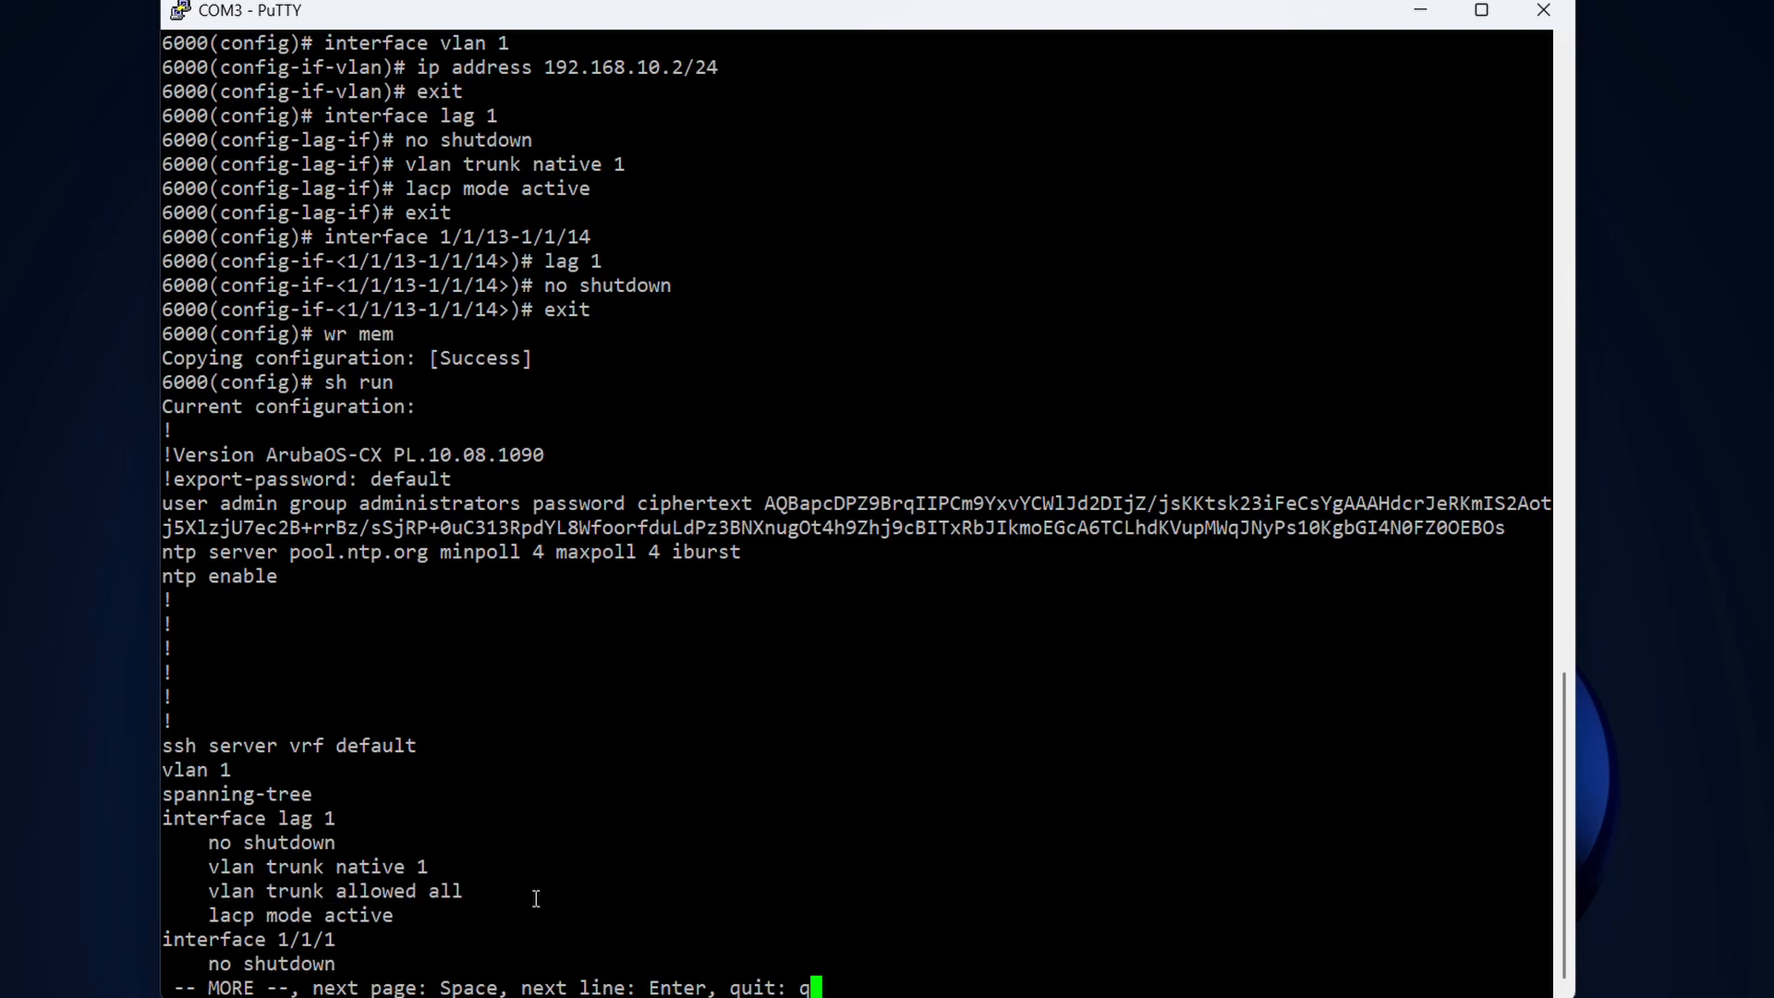
pyautogui.press('space')
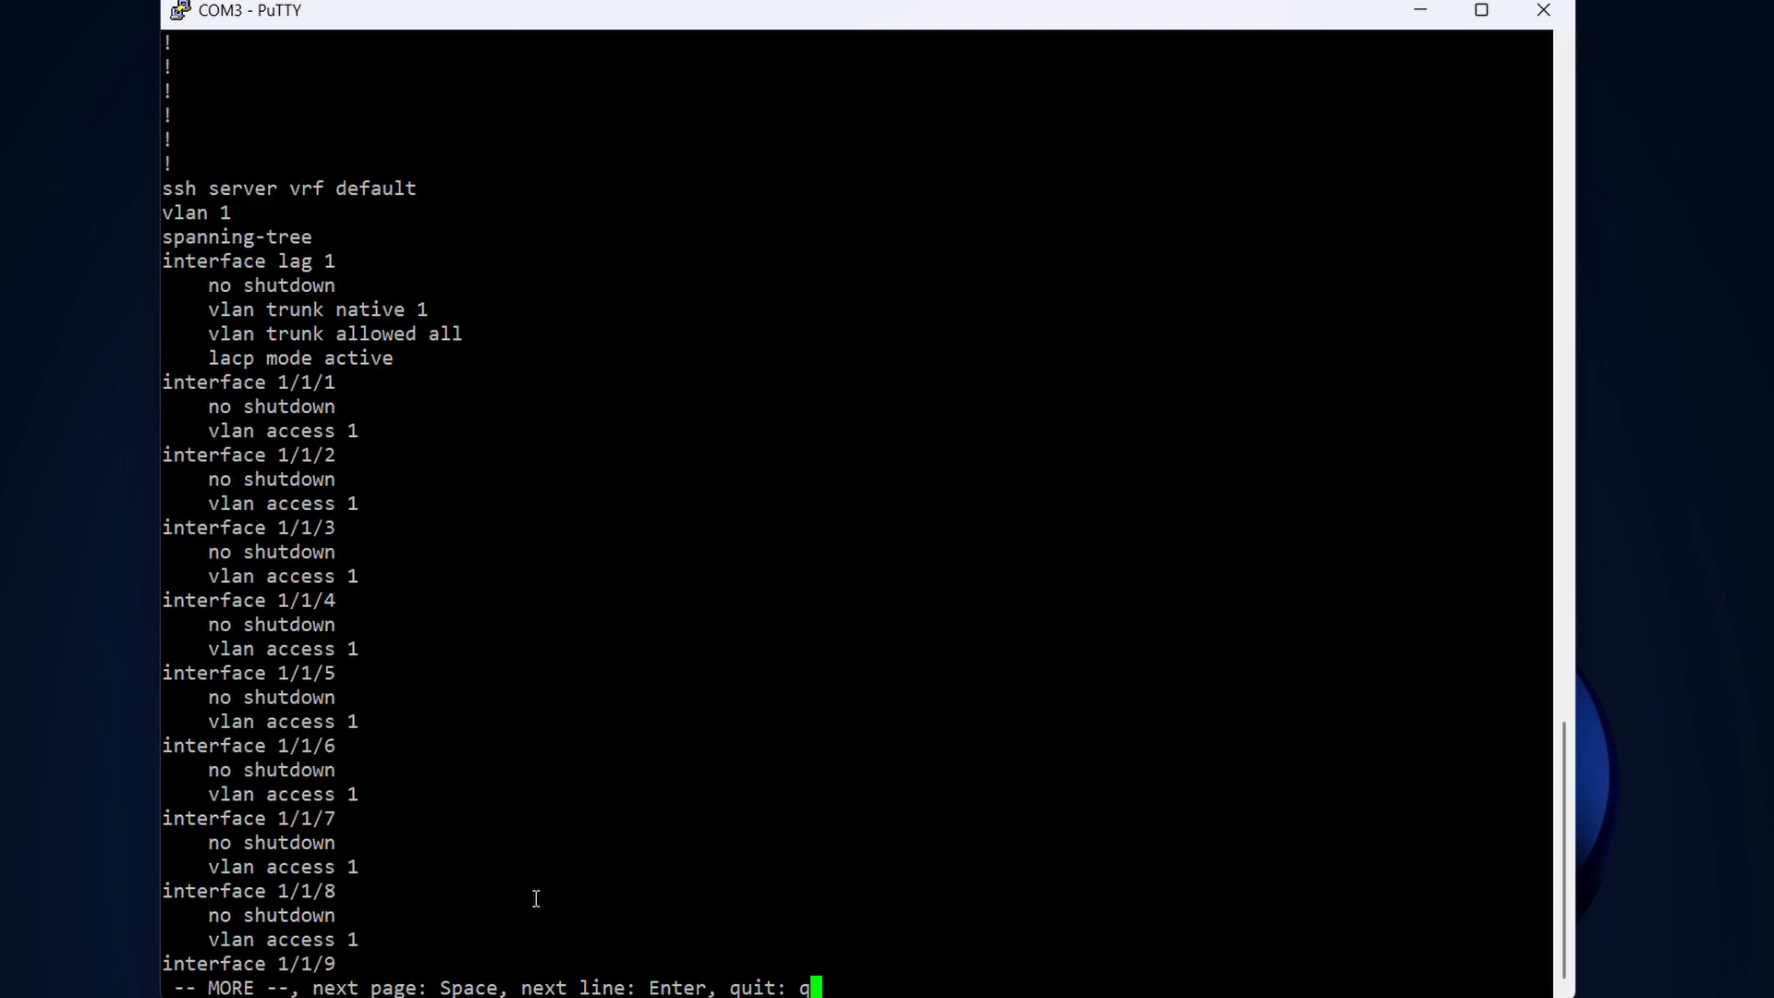
pyautogui.press('space')
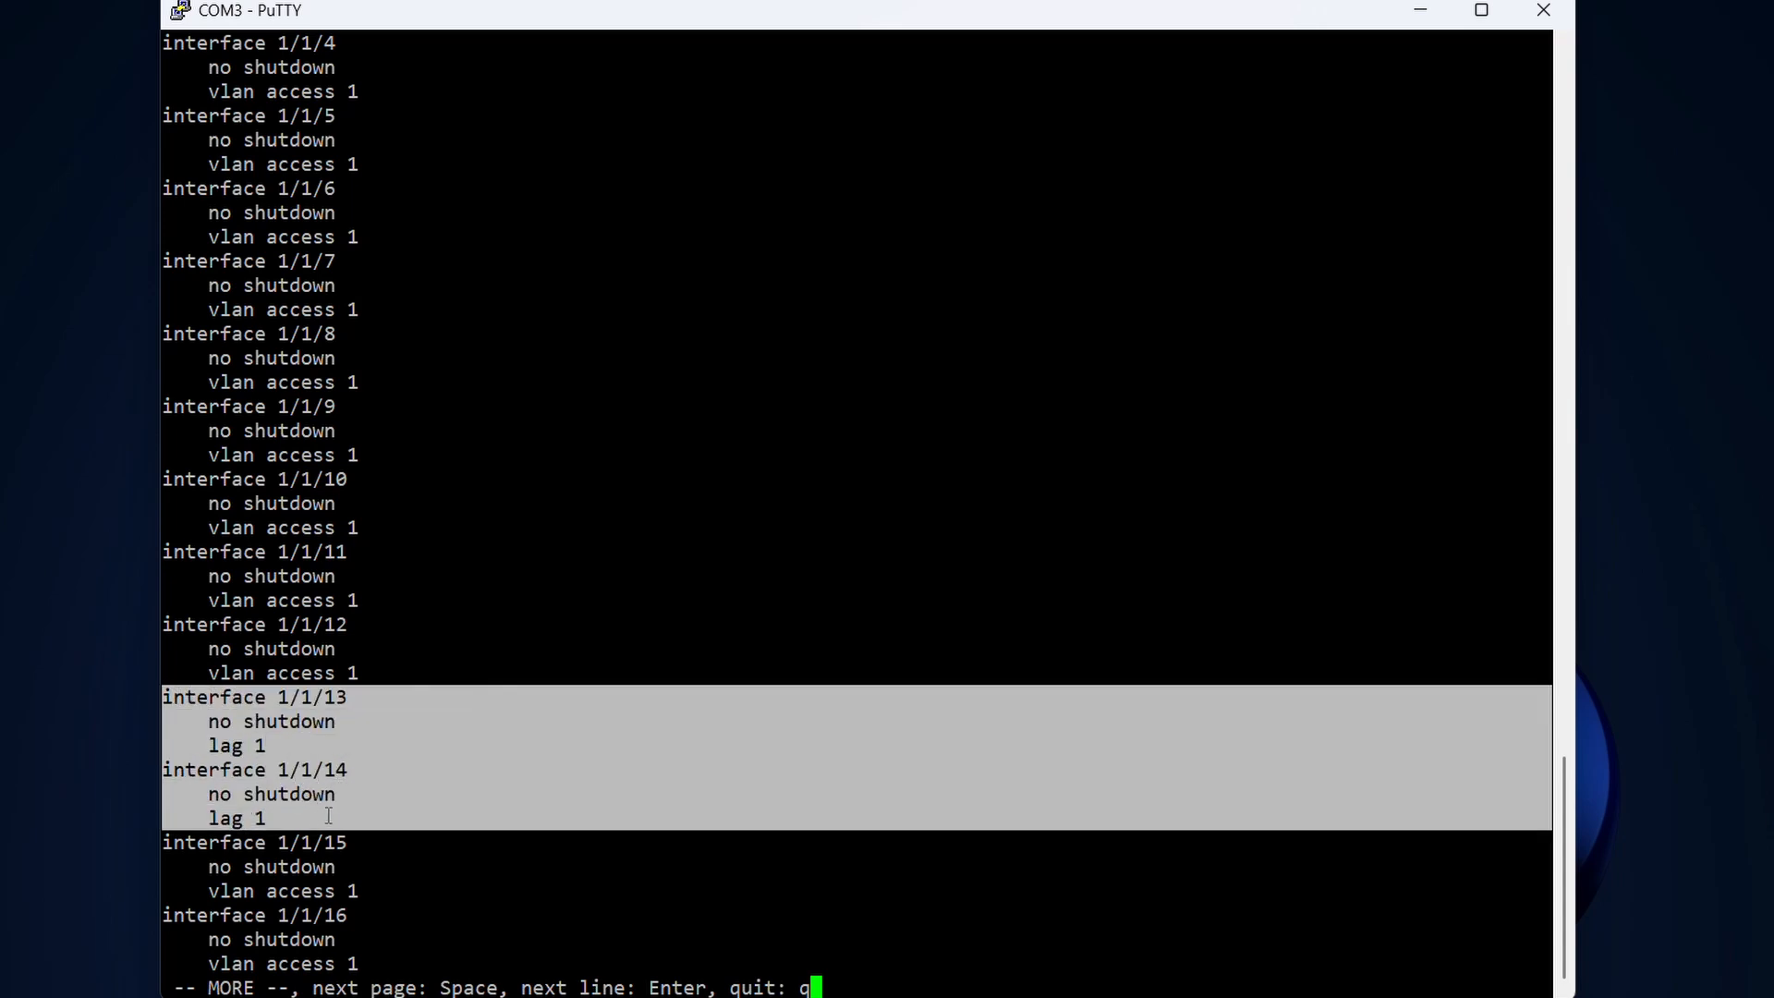
pyautogui.moveTo(358, 690)
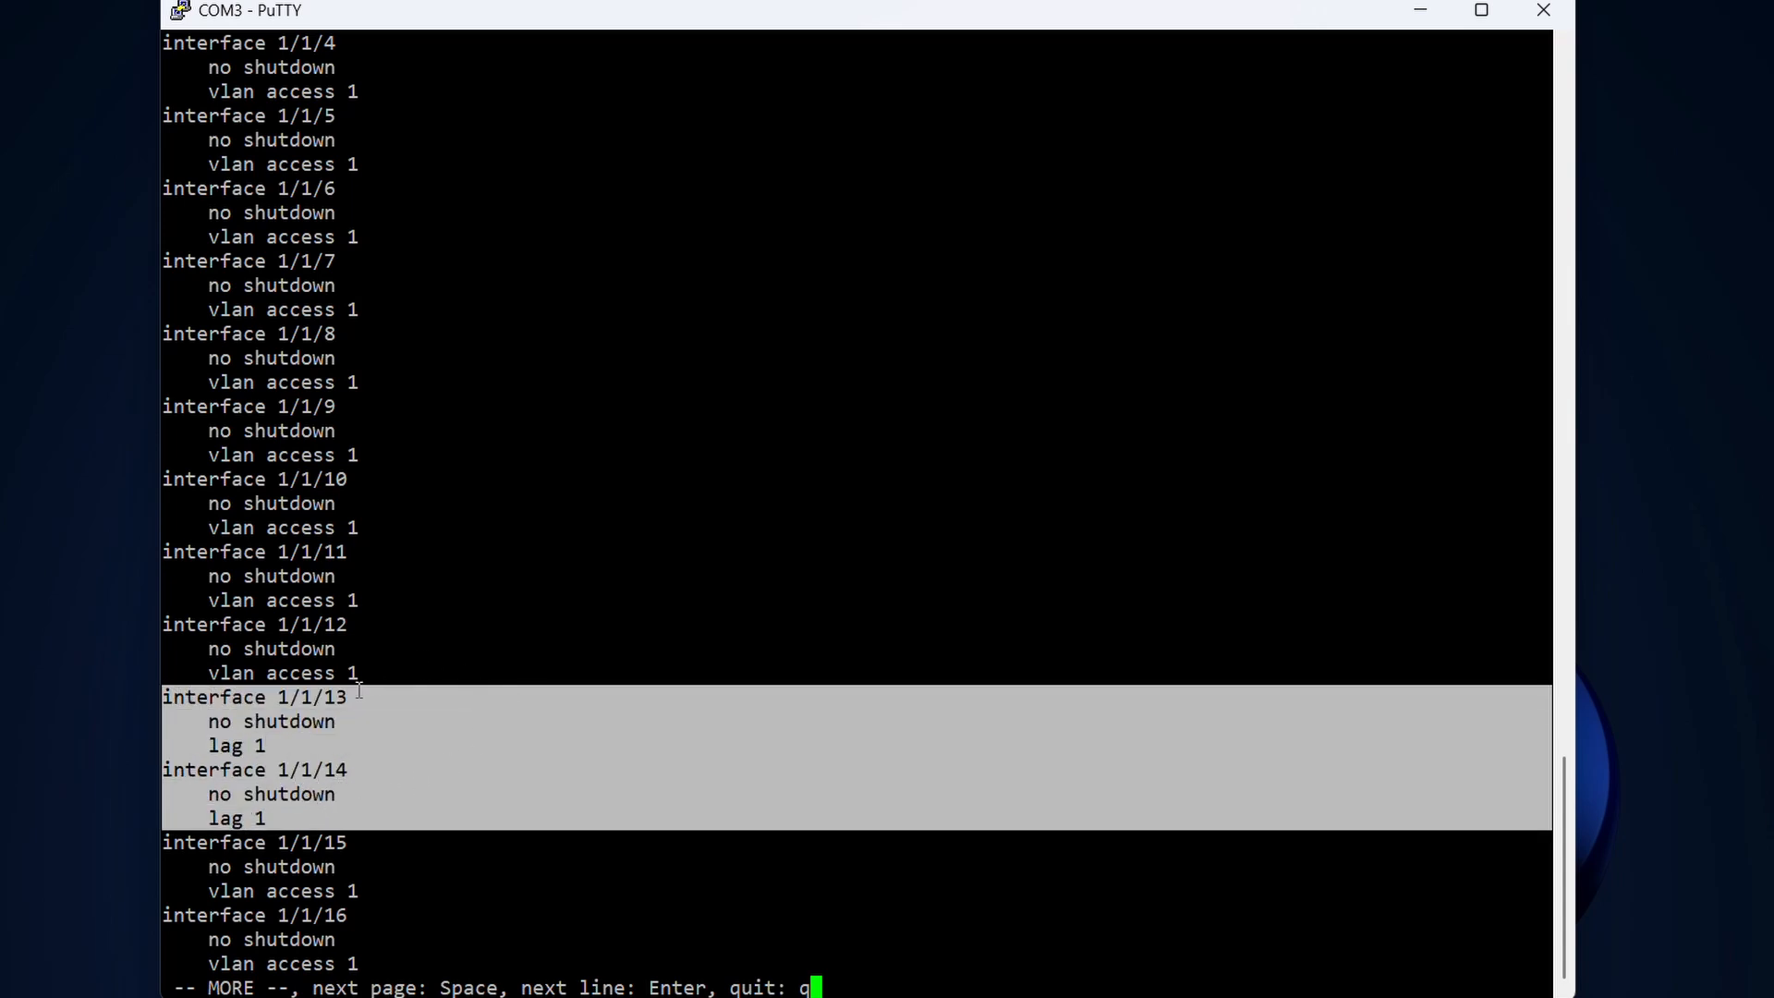
pyautogui.moveTo(368, 721)
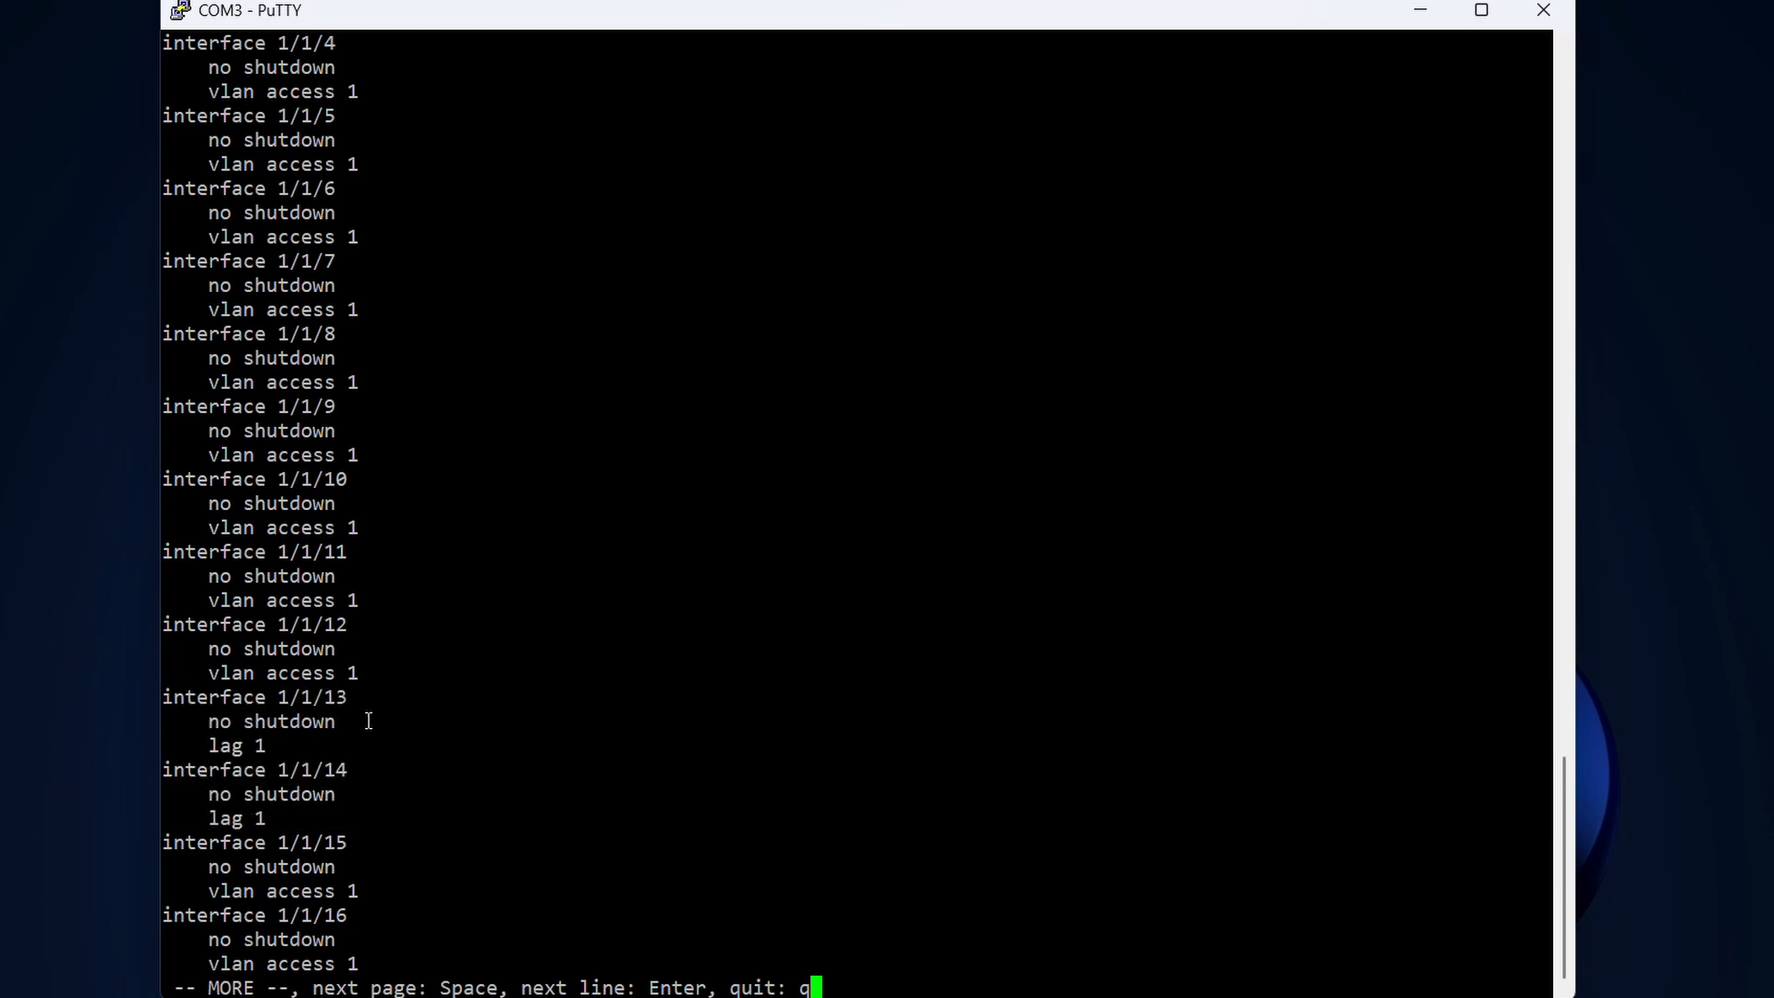
# - Quit the pager and highlight the leftover ip dhcp line under VLAN 1
pyautogui.press('q')
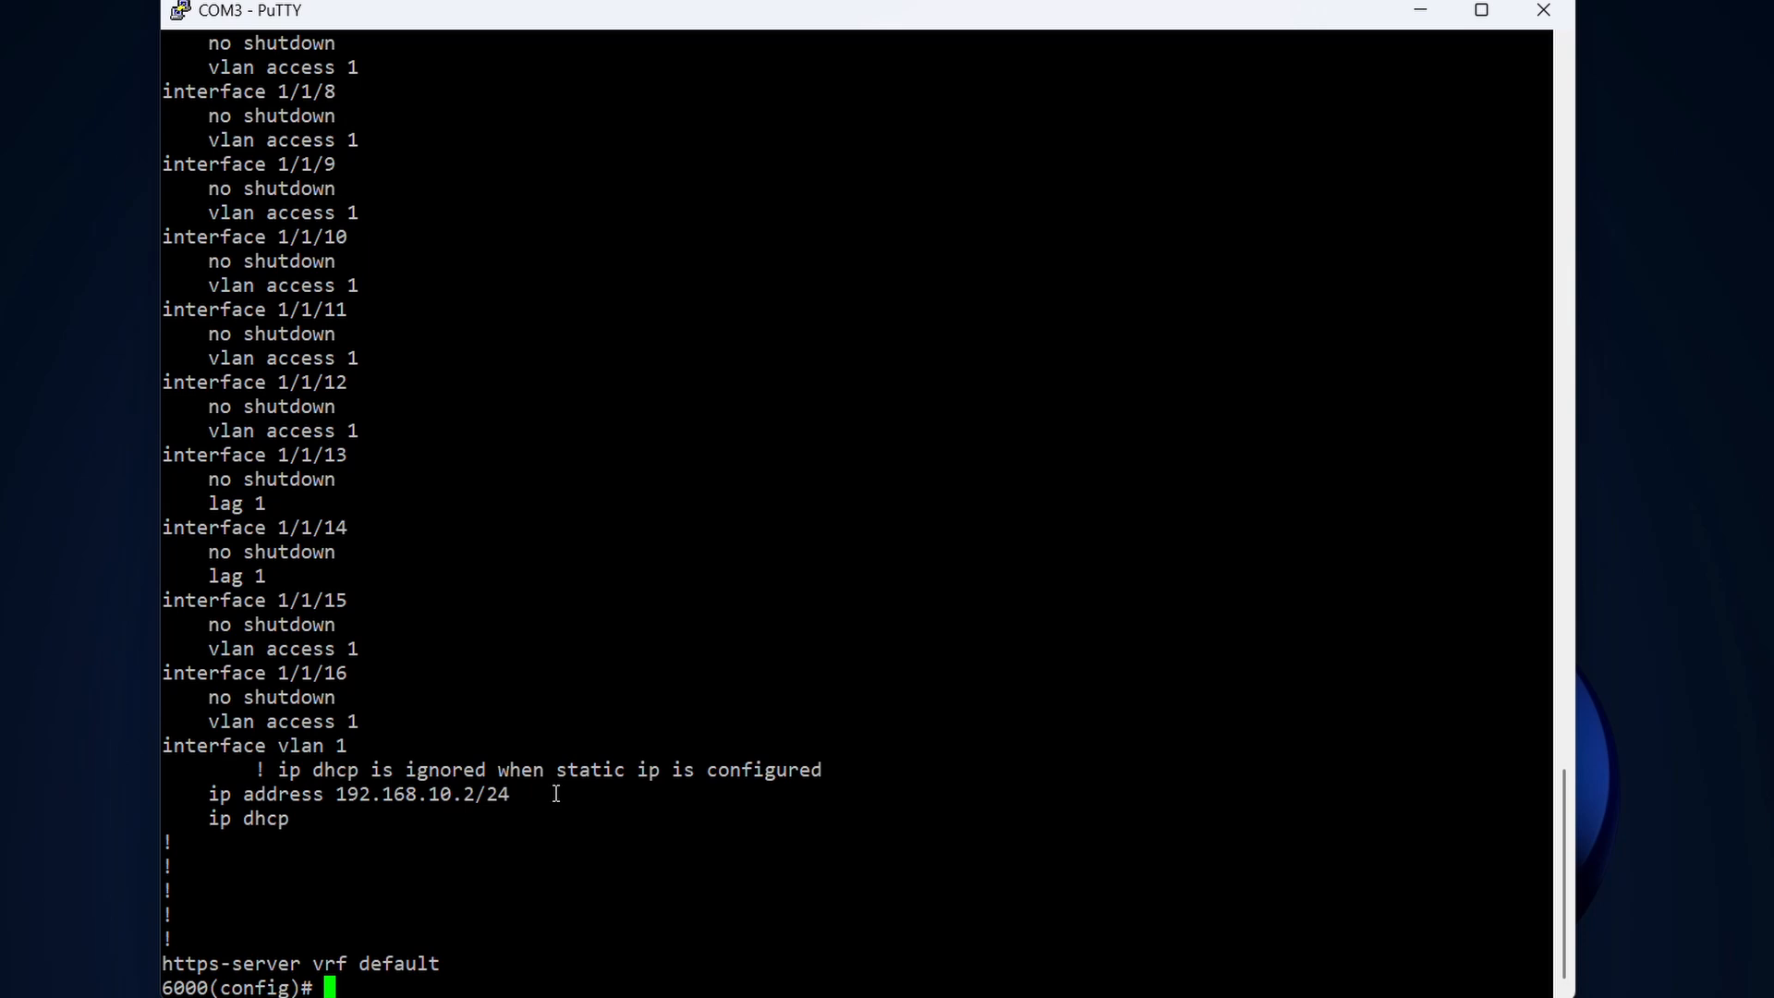
pyautogui.moveTo(554, 788)
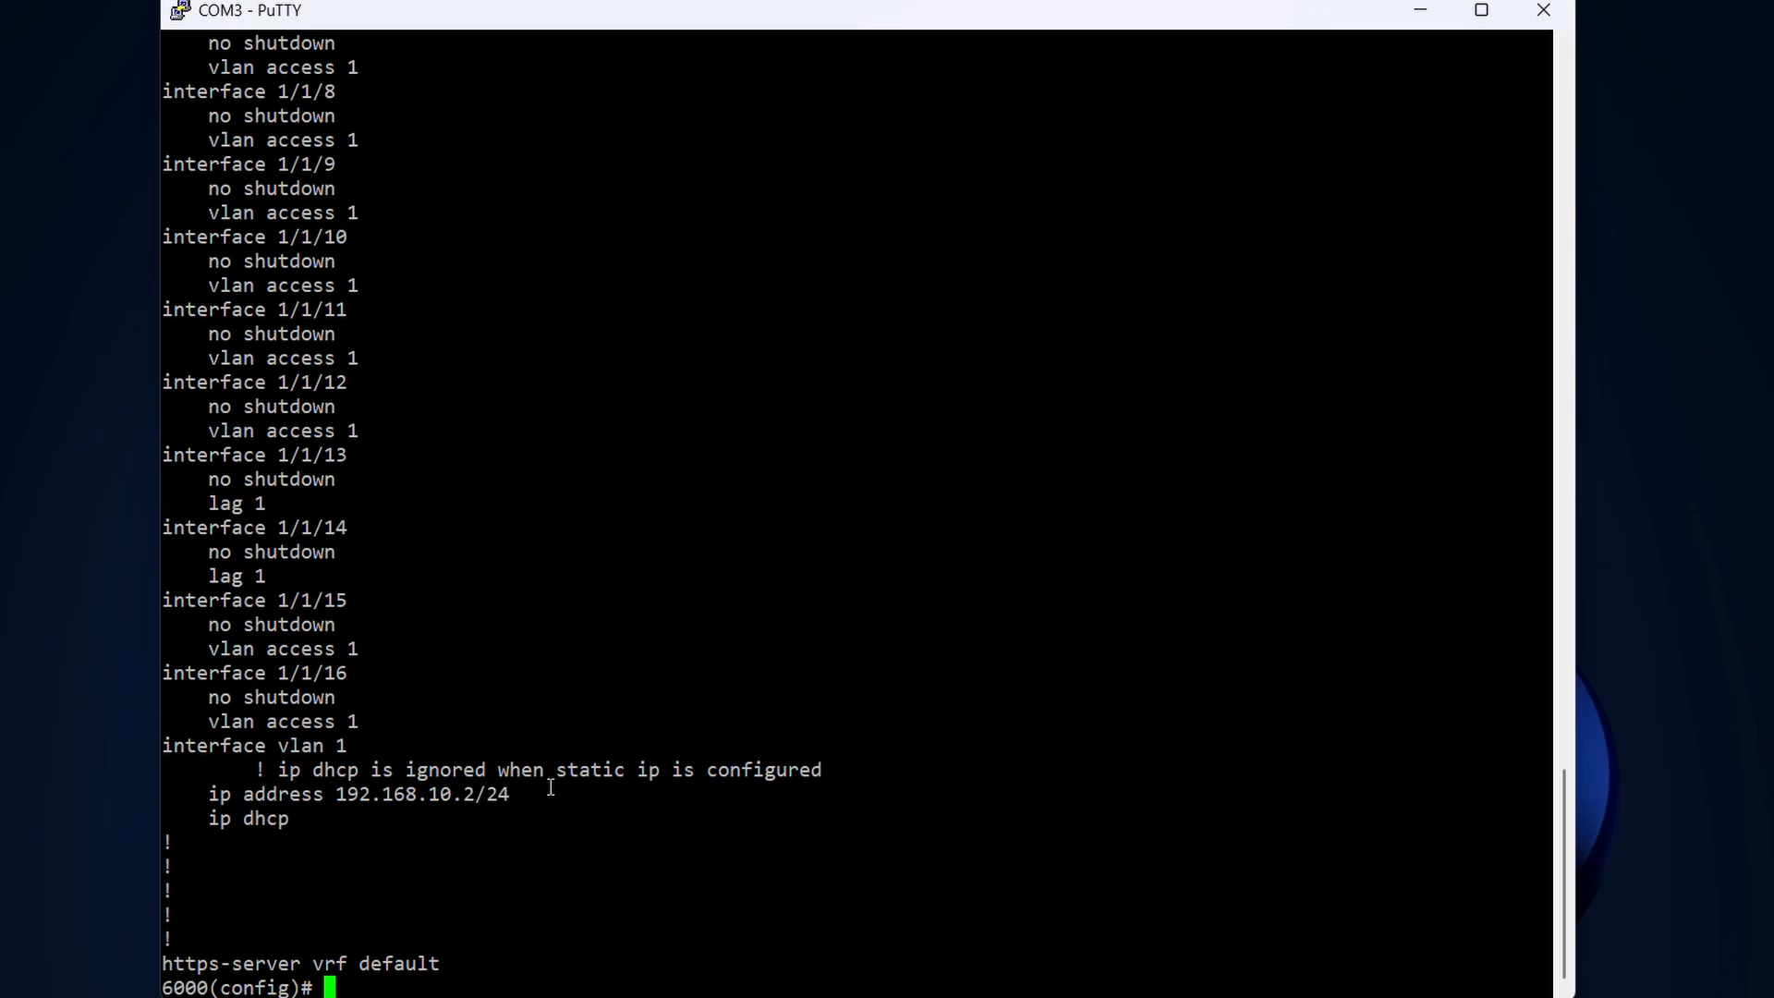
pyautogui.moveTo(200, 773)
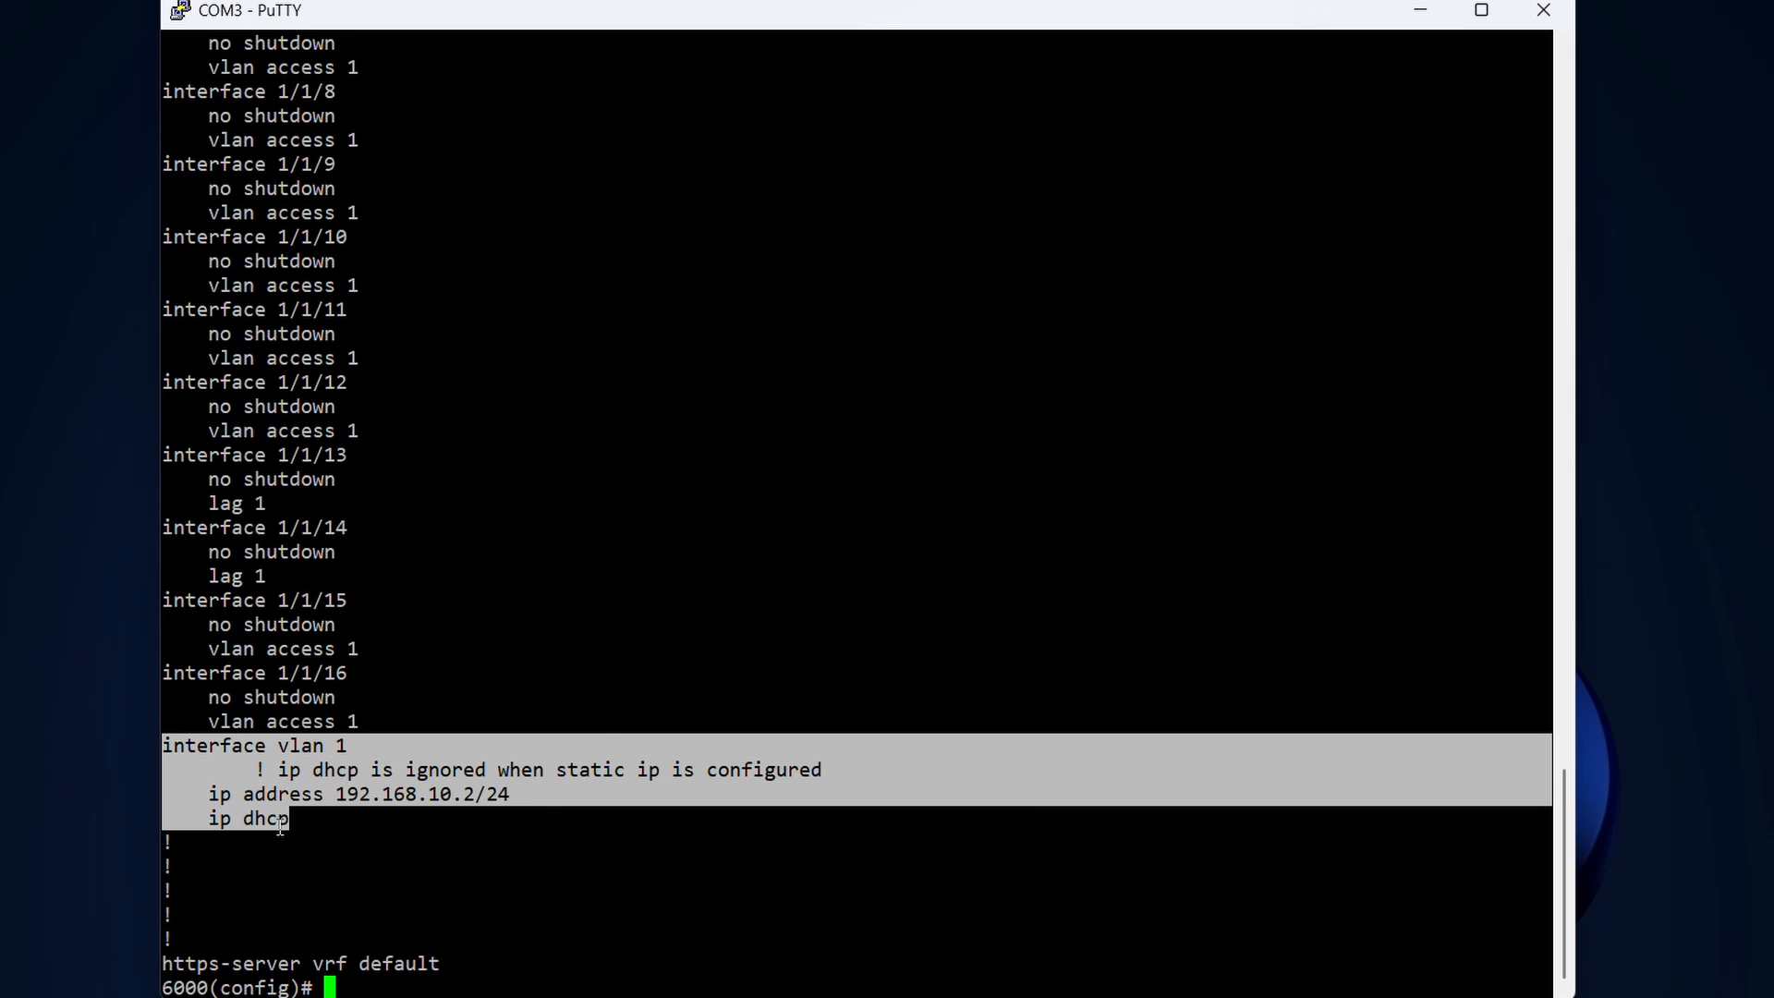
pyautogui.click(390, 840)
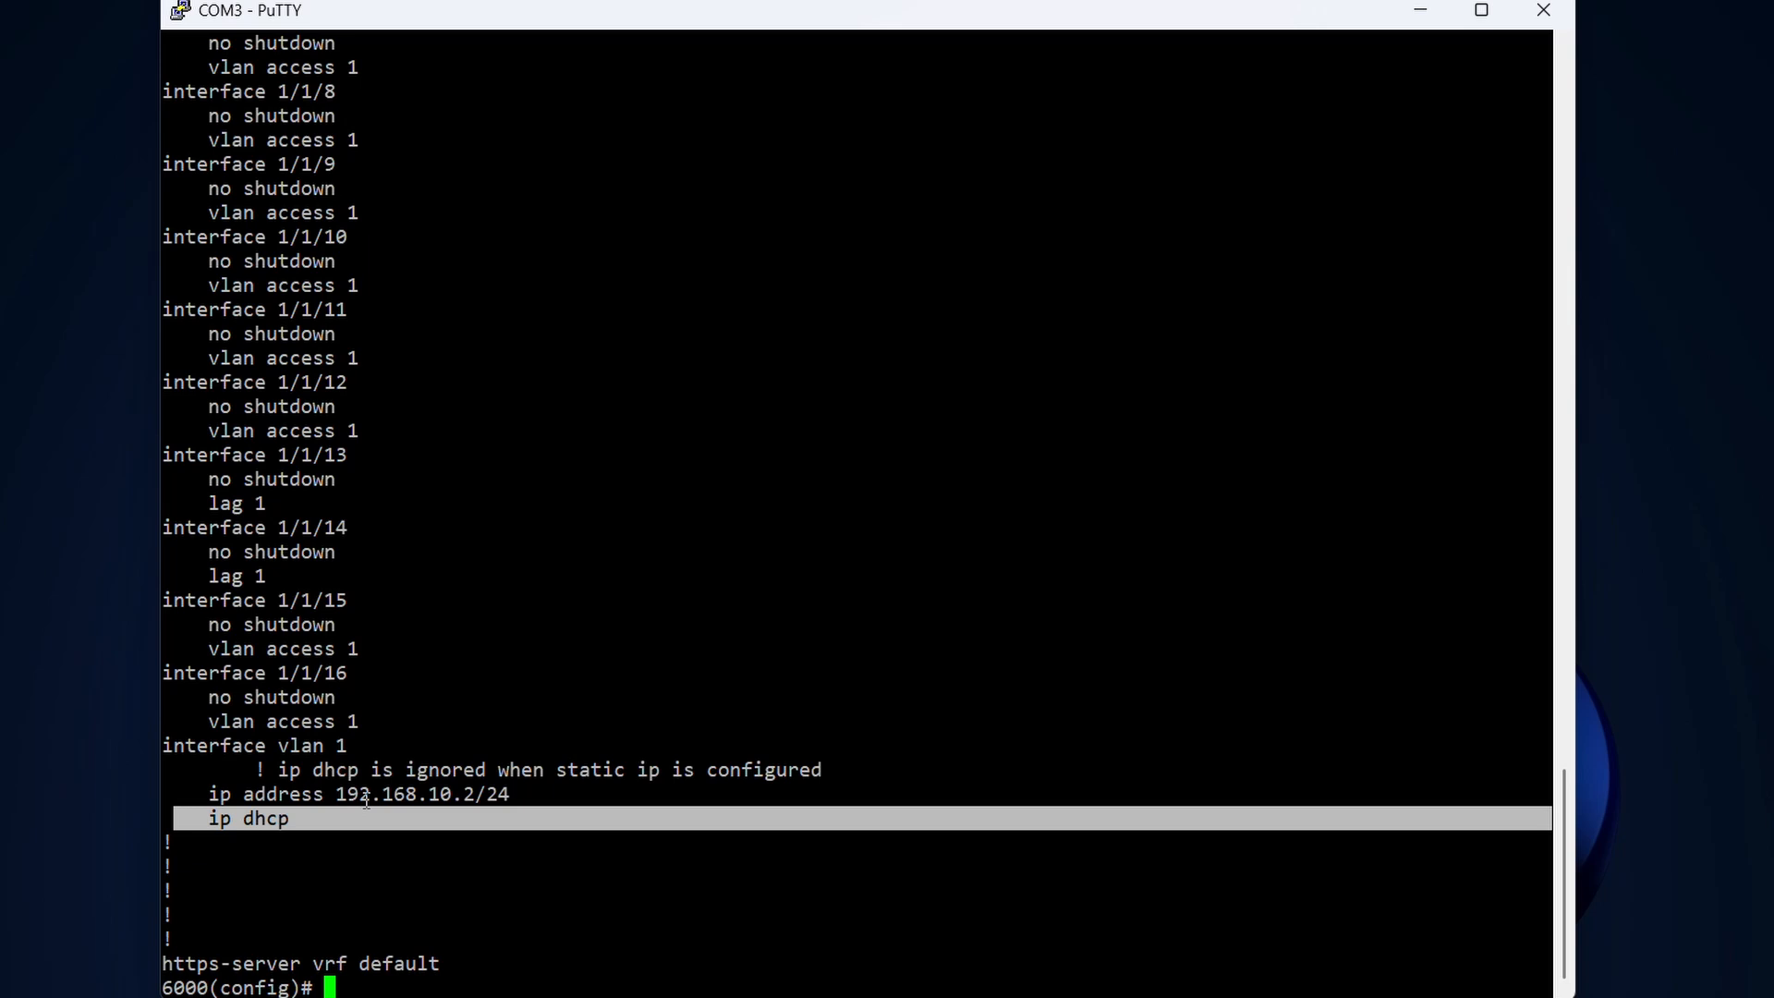
pyautogui.write('interface vlan')
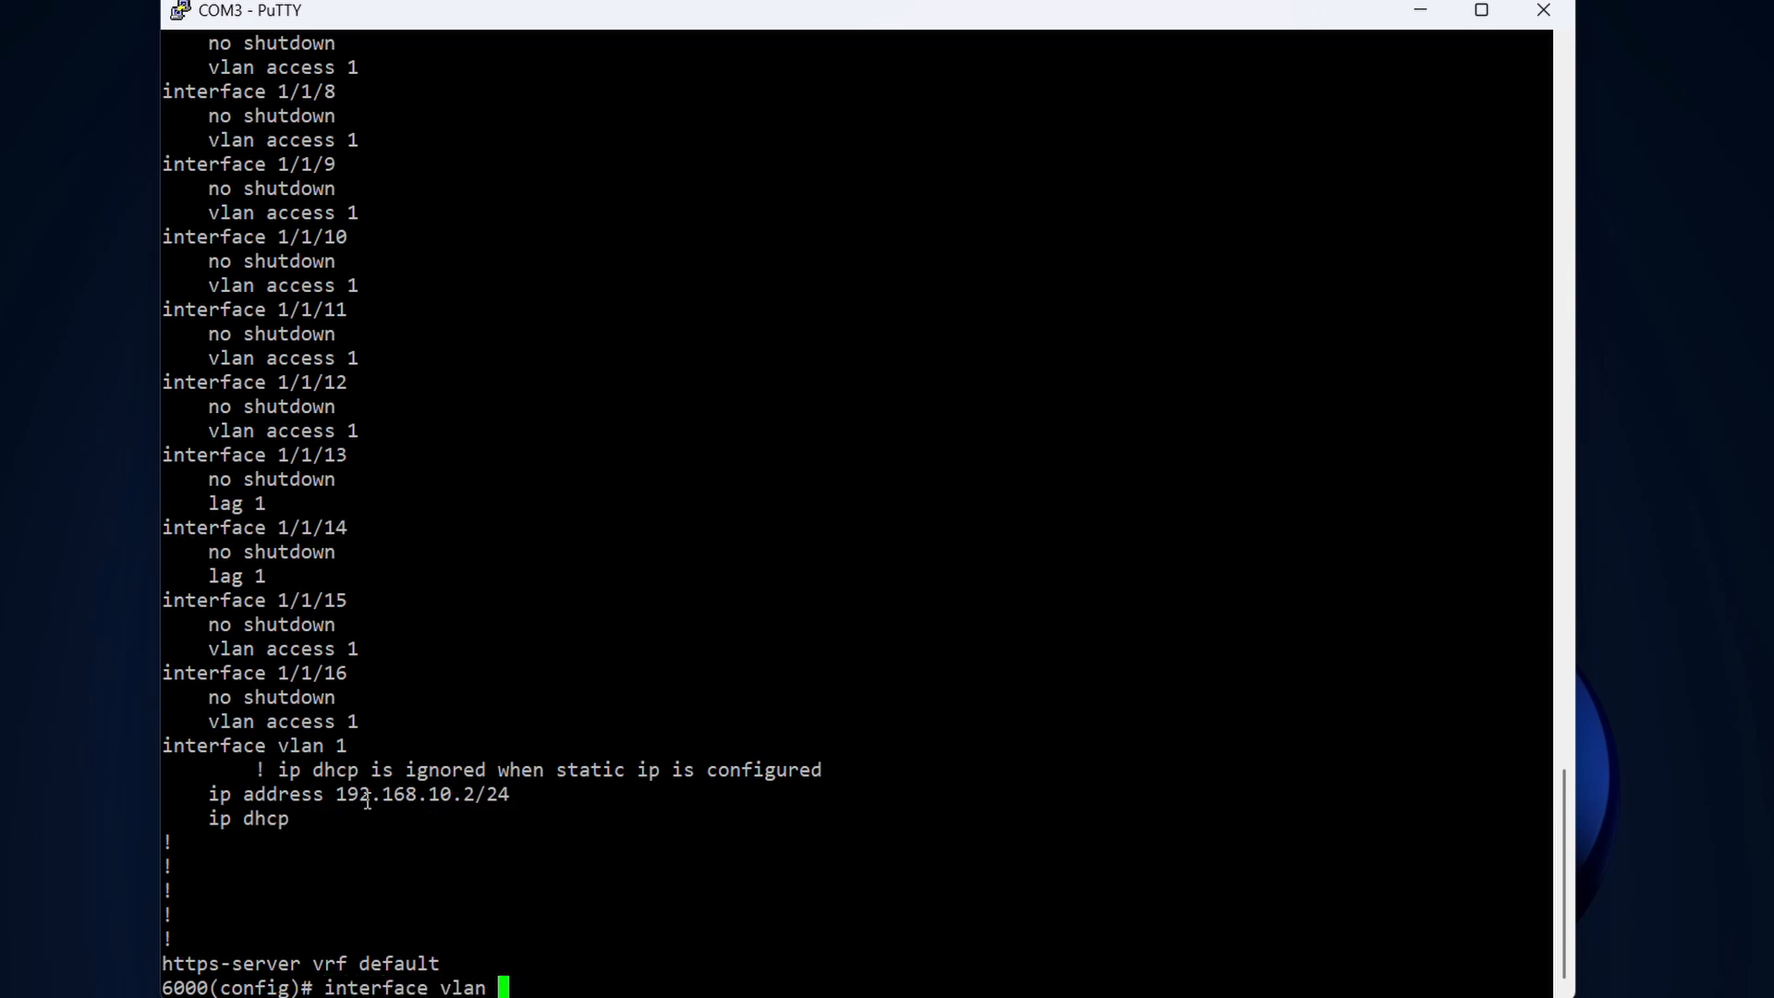
# - On the switch, enter interface vlan 1 and remove DHCP with 'no ip dhcp'
pyautogui.press('Return')
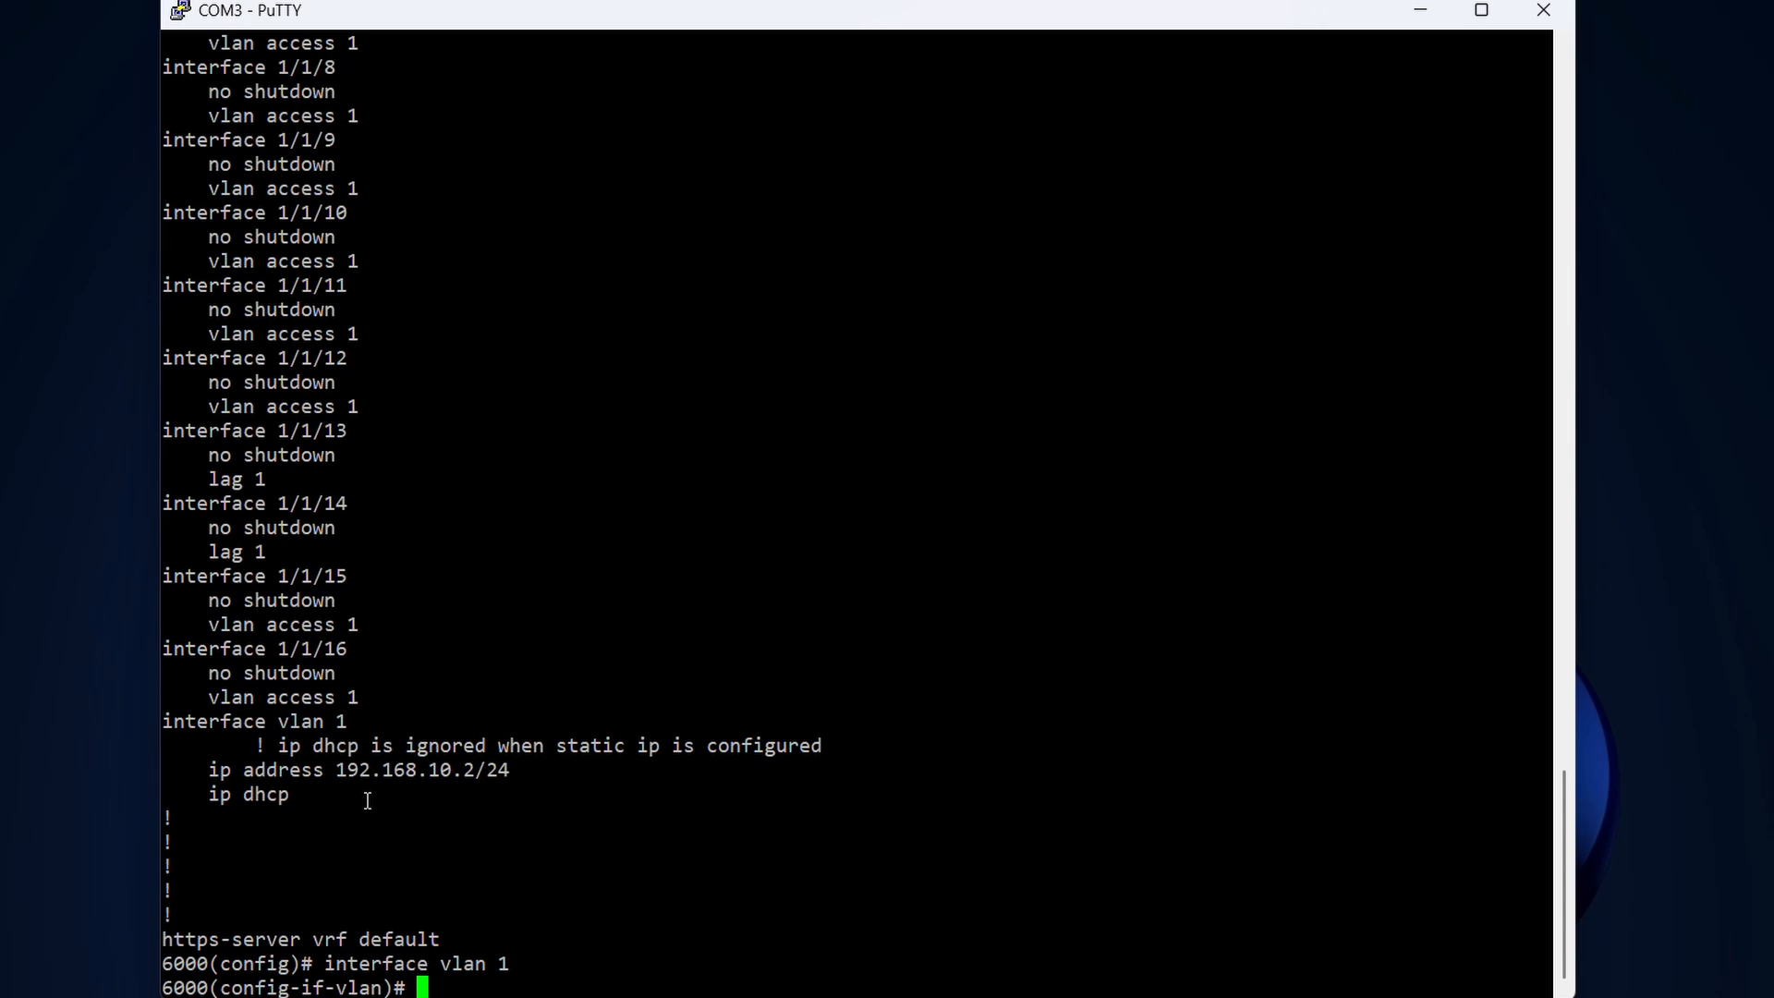
pyautogui.write('n')
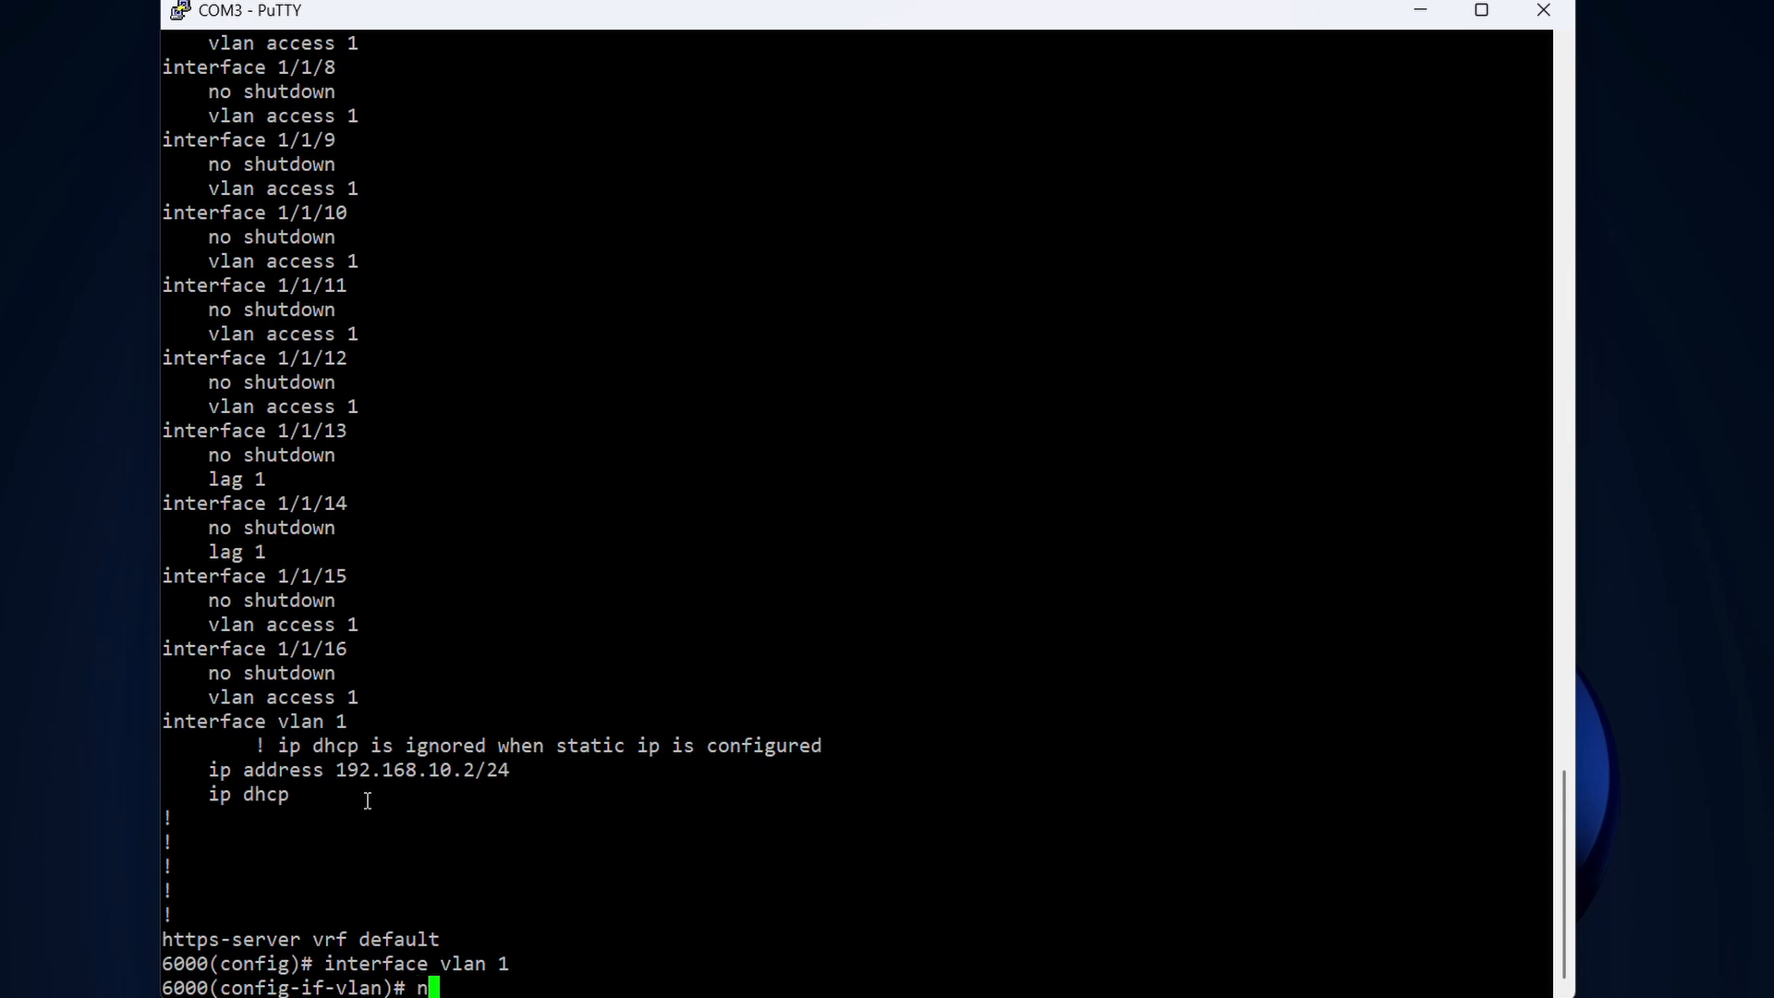
pyautogui.write('o i')
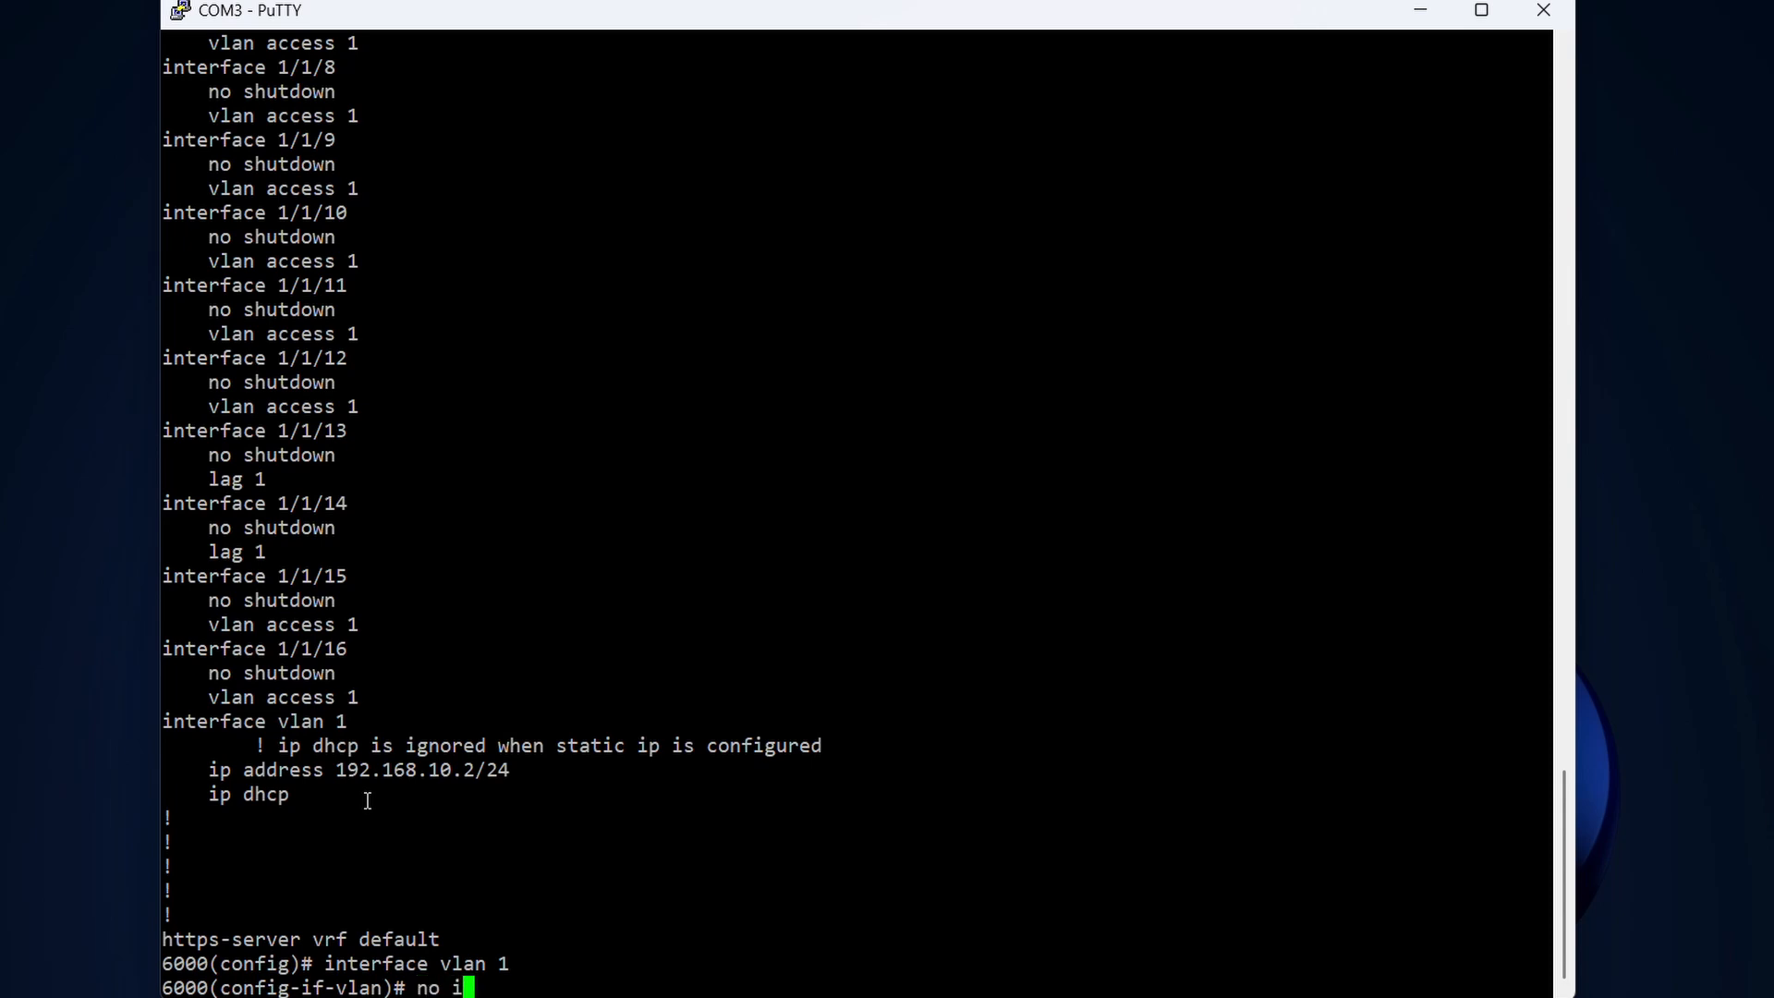
pyautogui.write('p dhc')
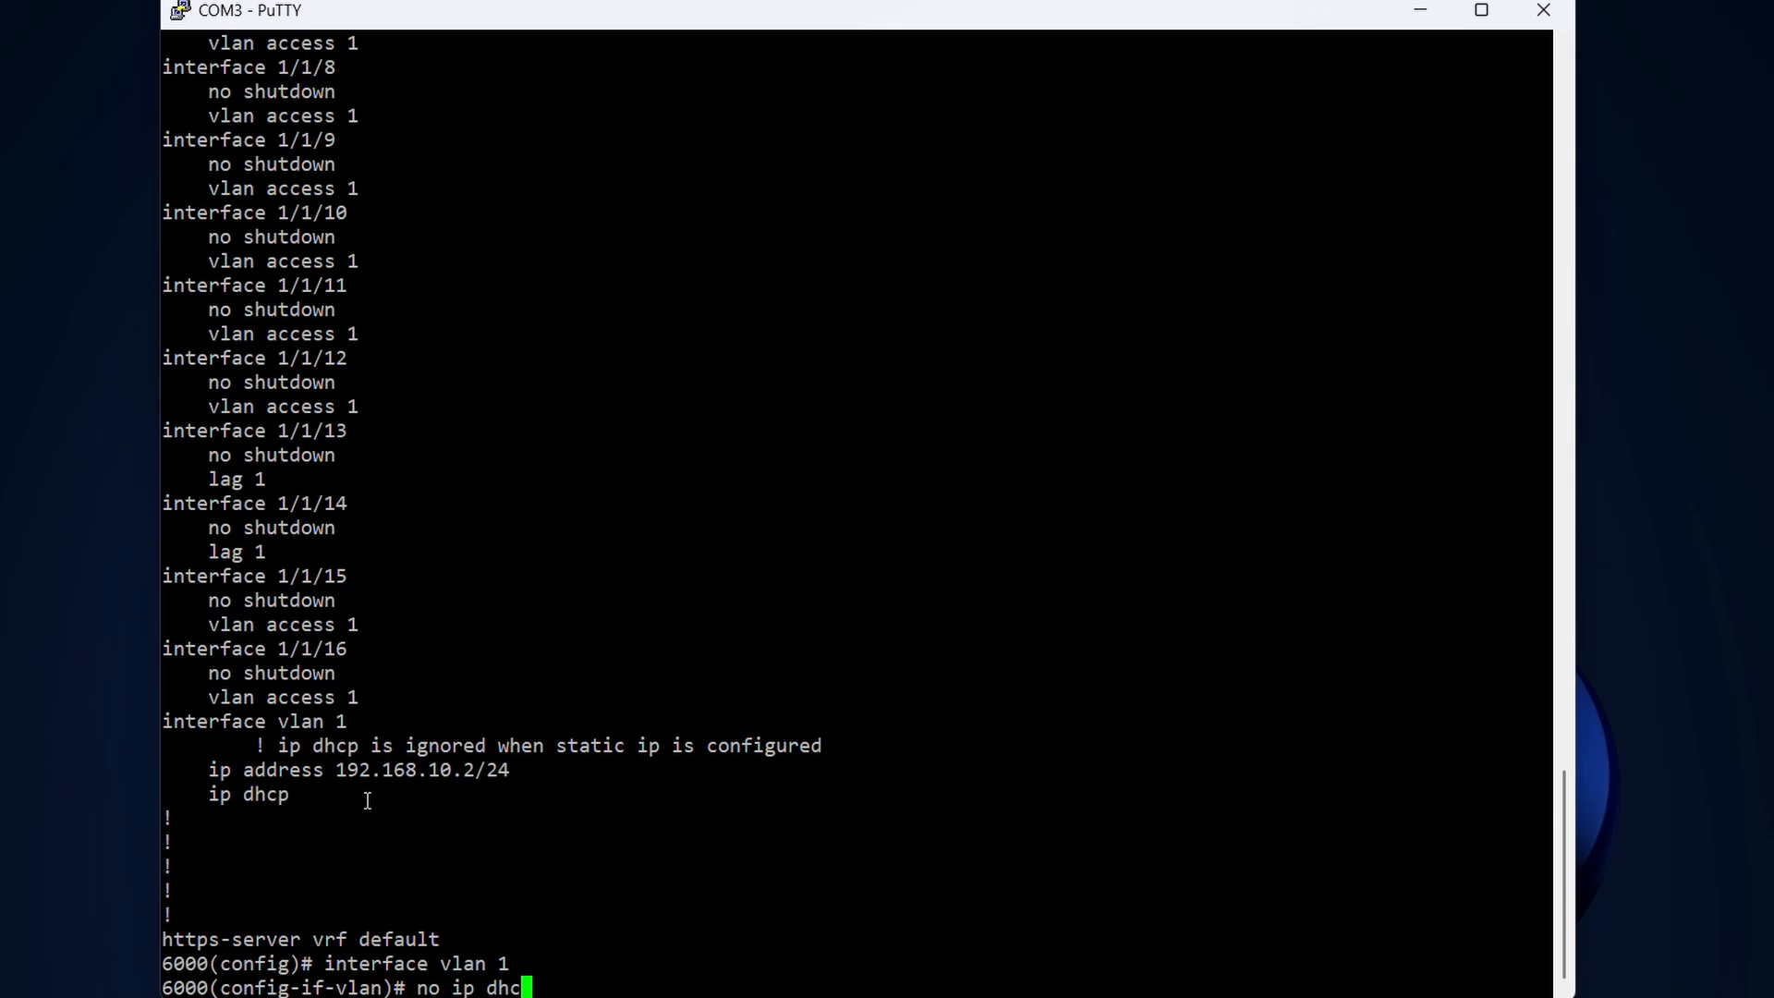
pyautogui.press('Return')
pyautogui.write('exit')
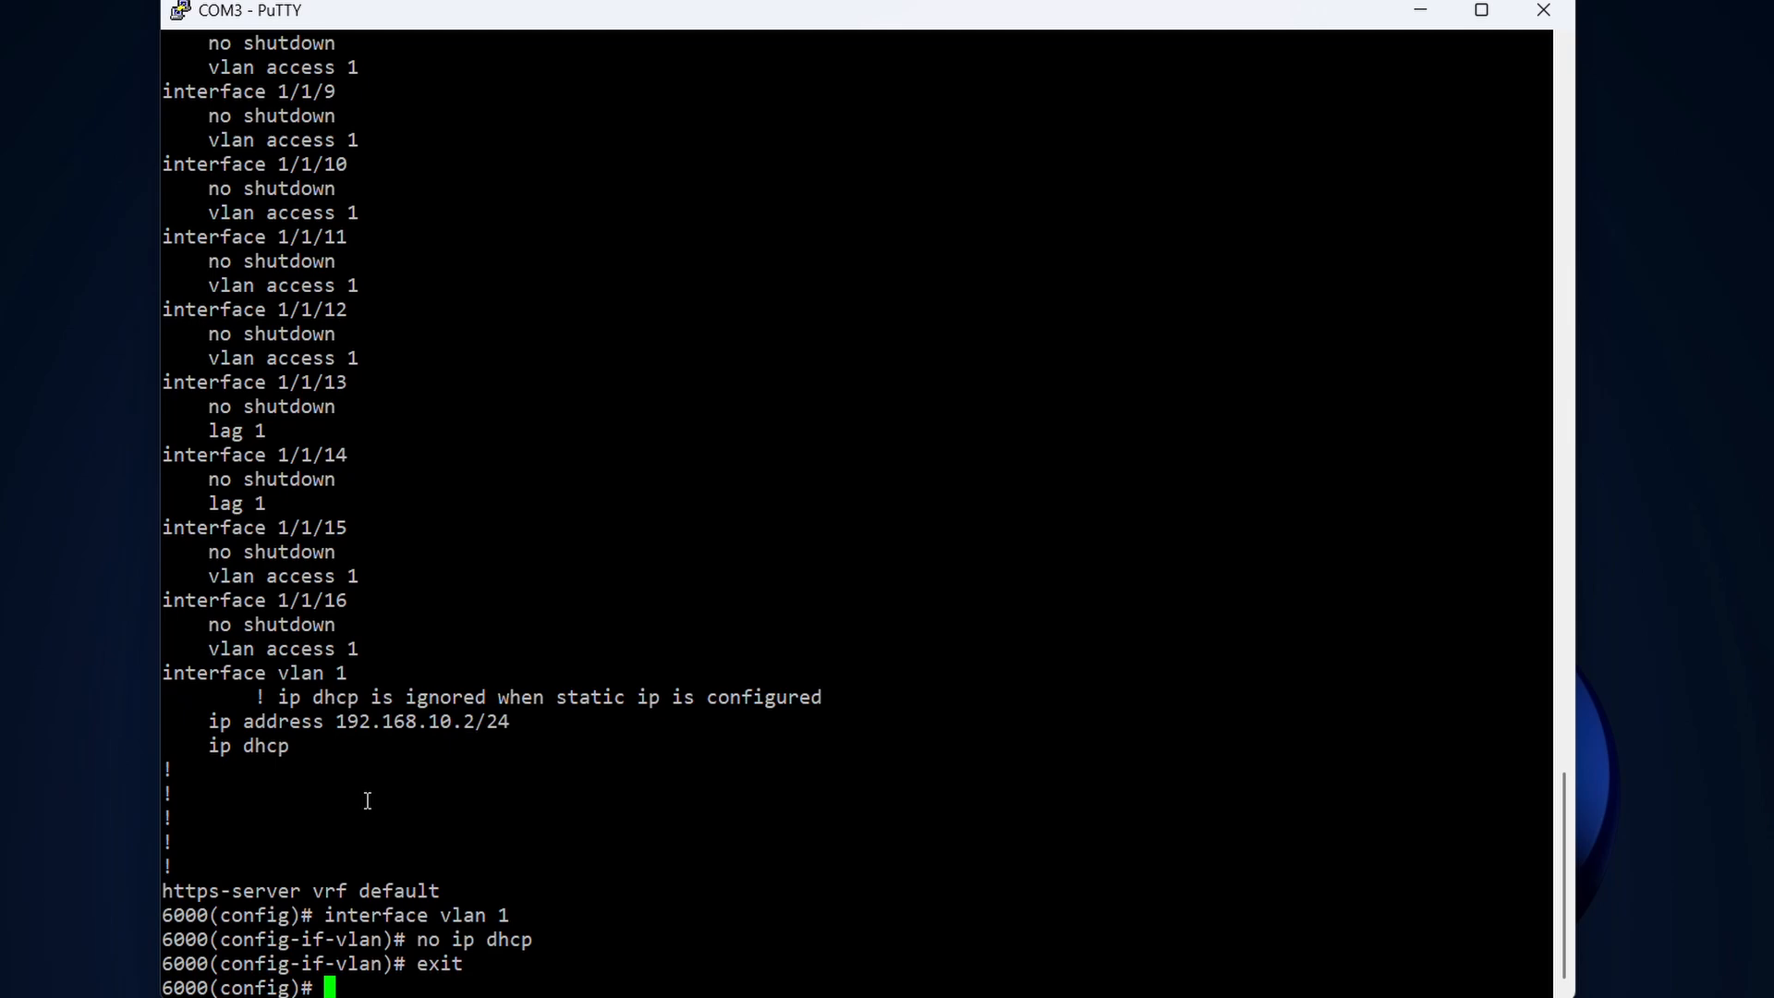
# - Show the running configuration with 'sh run' to confirm vlan 1 has no ip dhcp
pyautogui.write('sh run')
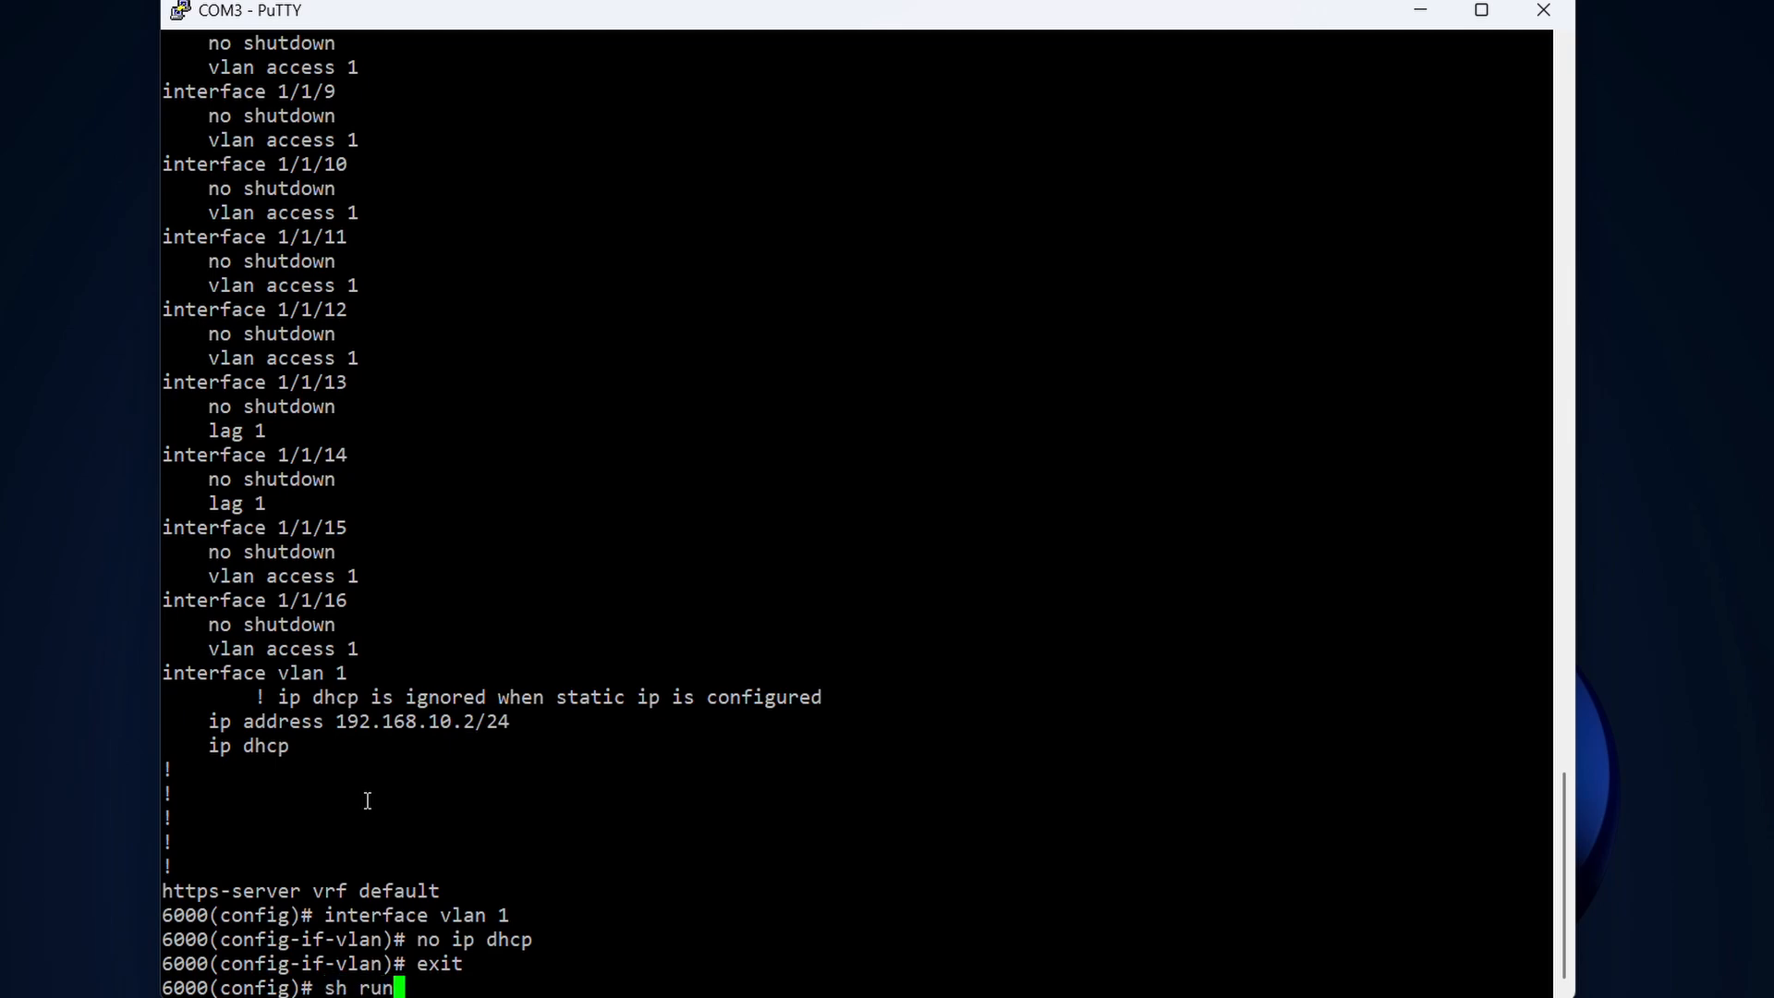
pyautogui.press('Return')
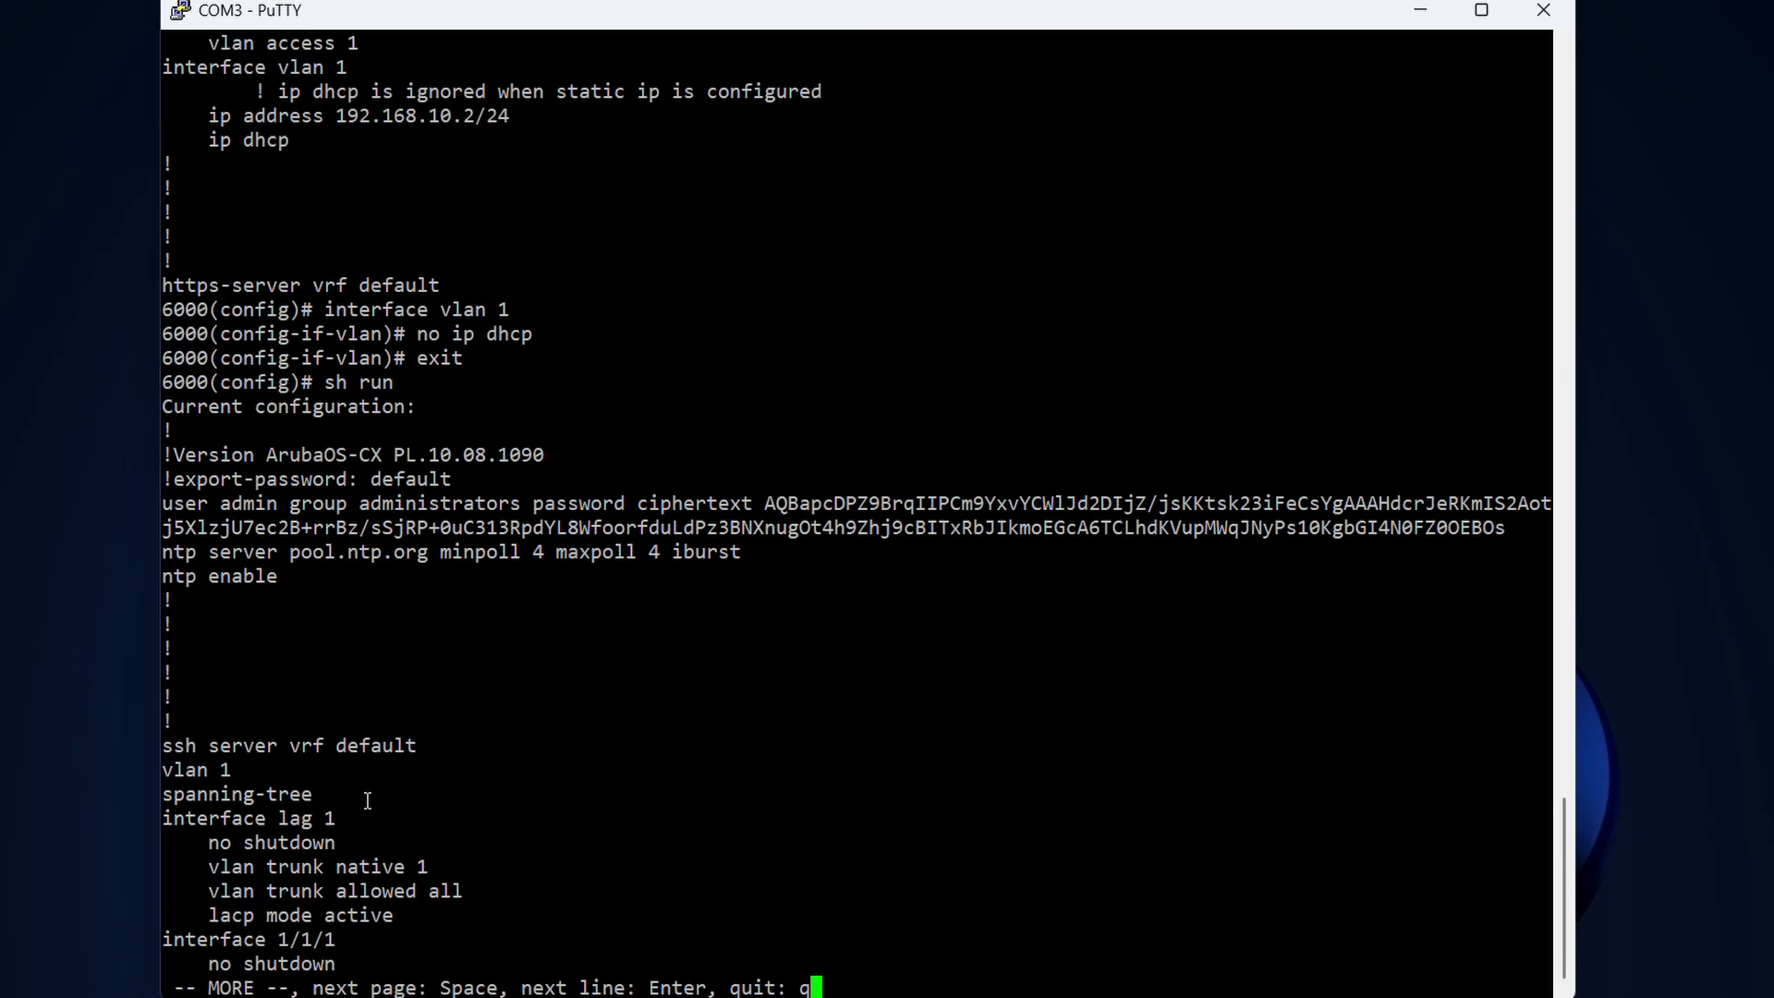
pyautogui.press('space')
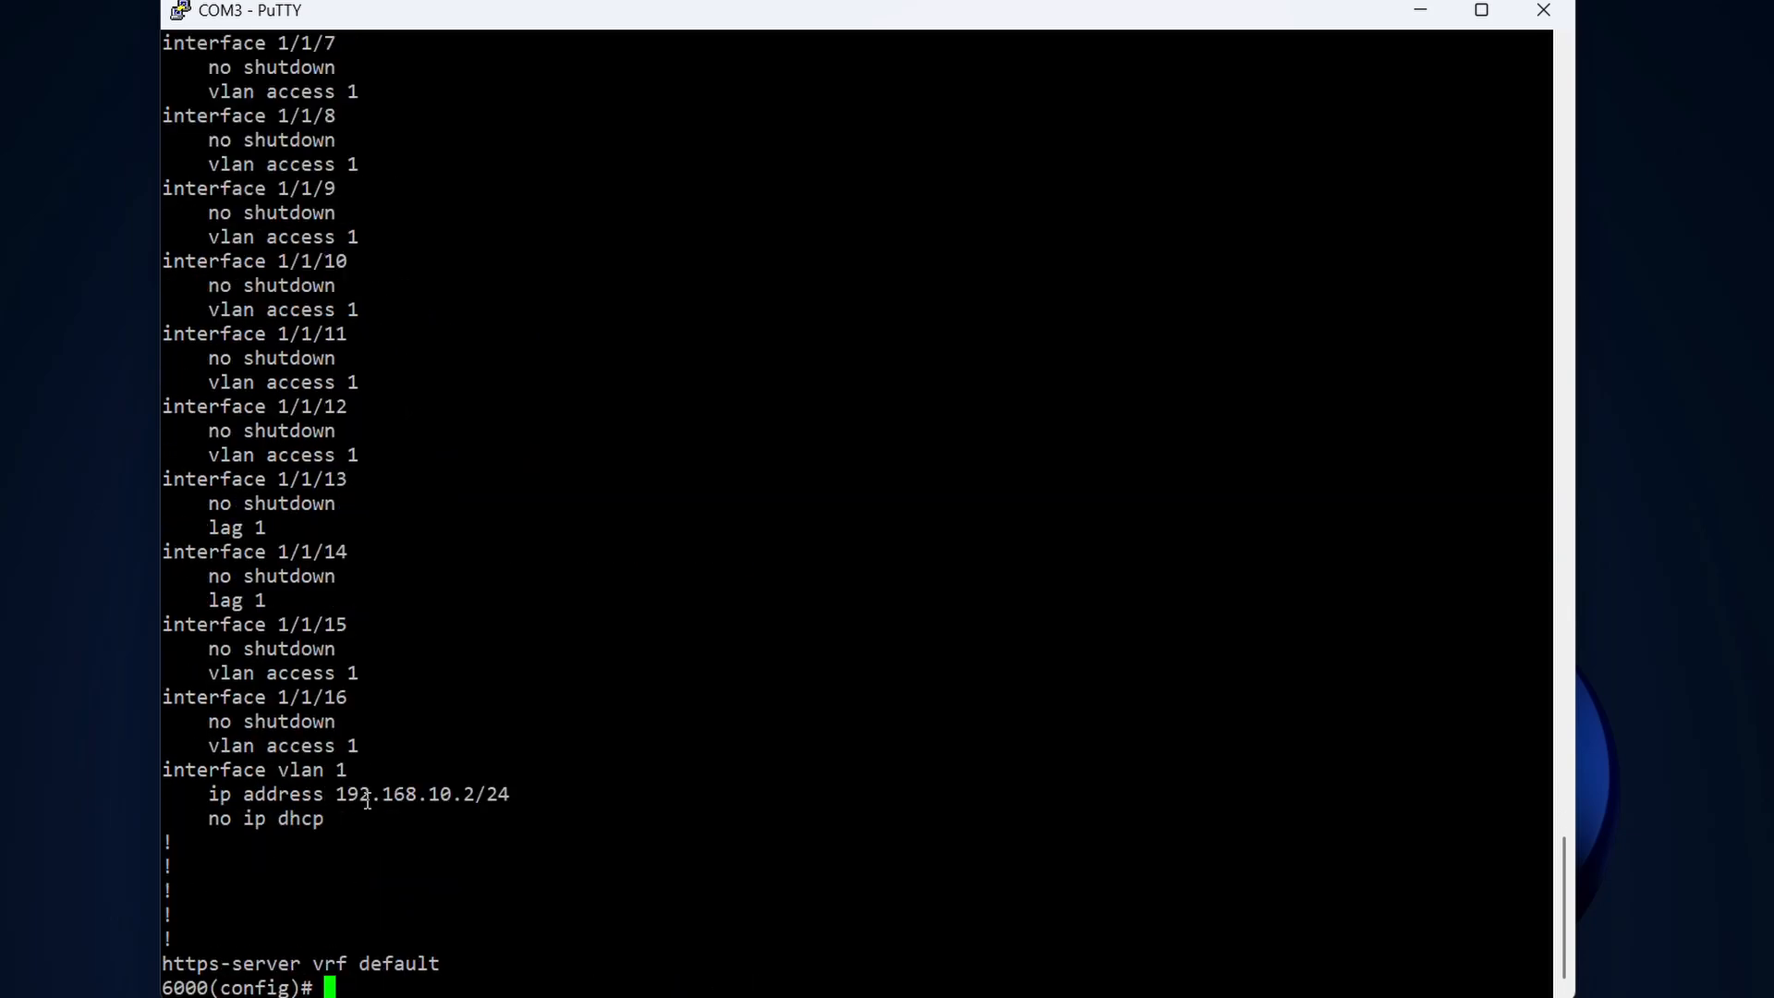
pyautogui.moveTo(528, 910)
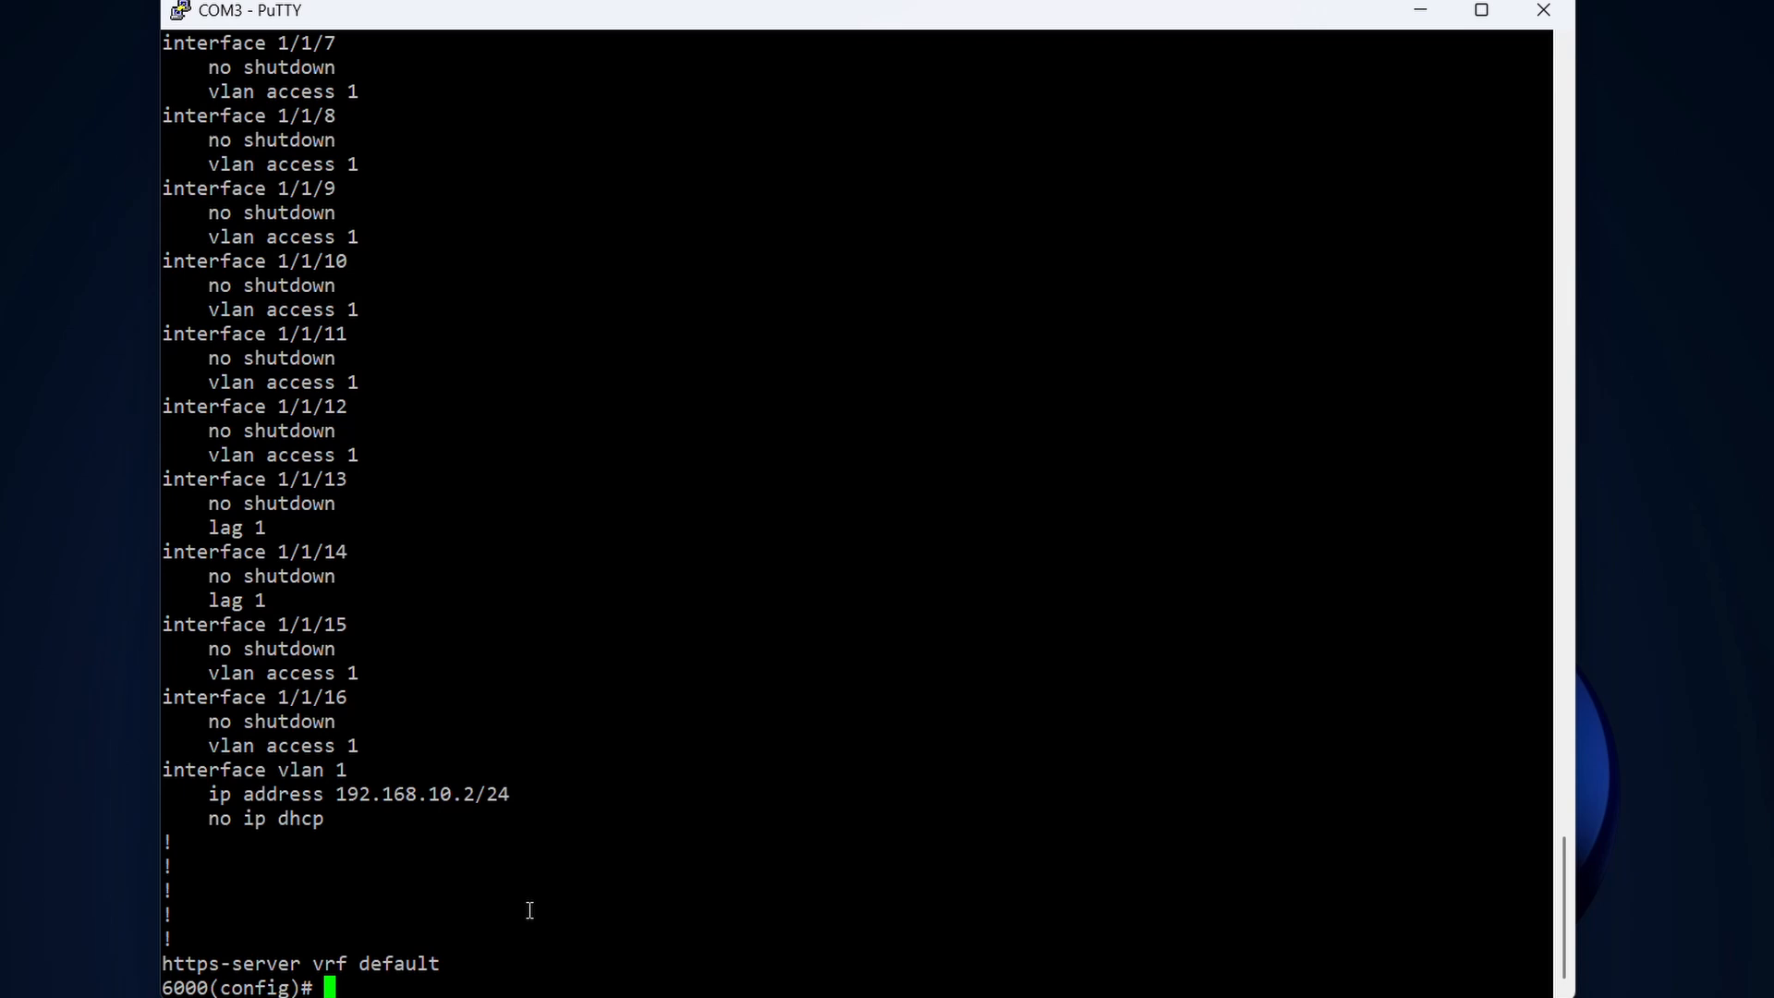
# - Save the switch configuration to memory with 'wr mem'
pyautogui.write('wr mem')
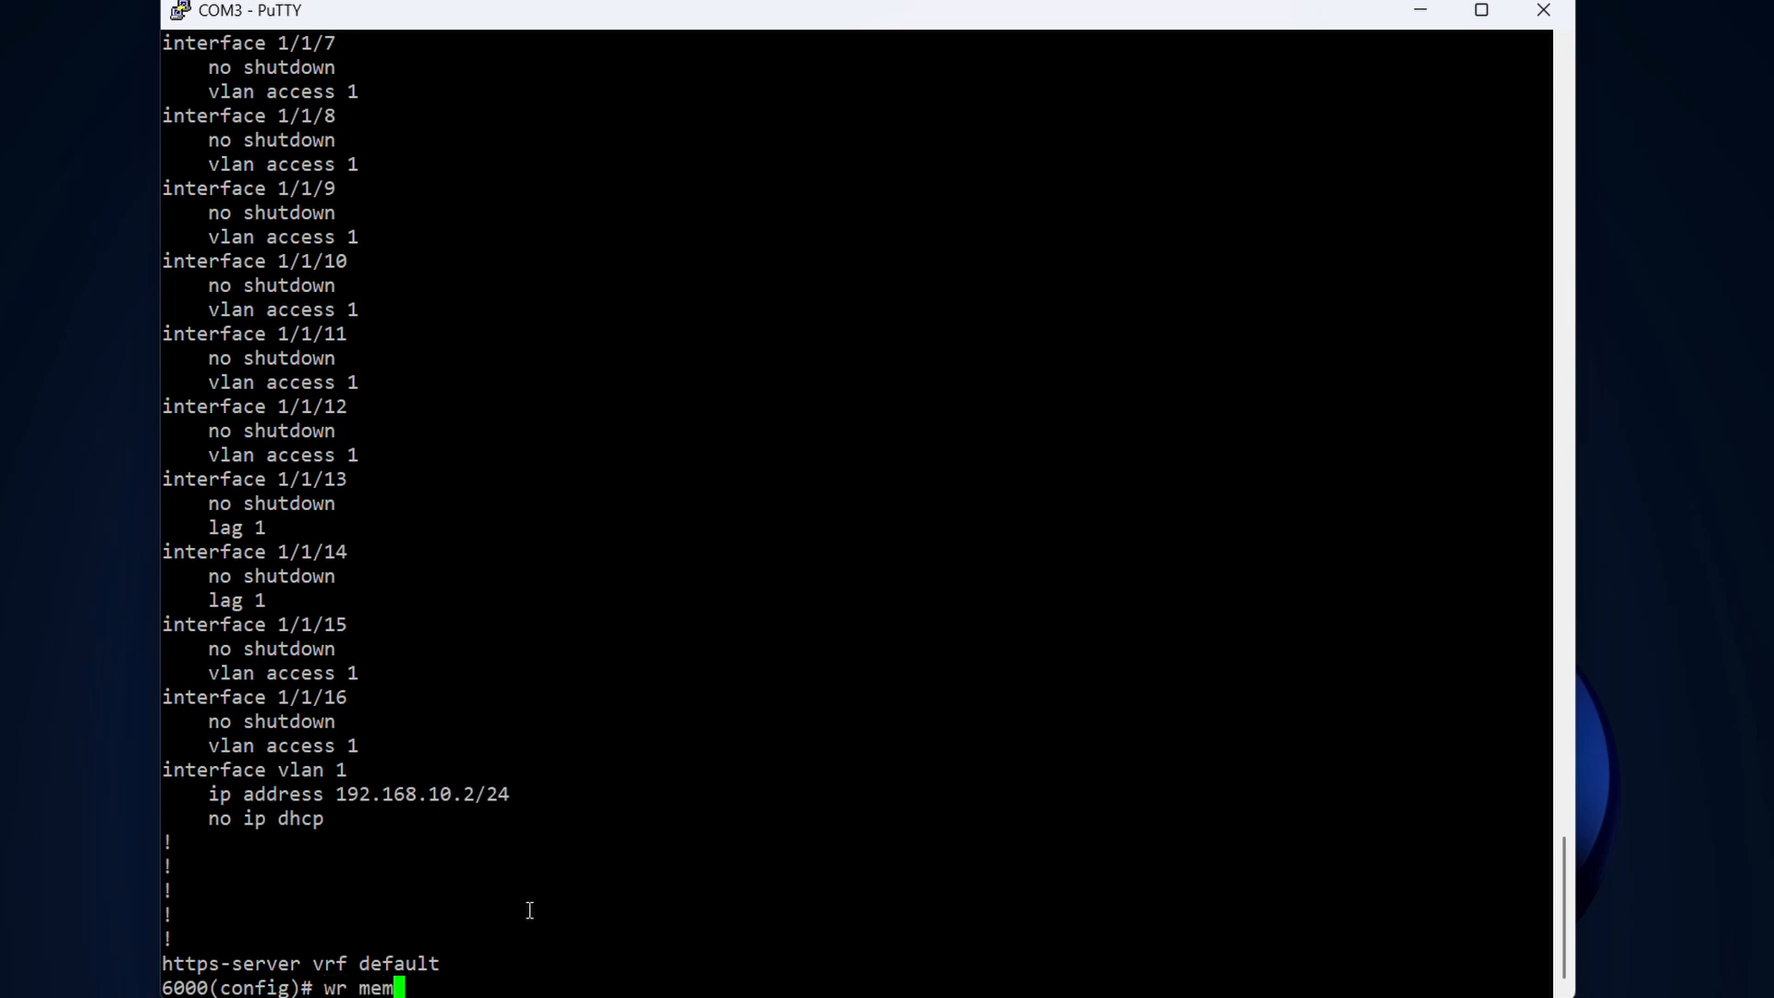
pyautogui.press('Return')
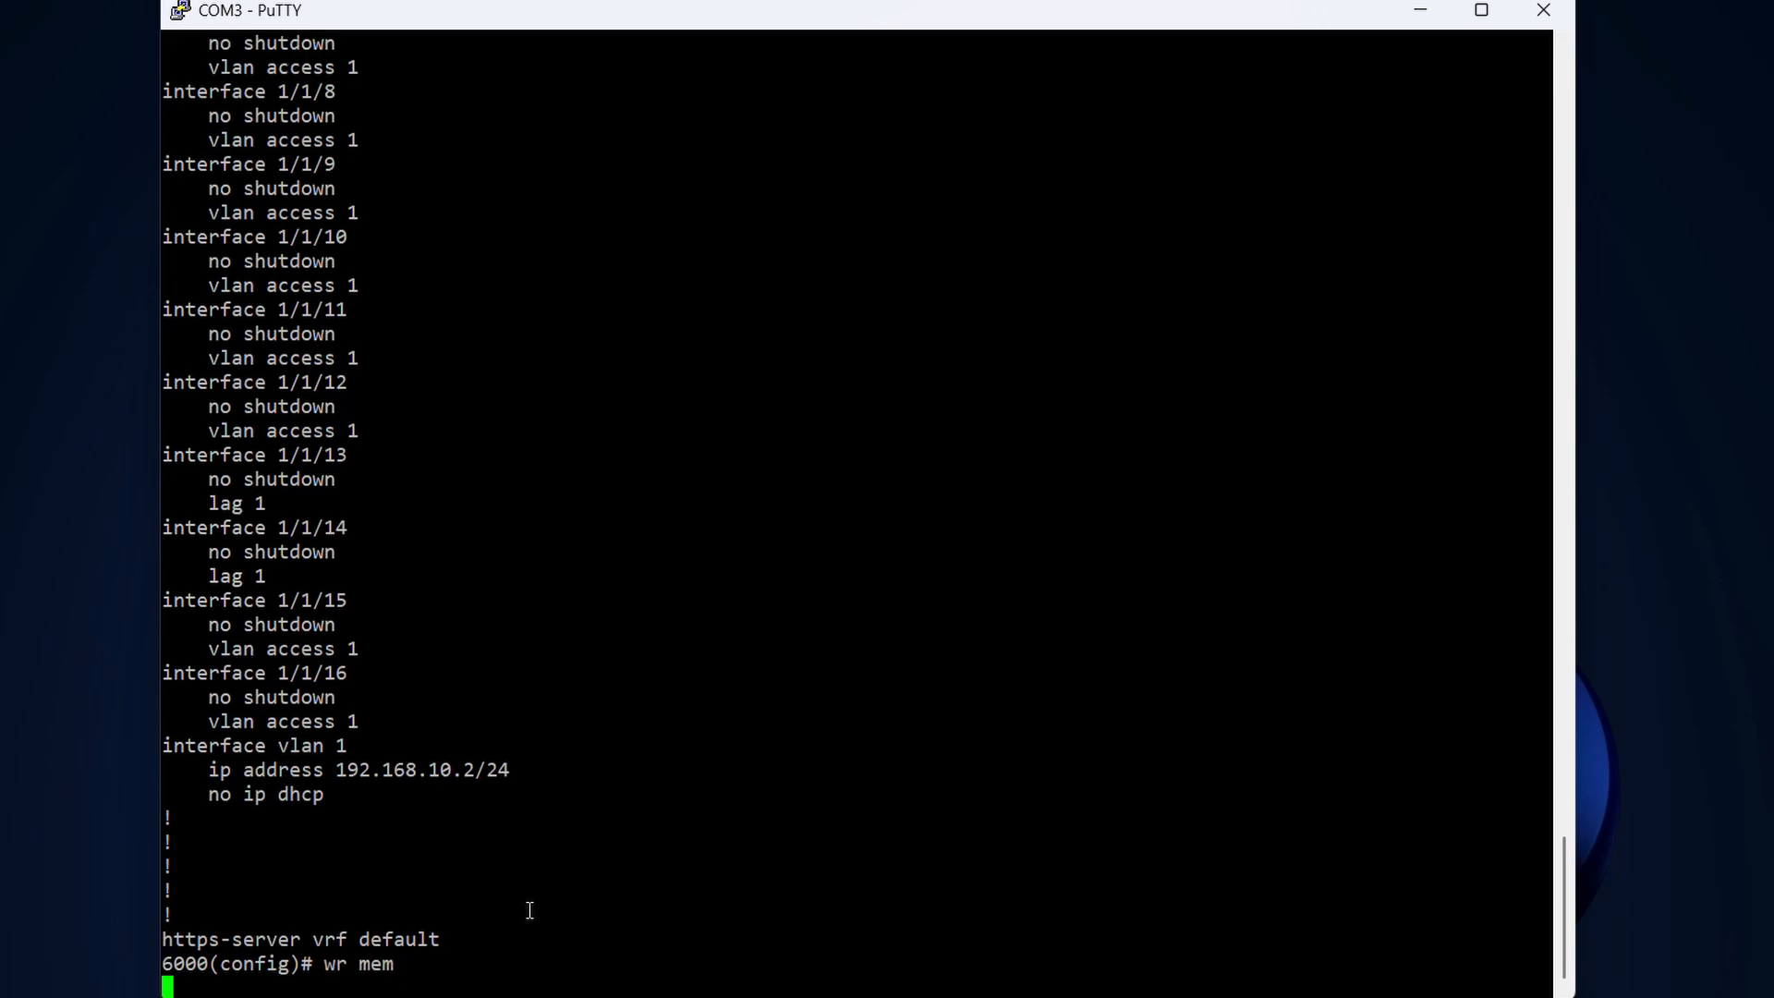
pyautogui.press('Return')
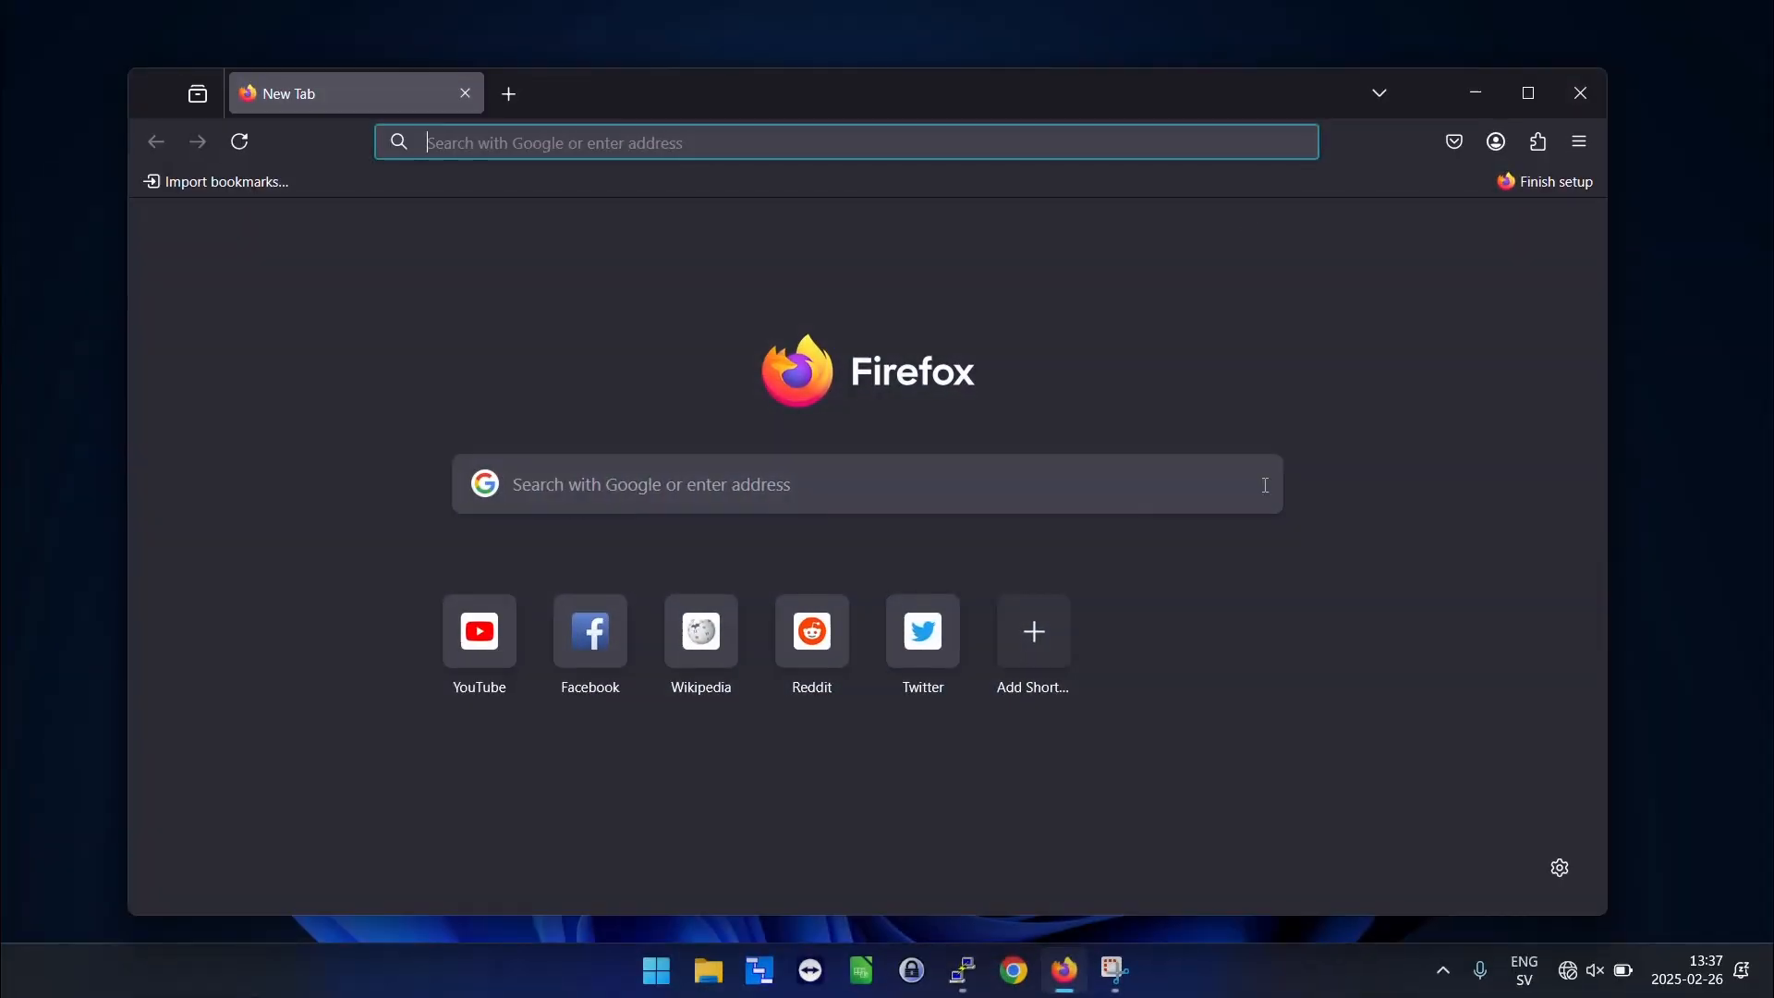
pyautogui.moveTo(1568, 971)
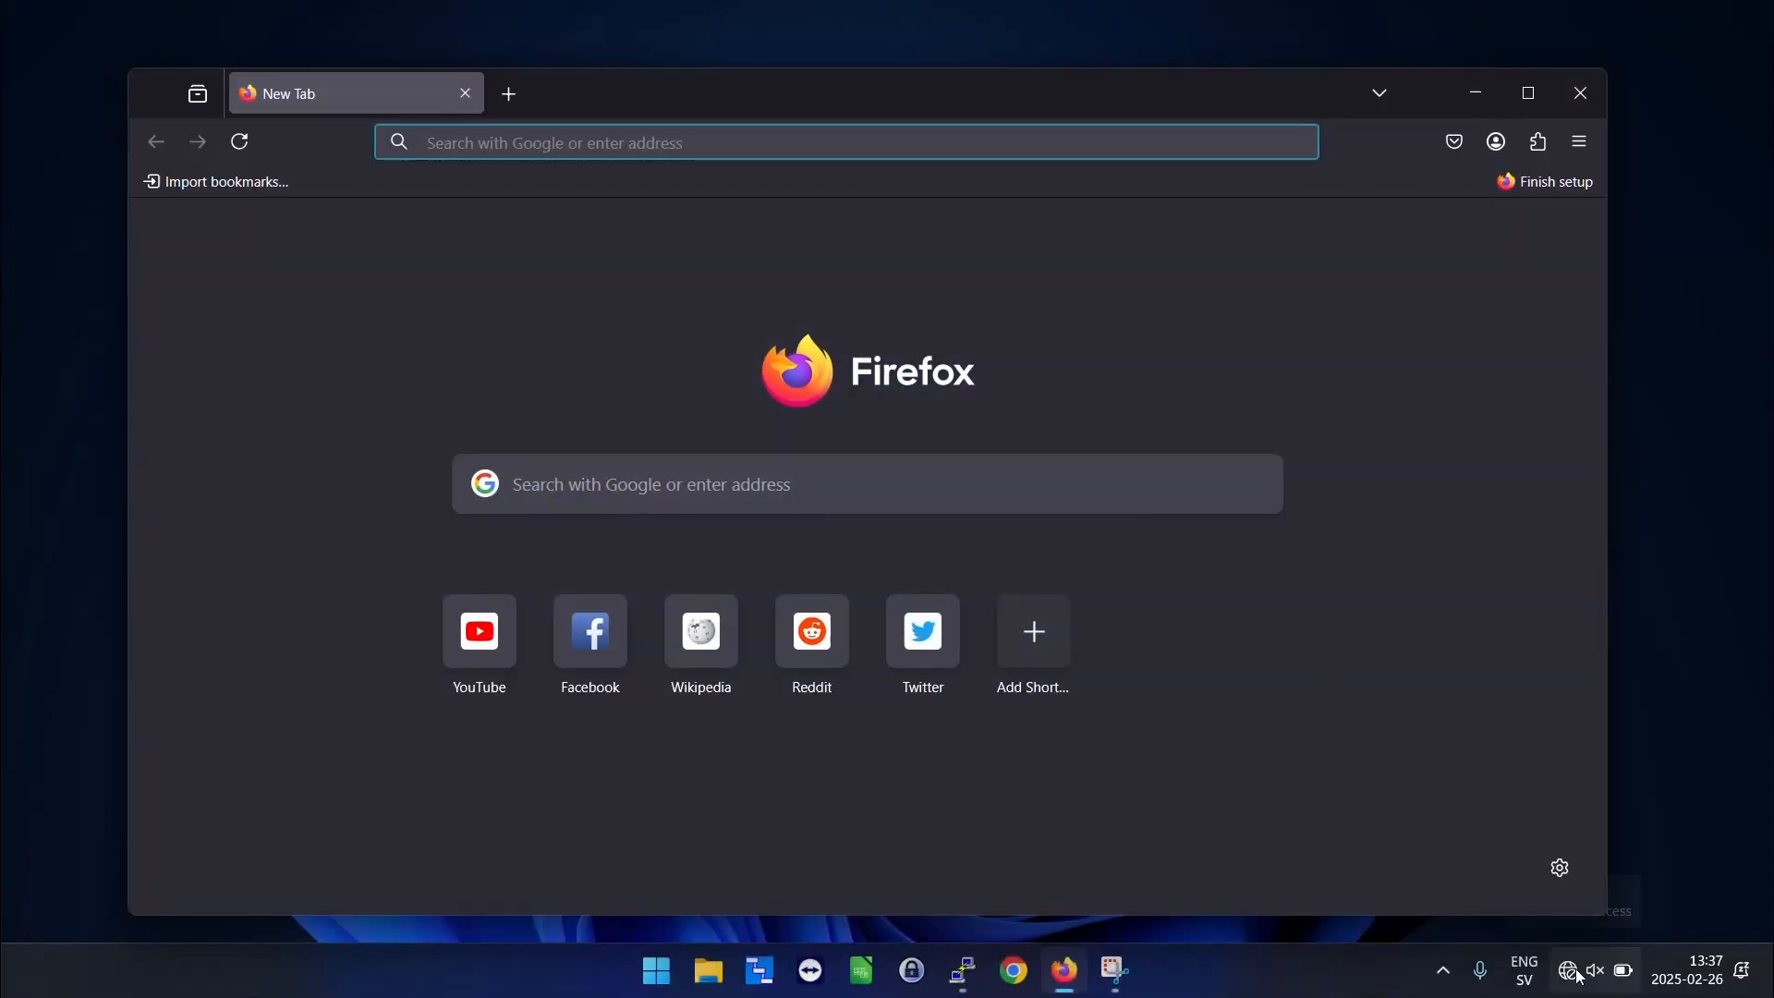
# - View the Ethernet details, showing Automatic (DHCP) assignment and IPv4 address 192.168.1.110
pyautogui.rightClick(1568, 969)
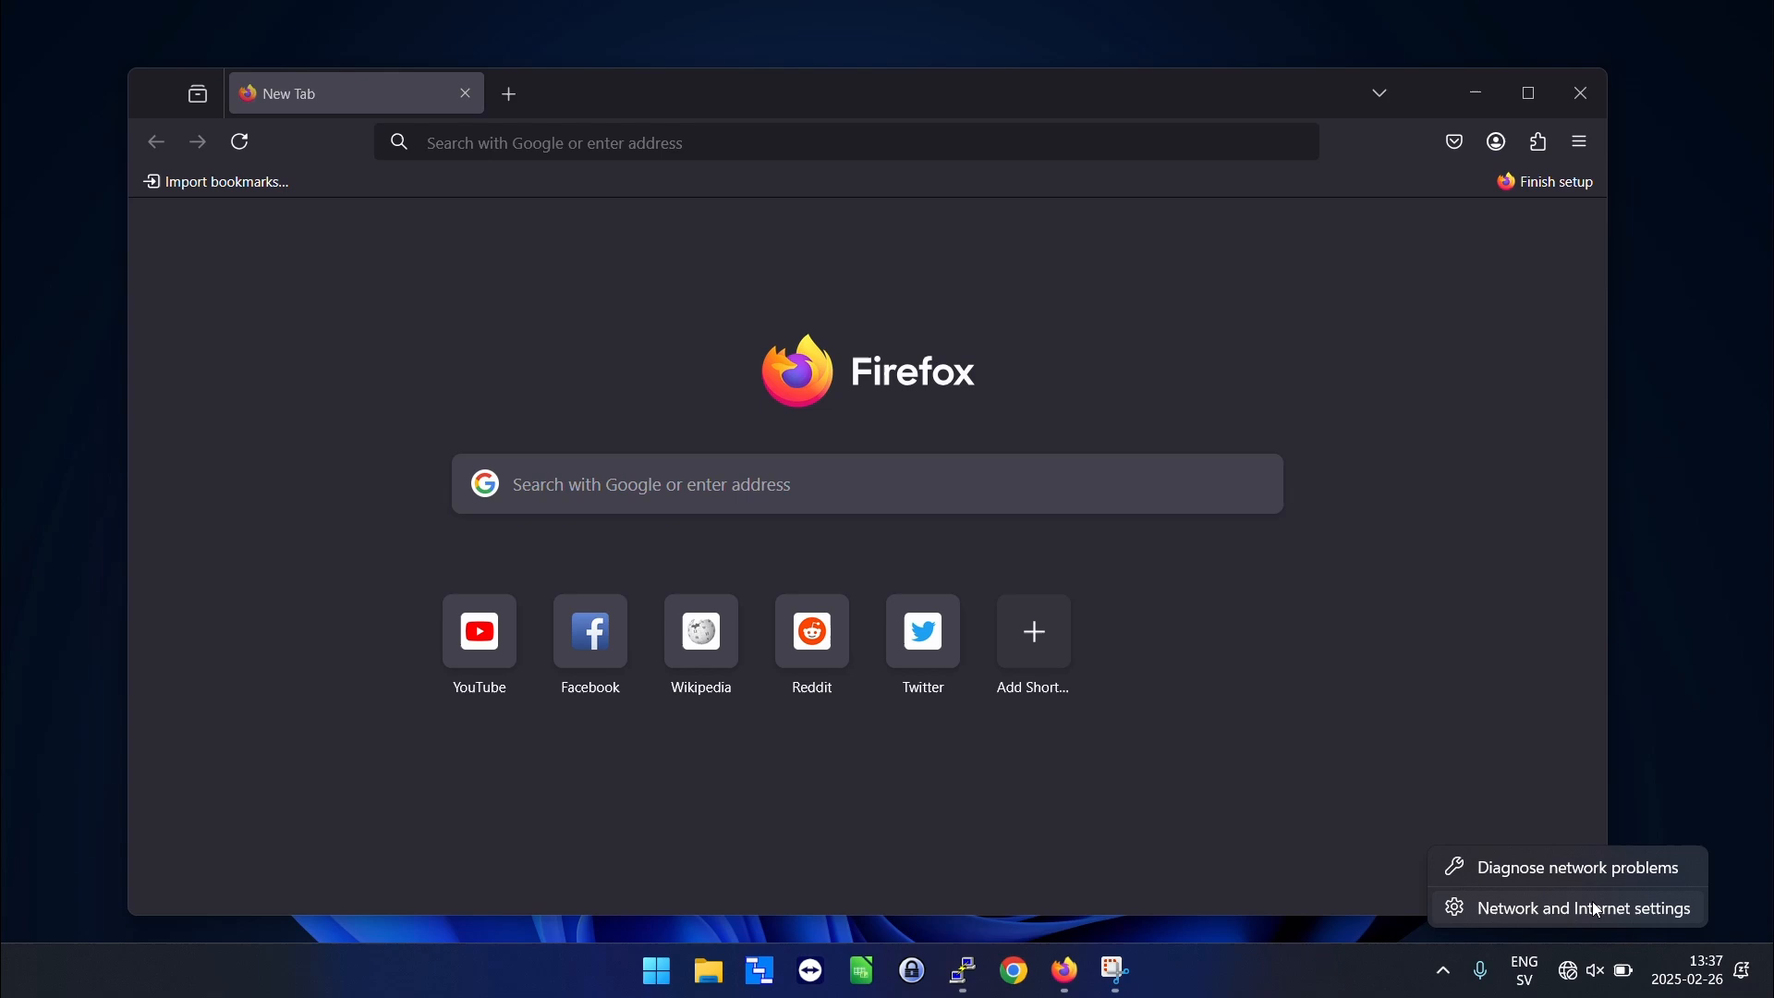
pyautogui.click(1581, 907)
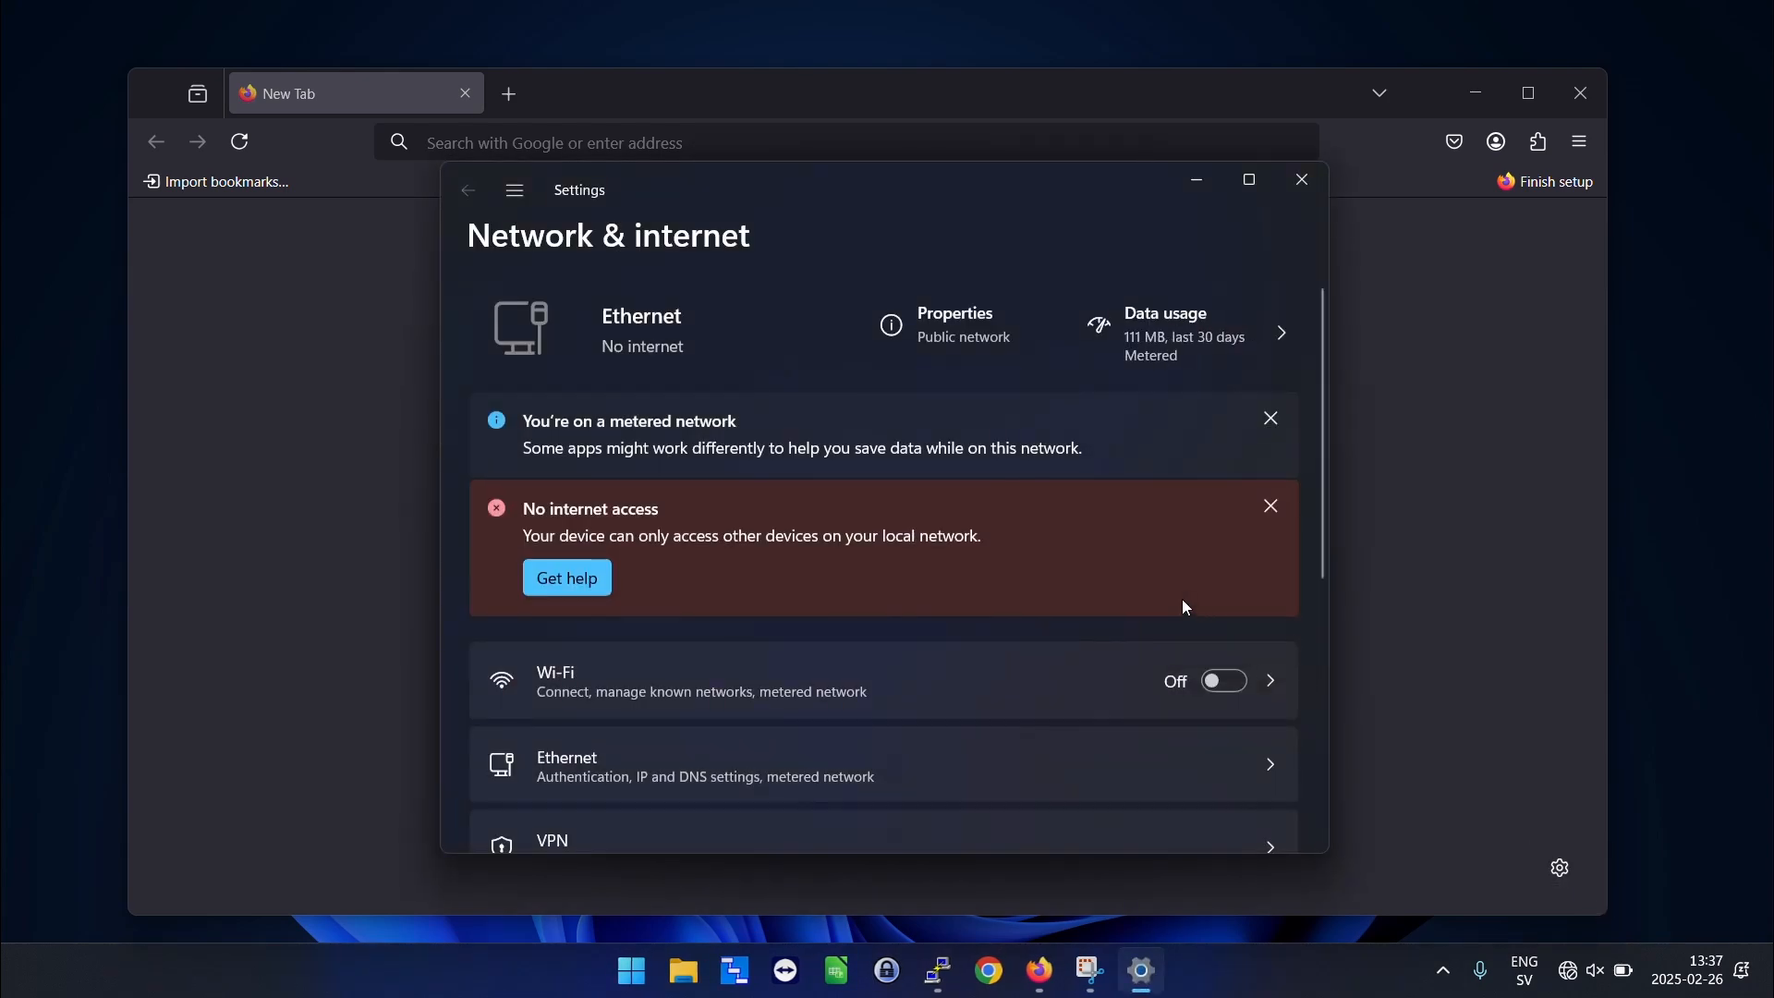
pyautogui.click(1248, 181)
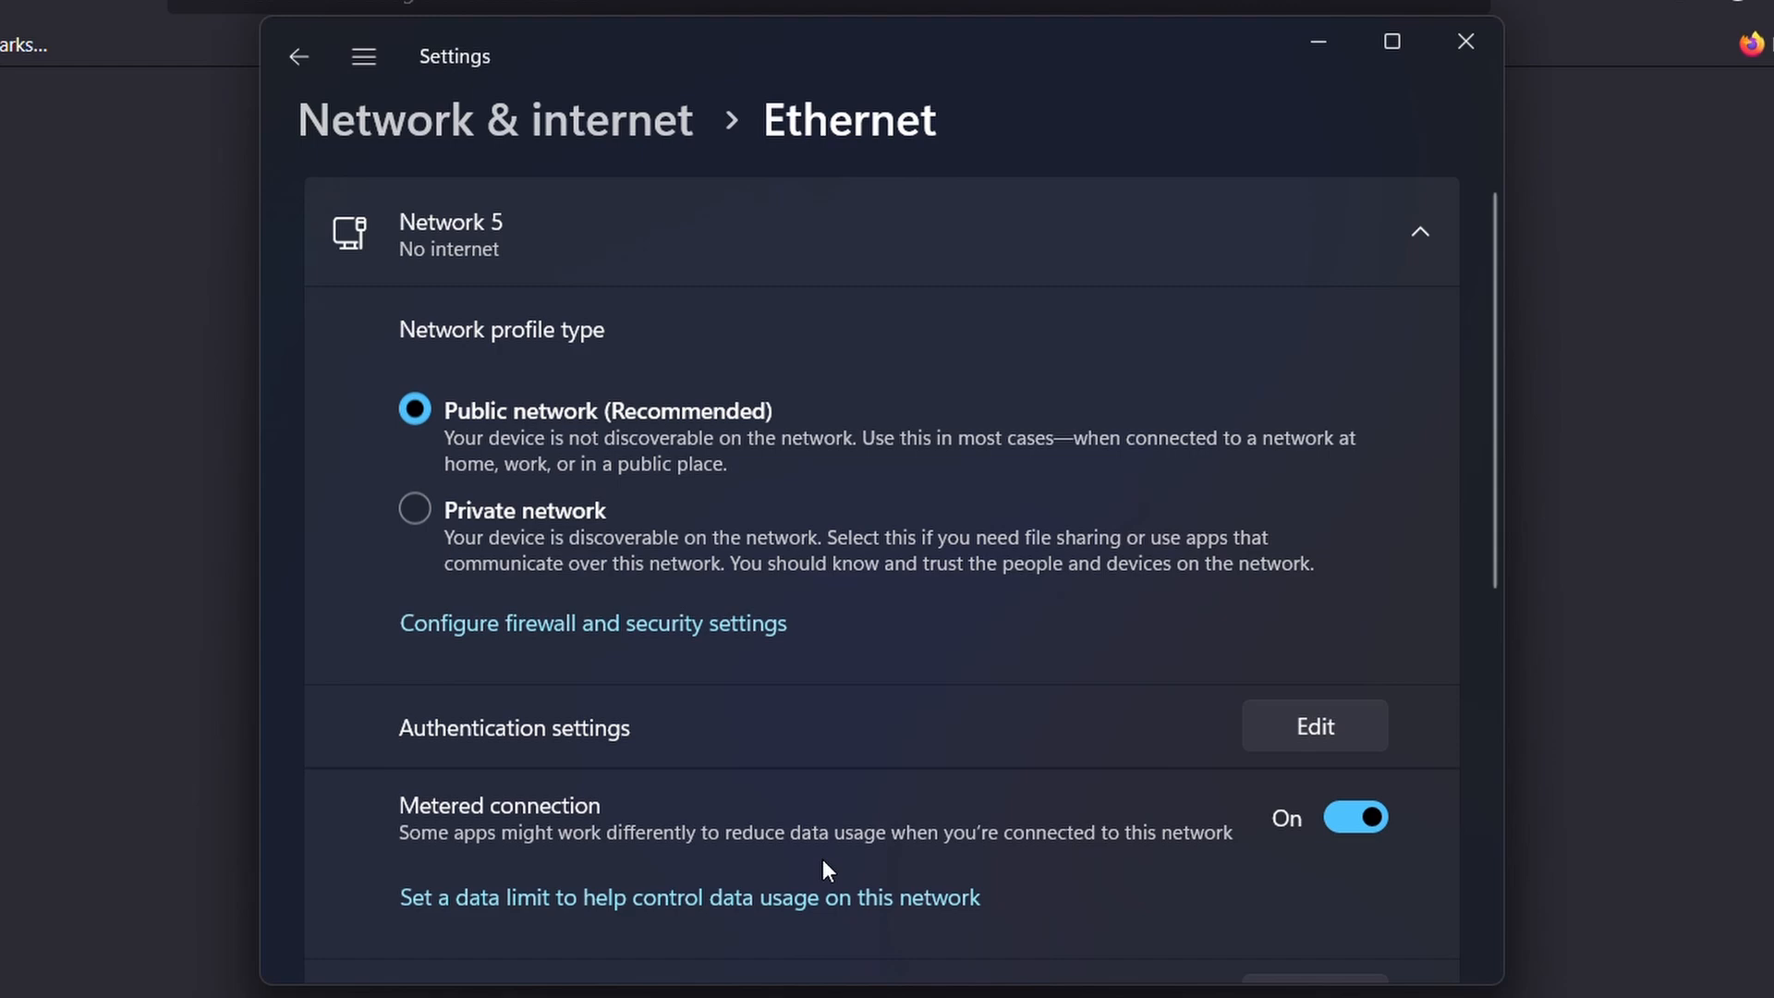
pyautogui.scroll(-3)
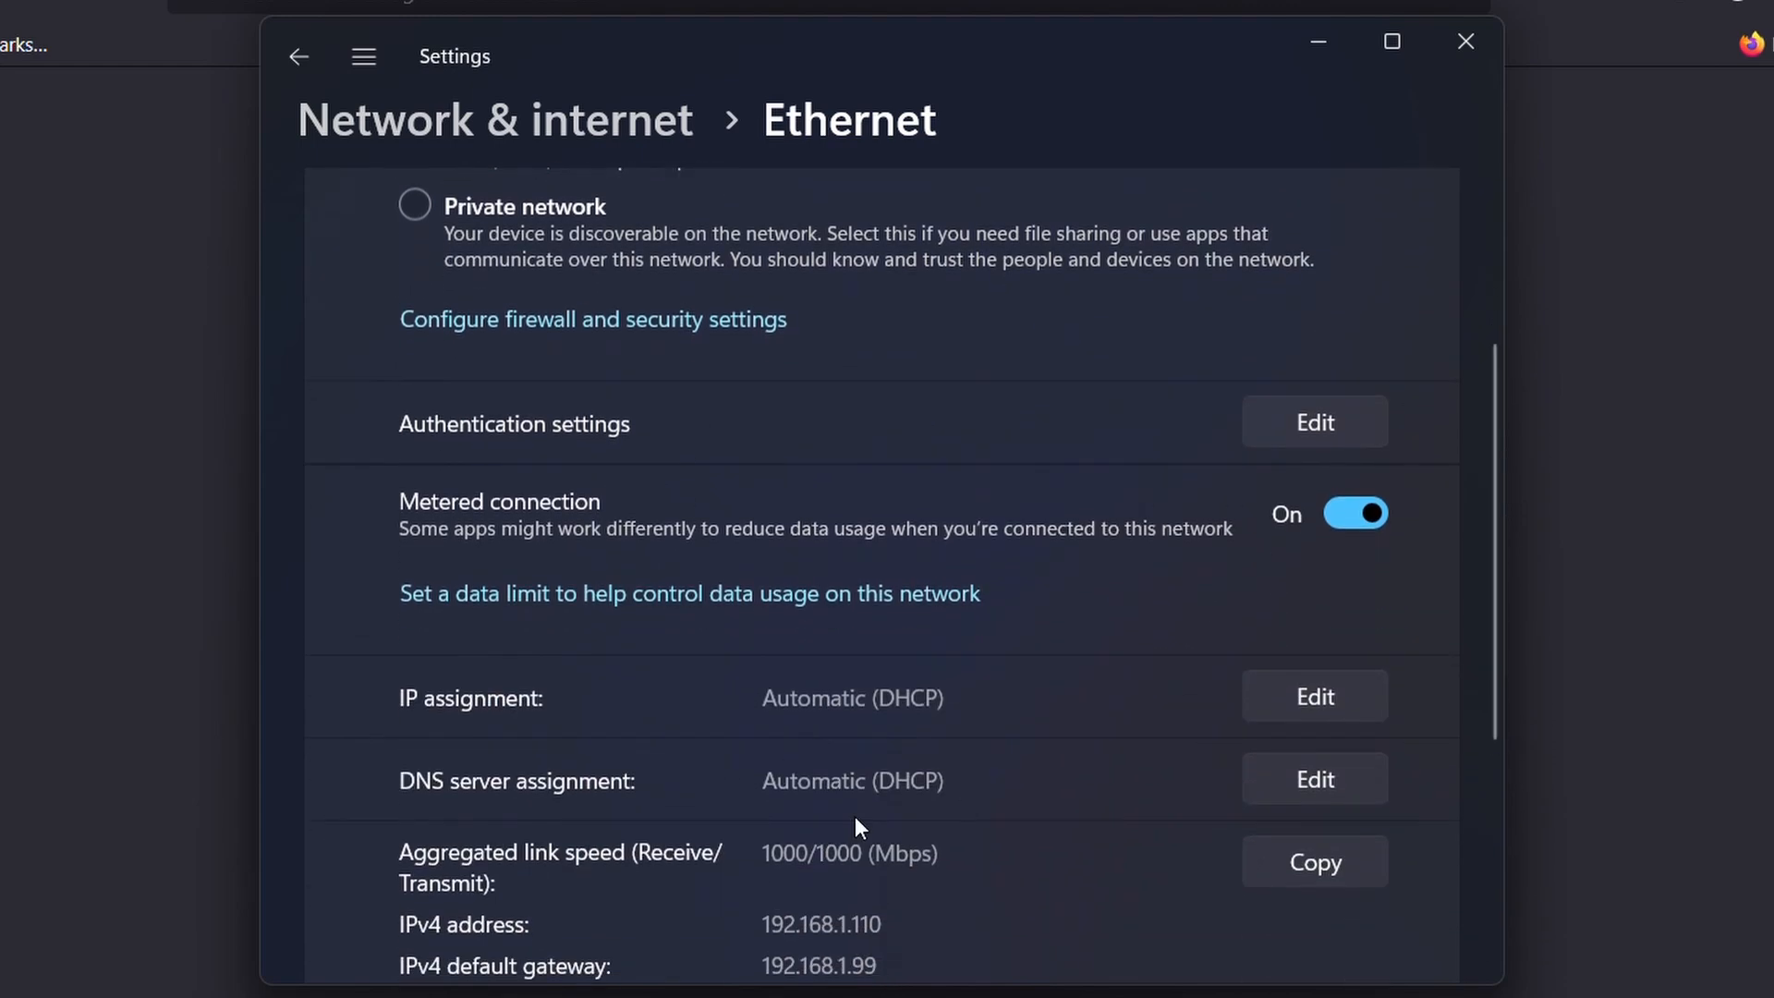
# - Switch Ethernet IP assignment to Manual with IPv4 192.168.1.123, mask 255.255.255.0, and save
pyautogui.click(1313, 696)
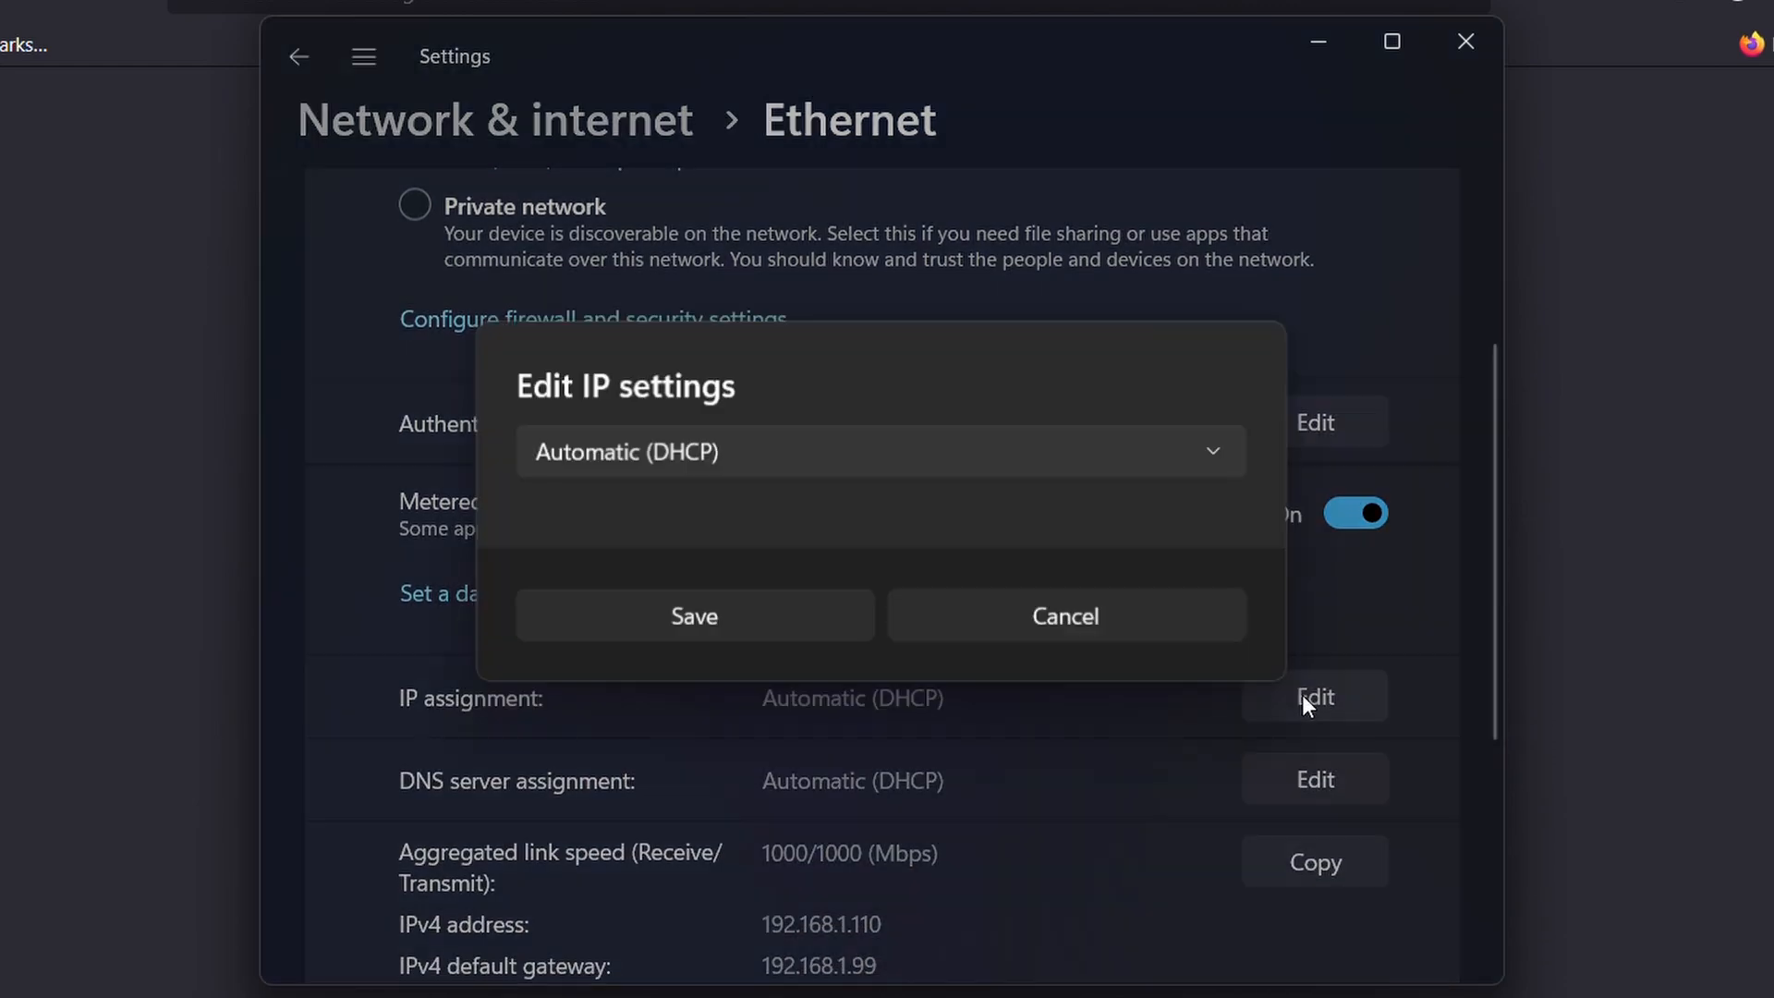
pyautogui.click(880, 450)
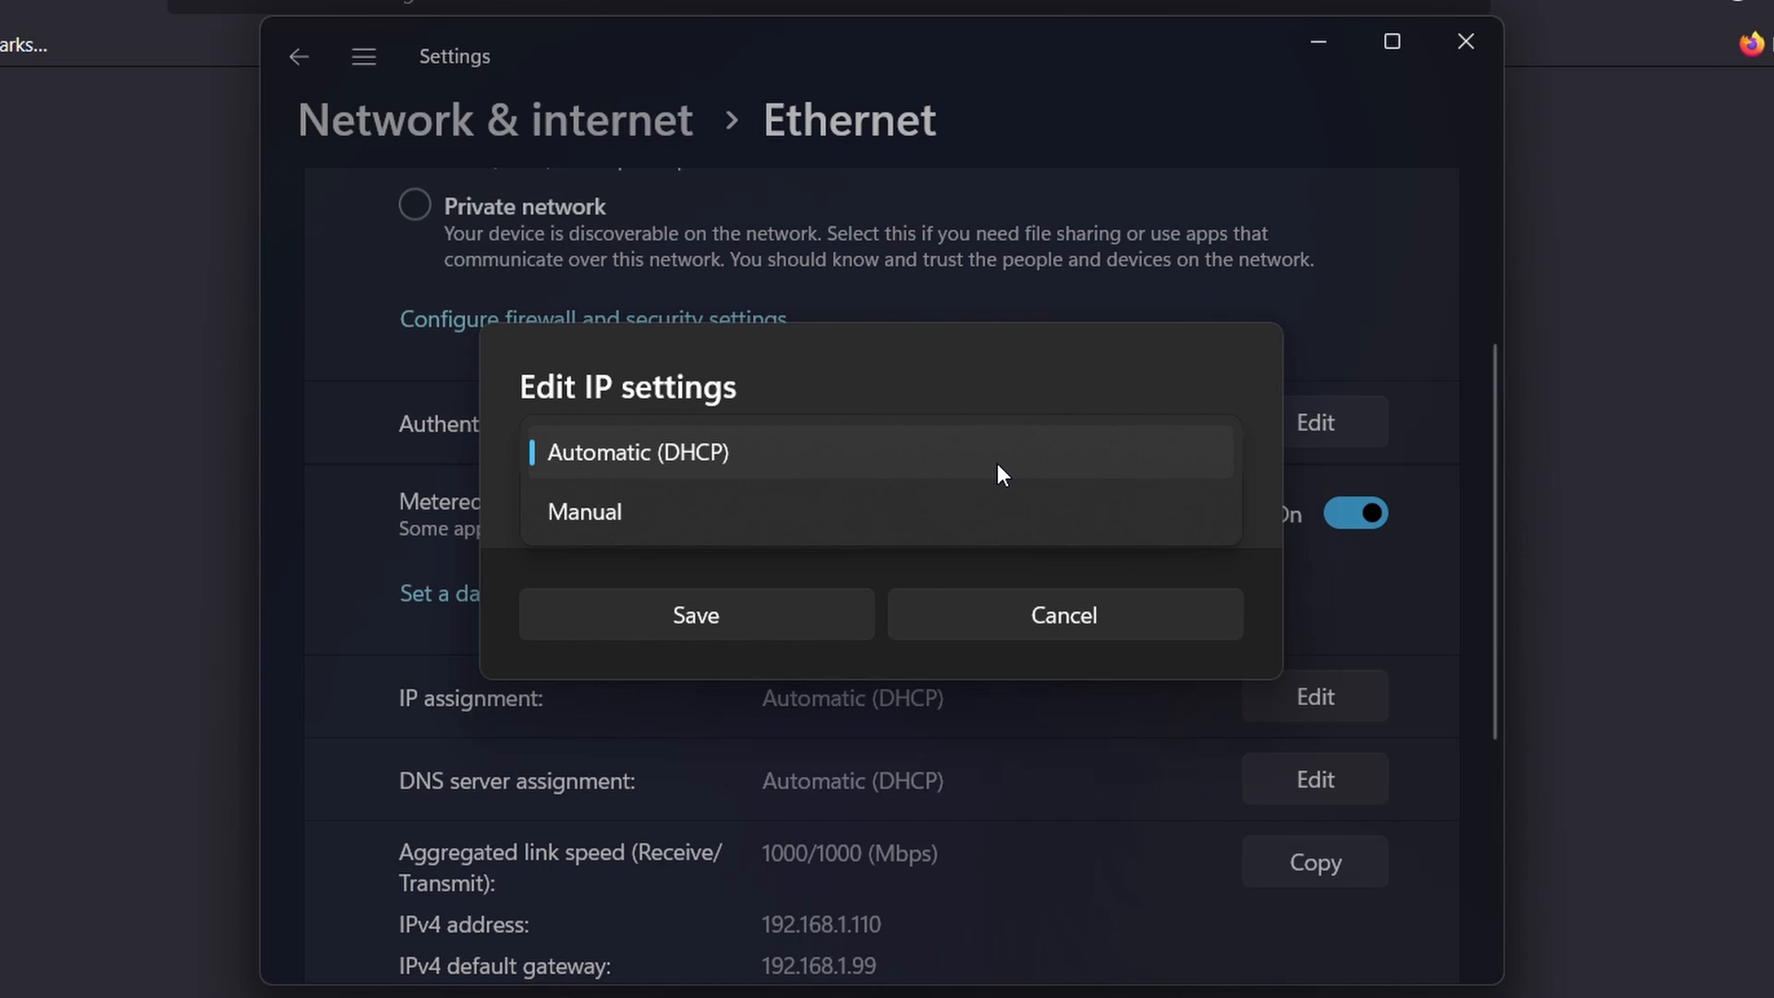
pyautogui.click(585, 511)
pyautogui.write('19')
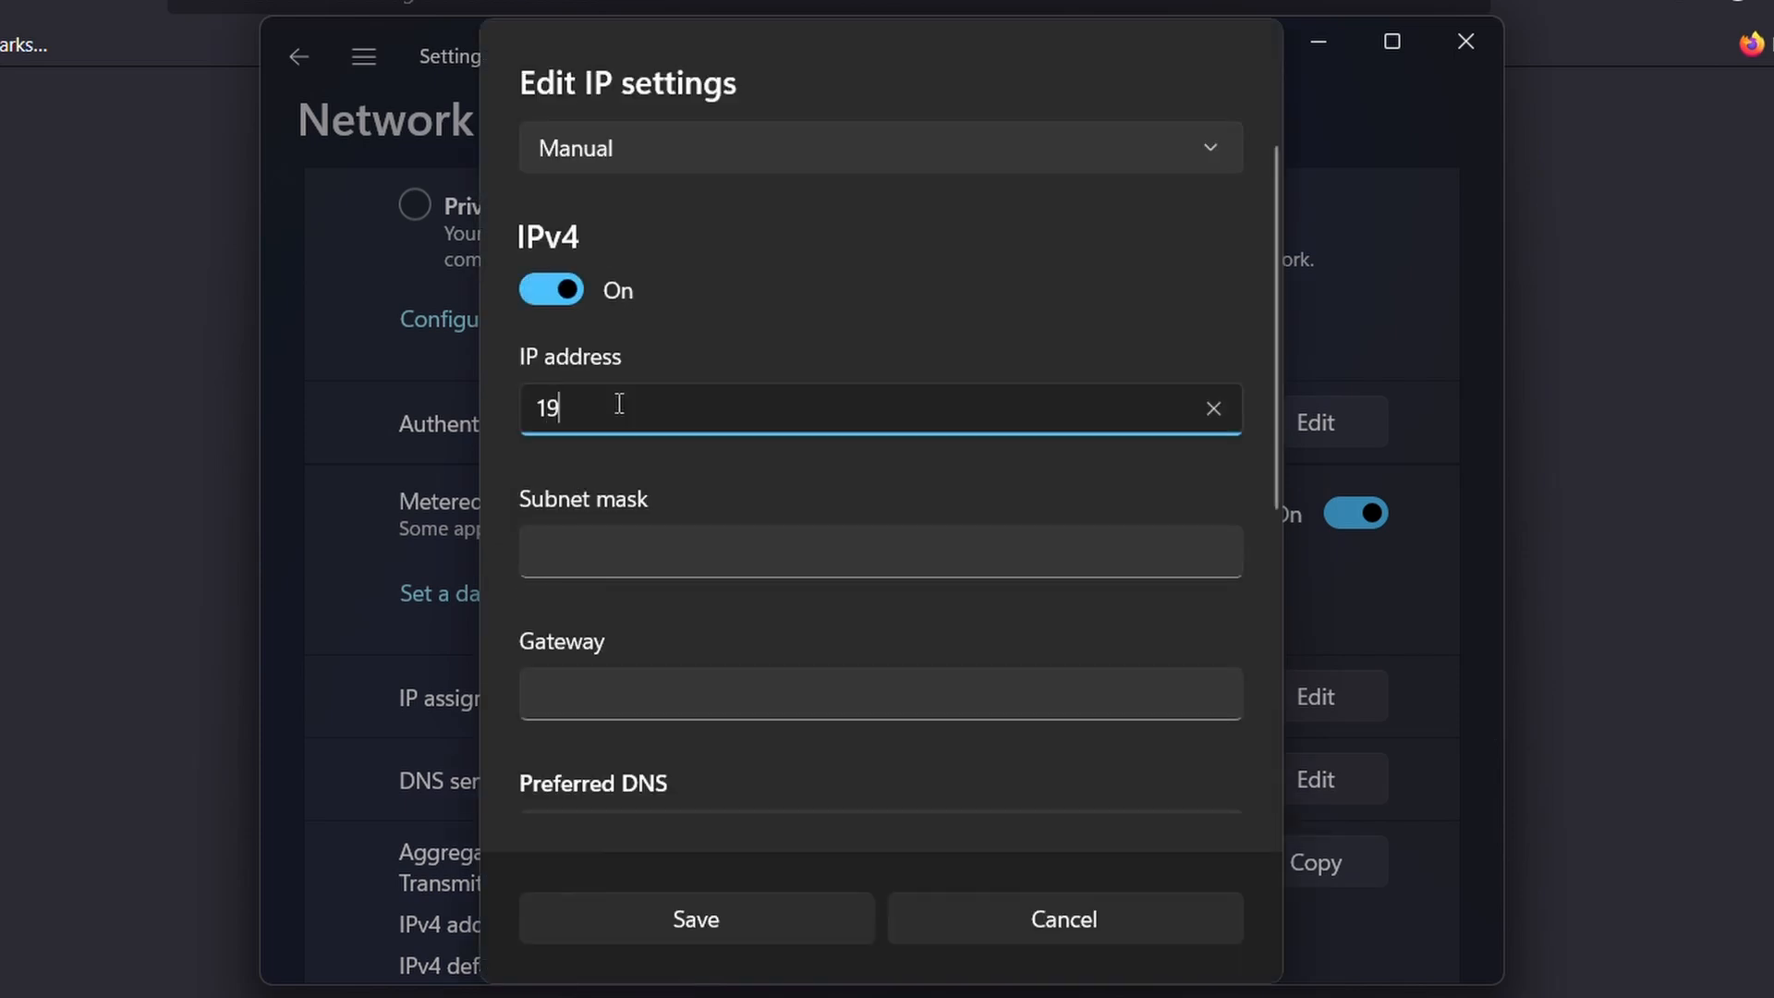
pyautogui.write('2.168')
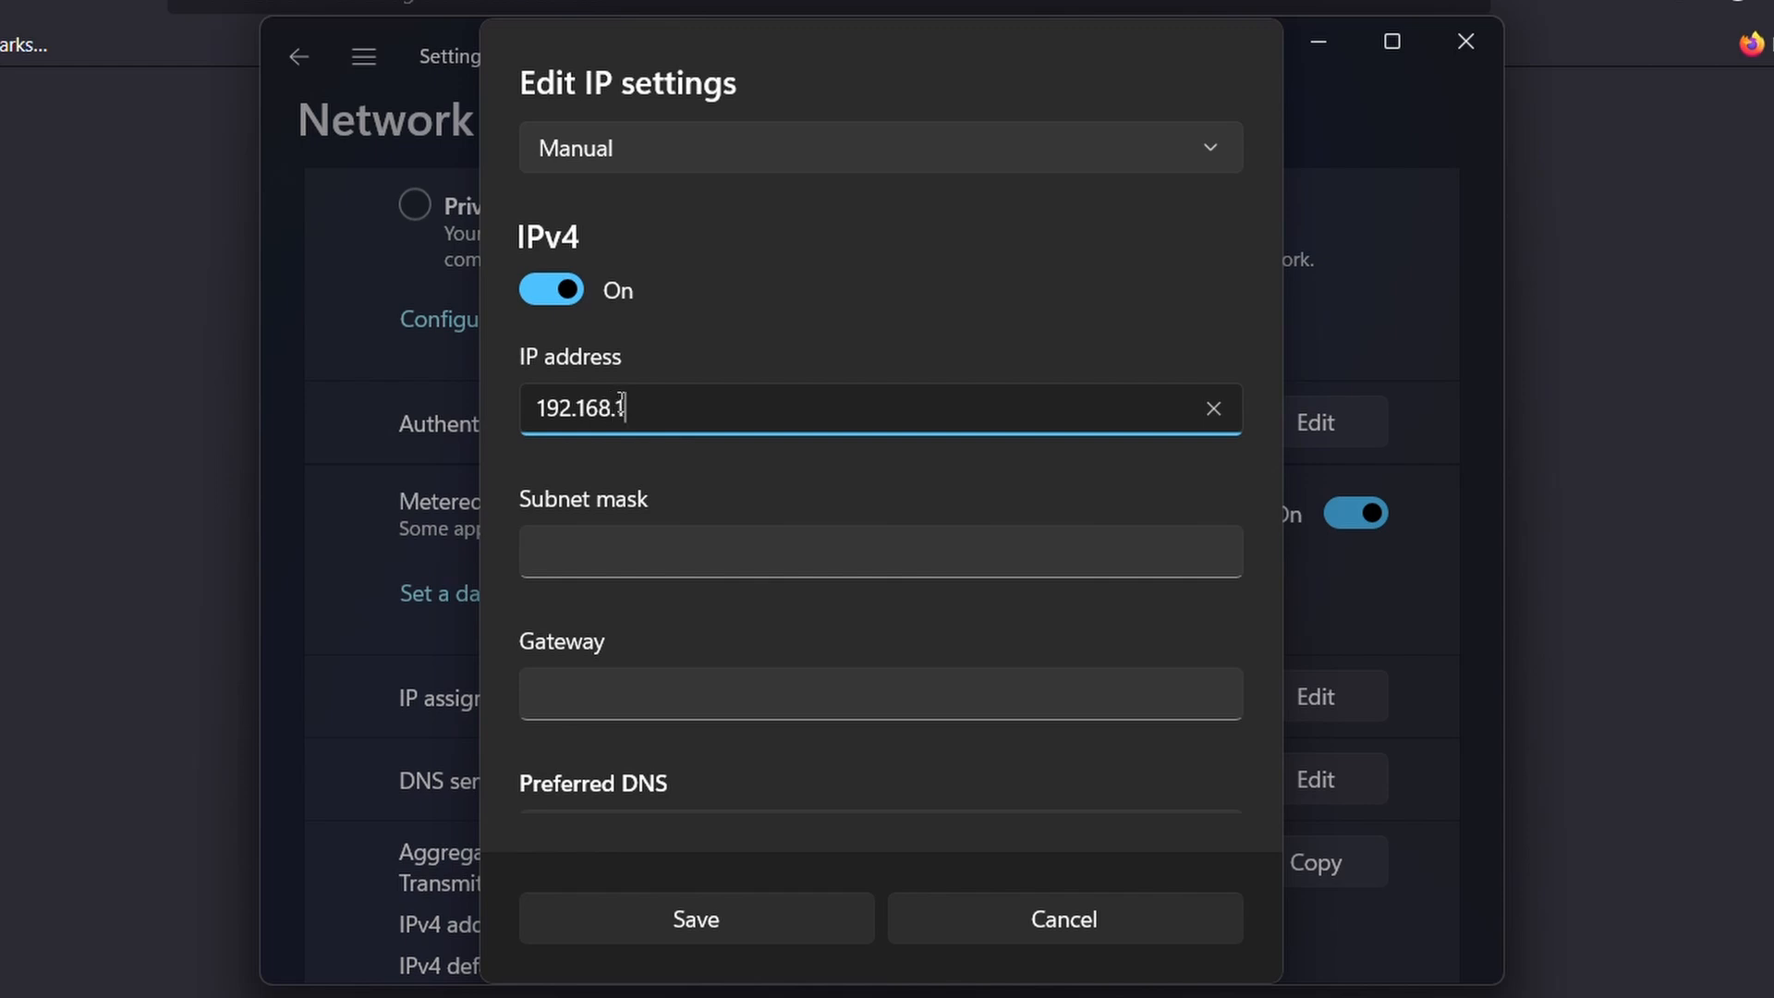
pyautogui.write('.1')
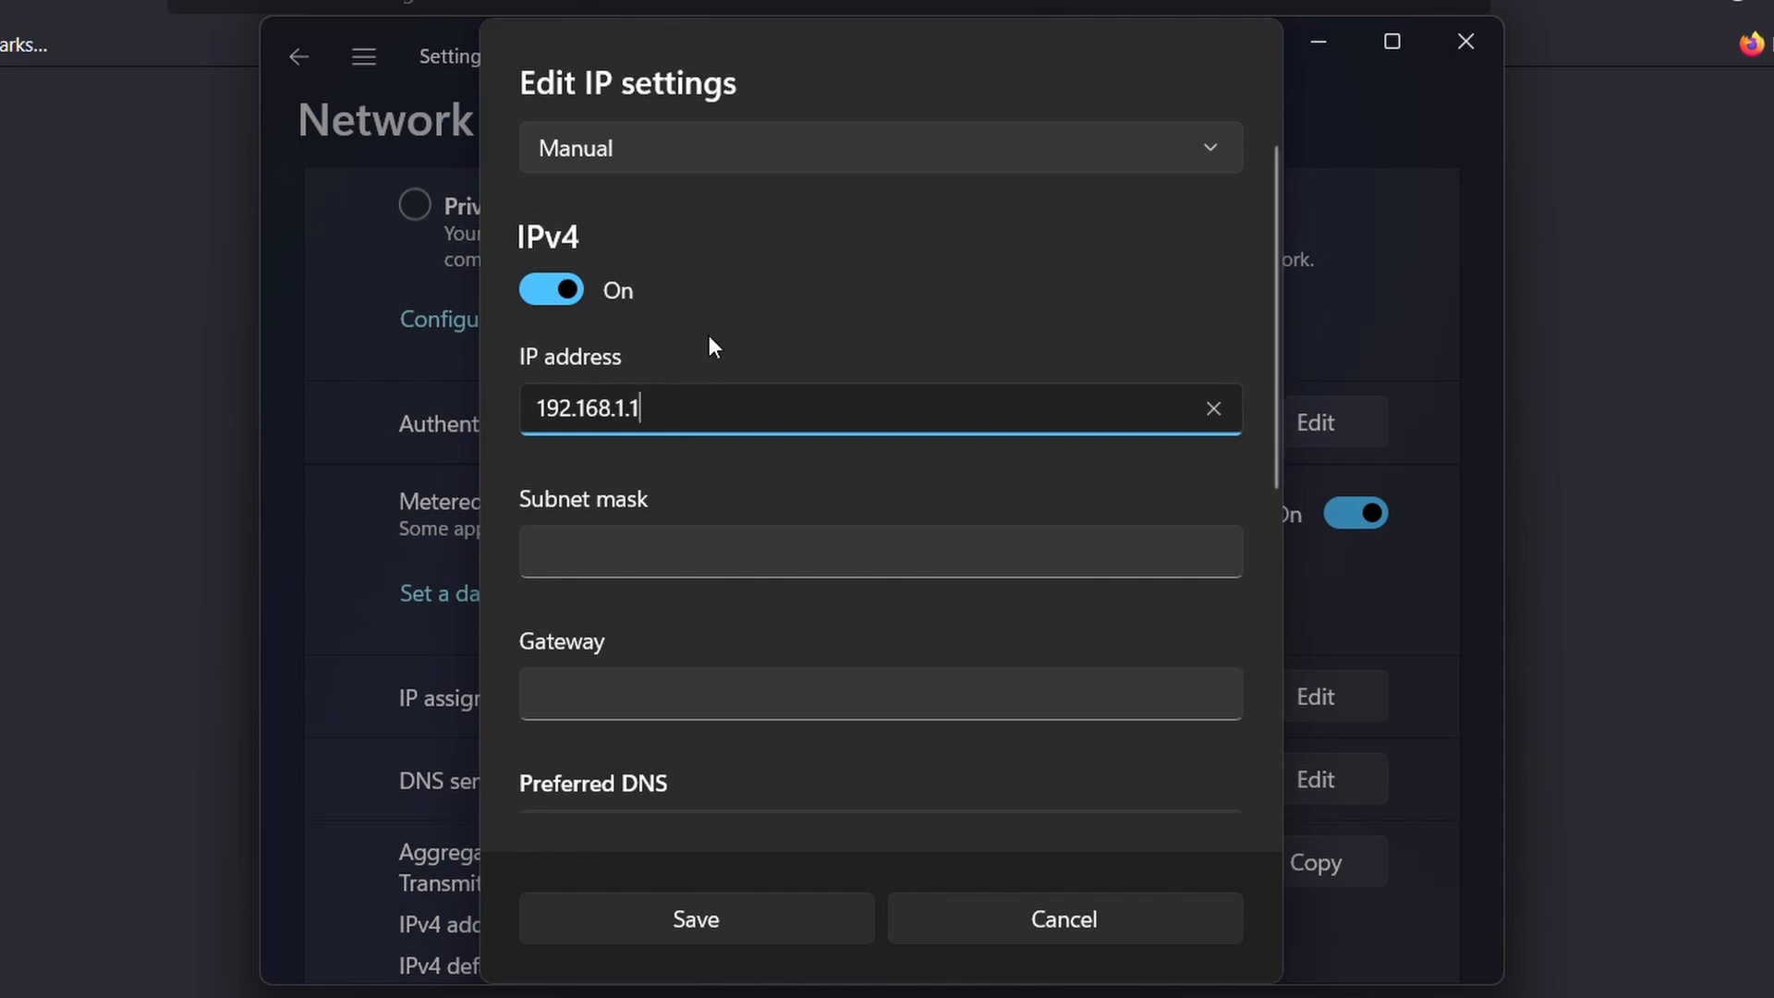
pyautogui.write('23')
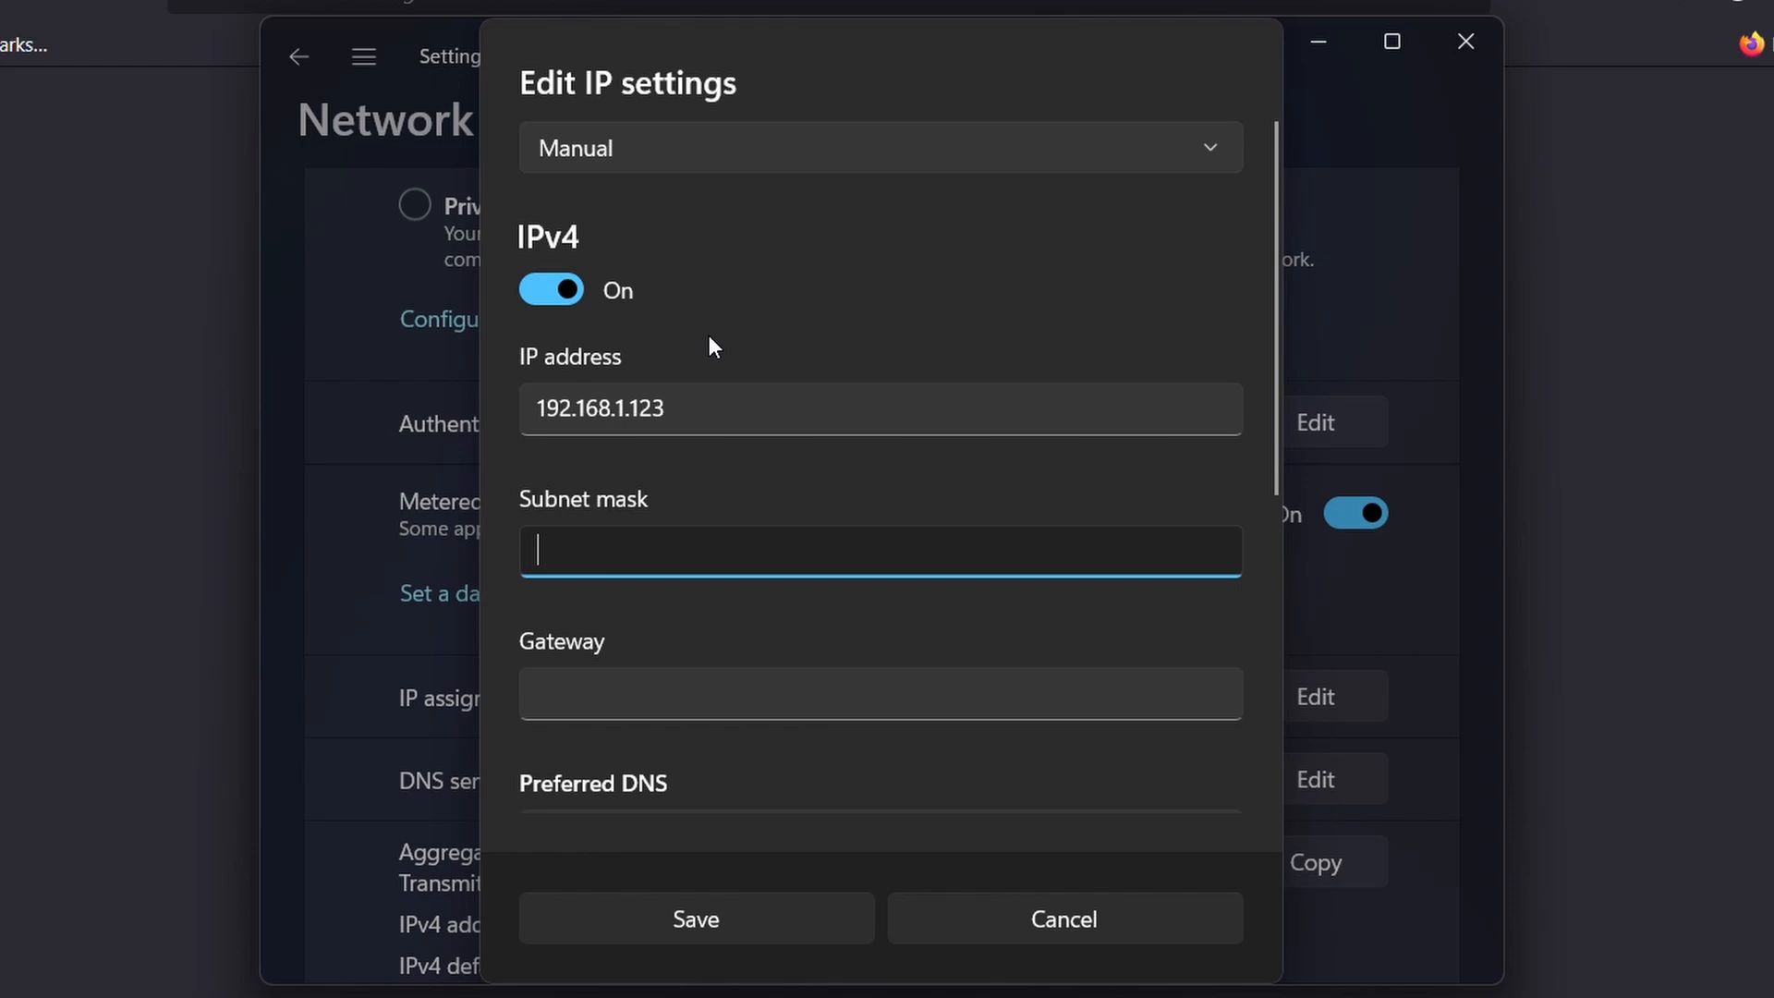
pyautogui.write('255.255')
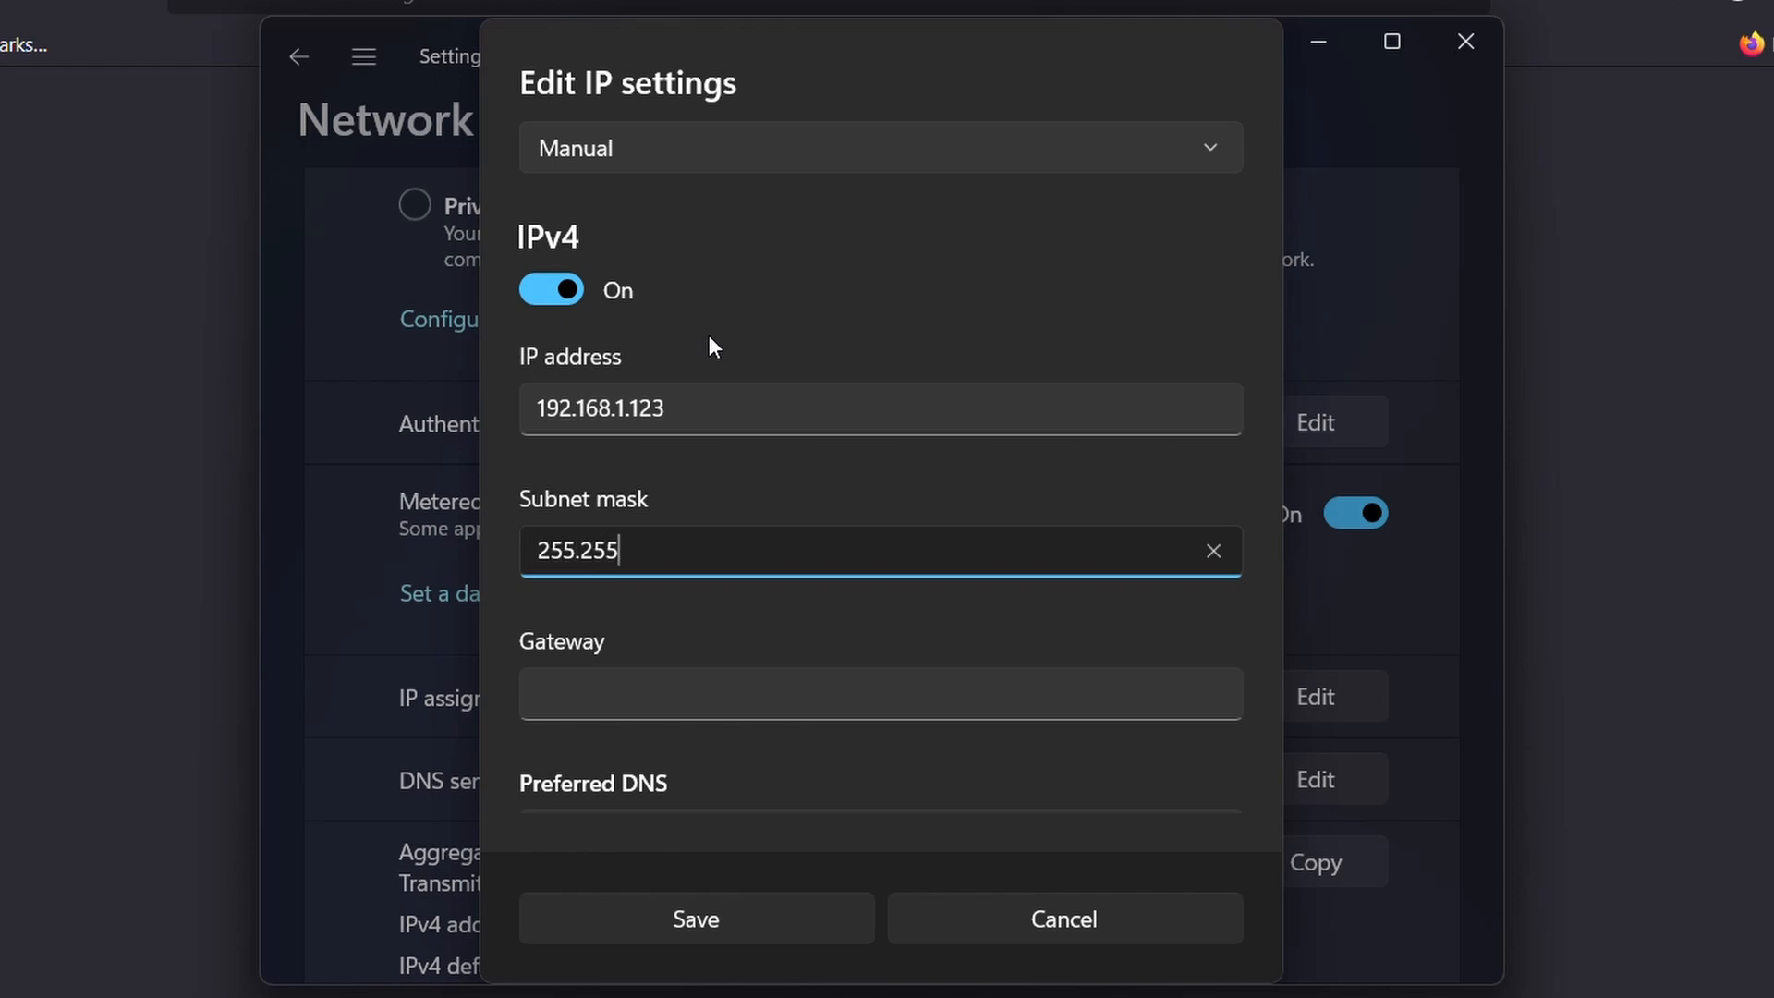
pyautogui.write('.255.0')
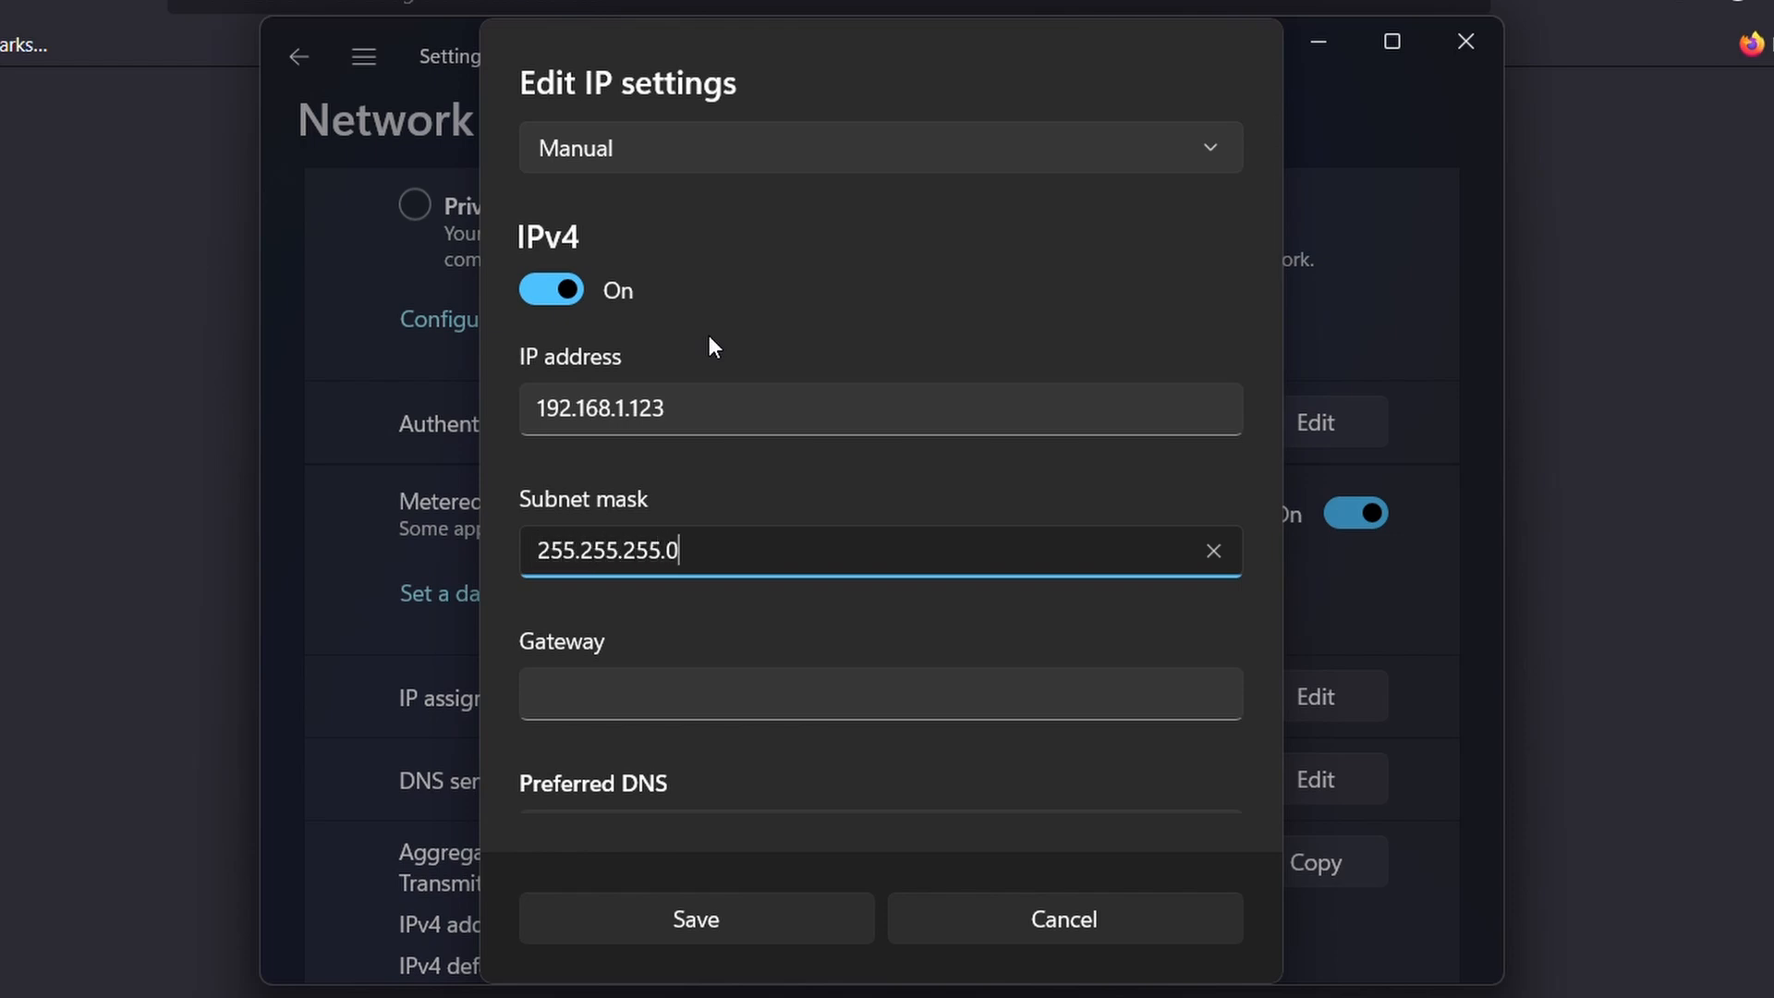
pyautogui.click(878, 694)
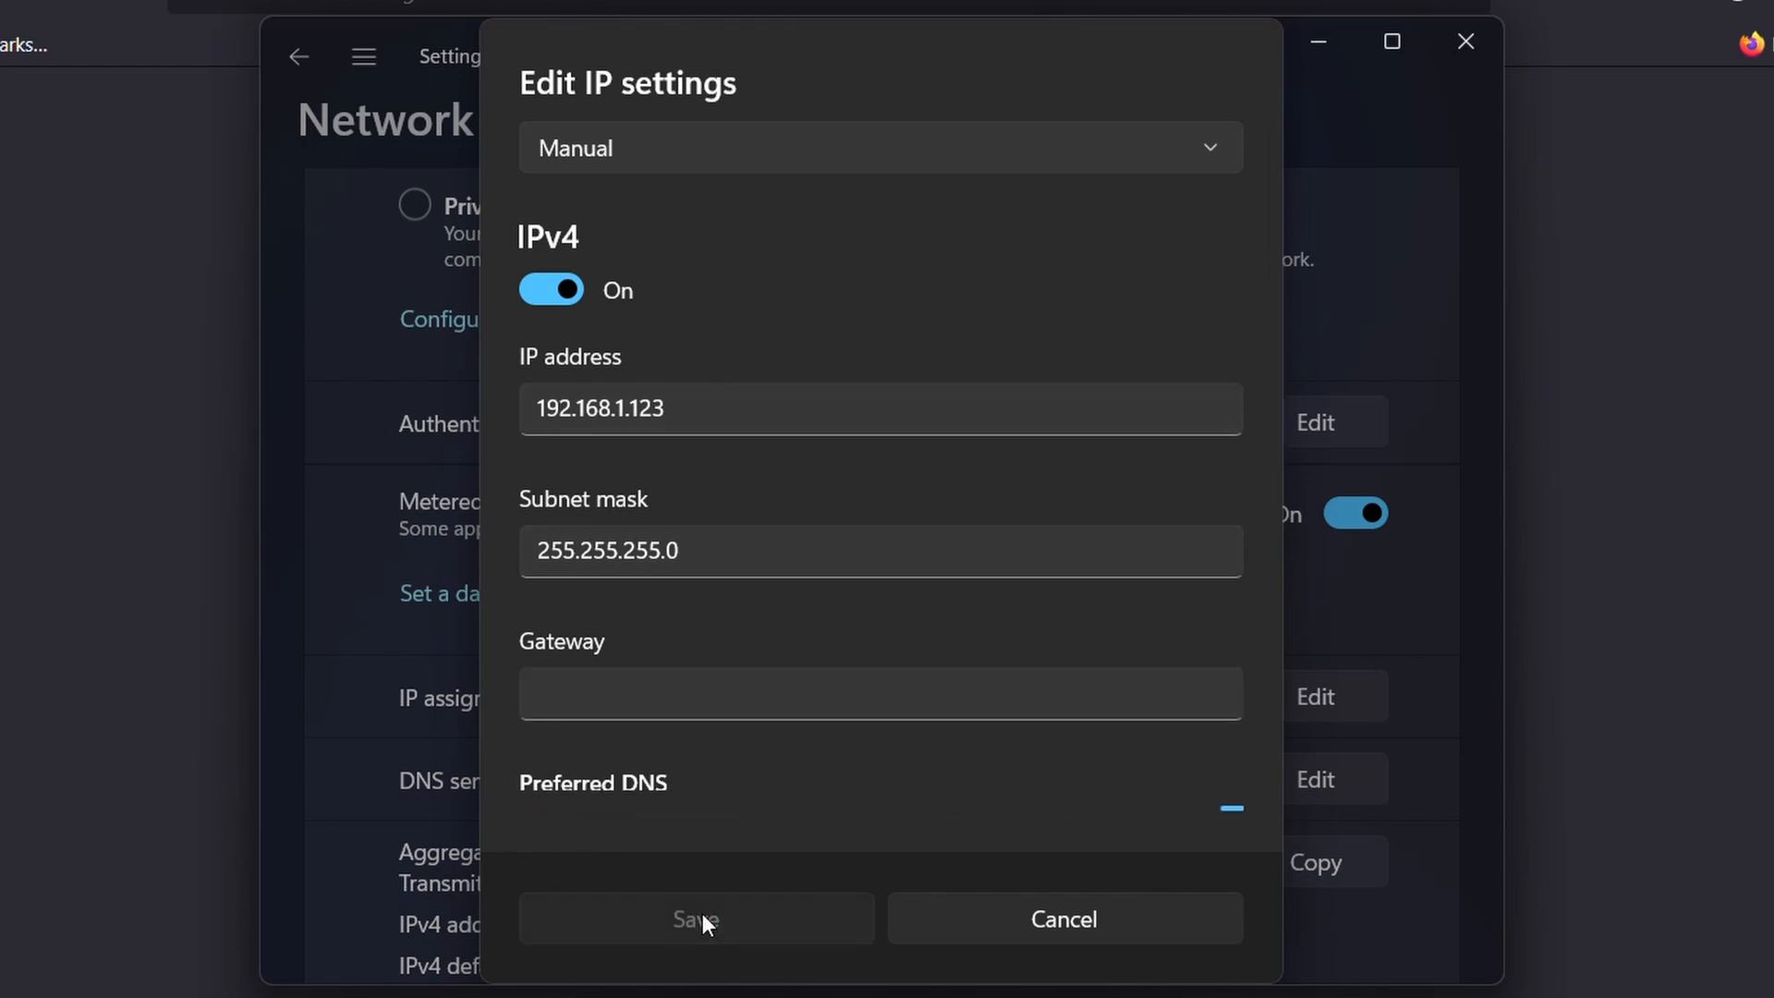
pyautogui.moveTo(692, 499)
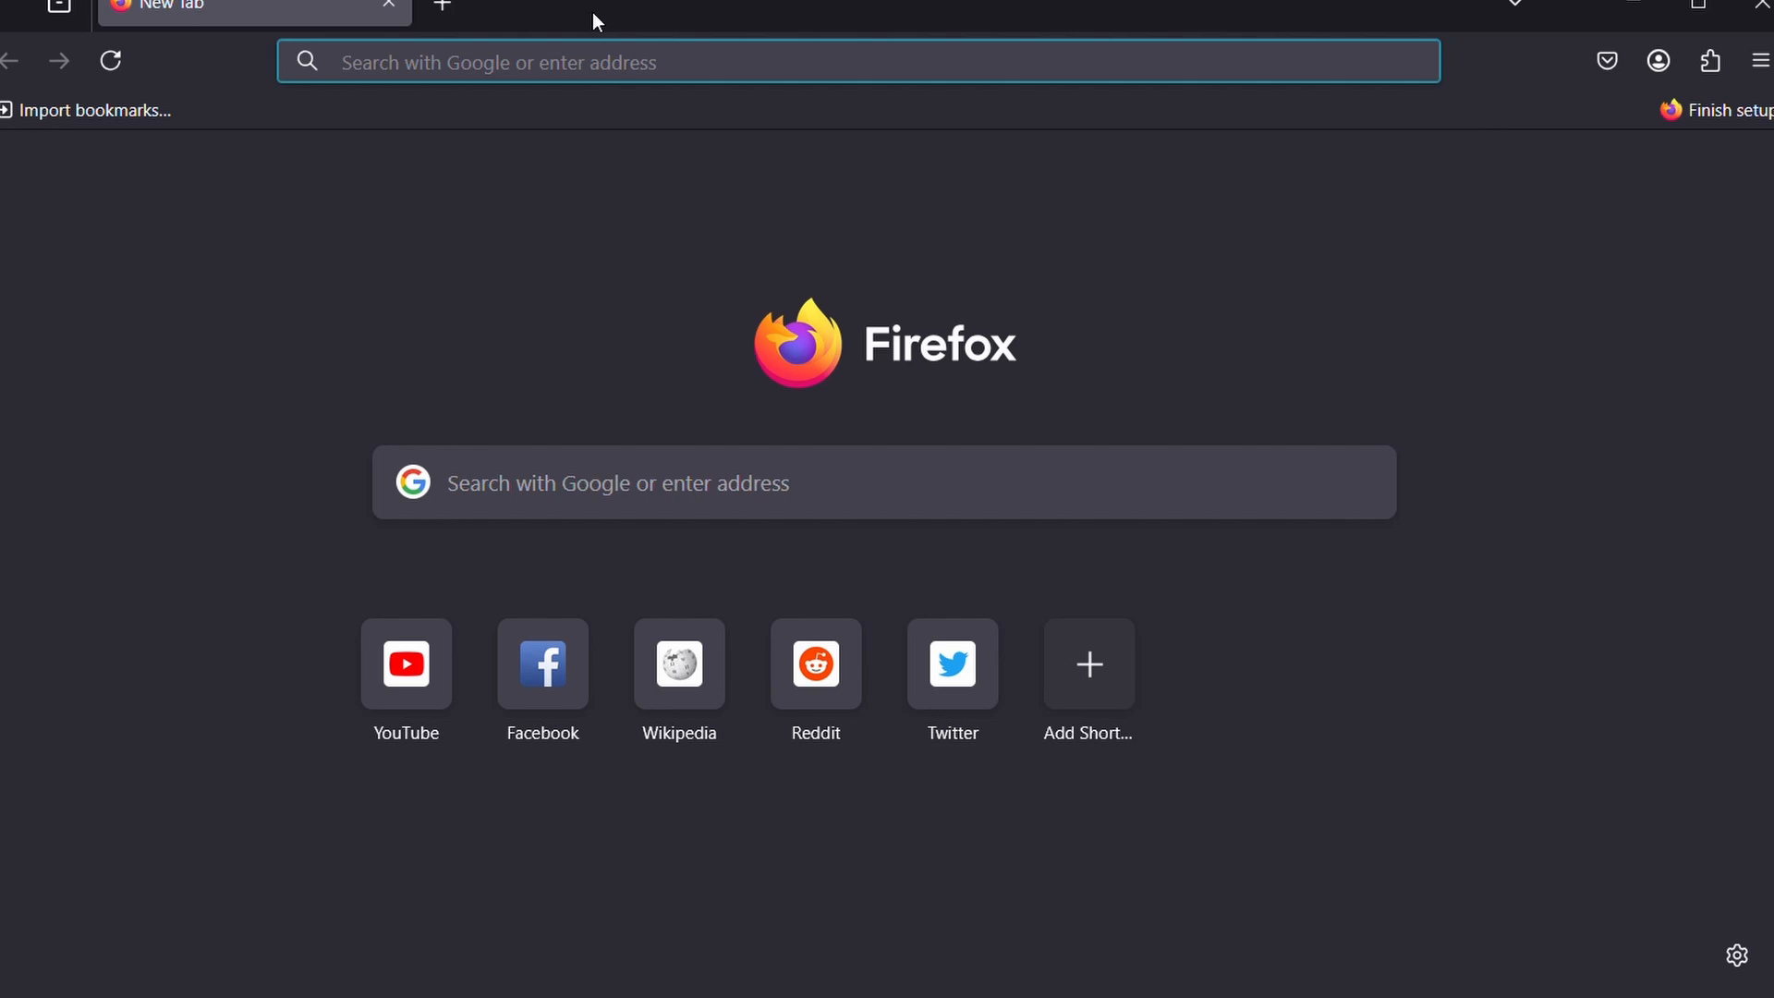
# - Load 192.168.1.99 in Firefox's address bar
pyautogui.write('192.168.')
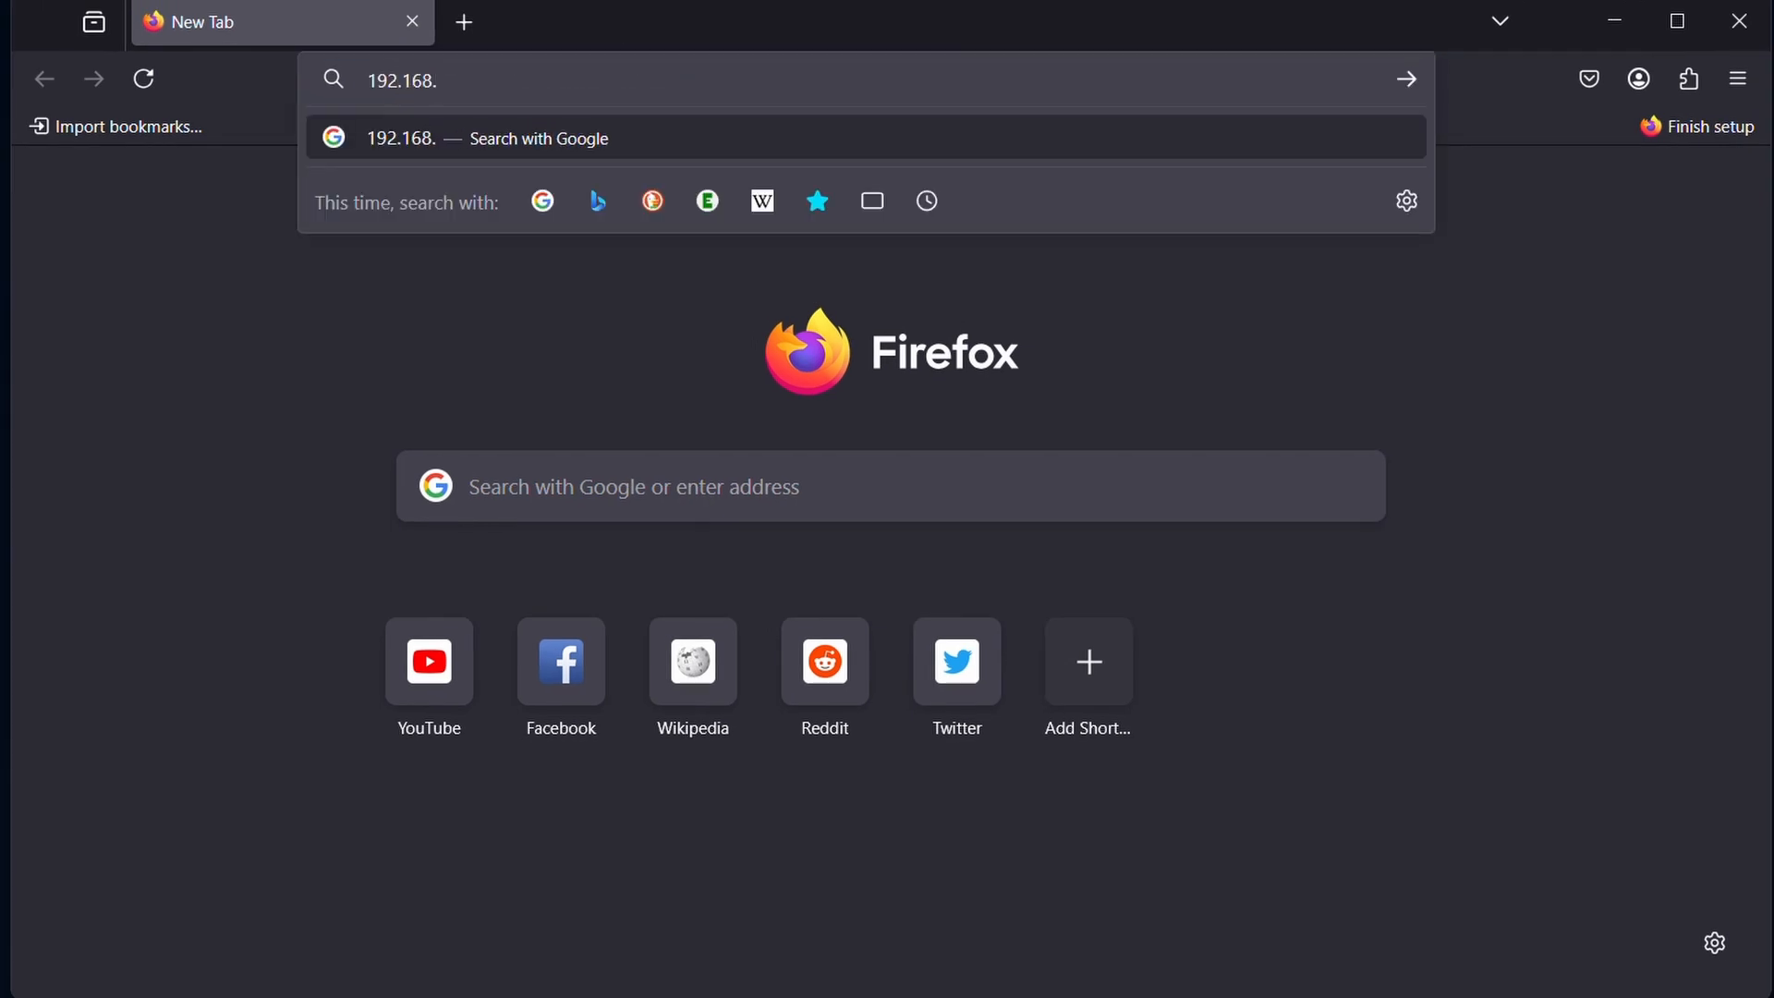
pyautogui.write('1.99')
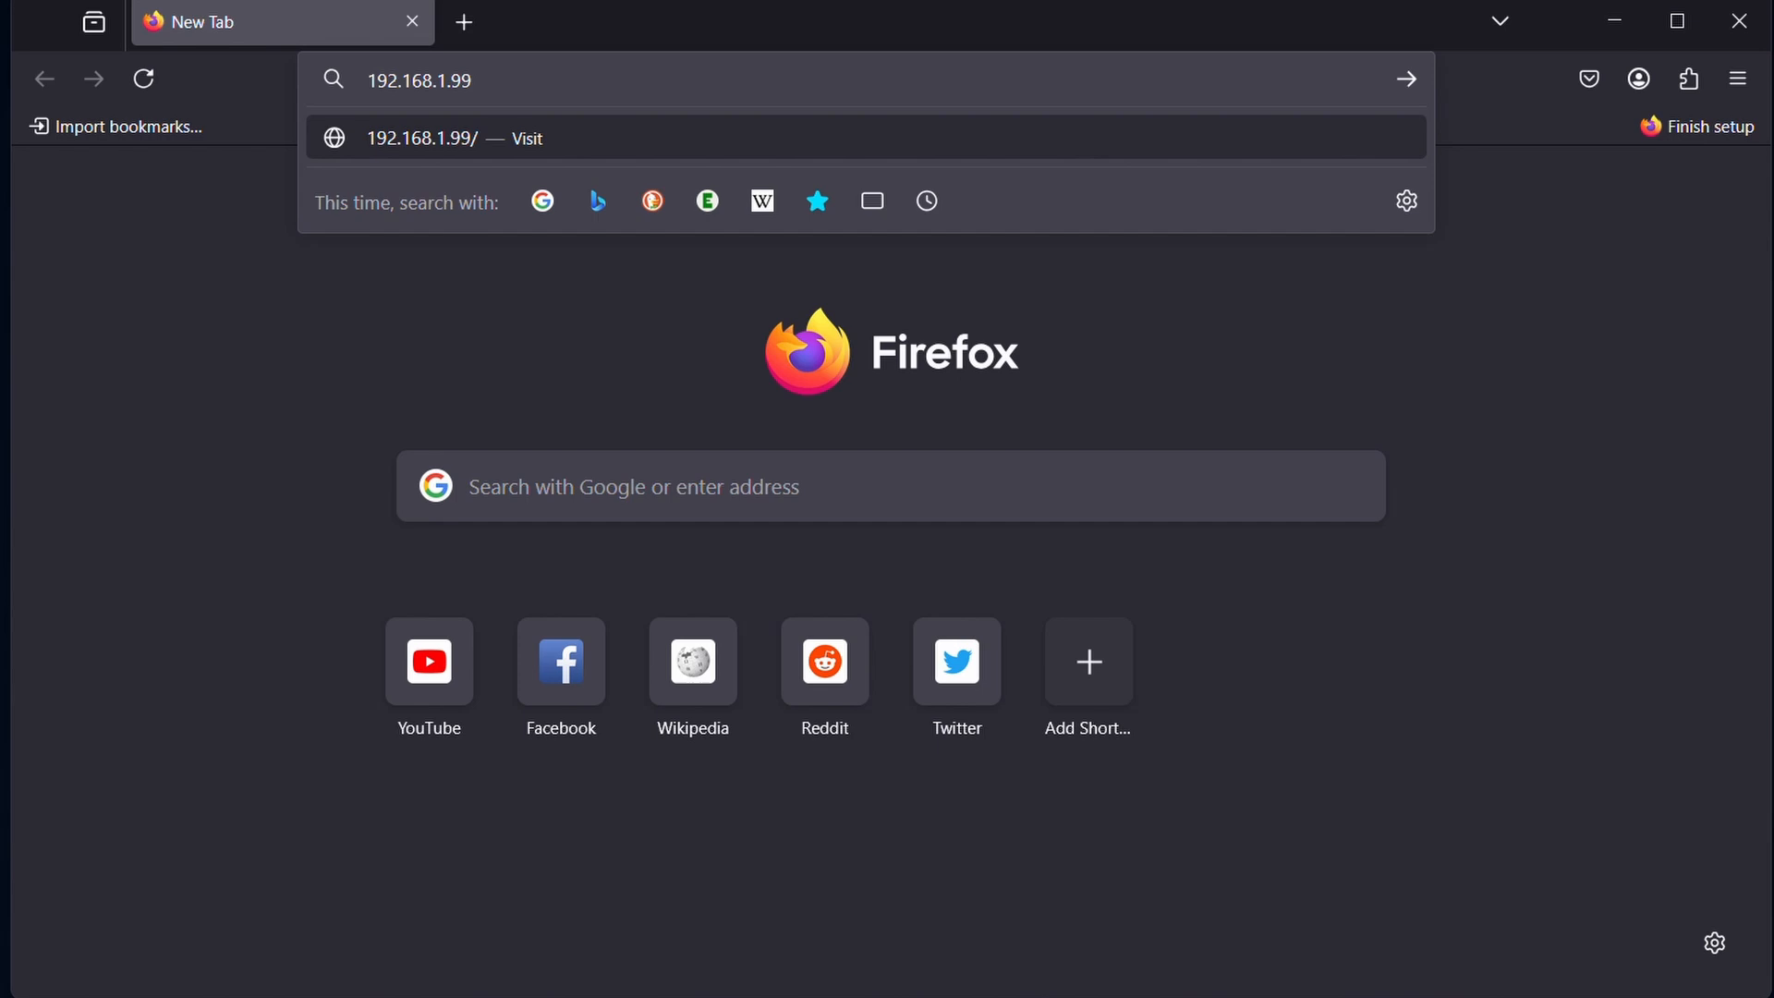
pyautogui.press('Return')
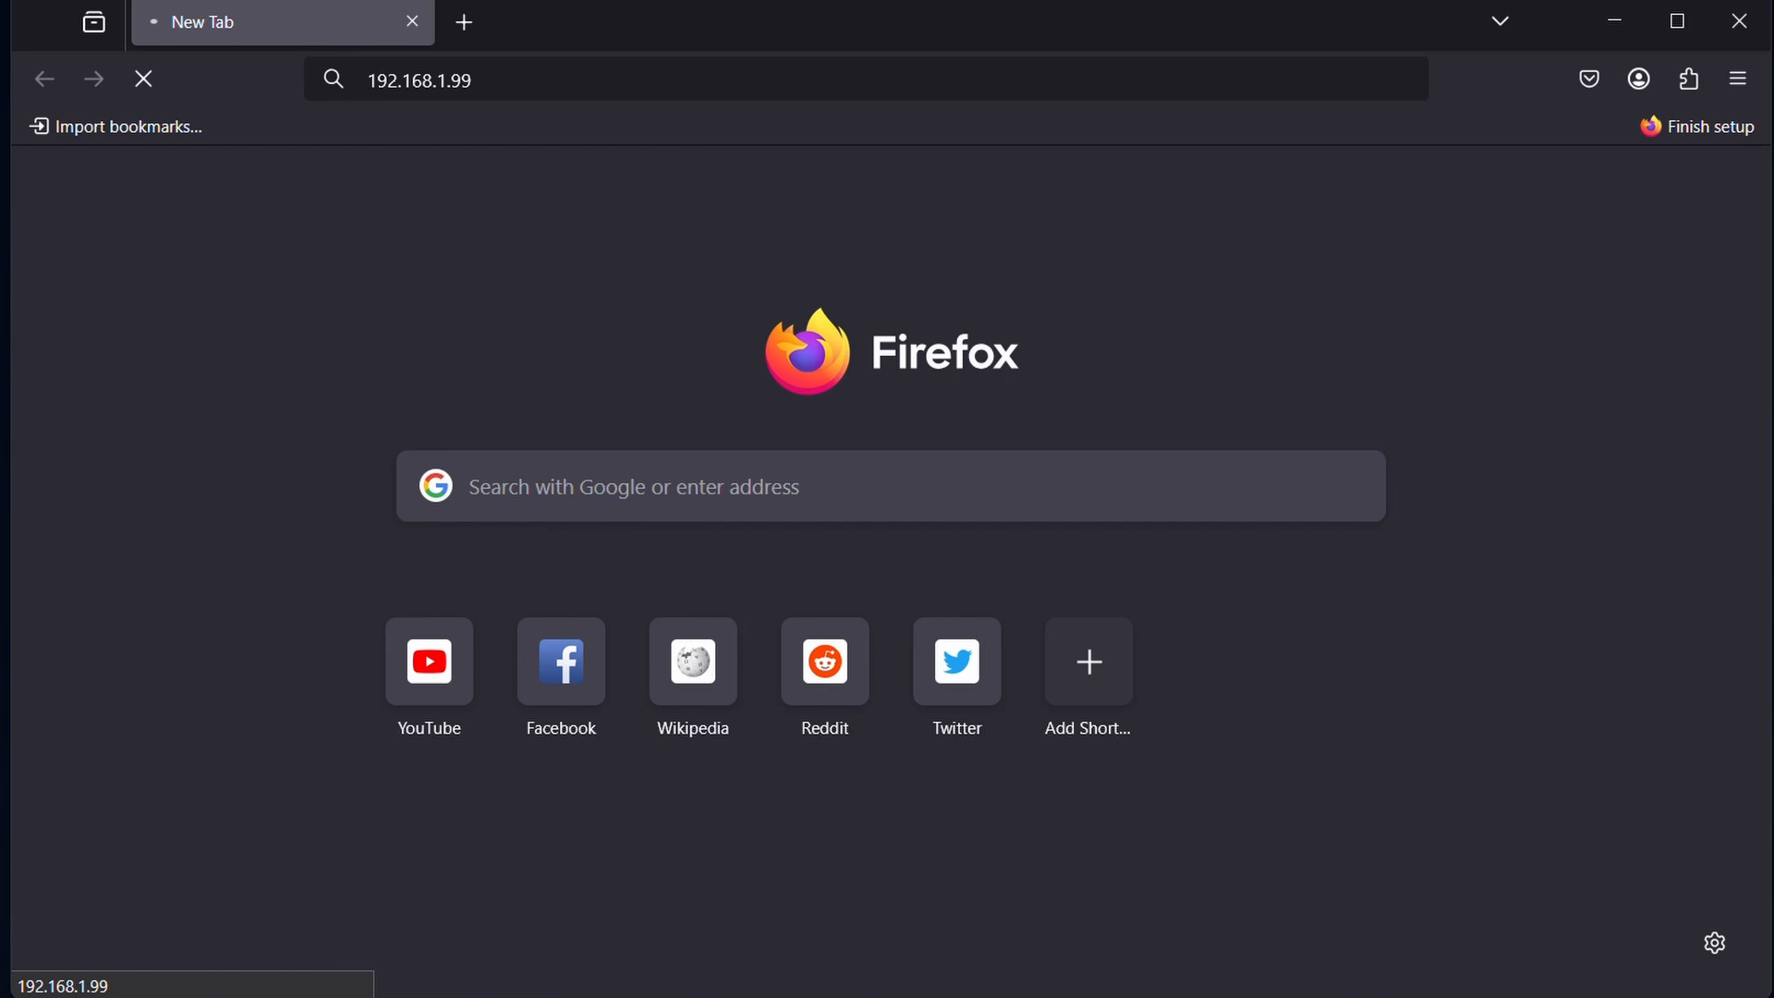
pyautogui.moveTo(991, 399)
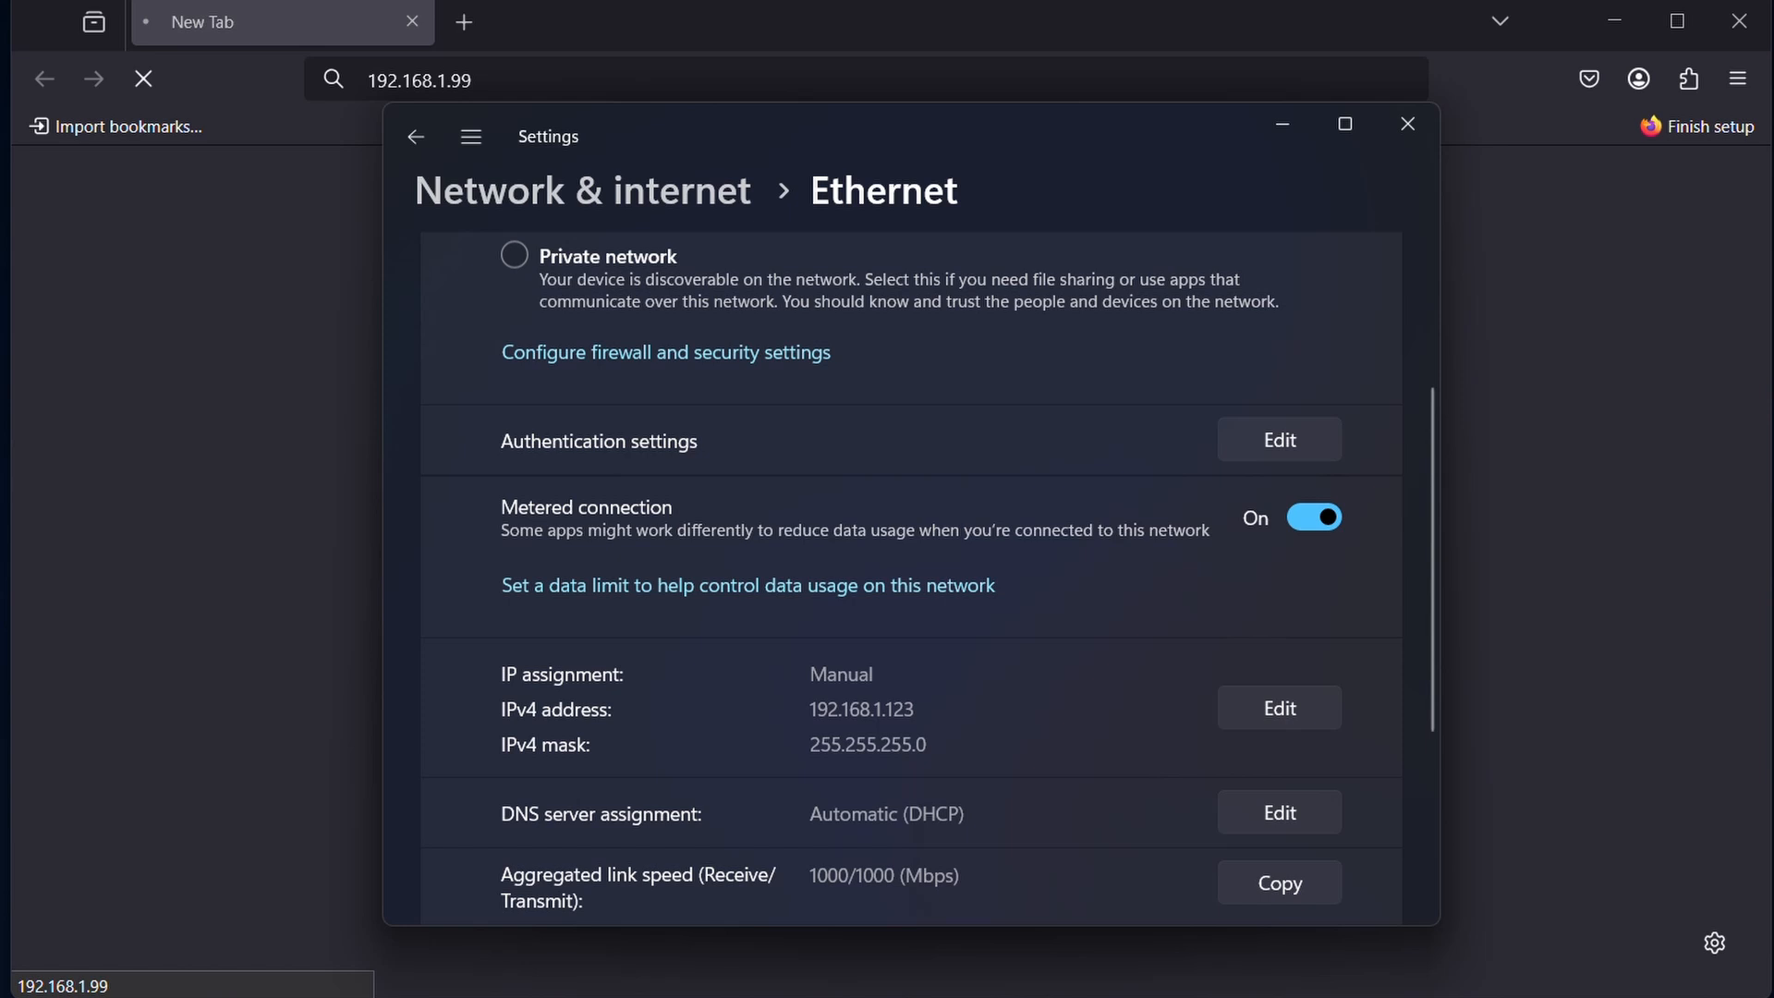
pyautogui.moveTo(1330, 376)
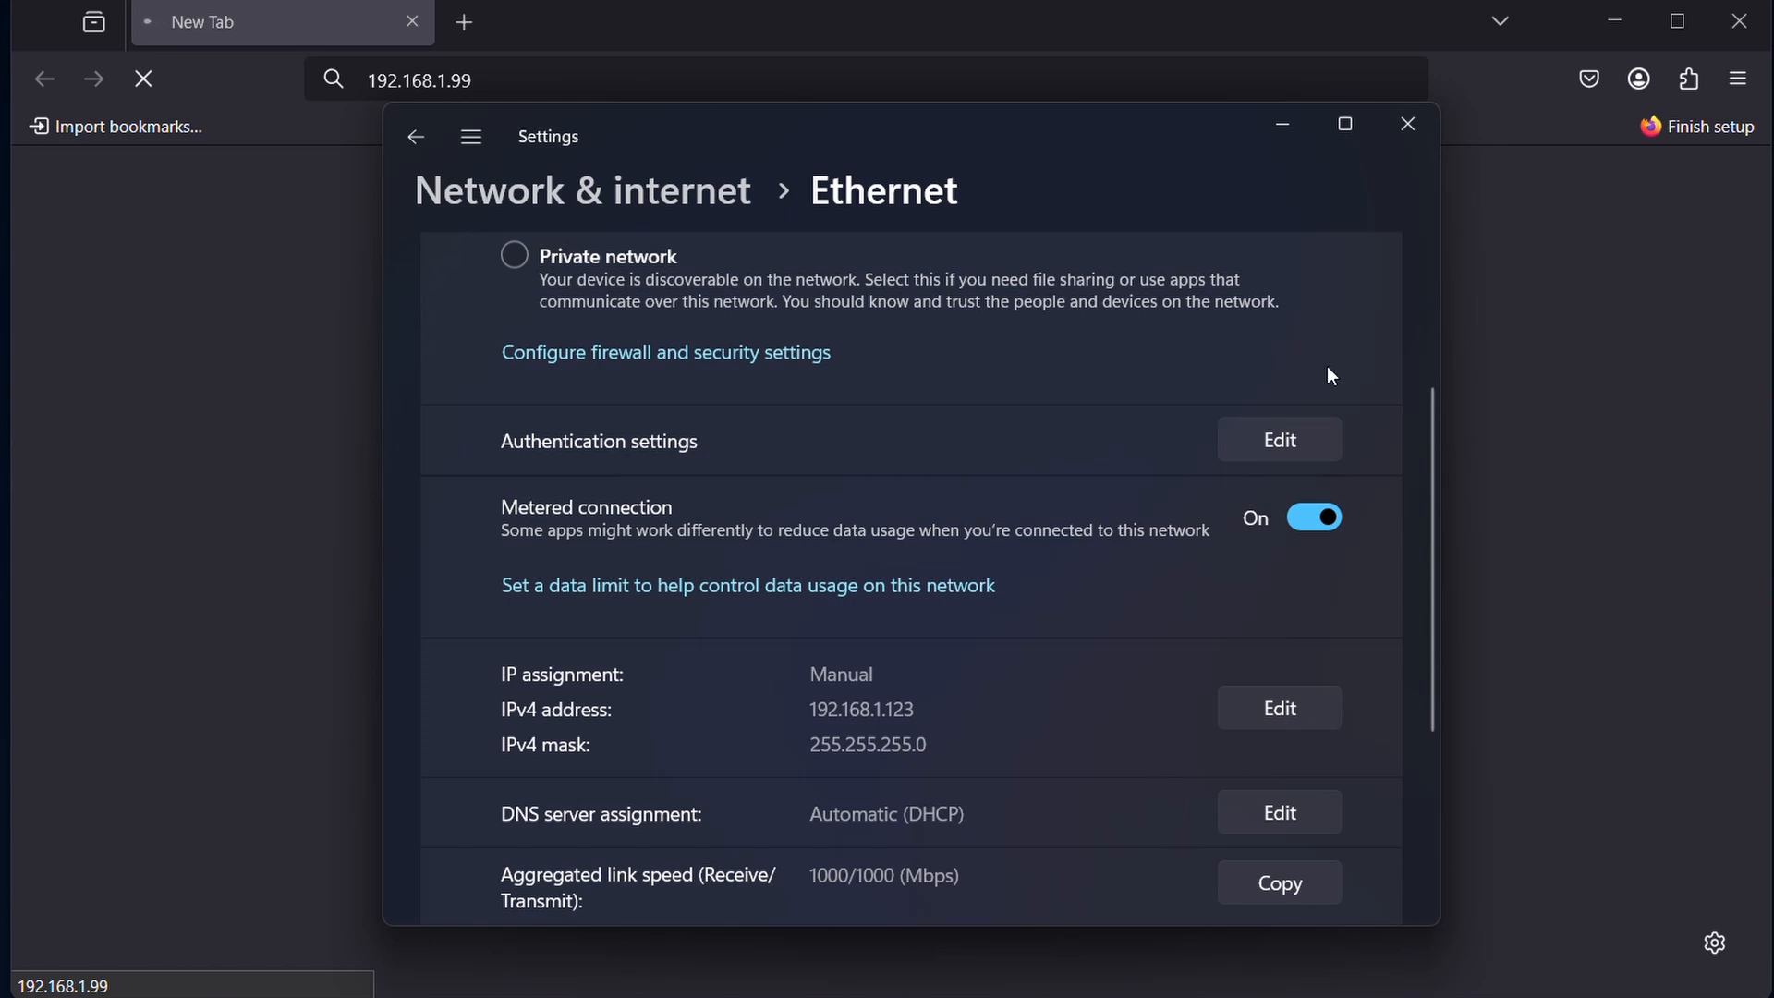
pyautogui.click(1407, 123)
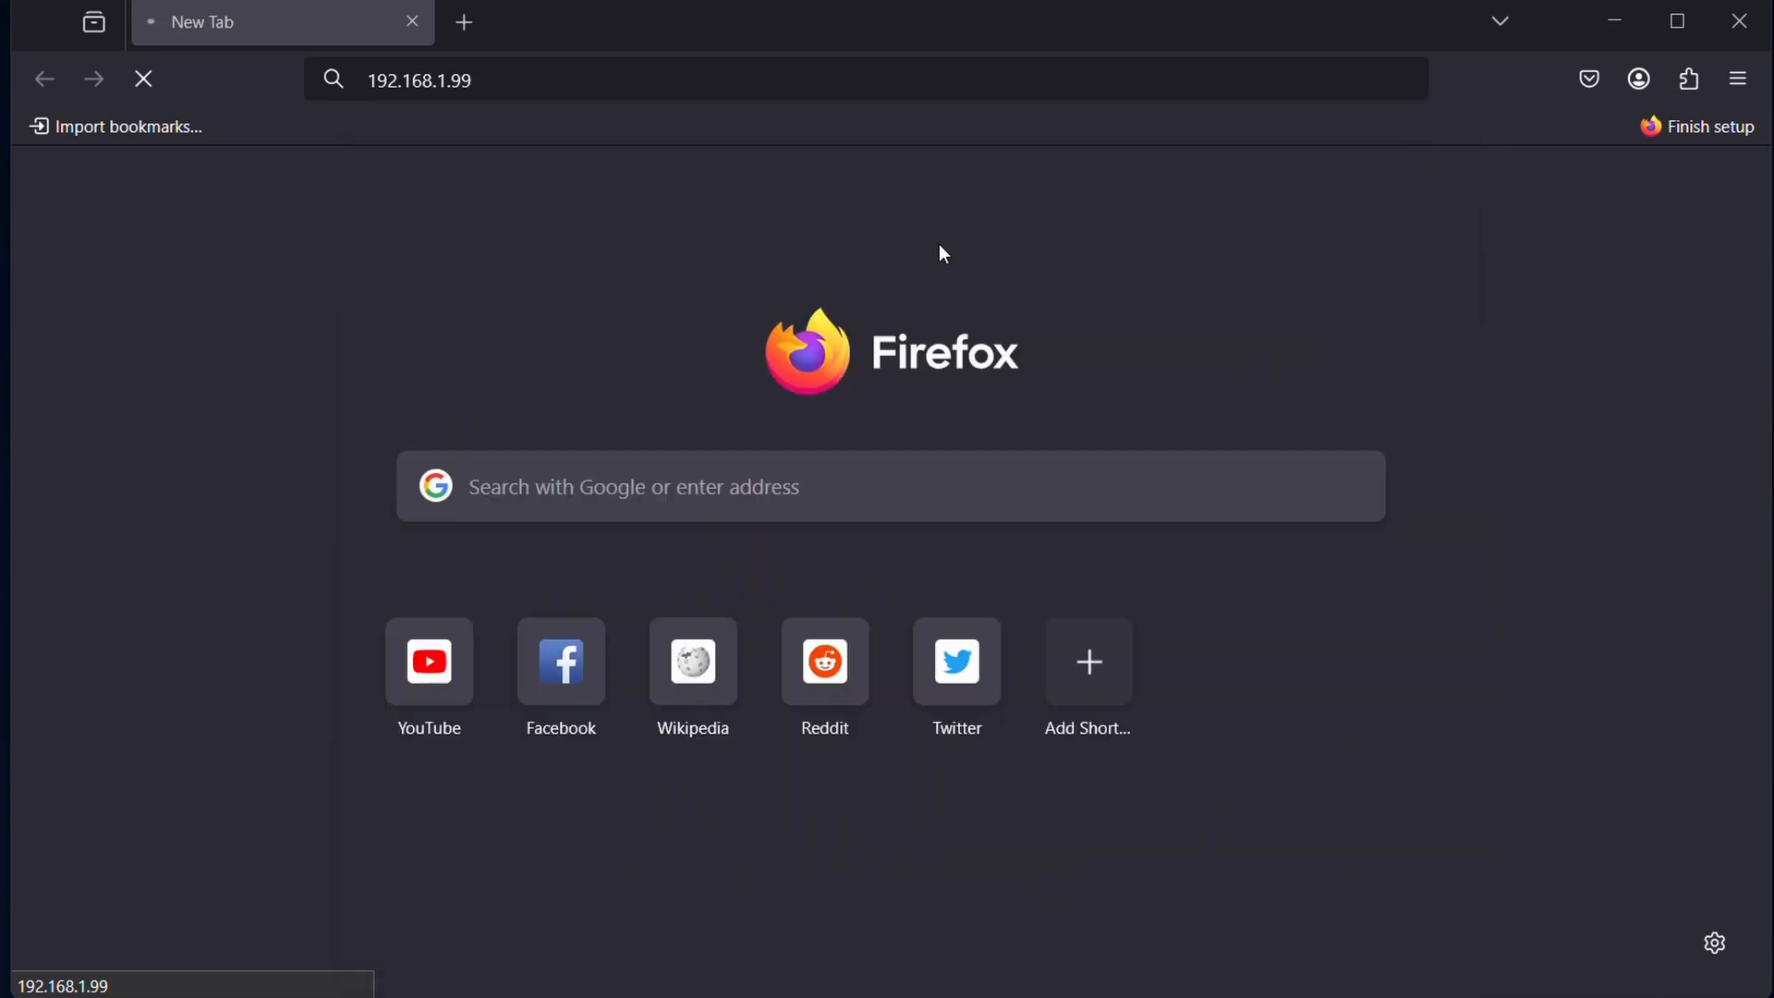
pyautogui.click(418, 79)
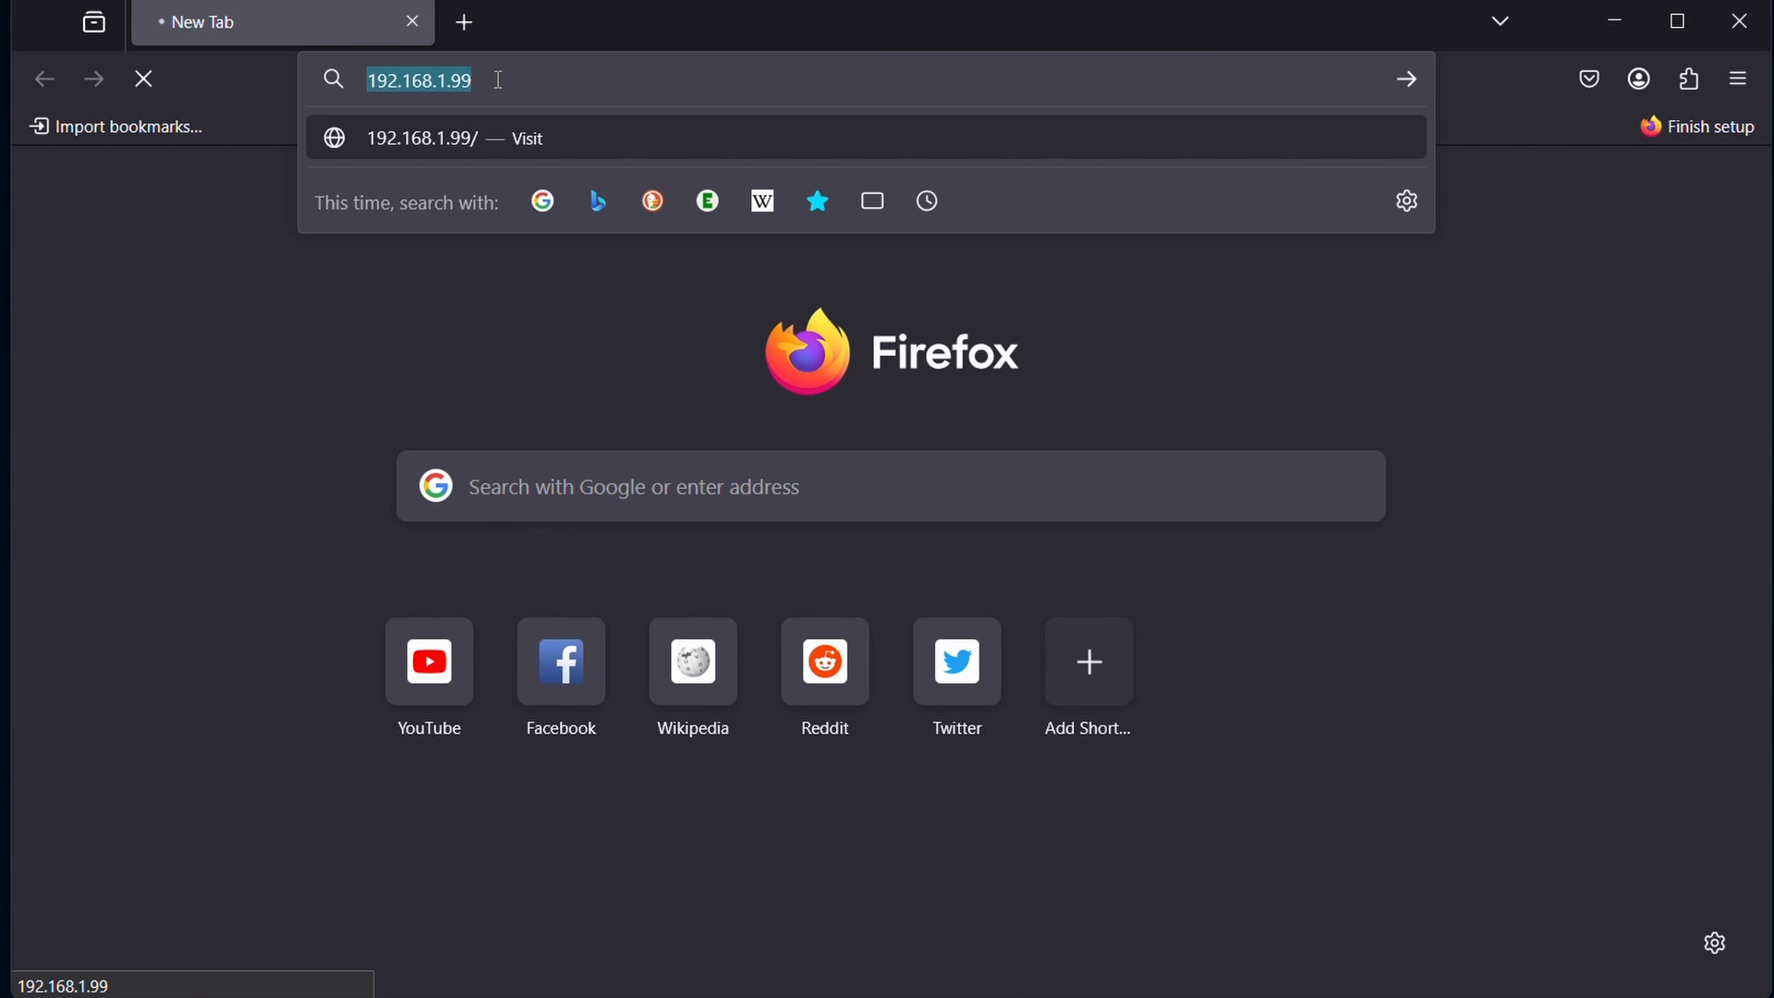
pyautogui.press('Return')
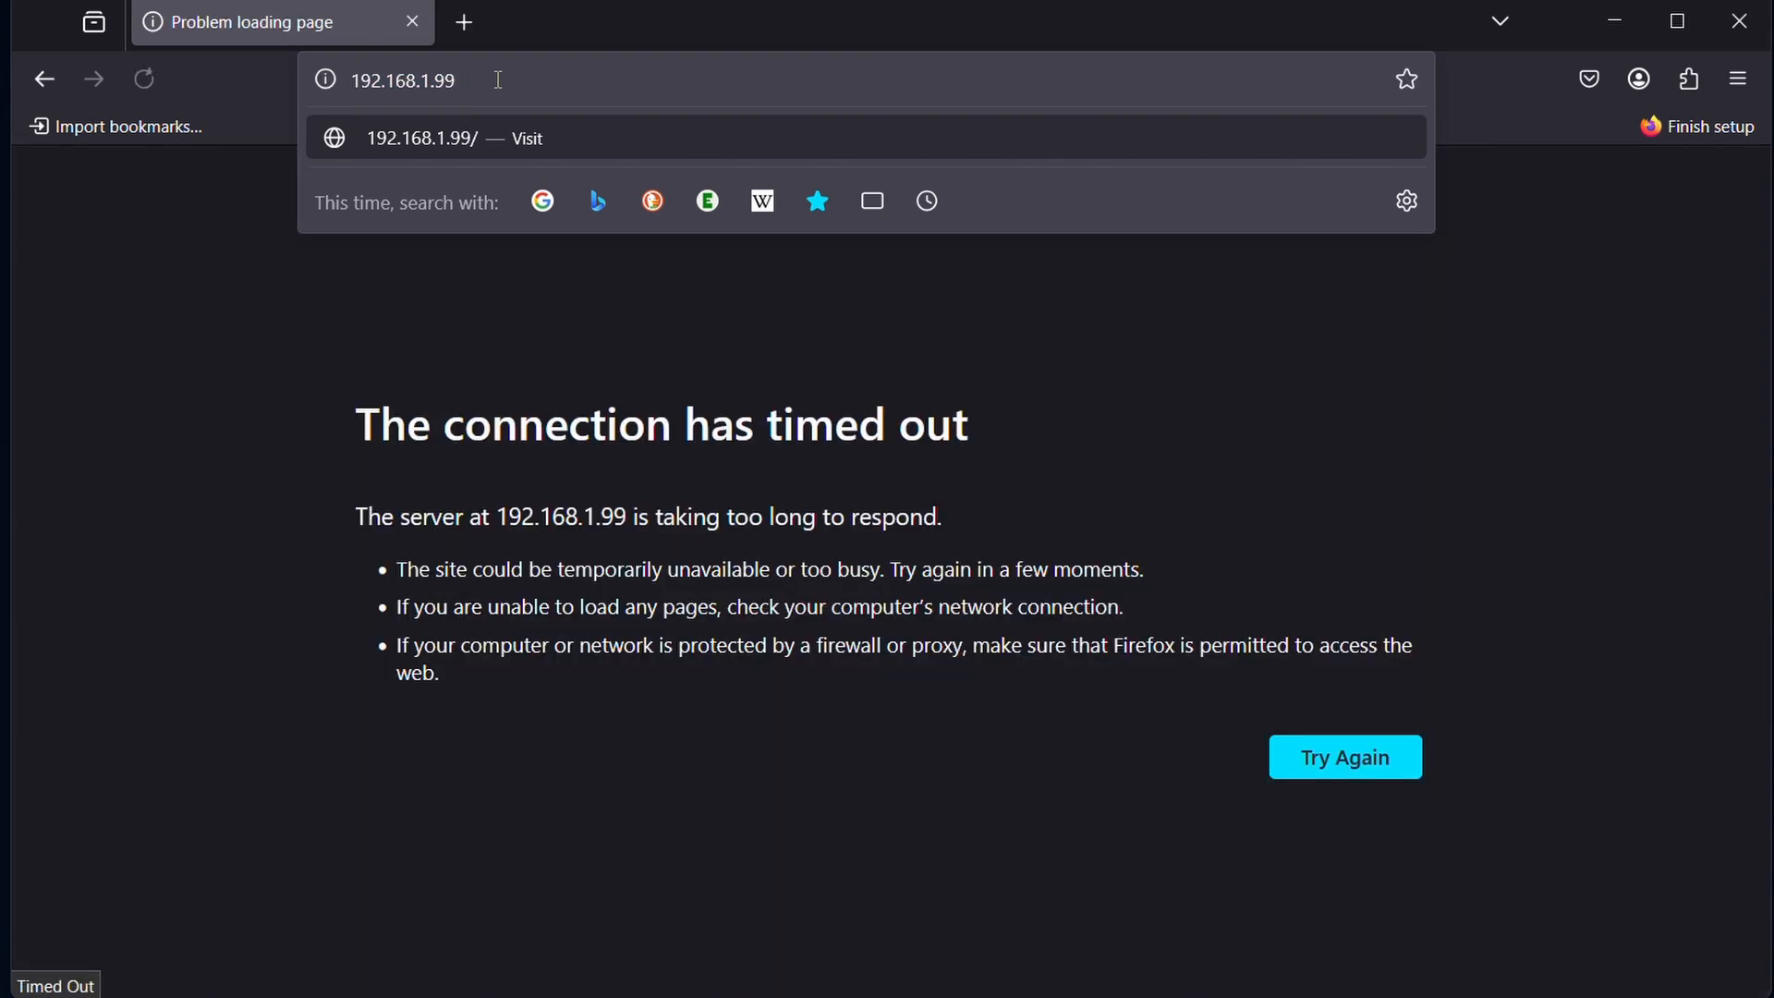
pyautogui.write('h')
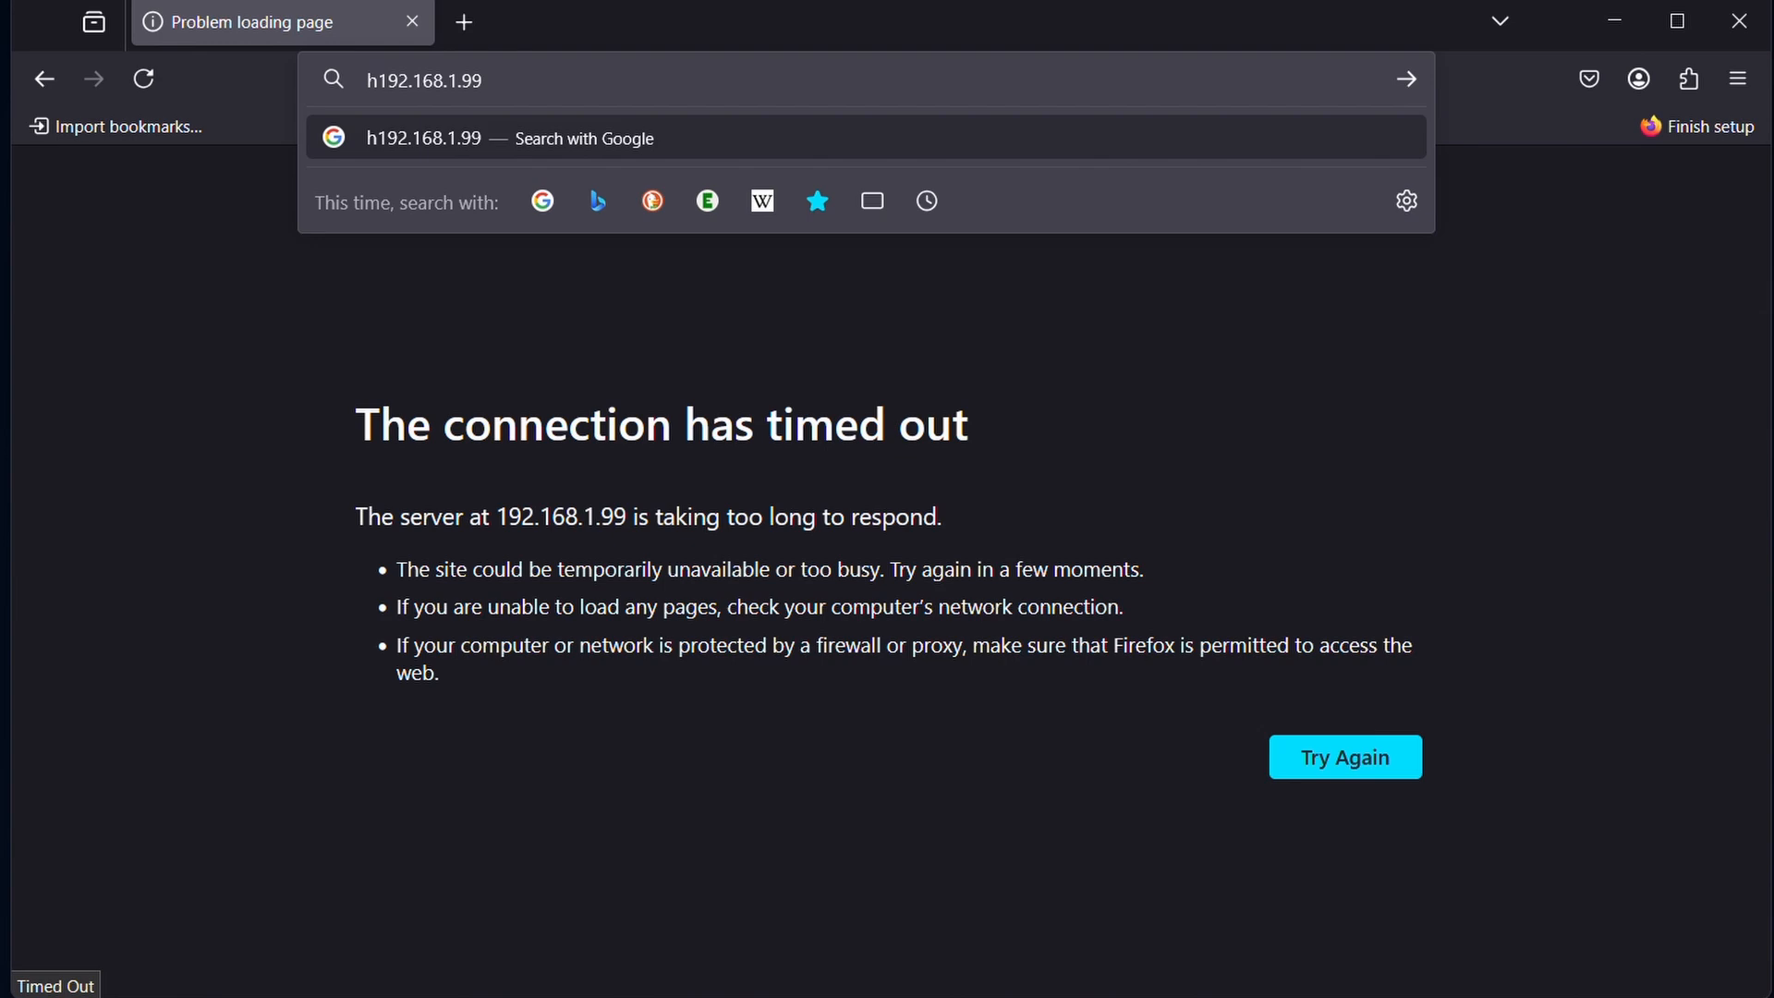
pyautogui.write('https://192.168.1.99')
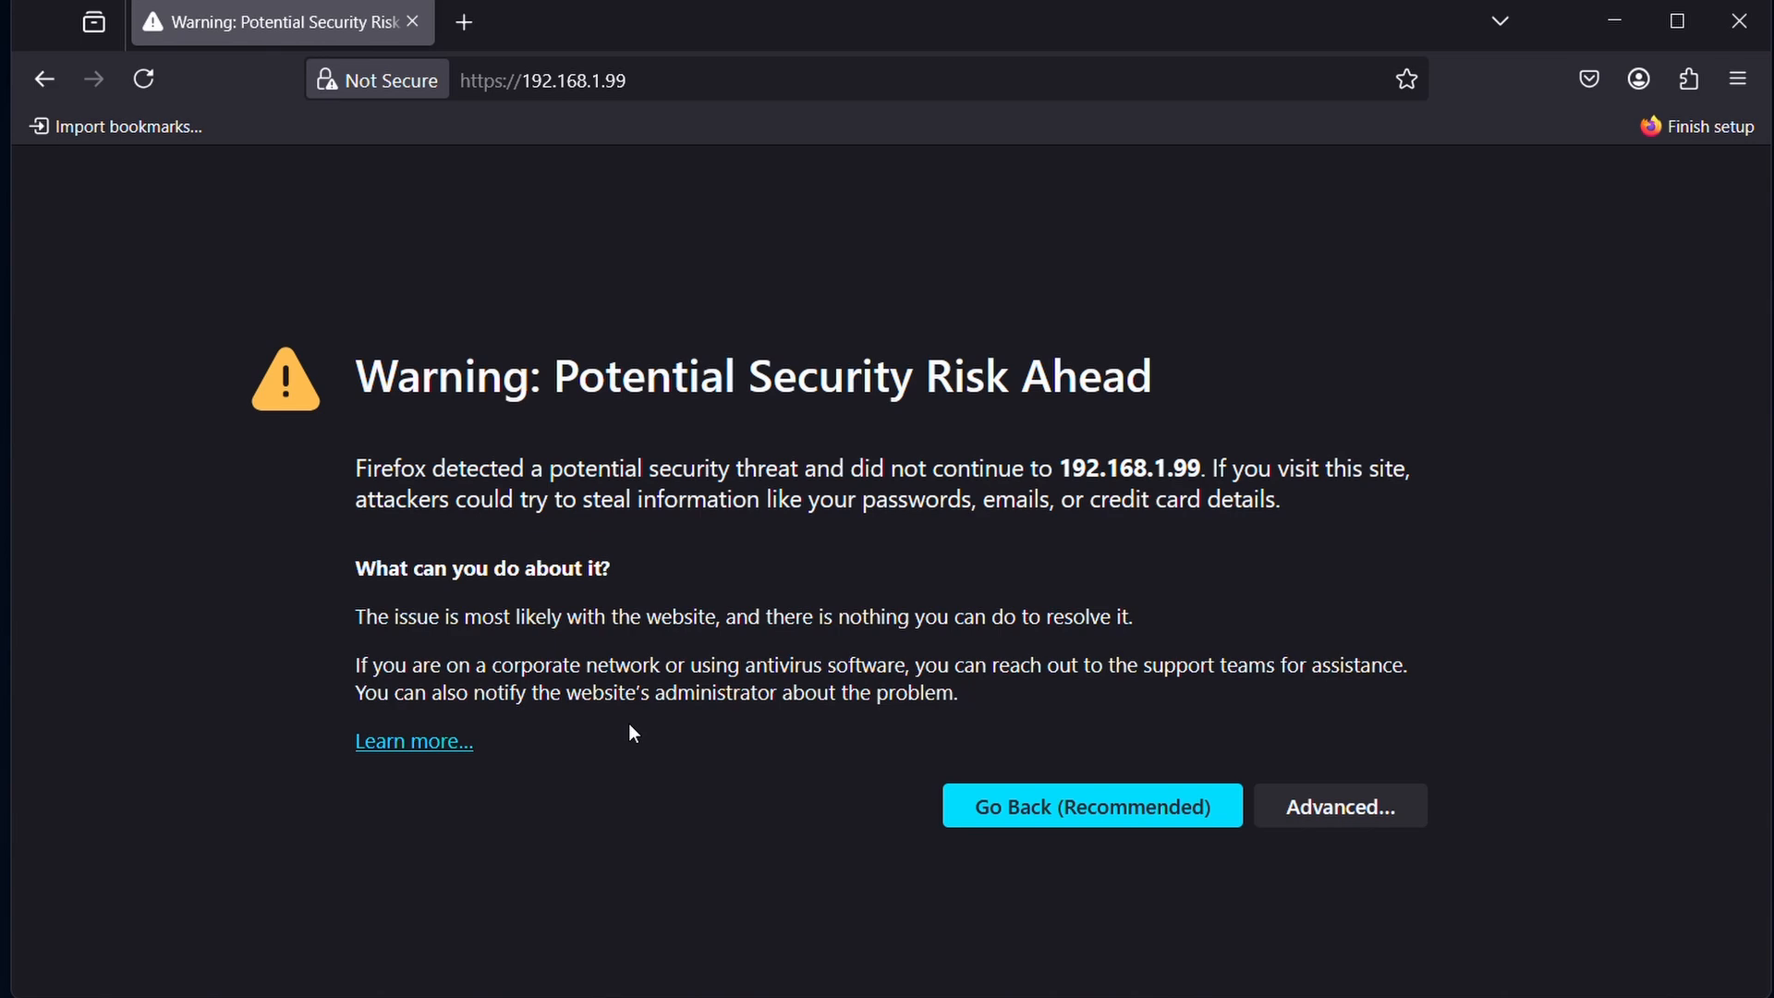
pyautogui.click(1340, 805)
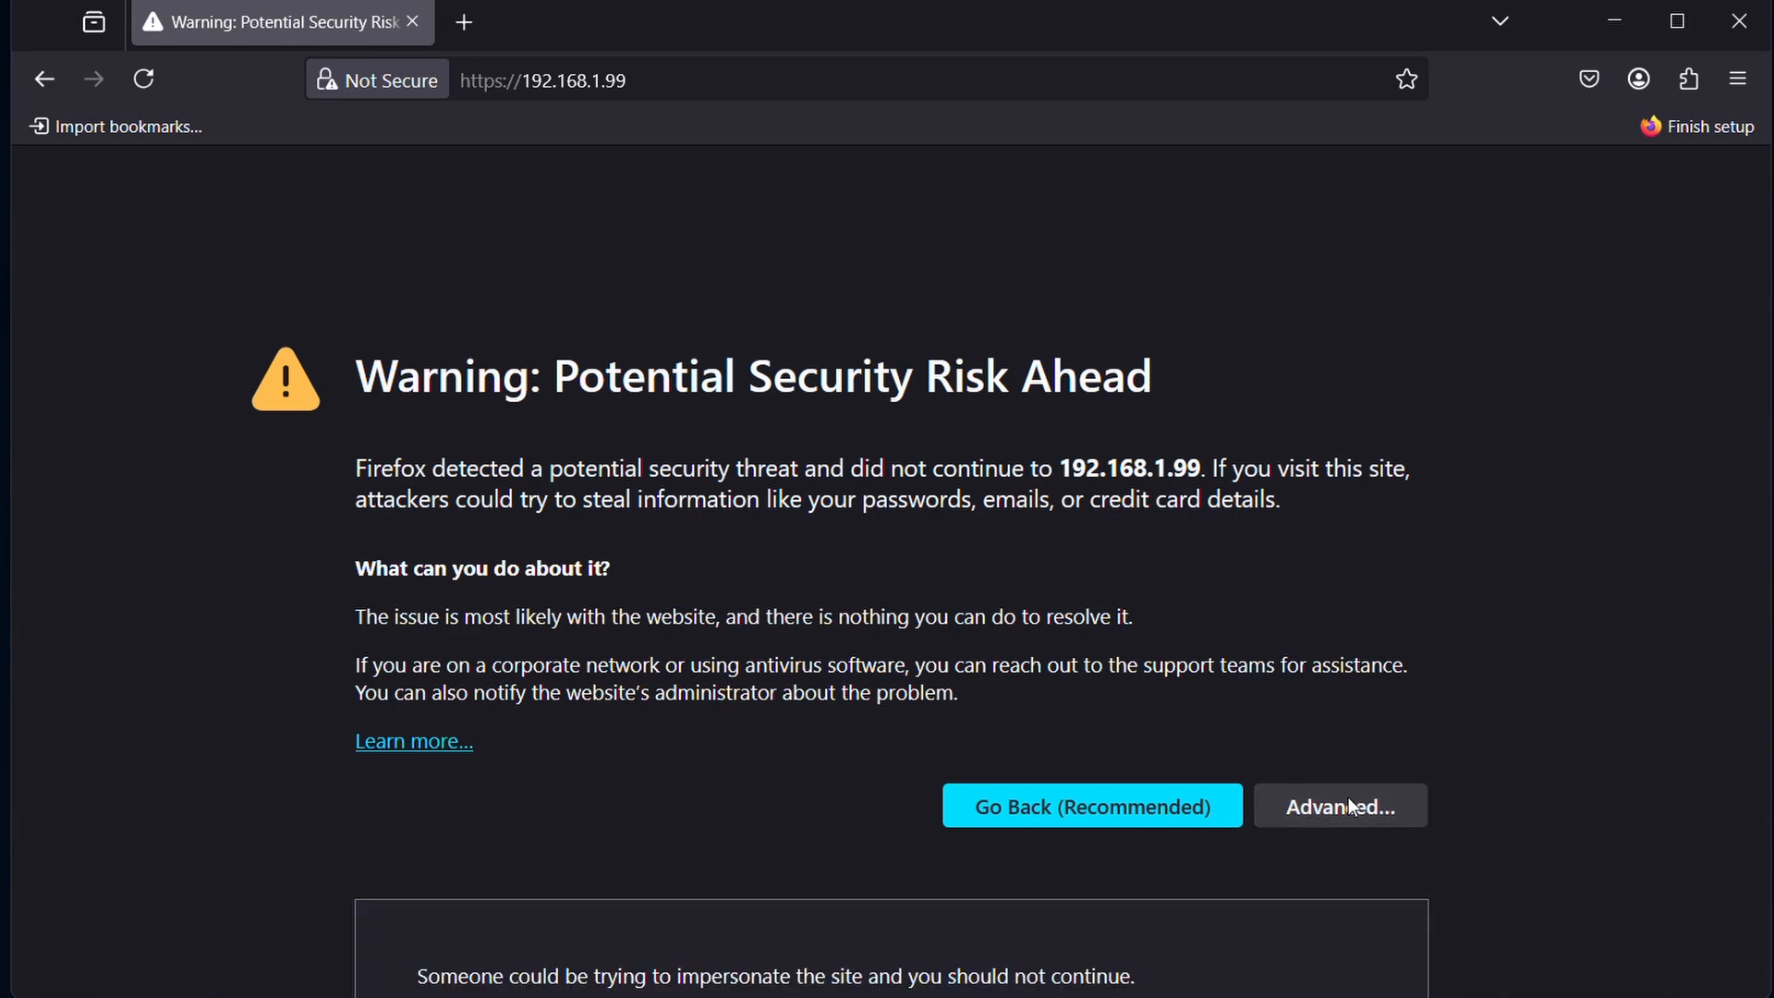
pyautogui.click(1339, 806)
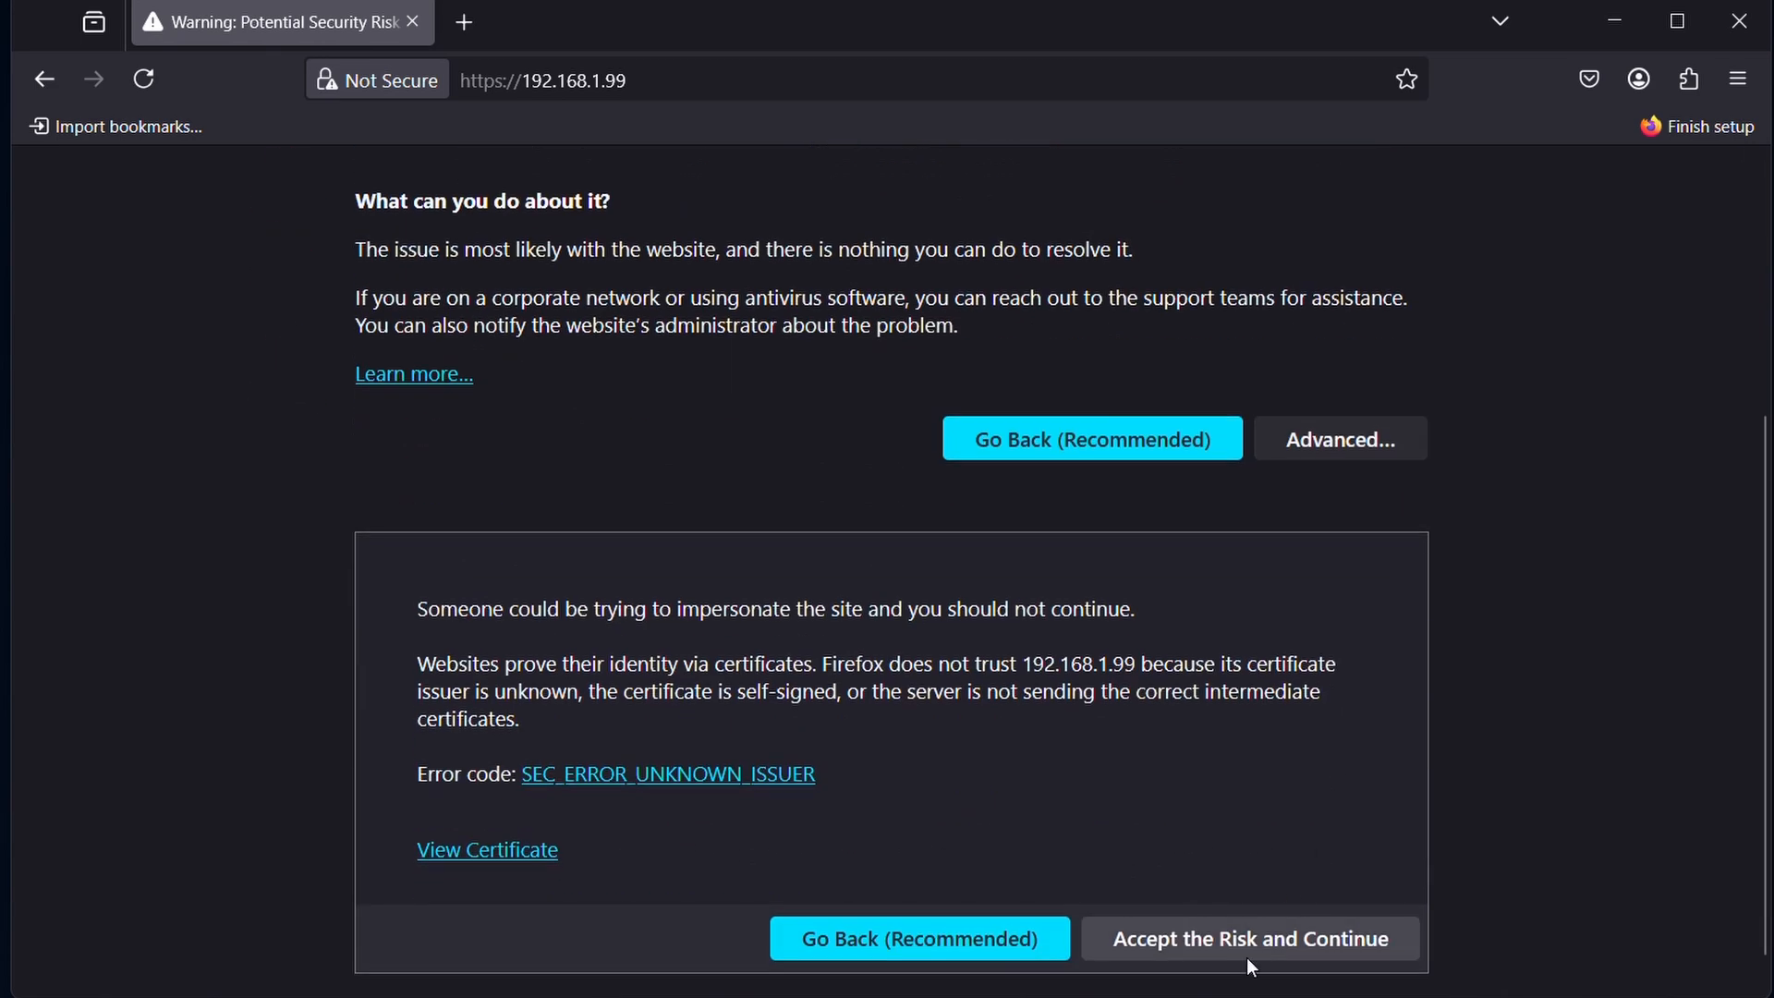
pyautogui.click(1249, 938)
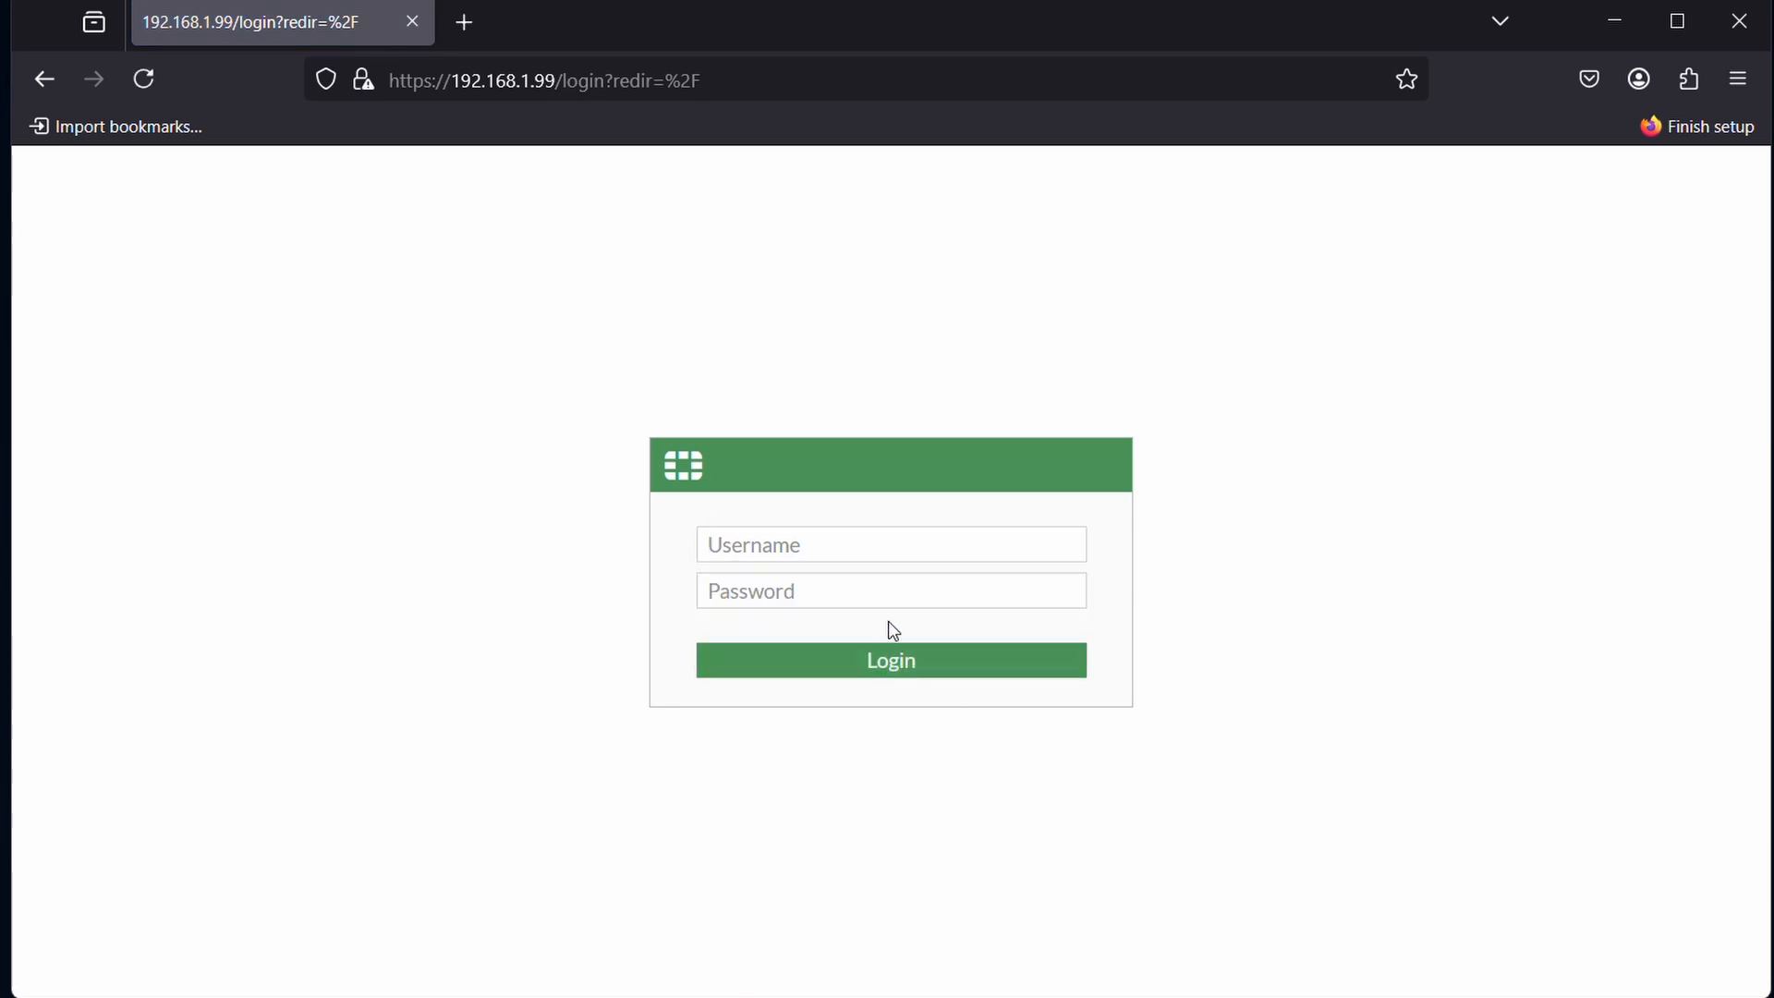
# - Log in as admin, submit a new admin password, and decline saving it in Firefox
pyautogui.click(889, 544)
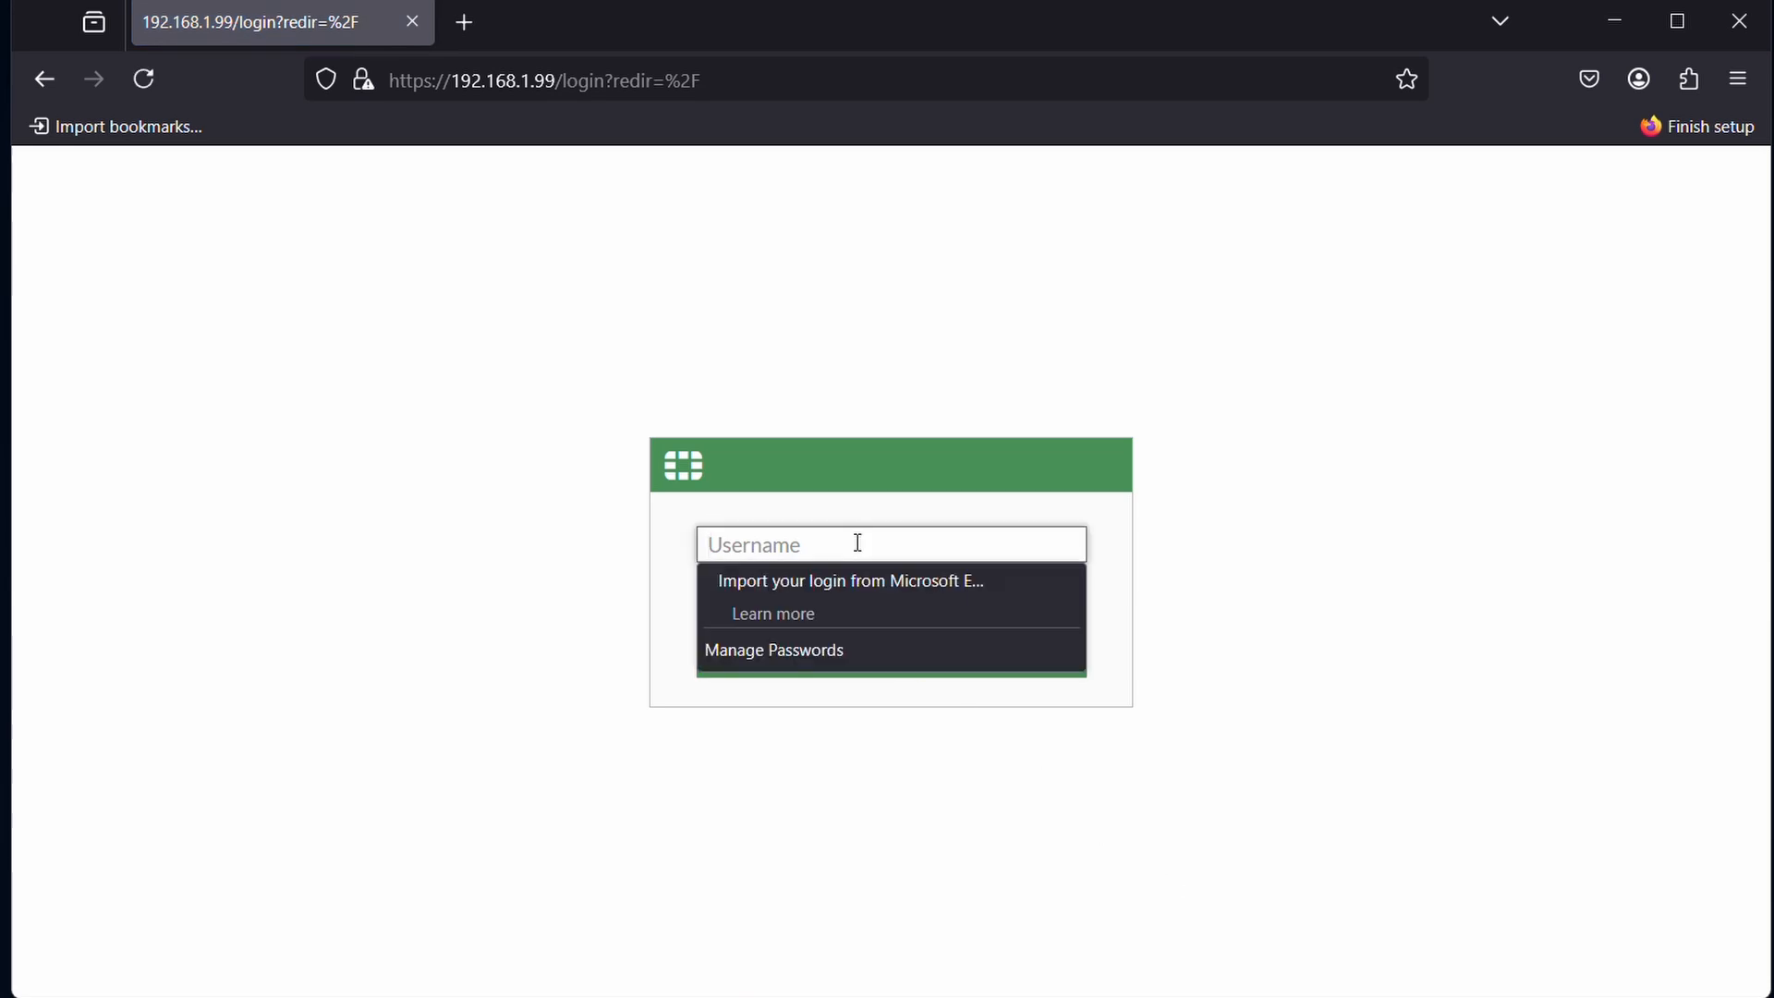
pyautogui.write('admin')
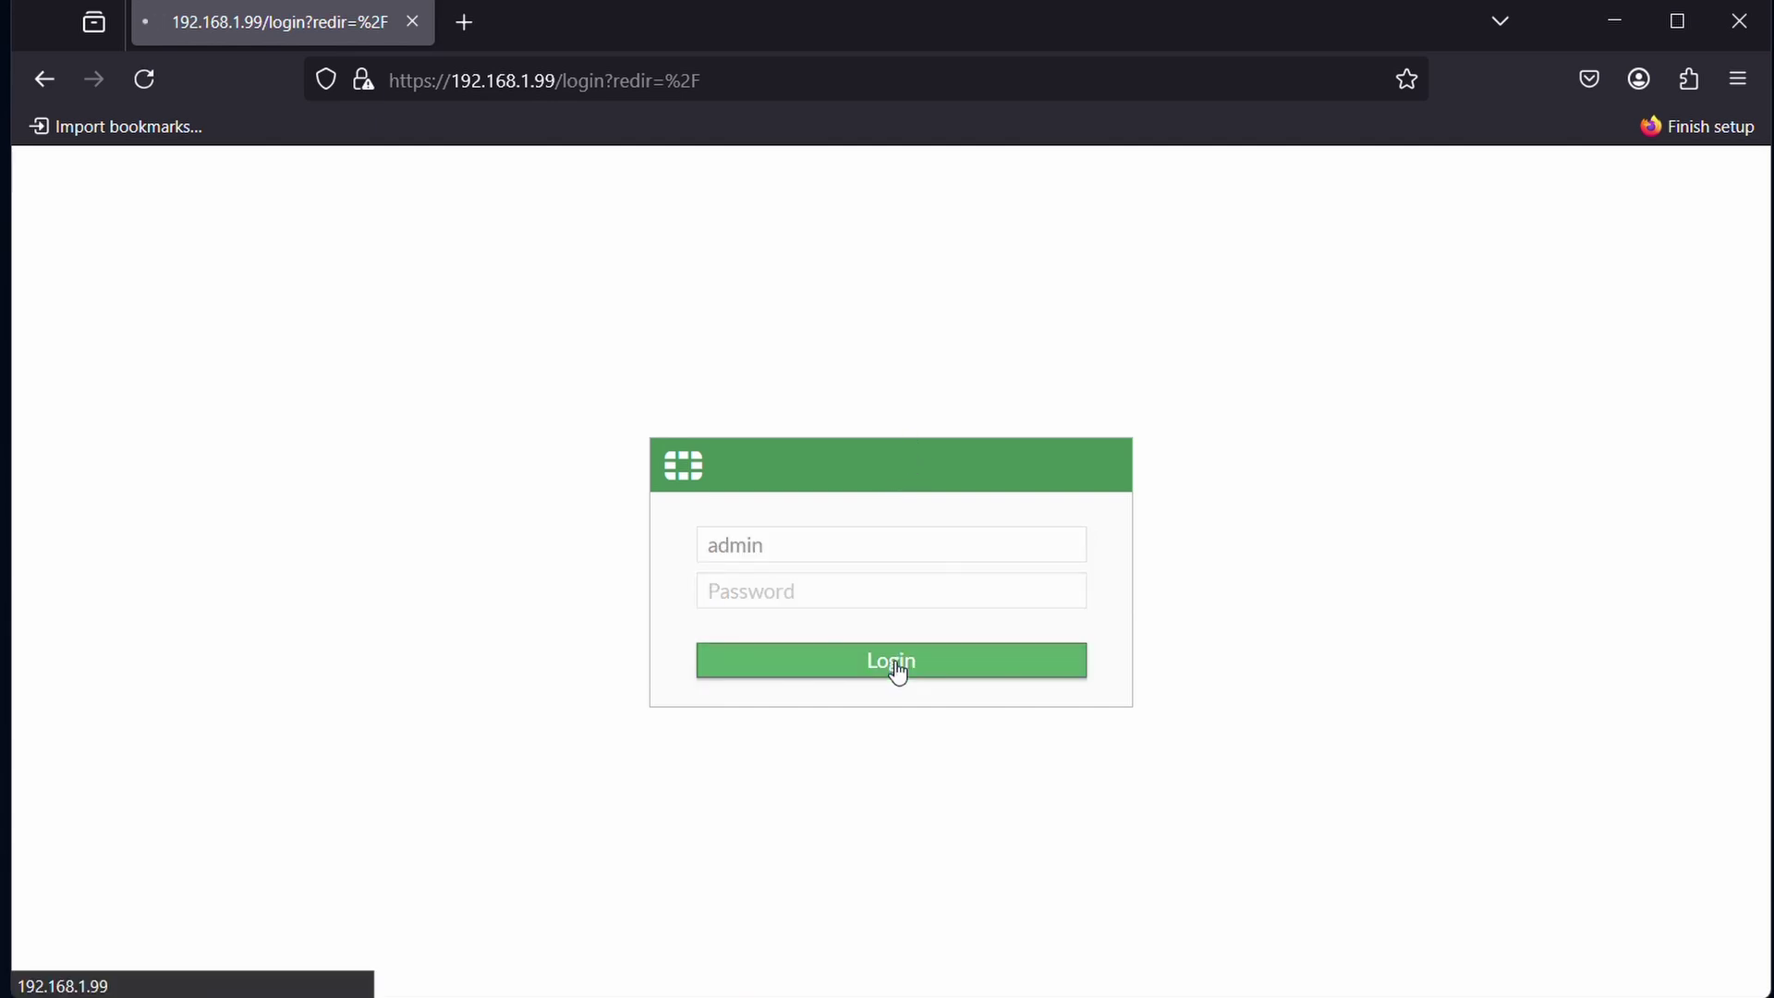
pyautogui.click(891, 660)
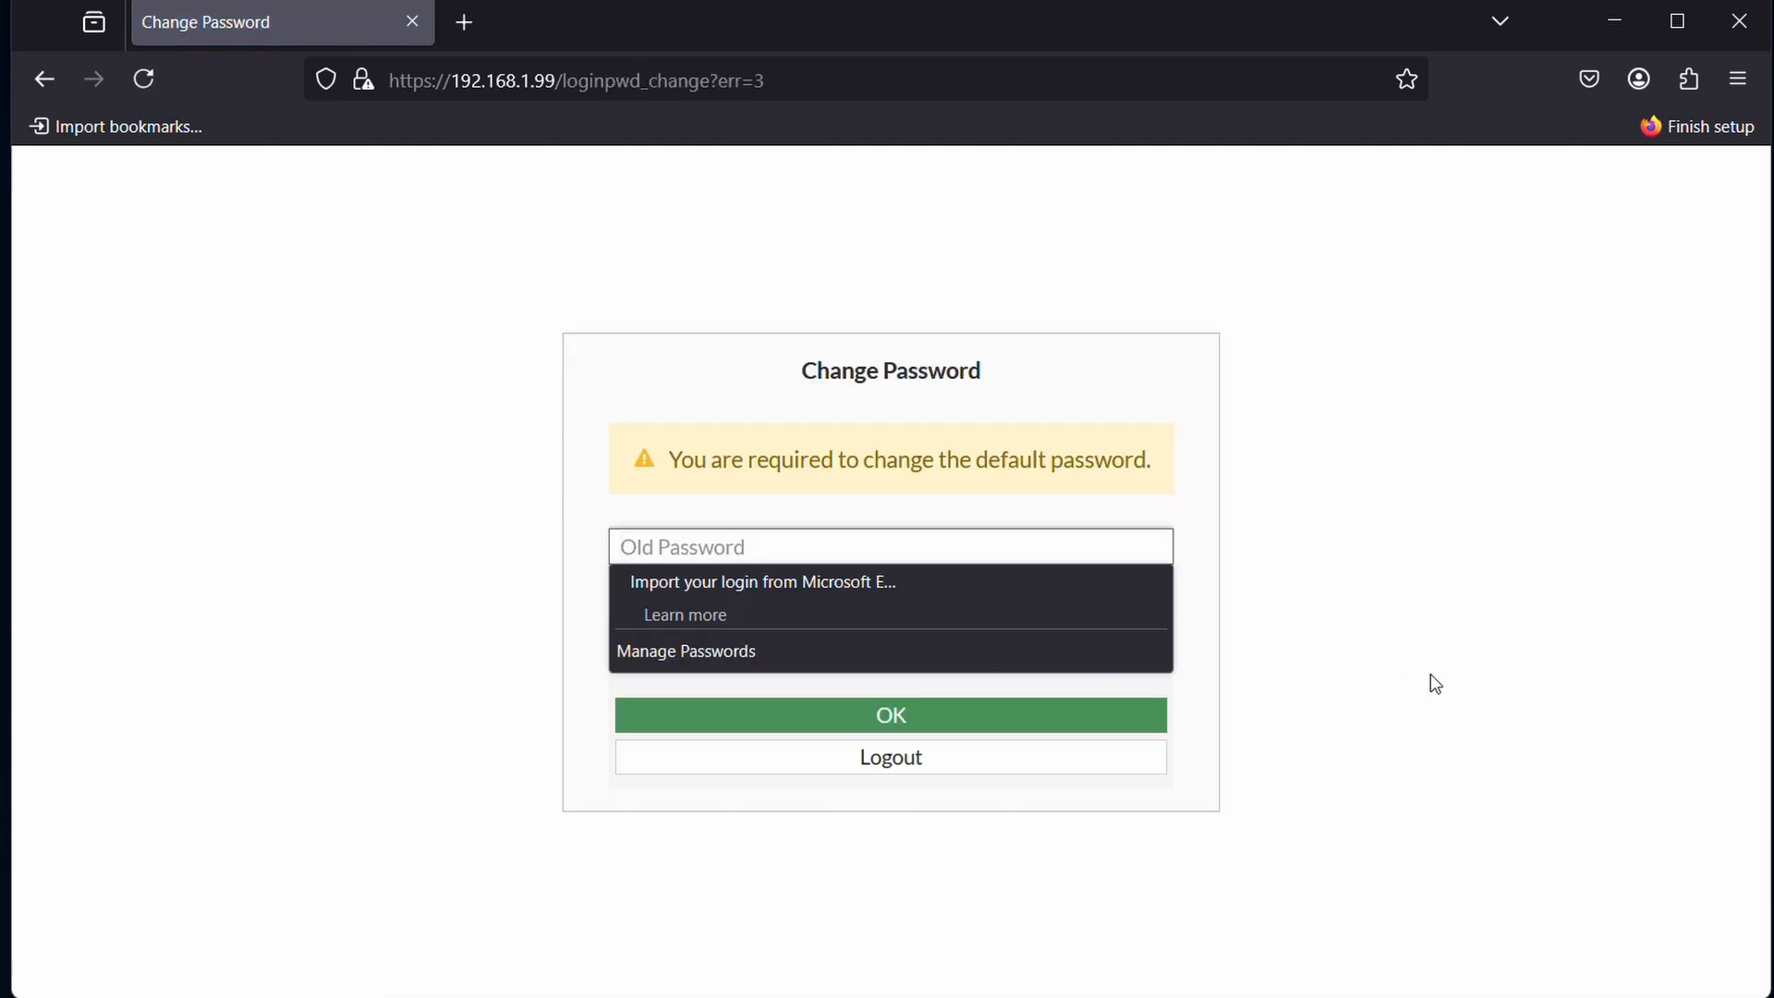
pyautogui.click(891, 591)
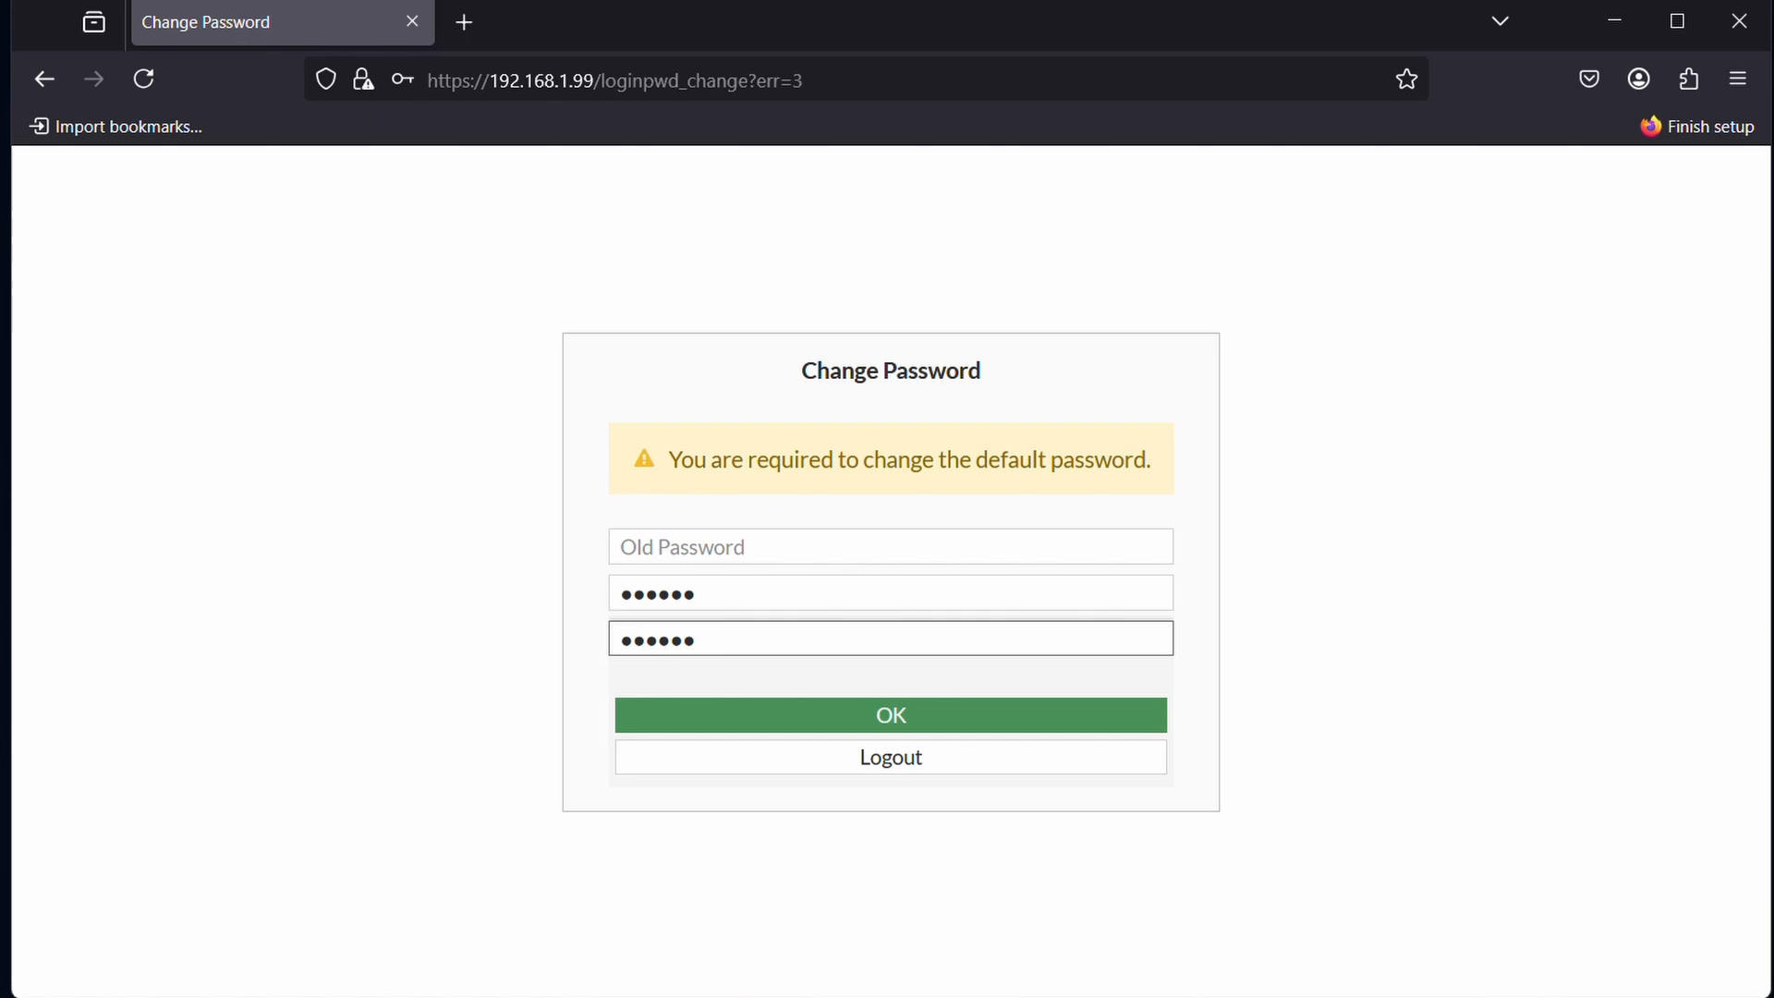
pyautogui.click(889, 715)
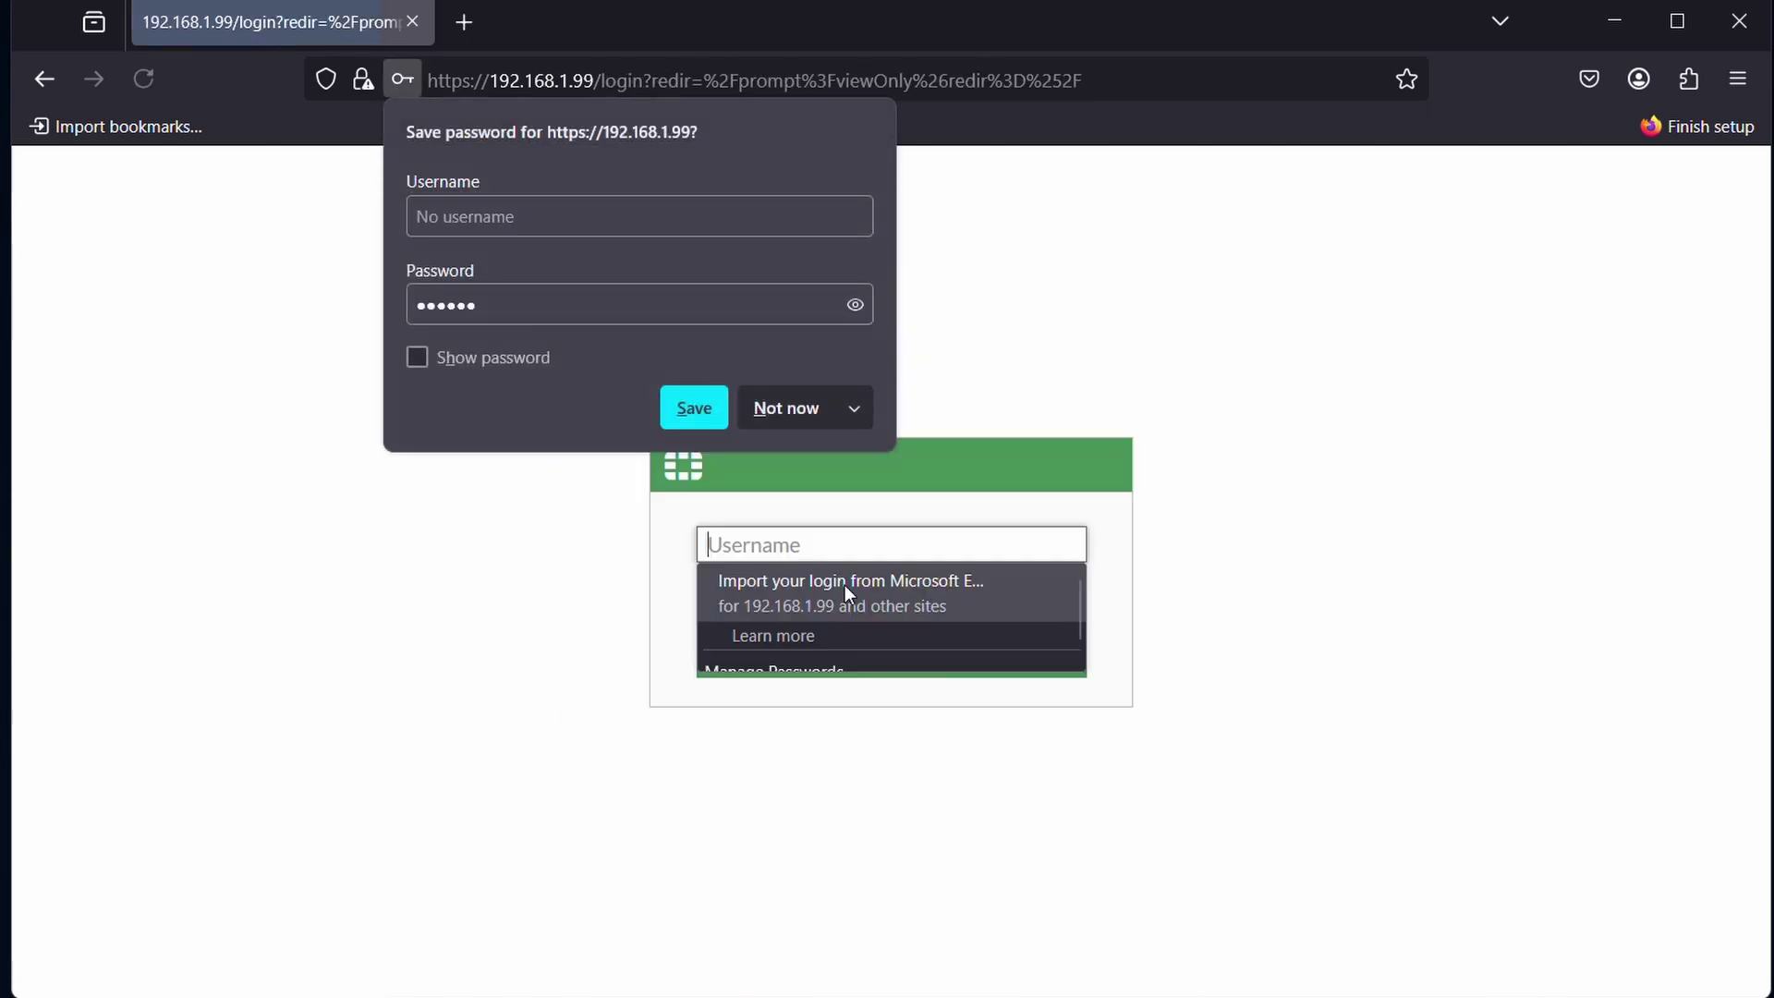
pyautogui.click(784, 408)
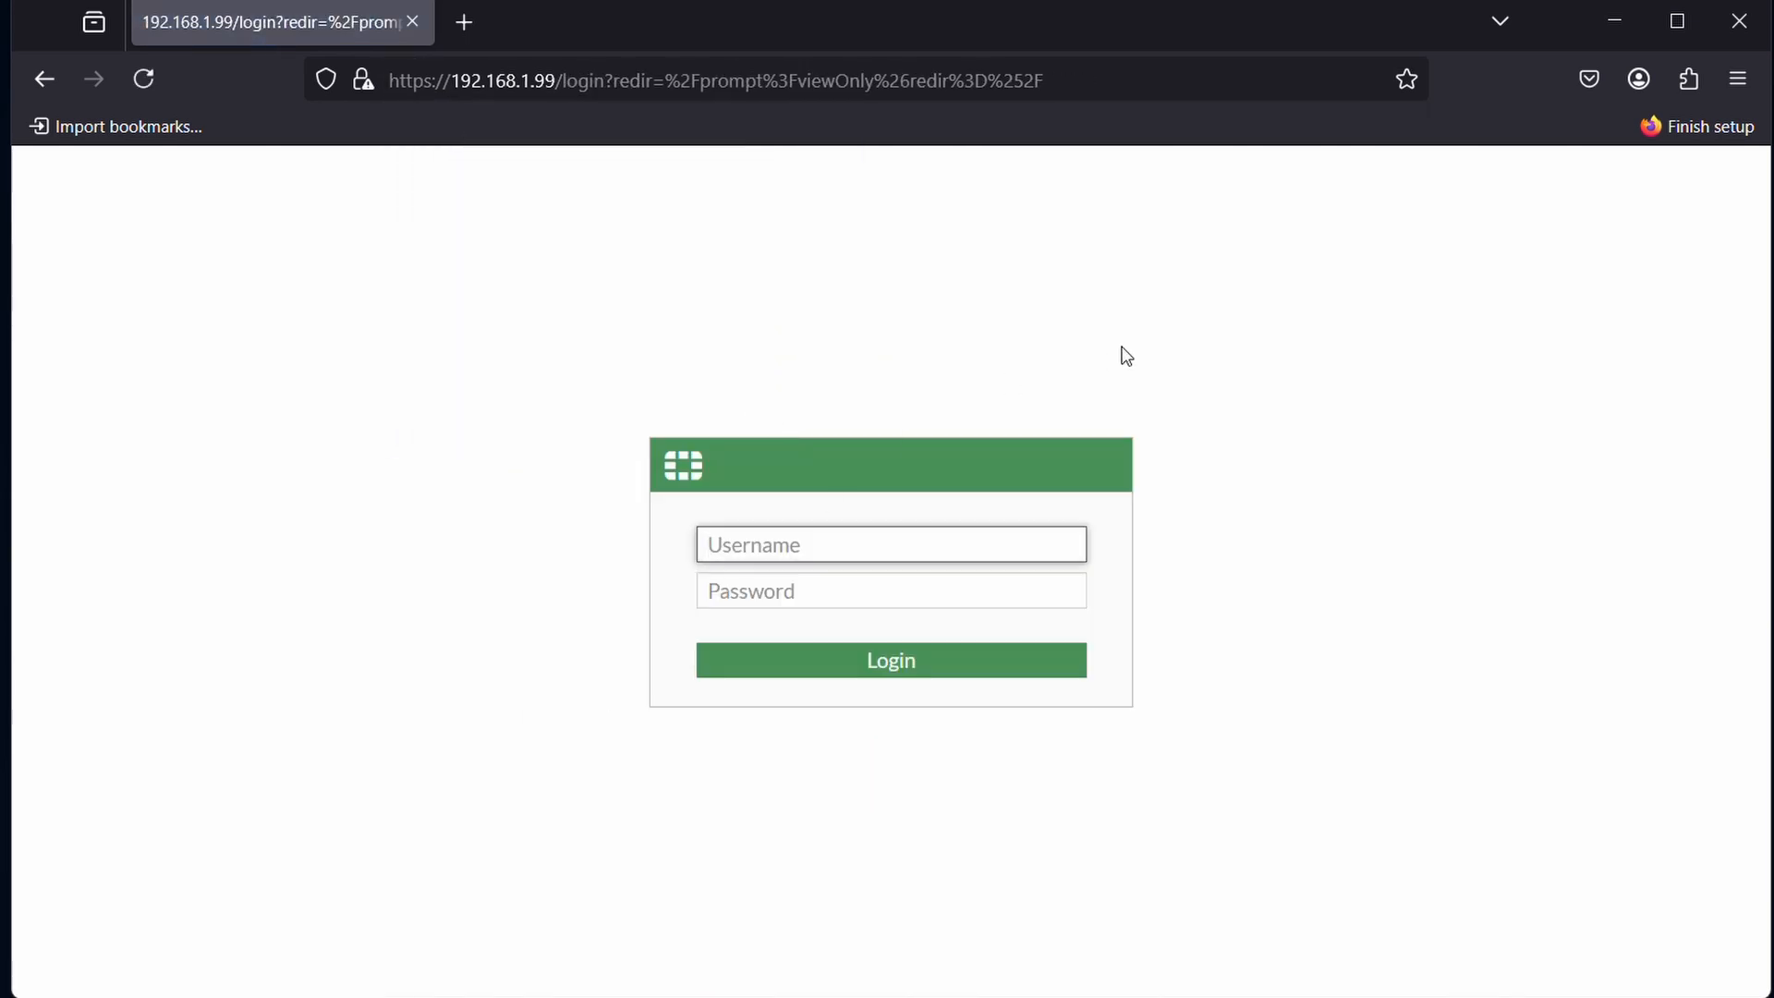
# - Log in as admin with the new password to reach the FortiGate Setup checklist
pyautogui.write('admin')
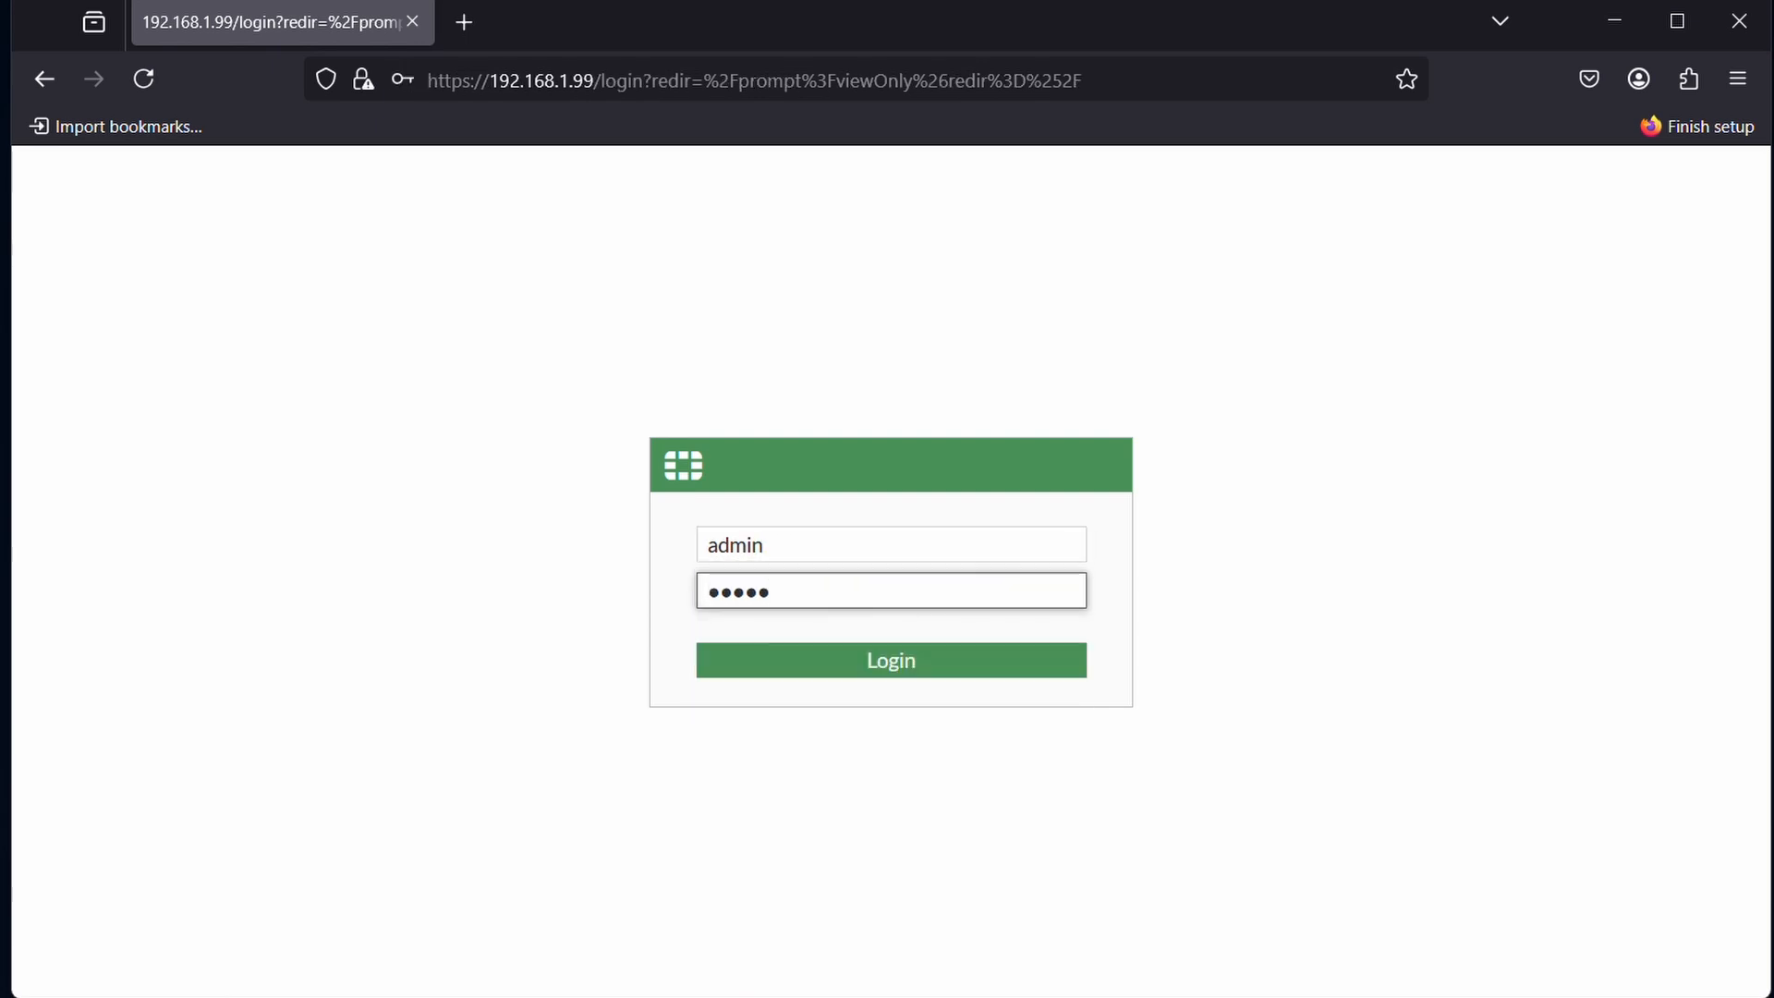
pyautogui.click(890, 659)
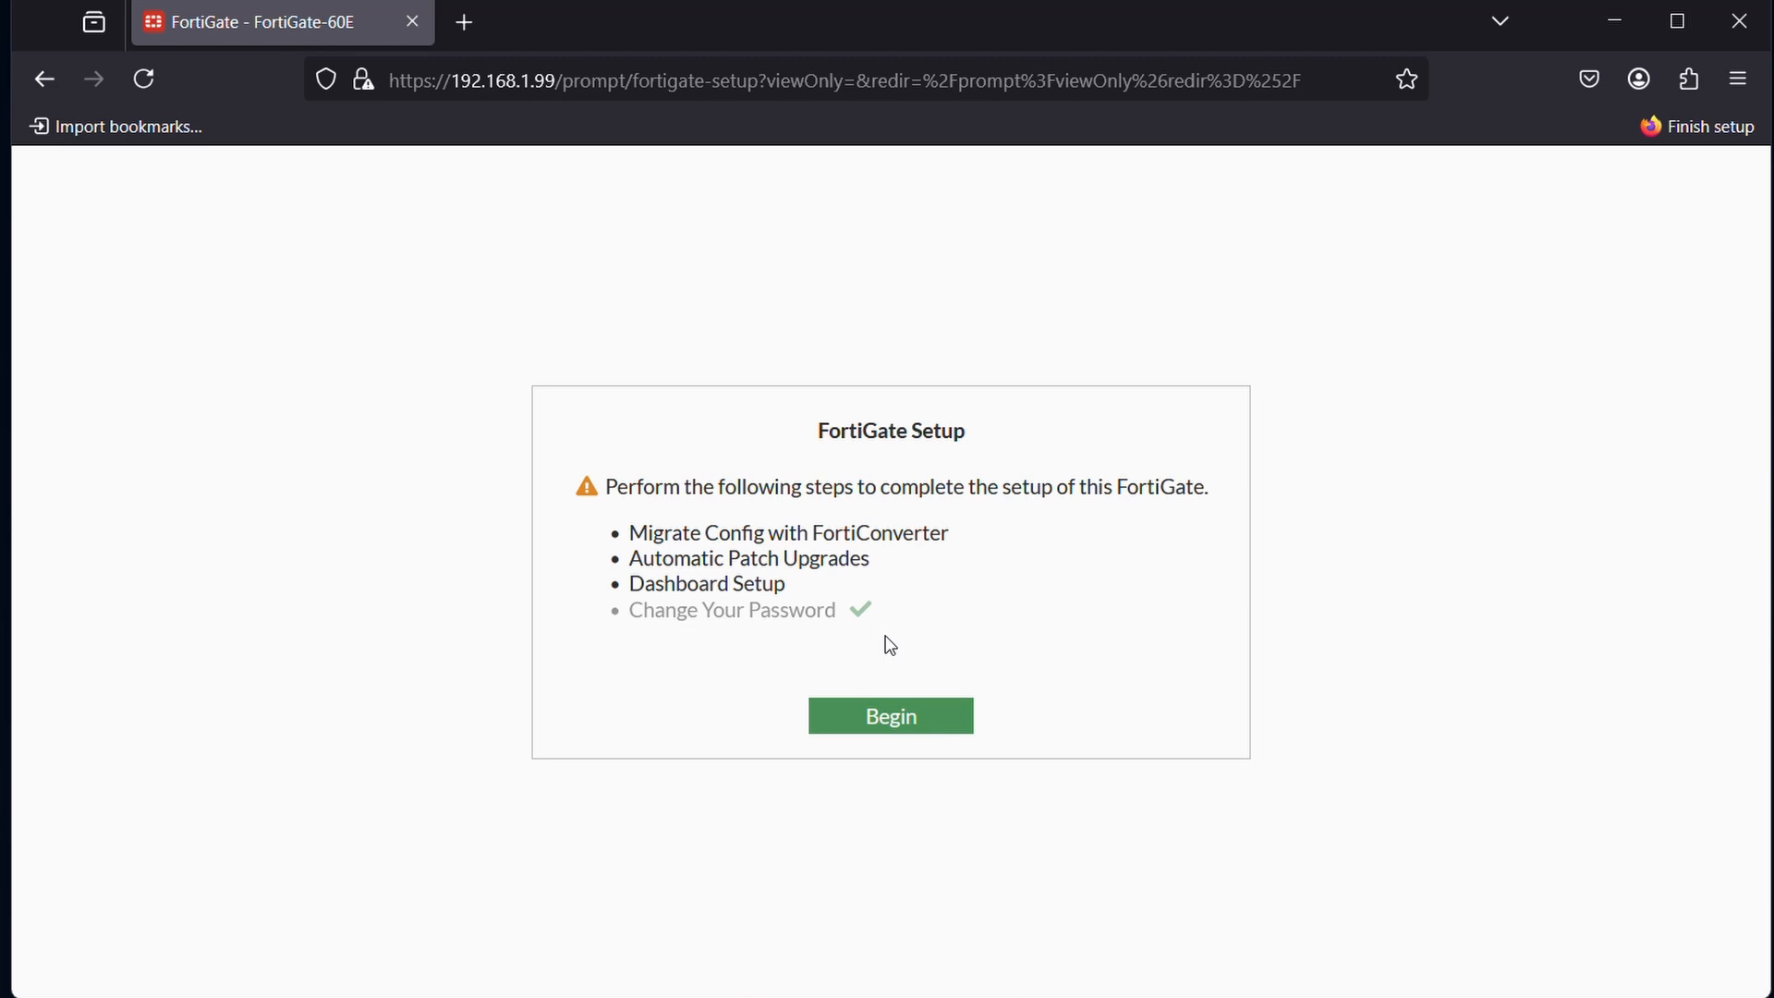
pyautogui.moveTo(891, 716)
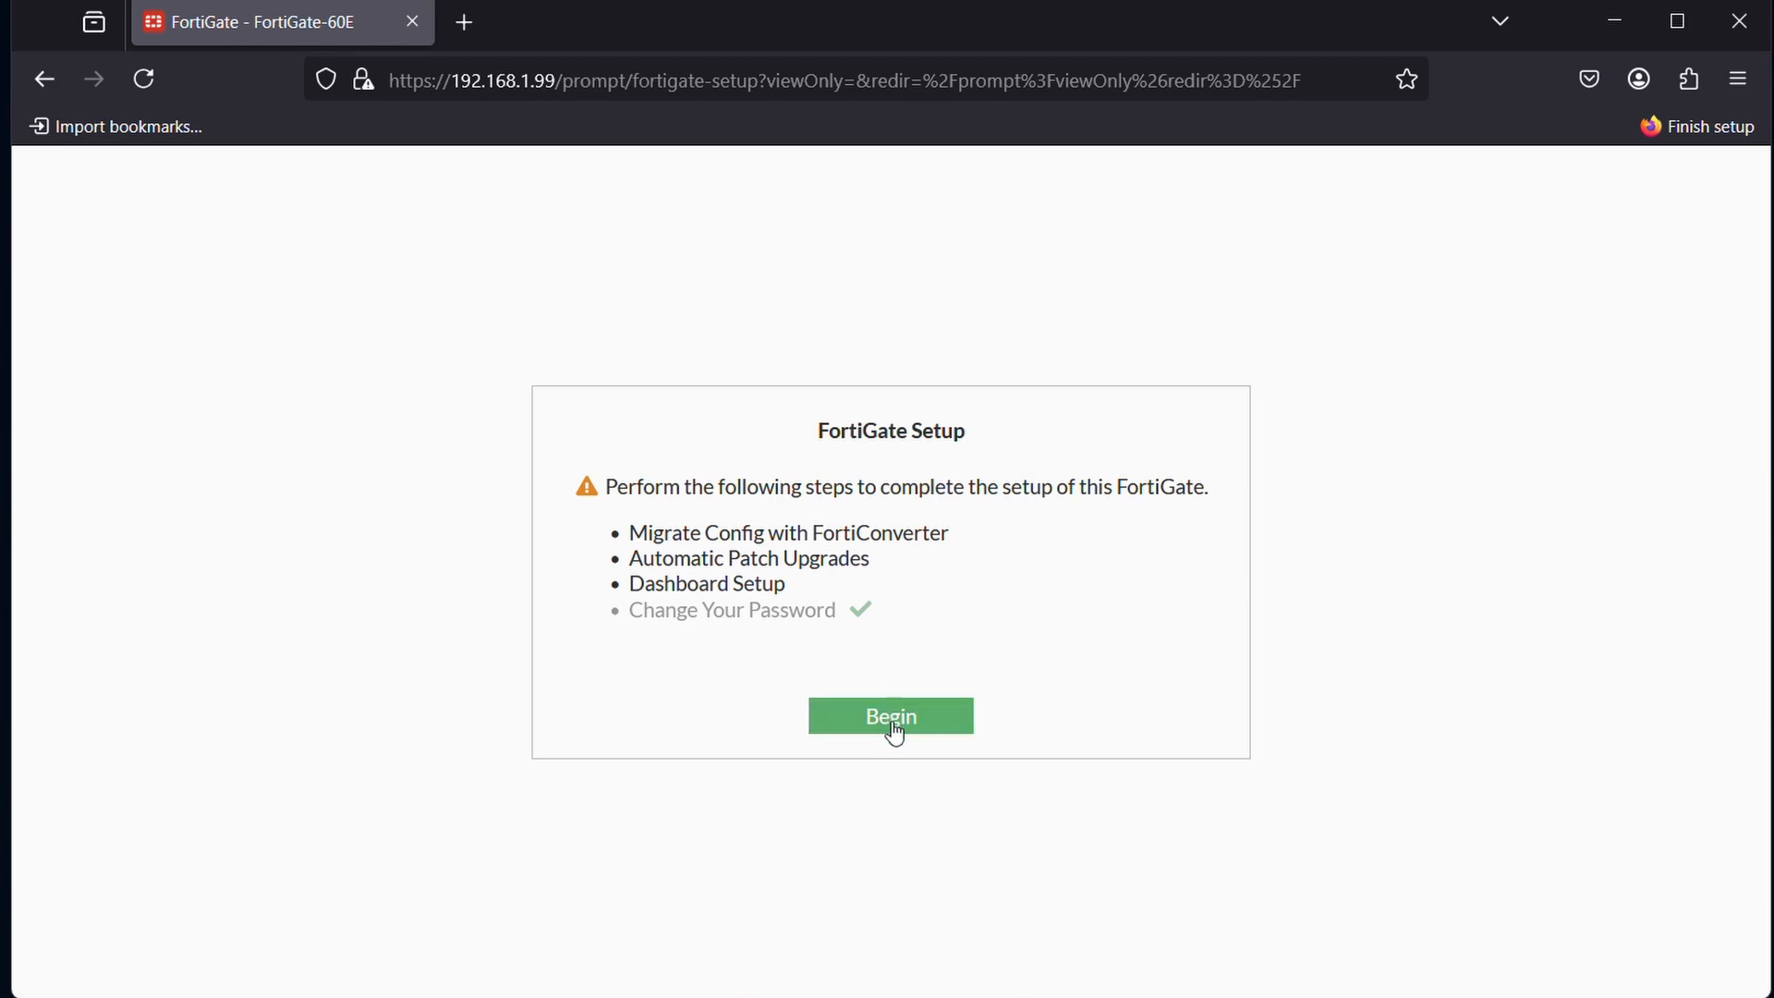
# - Postpone config migration and disable automatic patch upgrades, acknowledging the warning
pyautogui.click(891, 715)
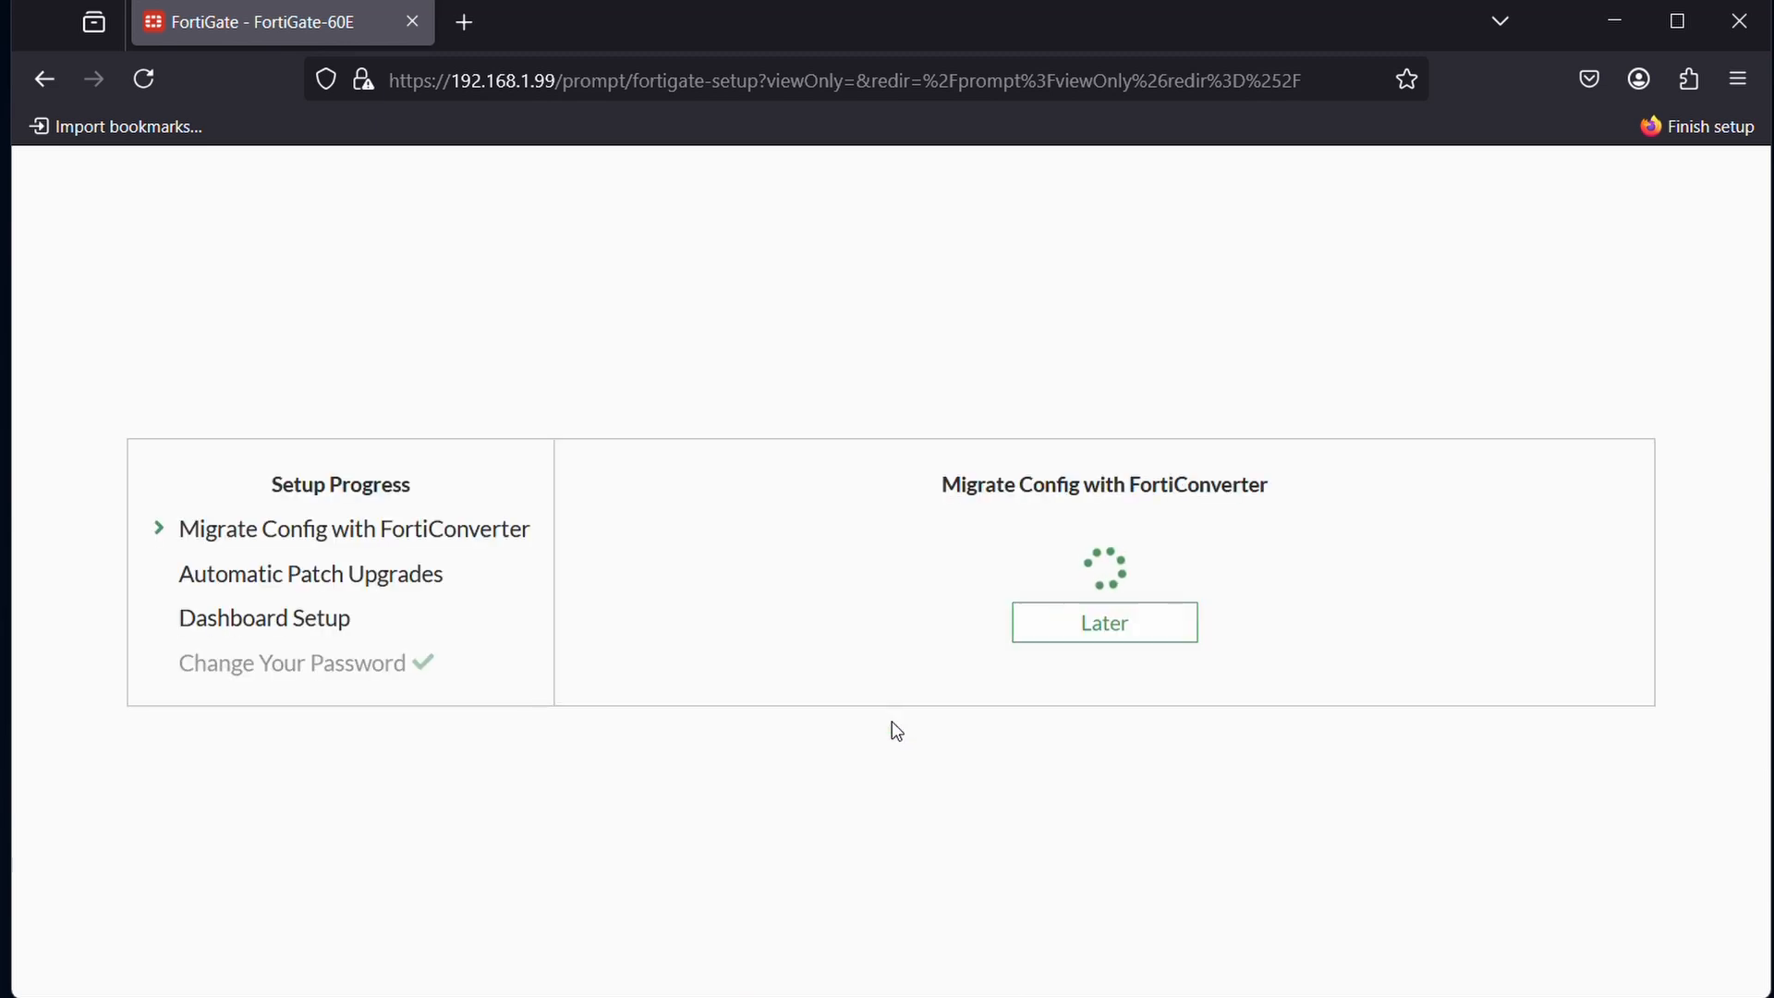
pyautogui.click(1102, 621)
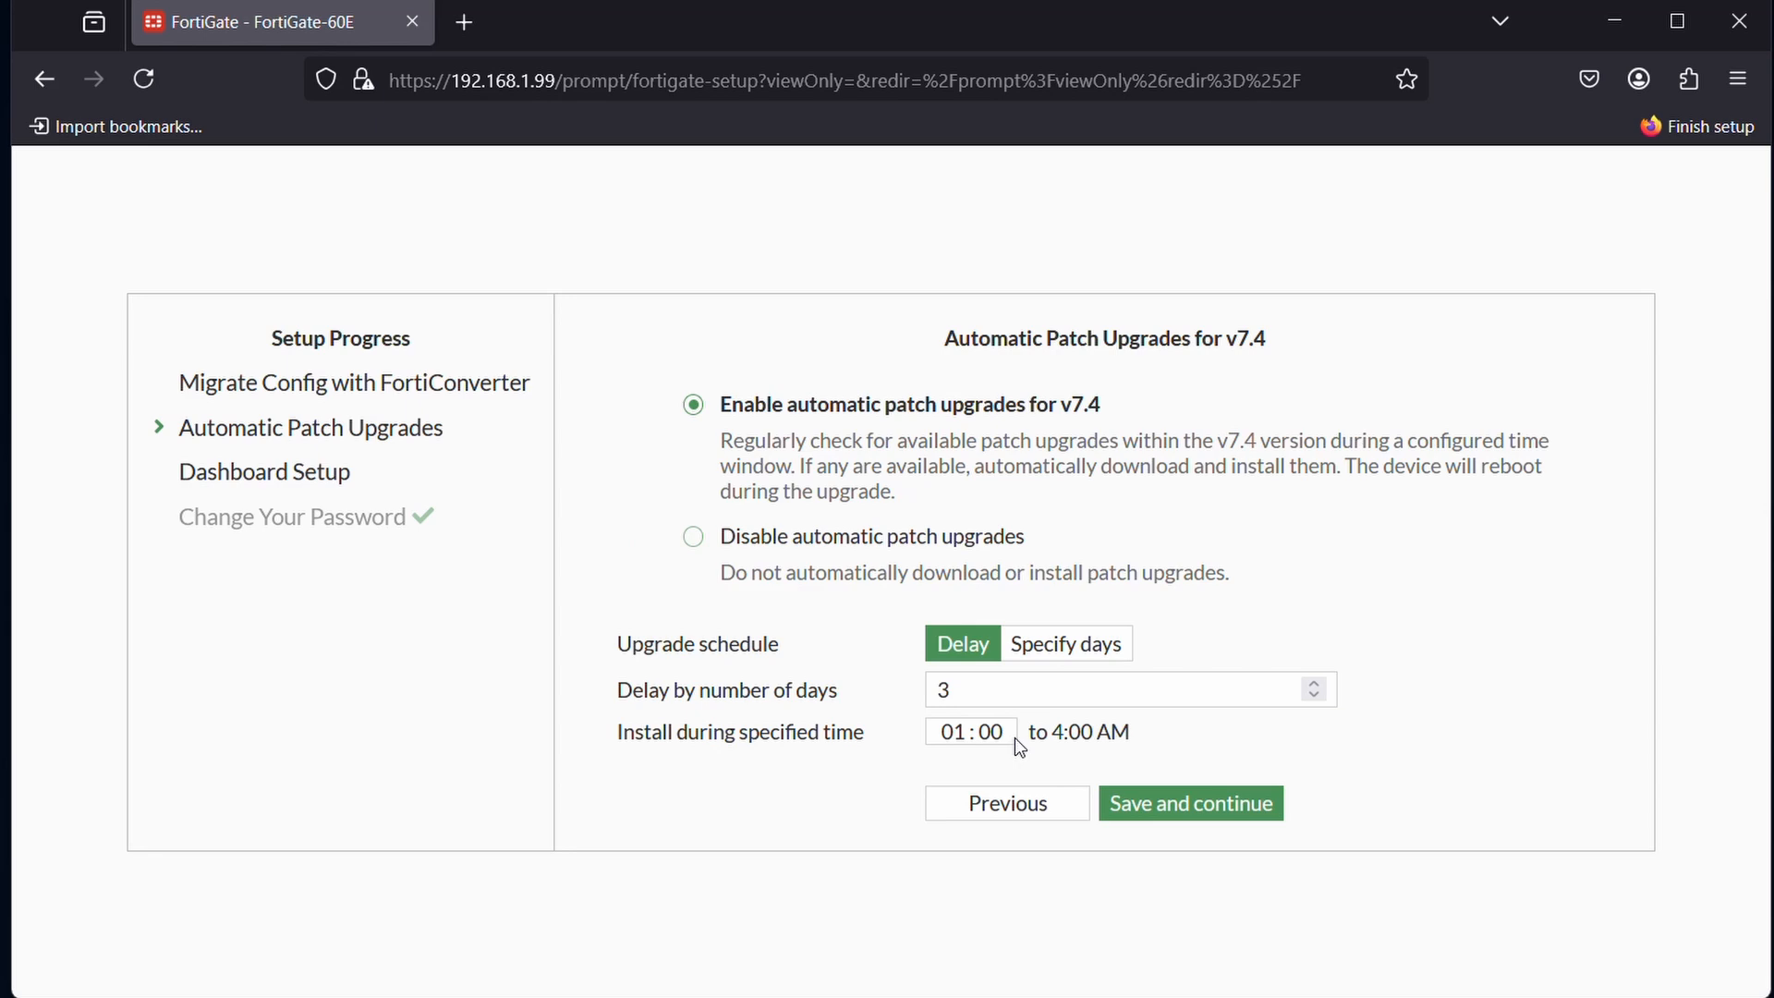
pyautogui.moveTo(1051, 761)
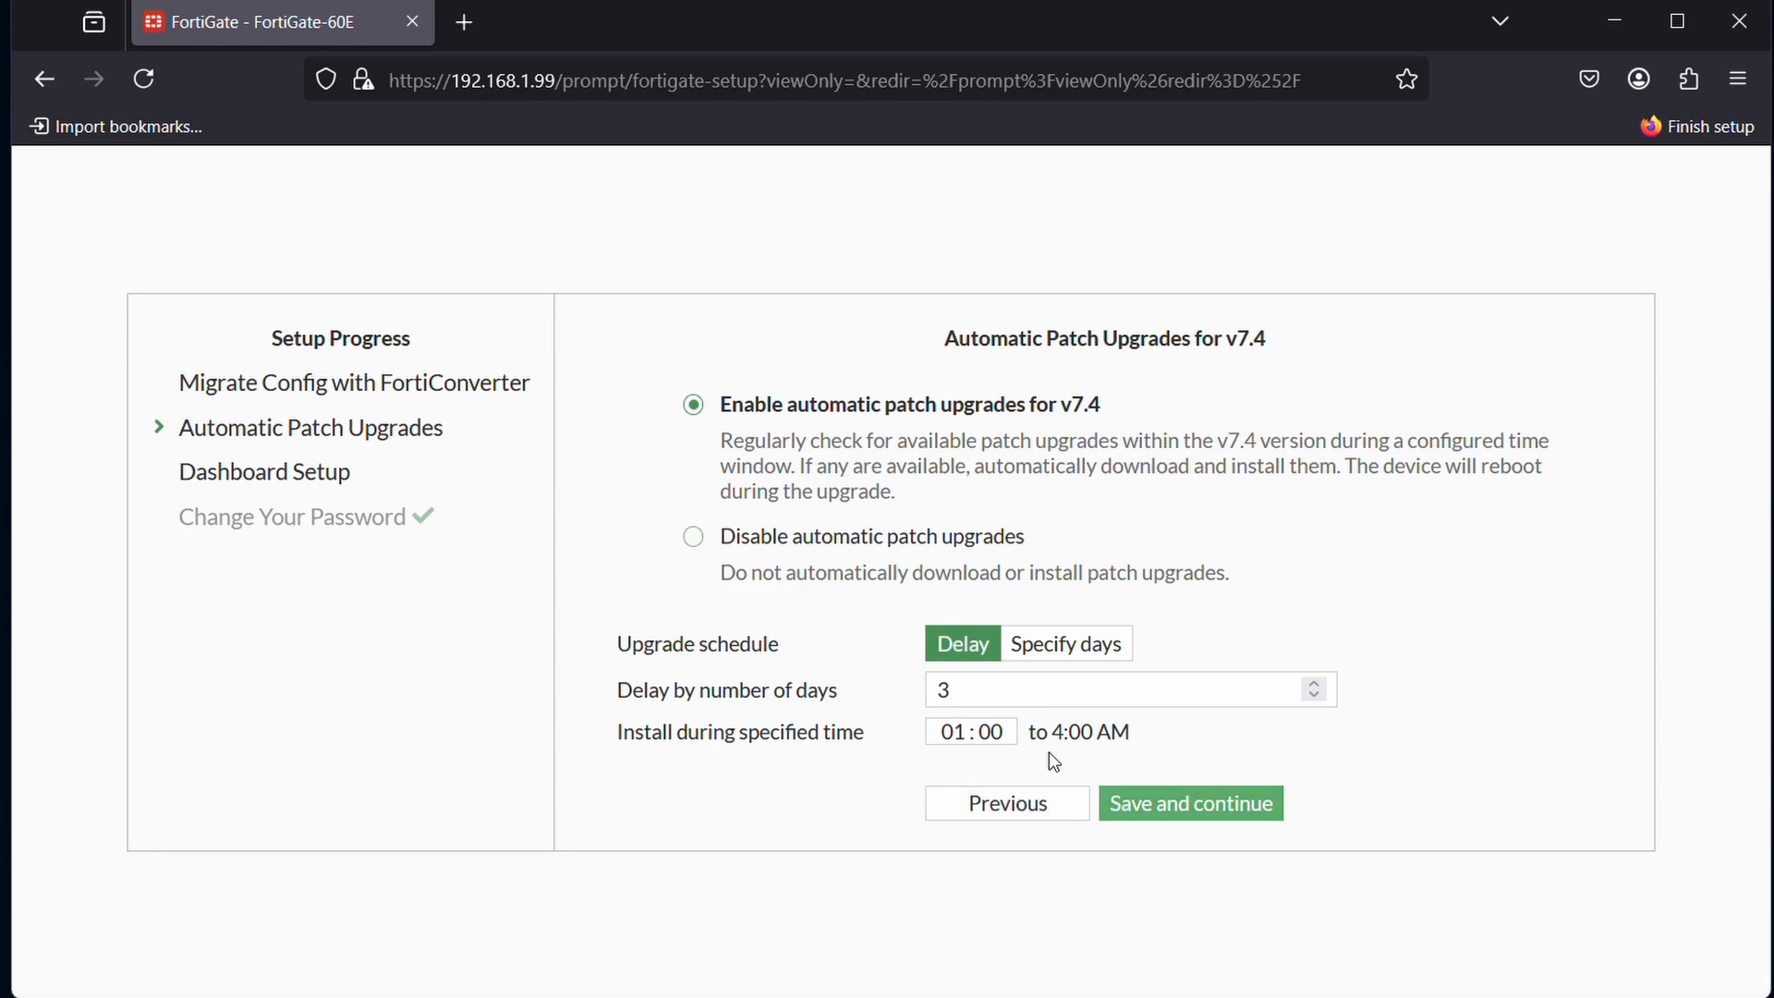
pyautogui.click(691, 535)
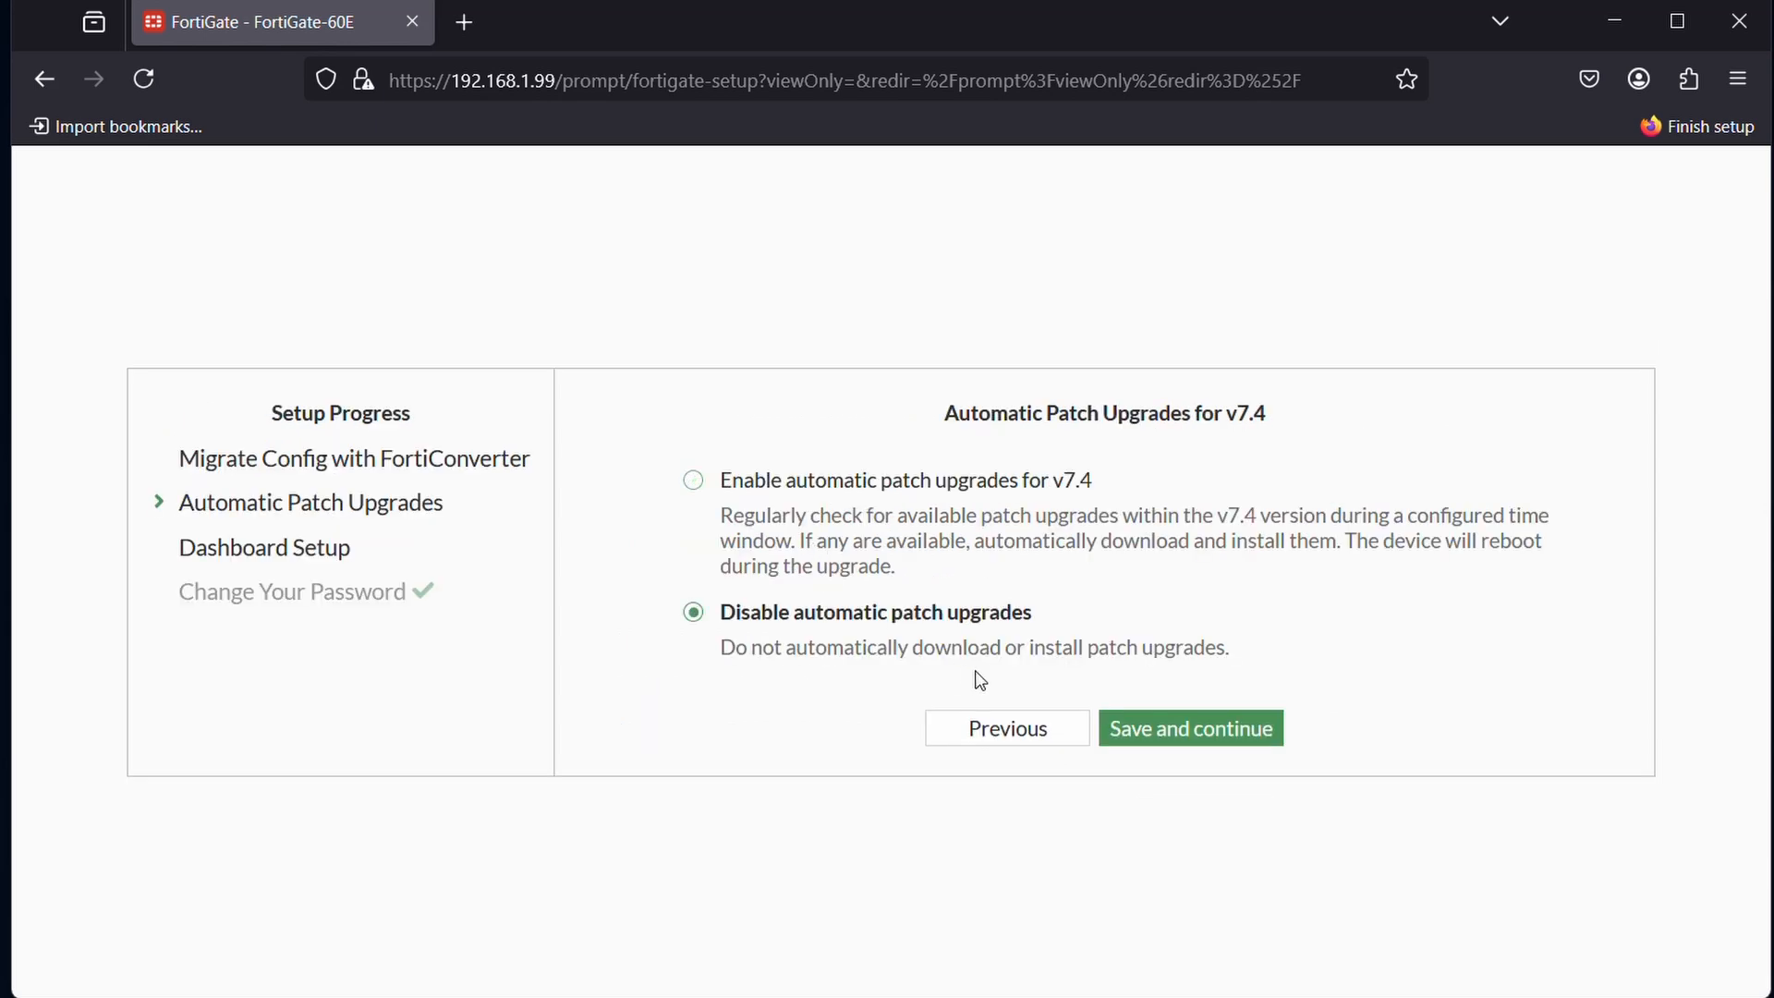
pyautogui.click(1189, 727)
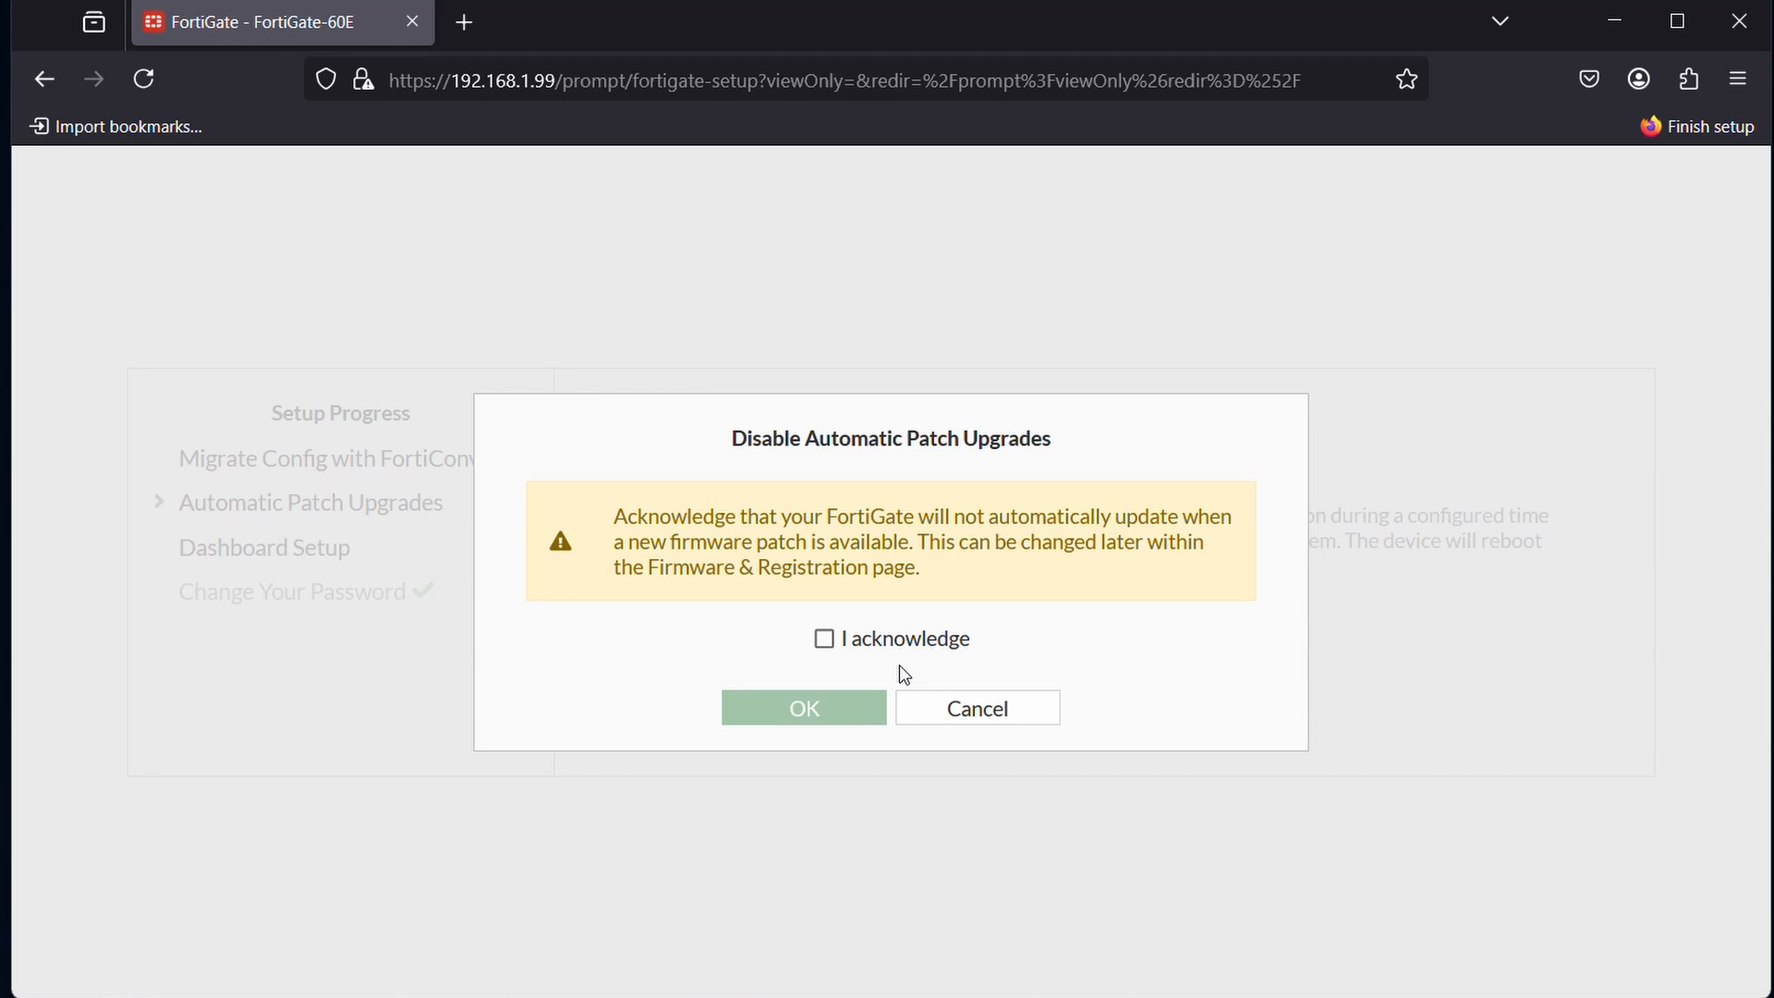
pyautogui.click(822, 639)
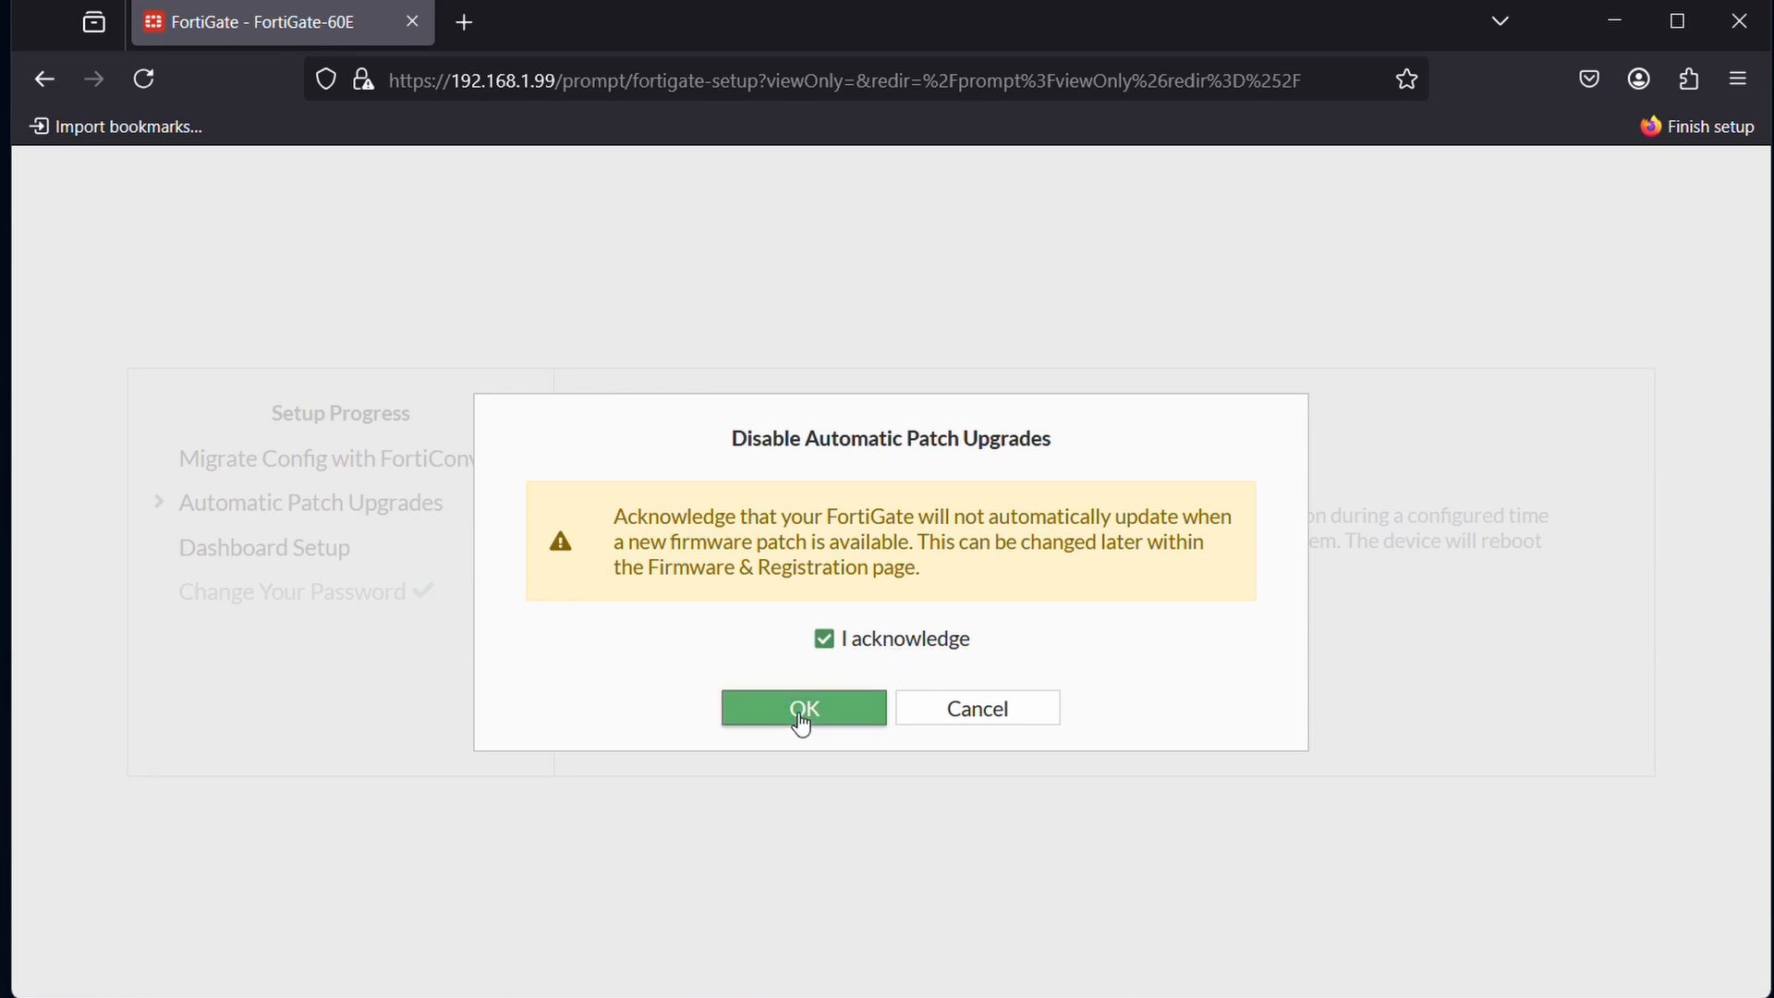
pyautogui.click(802, 706)
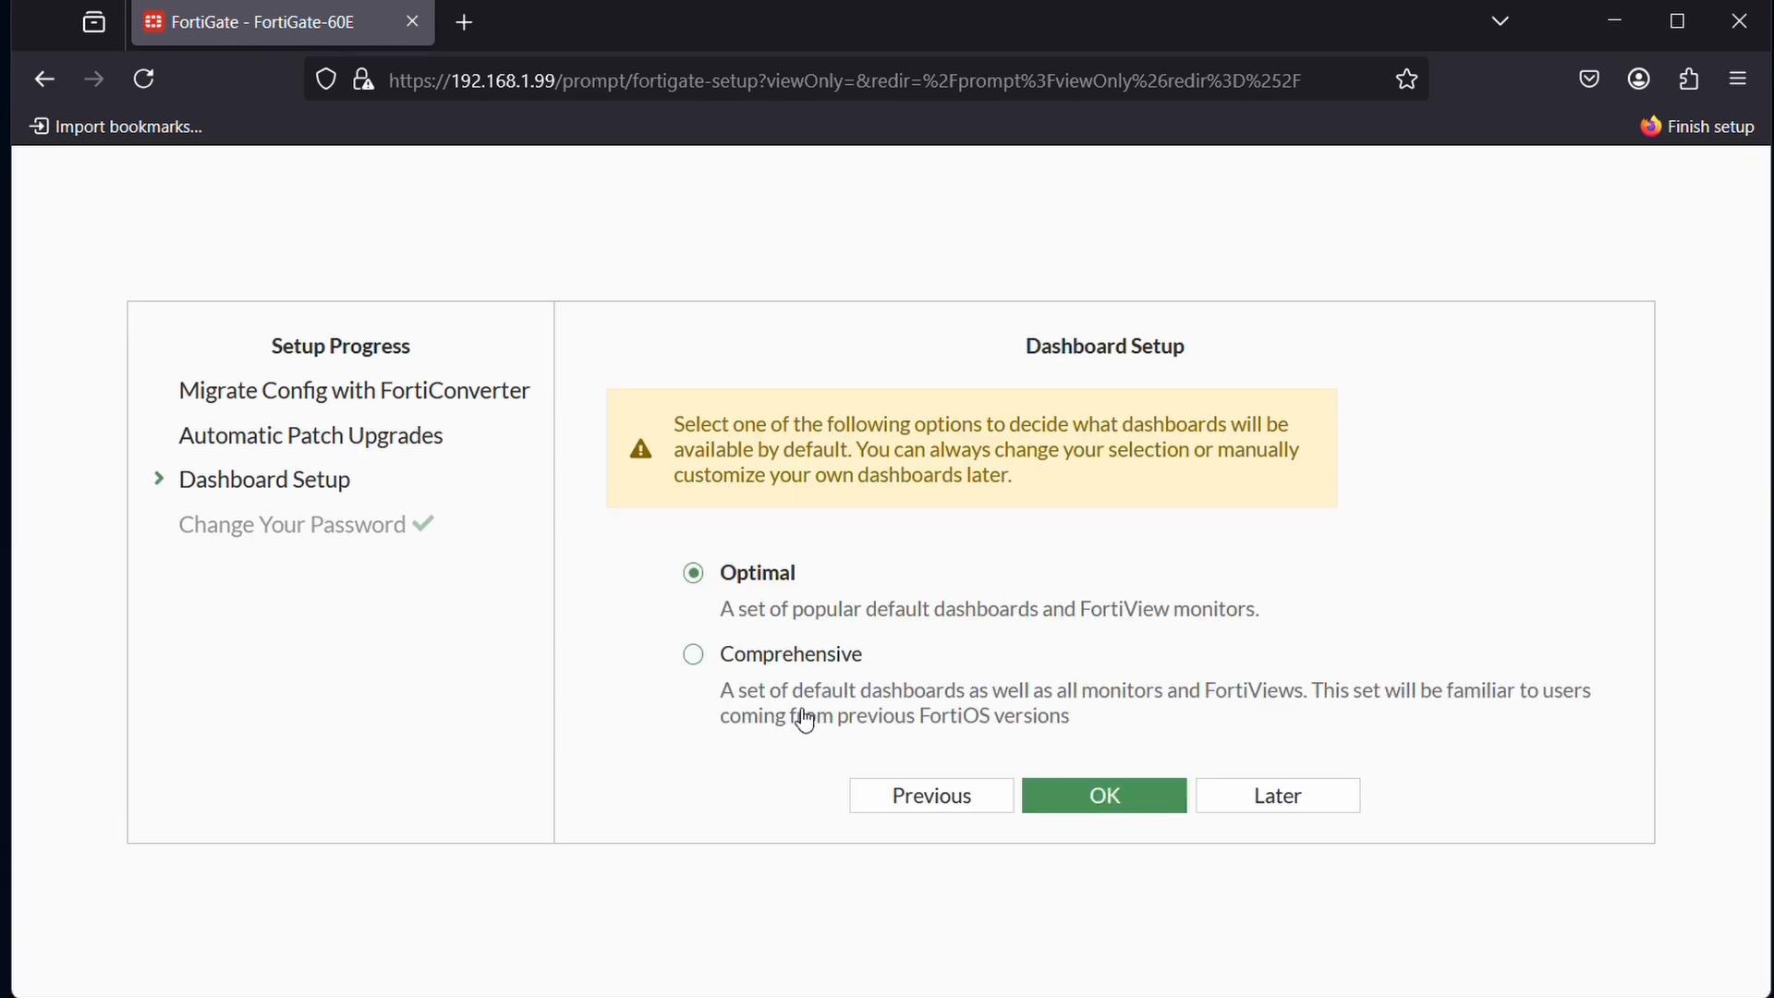
# - Choose the Comprehensive dashboard set and finish setup
pyautogui.click(691, 654)
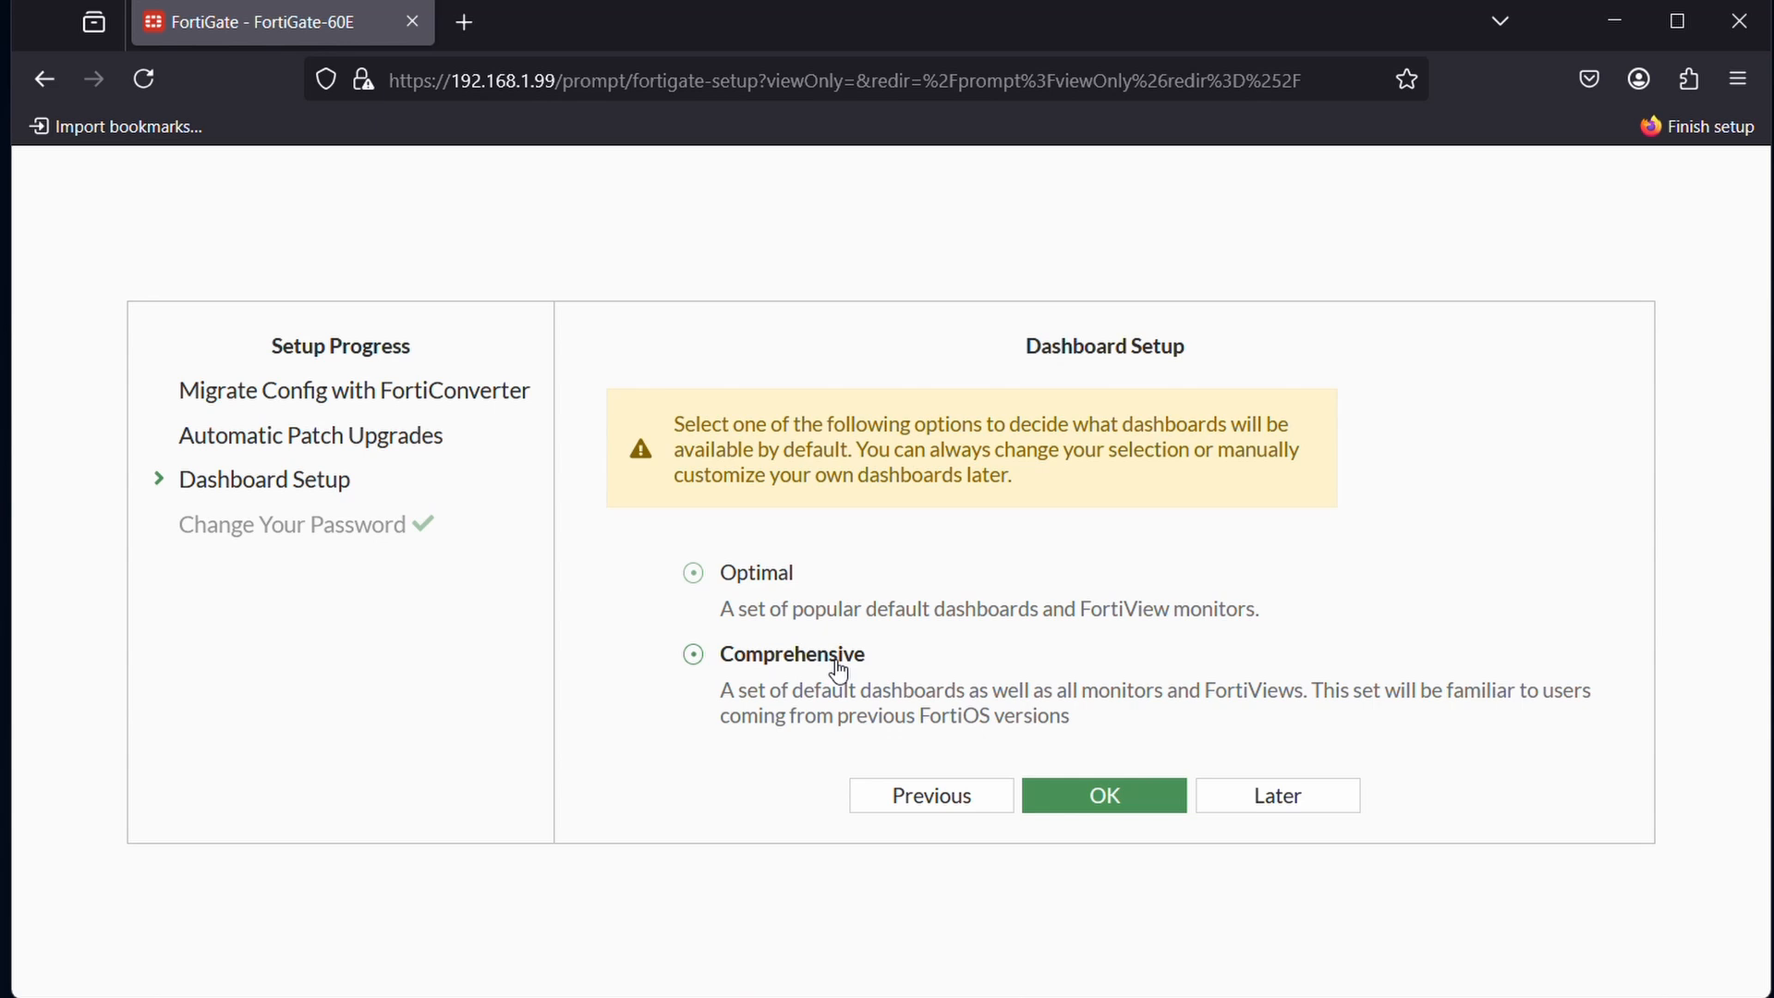
pyautogui.click(692, 654)
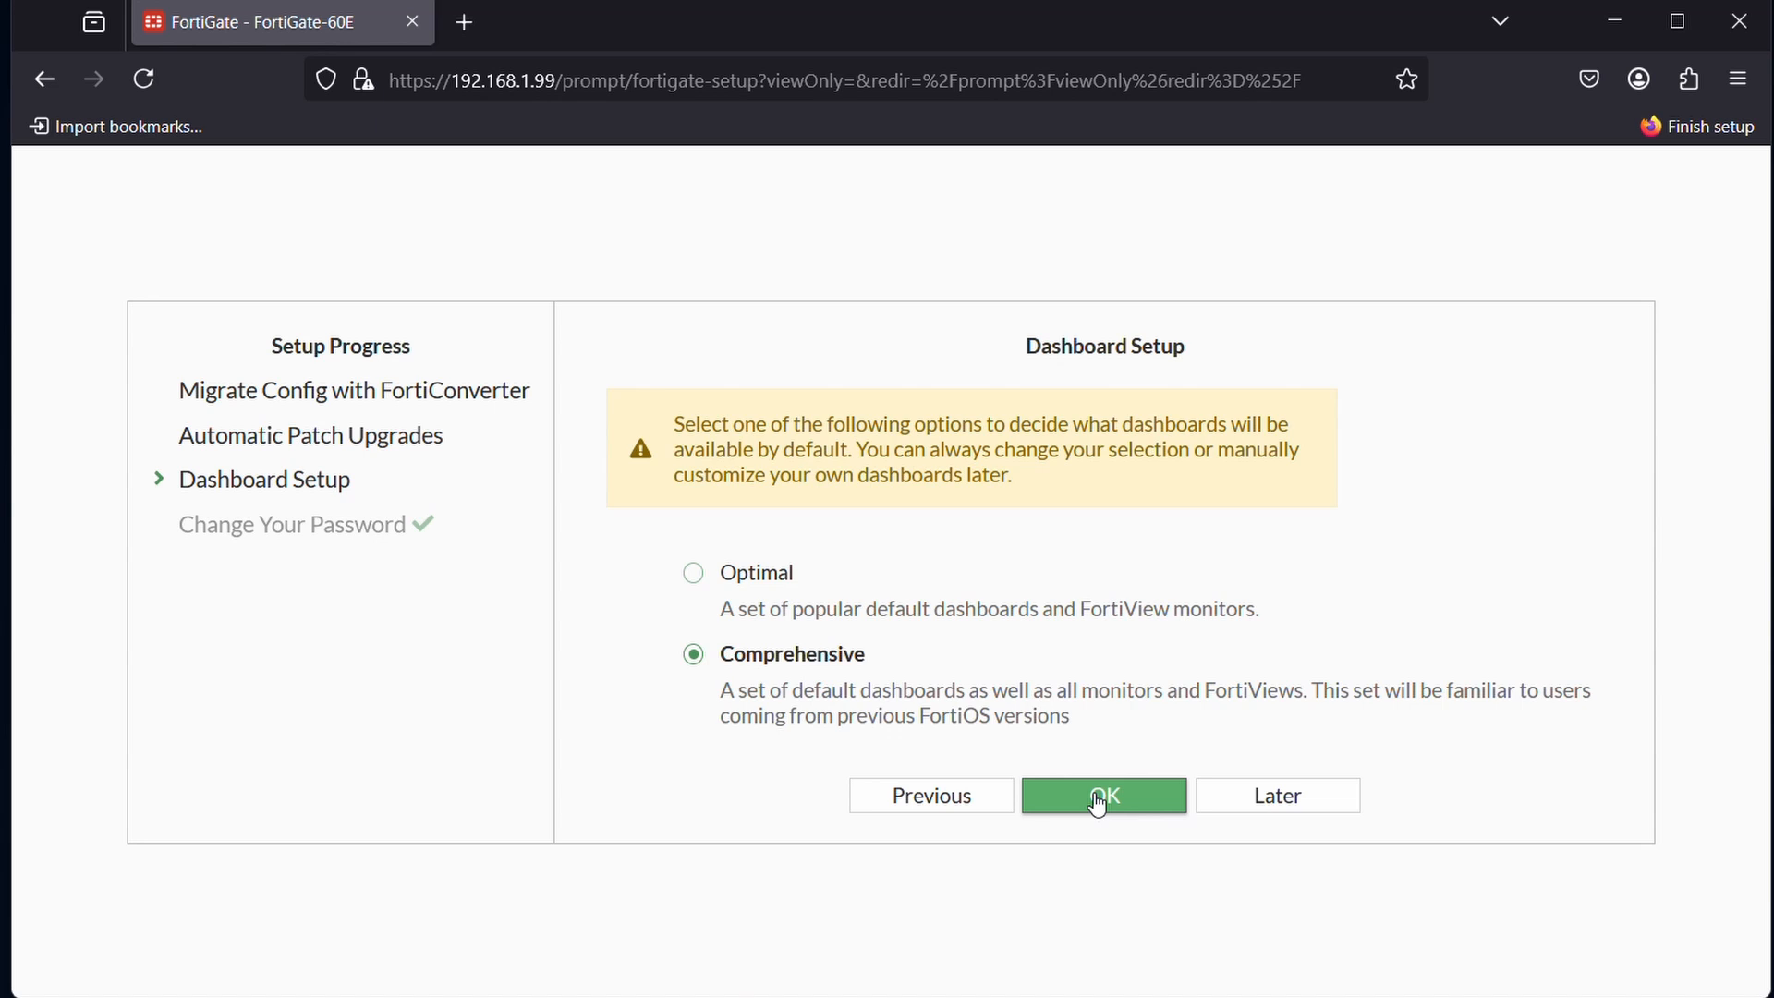
pyautogui.click(1103, 795)
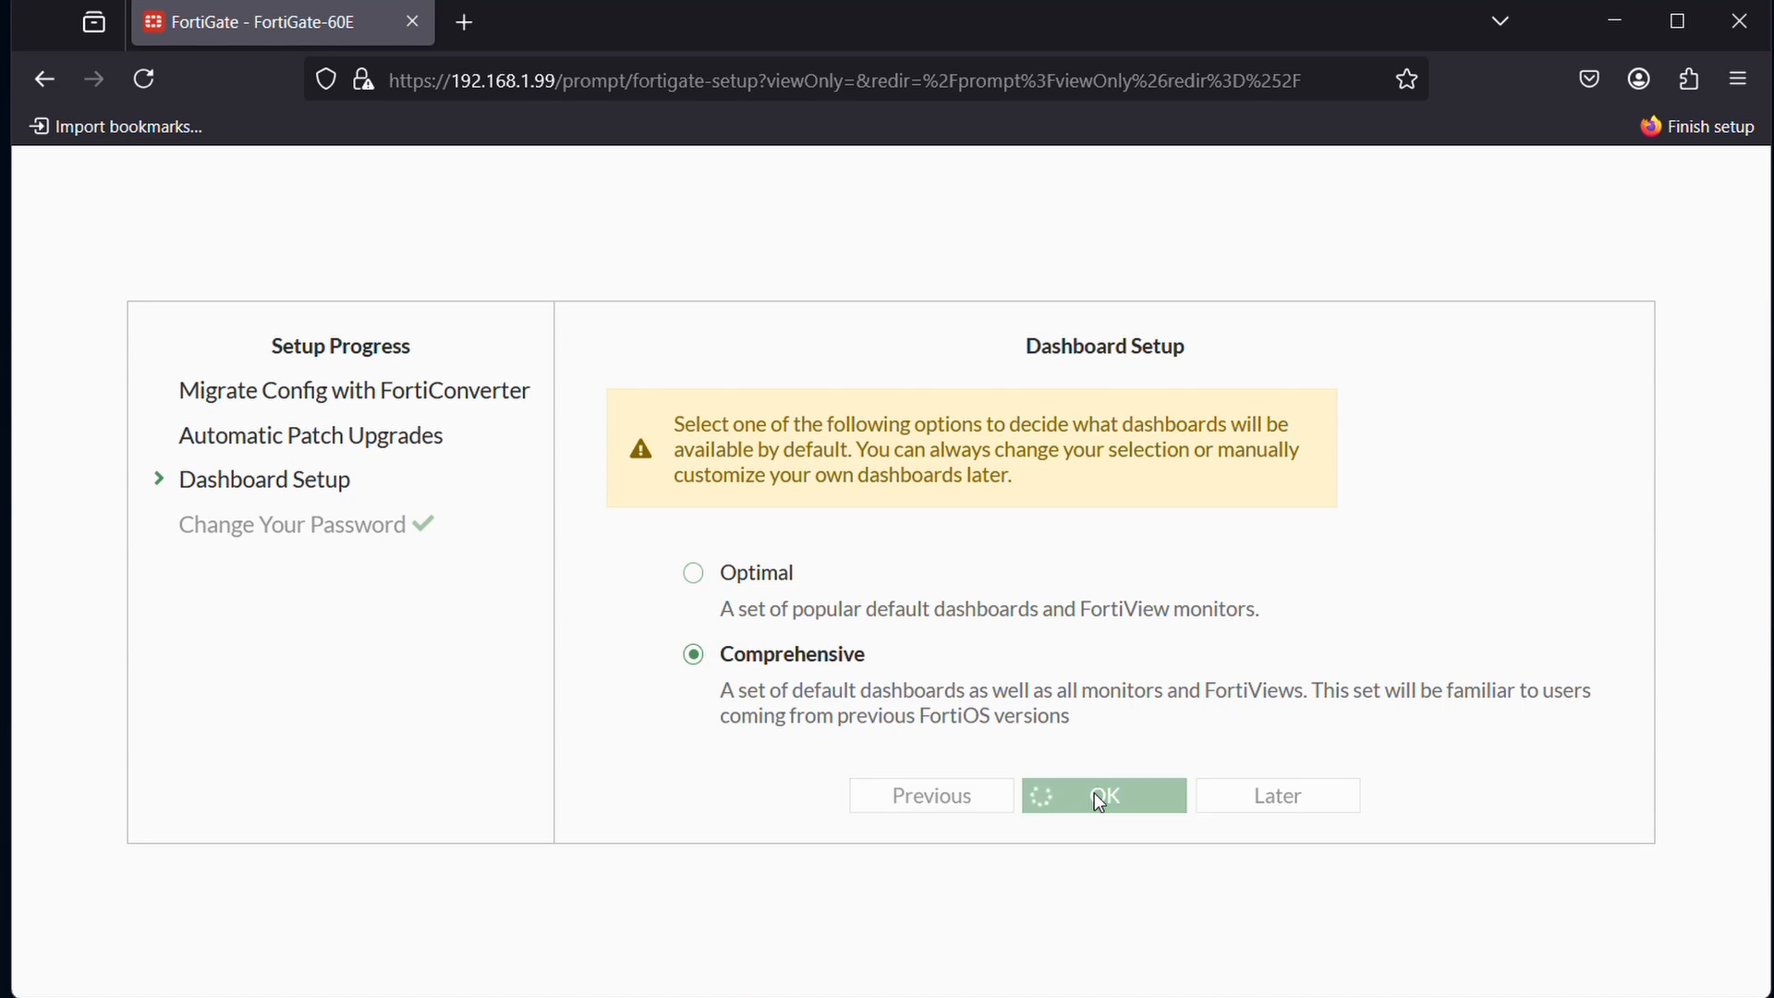
pyautogui.click(1103, 795)
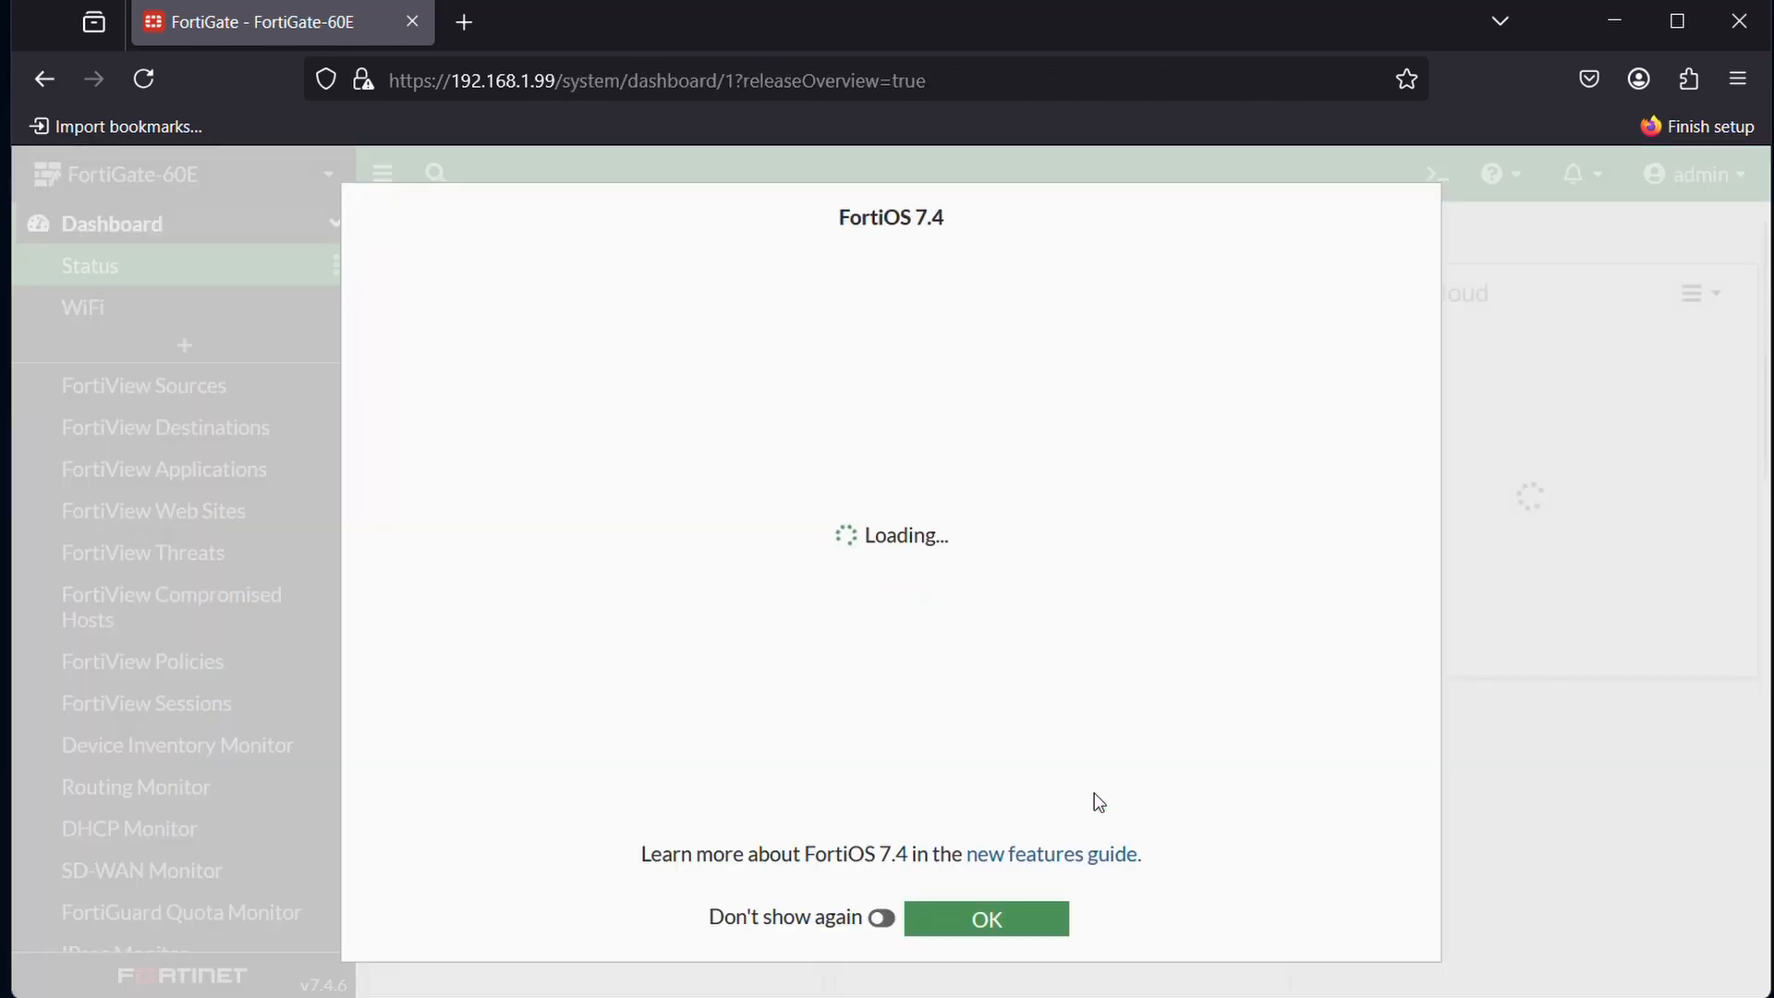
# - Dismiss the FortiOS 7.4 overview with Don't show again, then collapse the Dashboard menu
pyautogui.click(881, 917)
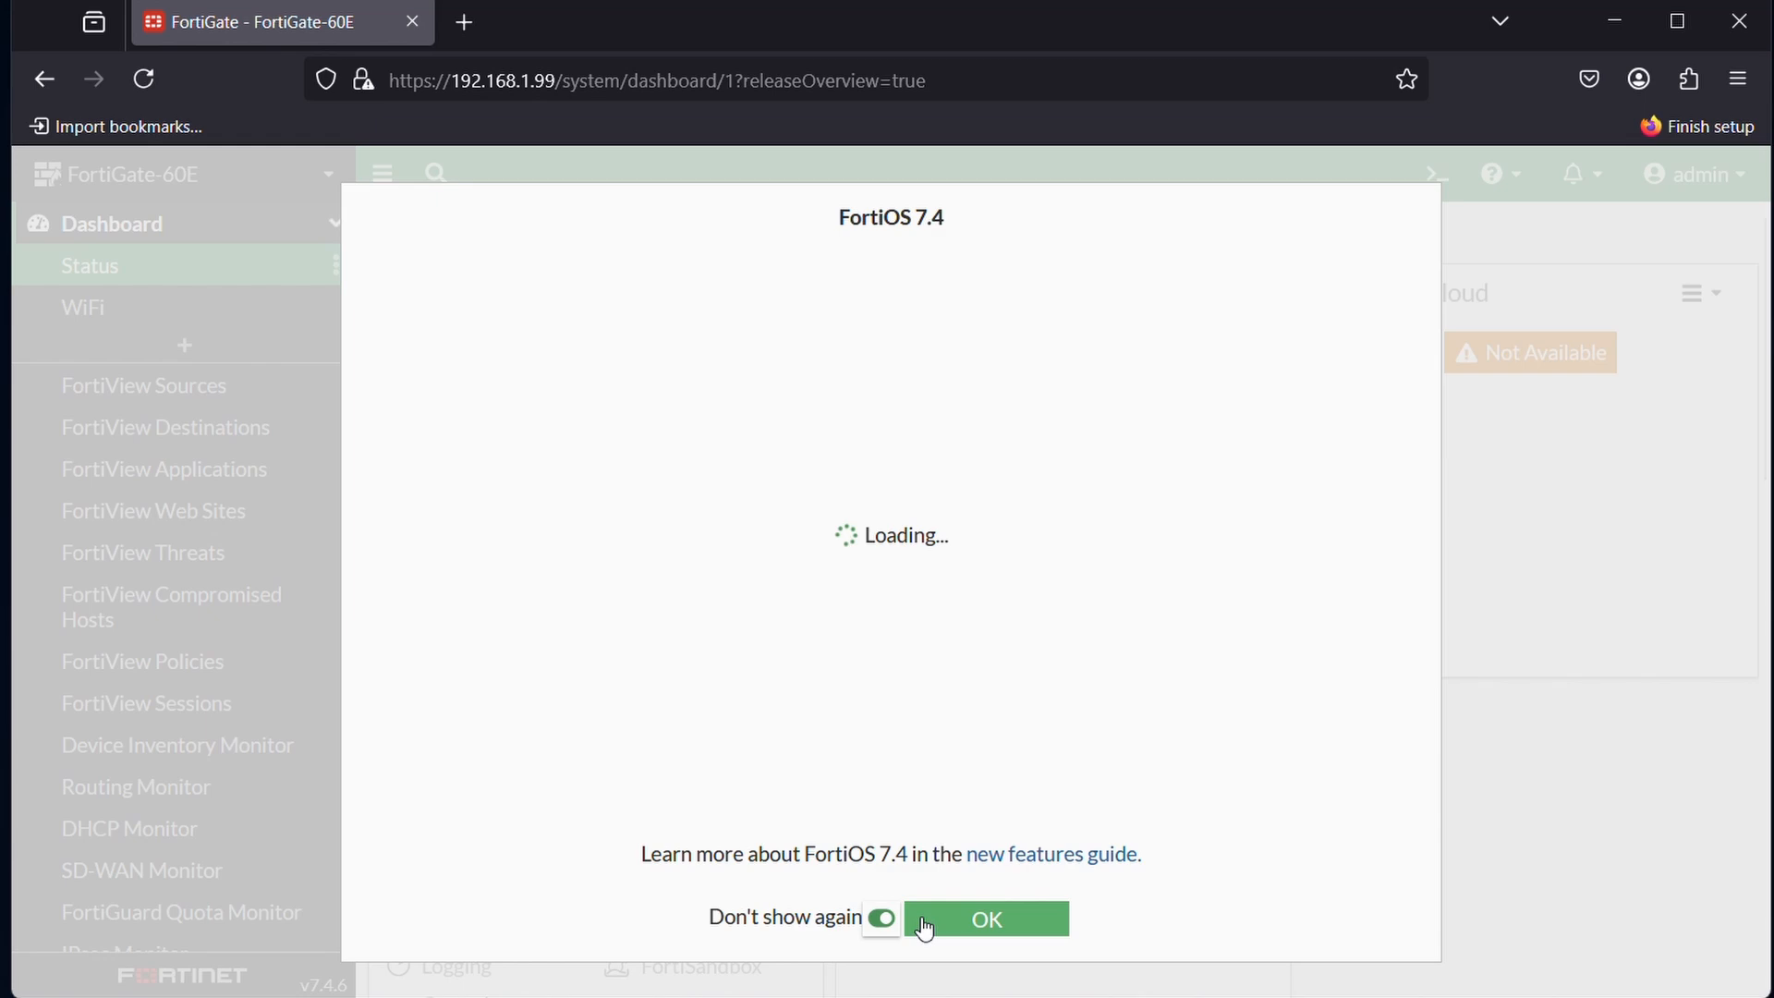
pyautogui.click(986, 917)
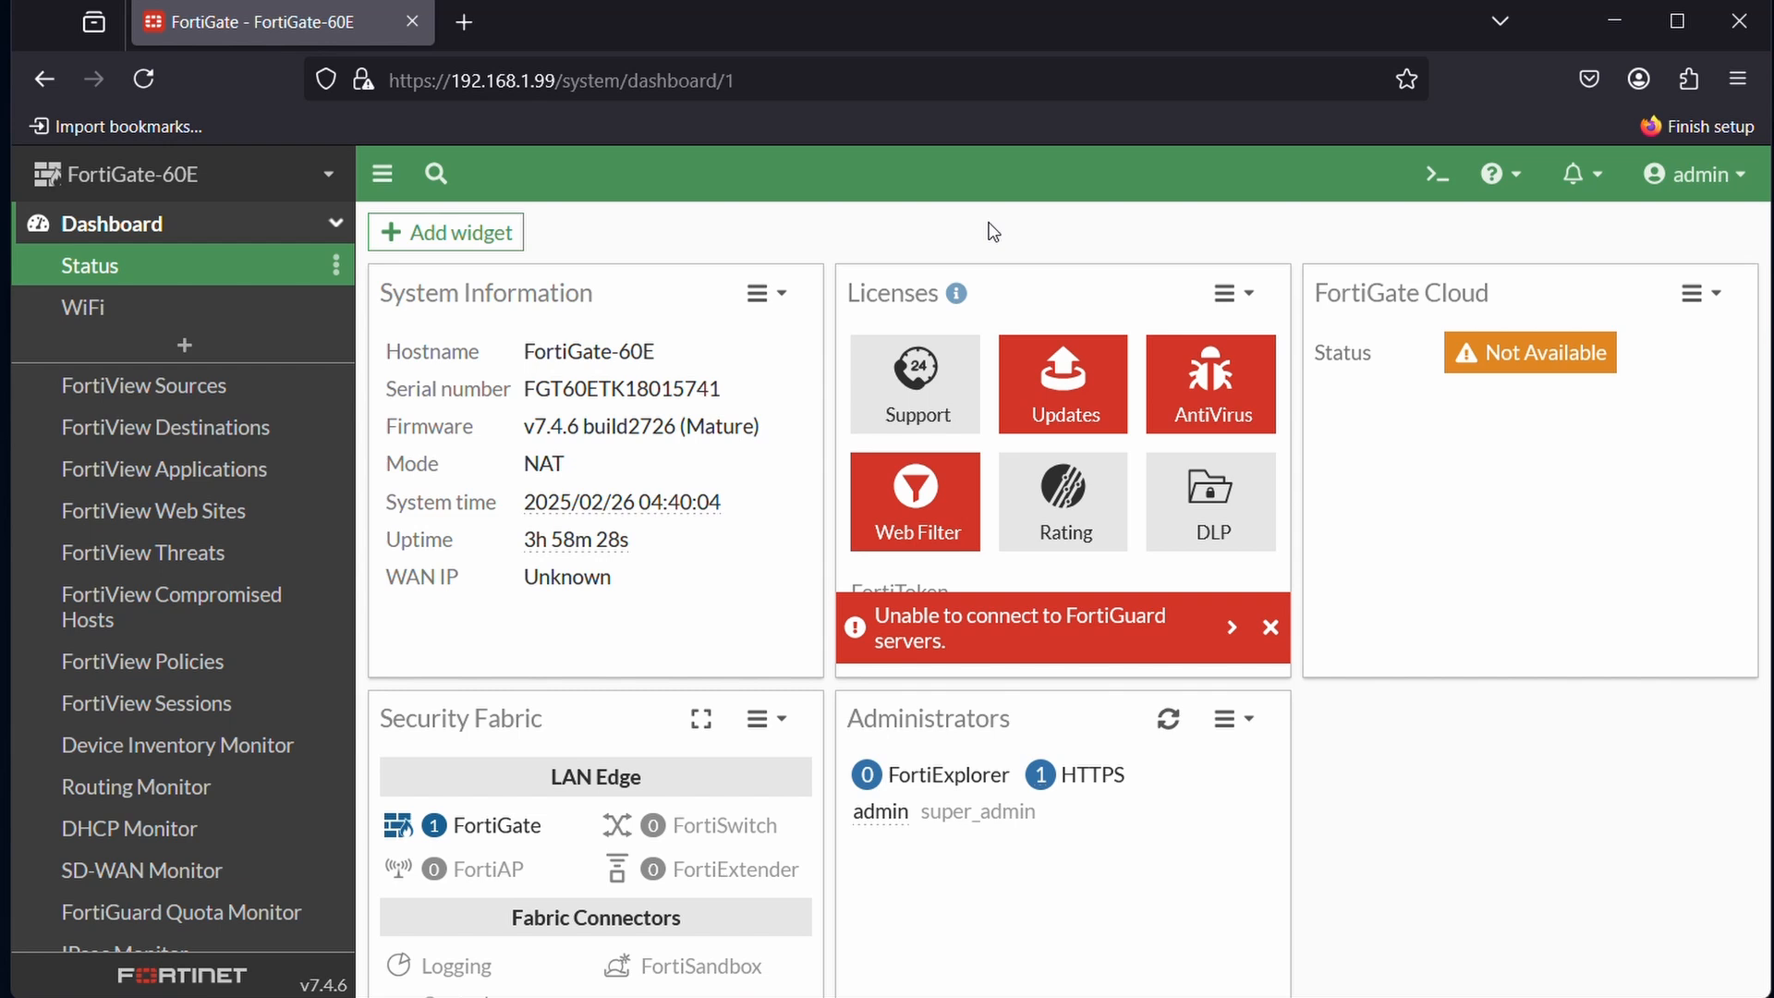
pyautogui.moveTo(695, 220)
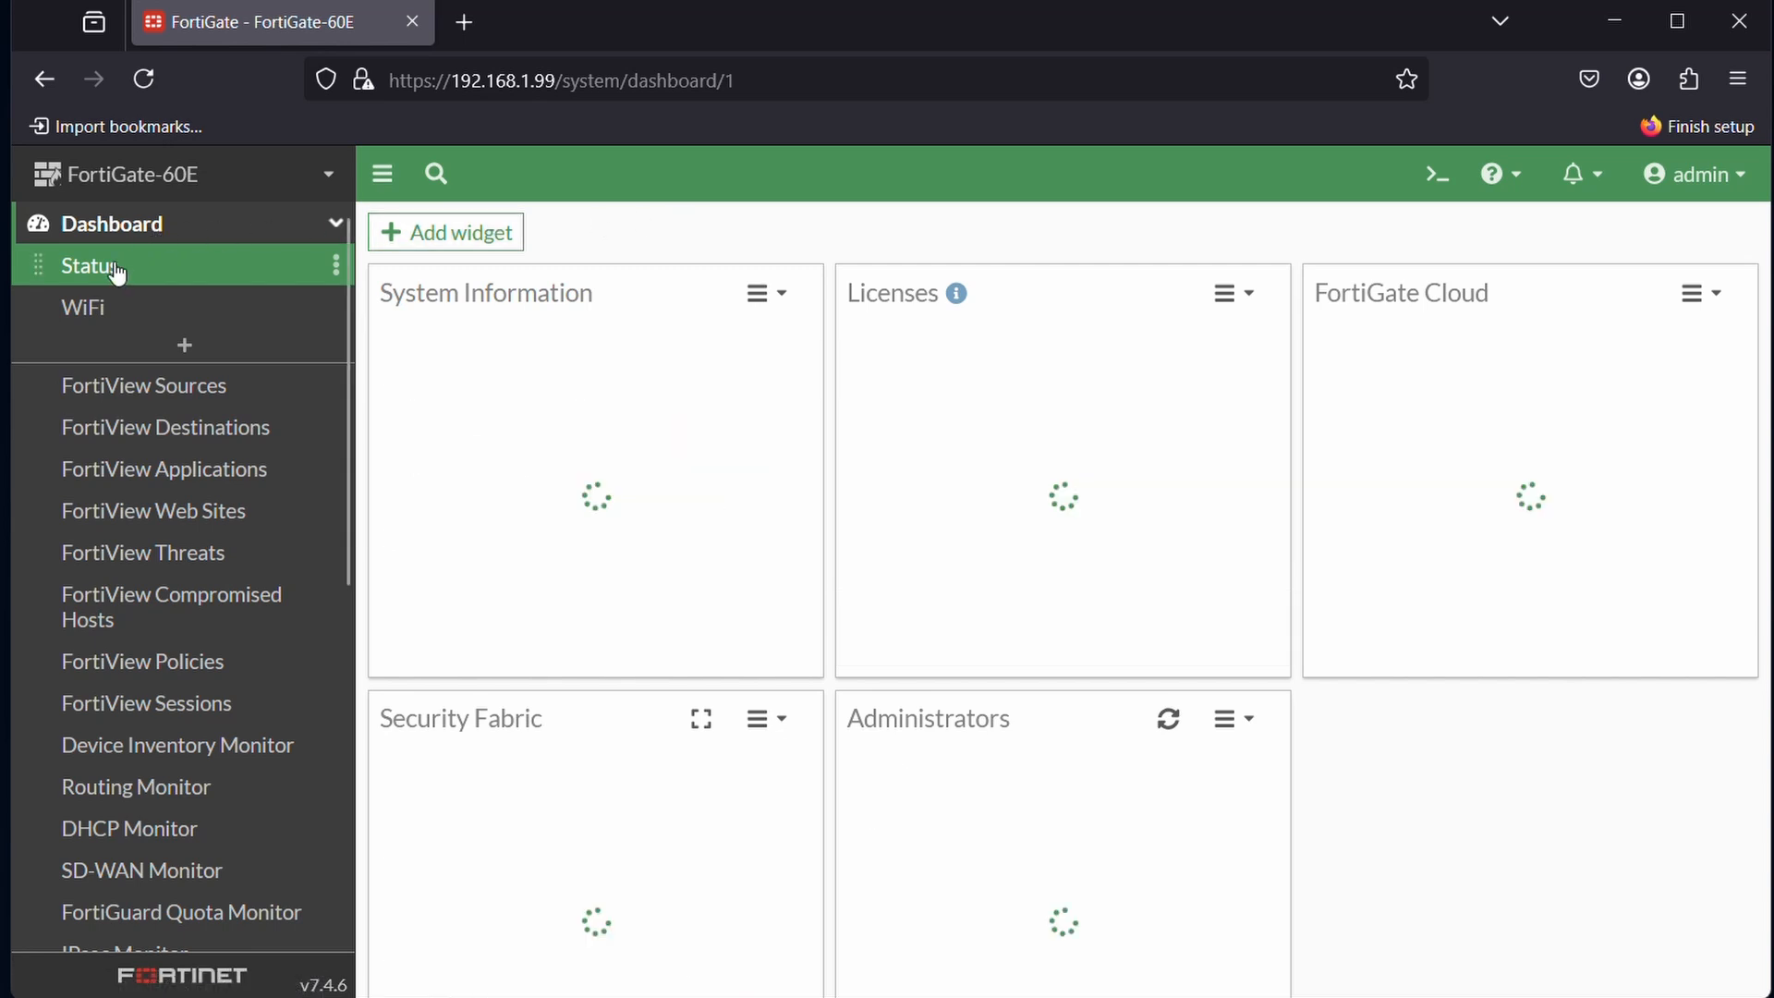
pyautogui.click(112, 222)
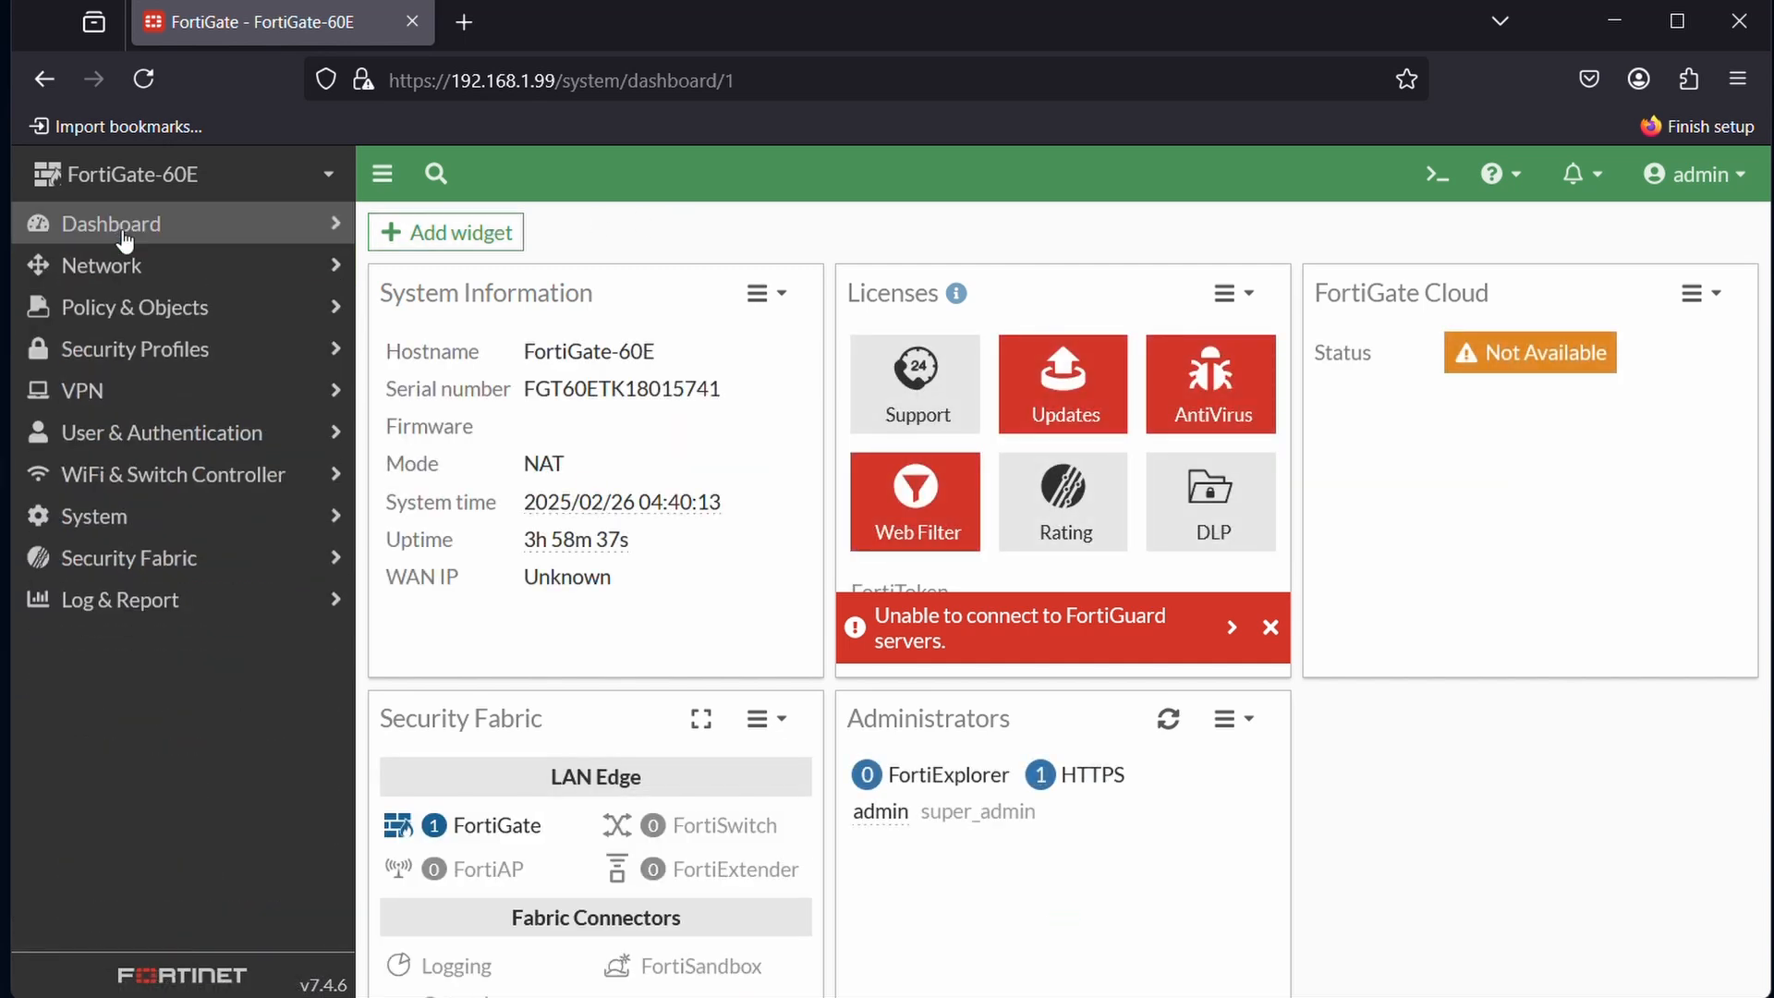
pyautogui.moveTo(118, 265)
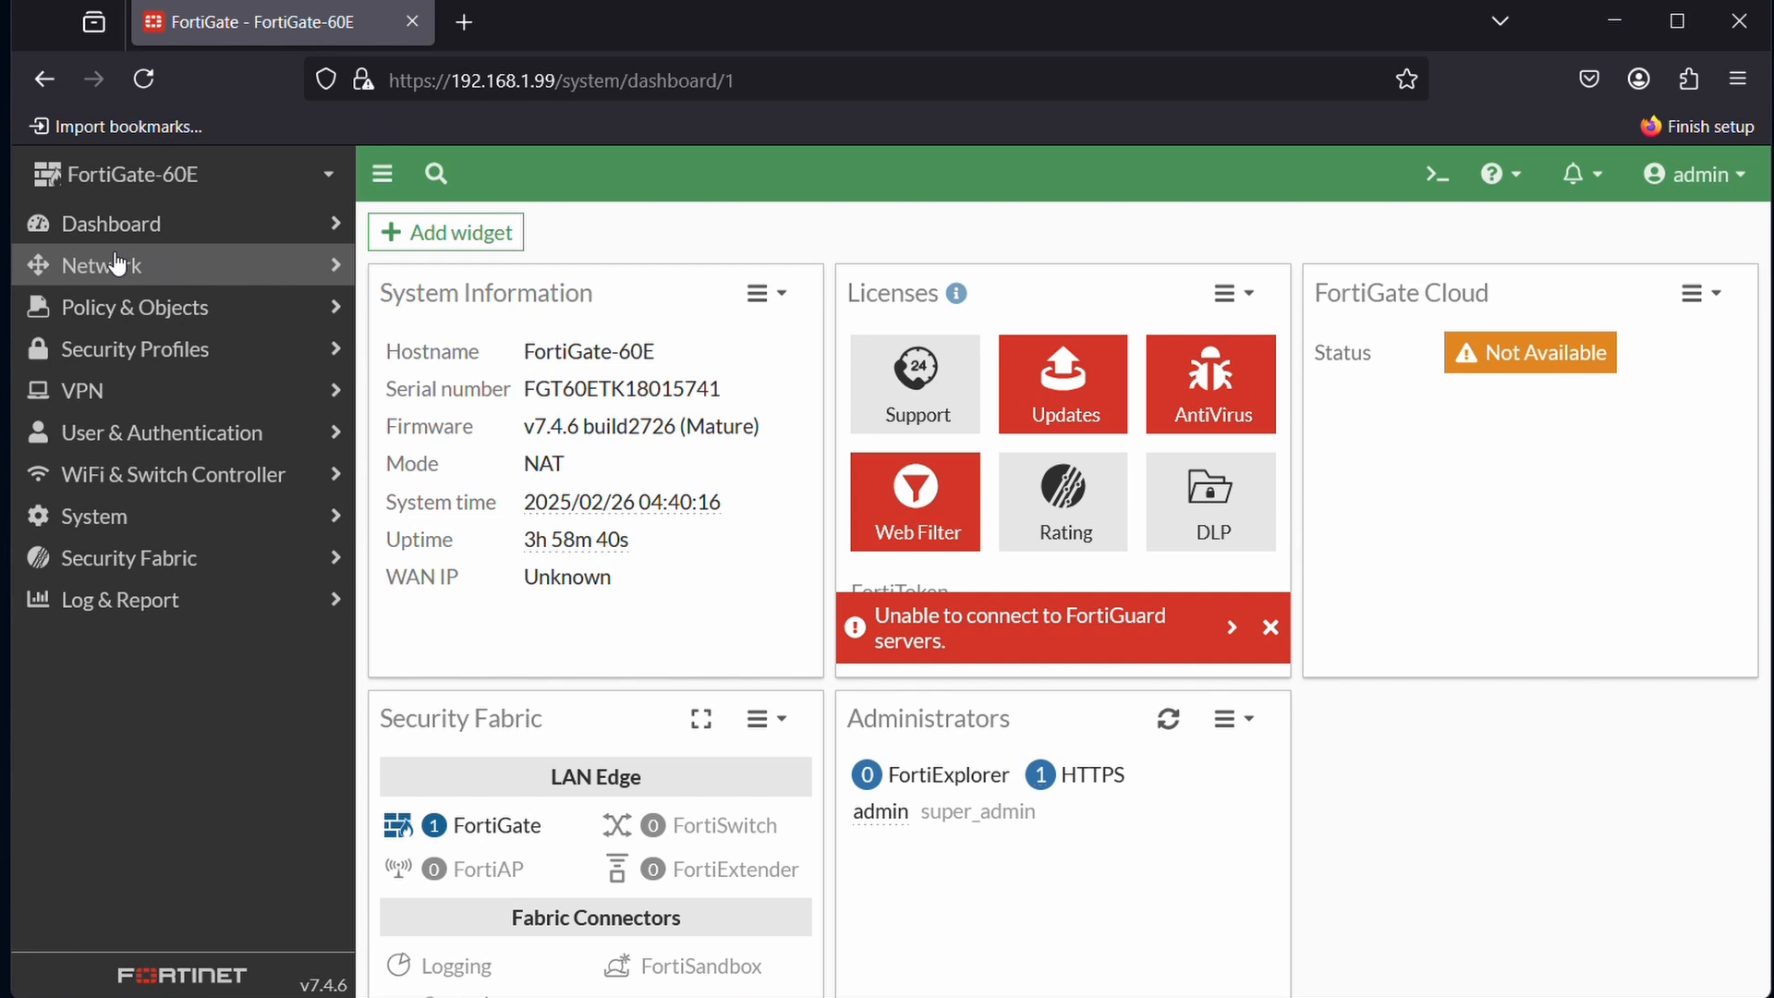
pyautogui.moveTo(176, 267)
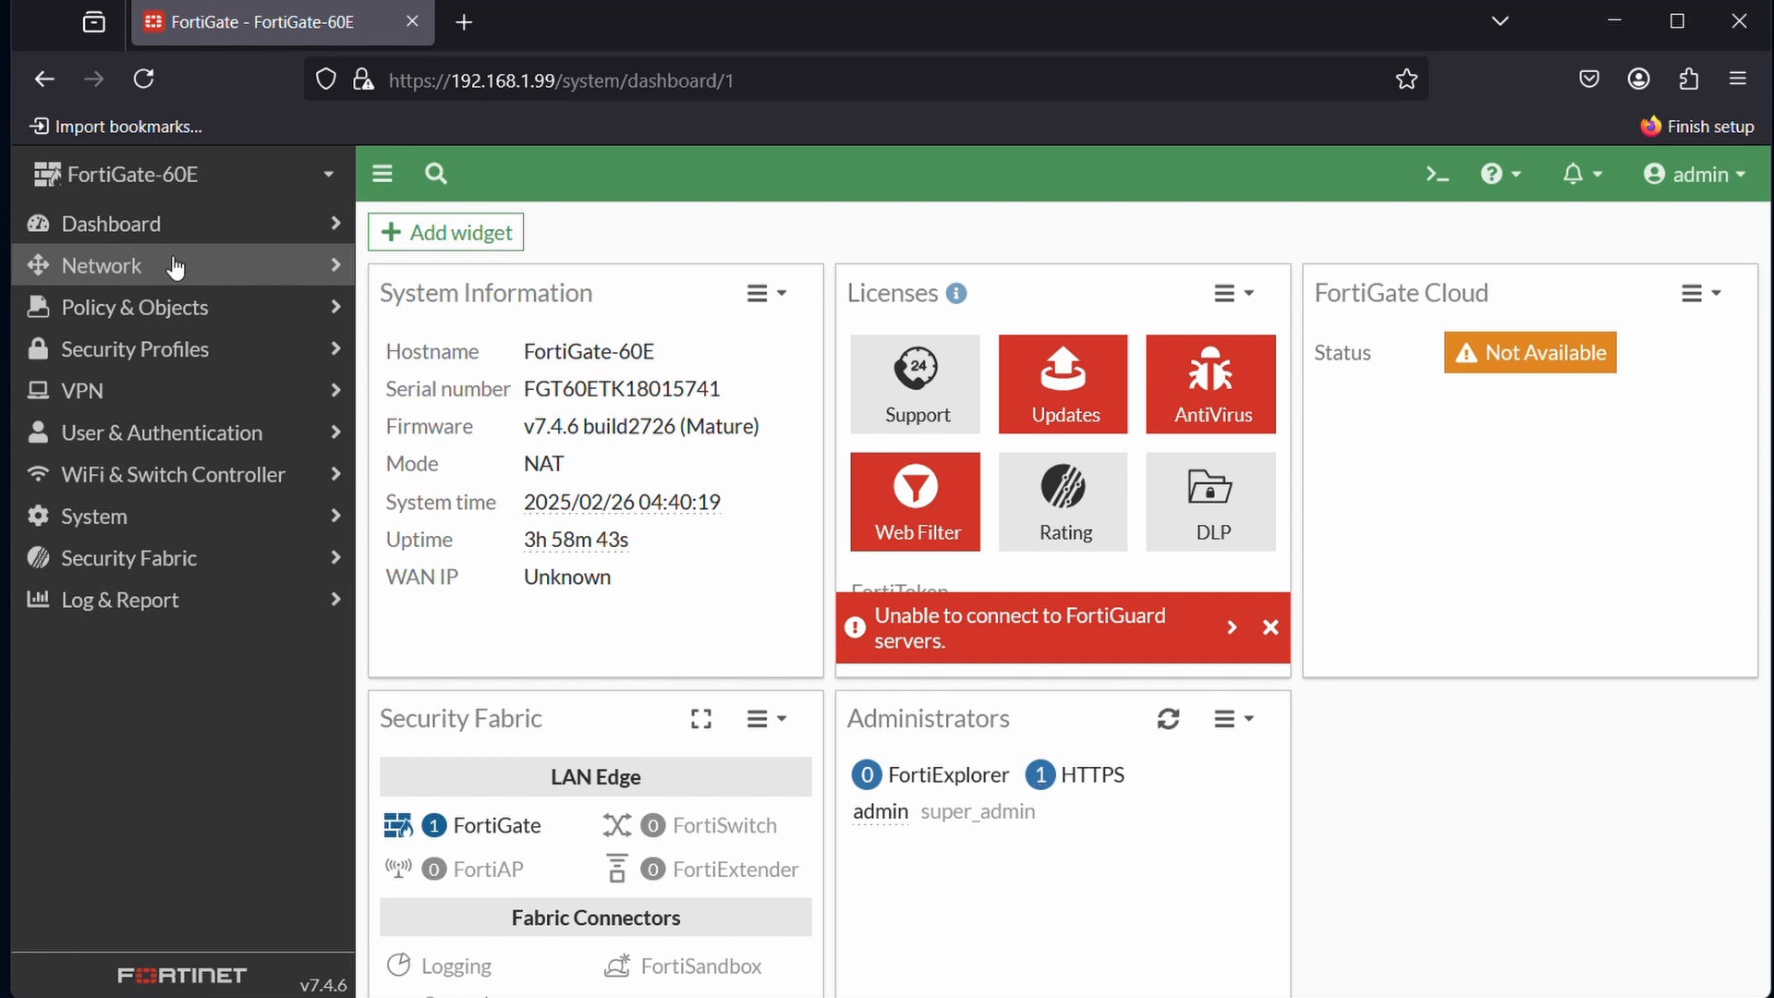
# - Go to Network > Interfaces to view the internal hardware switch and its ports
pyautogui.click(101, 265)
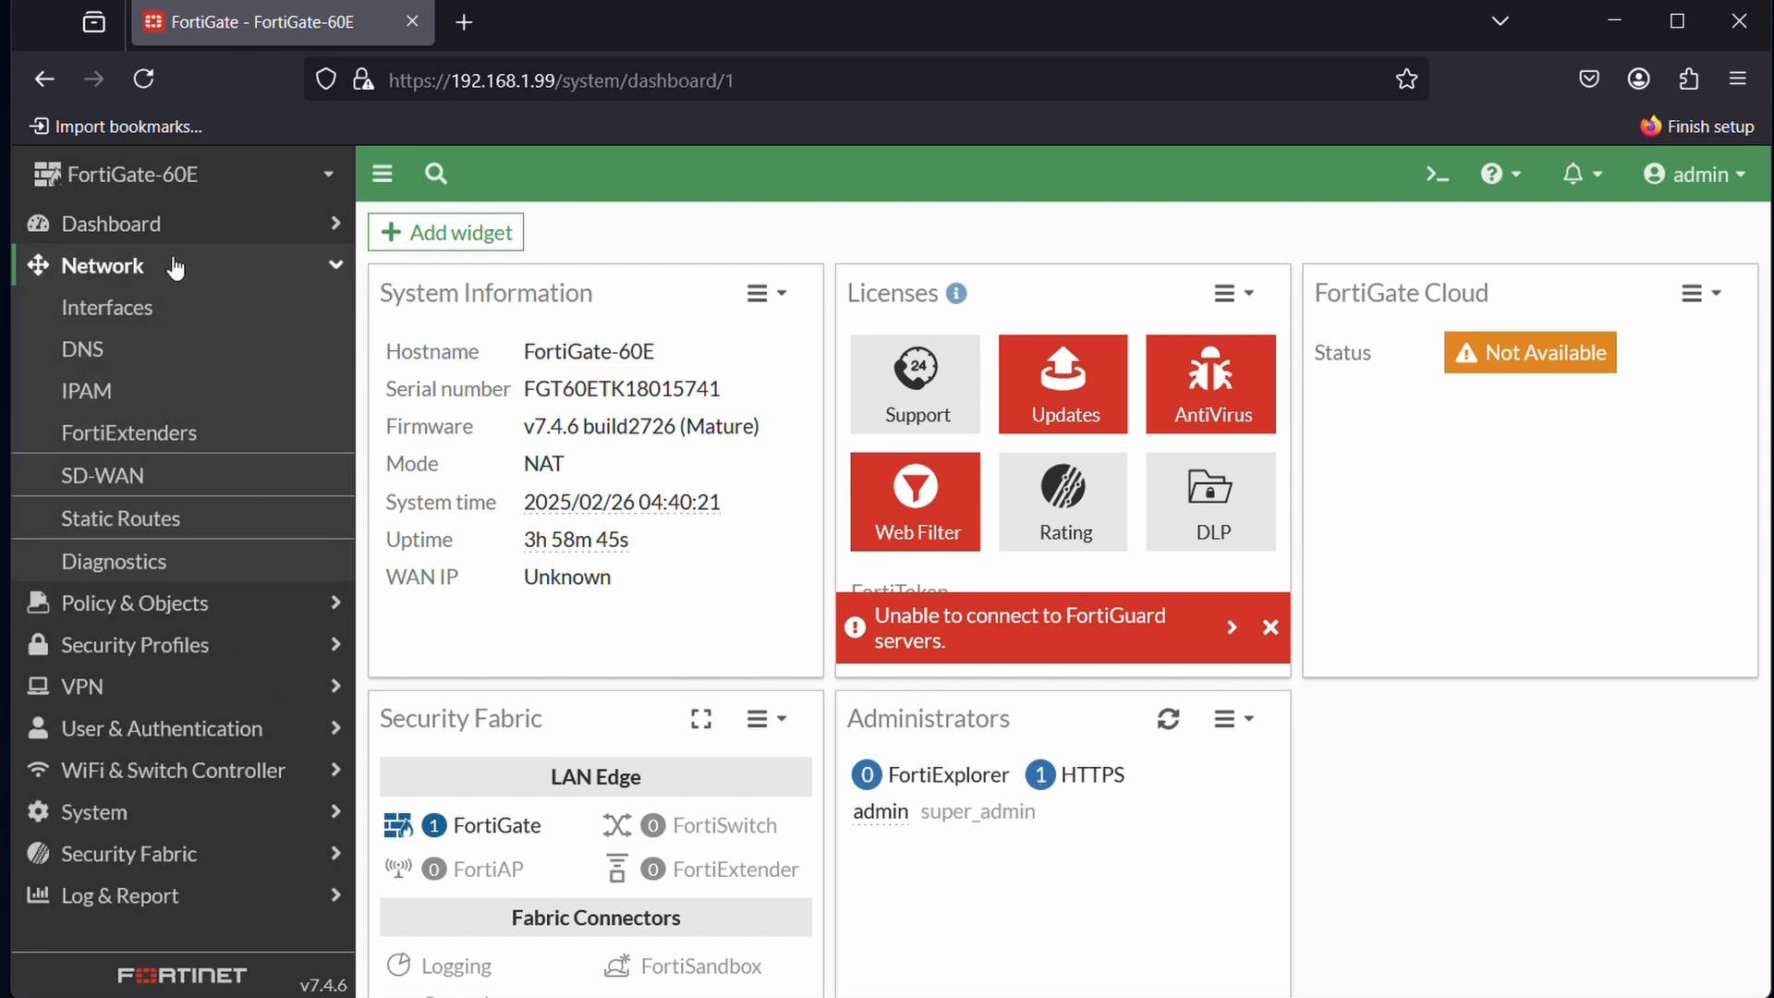
pyautogui.moveTo(107, 306)
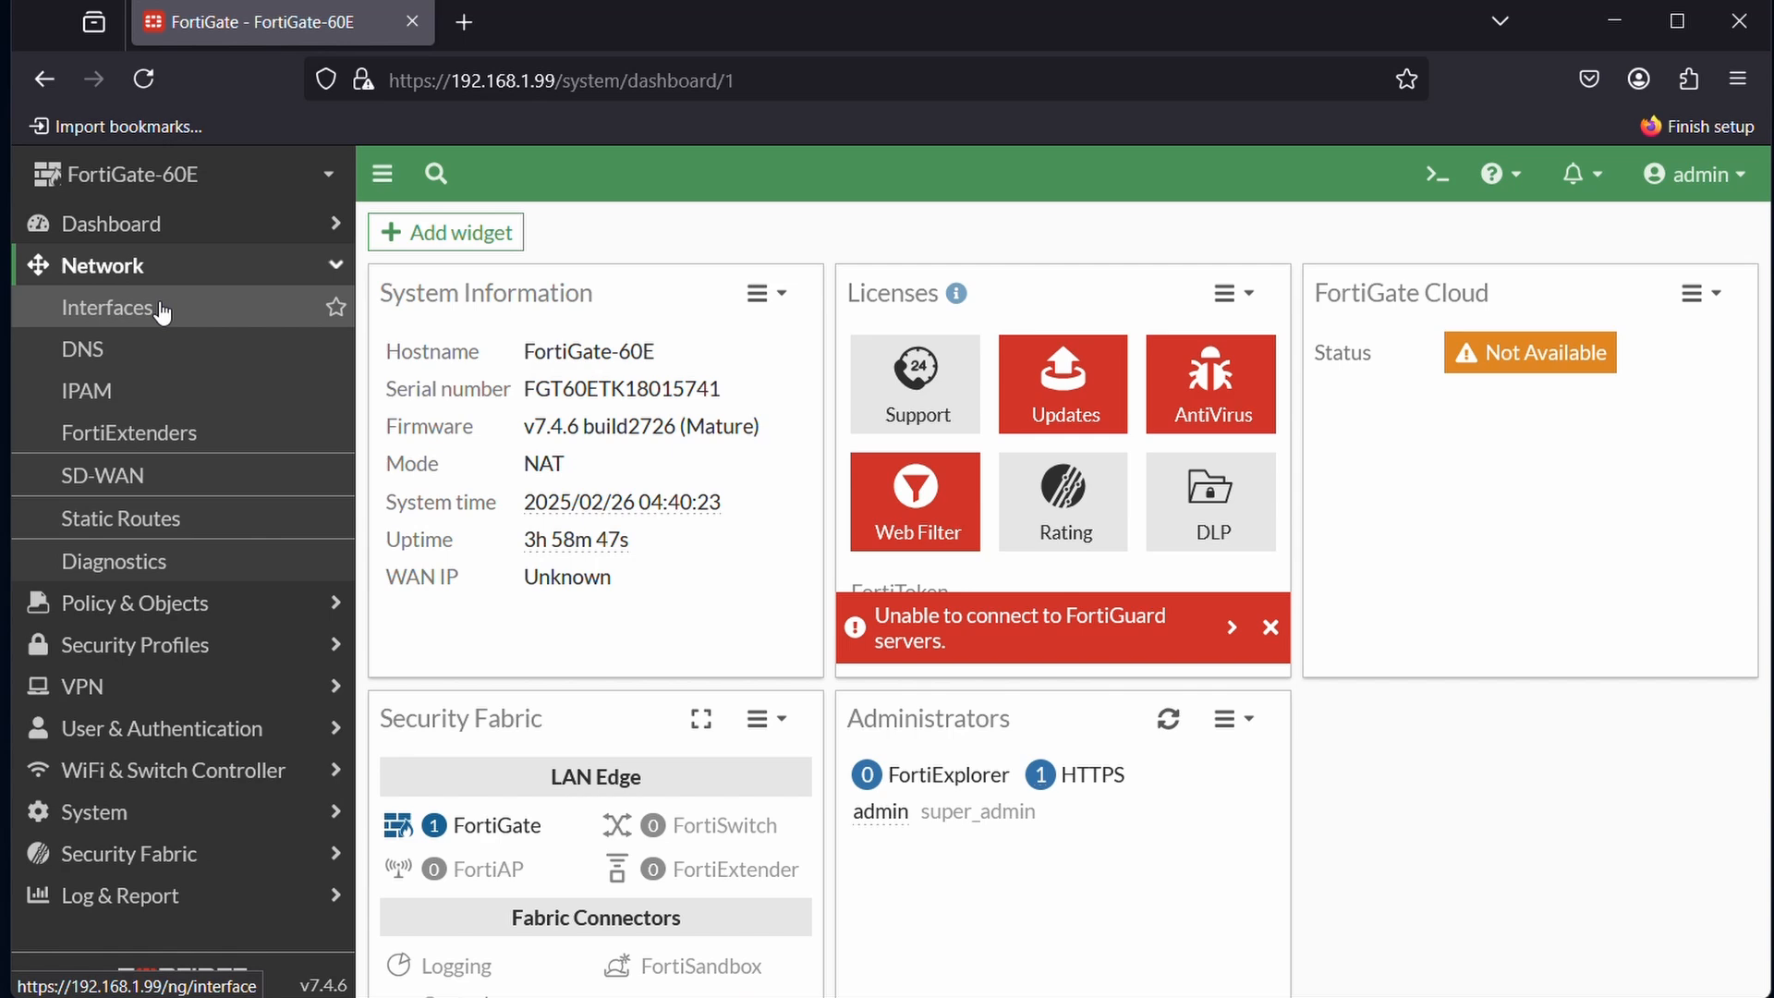
pyautogui.click(109, 307)
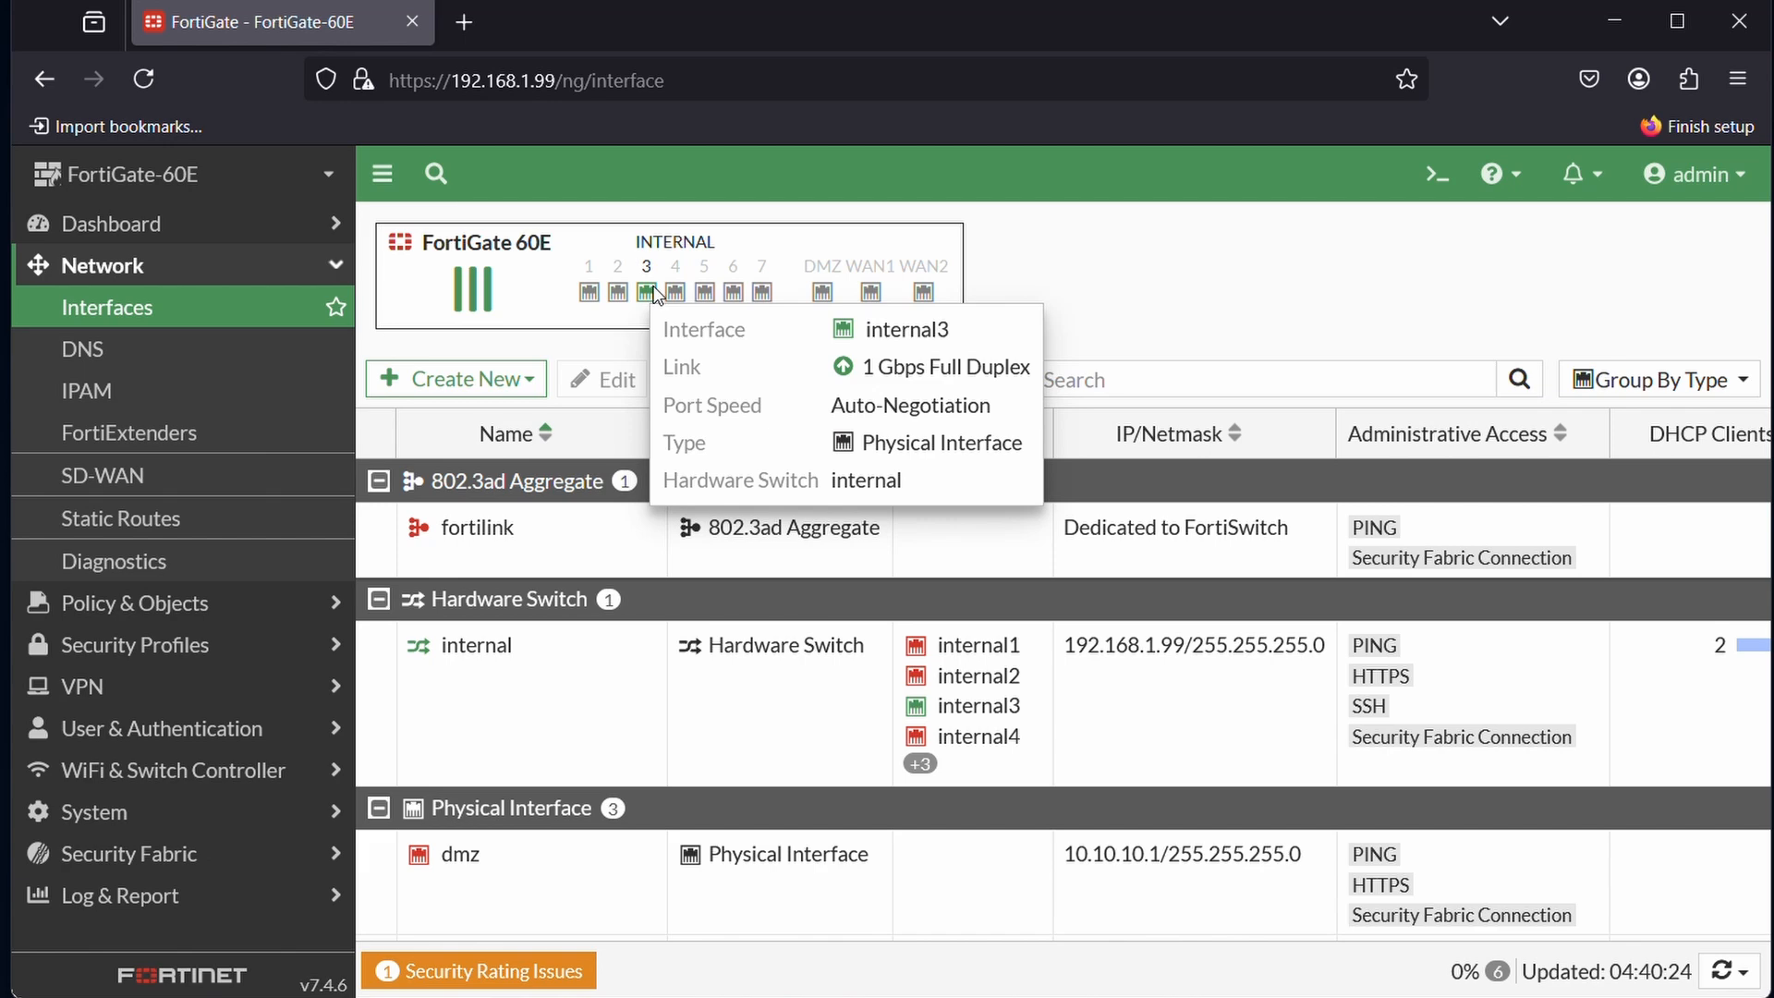
pyautogui.moveTo(733, 292)
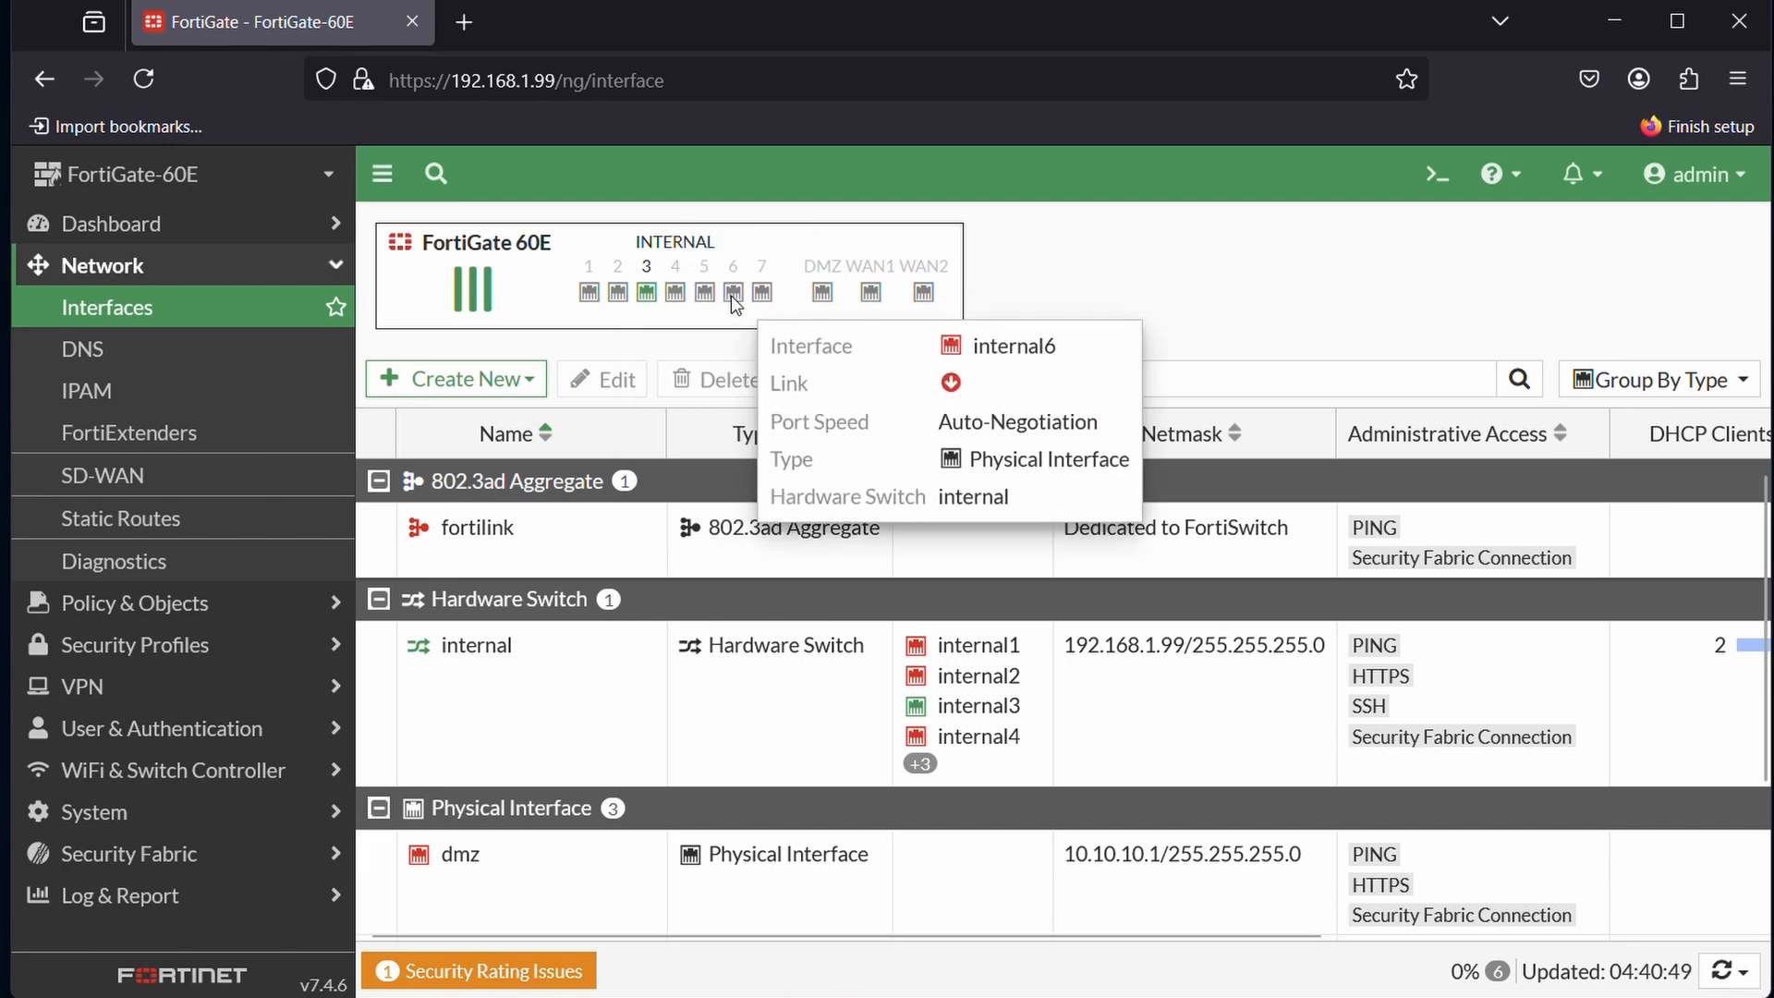
pyautogui.moveTo(761, 292)
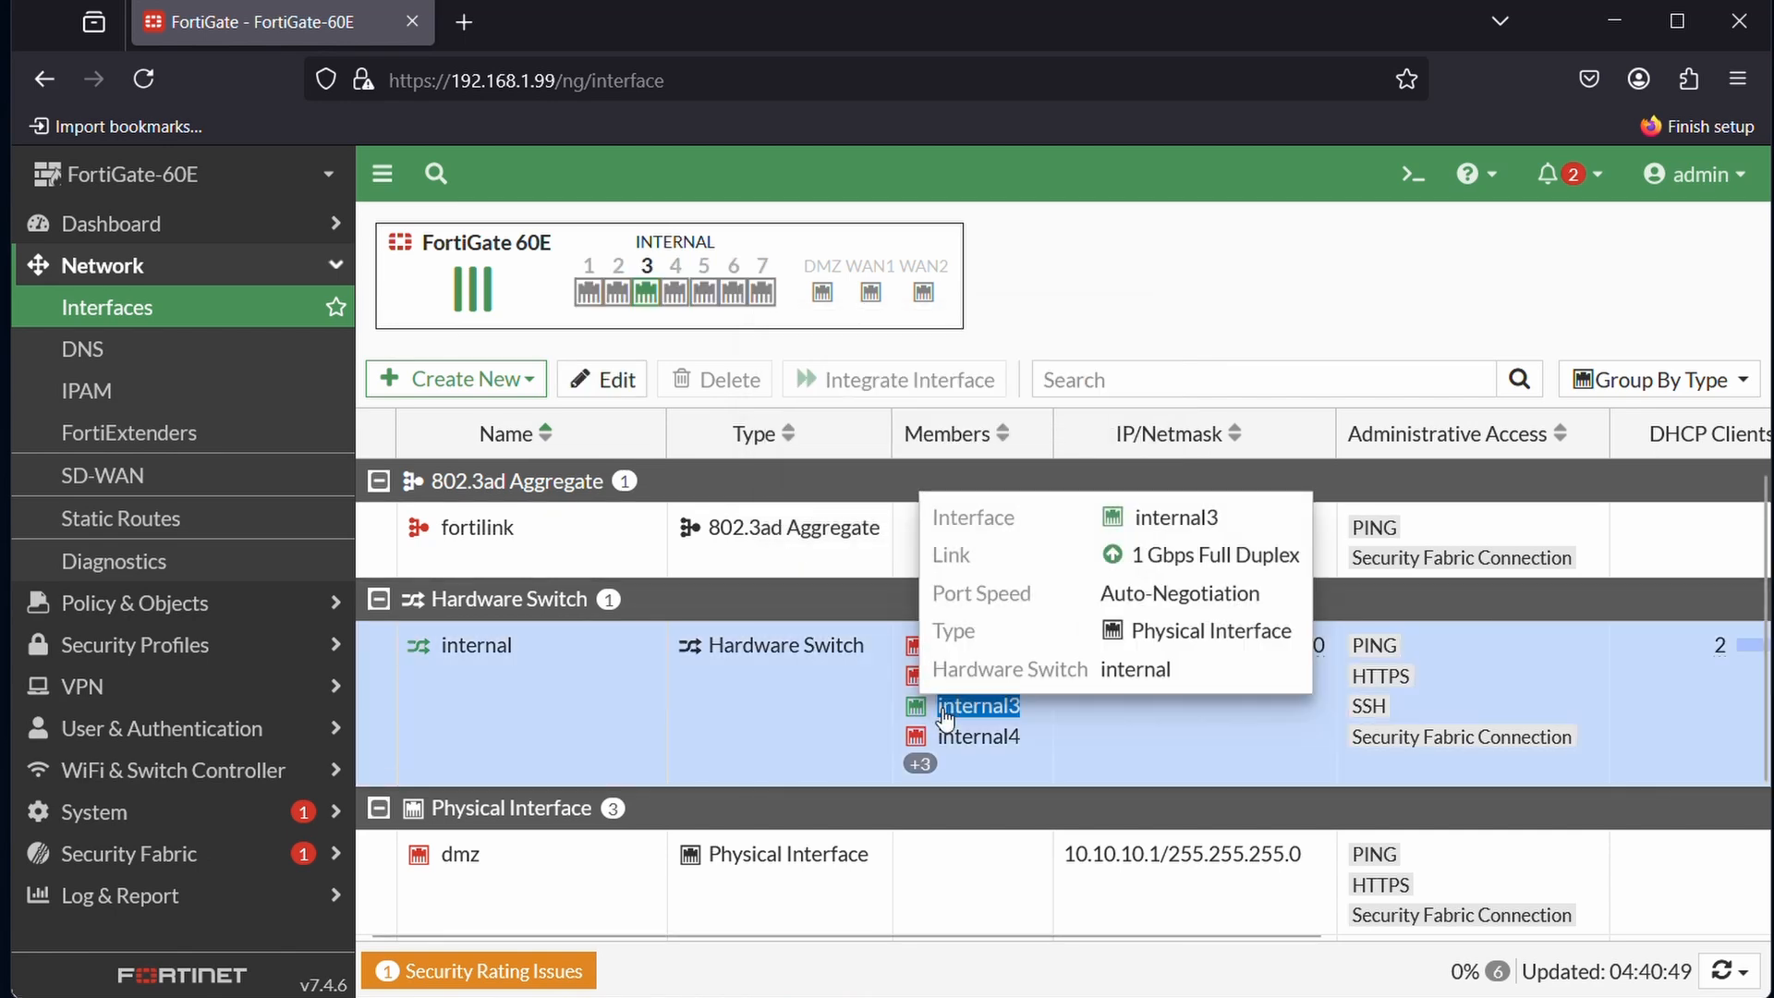
# - Remove internal6 and internal7 from the internal hardware switch members and save
pyautogui.doubleClick(476, 645)
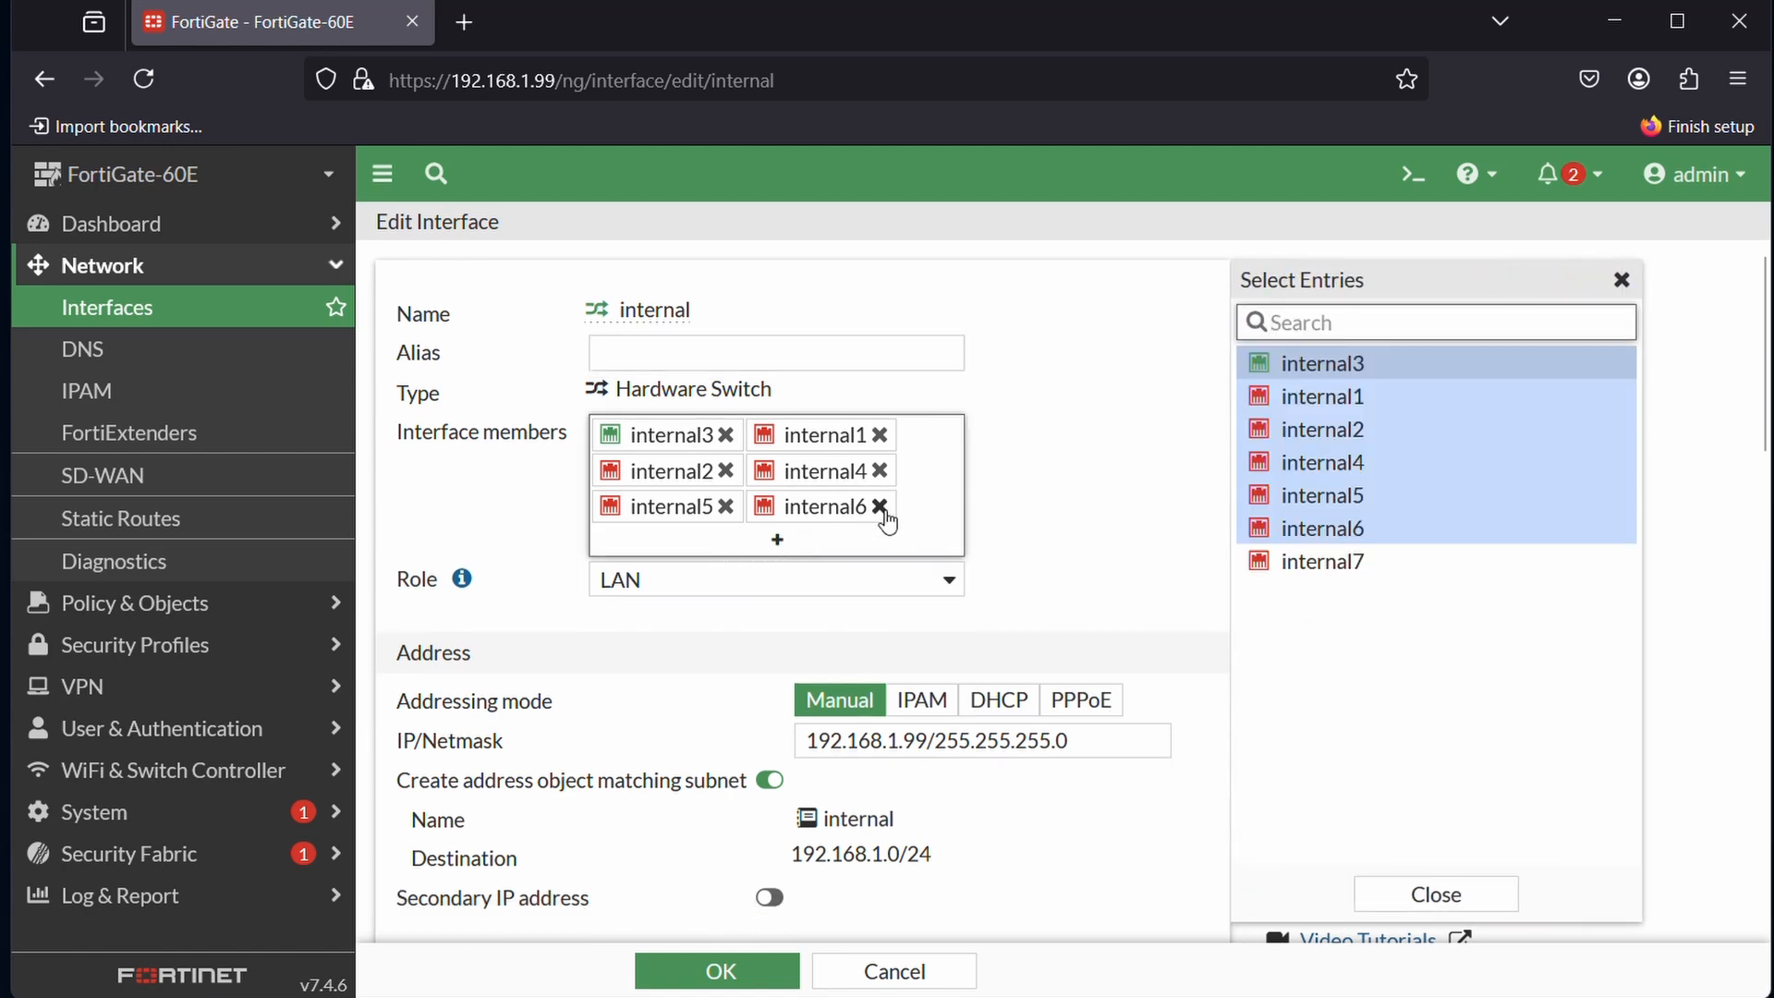
pyautogui.click(878, 506)
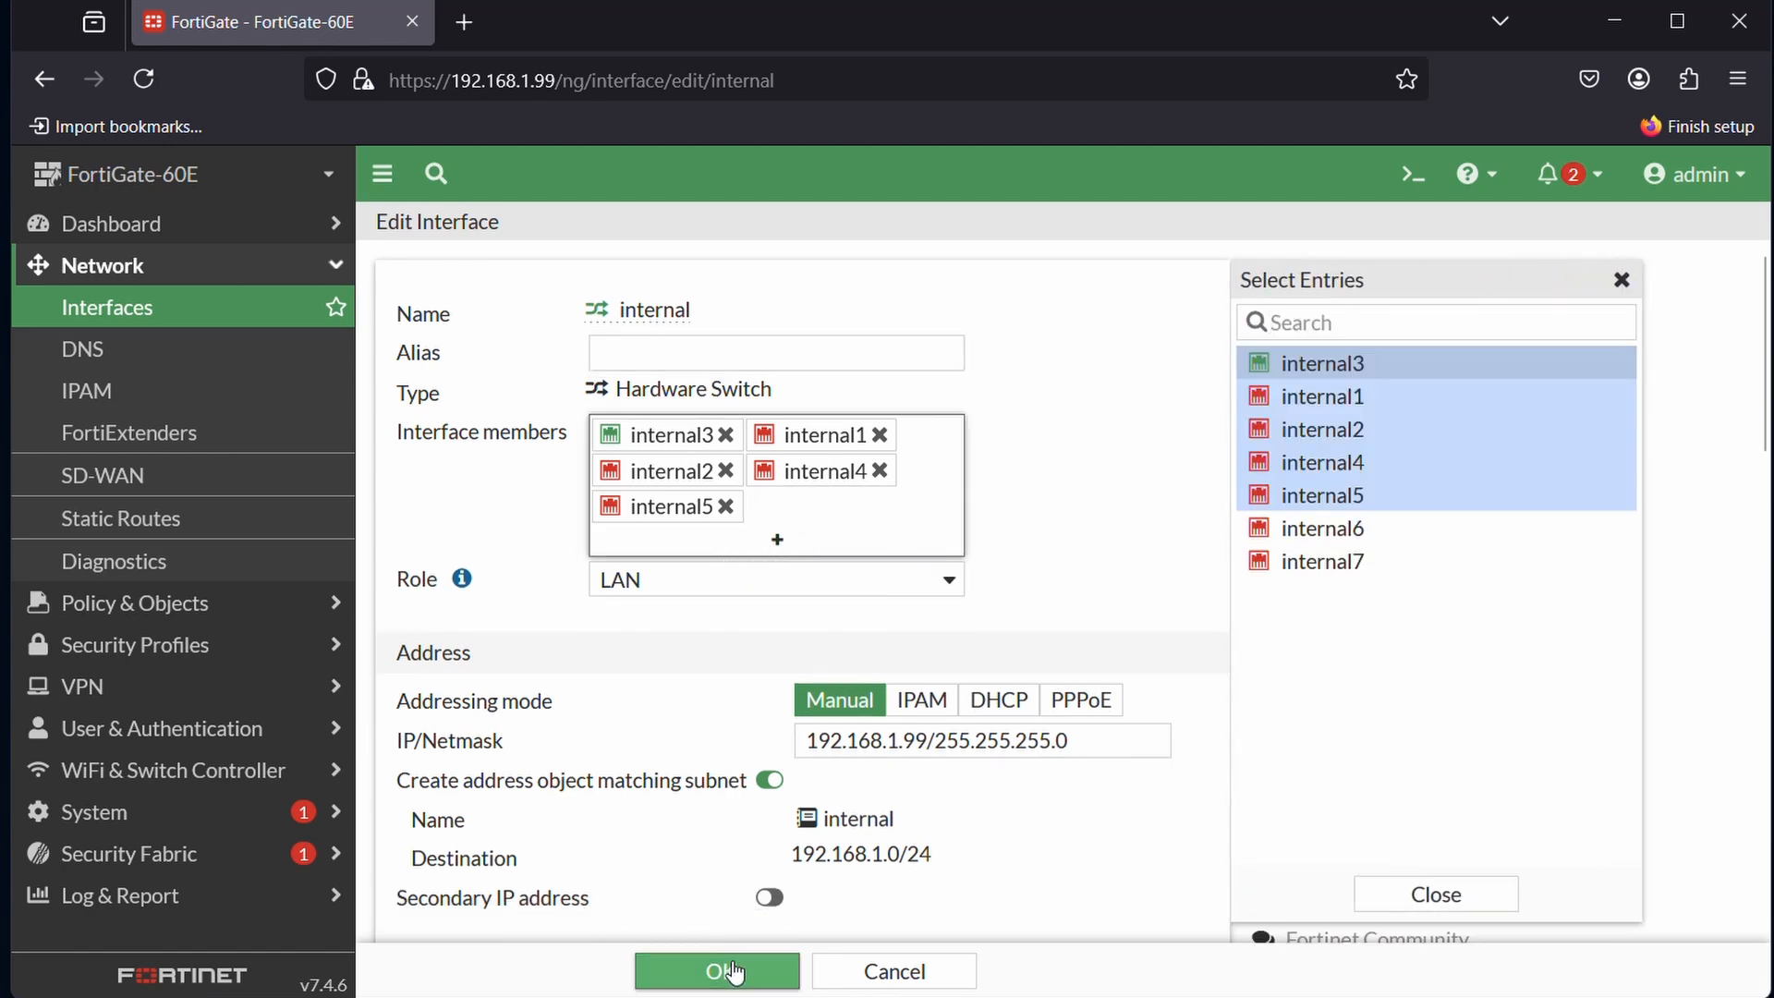
pyautogui.click(716, 971)
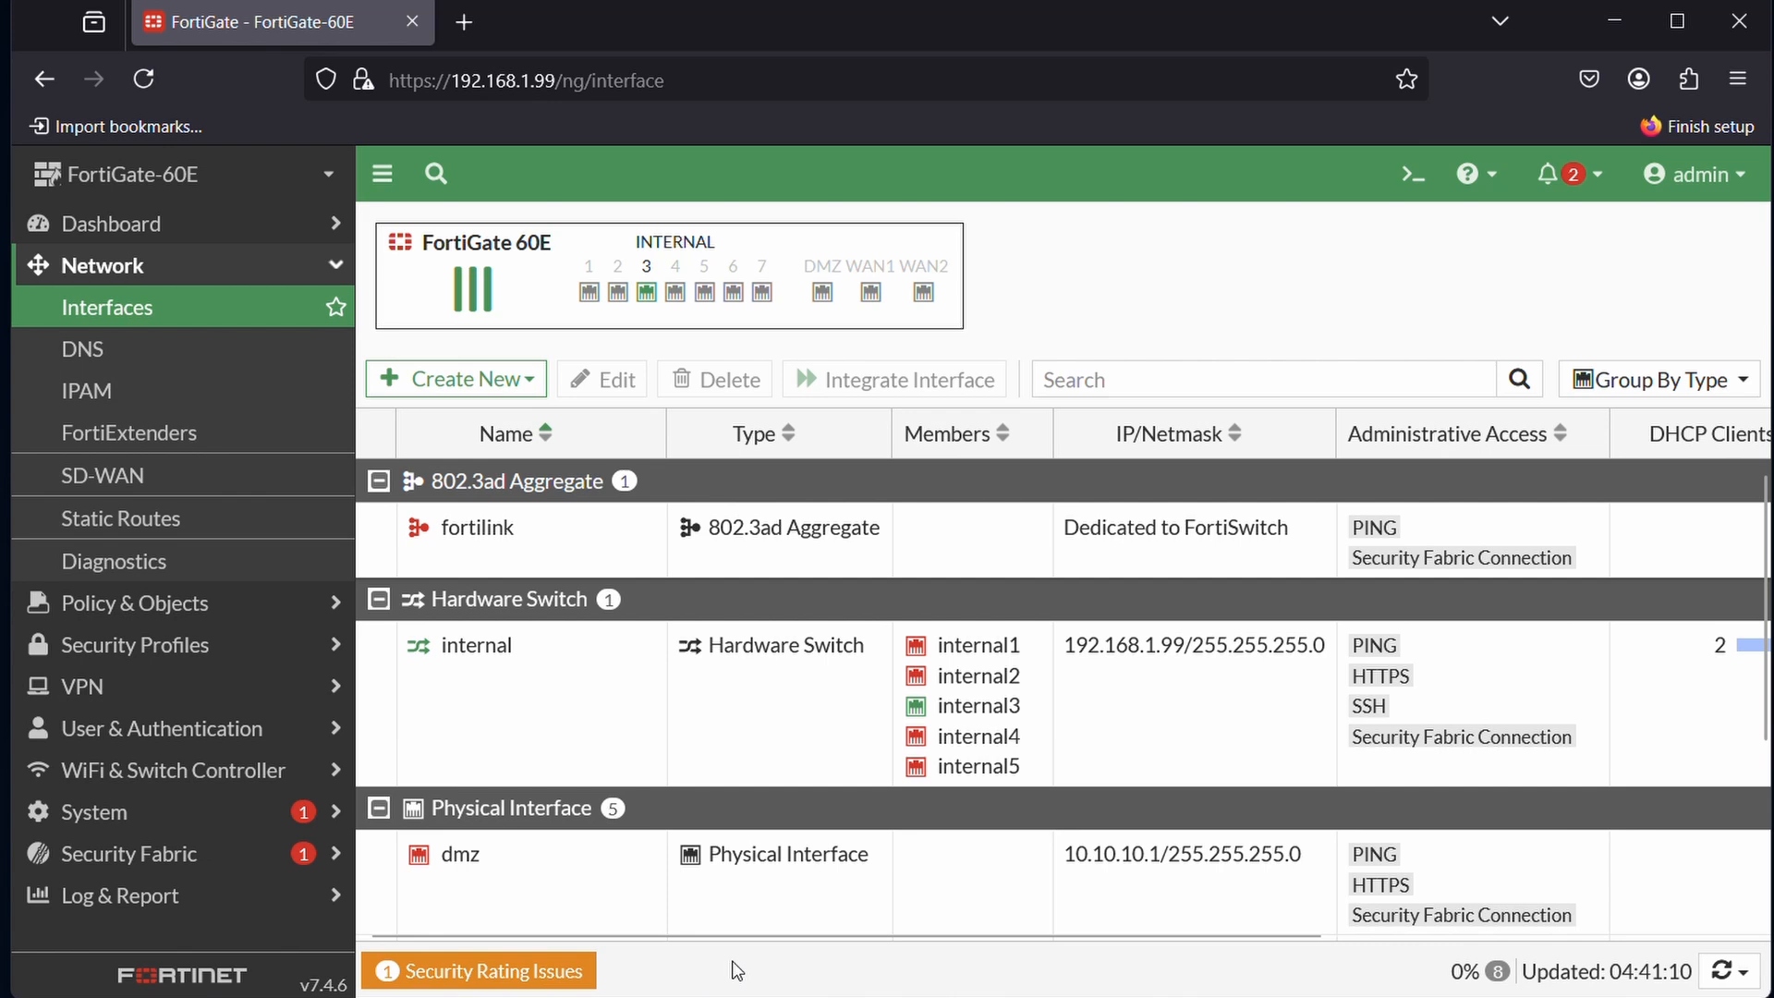
pyautogui.moveTo(977, 685)
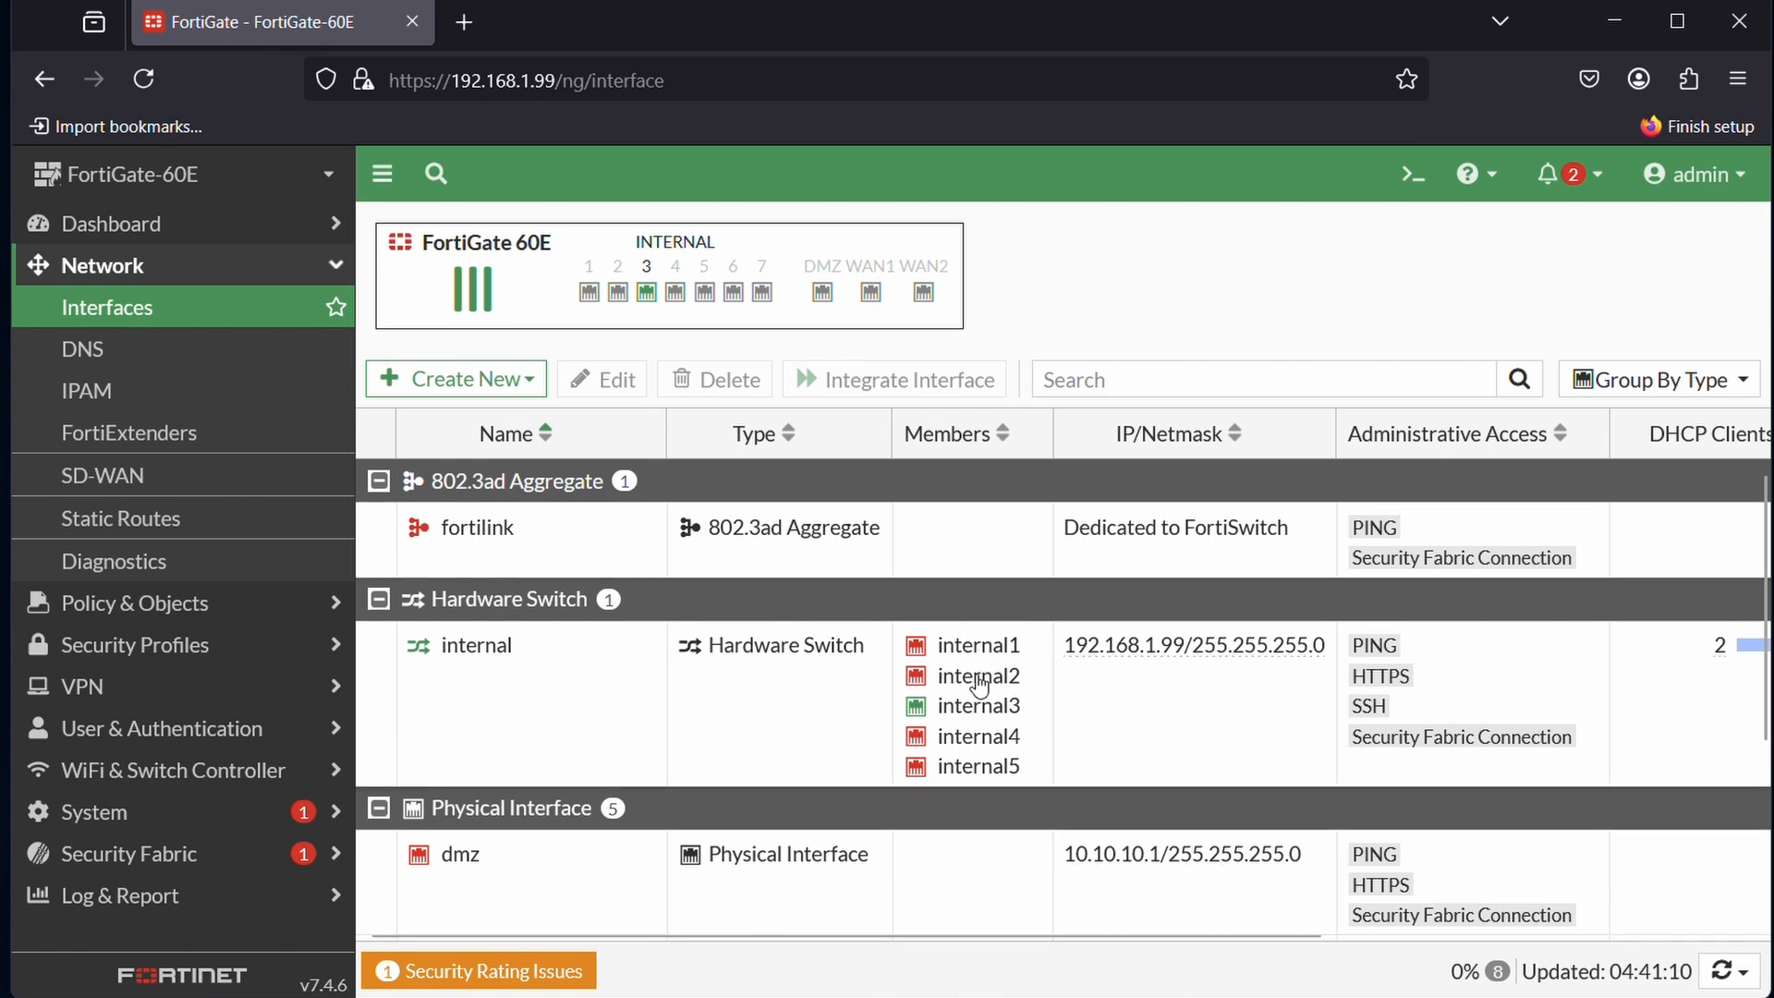
pyautogui.moveTo(492, 495)
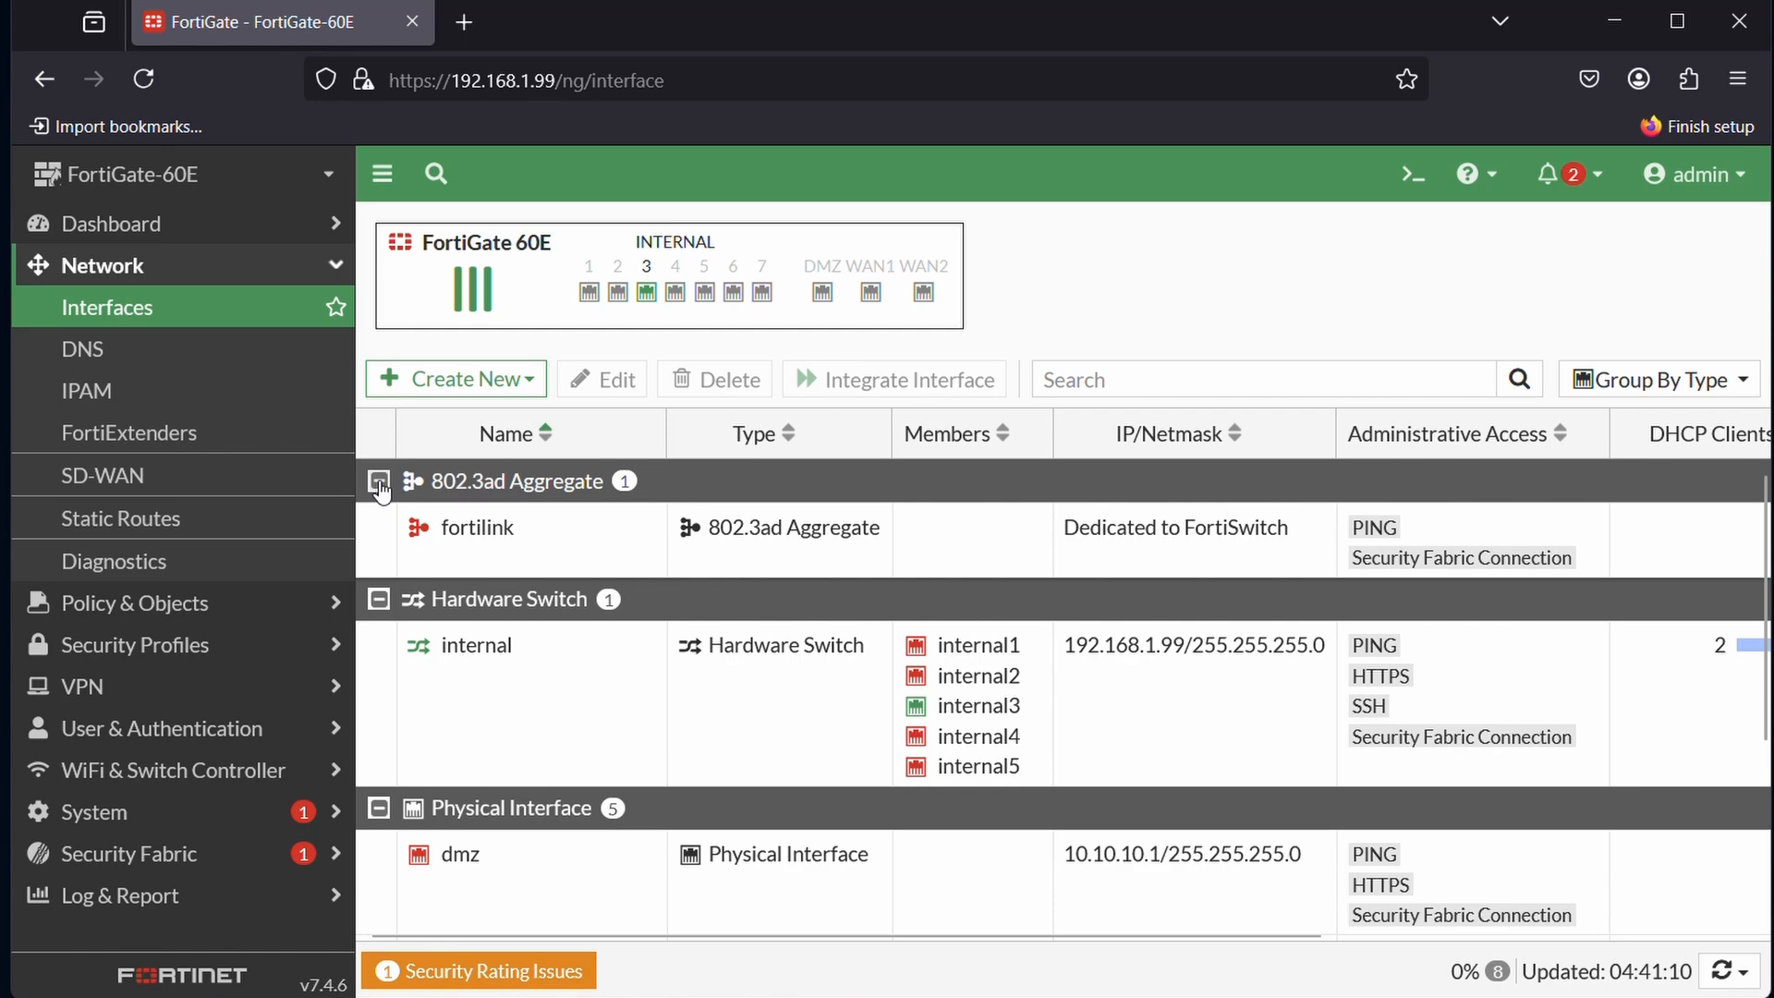
# - Collapse the 802.3ad Aggregate, Hardware Switch and Physical Interface groups
pyautogui.click(380, 480)
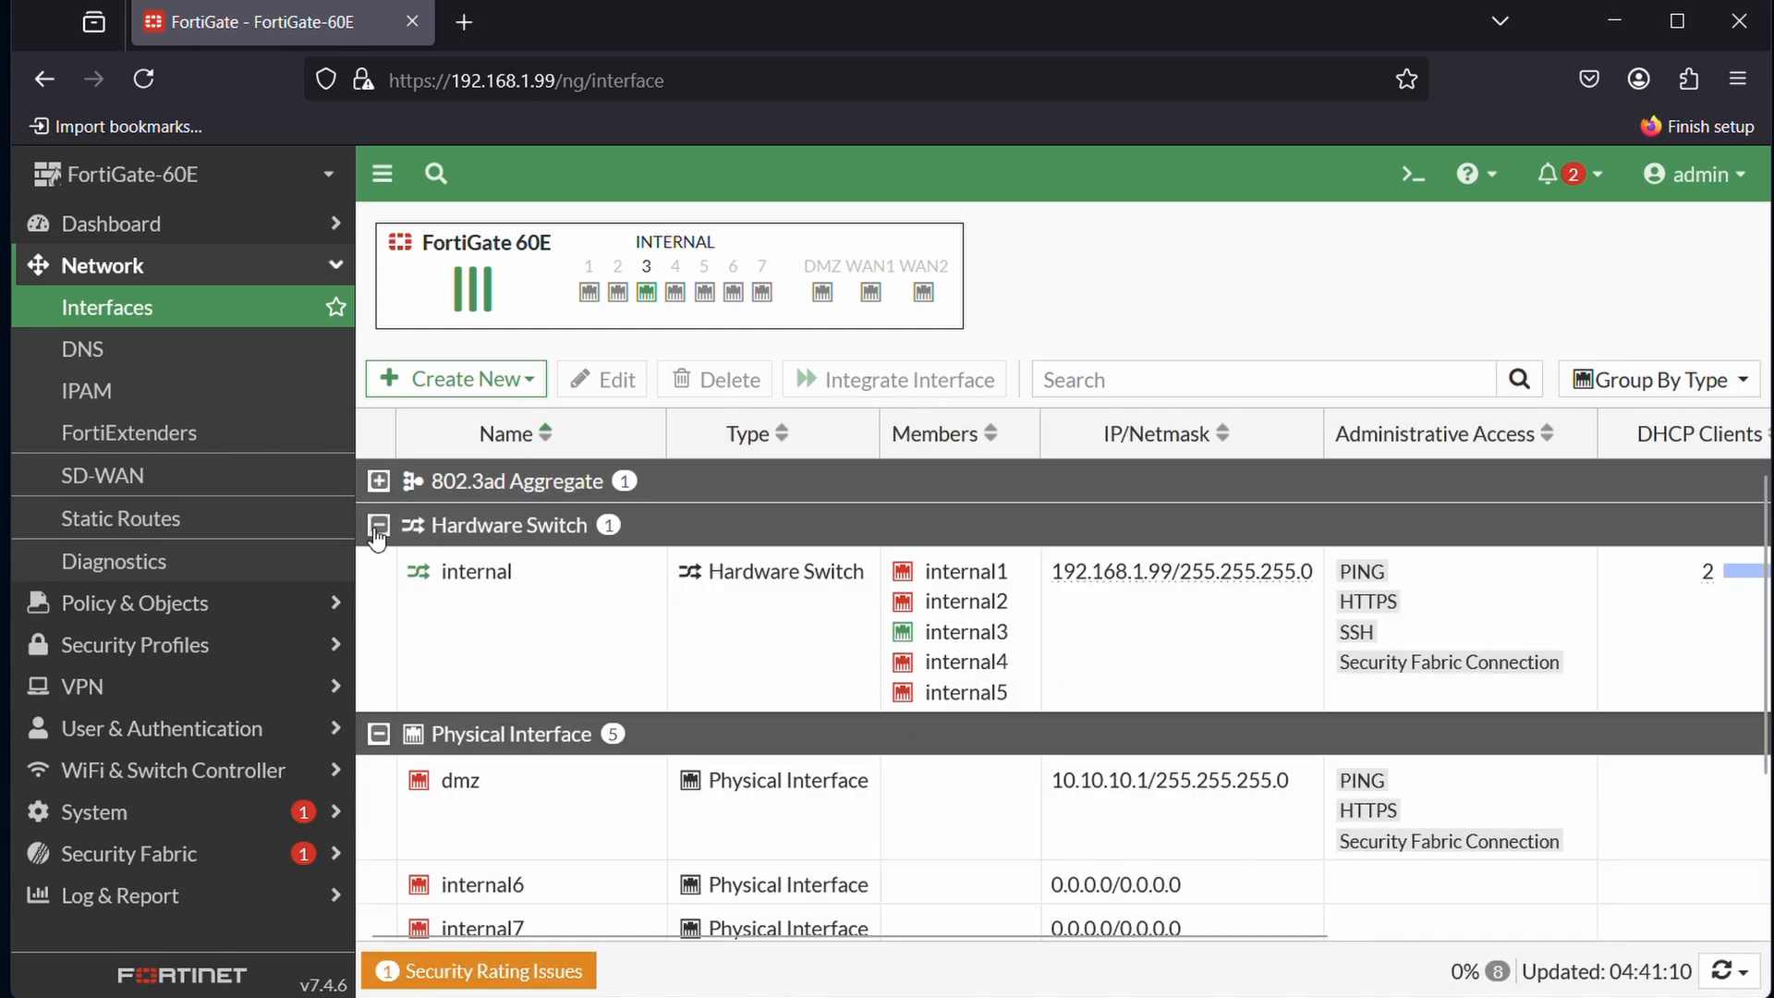
pyautogui.click(379, 525)
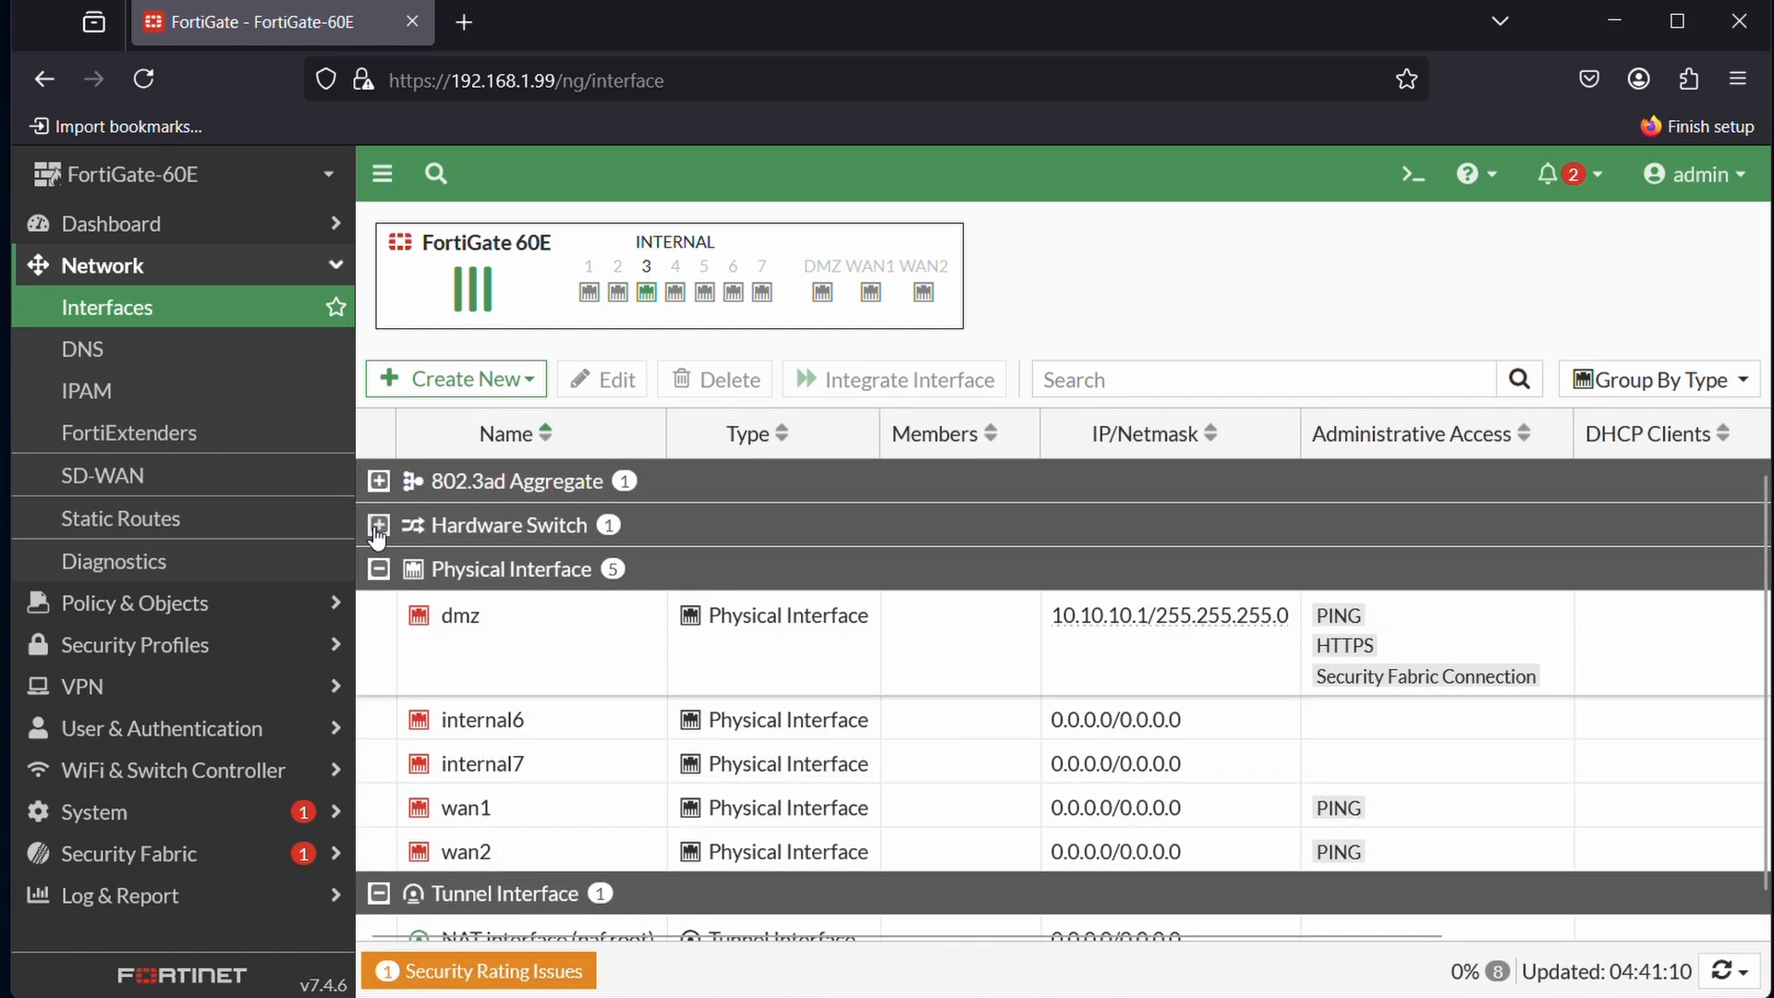
pyautogui.click(378, 569)
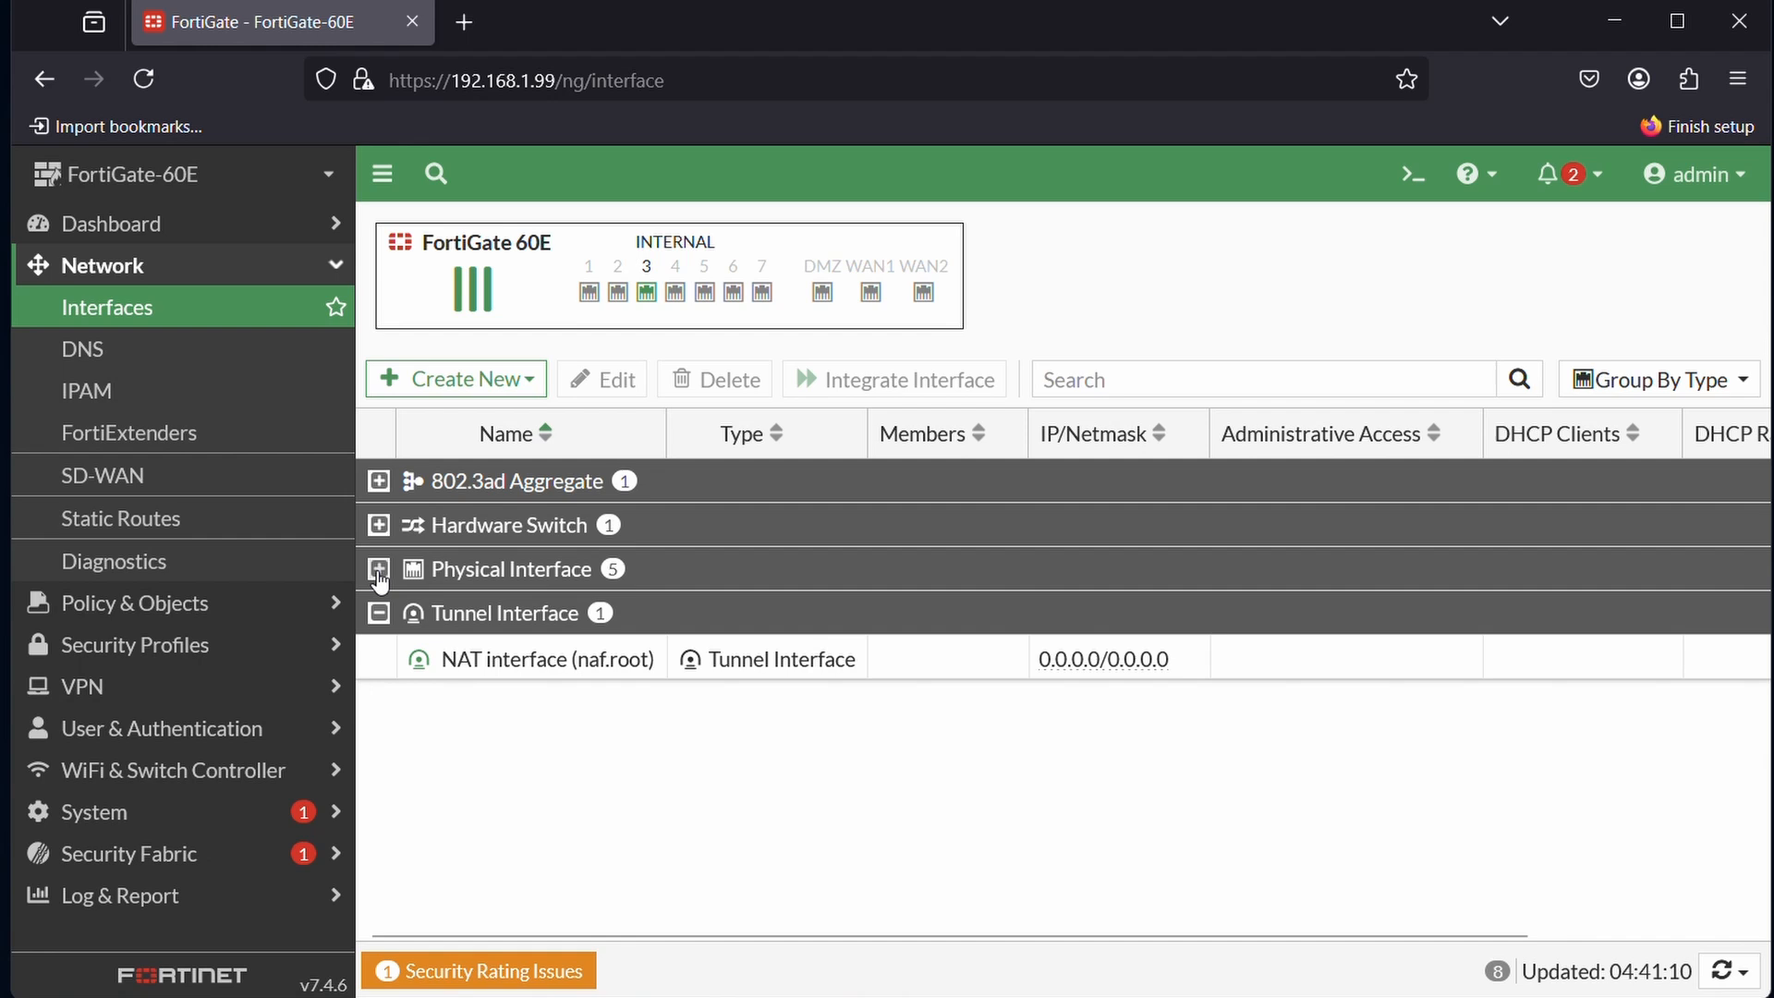
# - Collapse the Tunnel Interface group and start a new interface named LAG ARUBA
pyautogui.click(380, 612)
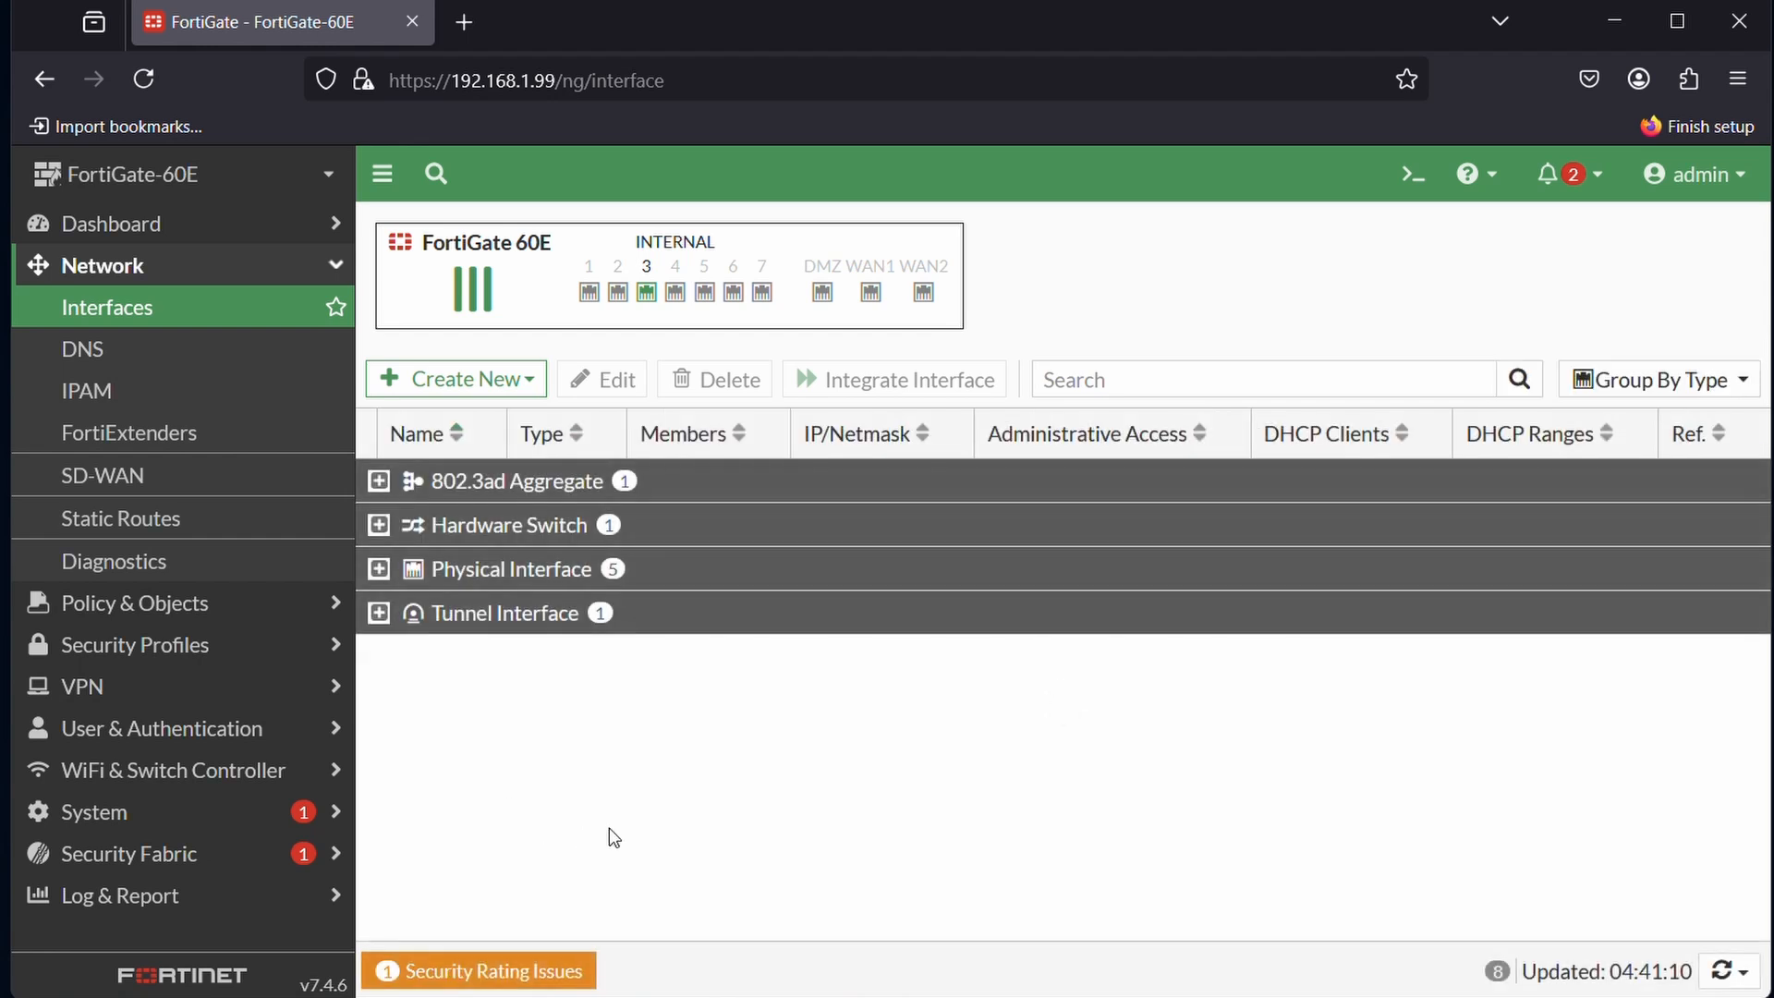
pyautogui.moveTo(540, 389)
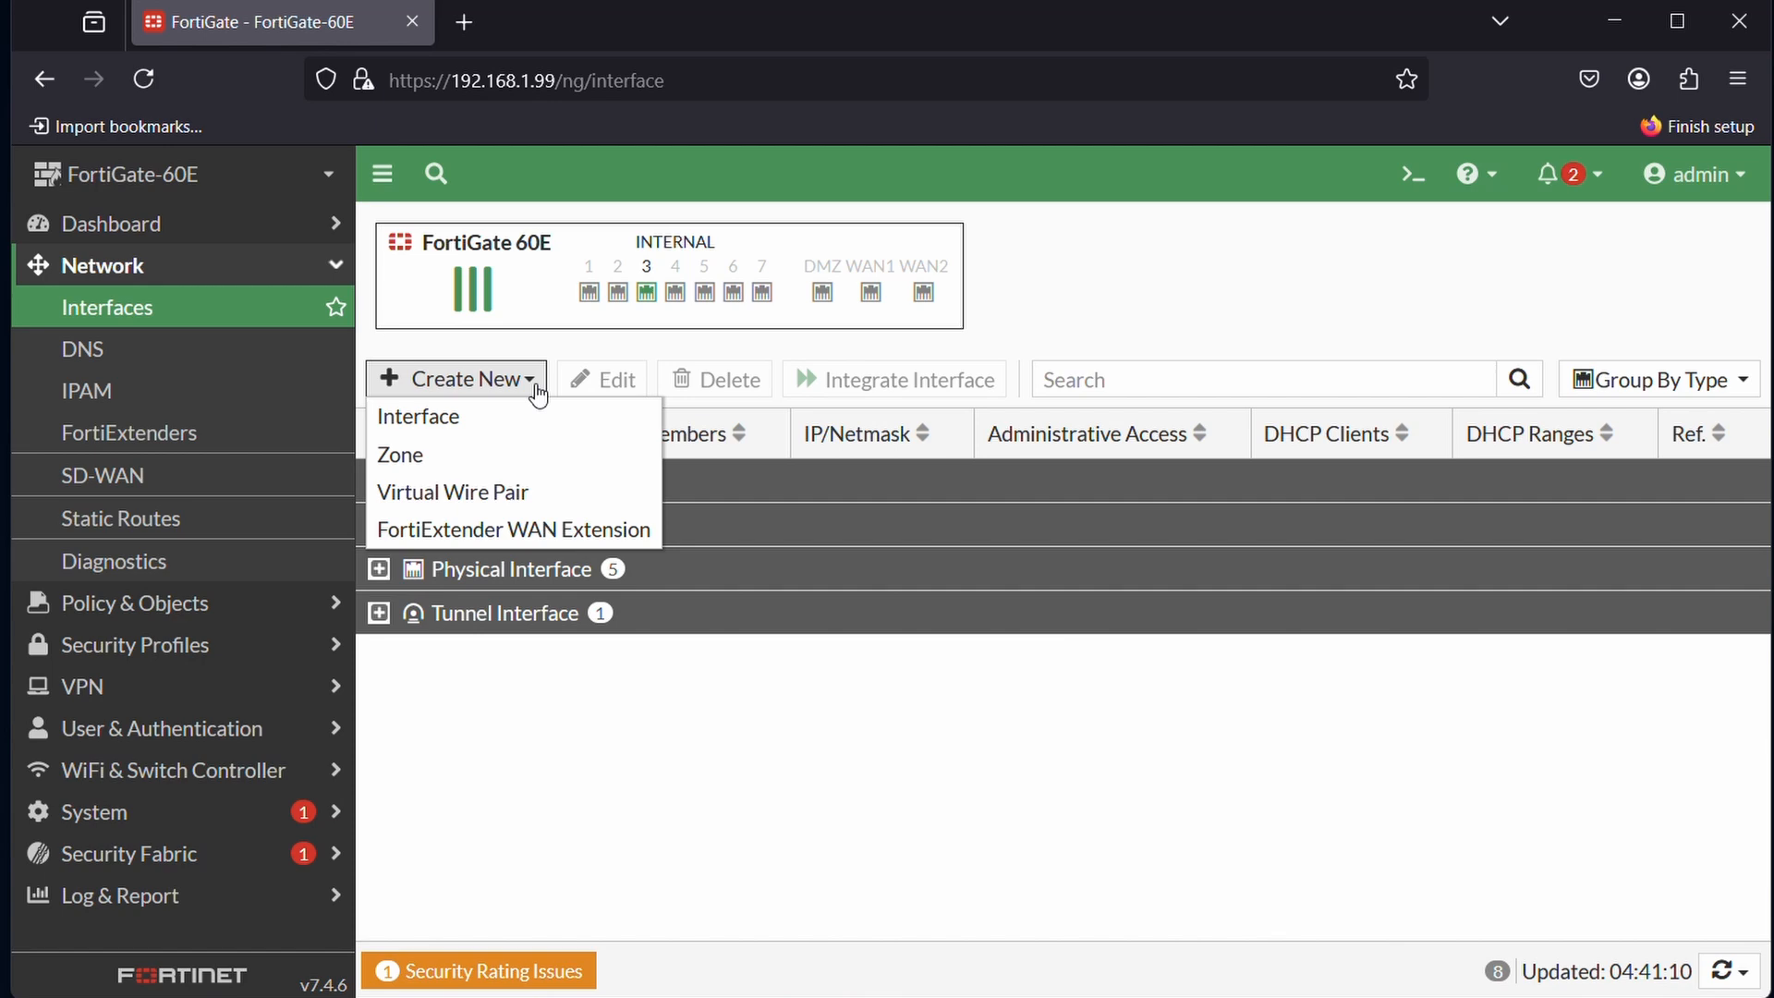
pyautogui.click(418, 417)
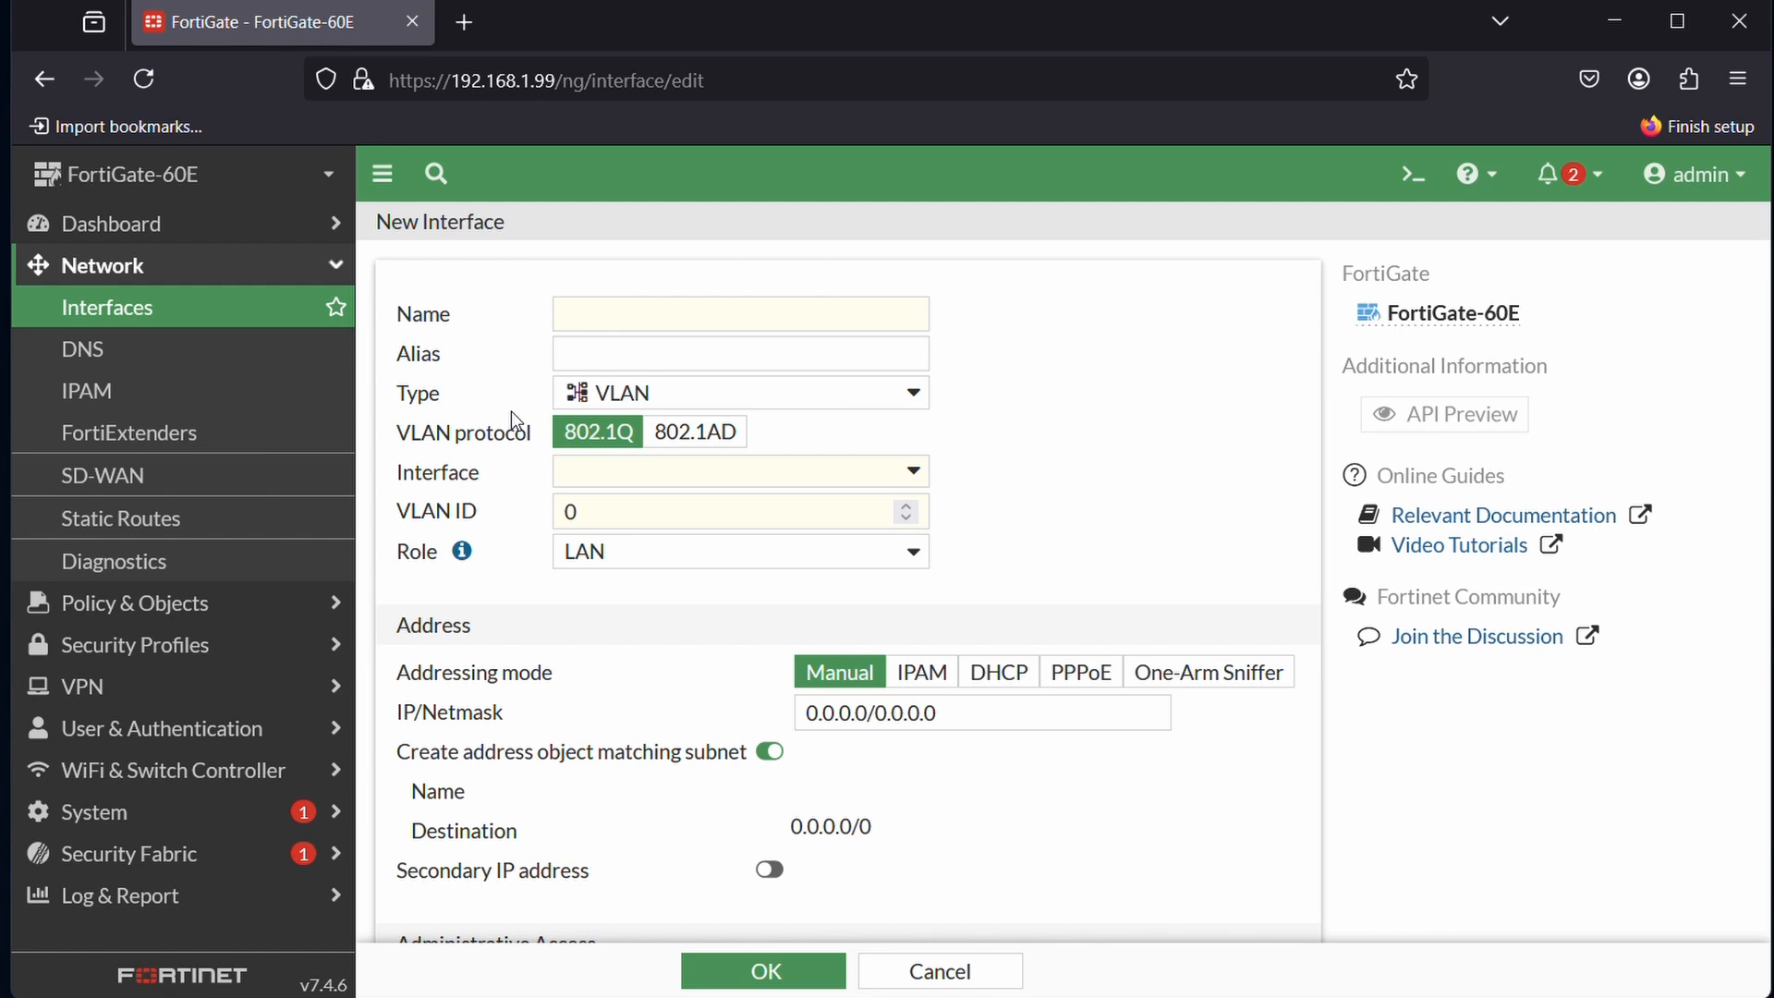
pyautogui.click(740, 314)
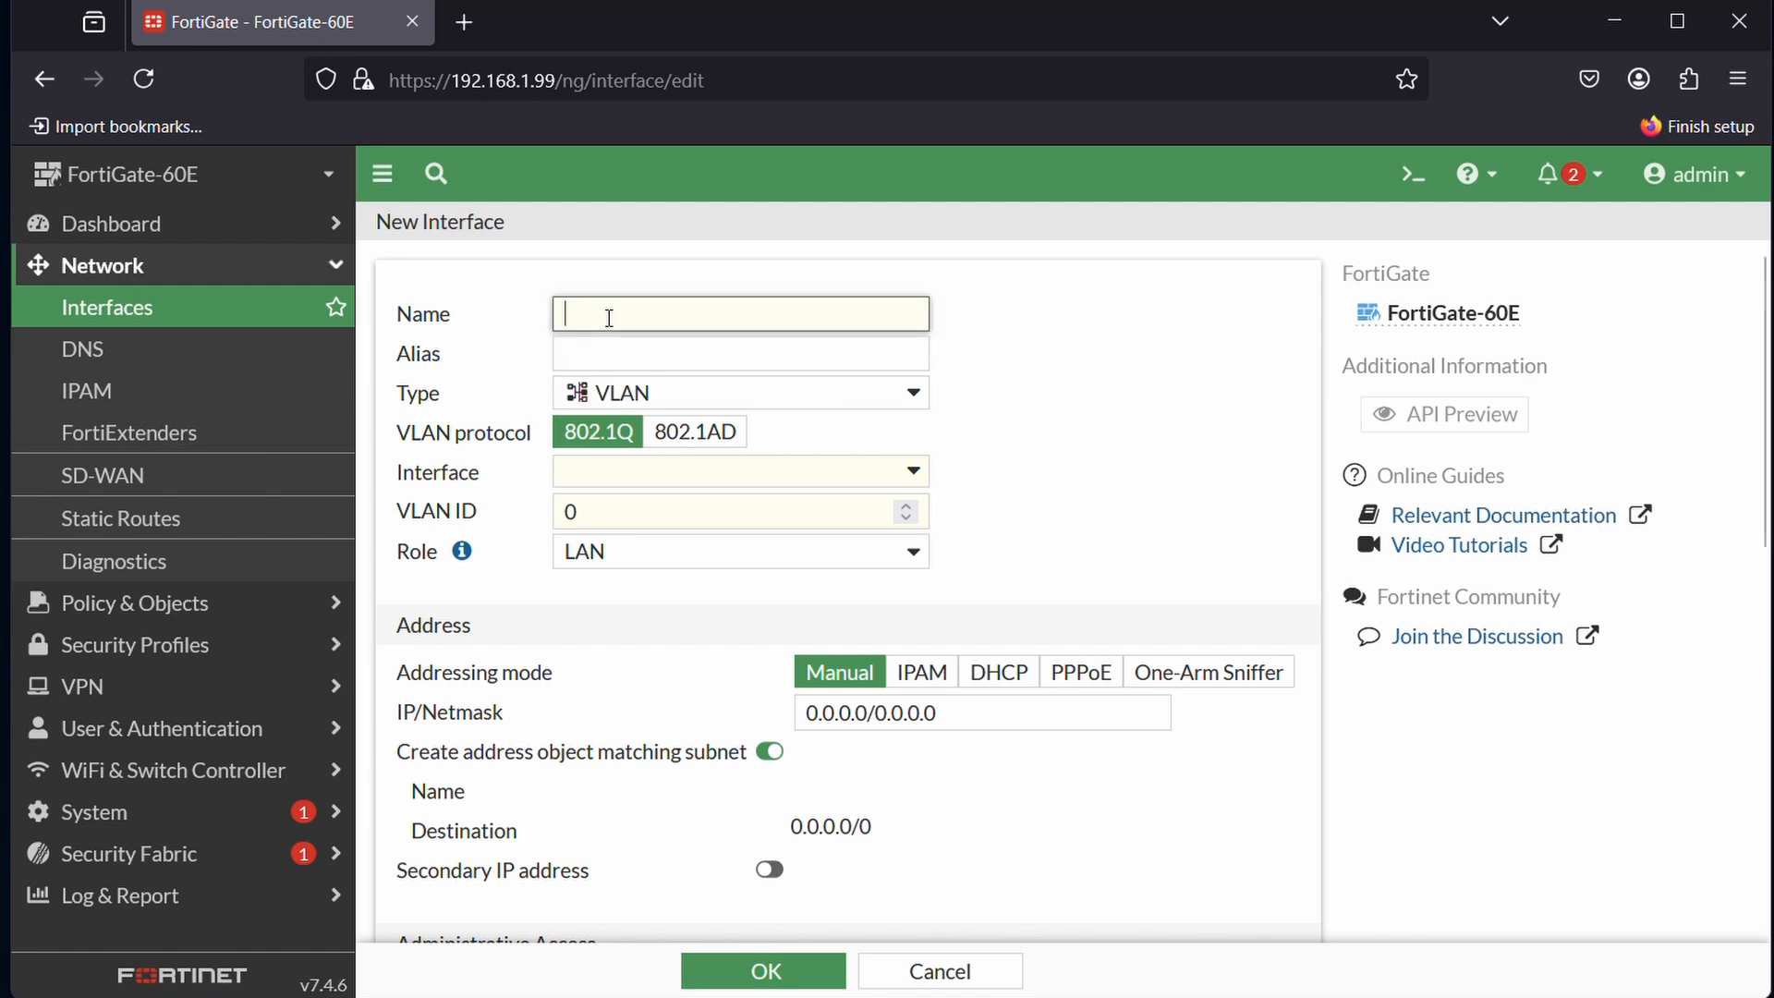
pyautogui.write('LAG A')
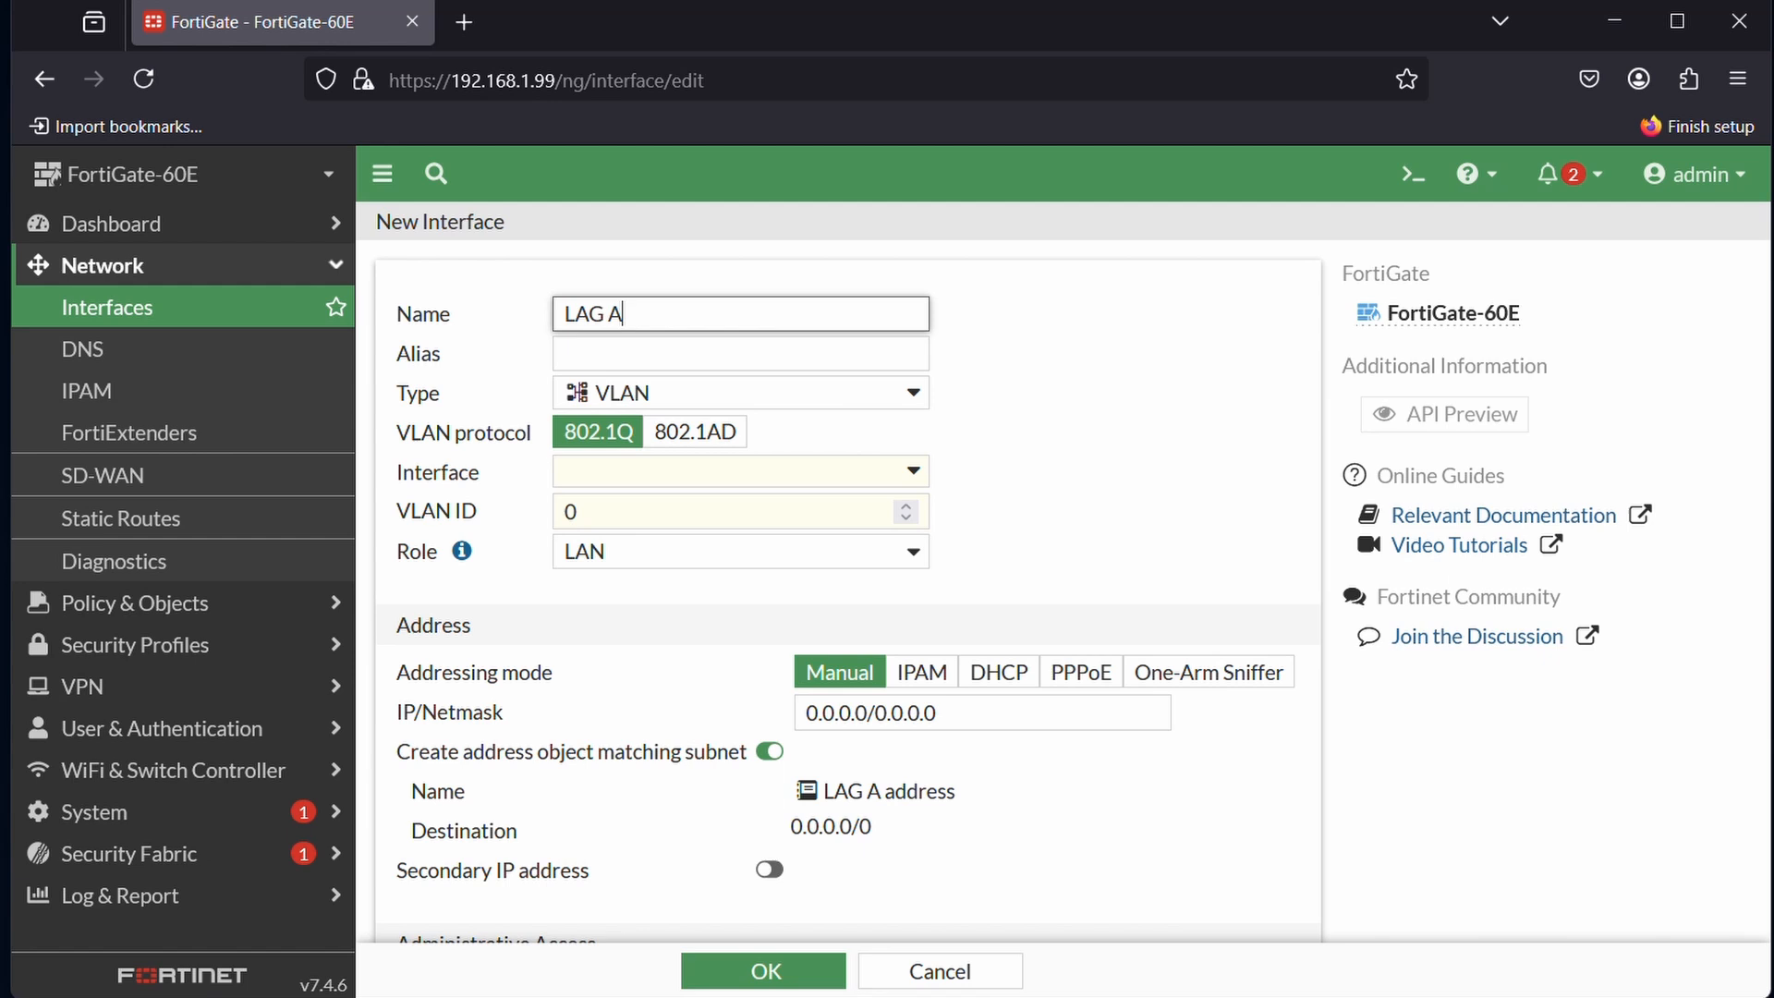
pyautogui.write('R')
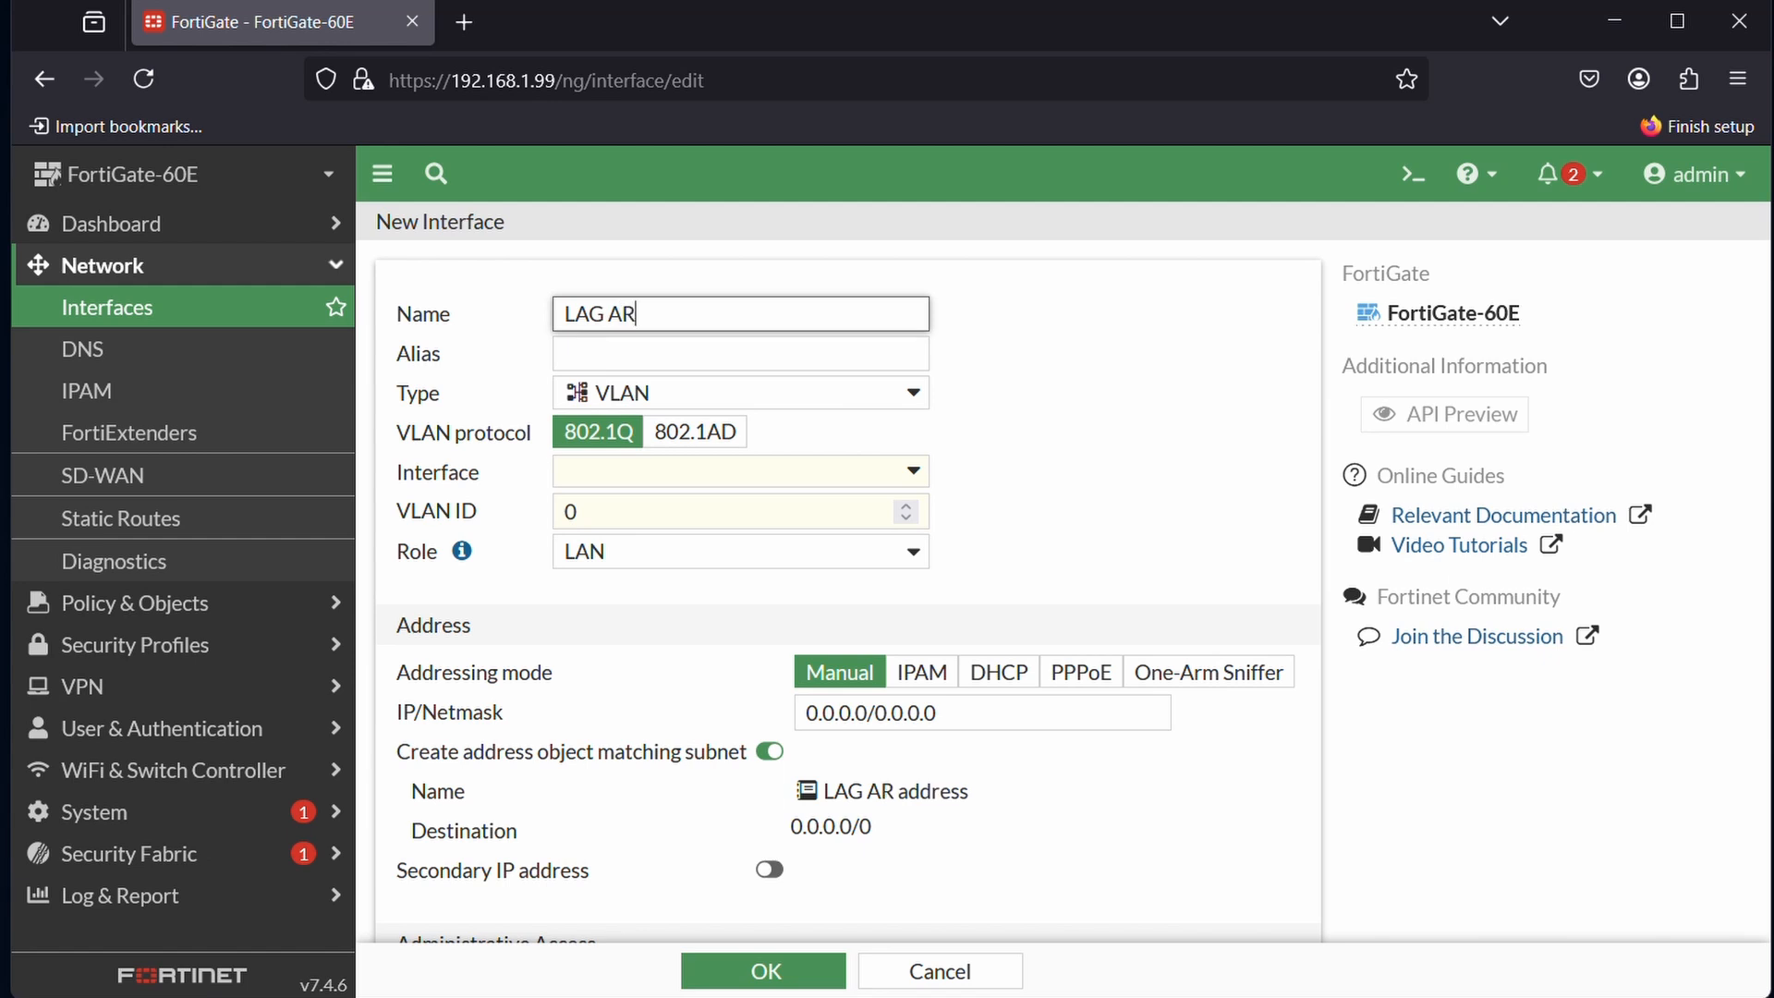
pyautogui.write('UBA')
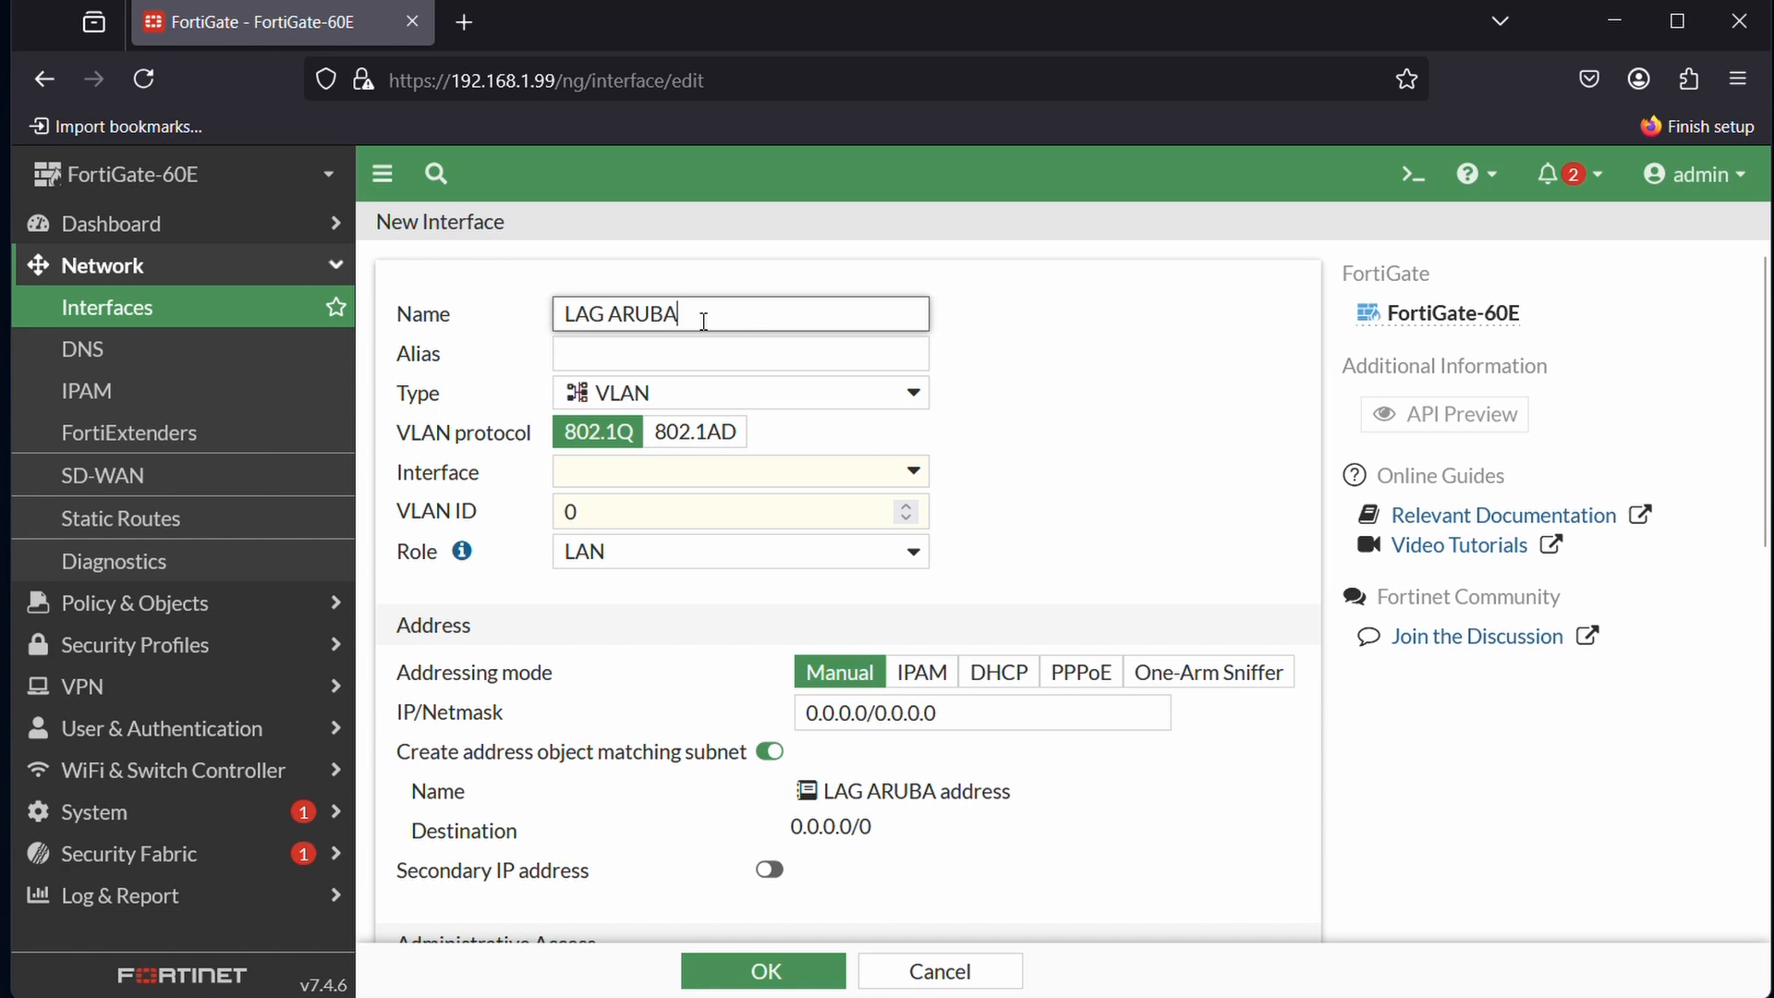
# - Set the type to 802.3ad Aggregate with internal6 and internal7 as members
pyautogui.click(735, 392)
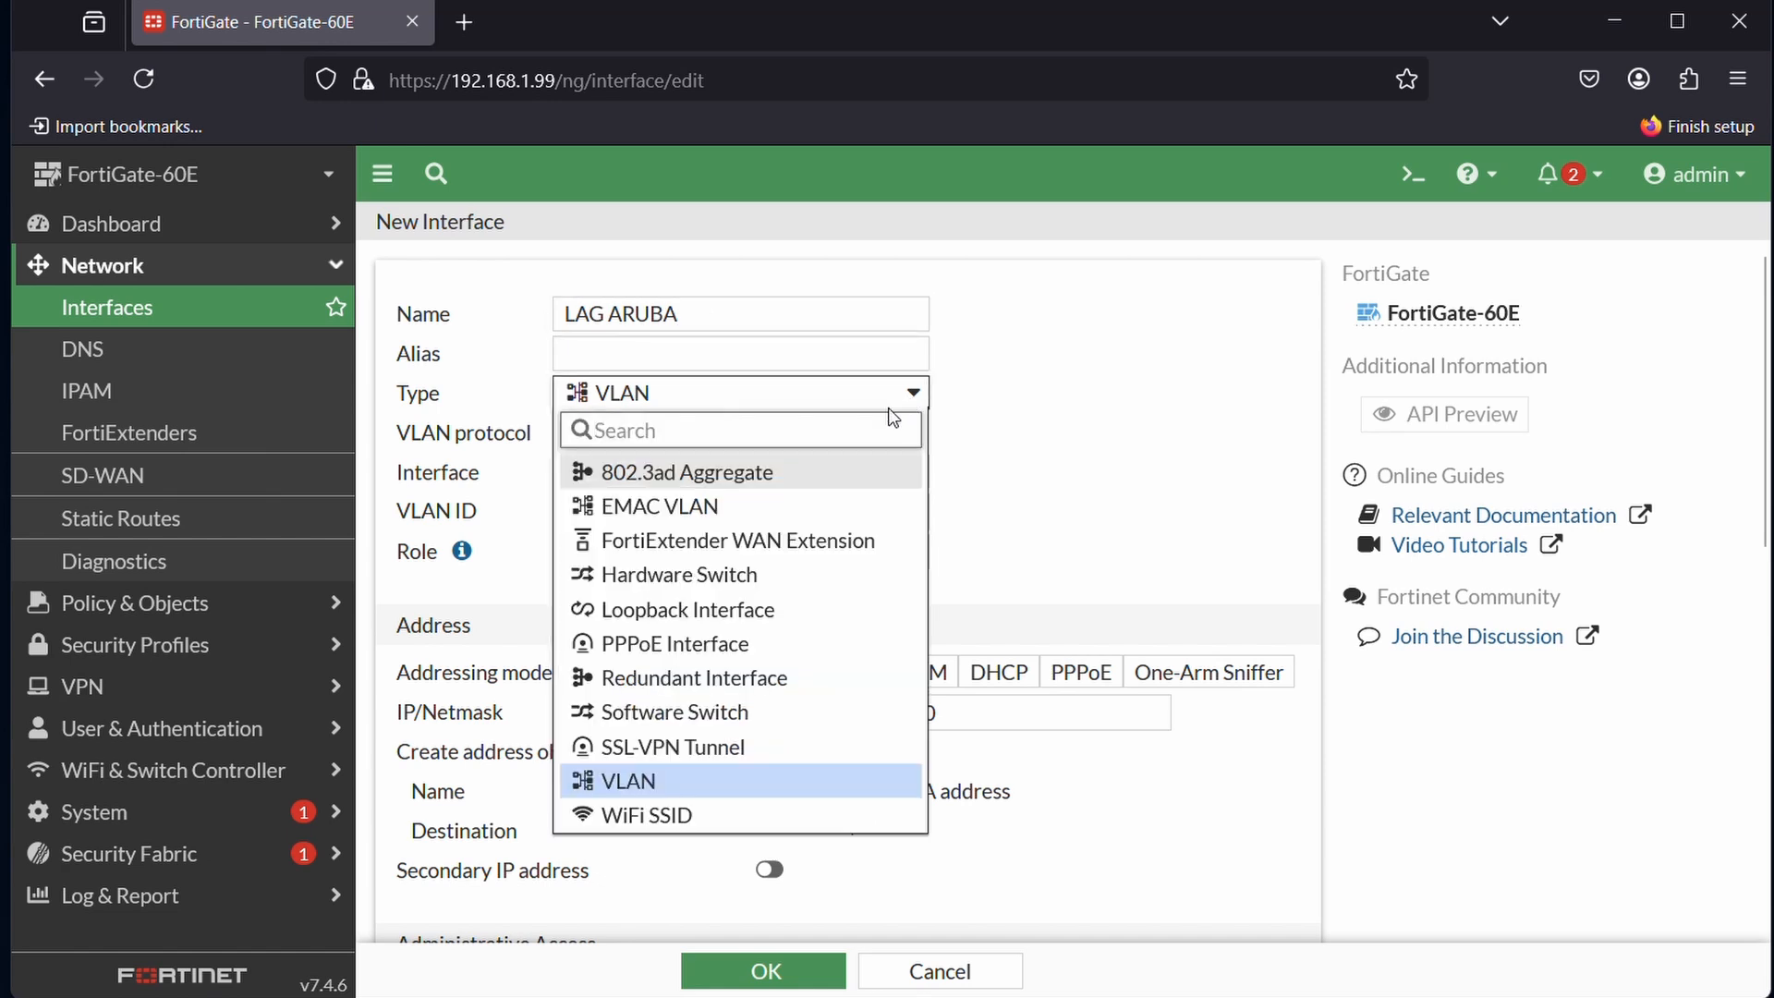
pyautogui.moveTo(687, 472)
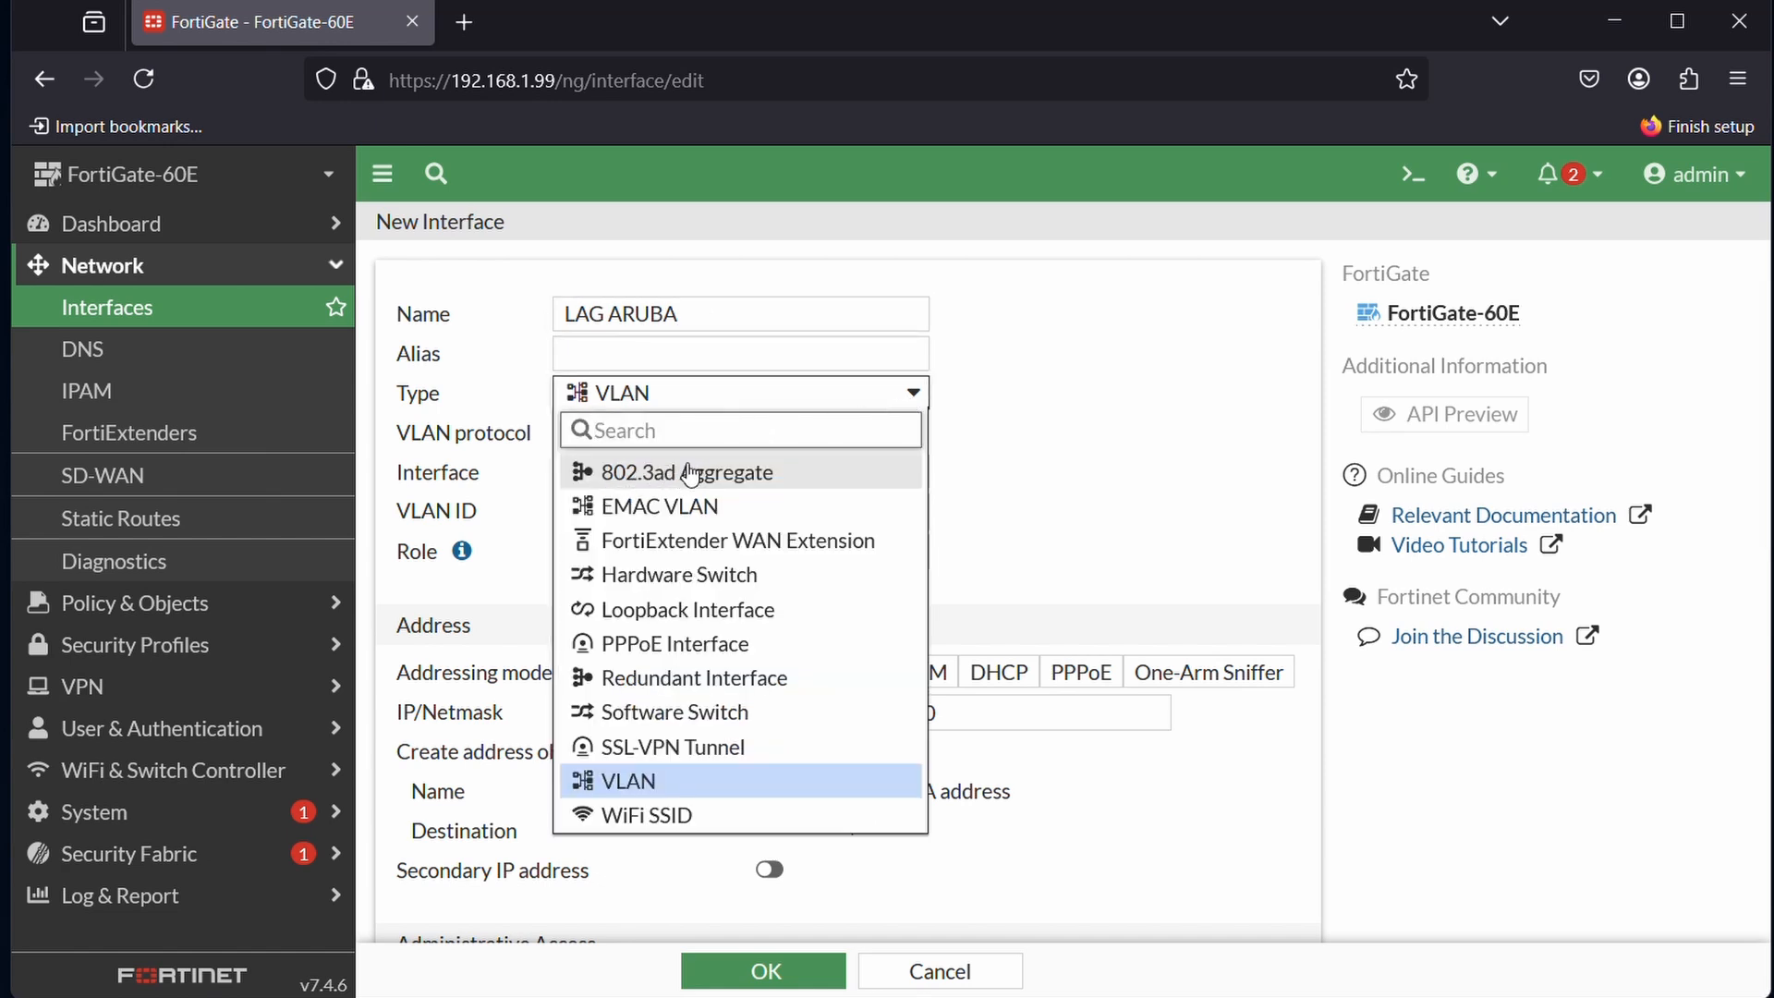
pyautogui.moveTo(792, 479)
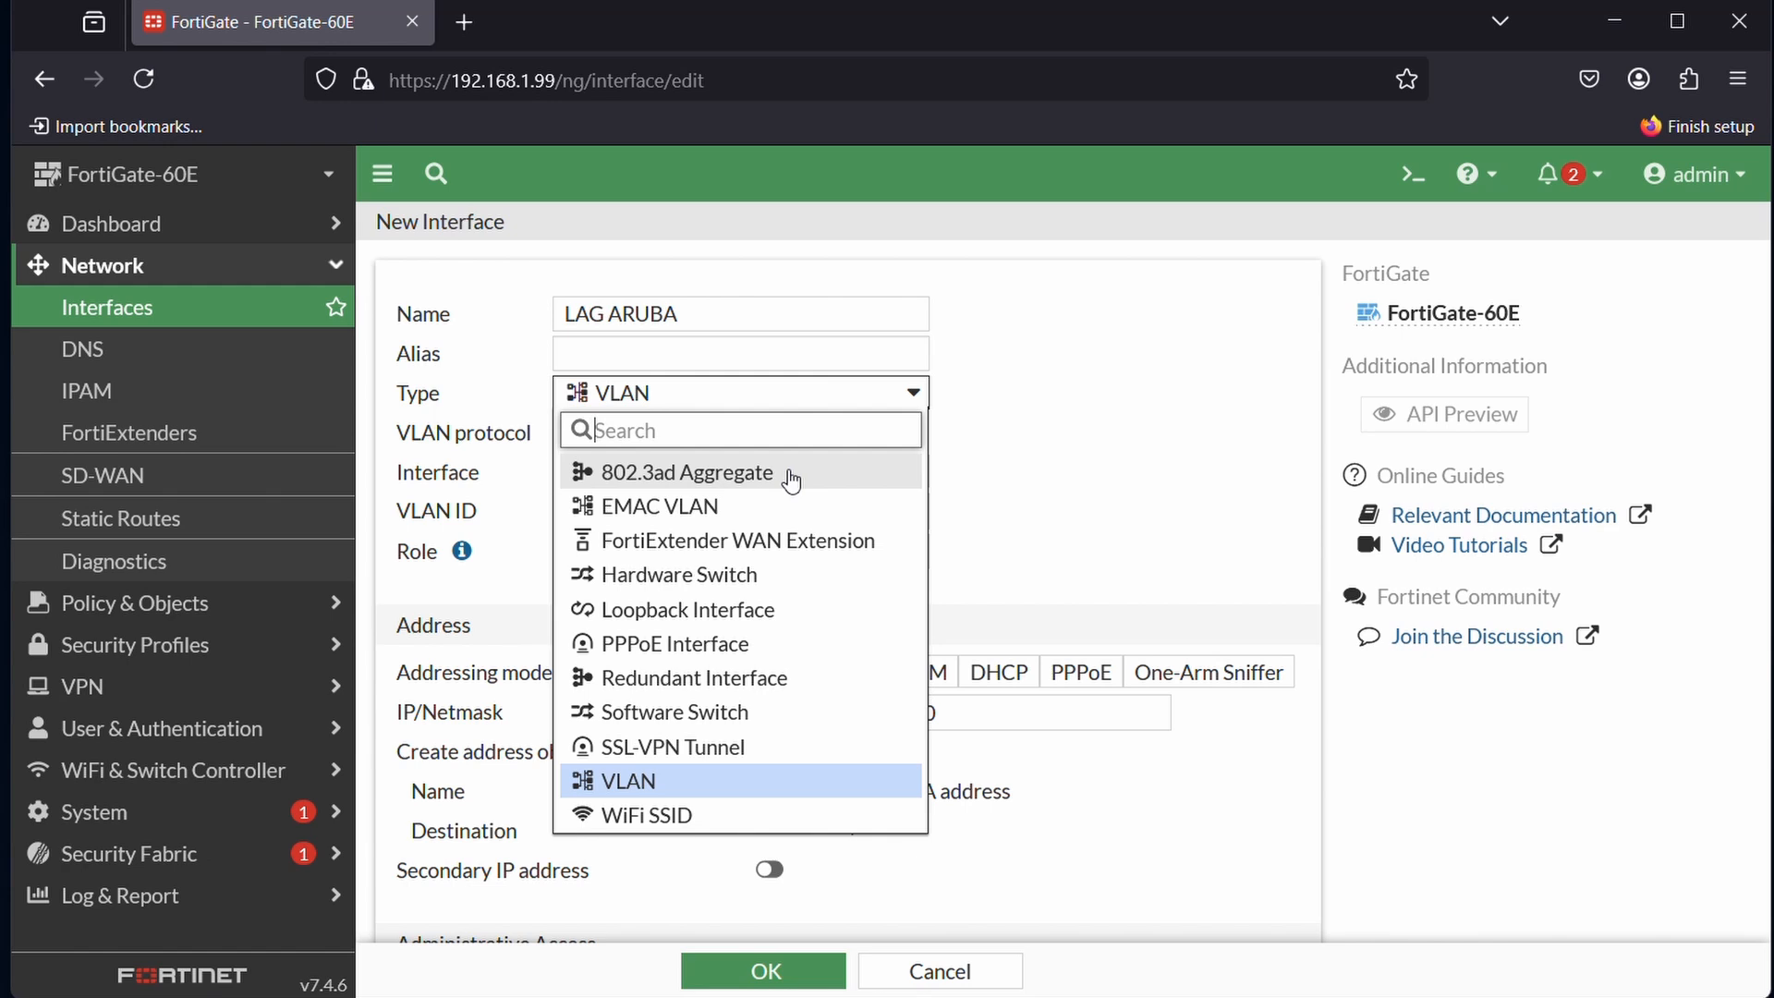
pyautogui.click(686, 472)
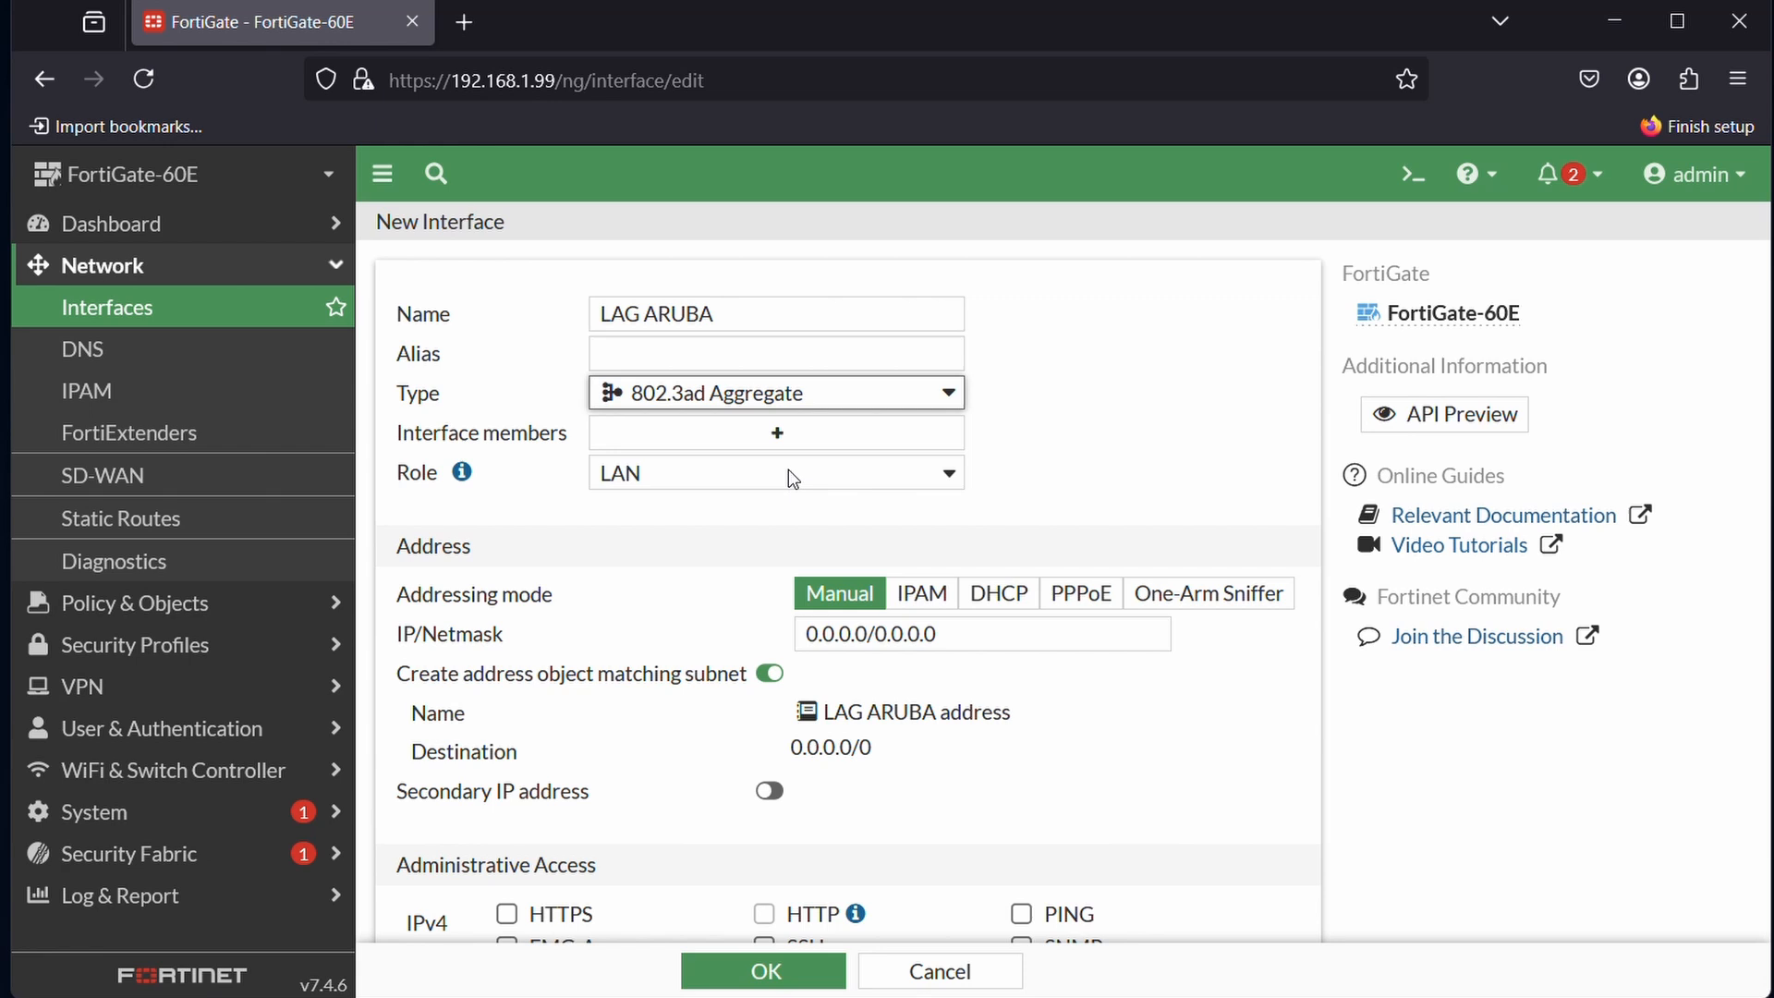
pyautogui.moveTo(787, 462)
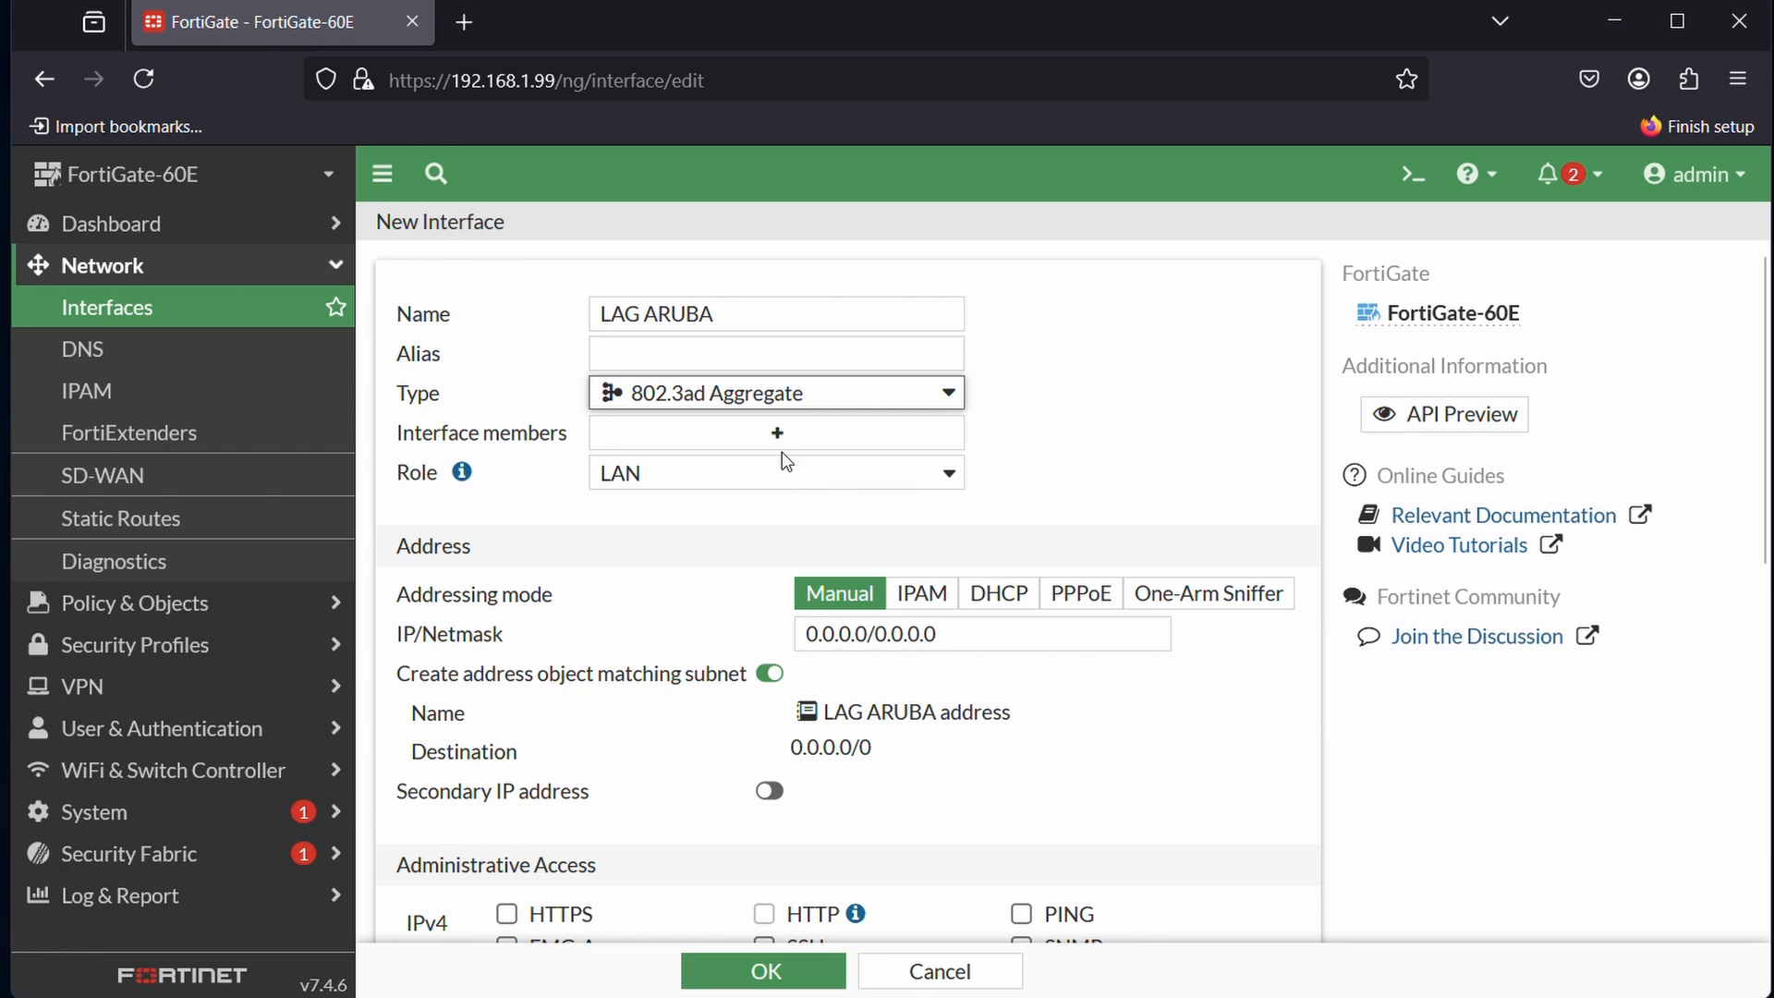
pyautogui.click(776, 433)
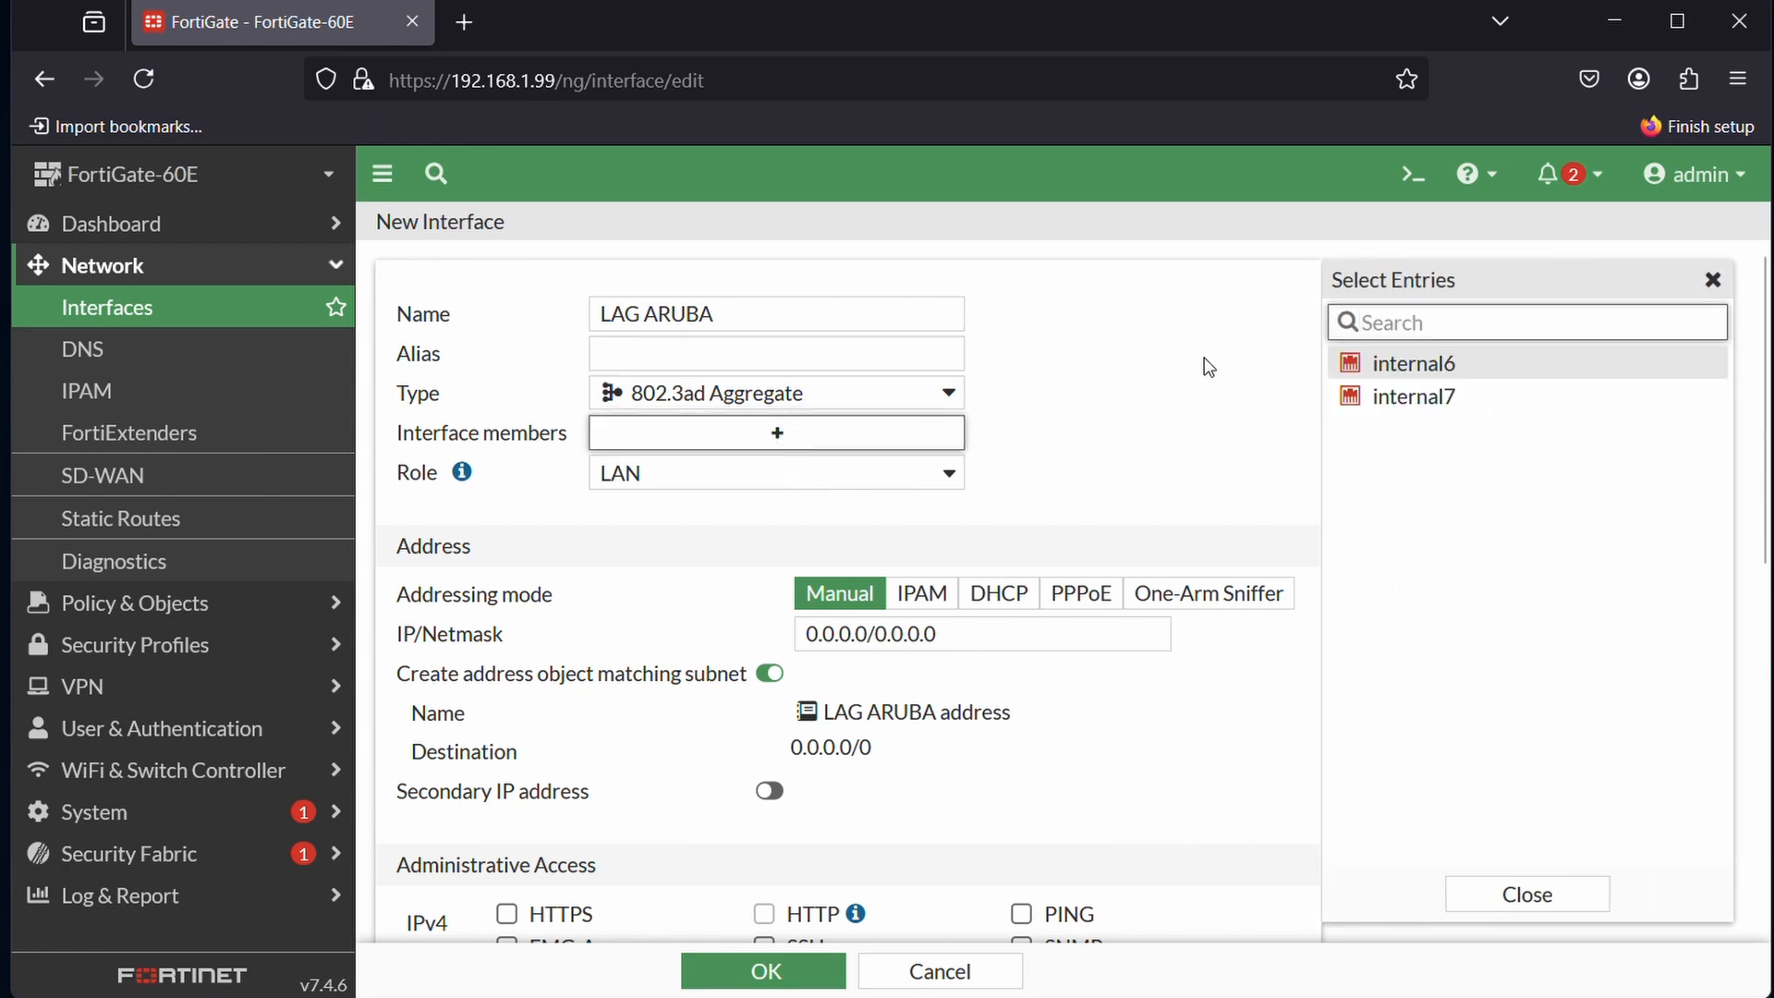
pyautogui.click(1407, 362)
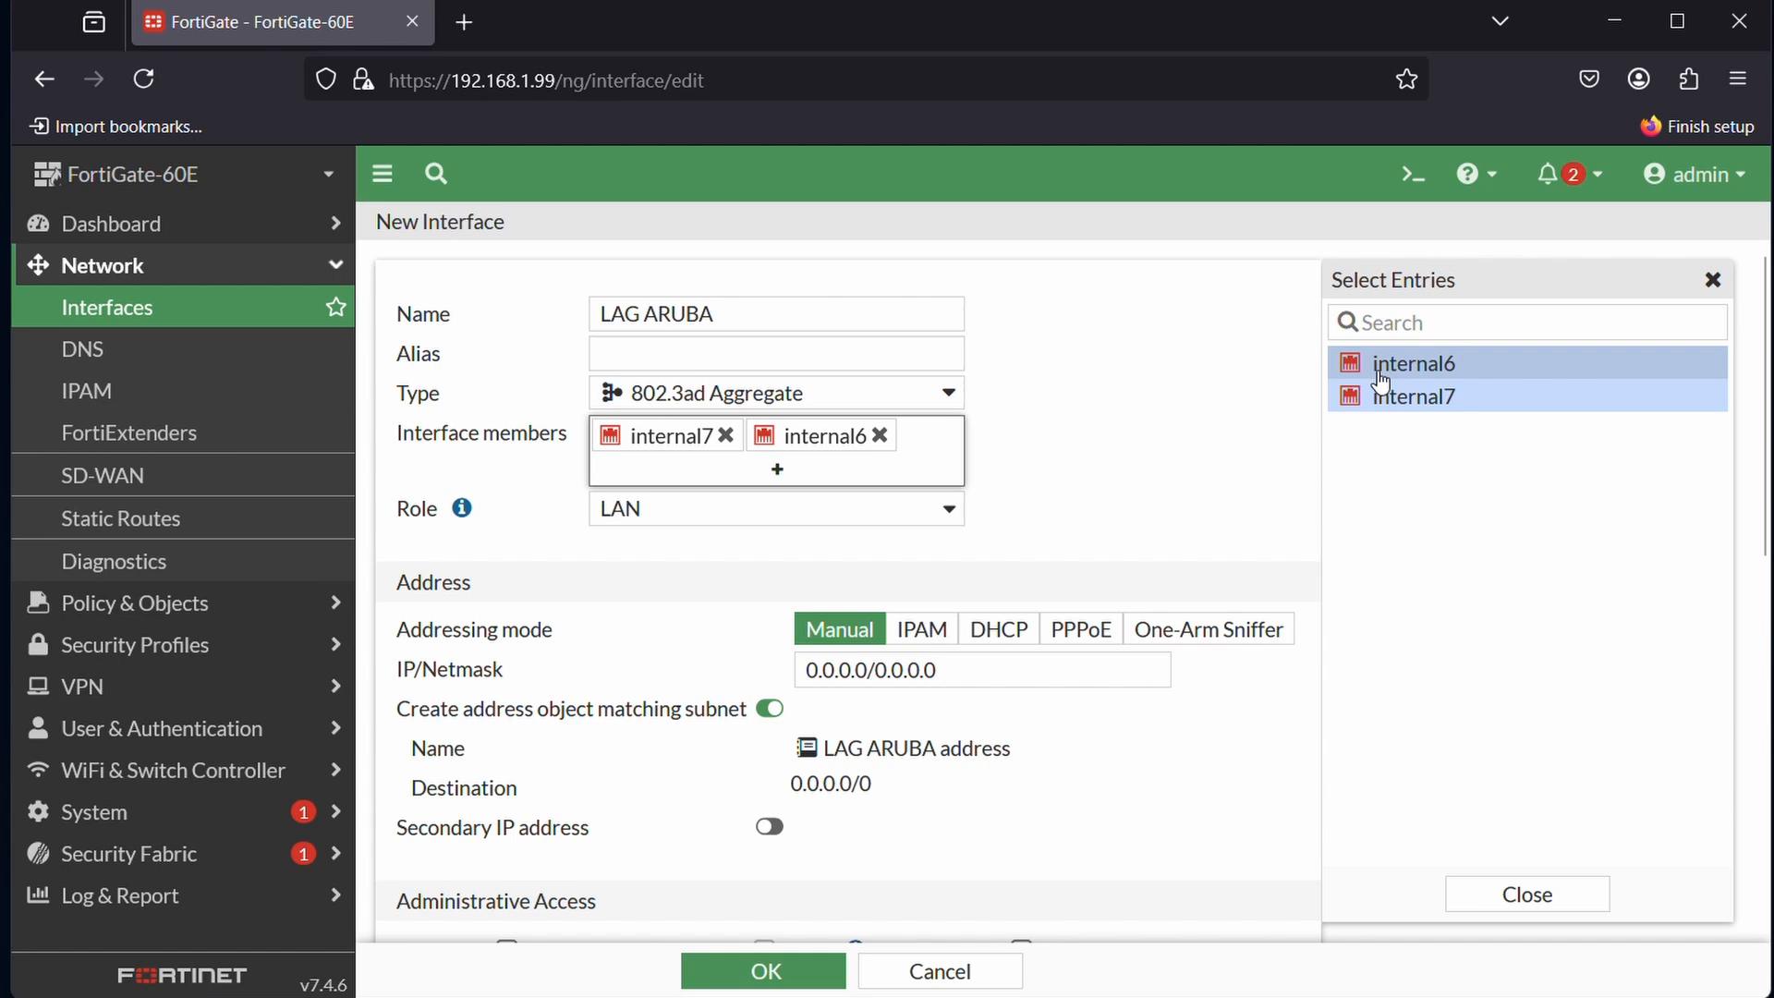
pyautogui.moveTo(1205, 470)
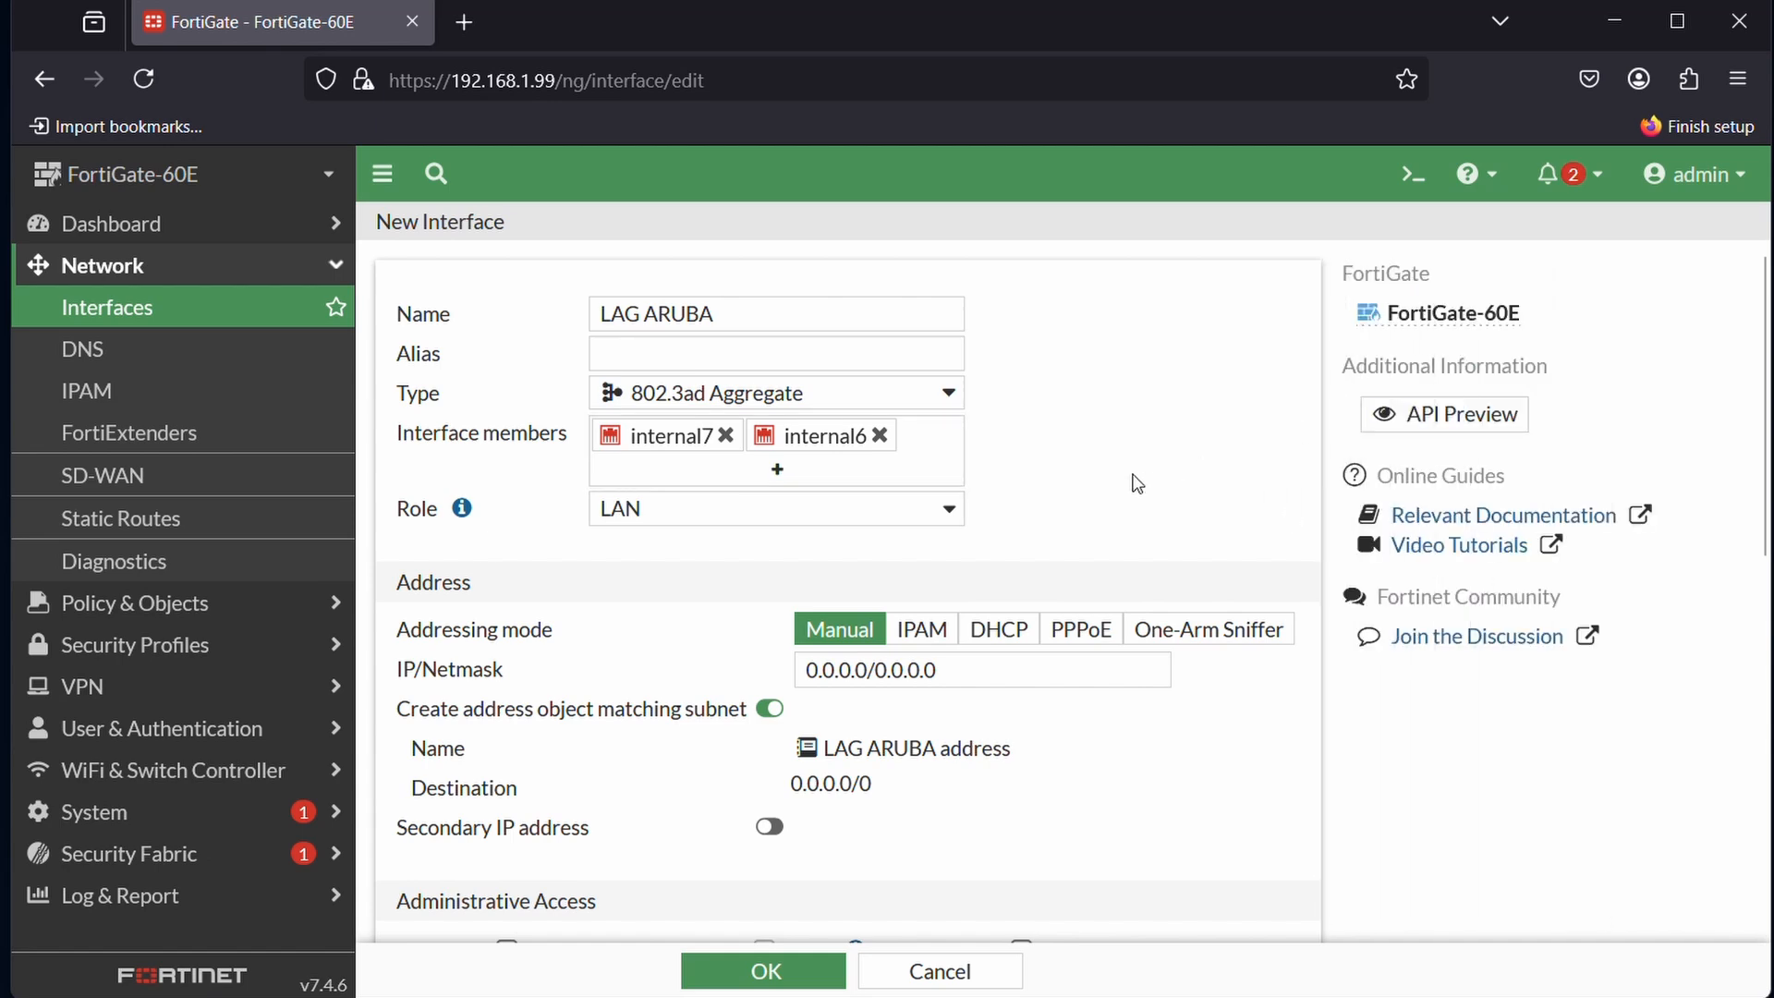
pyautogui.moveTo(825, 589)
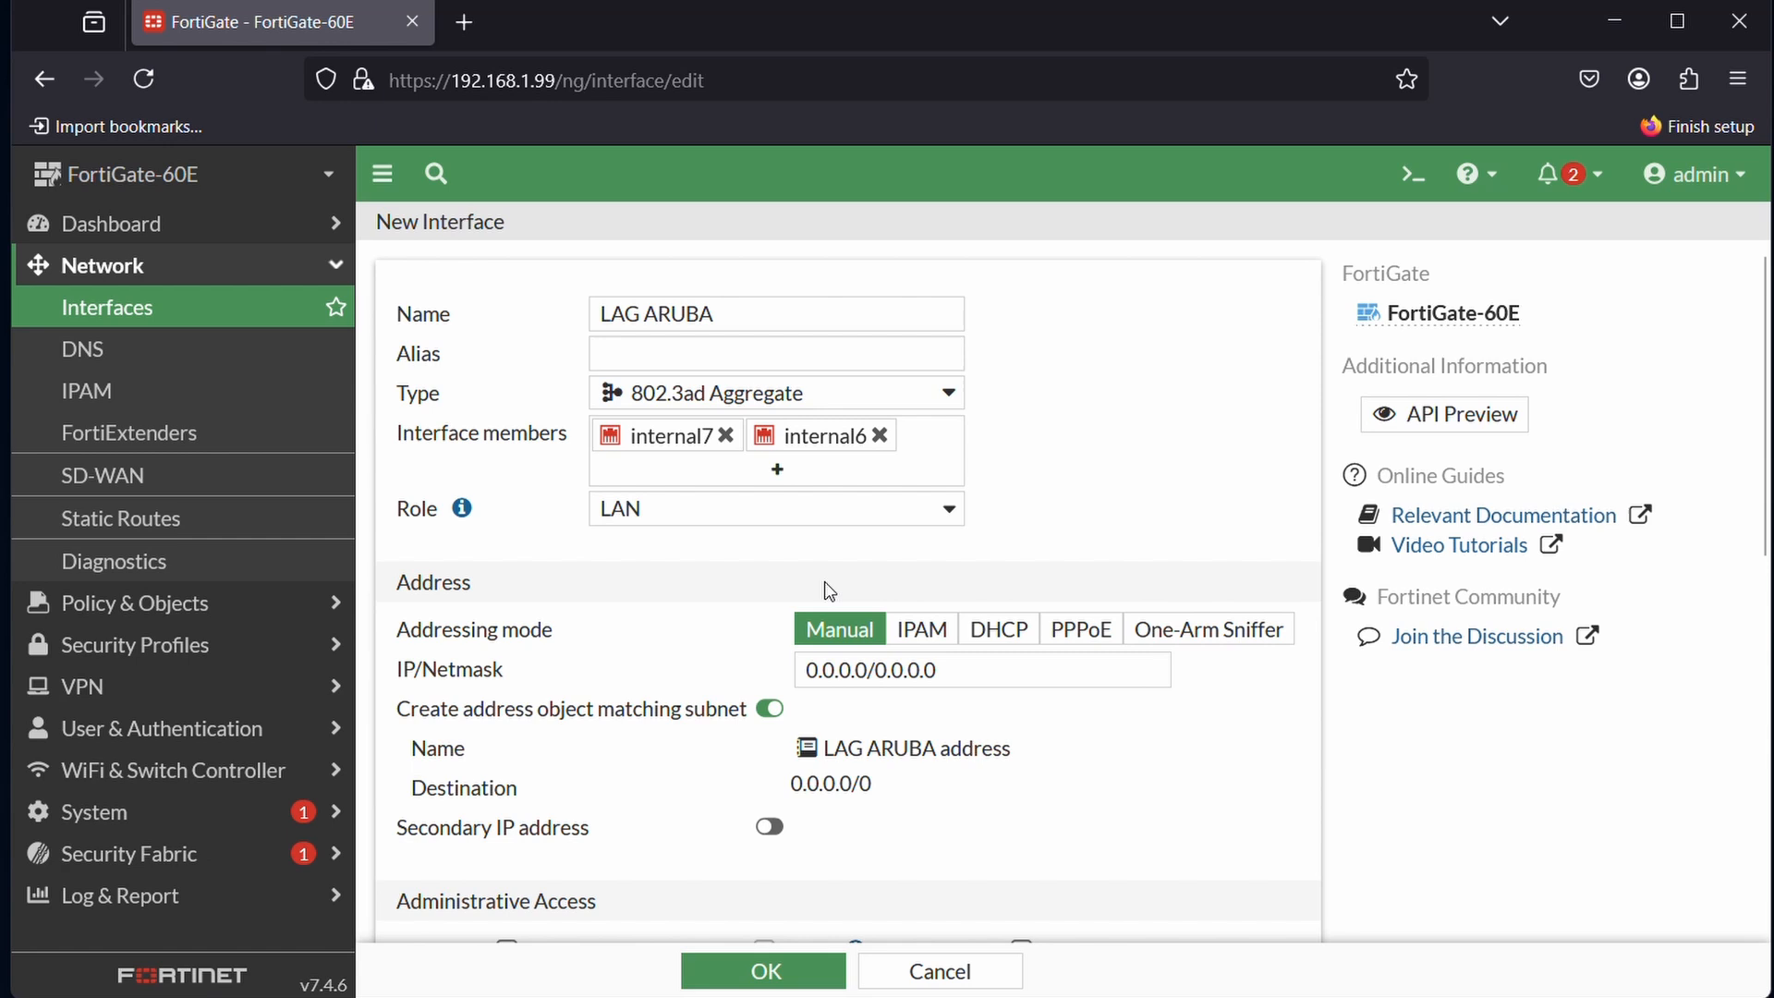
# - Enter IP/Netmask 192.168.10.1/255.255.255.0 for the aggregate interface
pyautogui.doubleClick(851, 670)
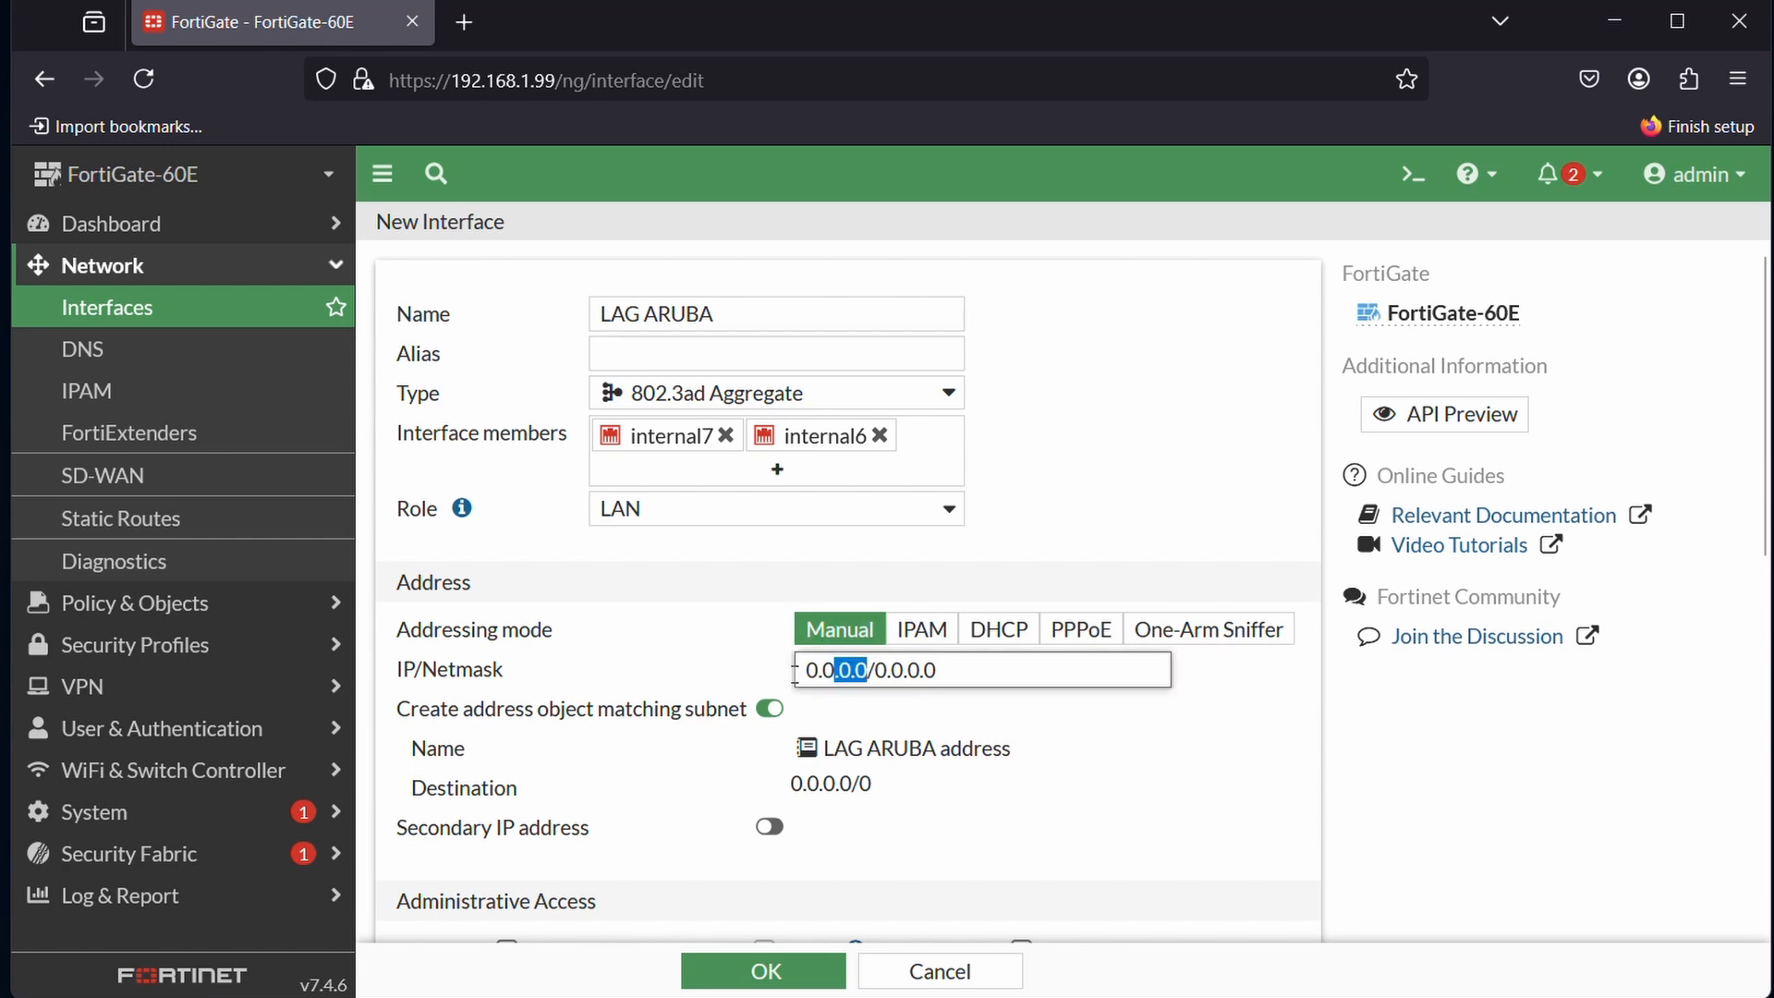
pyautogui.write('192')
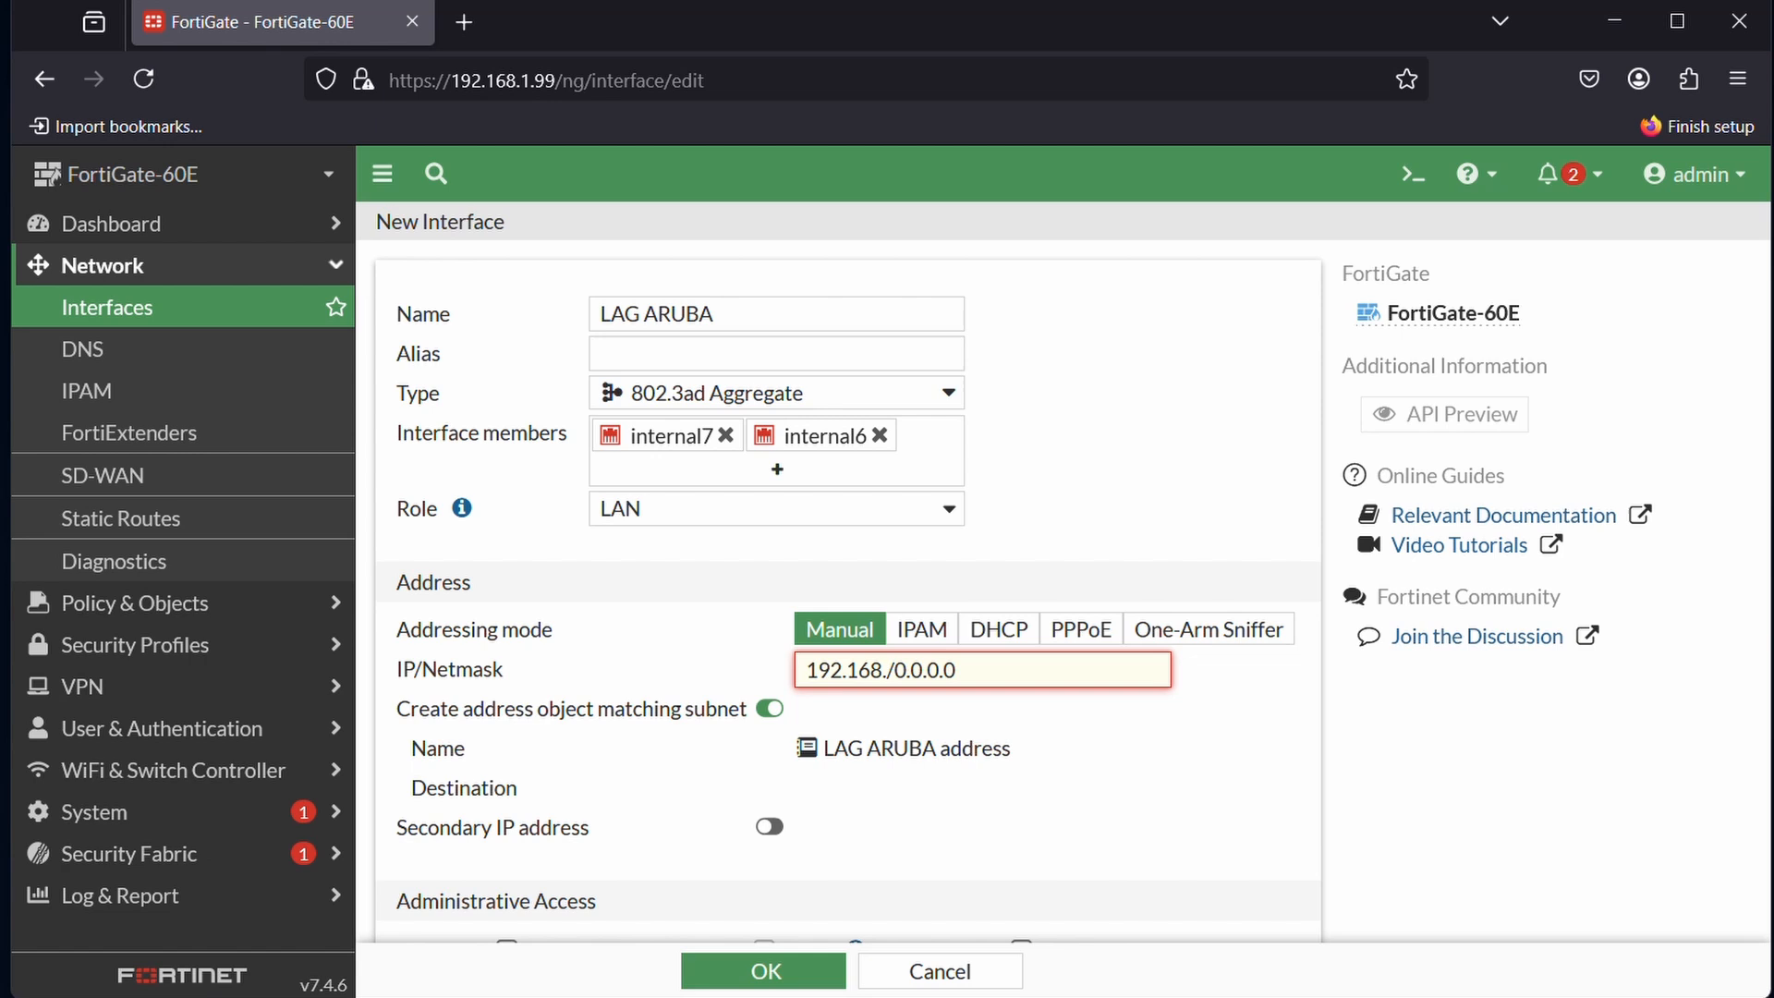
pyautogui.write('10')
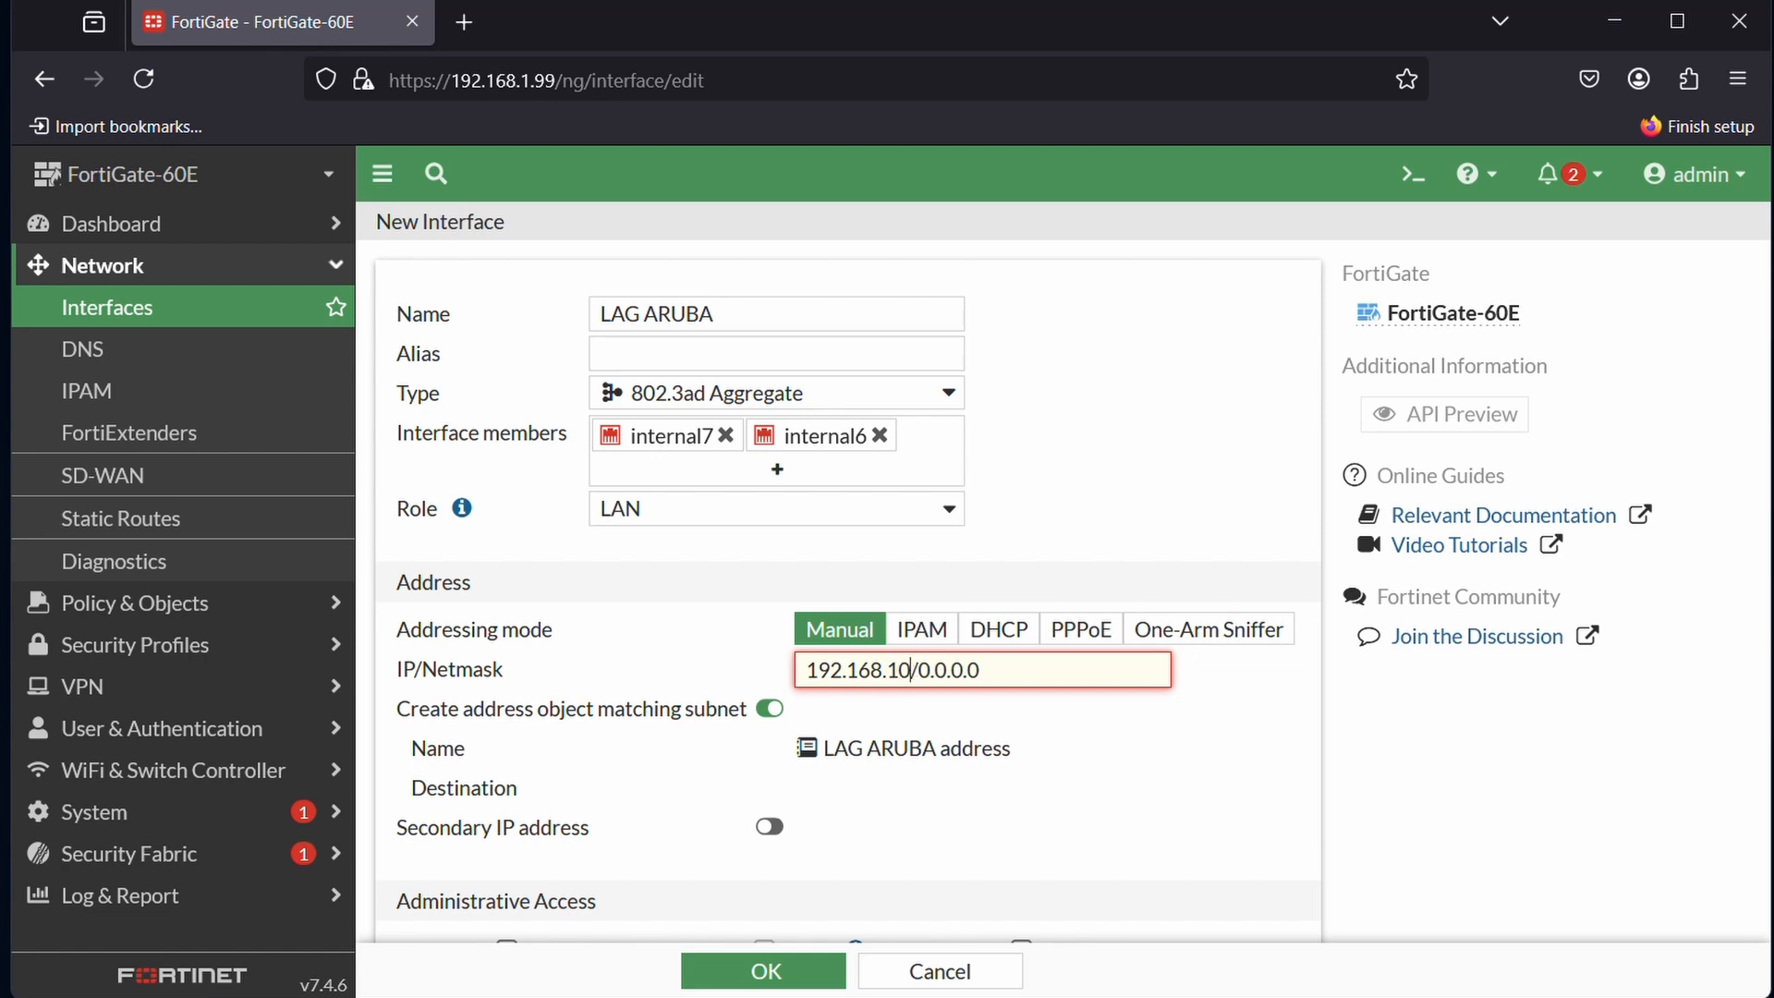
pyautogui.write('1')
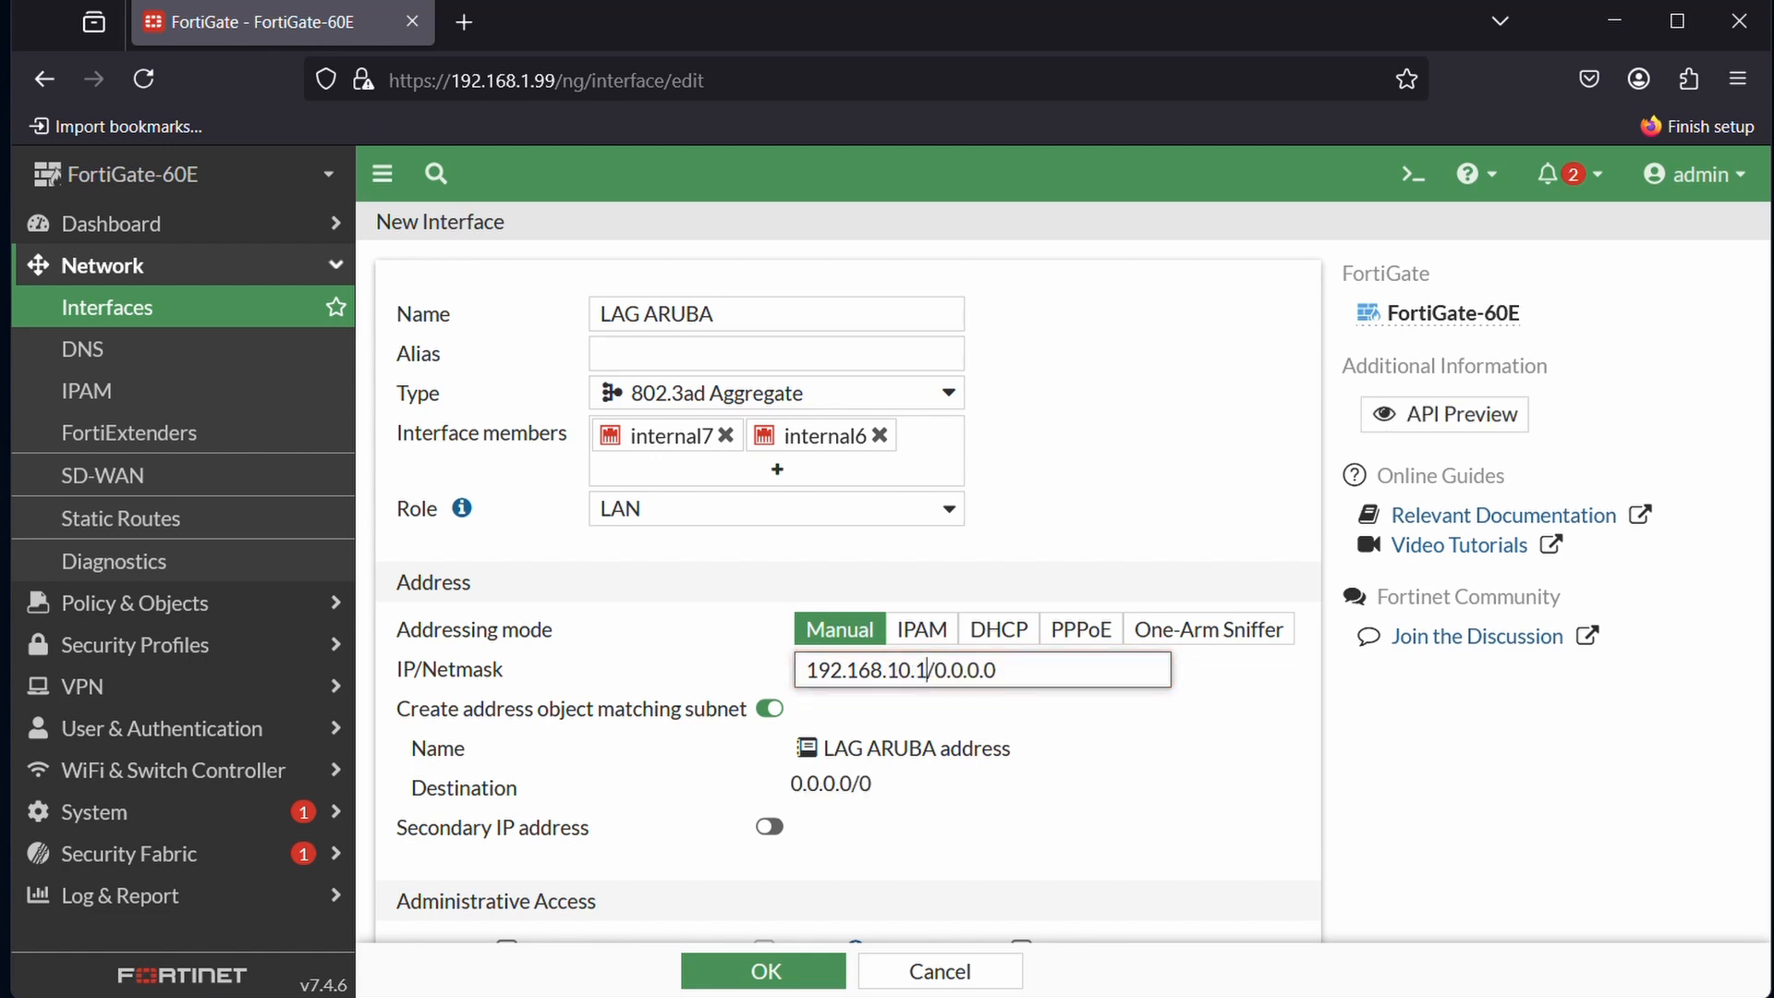
pyautogui.moveTo(701, 685)
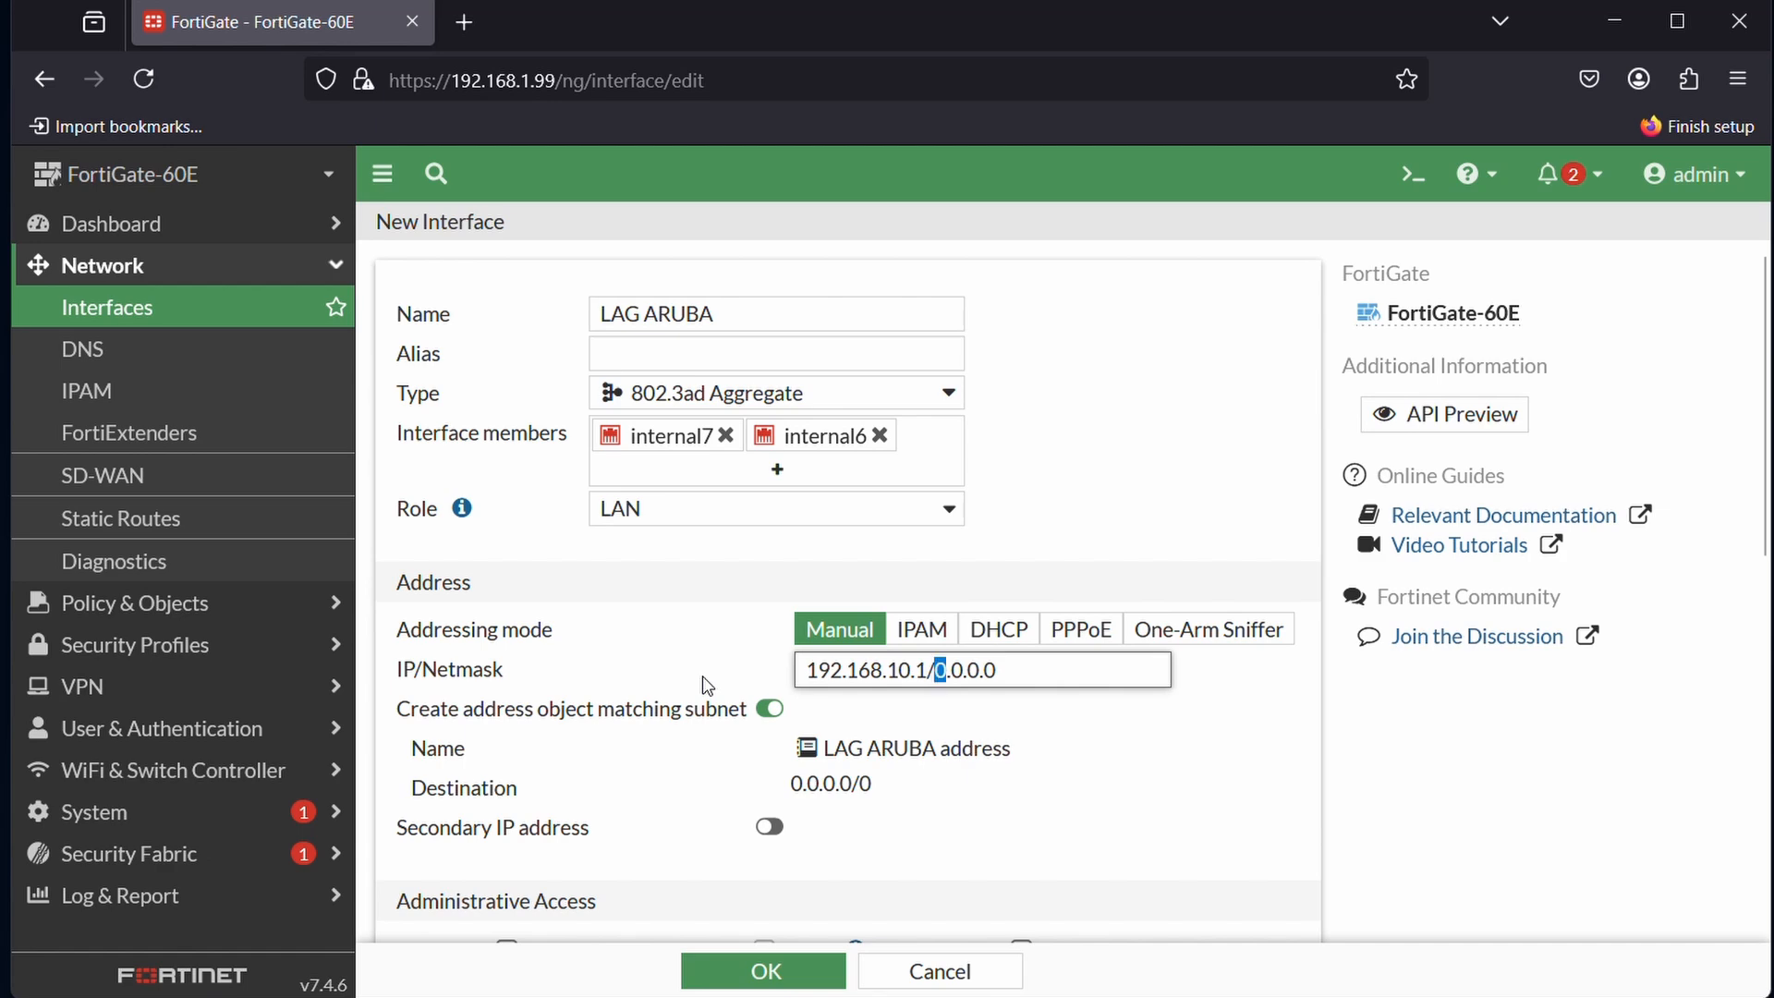
pyautogui.write('2')
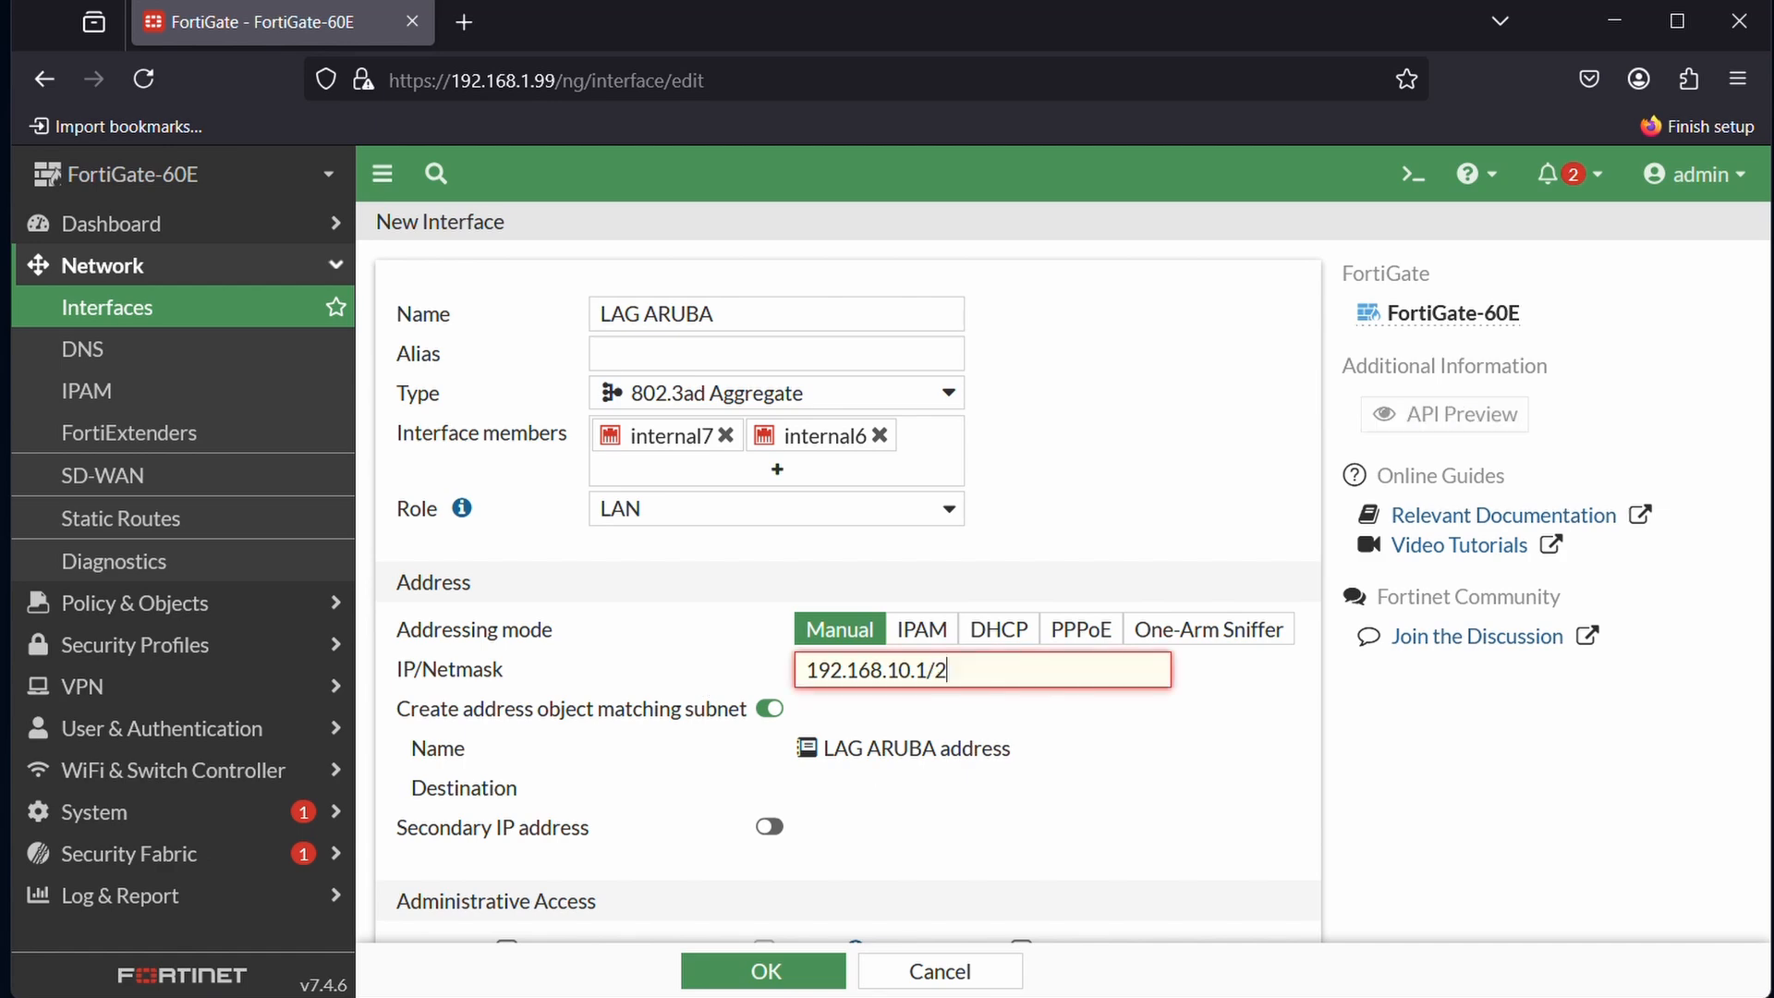
pyautogui.write('55.255.255.0')
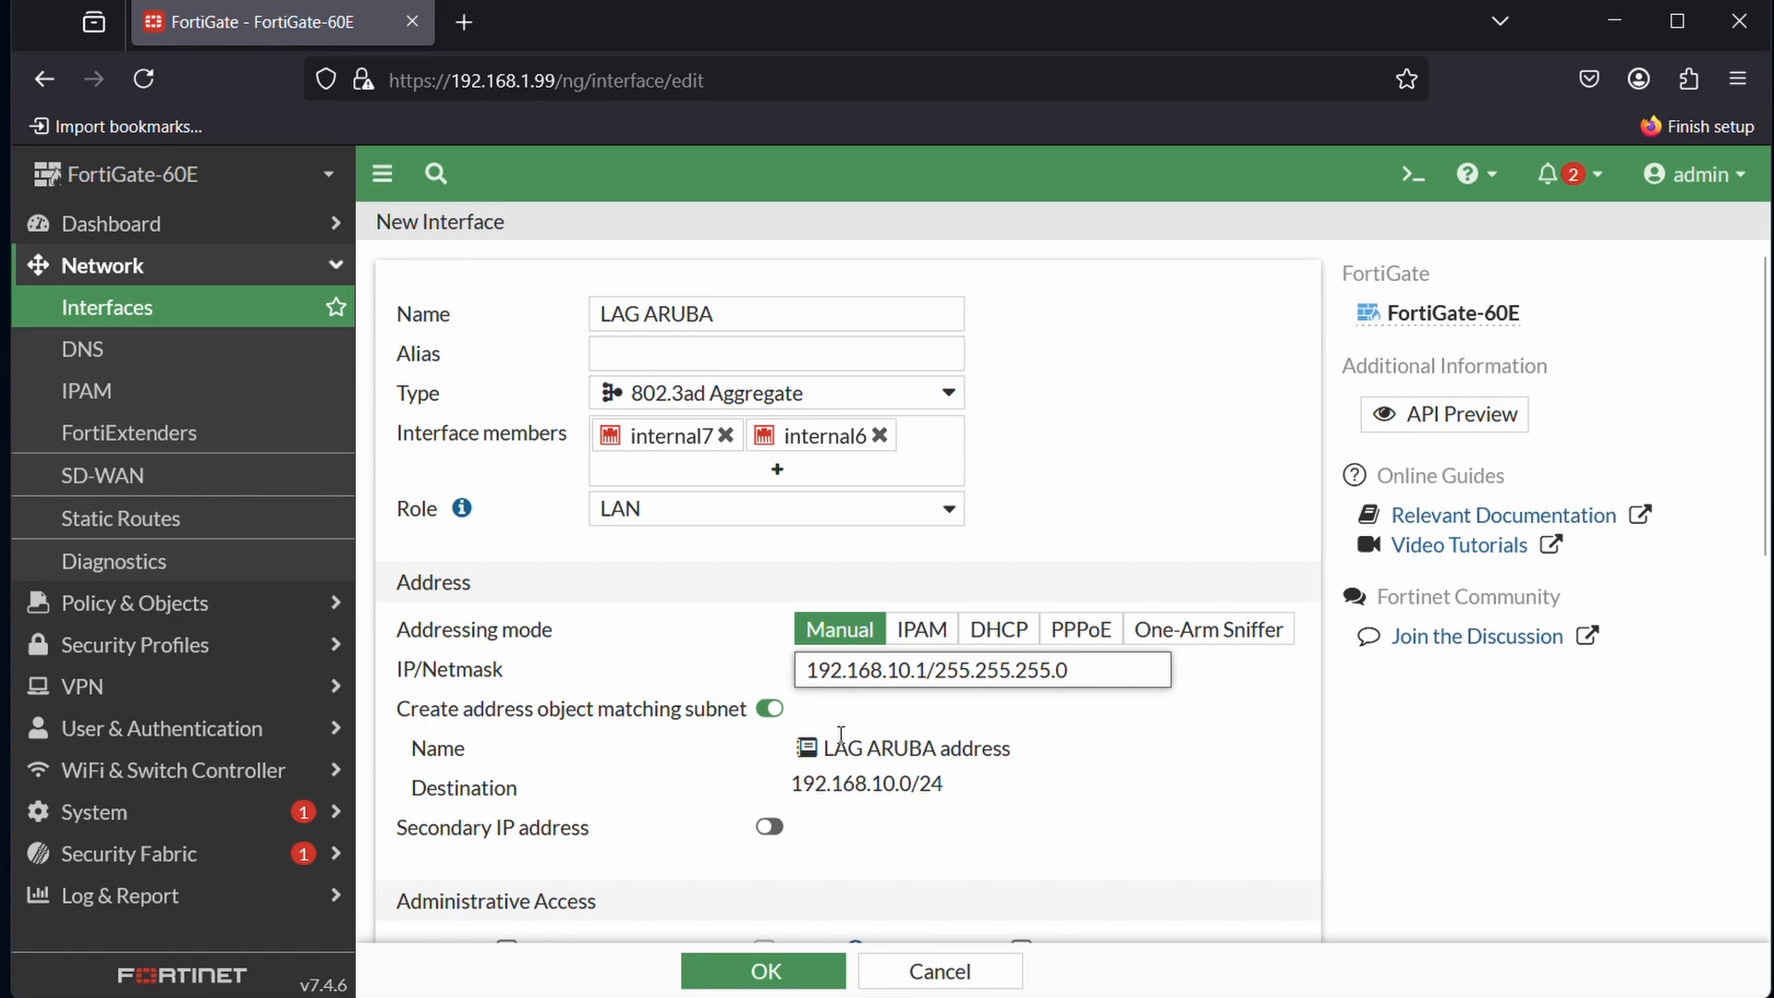
pyautogui.moveTo(893, 699)
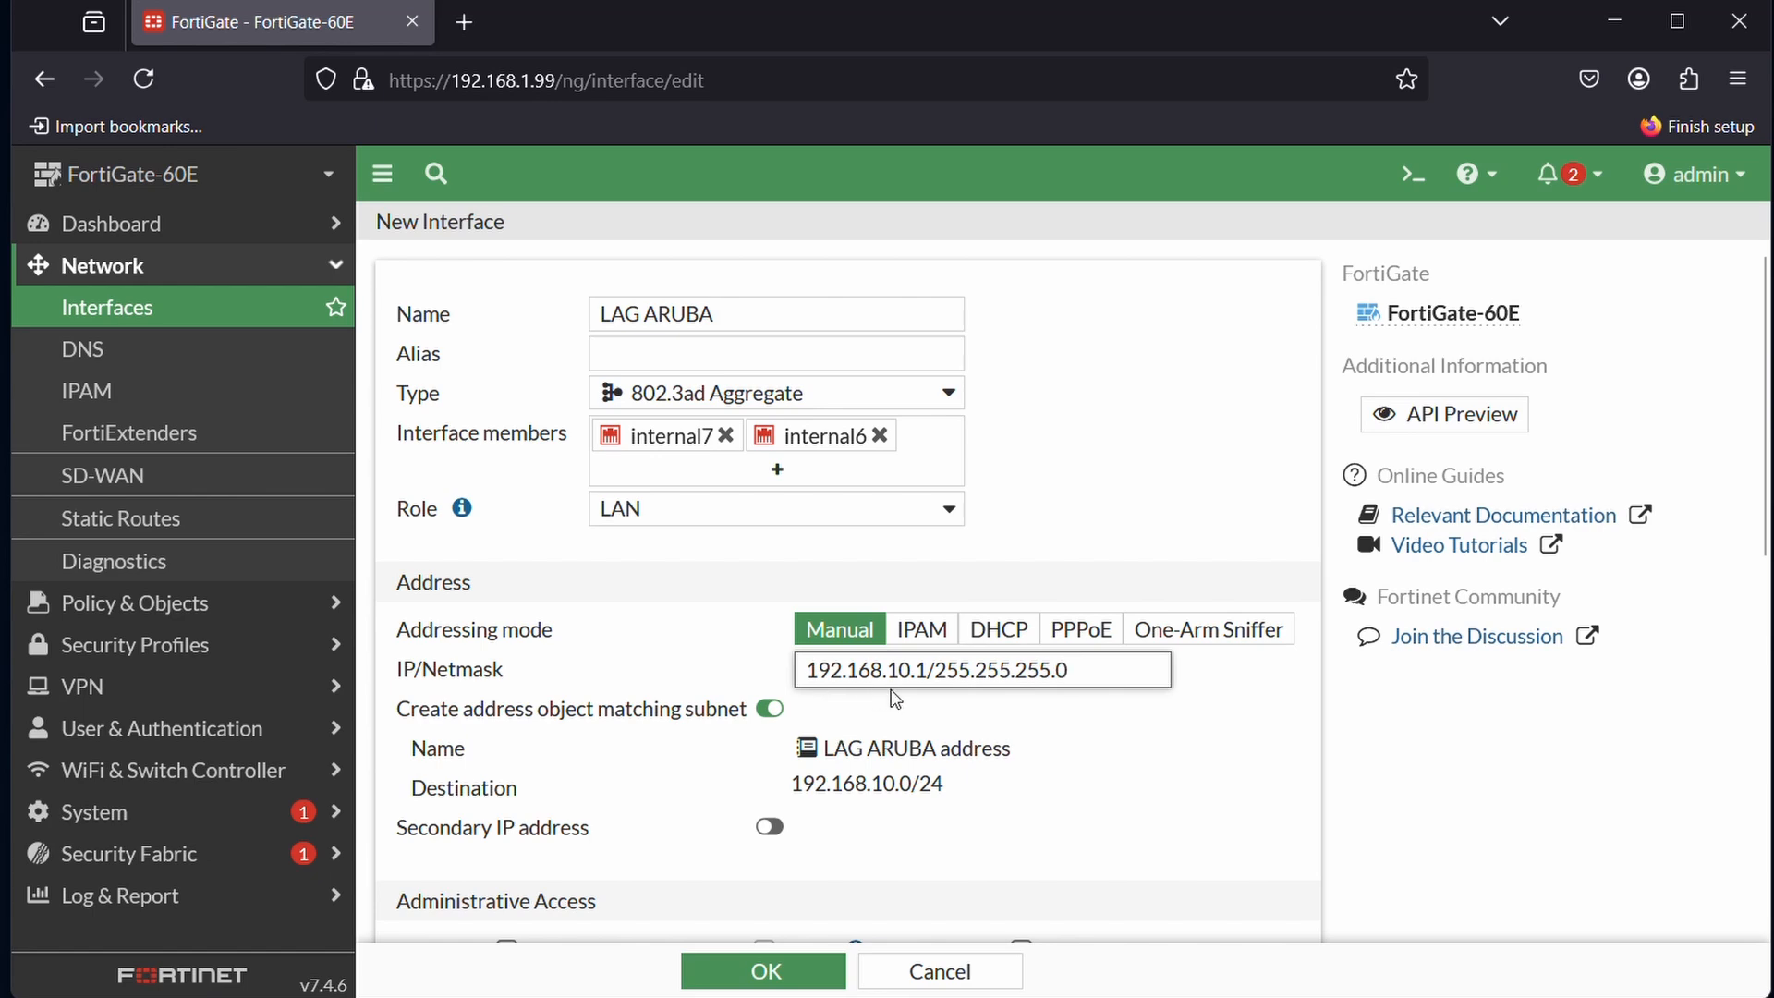
# - Enable PING administrative access on LAG ARUBA
pyautogui.scroll(-3)
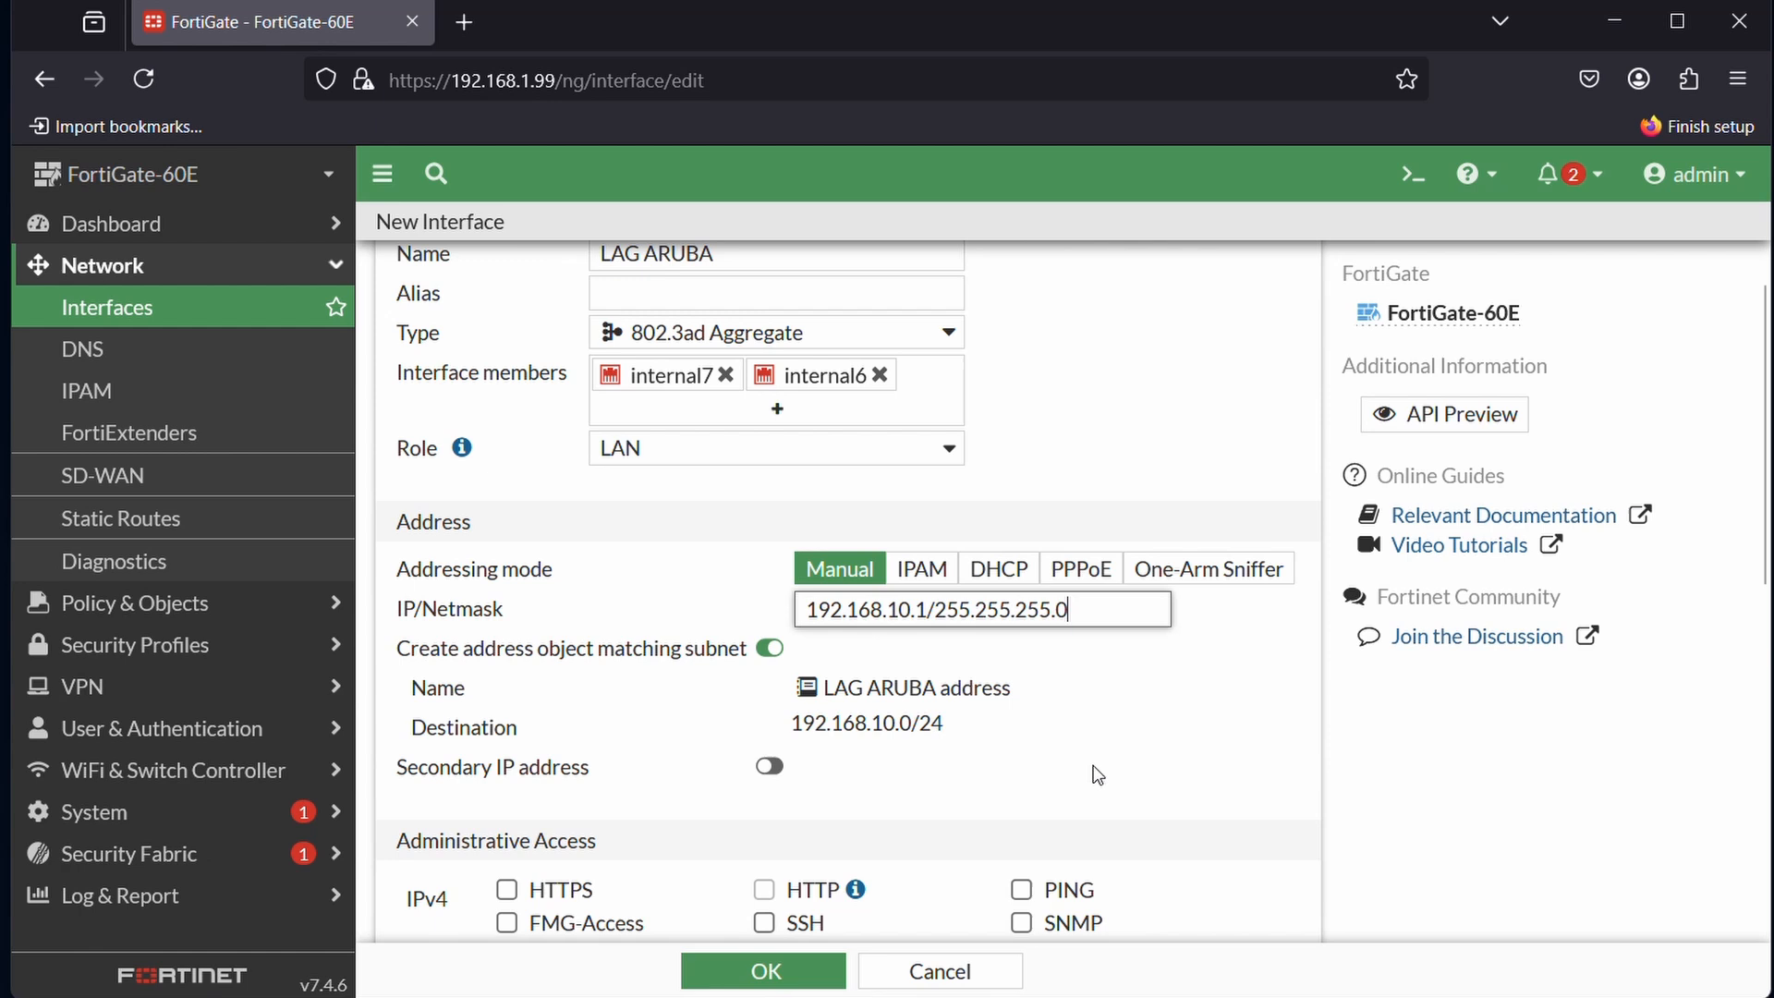
pyautogui.scroll(-3)
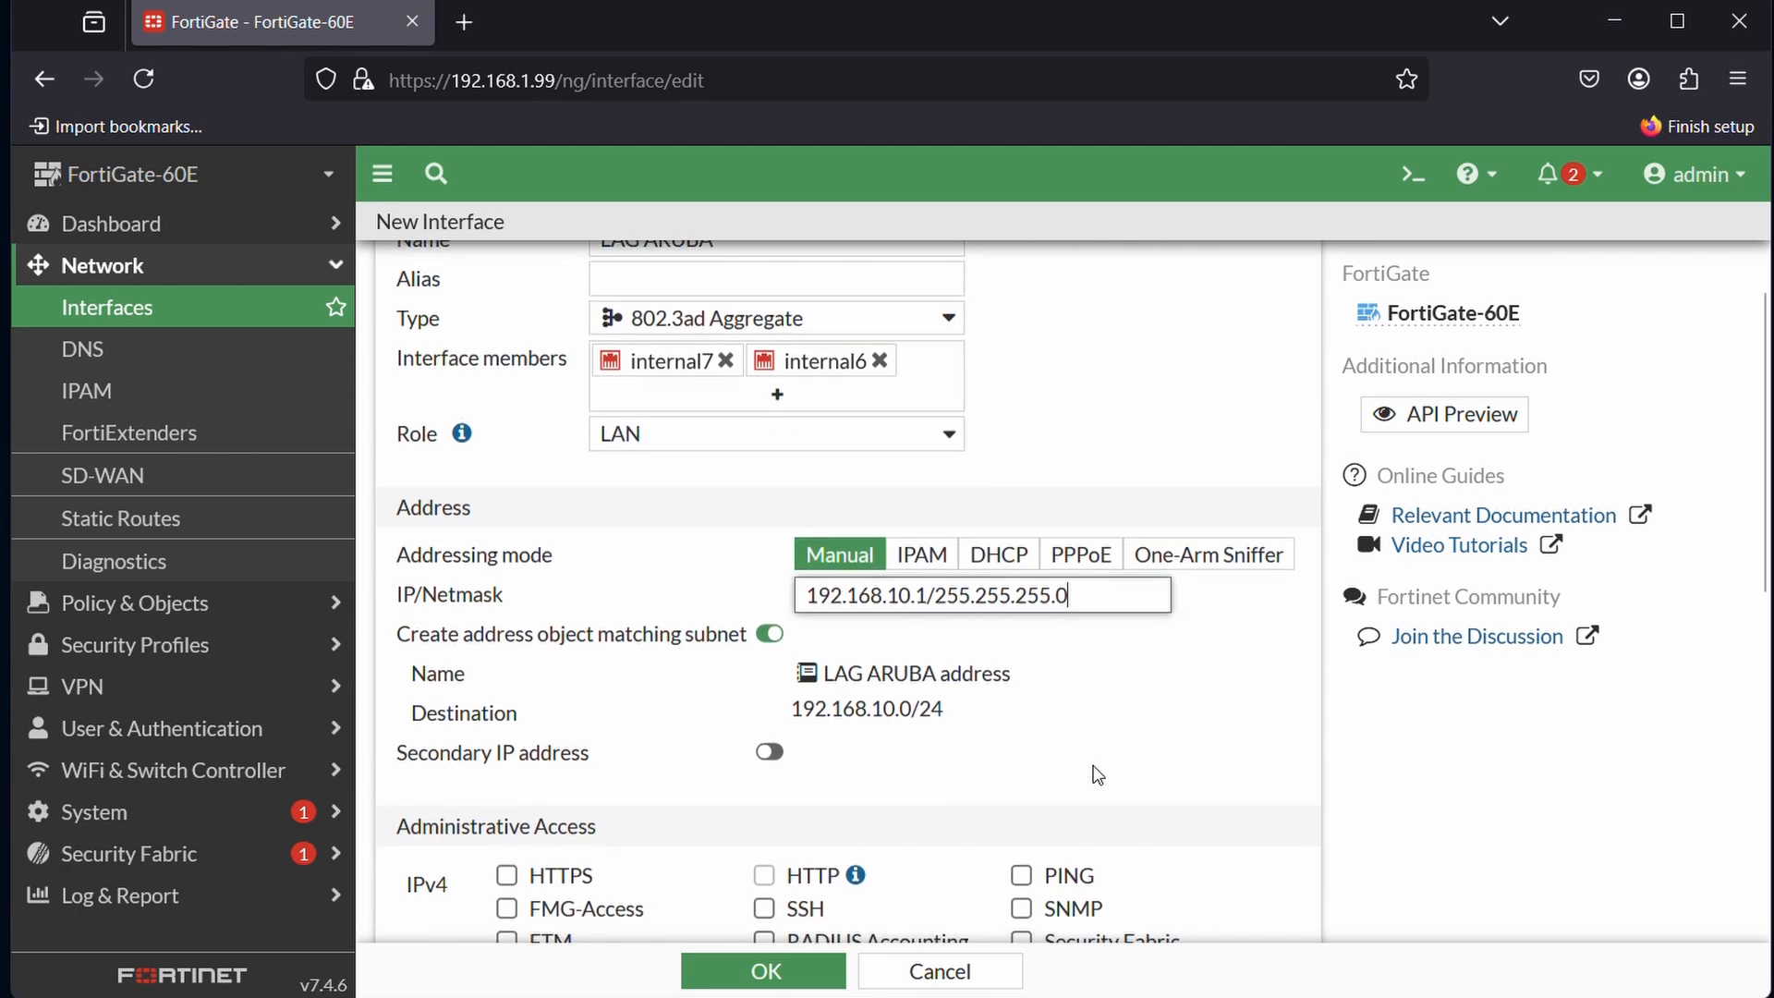
pyautogui.scroll(-3)
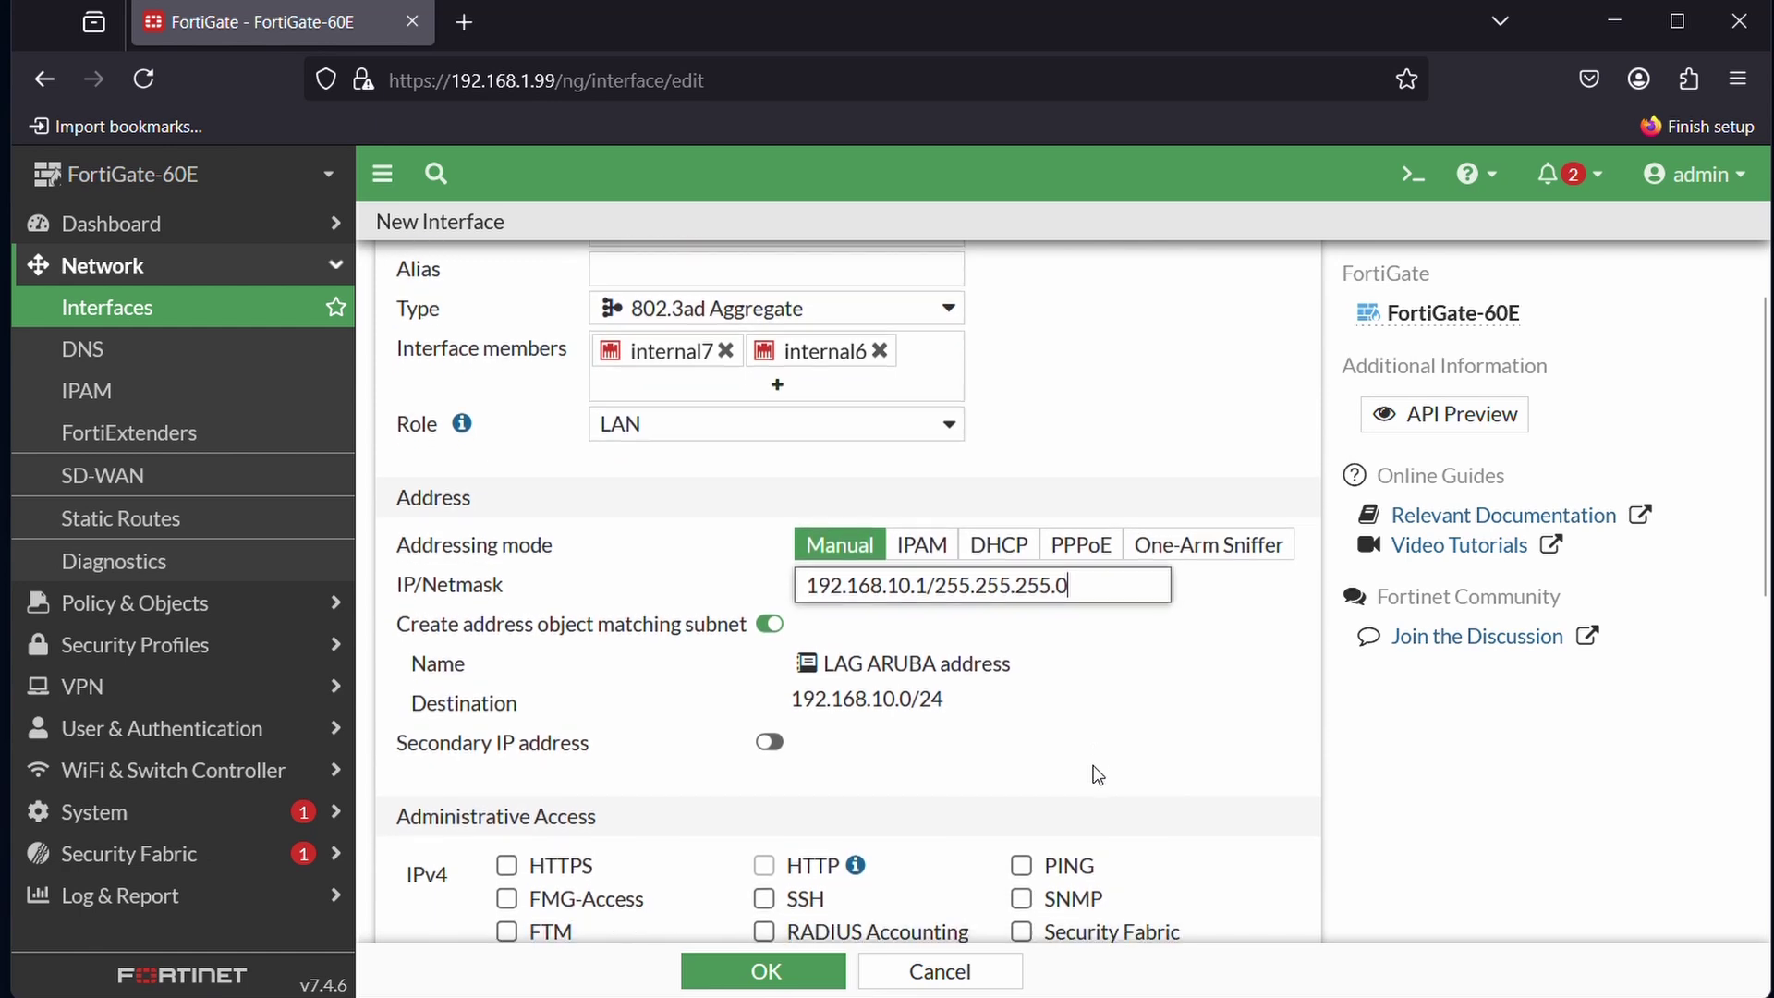
pyautogui.scroll(-3)
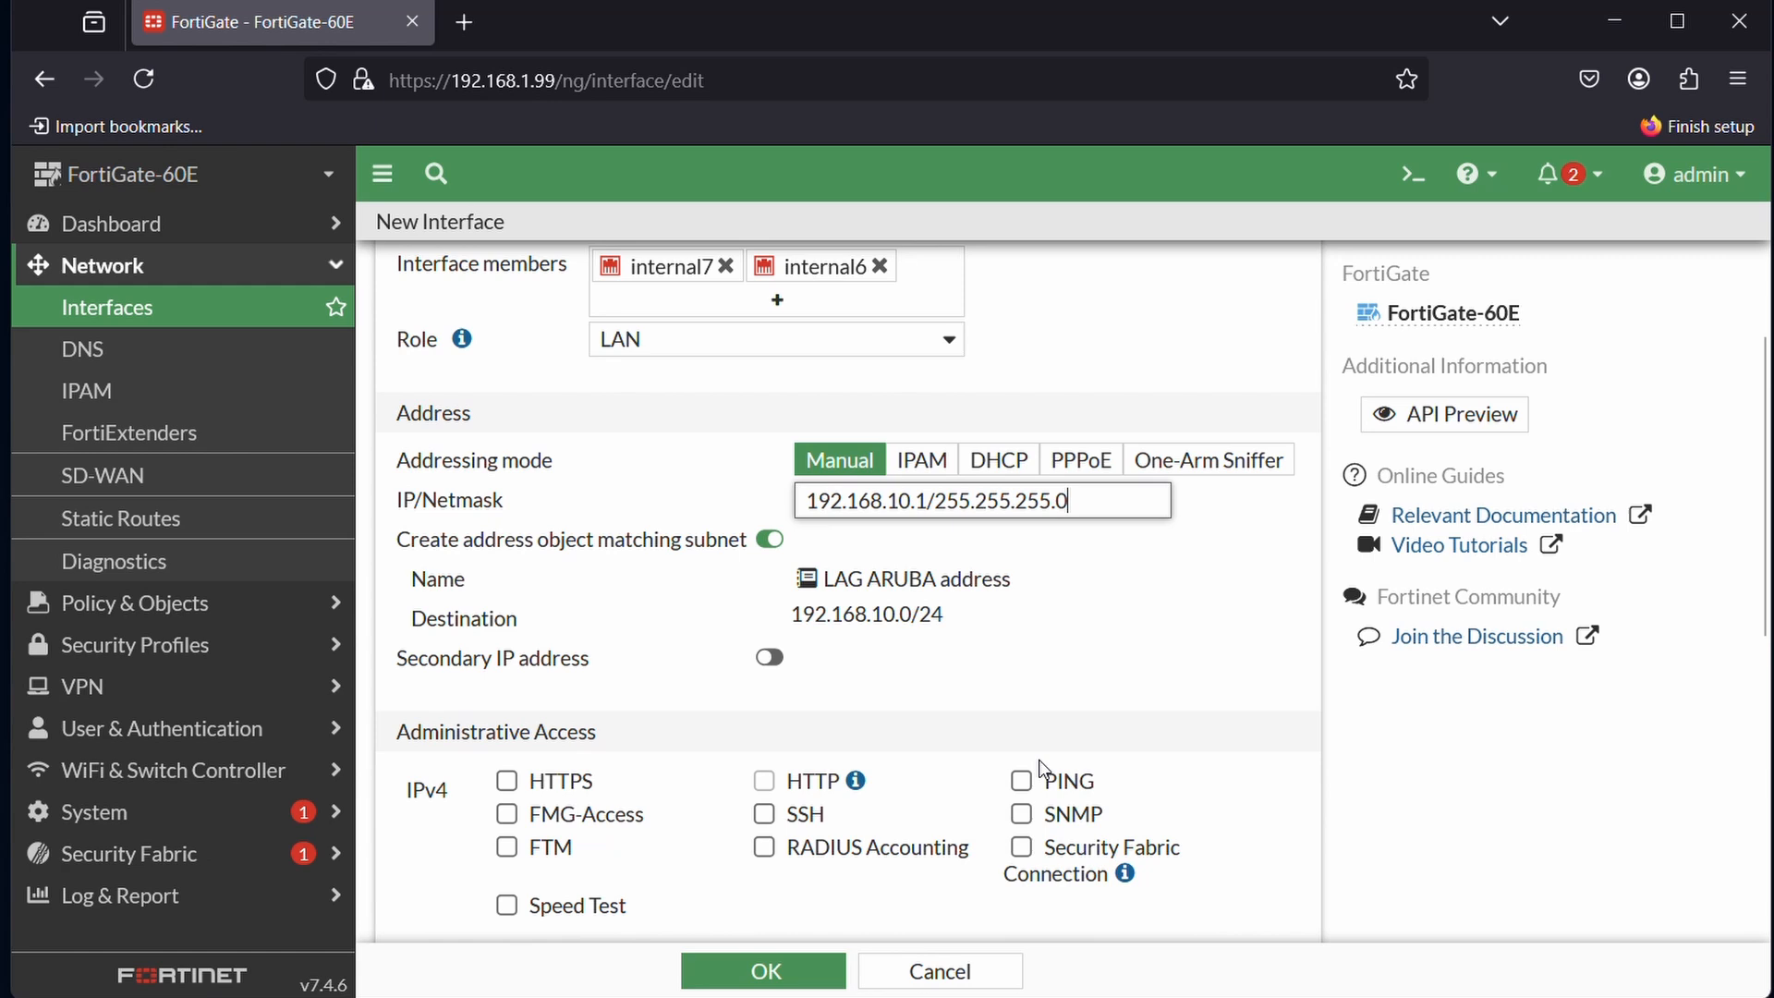
pyautogui.click(1021, 780)
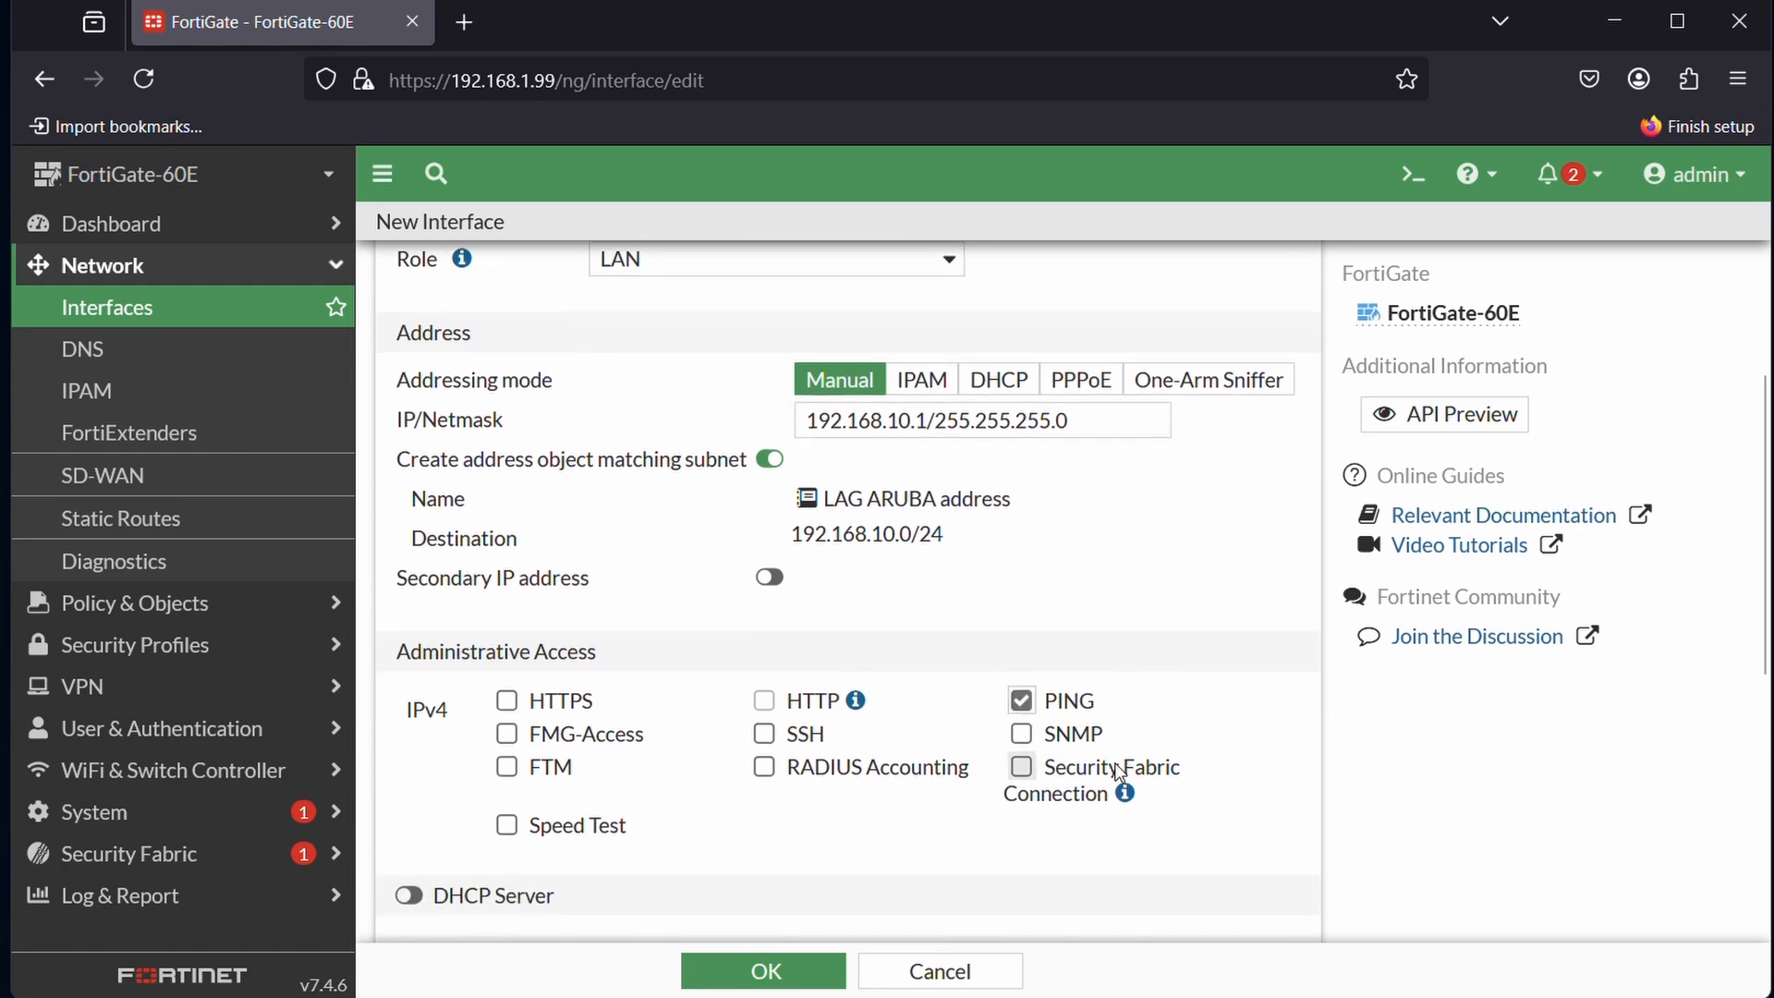
# - Save the new LAG ARUBA aggregate interface
pyautogui.scroll(-3)
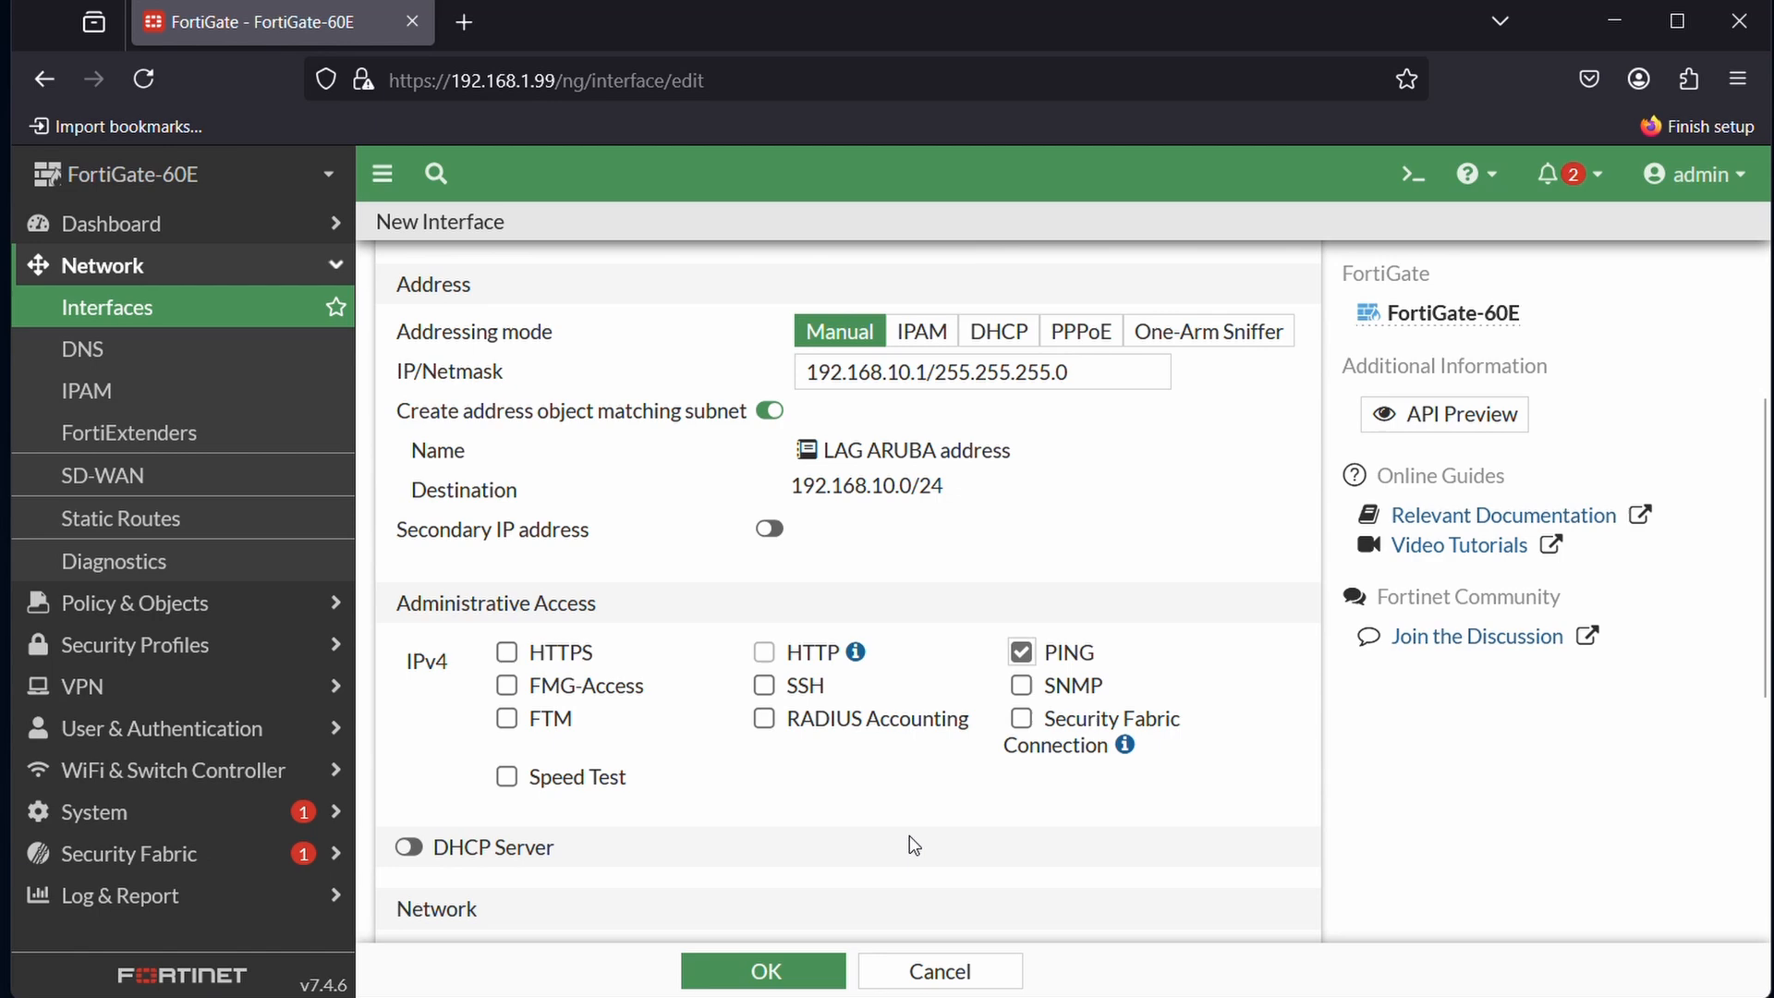
pyautogui.scroll(-3)
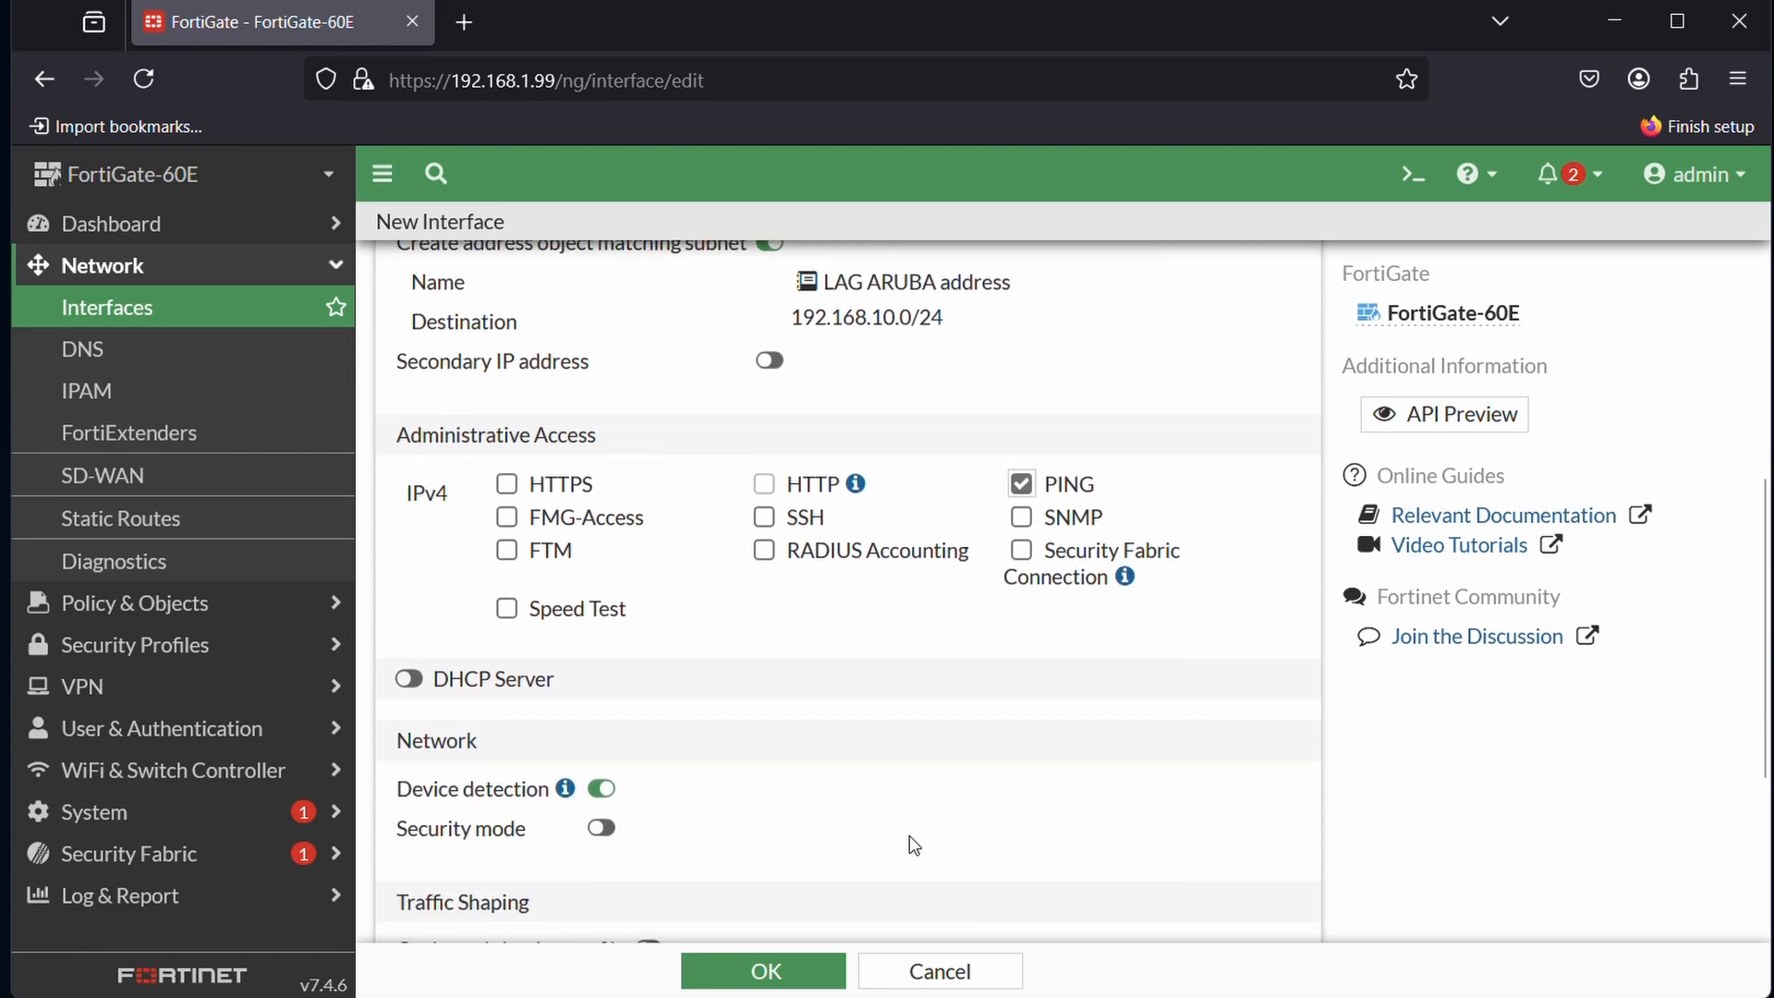
pyautogui.scroll(-3)
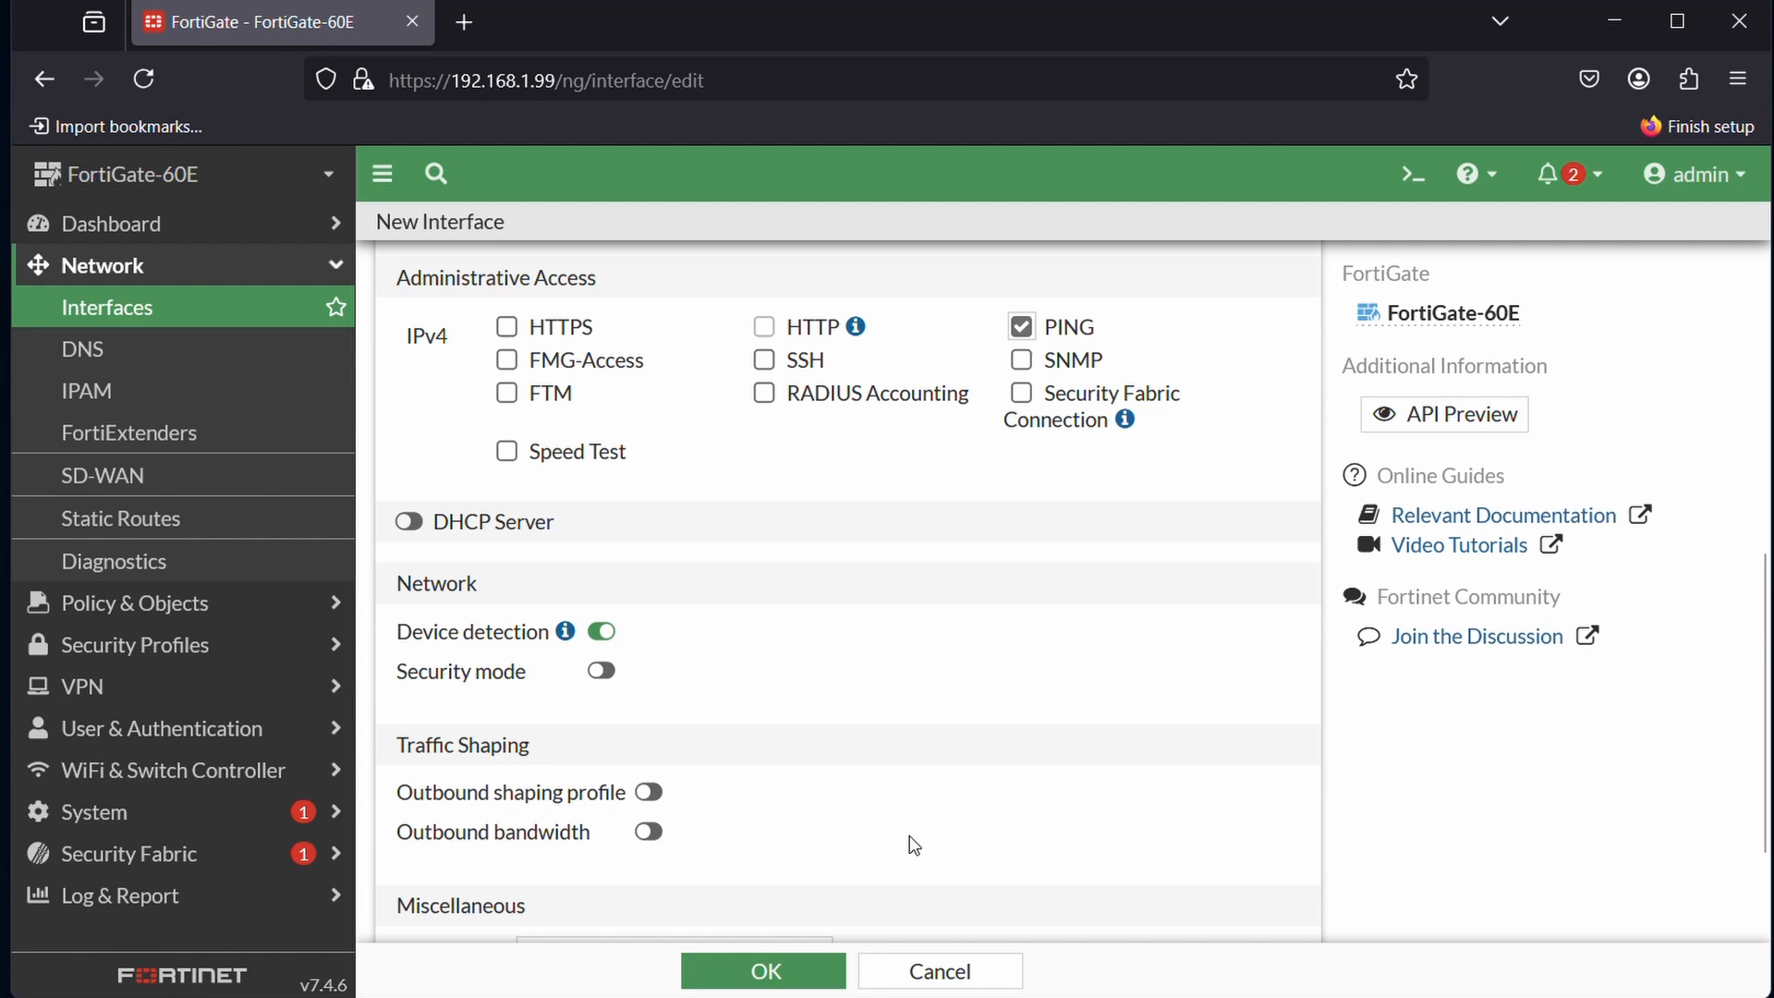
pyautogui.moveTo(899, 858)
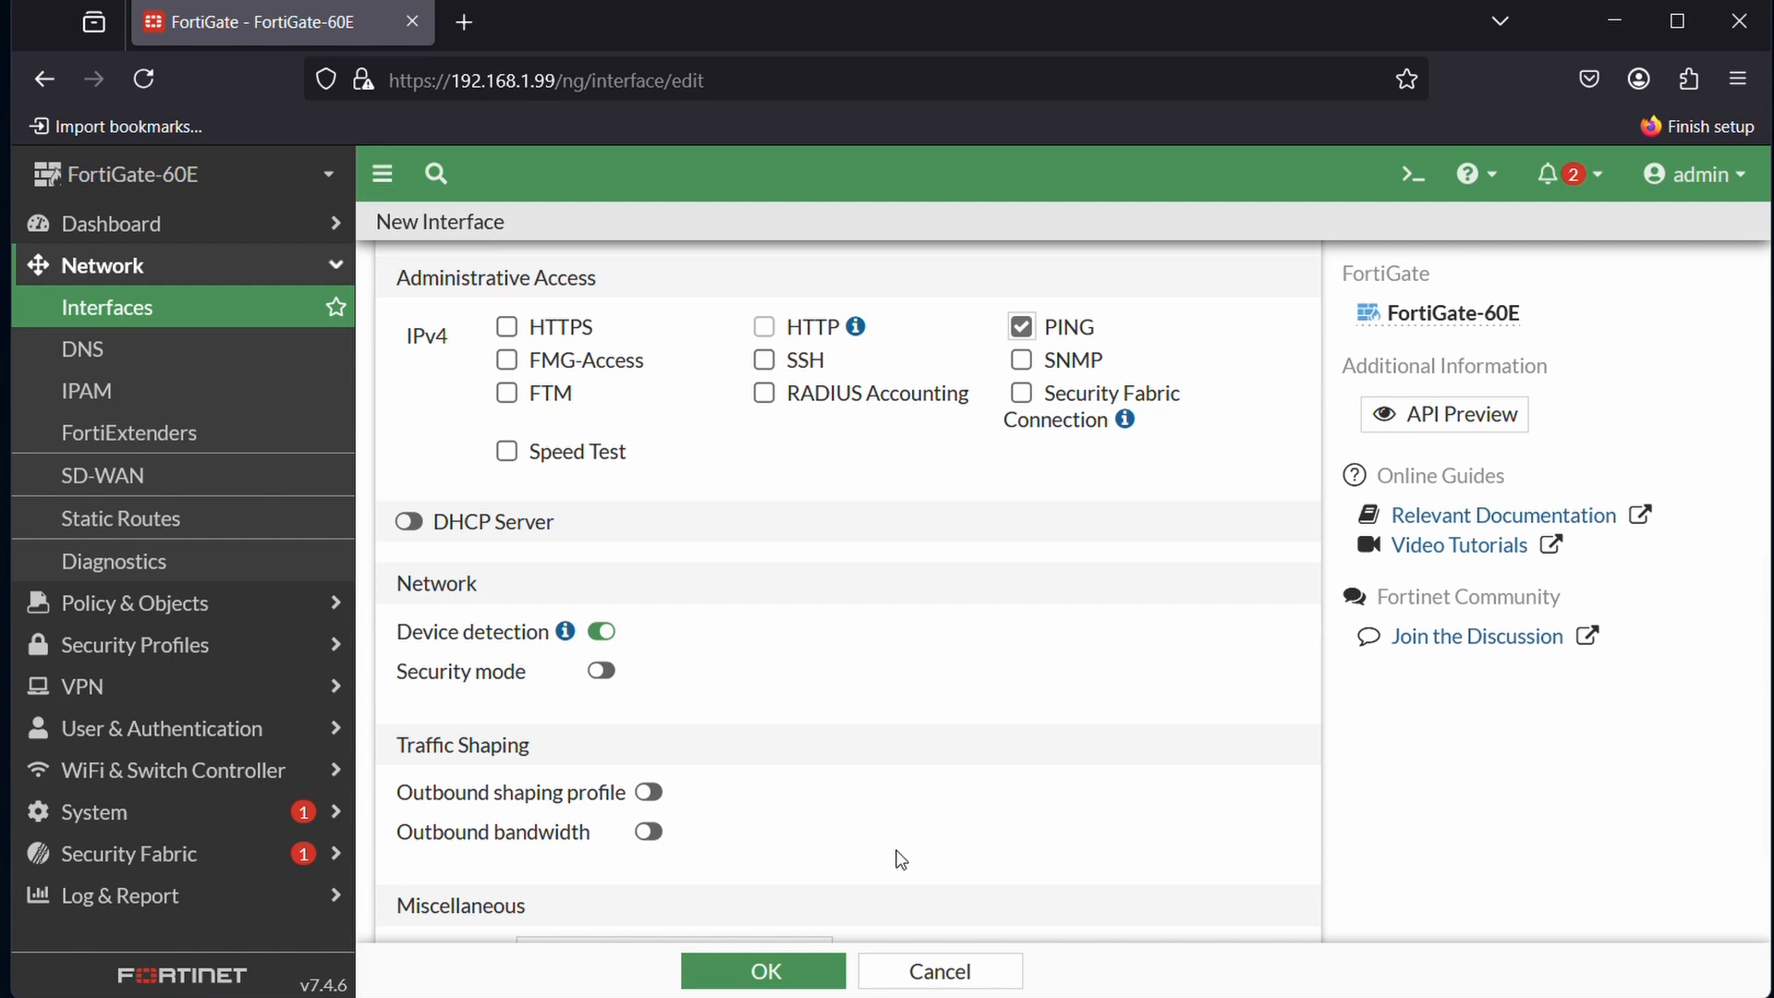
pyautogui.scroll(-3)
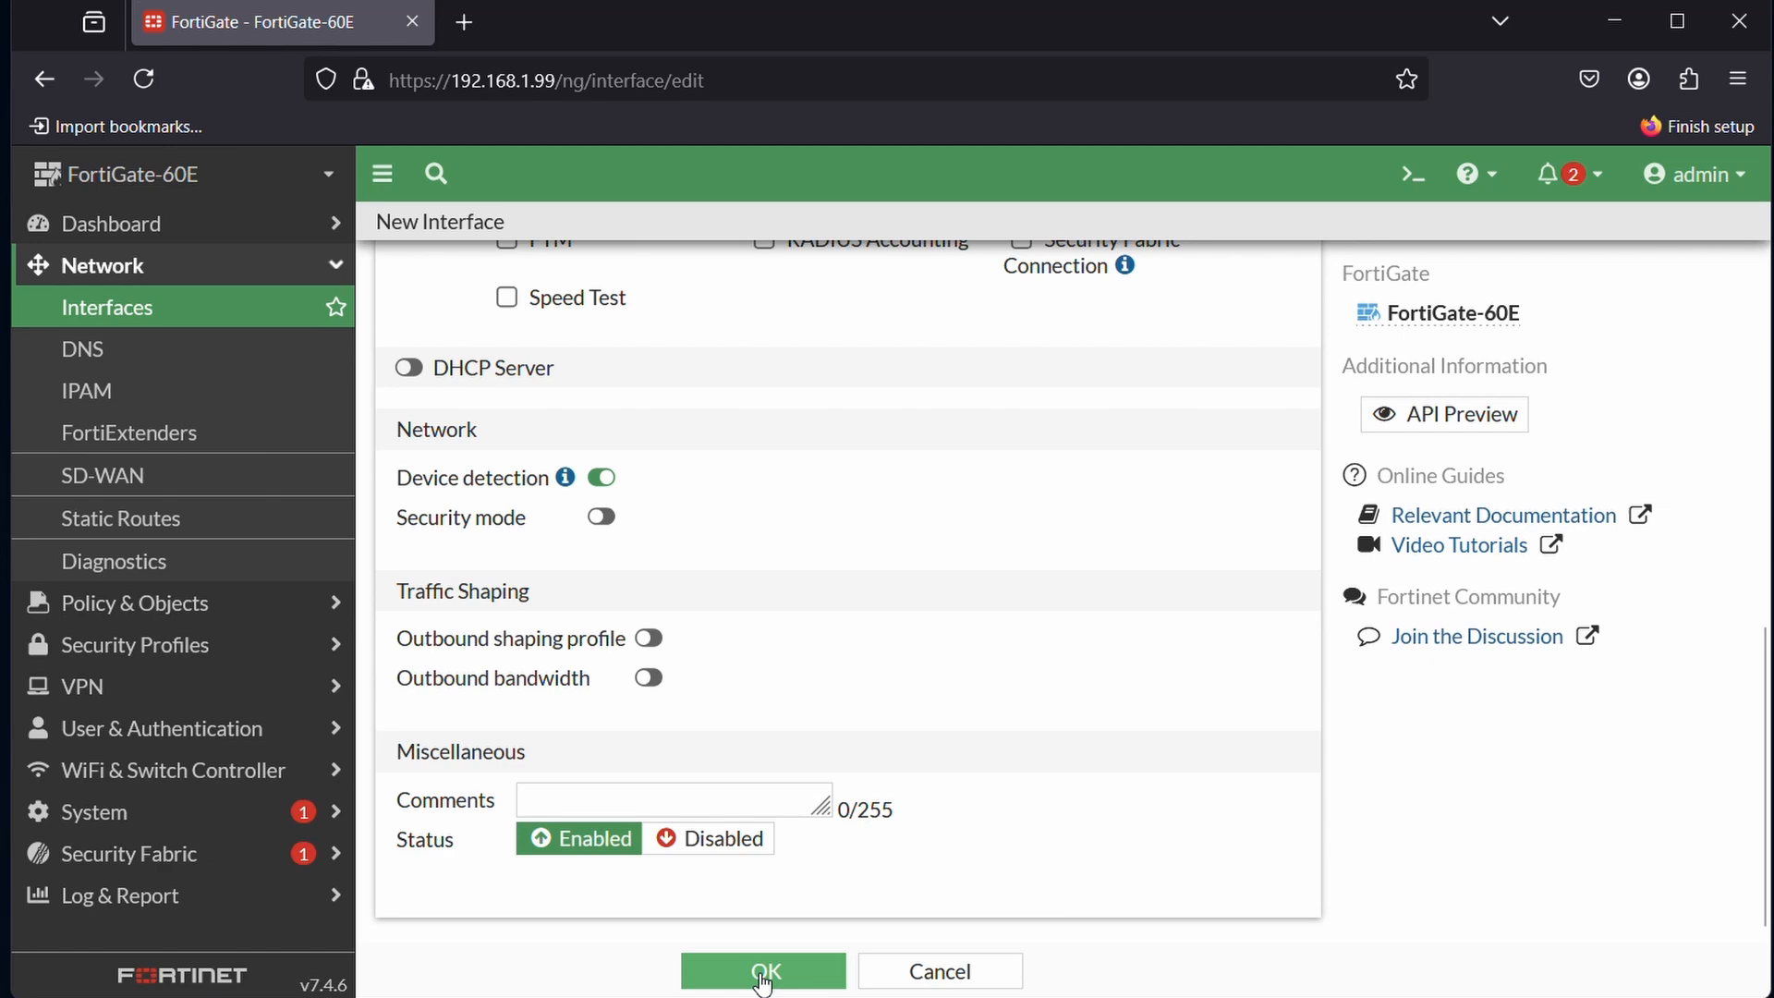
pyautogui.click(762, 971)
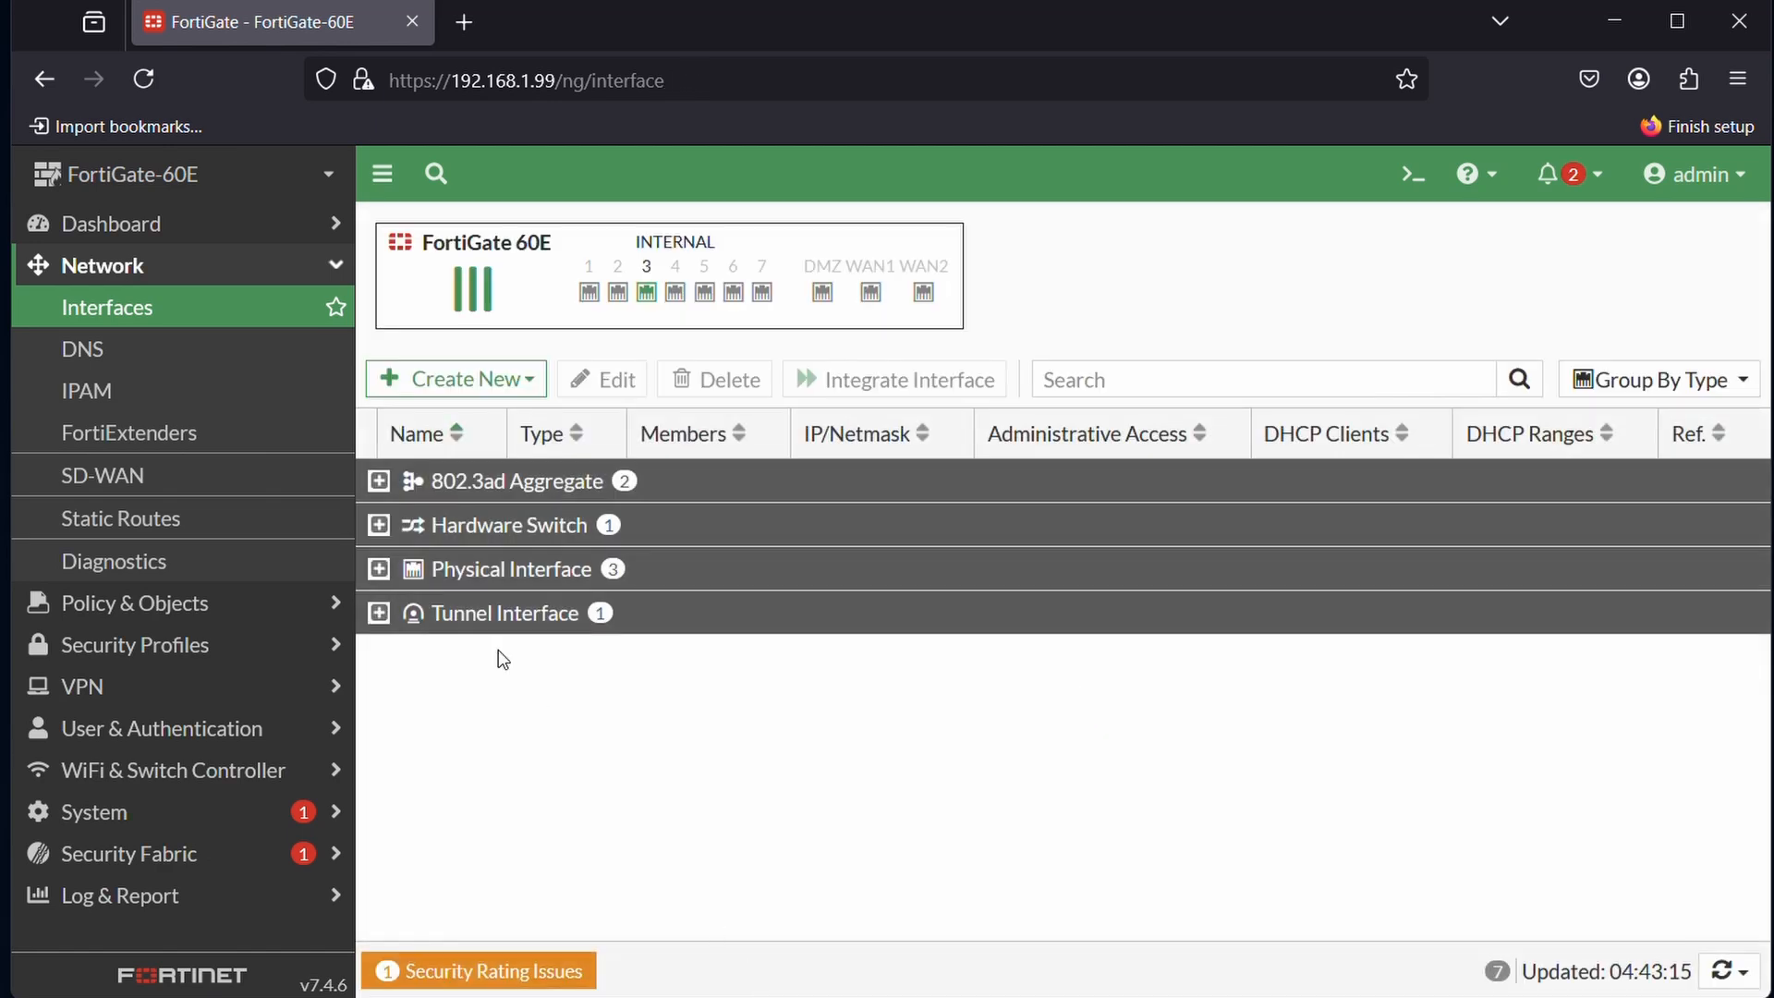
# - Expand the 802.3ad Aggregate group to show LAG ARUBA with internal6 and internal7
pyautogui.click(380, 481)
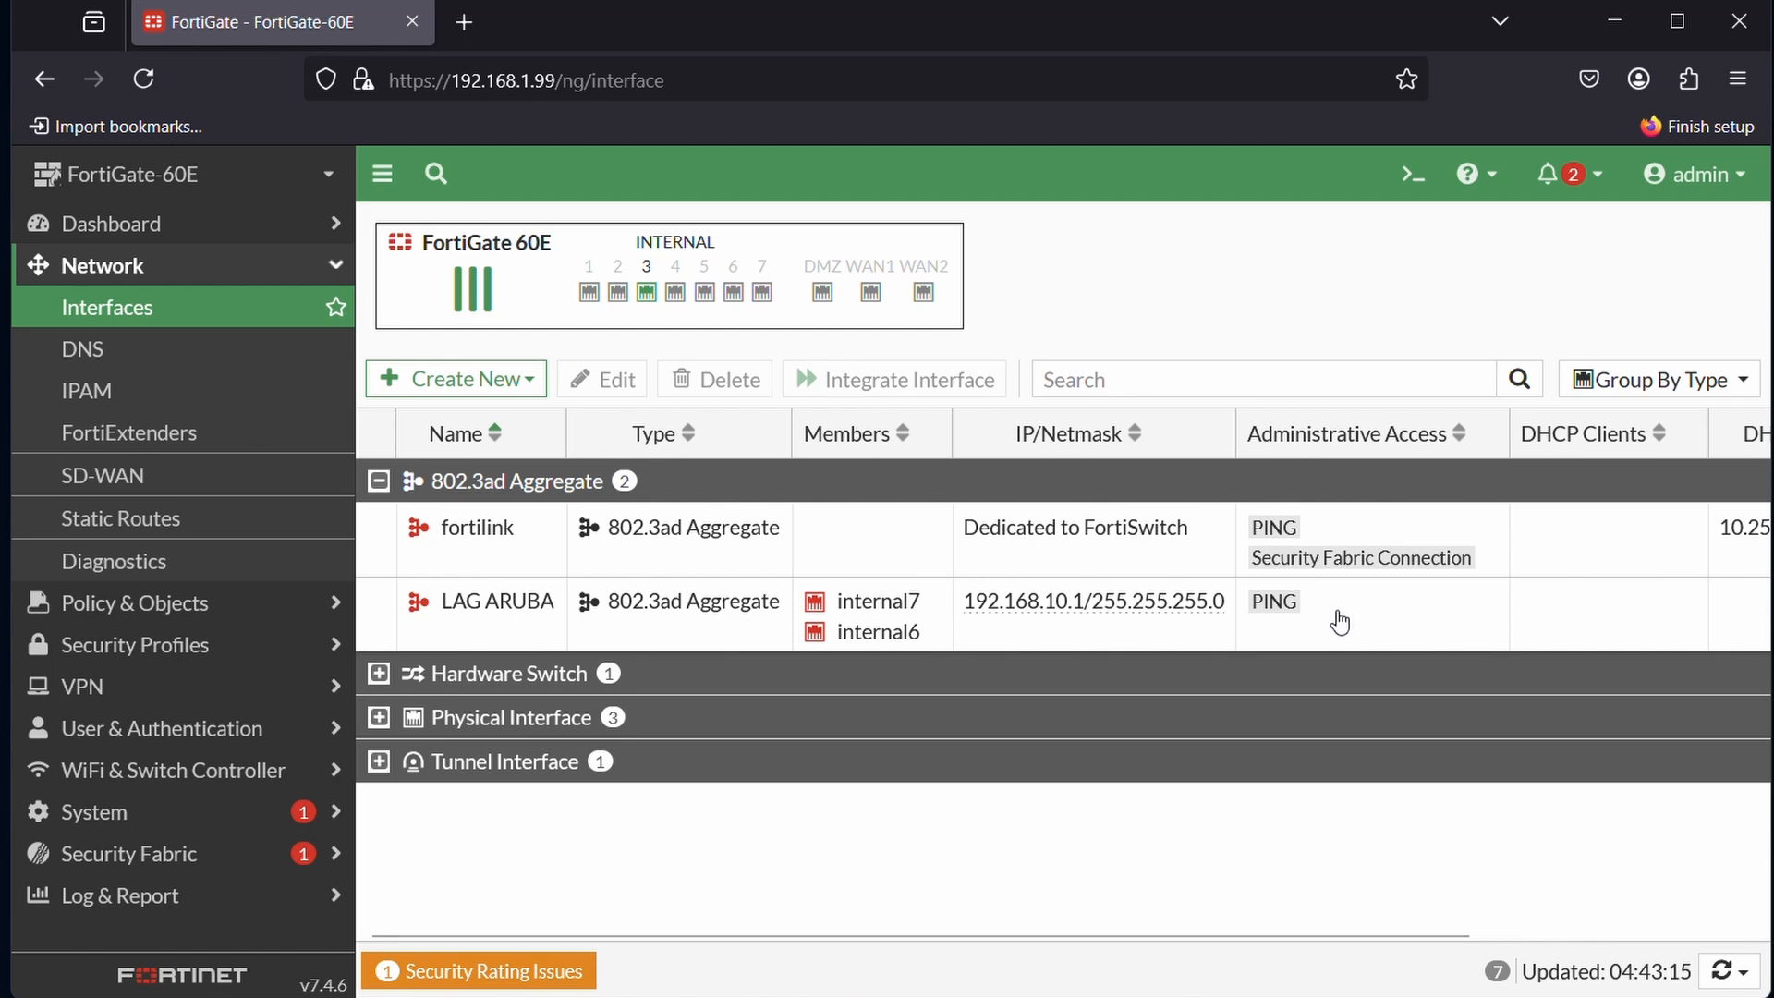
pyautogui.moveTo(1093, 883)
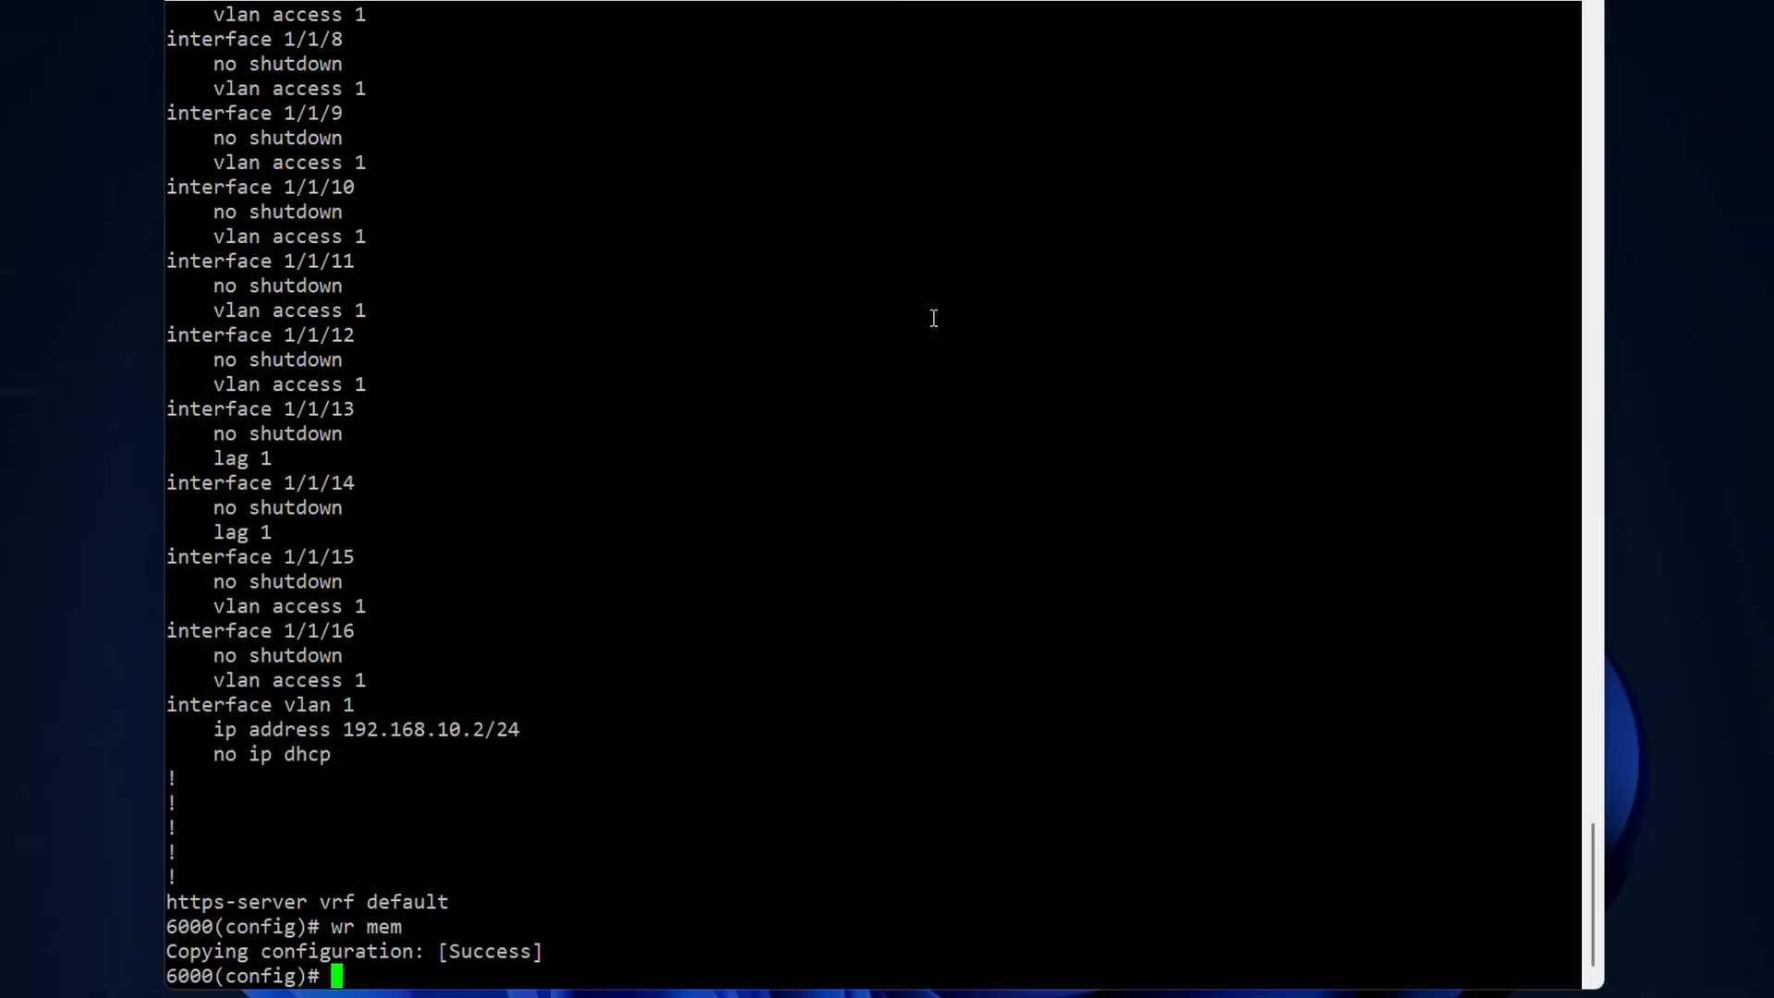
# - Run show lag 1 on the Aruba switch to check lag1 status
pyautogui.write('sho')
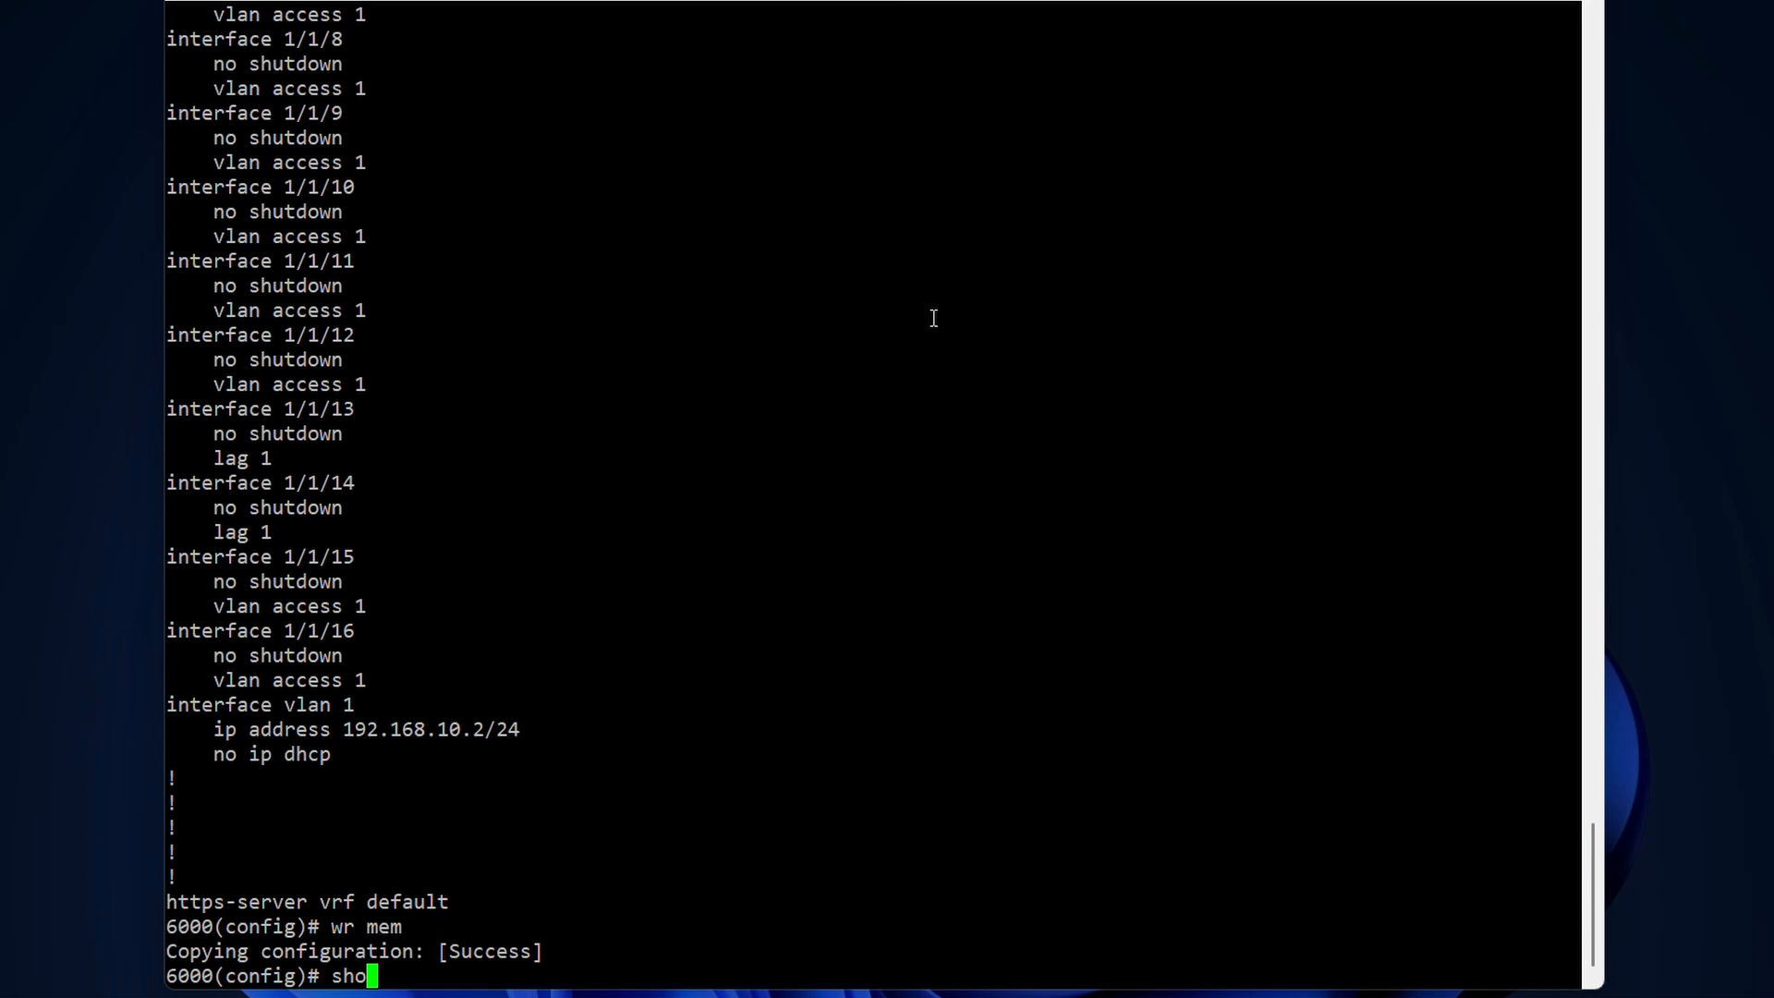
pyautogui.write('w lag')
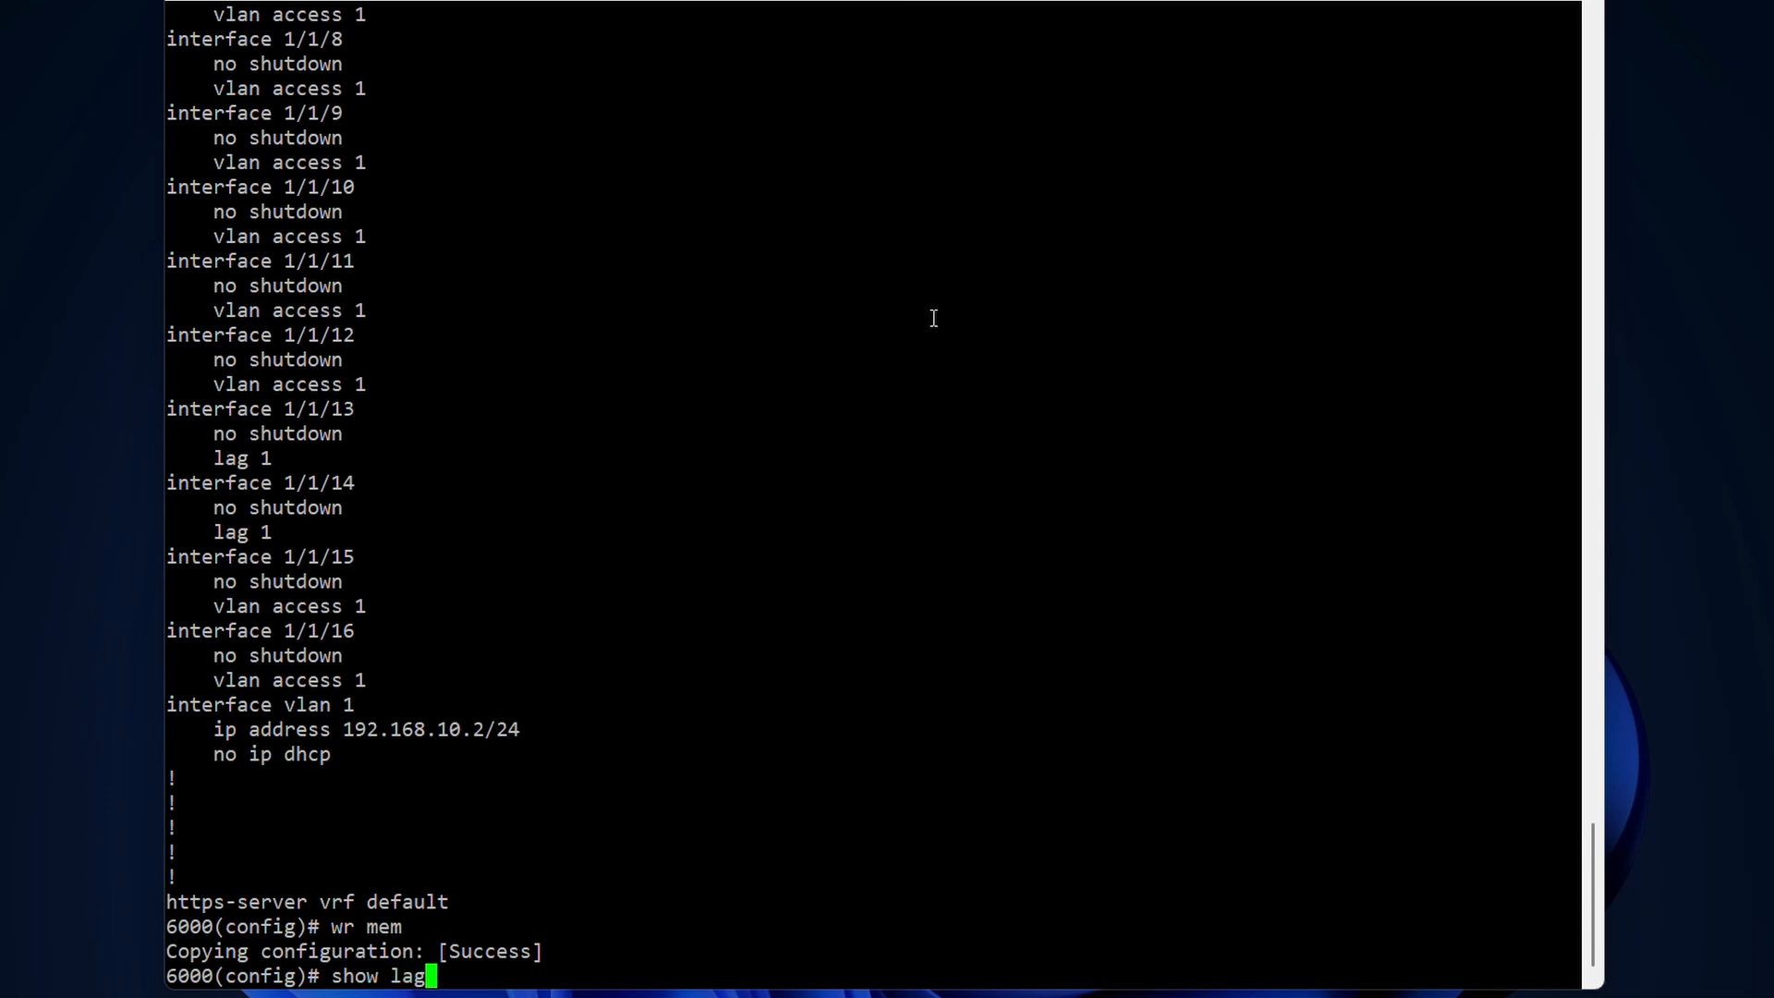
pyautogui.write('1')
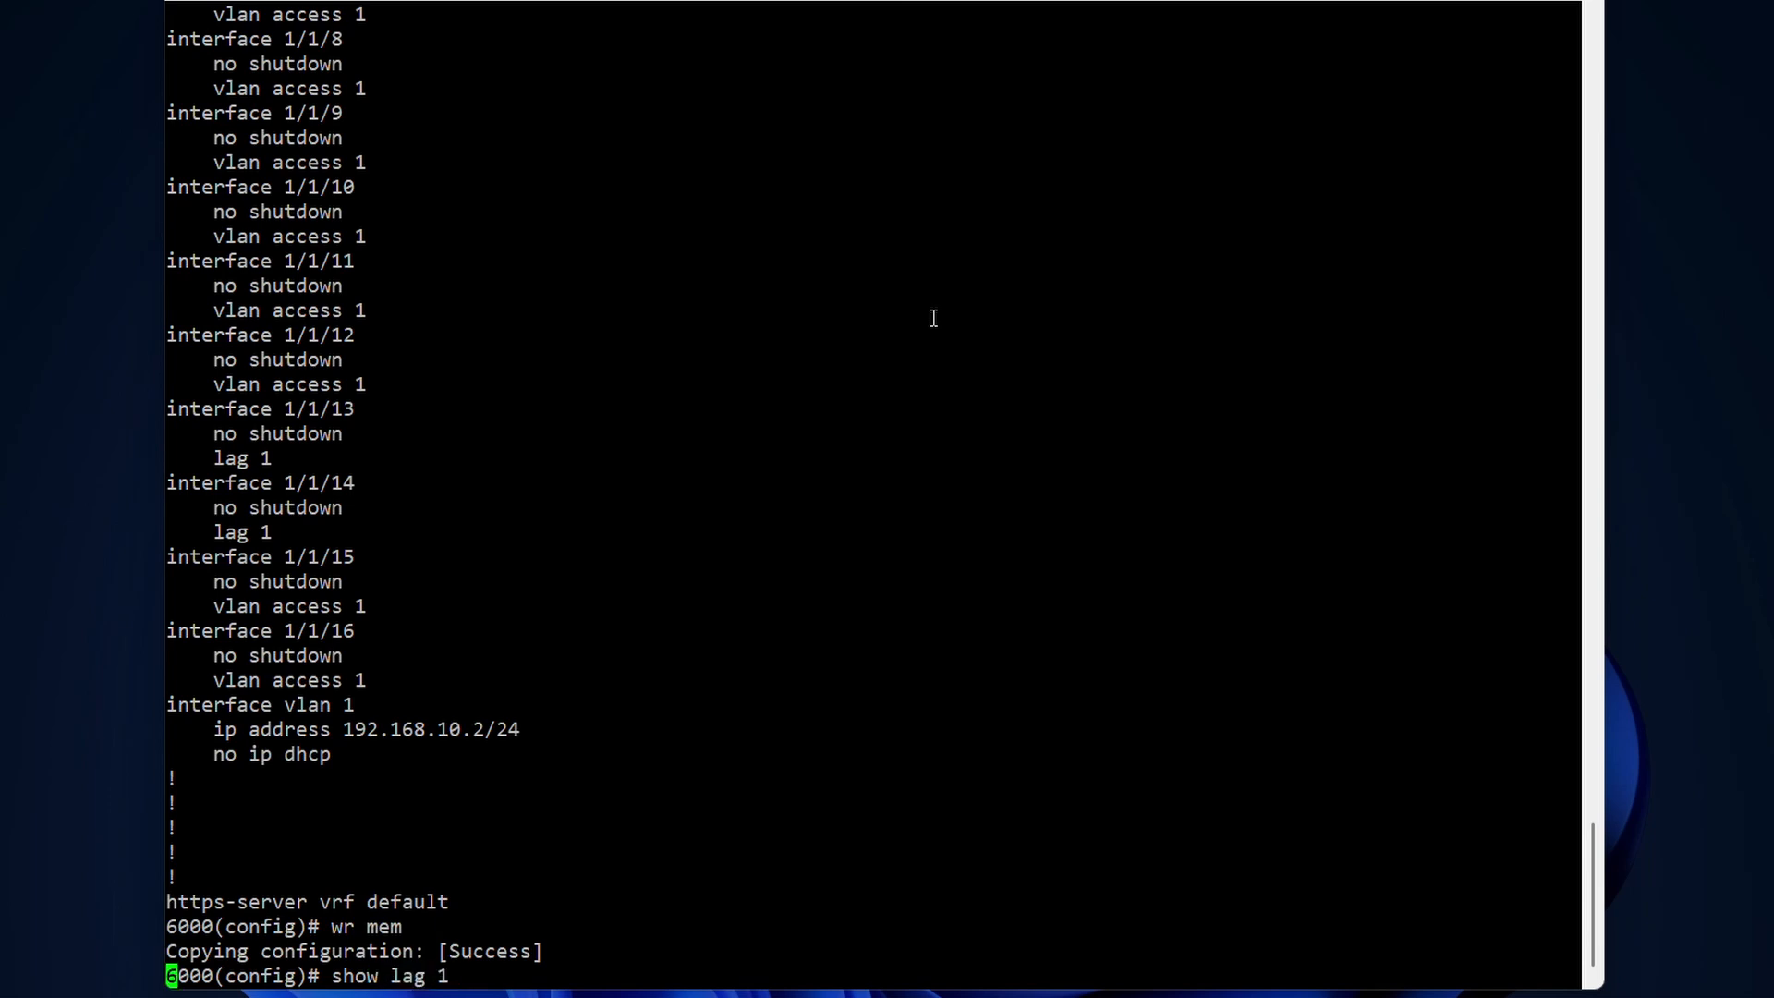
pyautogui.press('Return')
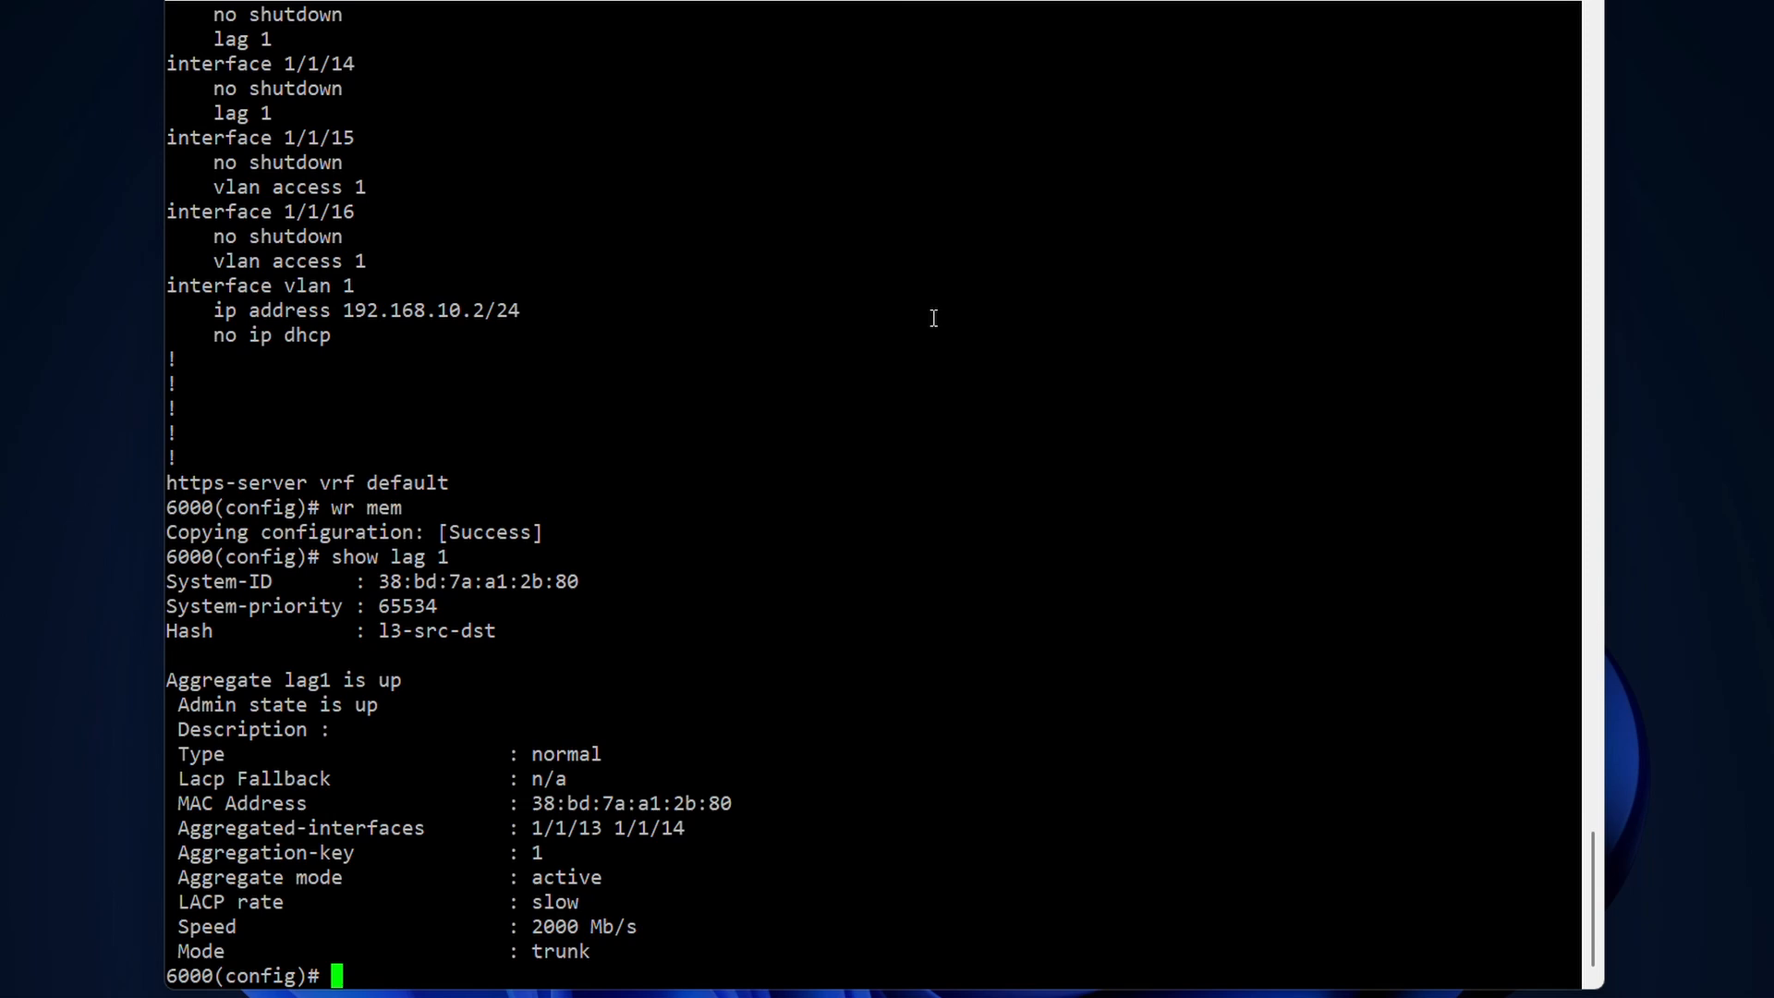
pyautogui.moveTo(304, 905)
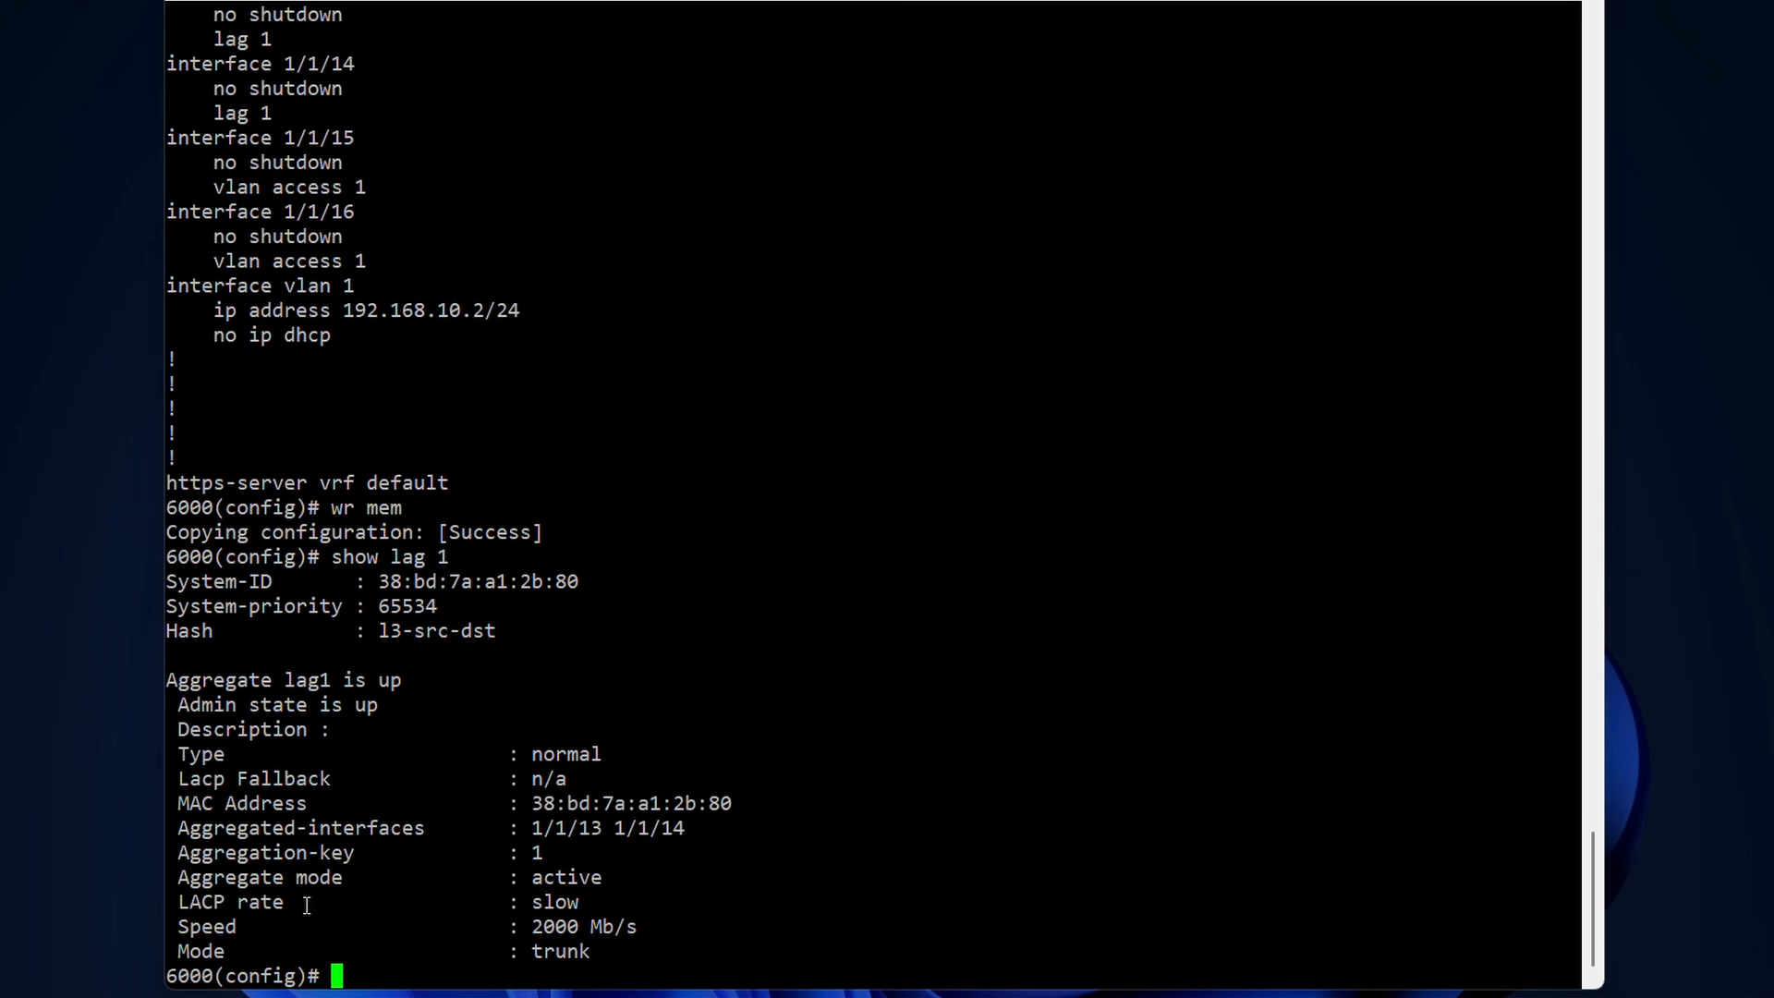
# - Run show lag 1 brief to confirm lag1 is up at 2000 Mb/s
pyautogui.write('s')
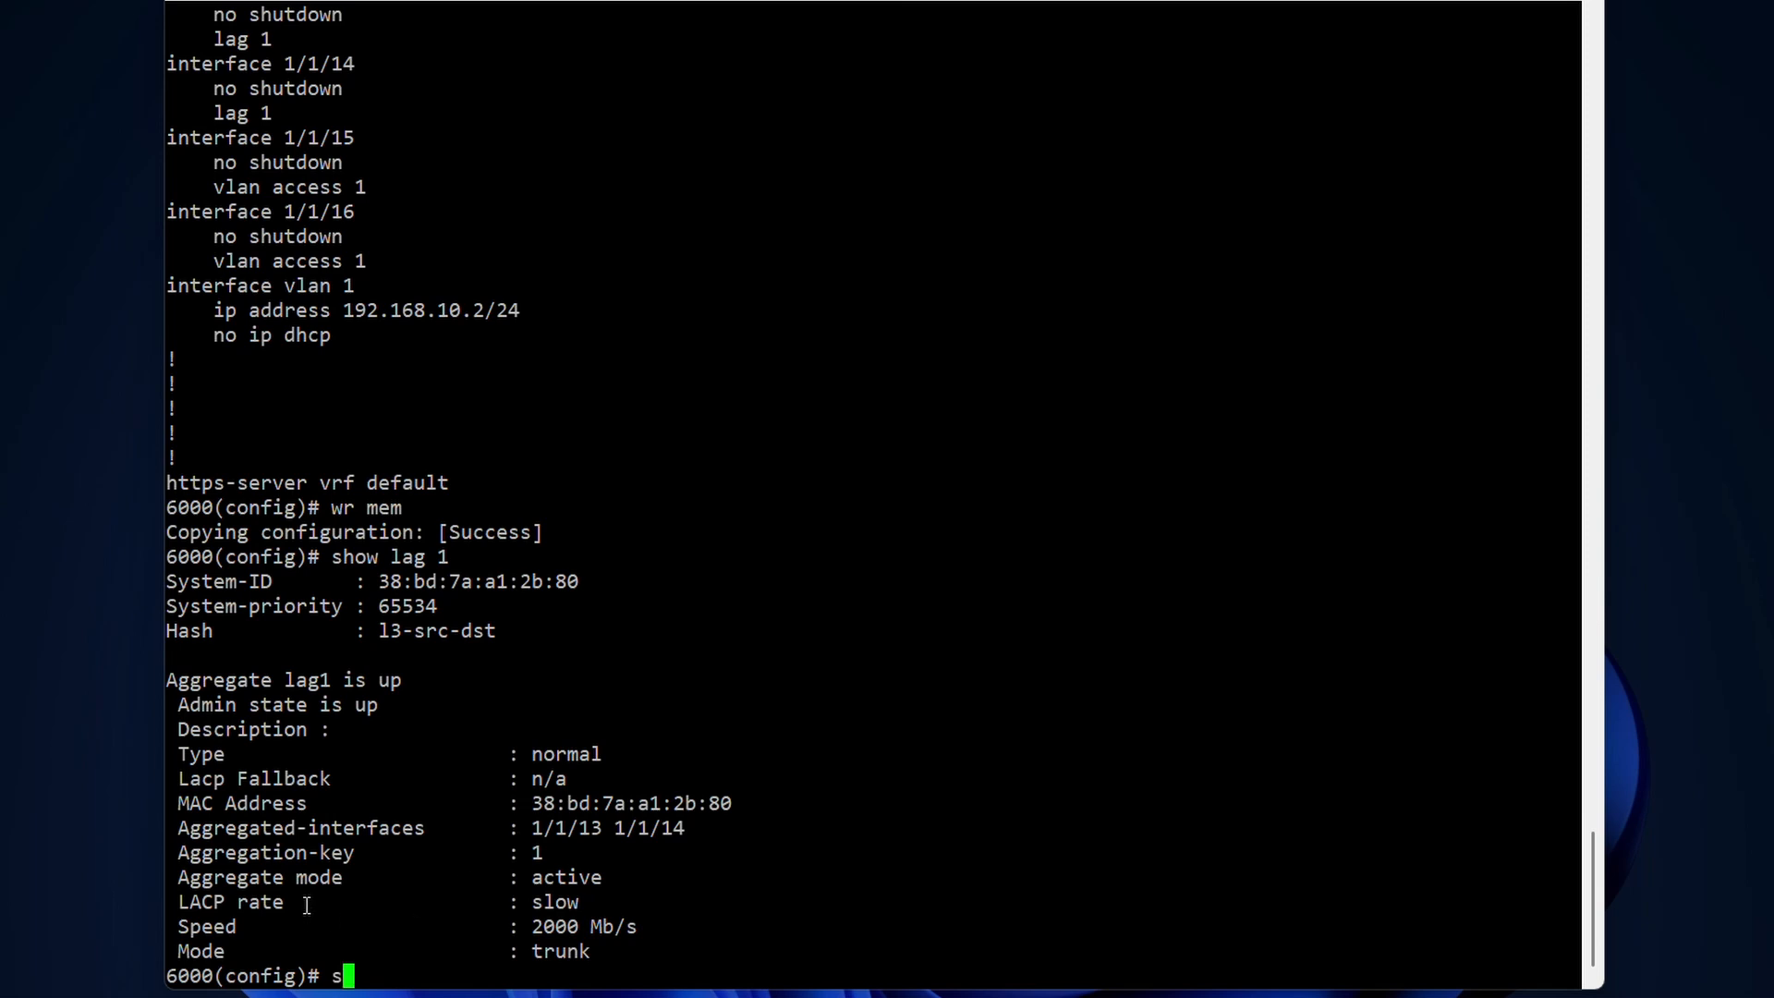
pyautogui.write('how lag 1')
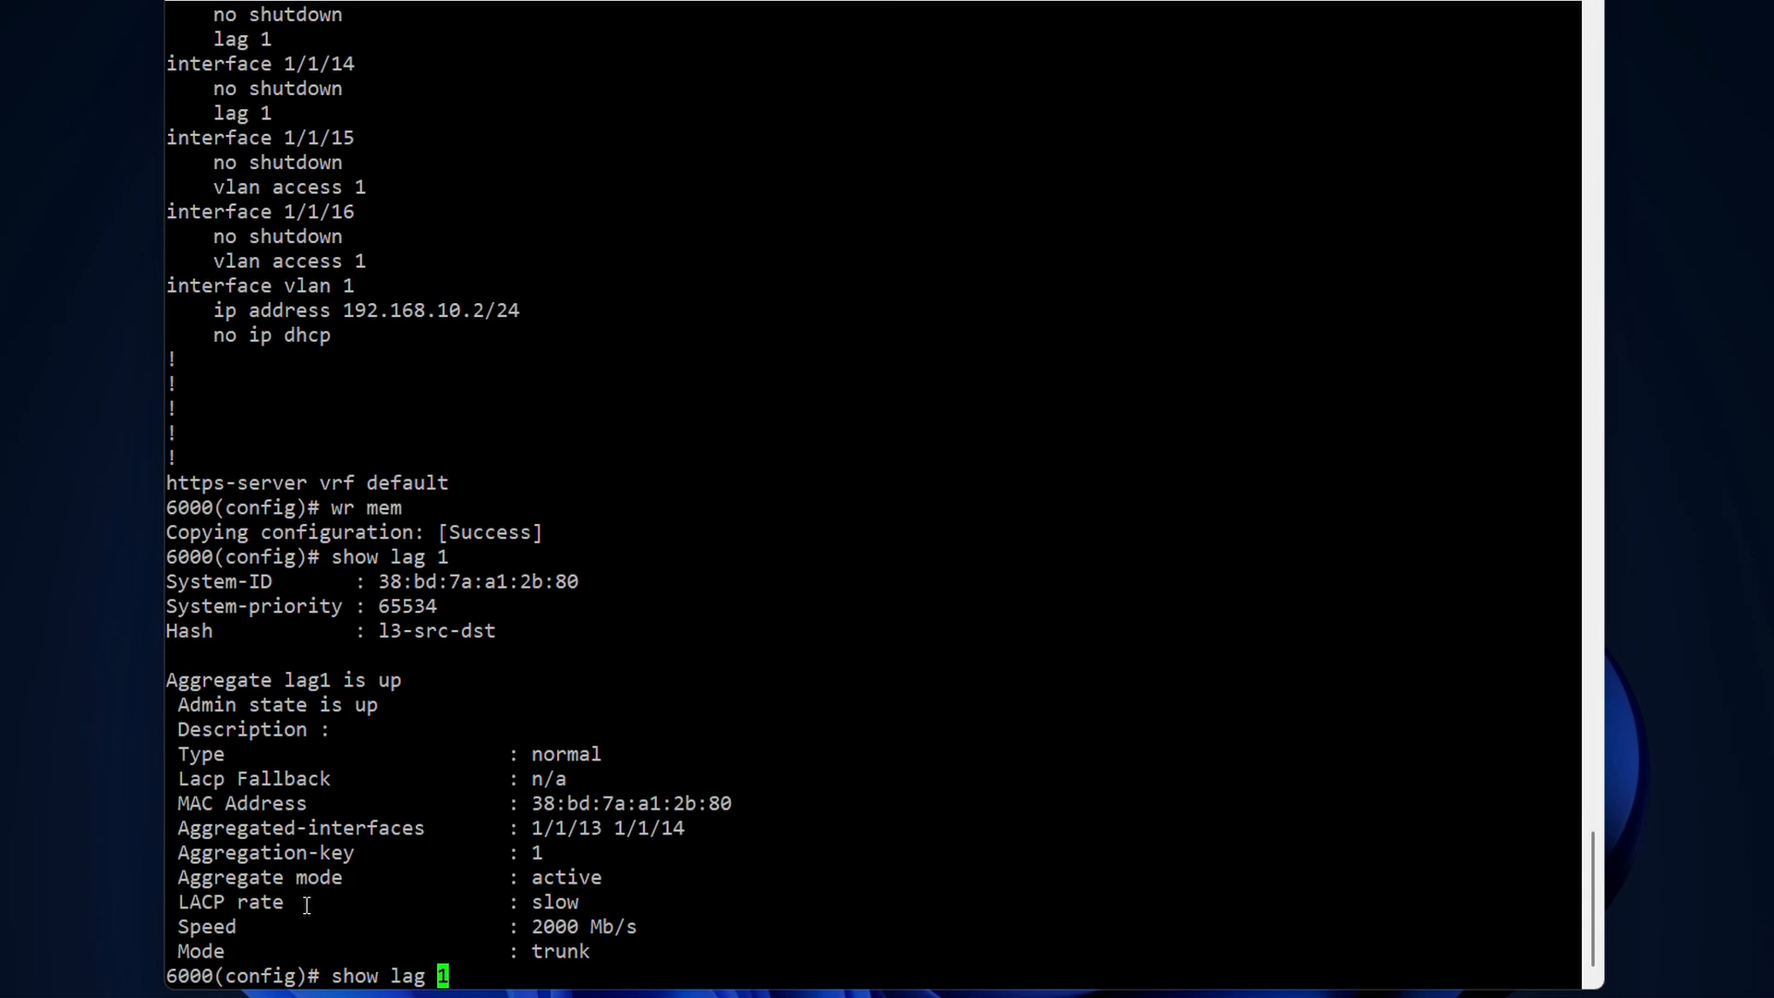
pyautogui.write('brief')
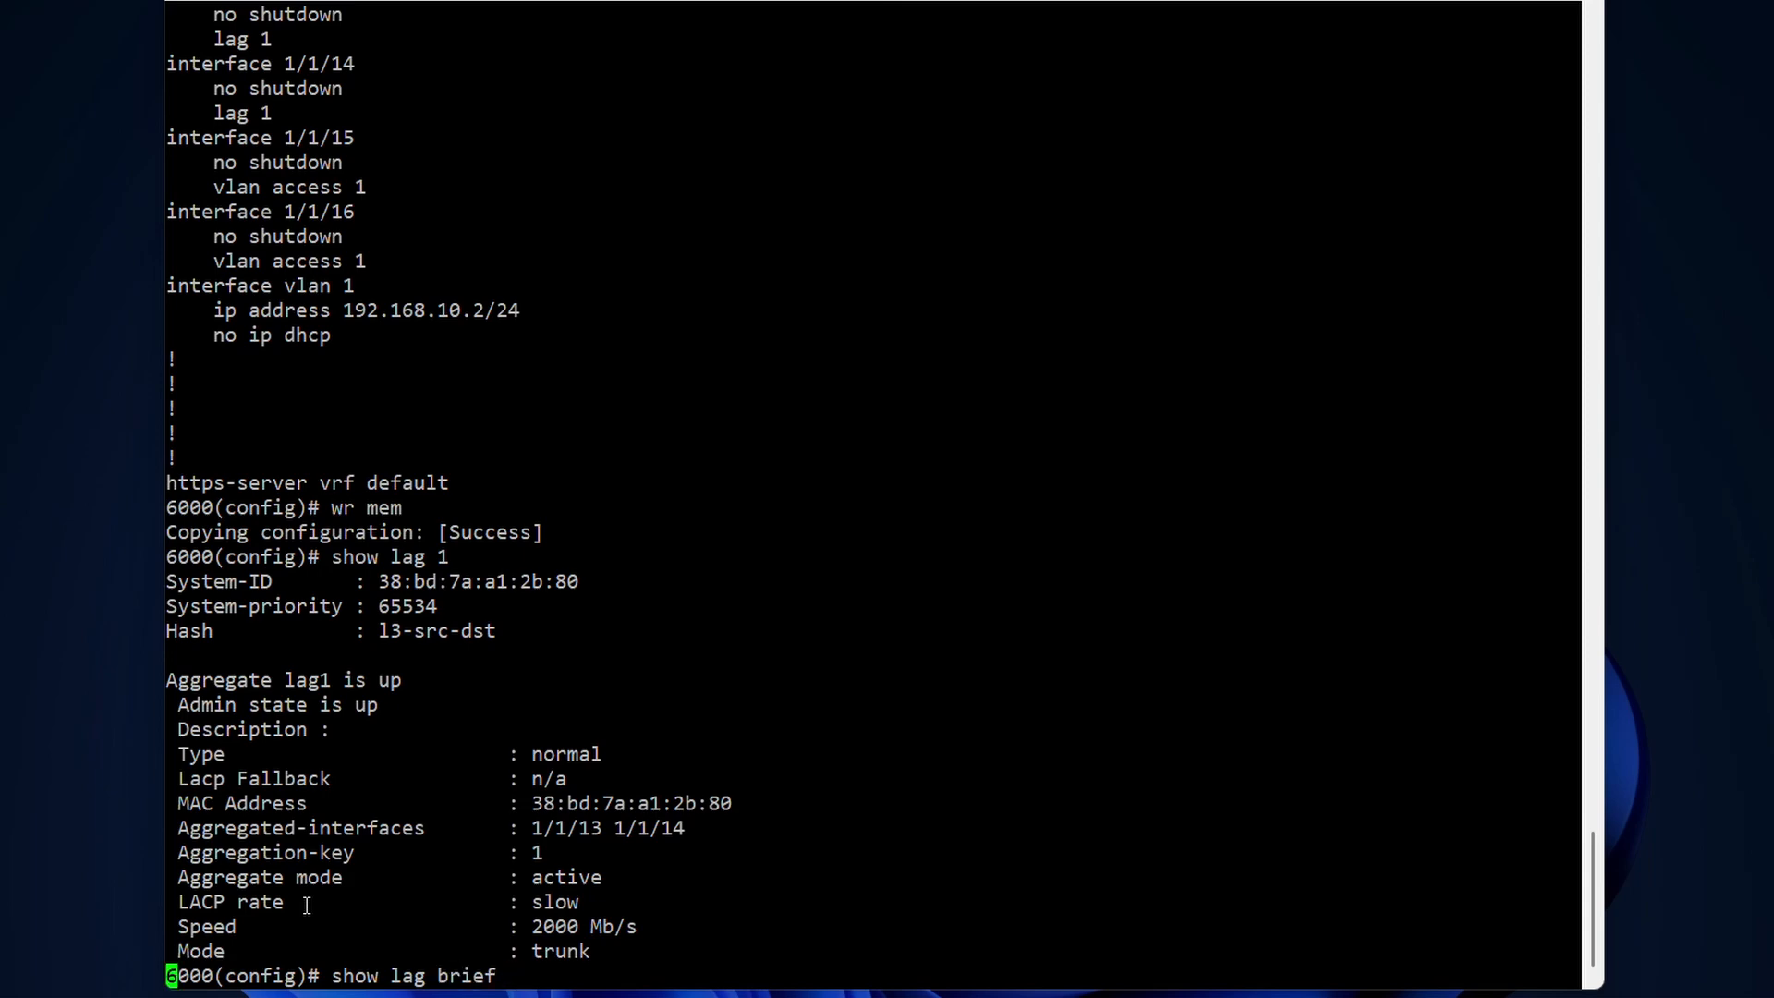
pyautogui.press('Return')
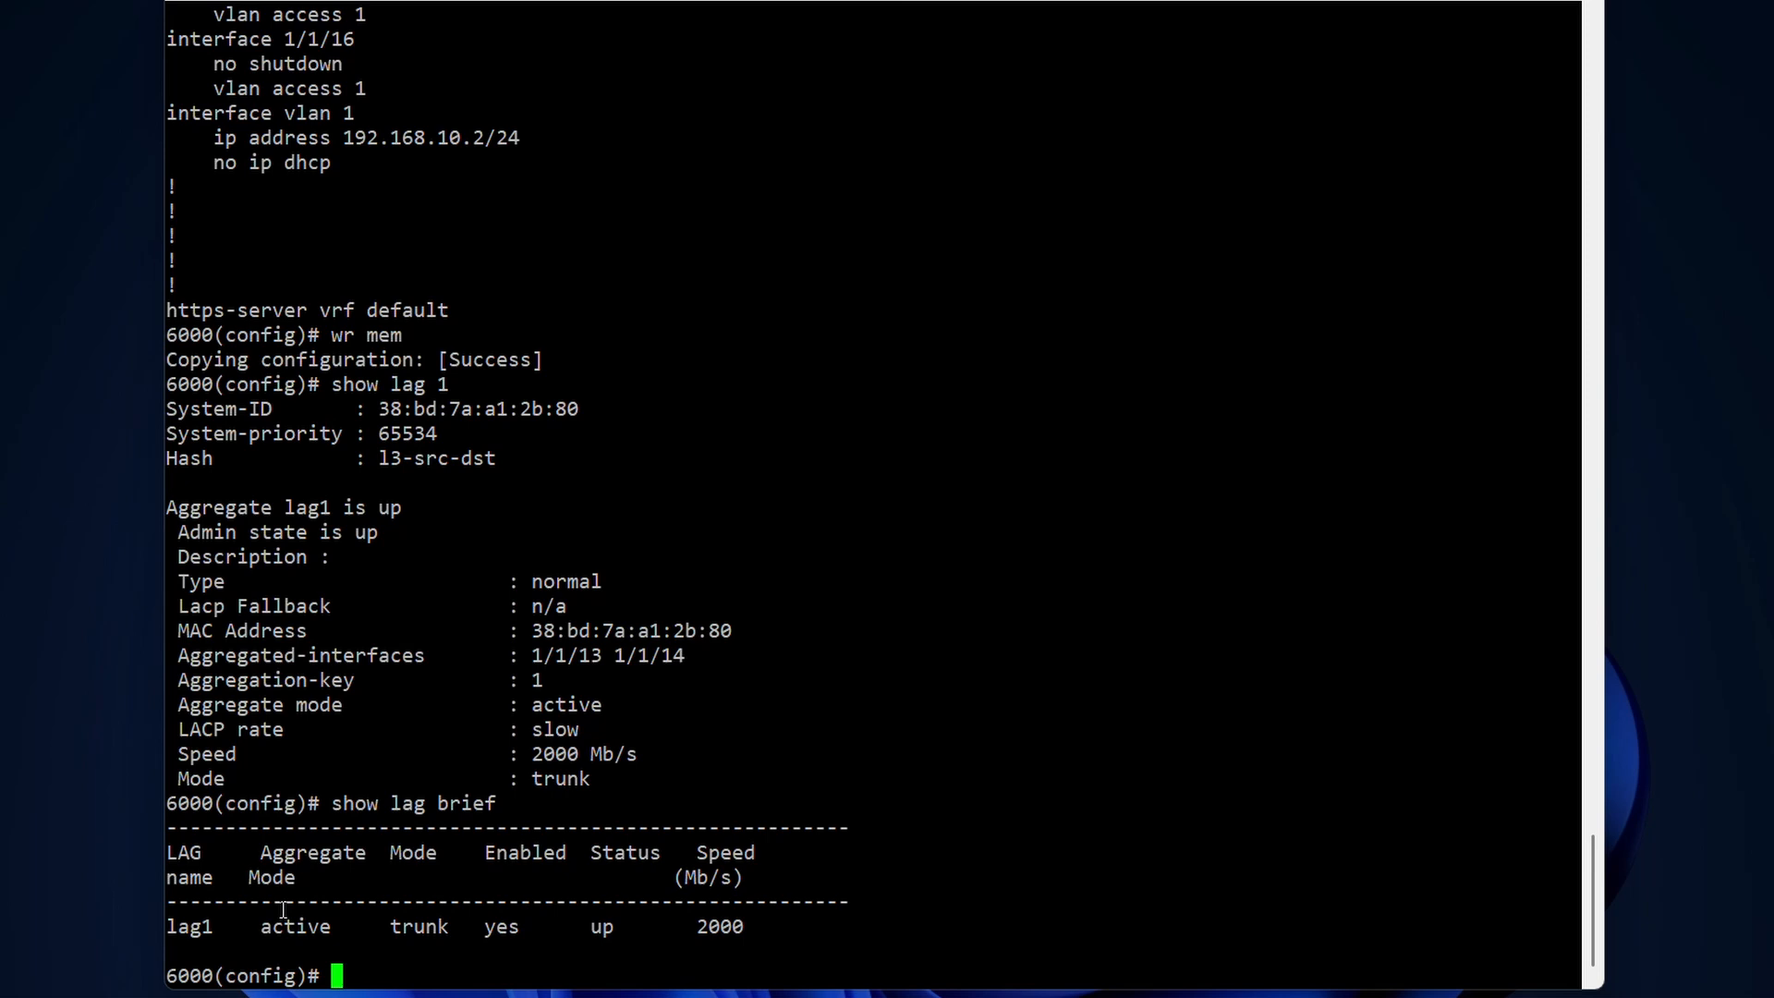
pyautogui.doubleClick(624, 851)
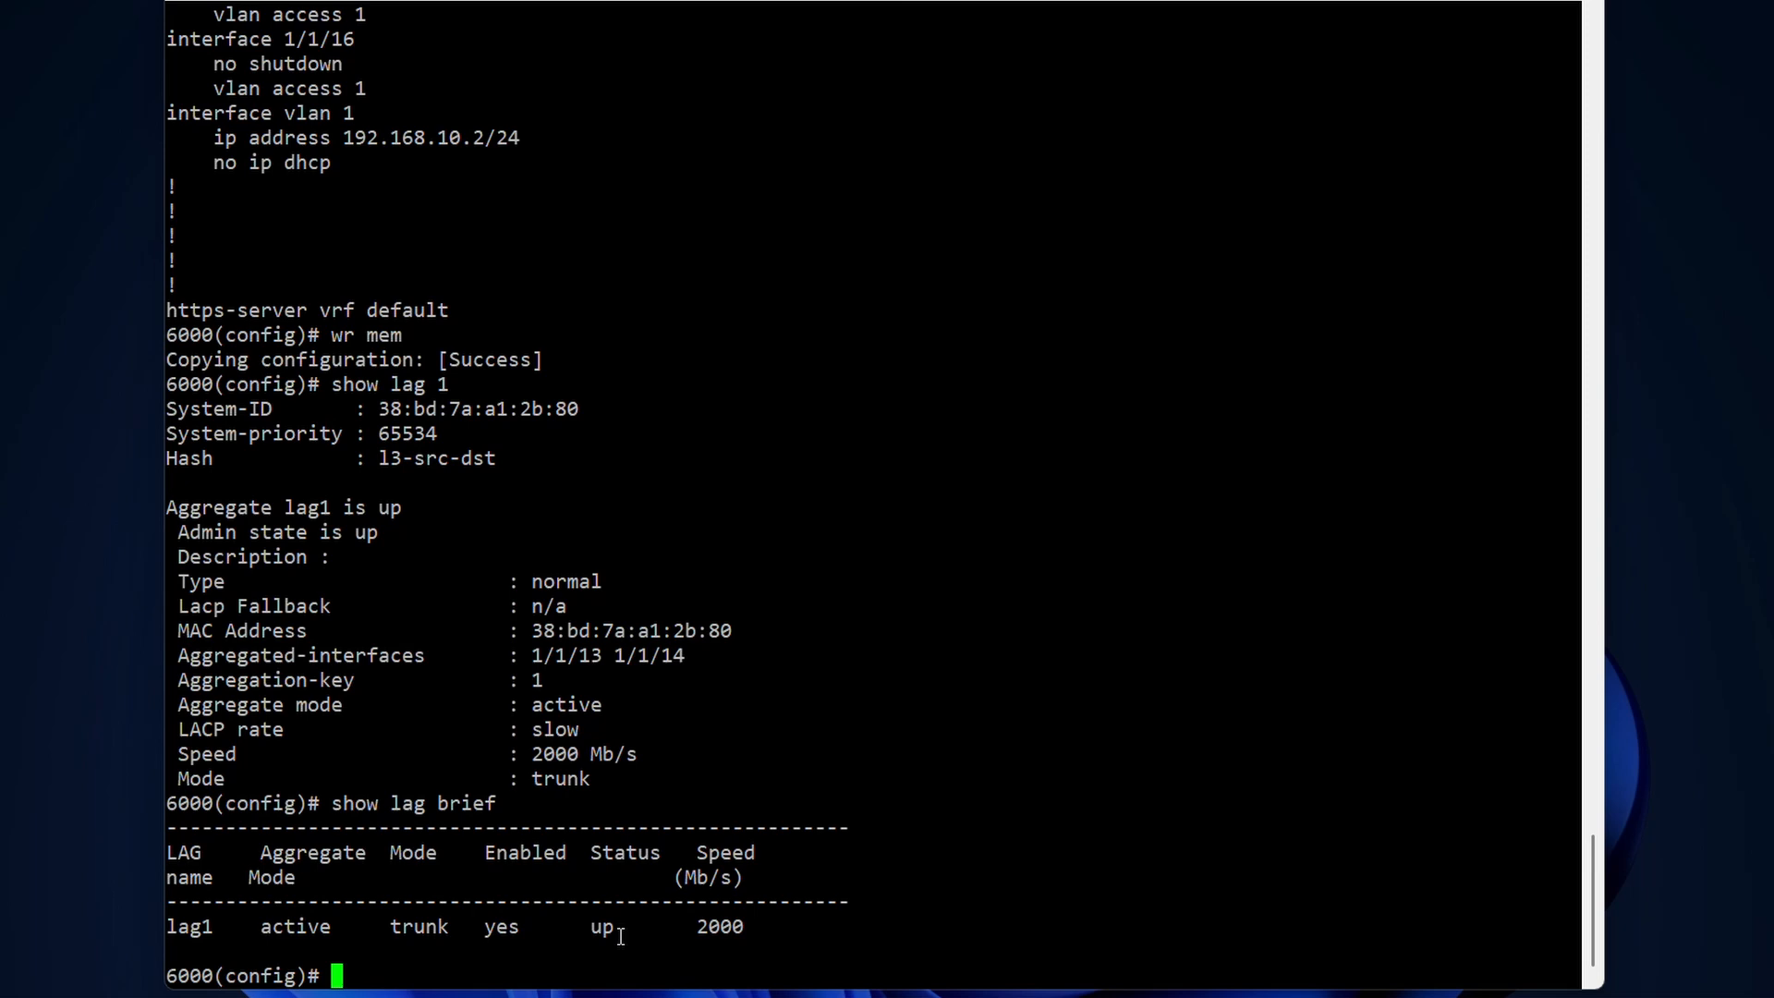
pyautogui.write('p')
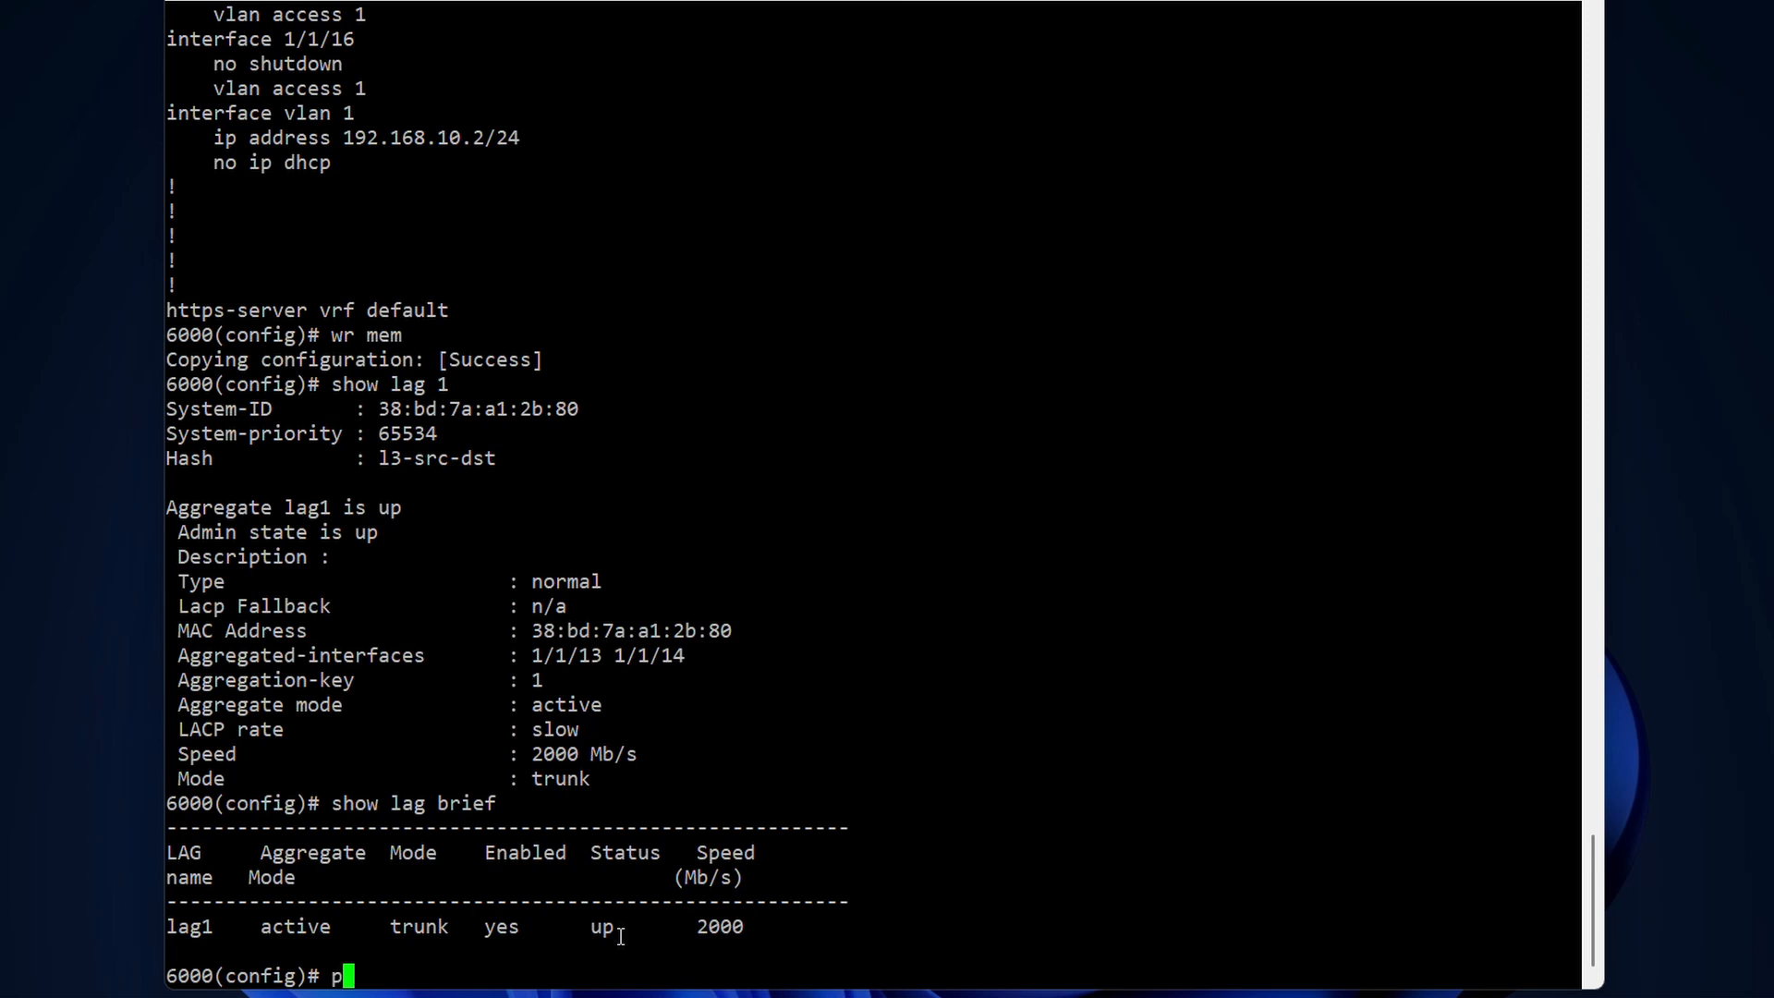
# - Ping 192.168.1.1 with 999 repetitions, which fails as network unreachable
pyautogui.write('ing')
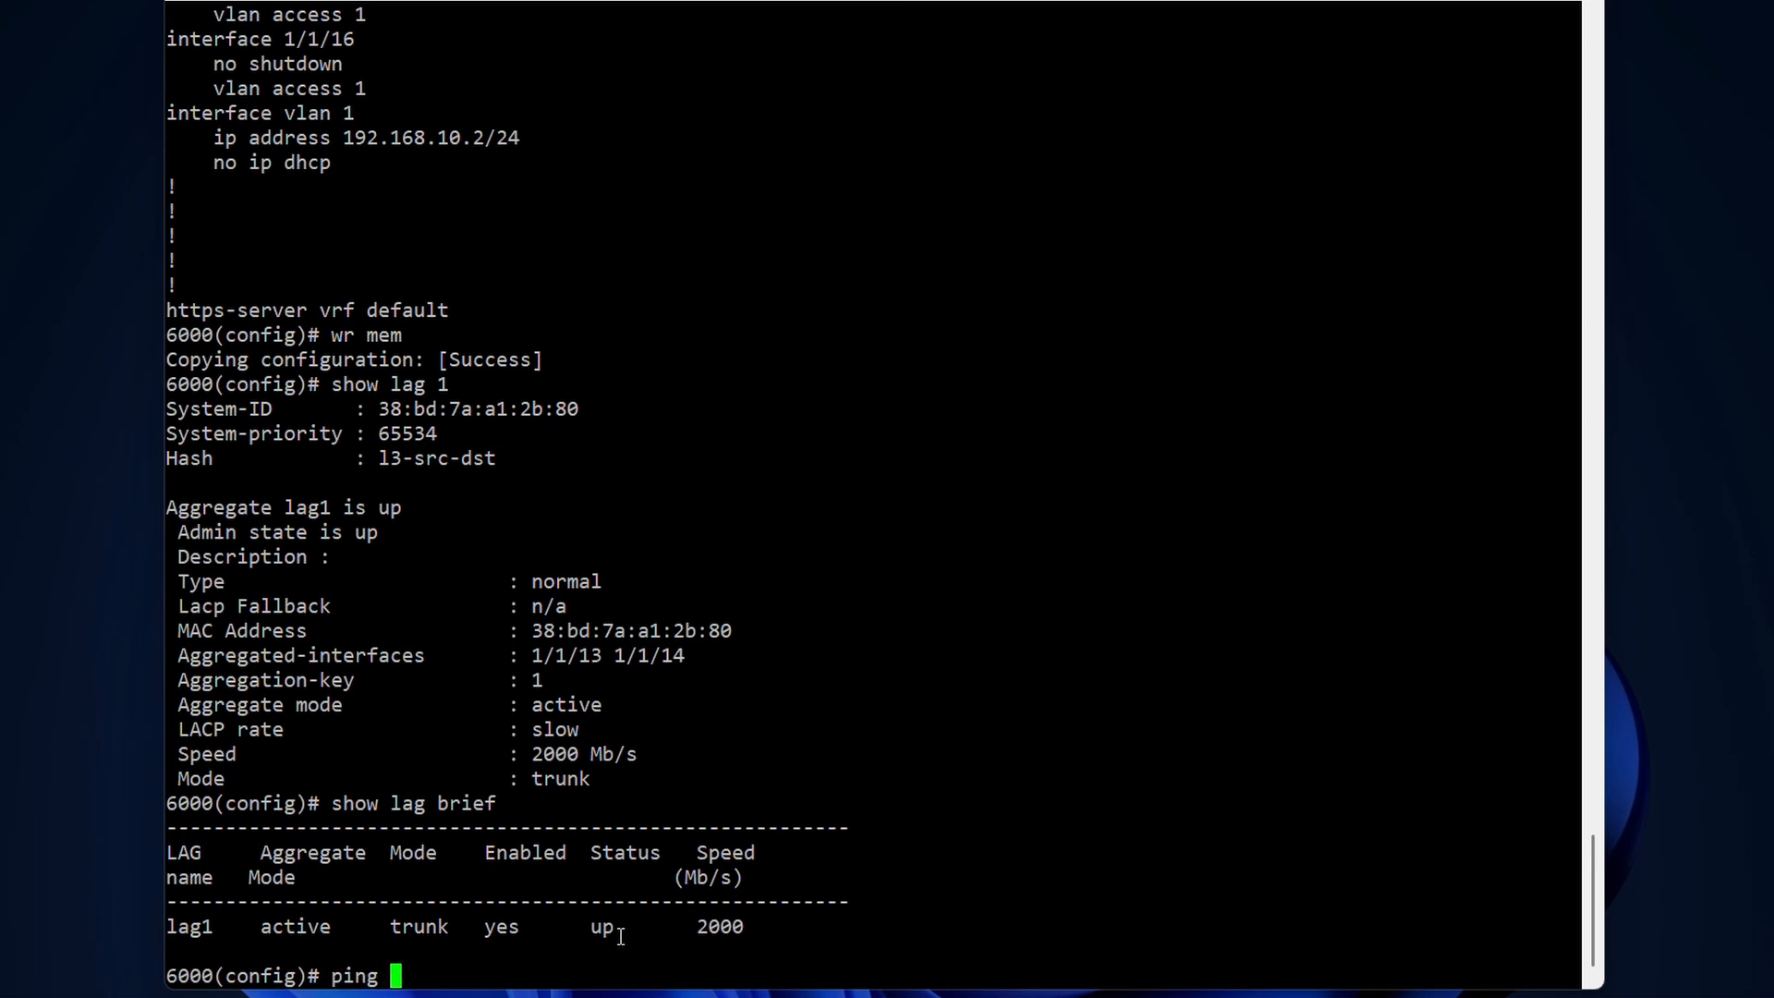
pyautogui.write('192')
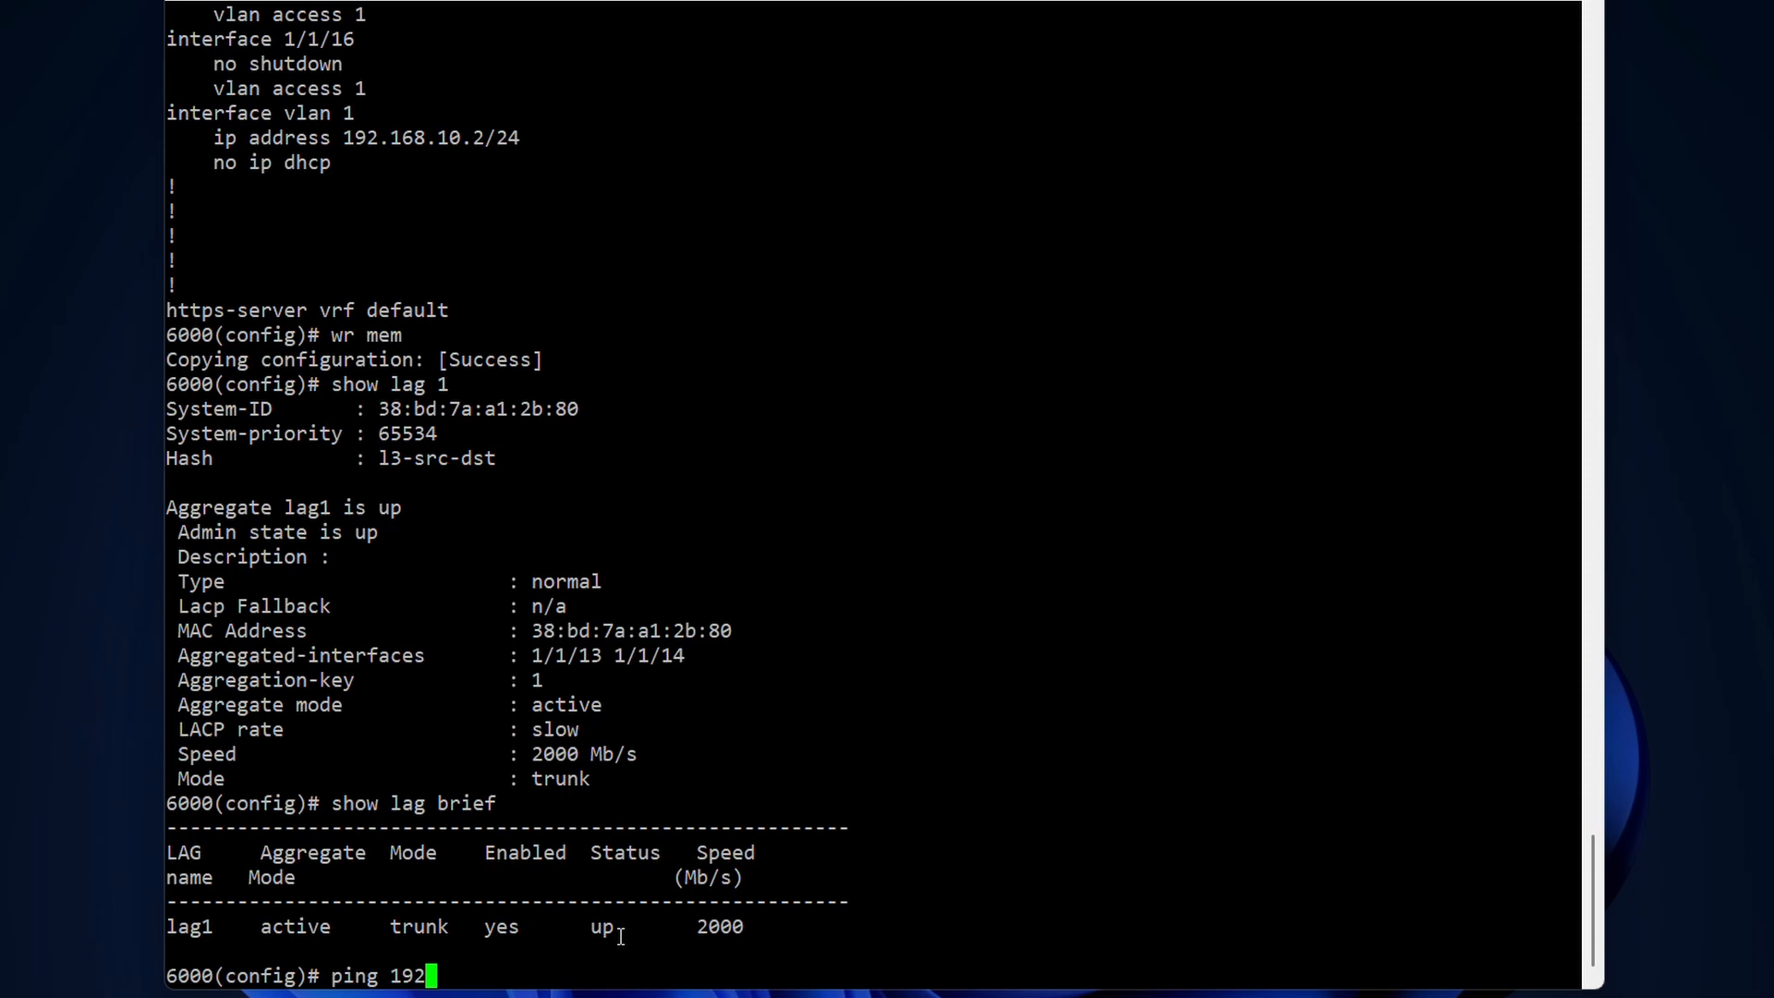
pyautogui.write('.168')
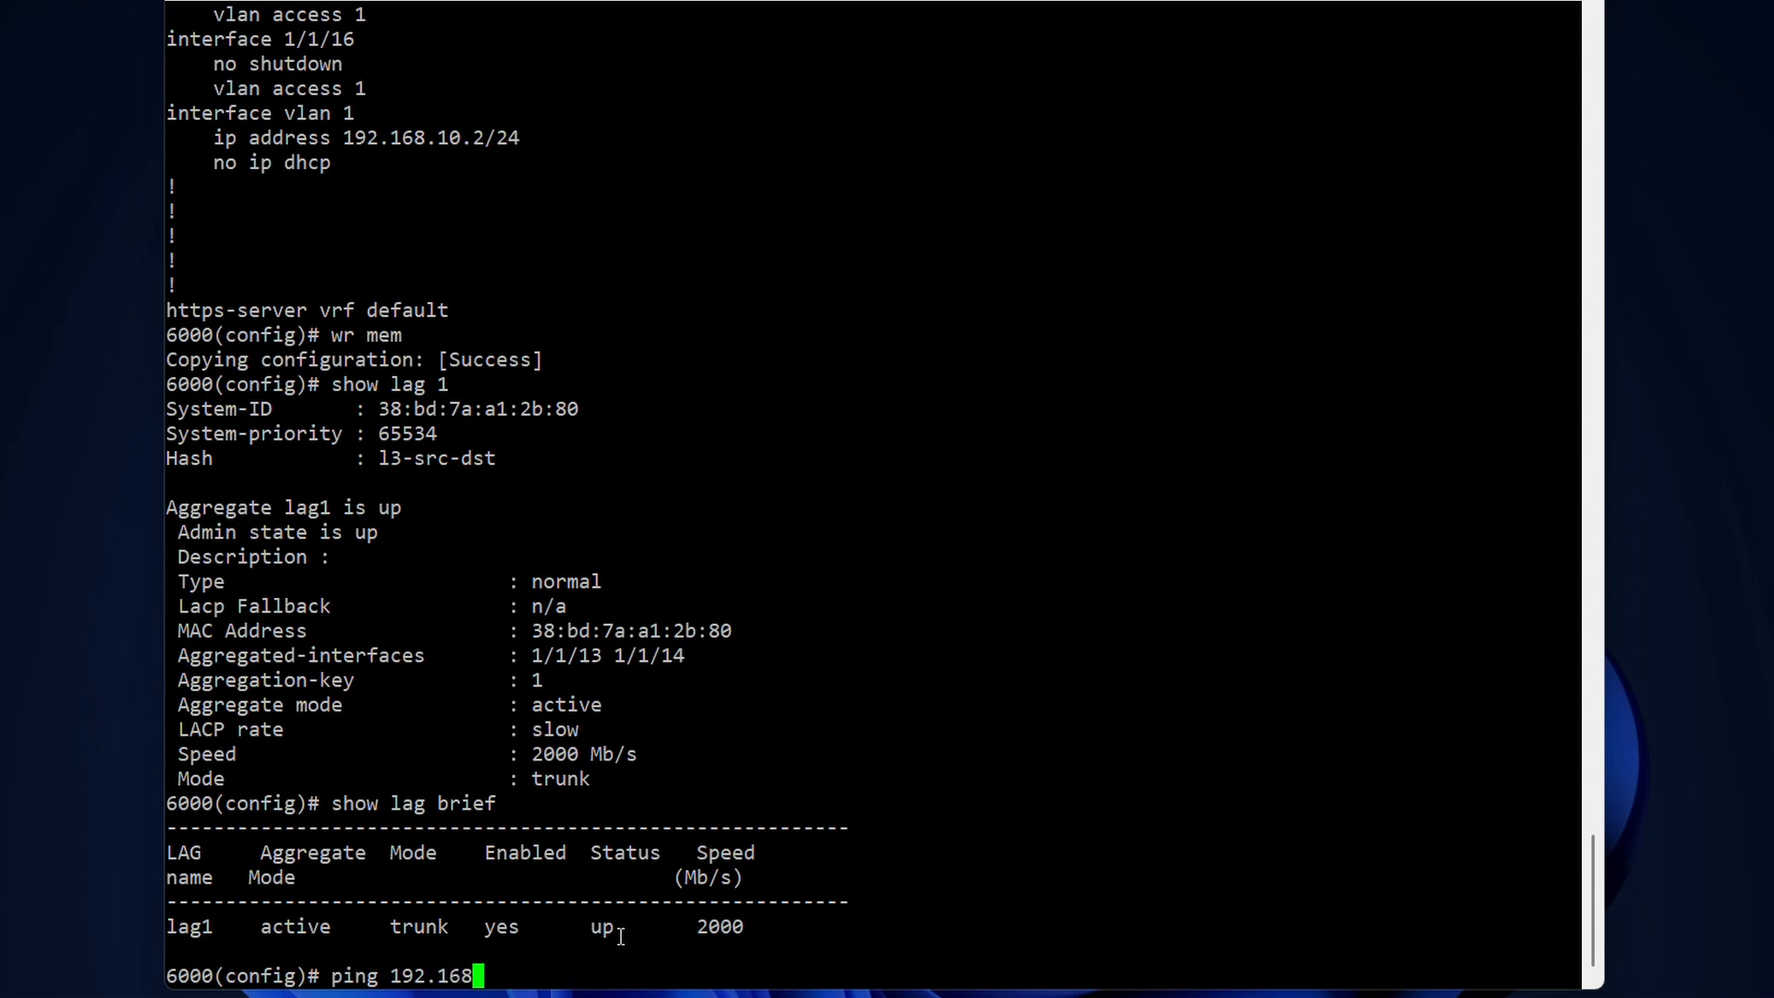
pyautogui.write('.1.1')
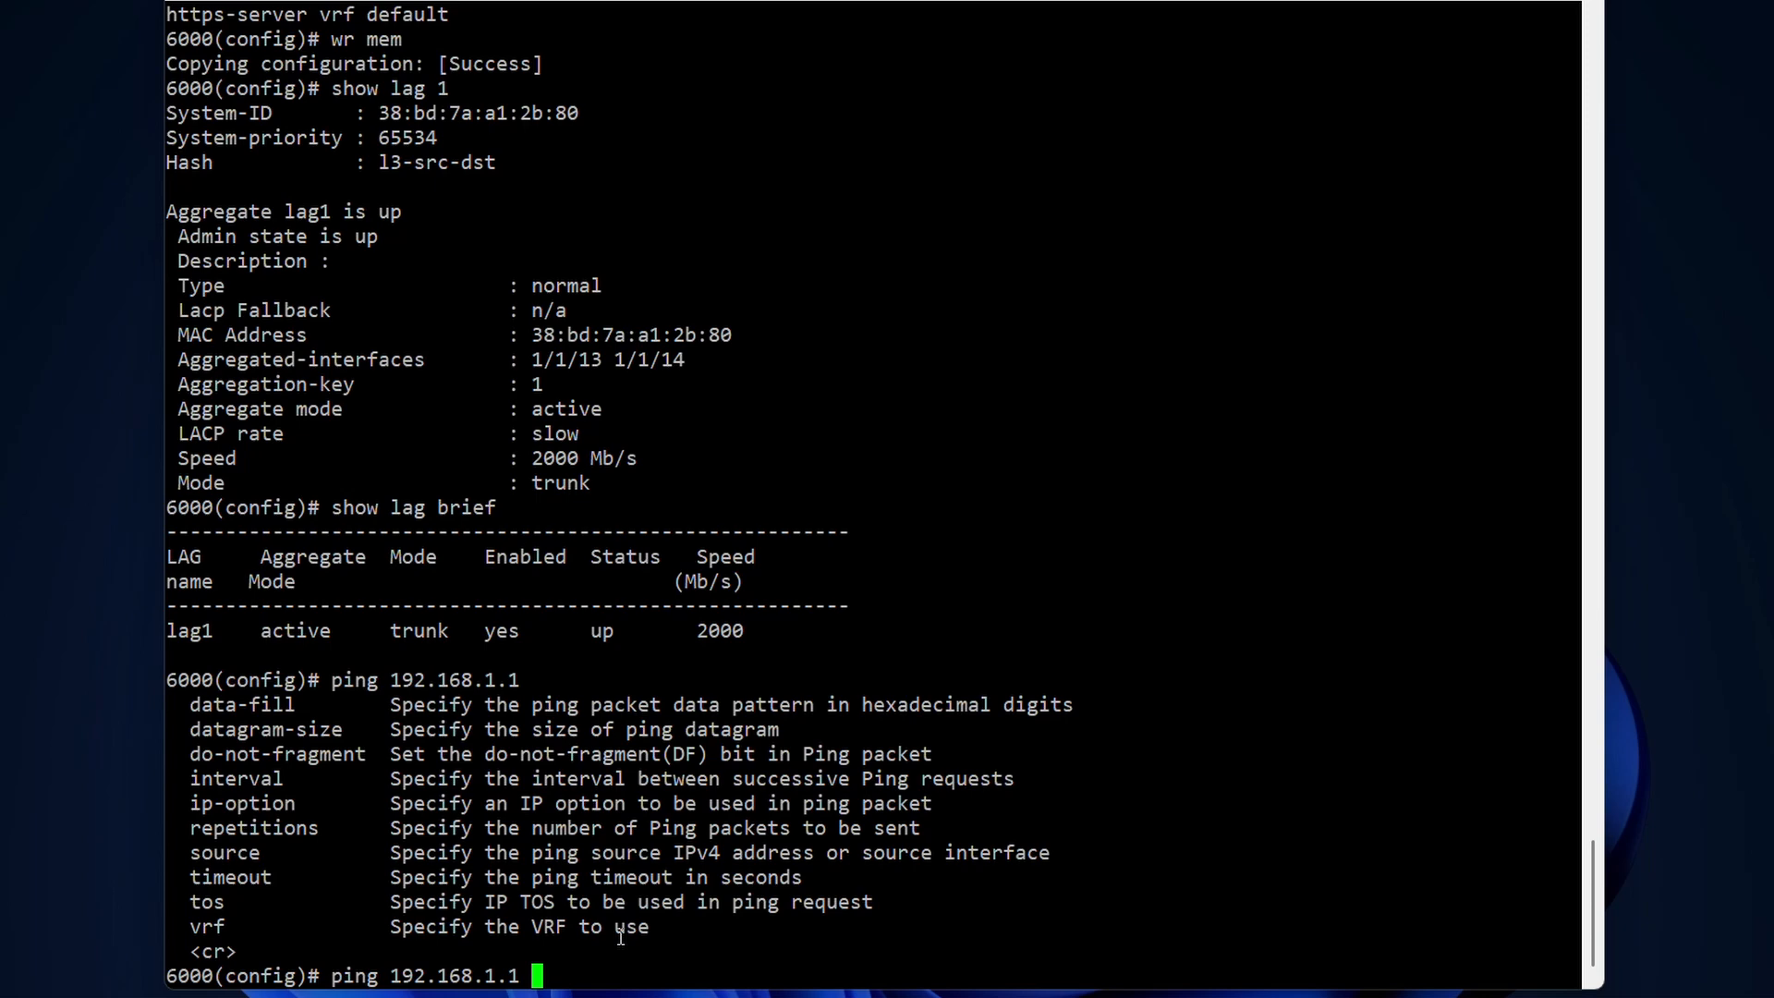
pyautogui.write('repetitions')
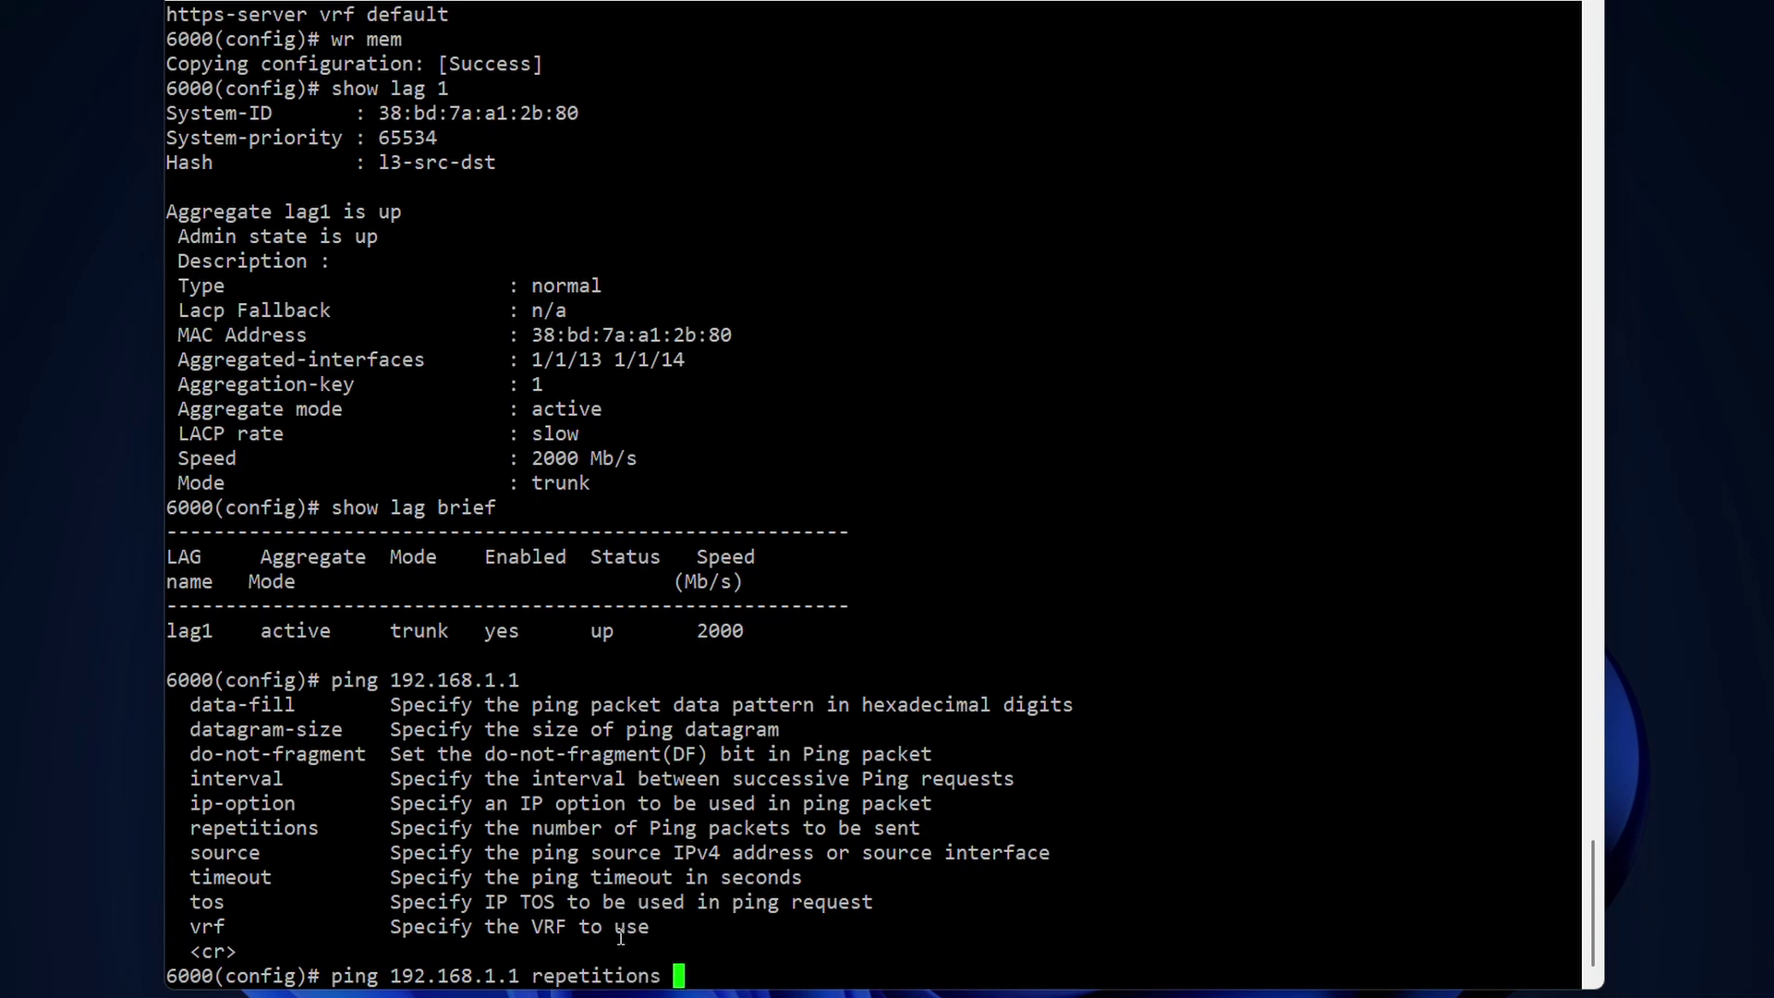
pyautogui.write('999')
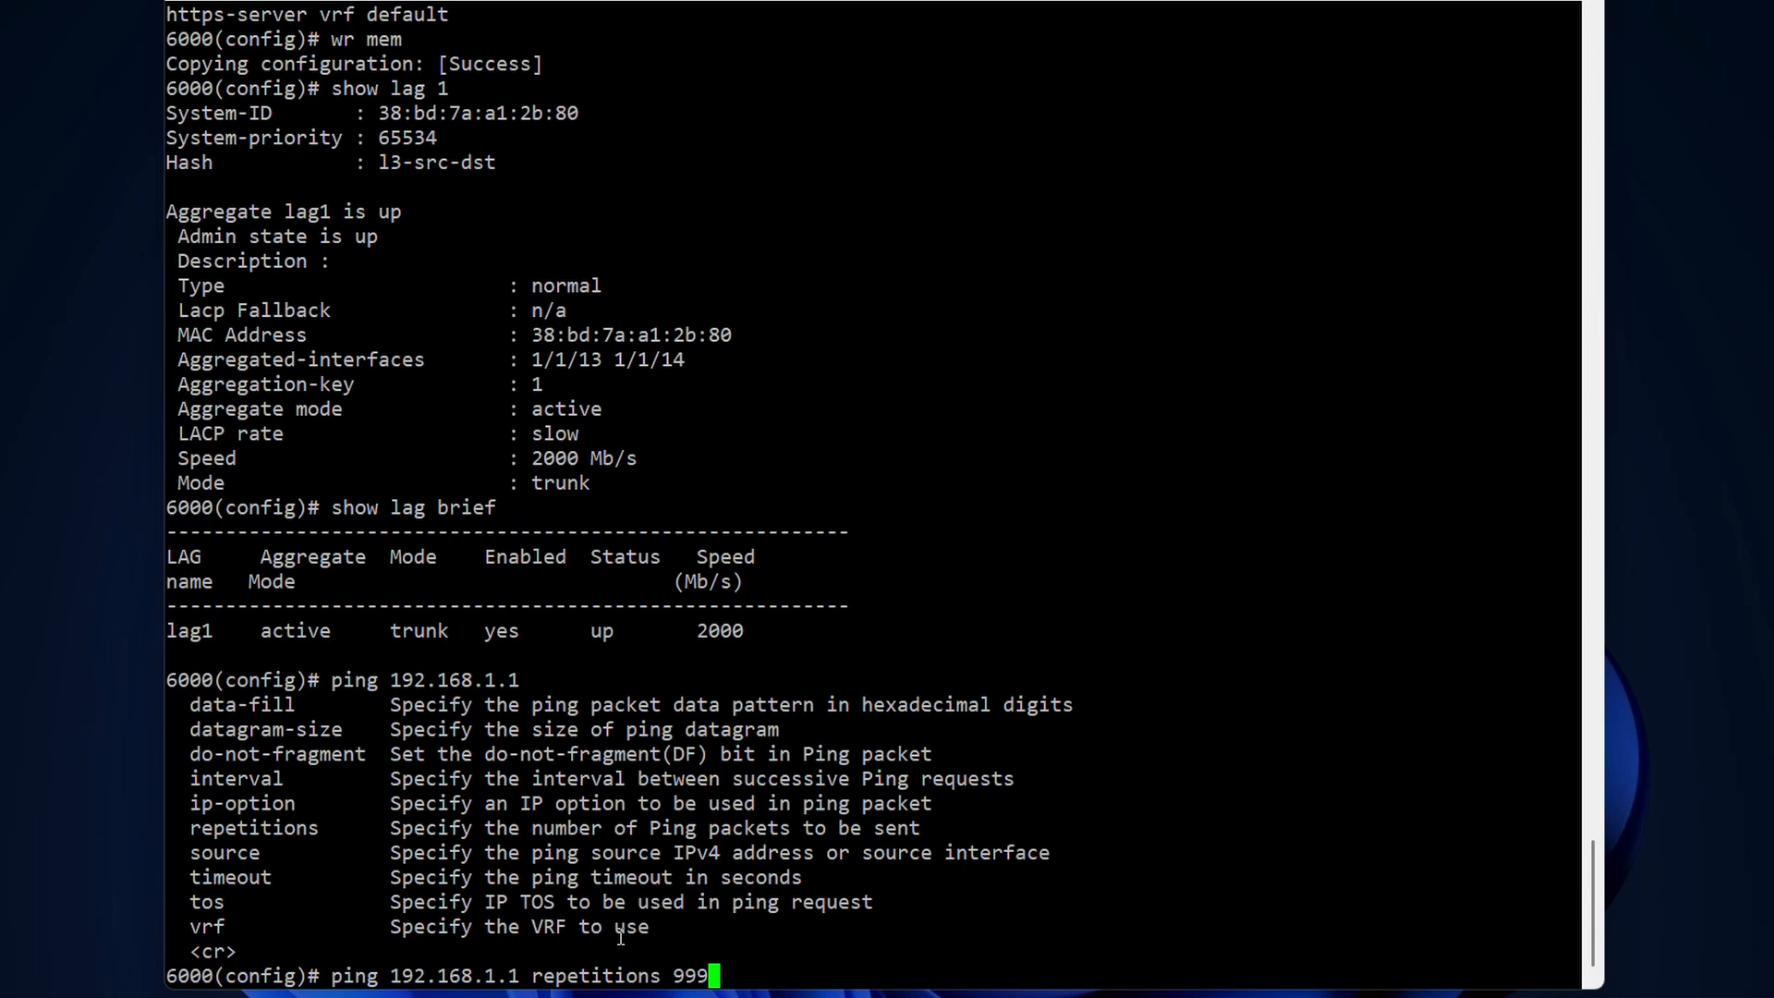
pyautogui.press('Return')
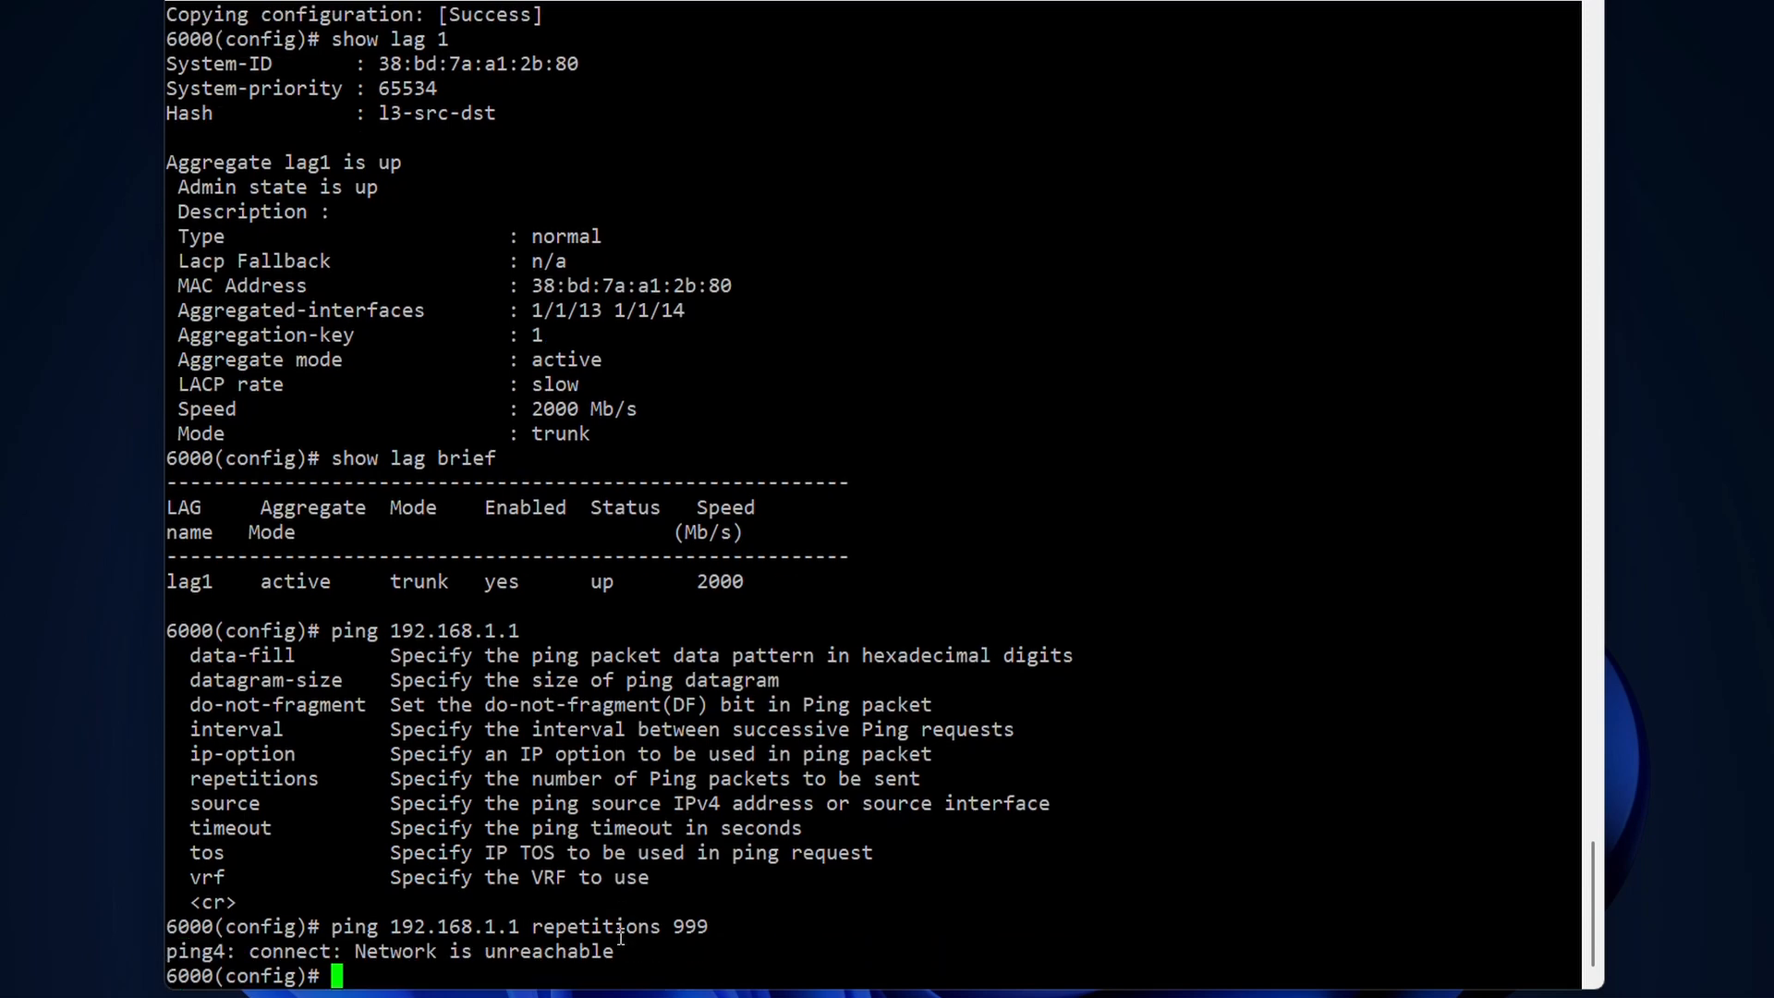
# - Ping the FortiGate at 192.168.10.1 with 999 repetitions and get replies
pyautogui.write('ping 192.168.1.1 repetitions 999')
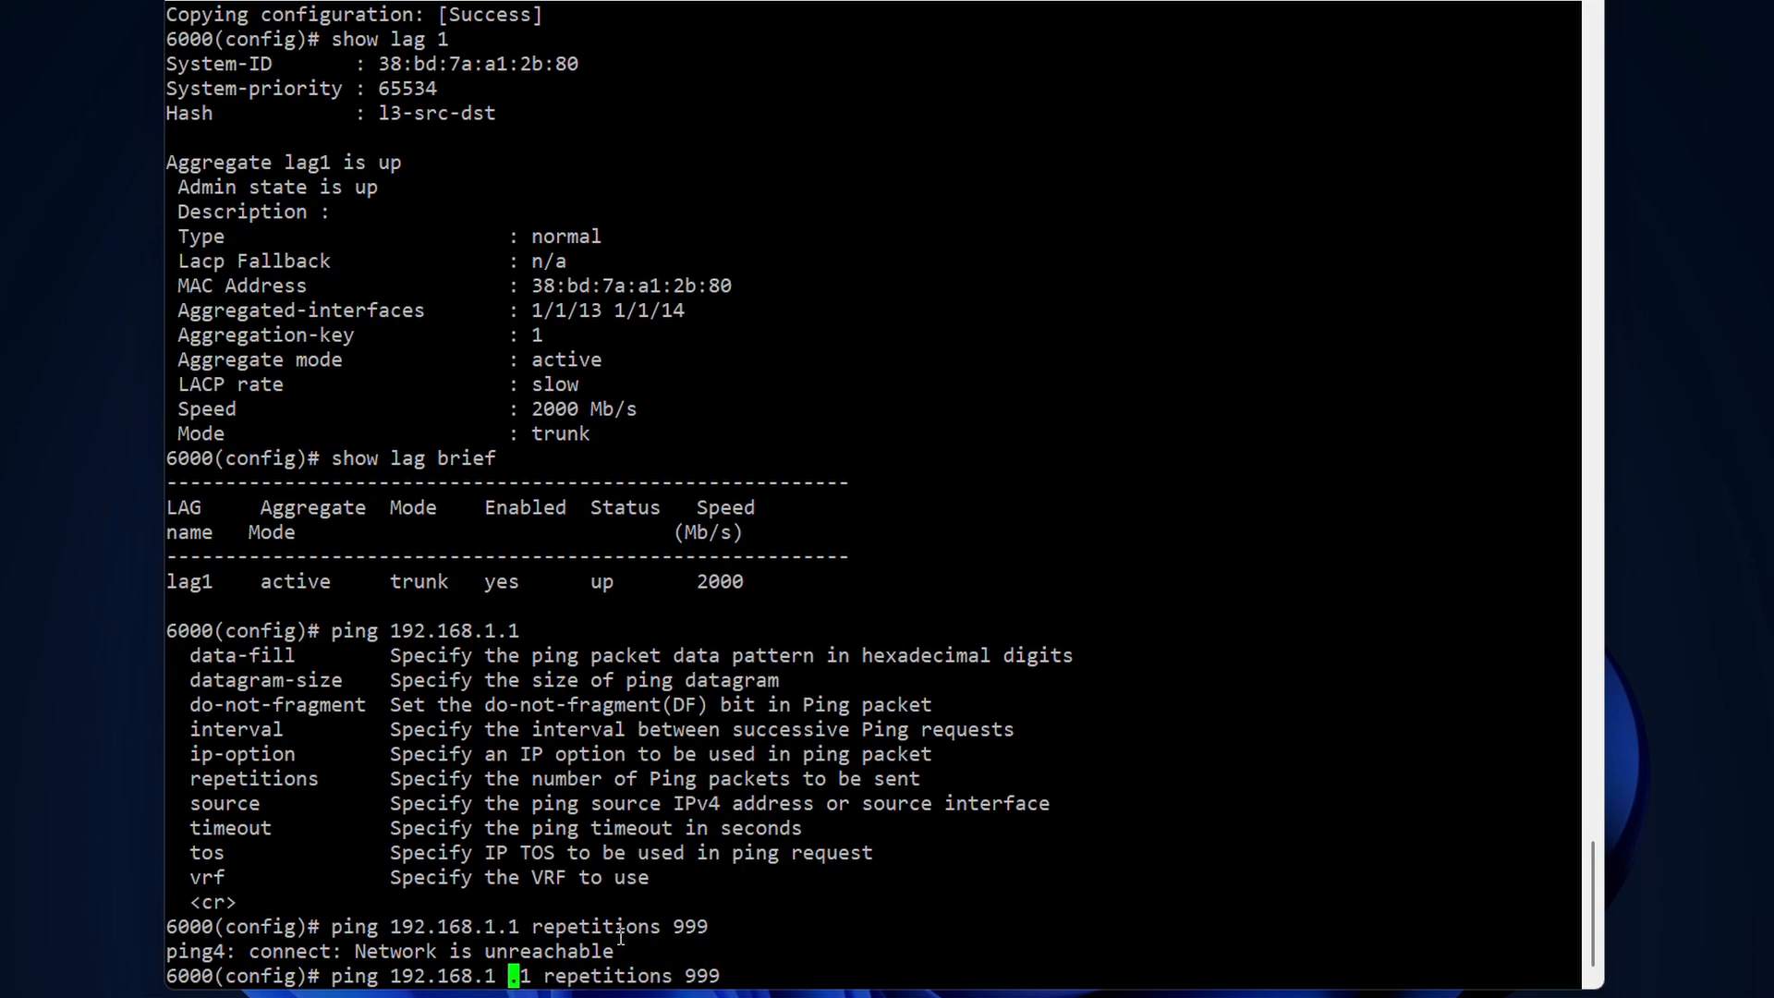
pyautogui.press('Return')
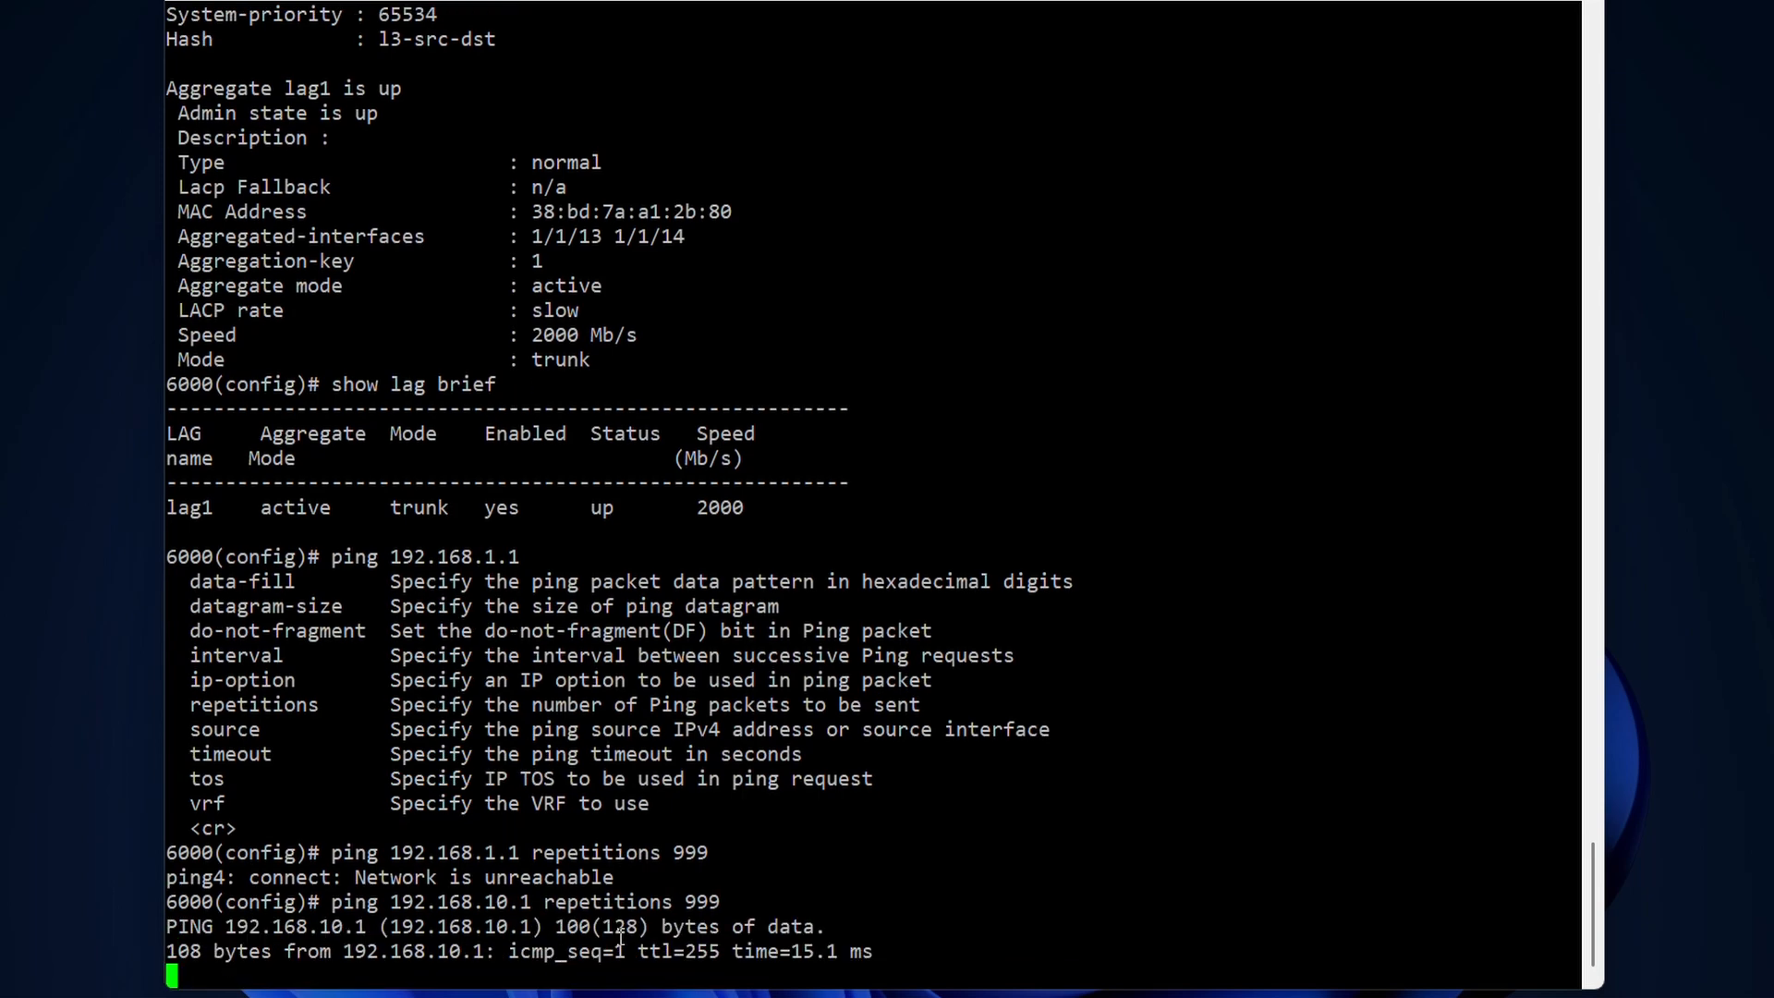
pyautogui.scroll(-3)
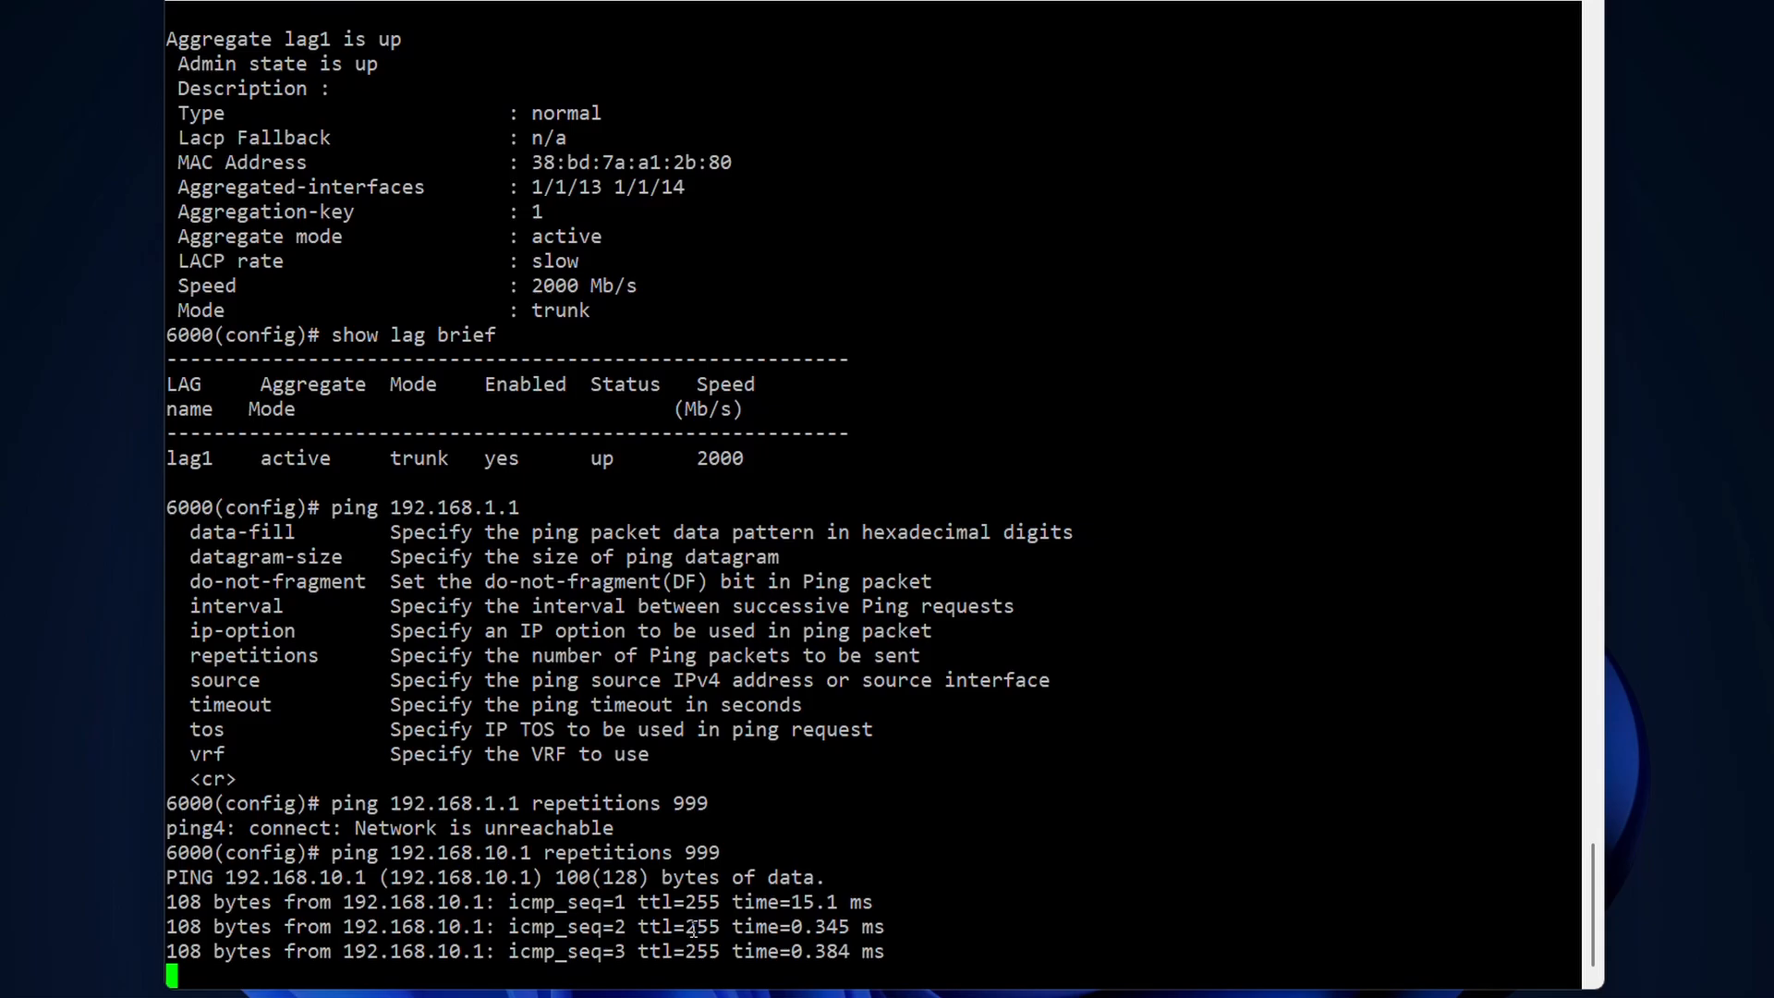